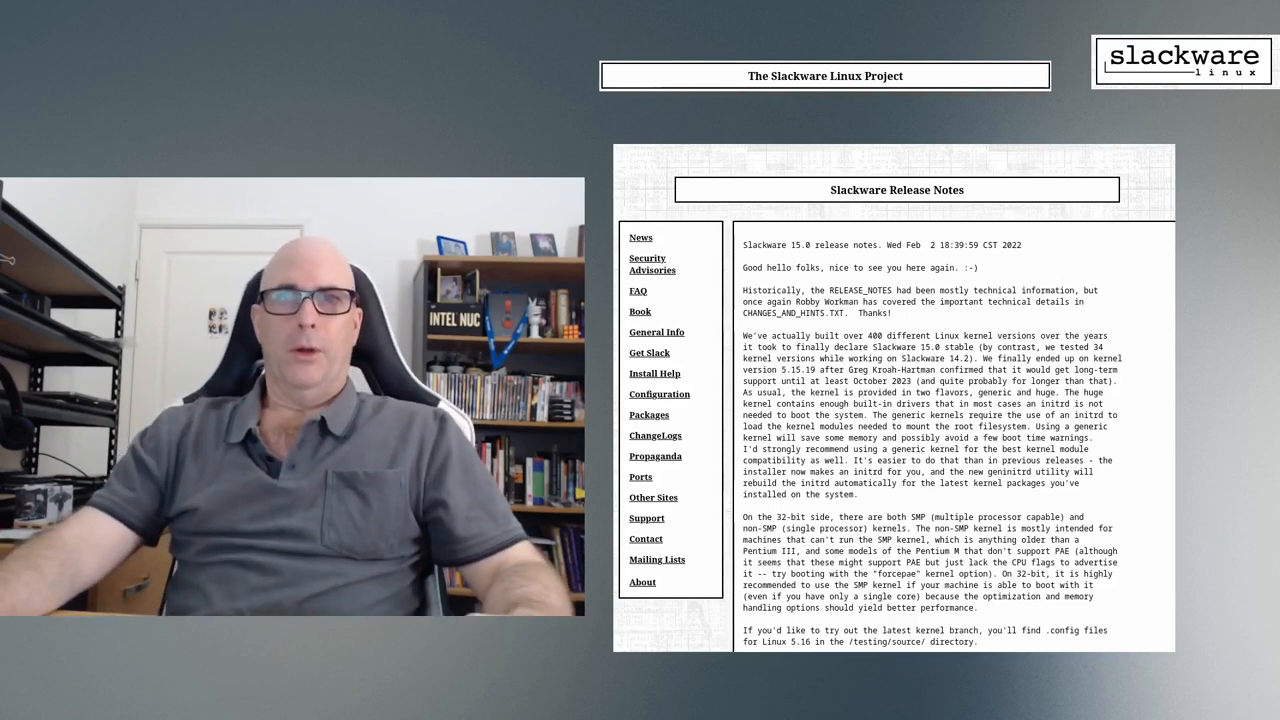
- Start the Slackware VM from VirtualBox Manager and let it boot to KDE Plasma
{"action": "scroll", "scroll_direction": "down", "scroll_amount": 3}
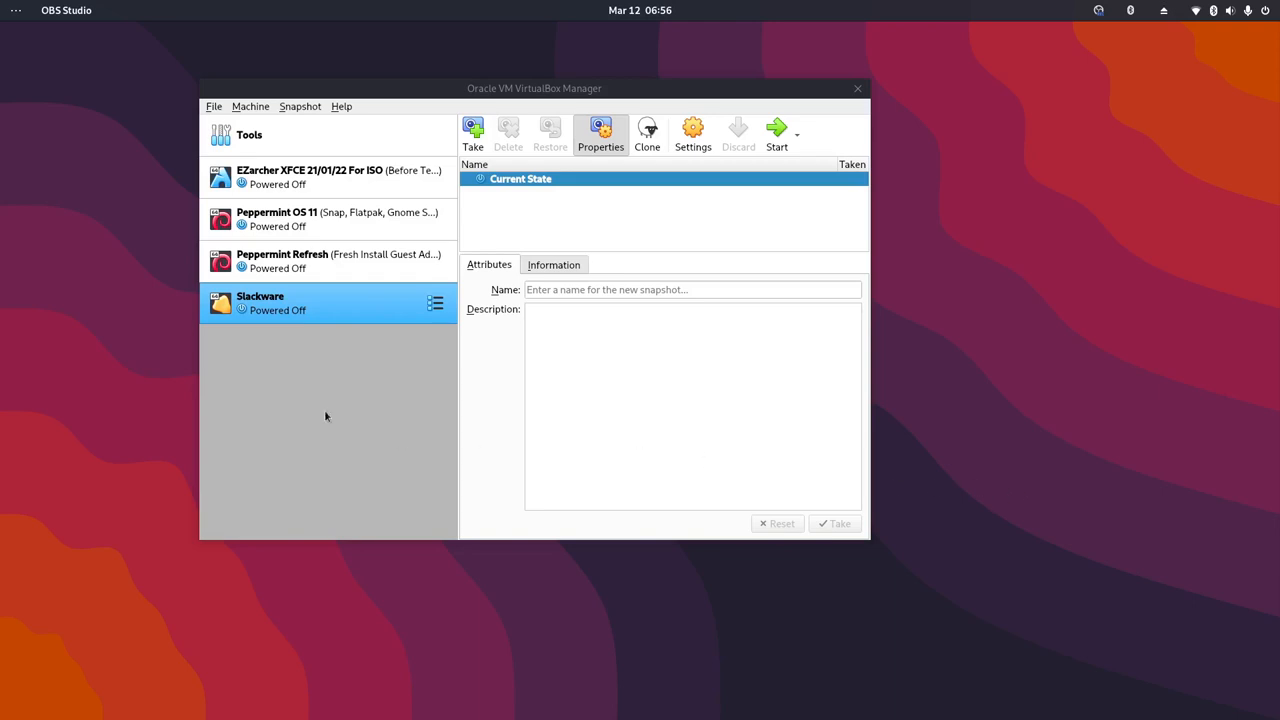
{"action": "mouse_move", "coordinate": [742, 226]}
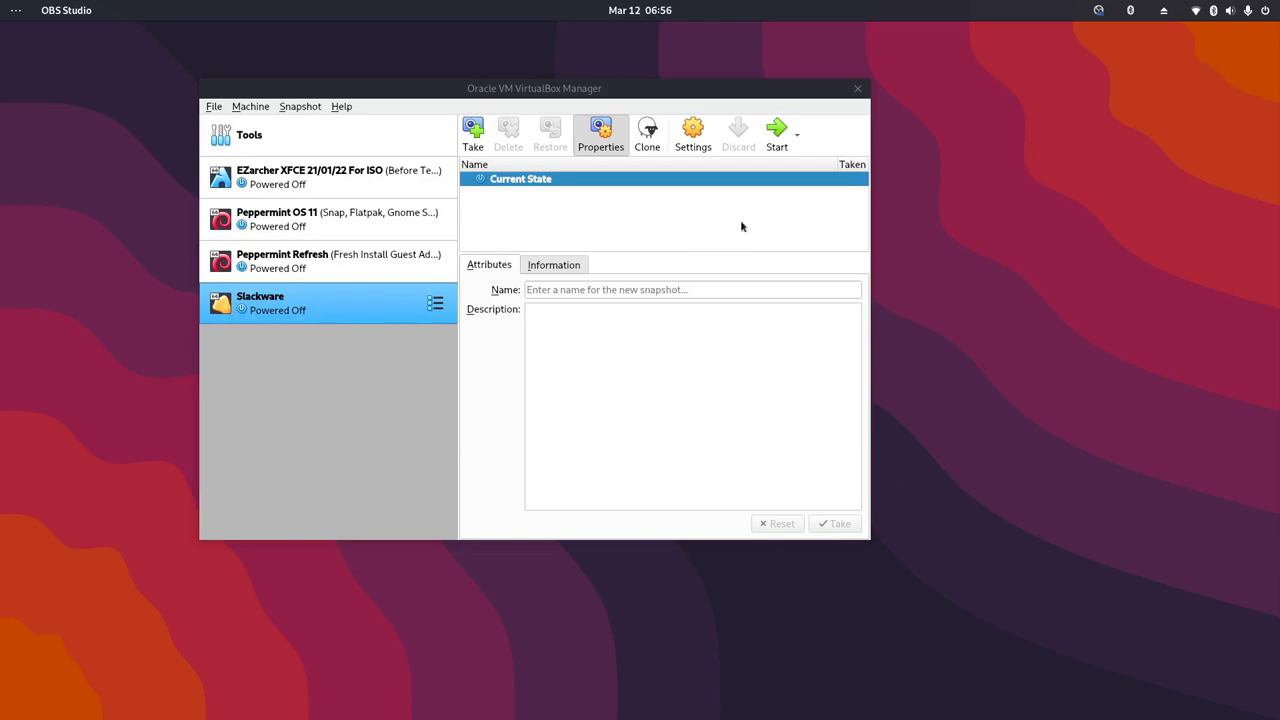
{"action": "left_click", "coordinate": [776, 135]}
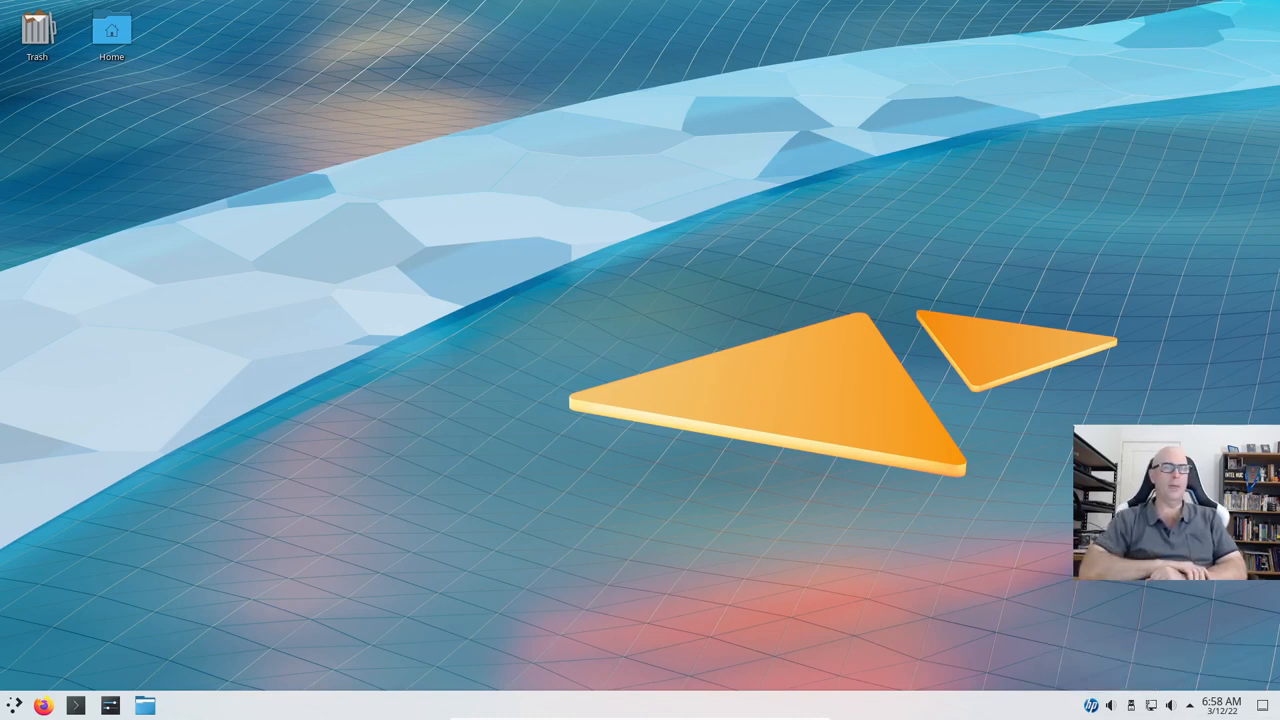
{"action": "mouse_move", "coordinate": [766, 461]}
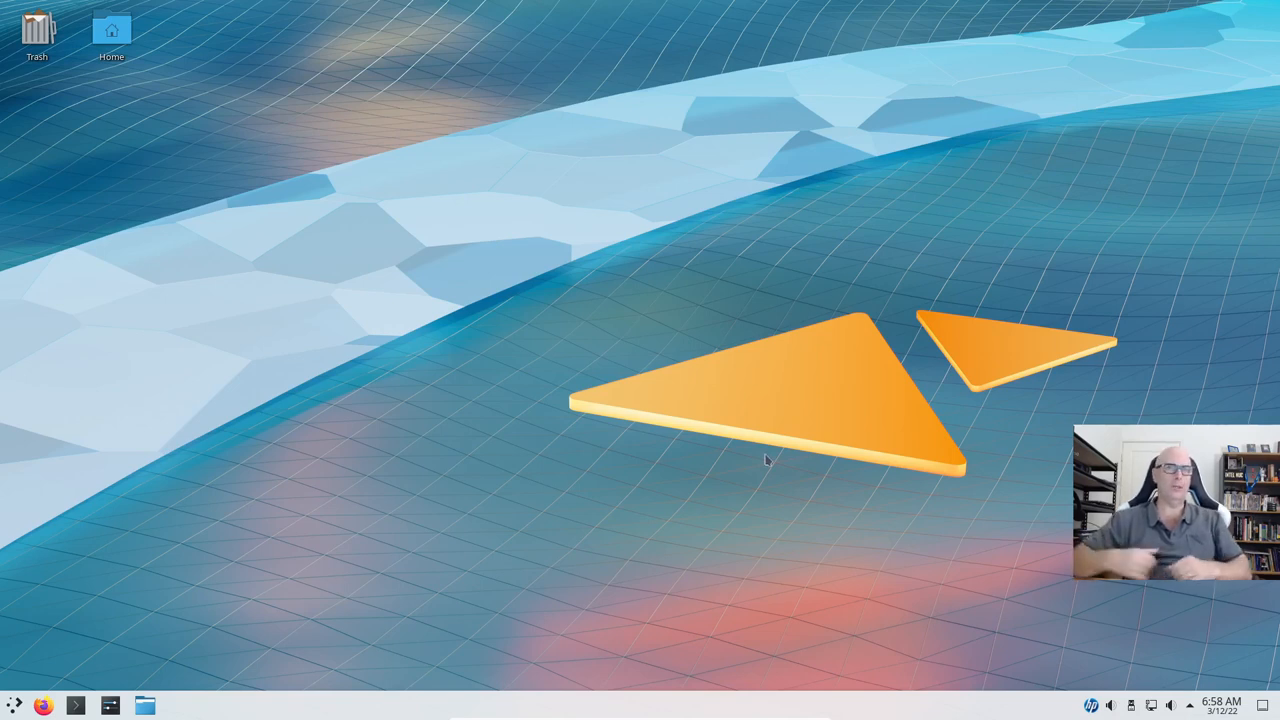
{"action": "mouse_move", "coordinate": [13, 705]}
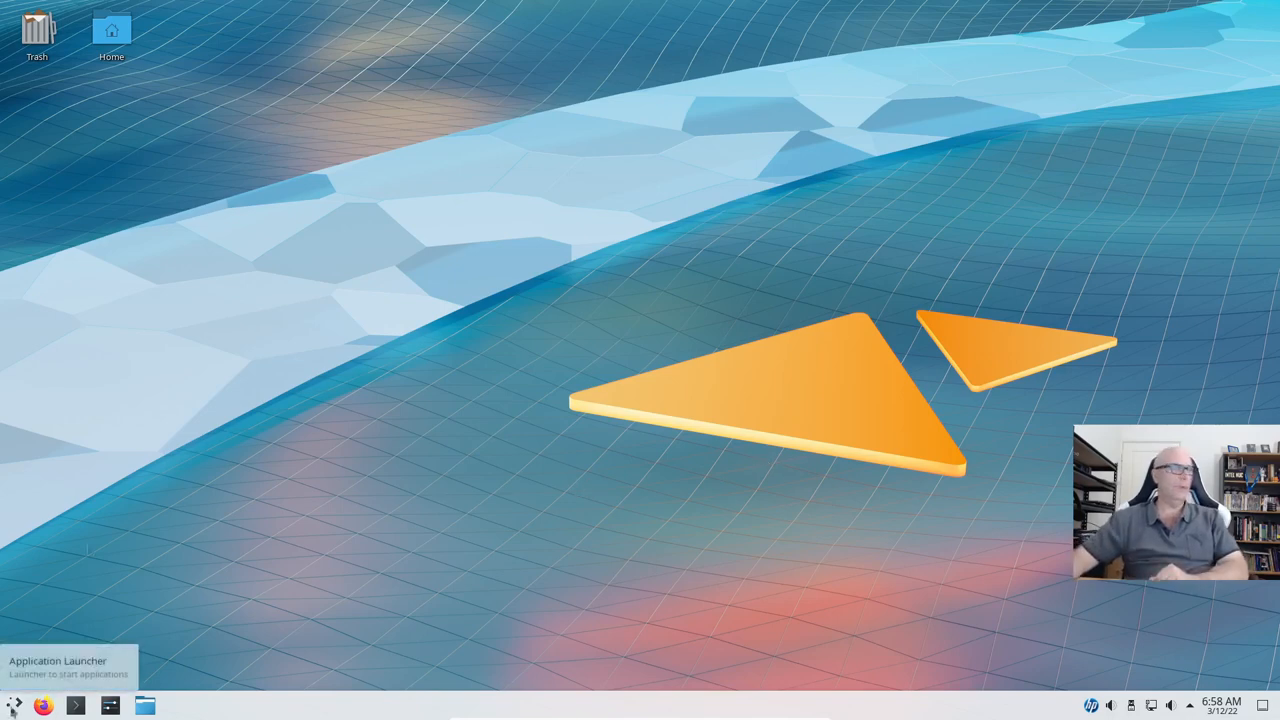
- Open the Application Launcher and browse the Education, Games and Graphics categories
{"action": "left_click", "coordinate": [14, 705]}
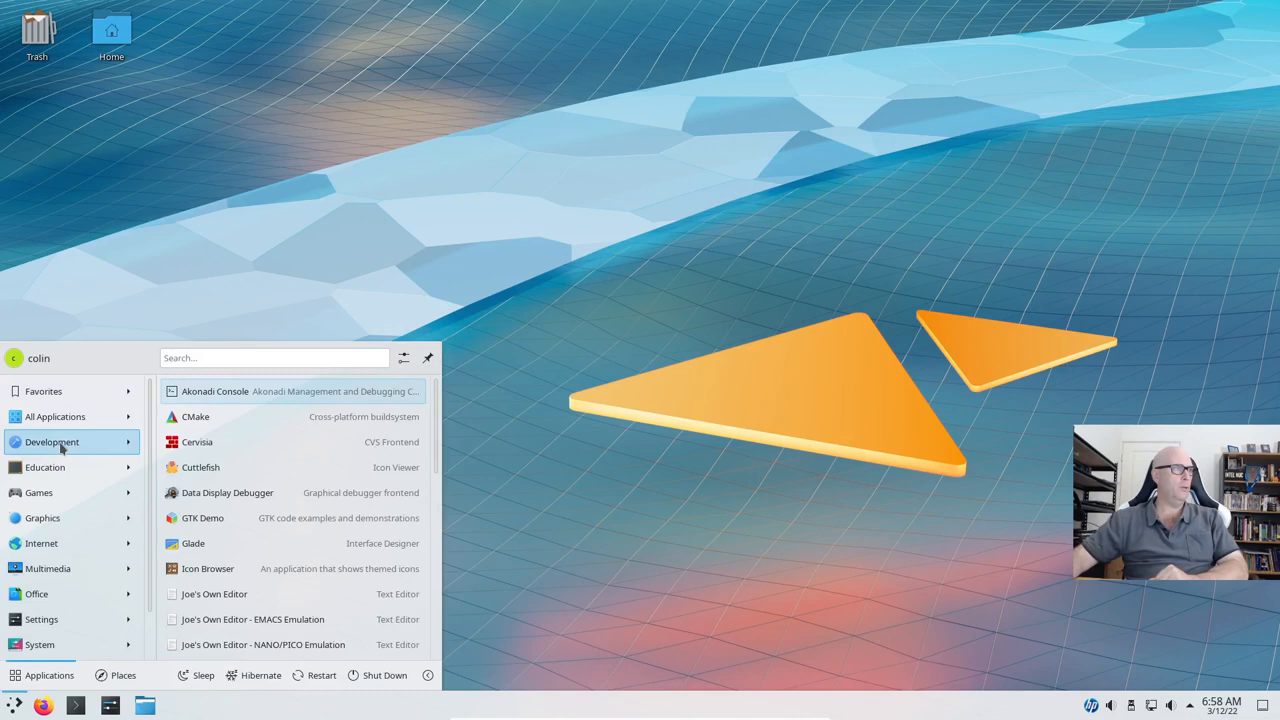
{"action": "mouse_move", "coordinate": [78, 442]}
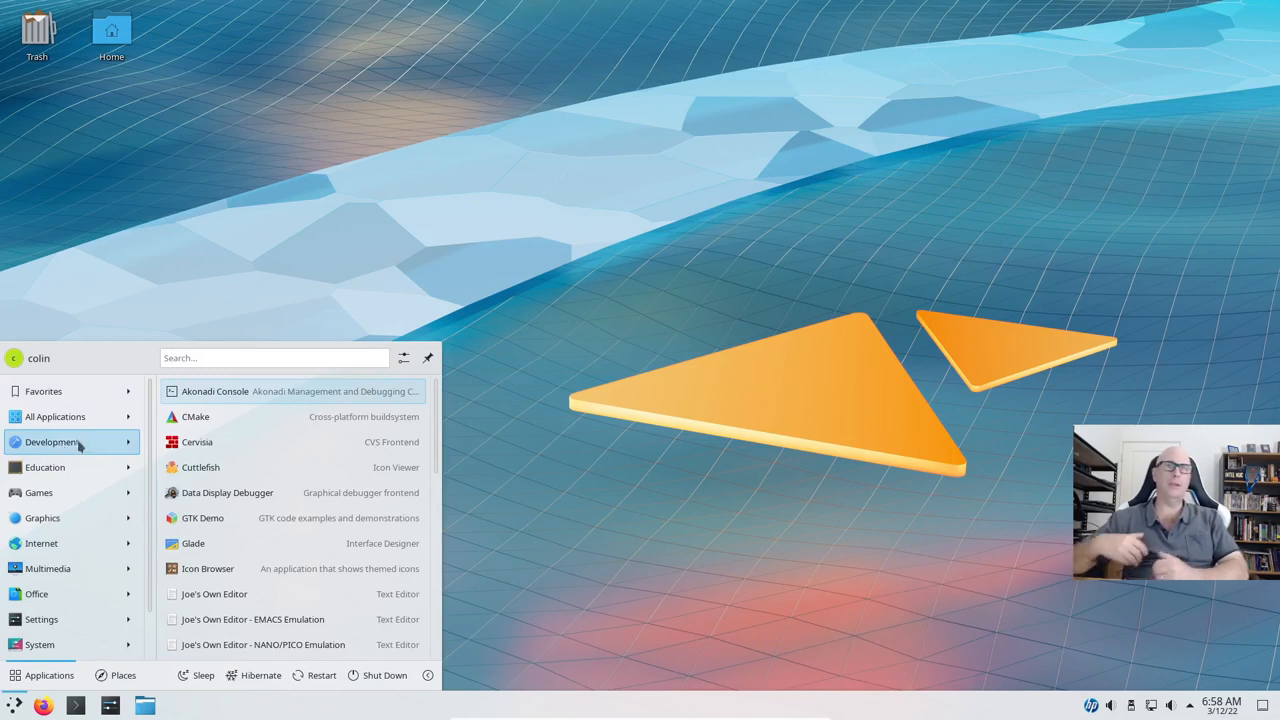
{"action": "left_click", "coordinate": [45, 467]}
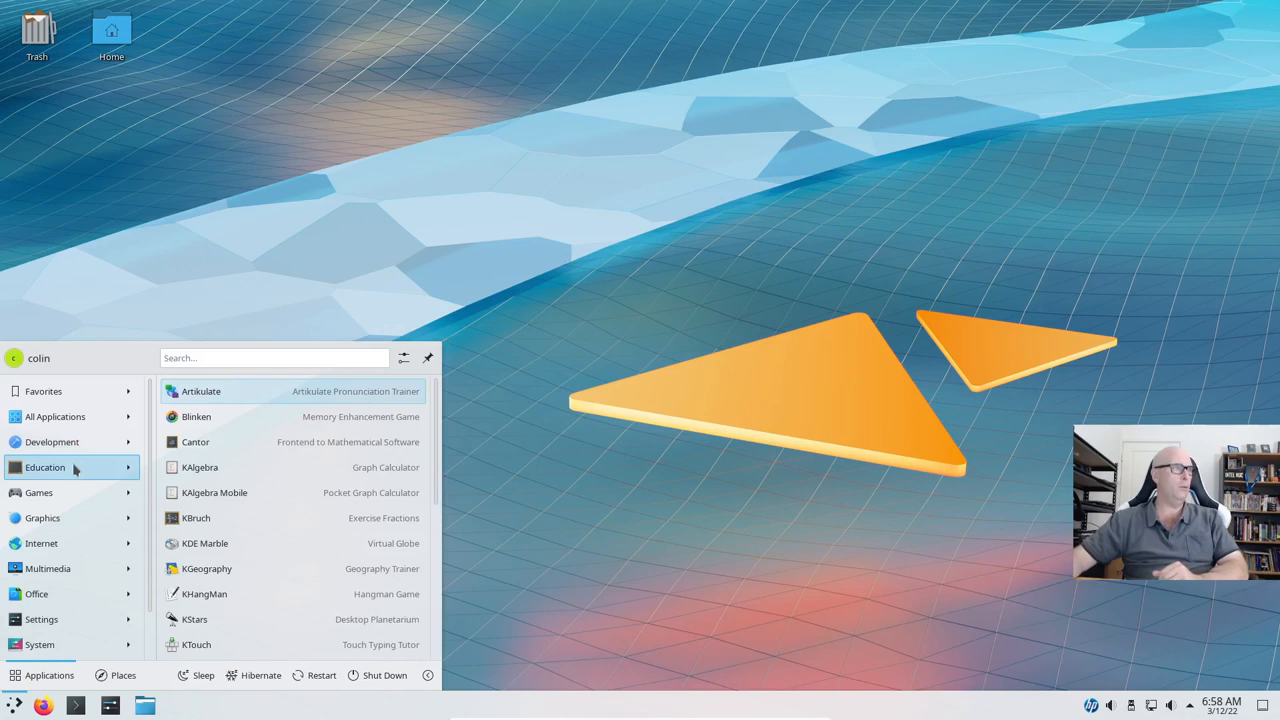
{"action": "mouse_move", "coordinate": [283, 467]}
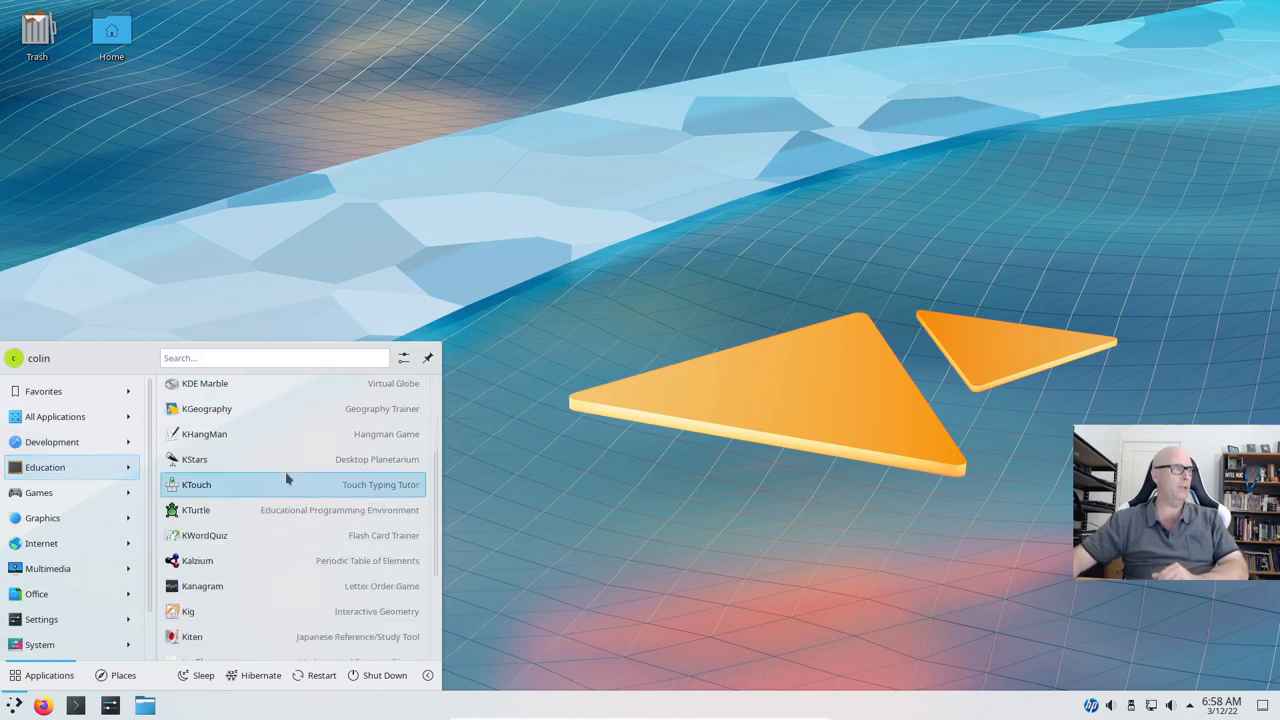
{"action": "scroll", "scroll_direction": "down", "scroll_amount": 3}
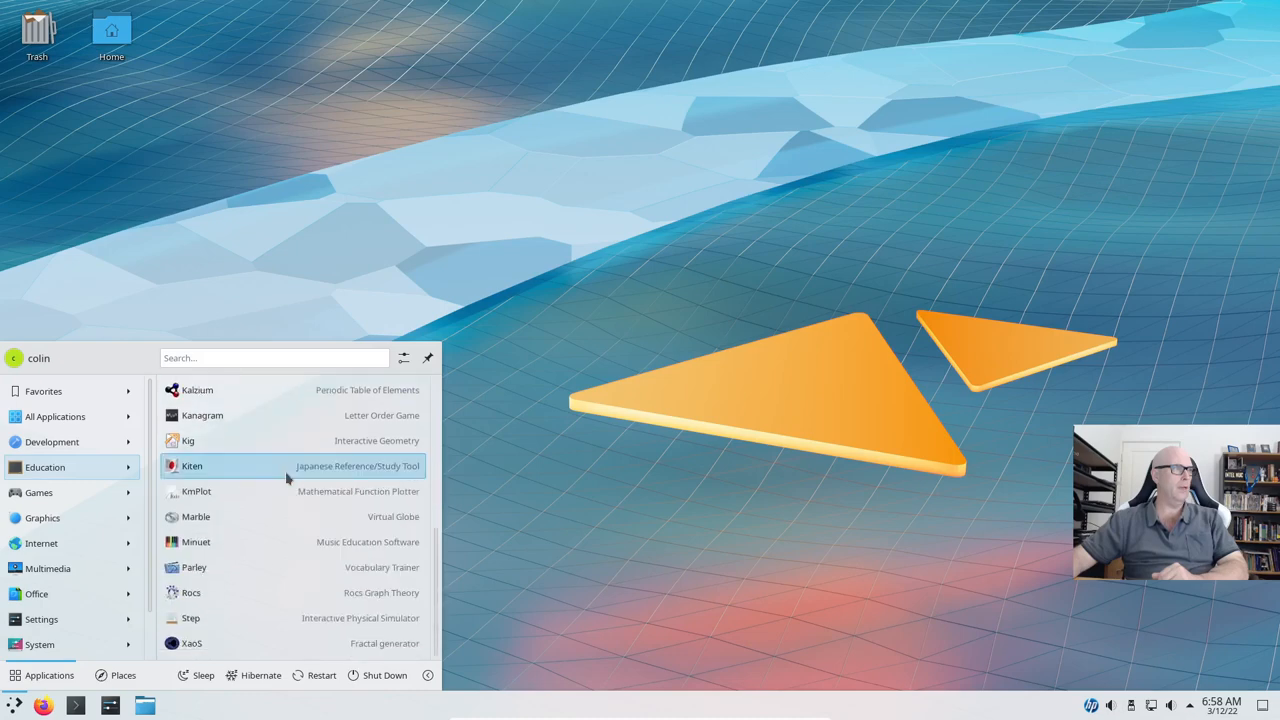
{"action": "left_click", "coordinate": [39, 492]}
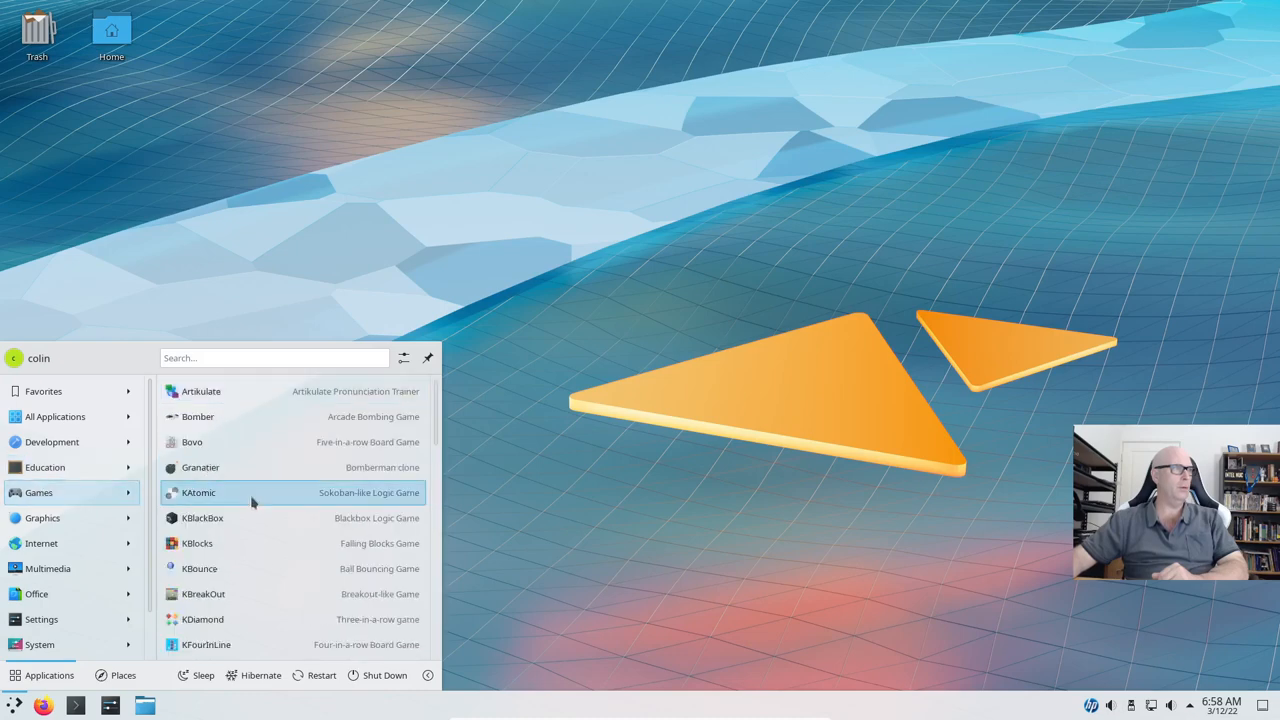
{"action": "scroll", "scroll_direction": "down", "scroll_amount": 3}
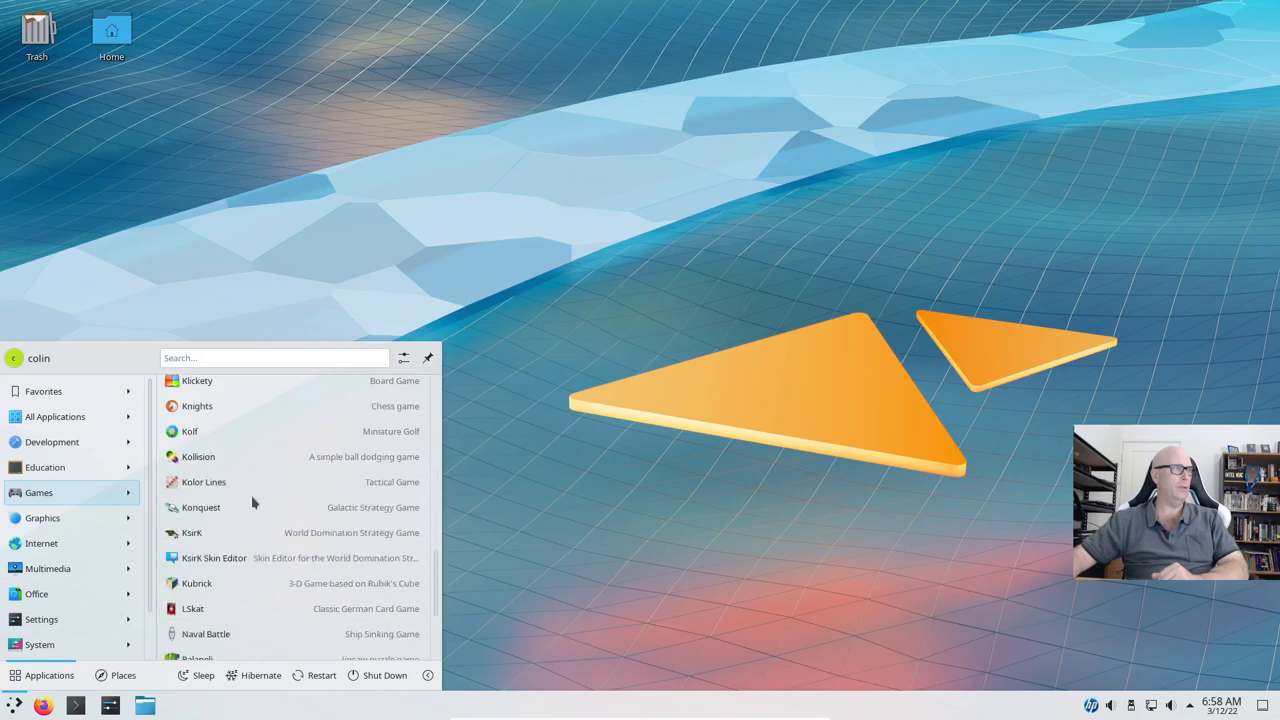
{"action": "left_click", "coordinate": [42, 517]}
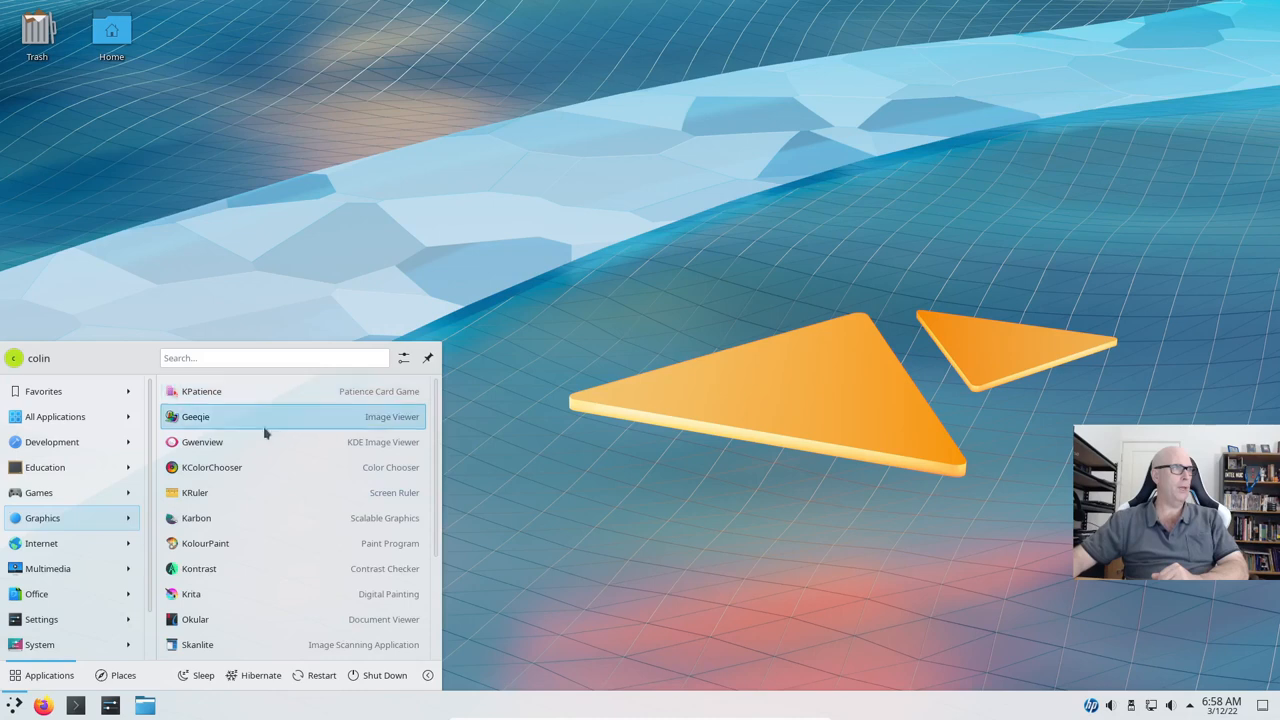
{"action": "mouse_move", "coordinate": [285, 422]}
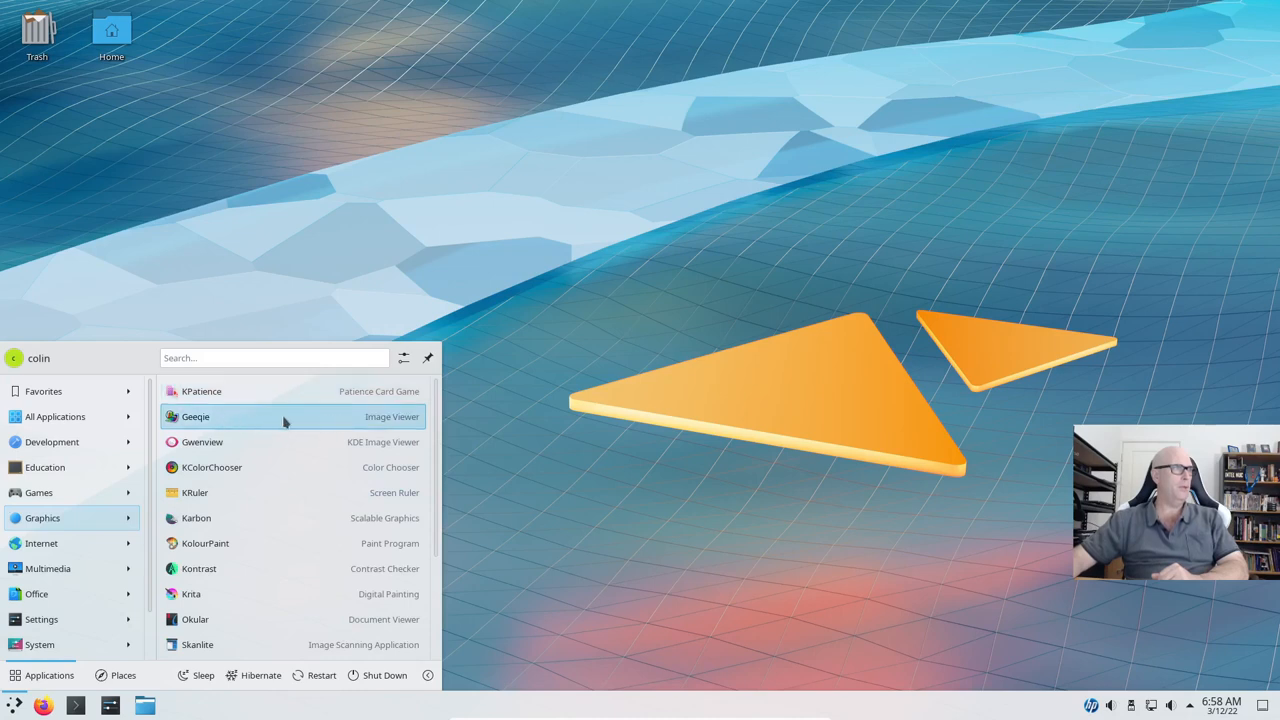
{"action": "mouse_move", "coordinate": [243, 467]}
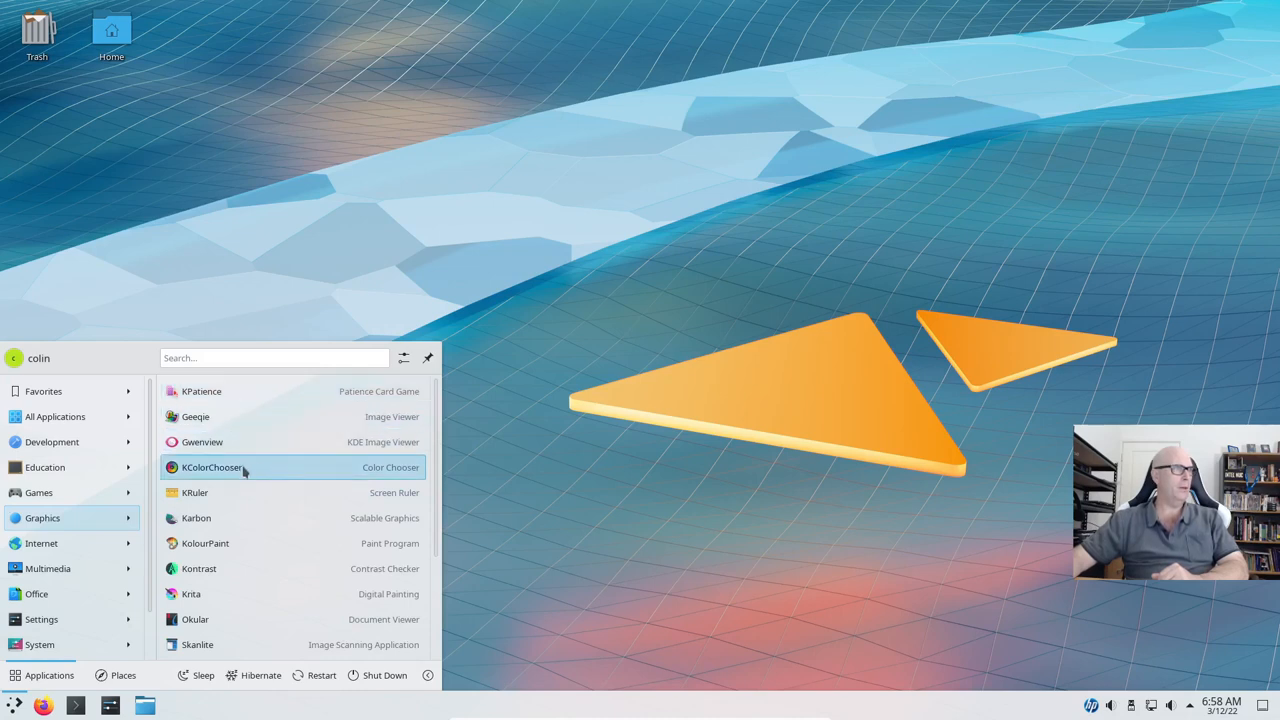
{"action": "mouse_move", "coordinate": [240, 543]}
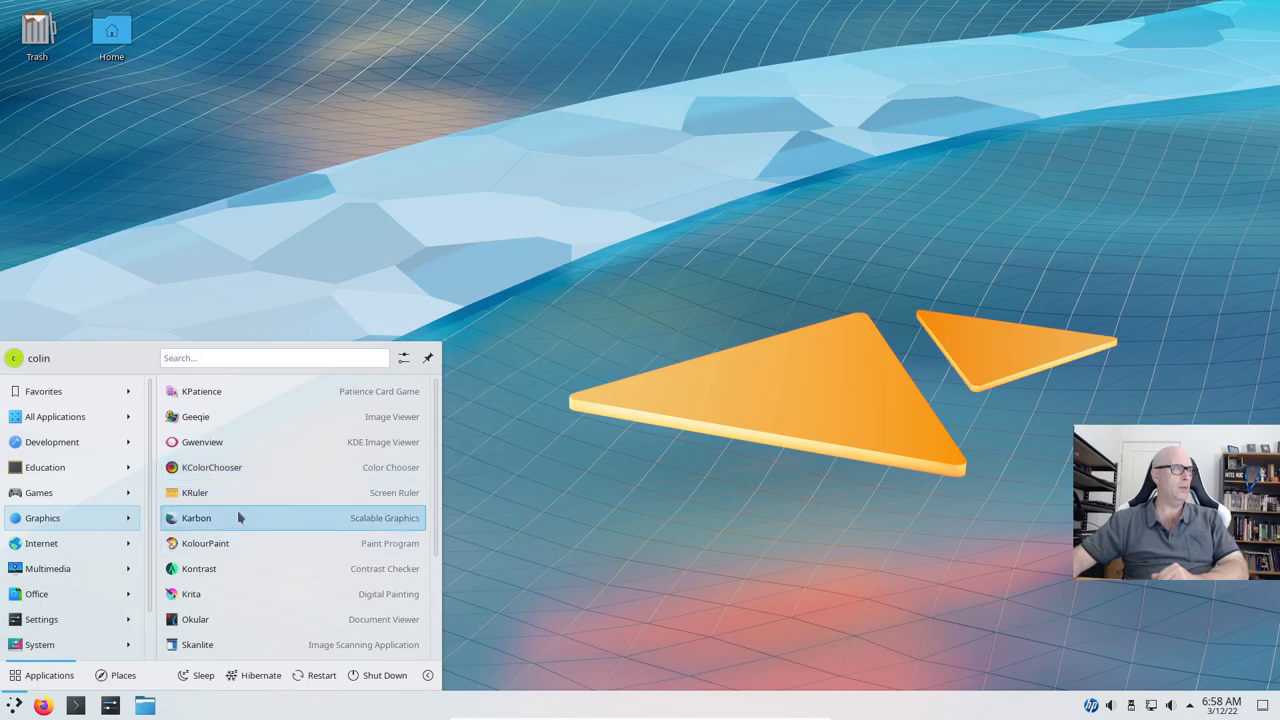
{"action": "mouse_move", "coordinate": [232, 543]}
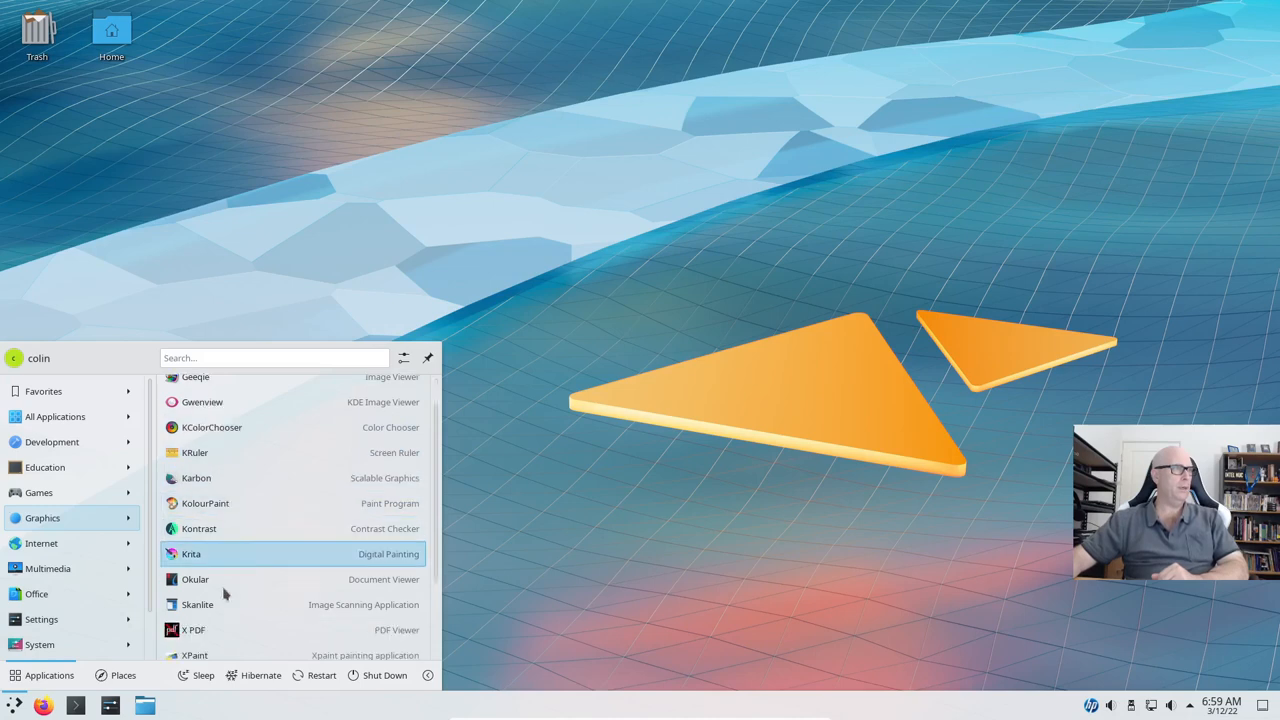
{"action": "scroll", "scroll_direction": "down", "scroll_amount": 3}
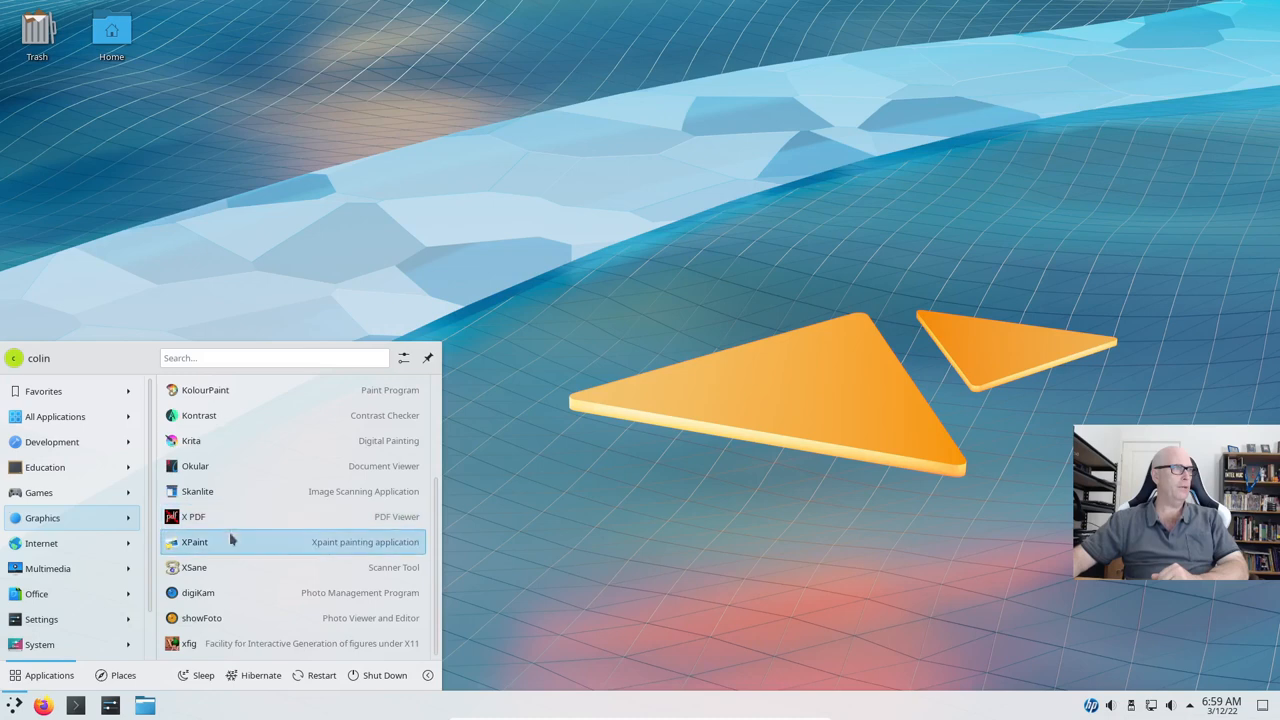
{"action": "mouse_move", "coordinate": [224, 617]}
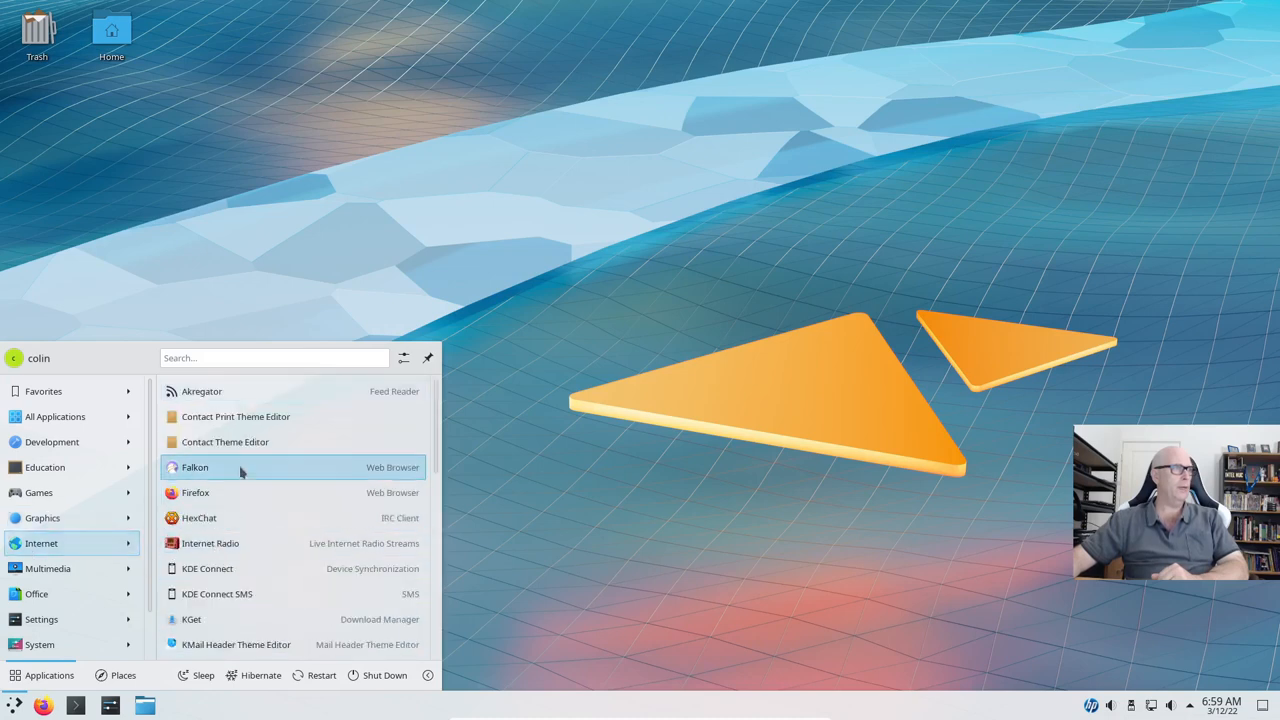
{"action": "mouse_move", "coordinate": [230, 492]}
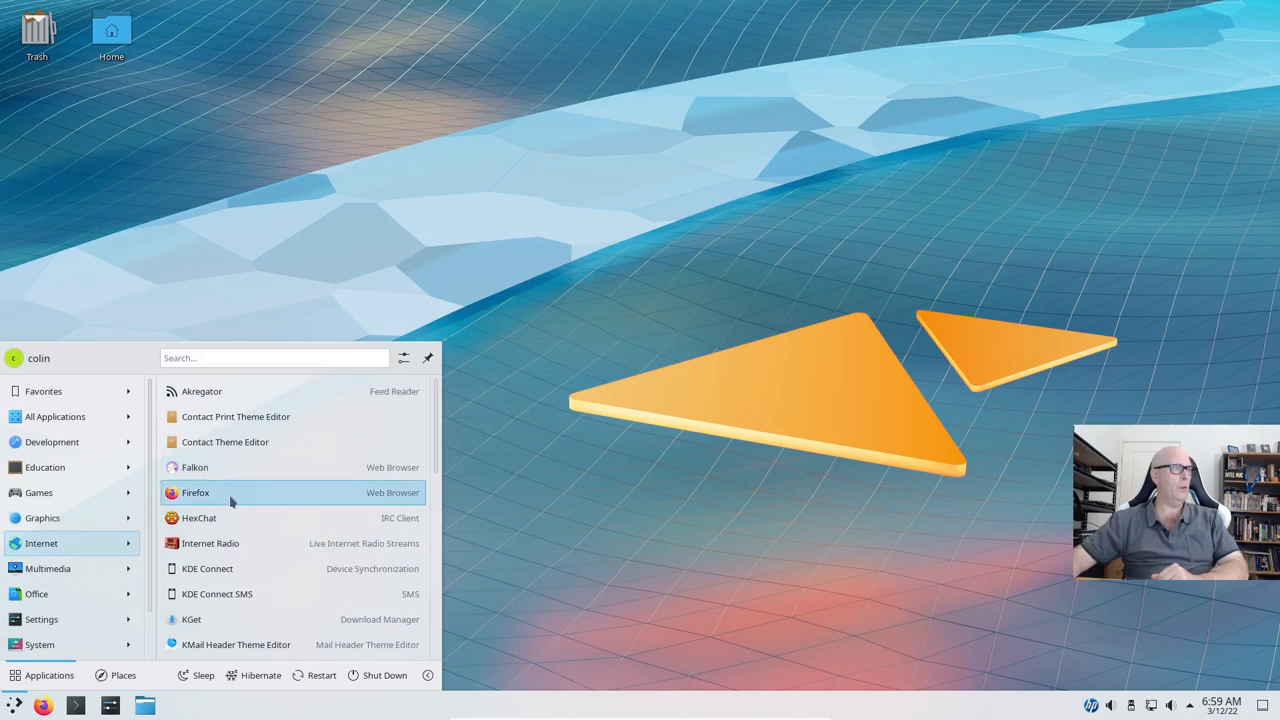
- Scroll through the Internet and Multimedia program lists in the launcher
{"action": "scroll", "scroll_direction": "down", "scroll_amount": 3}
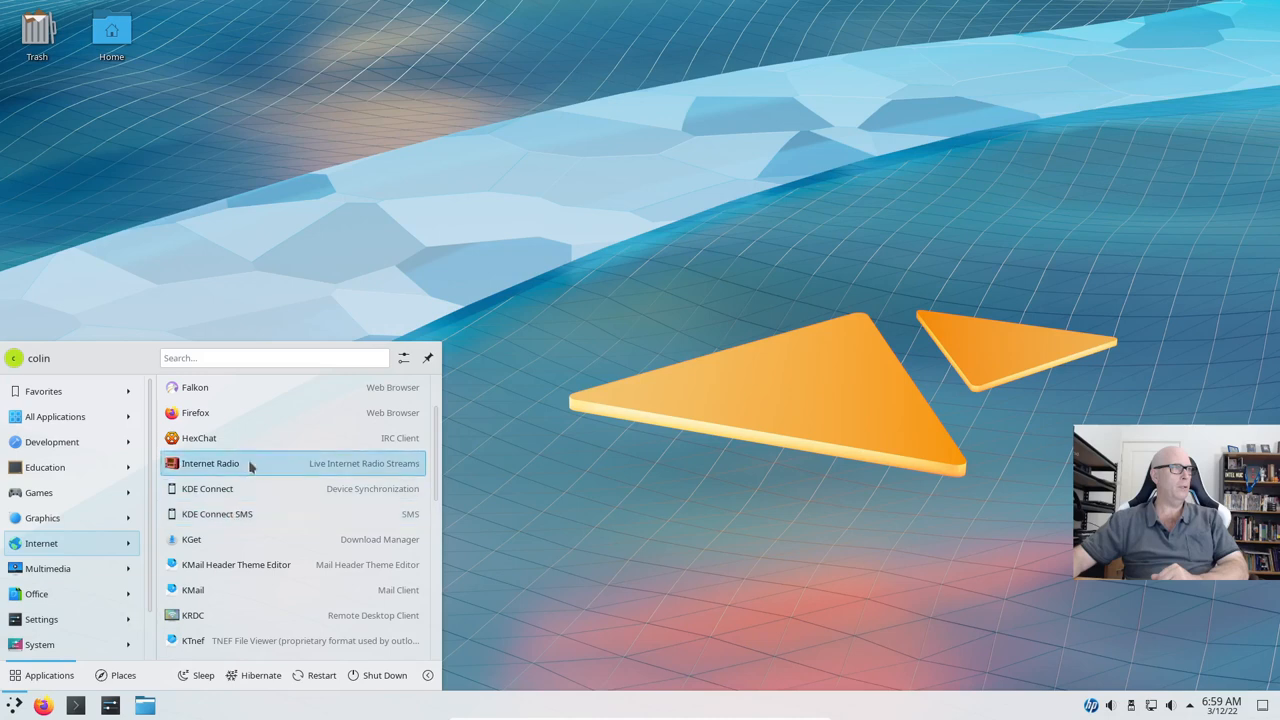
{"action": "scroll", "scroll_direction": "down", "scroll_amount": 3}
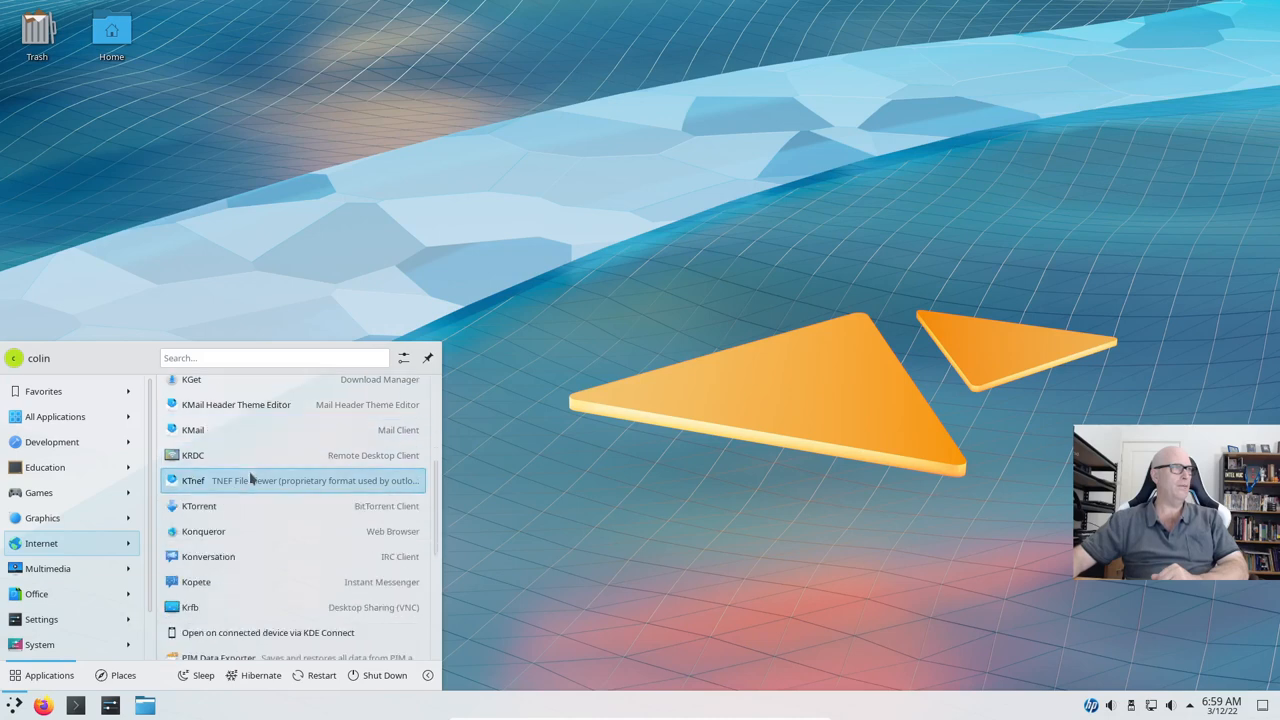
{"action": "scroll", "scroll_direction": "down", "scroll_amount": 3}
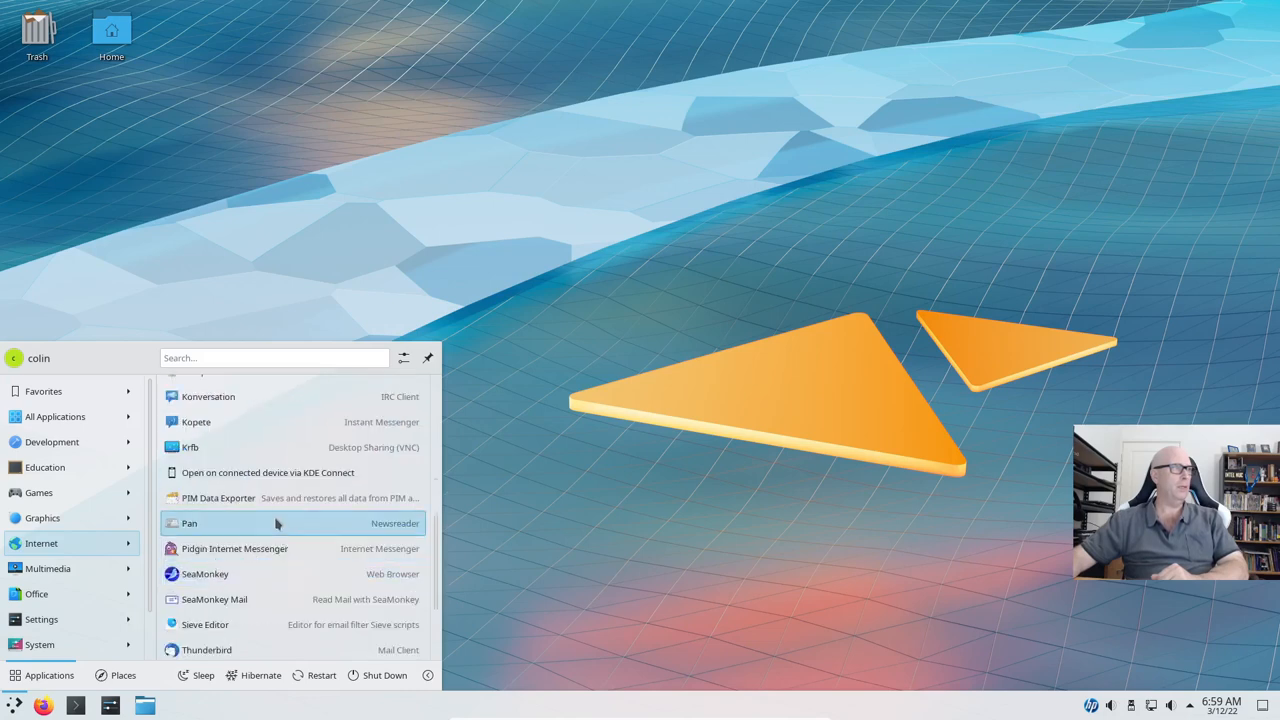
{"action": "scroll", "scroll_direction": "down", "scroll_amount": 3}
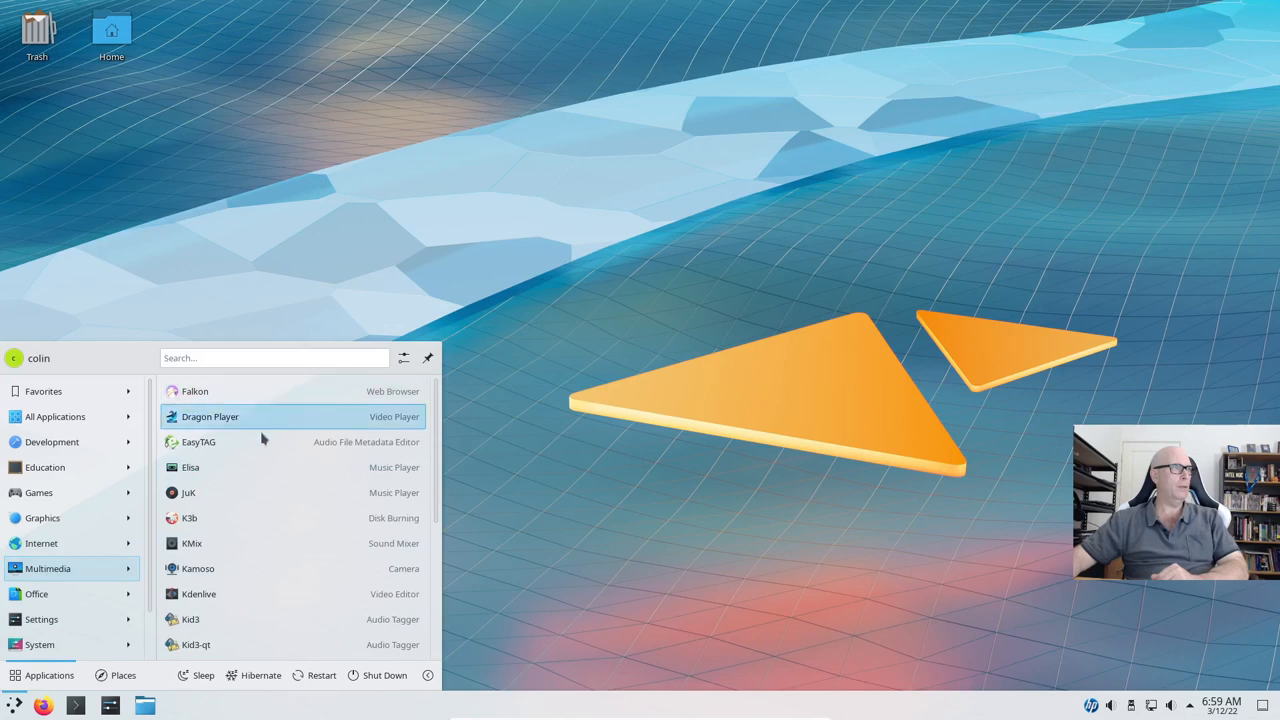
{"action": "mouse_move", "coordinate": [225, 467]}
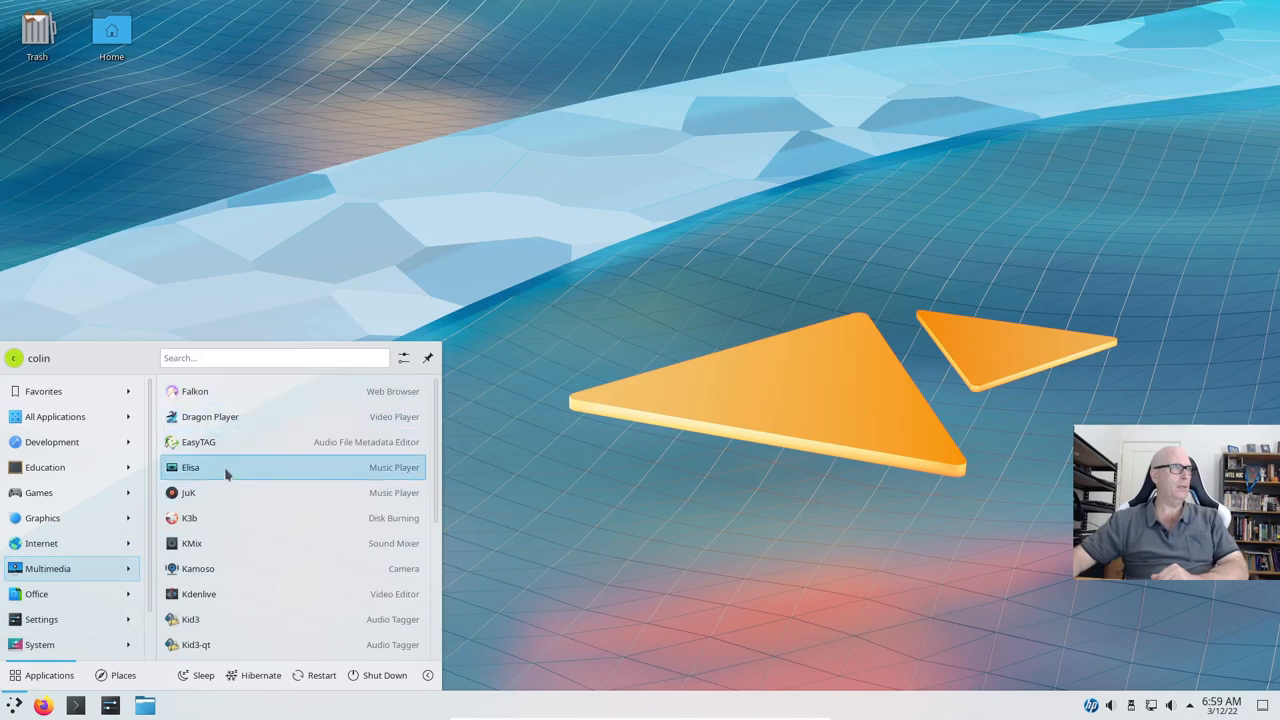
{"action": "mouse_move", "coordinate": [238, 525]}
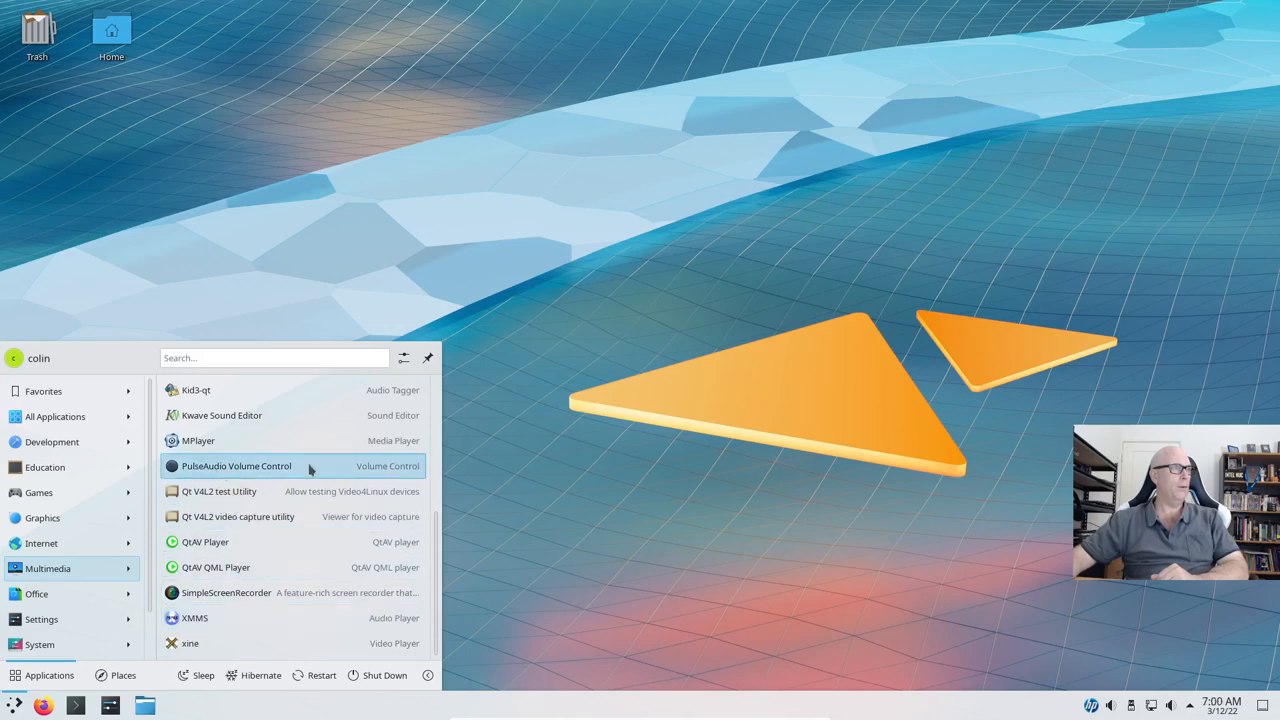
- Show the Office applications and scroll through their entries
{"action": "left_click", "coordinate": [36, 593]}
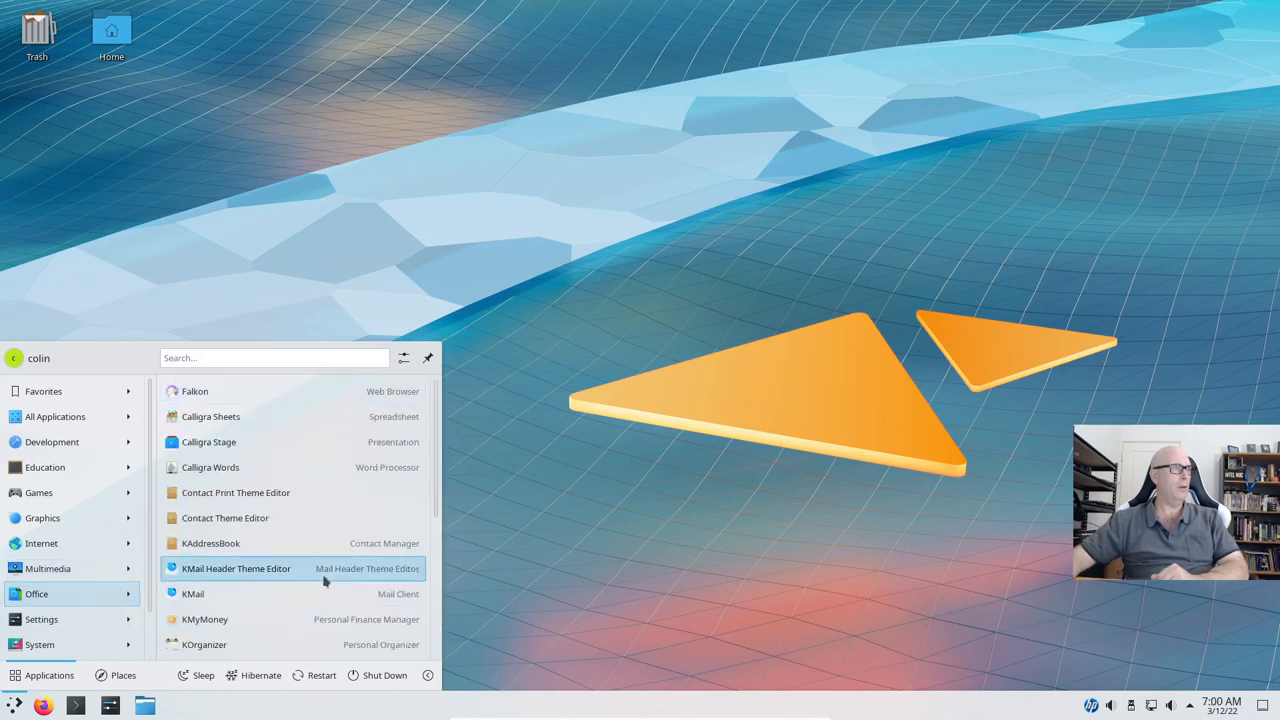
{"action": "mouse_move", "coordinate": [268, 442]}
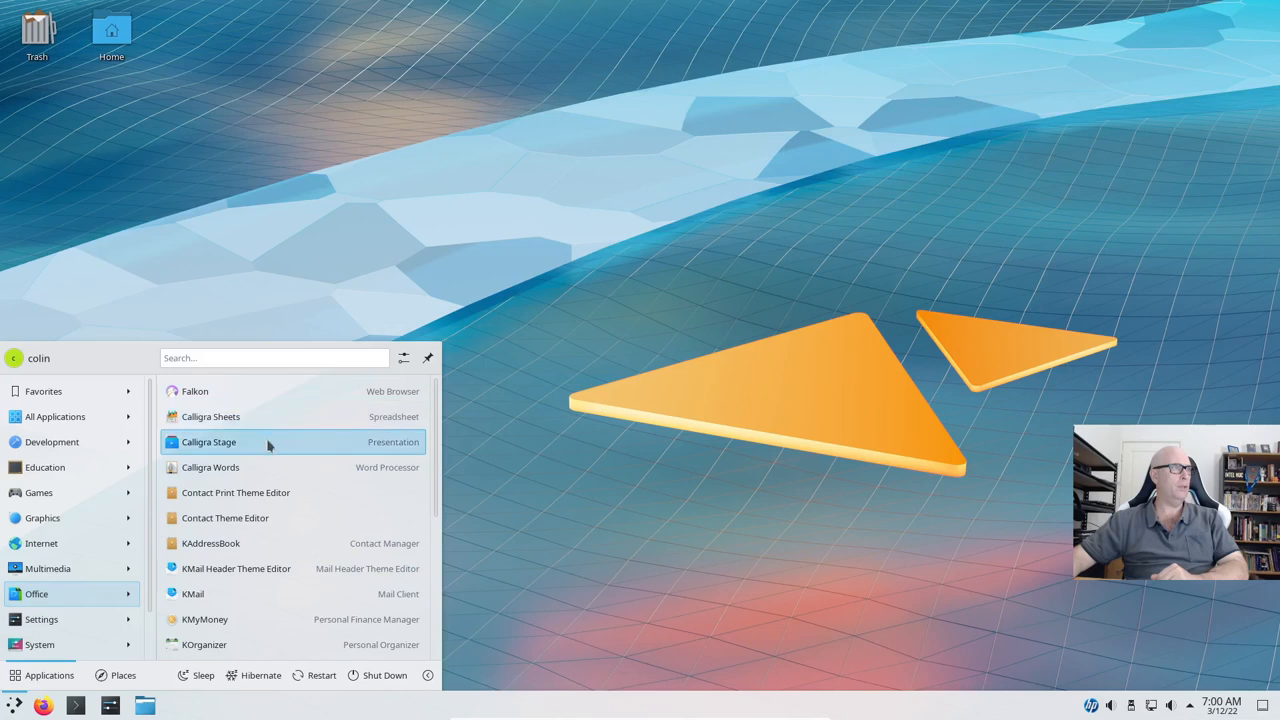
{"action": "mouse_move", "coordinate": [267, 467]}
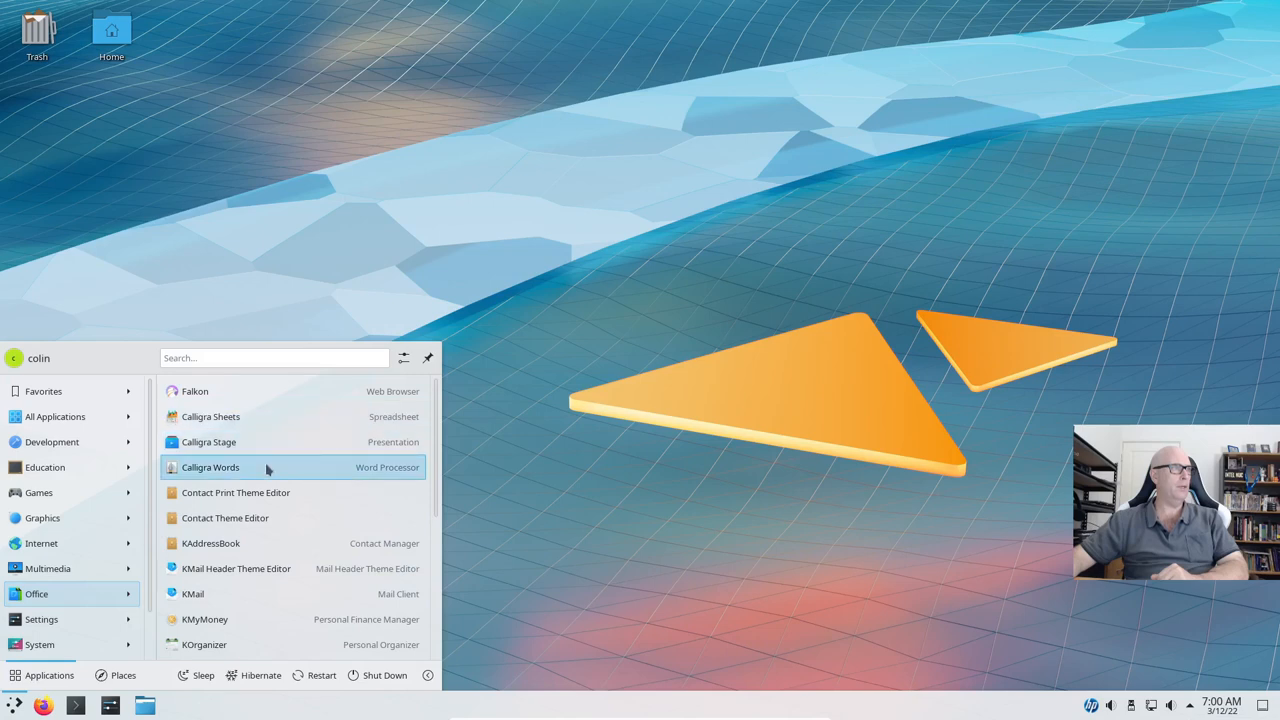
{"action": "scroll", "scroll_direction": "down", "scroll_amount": 3}
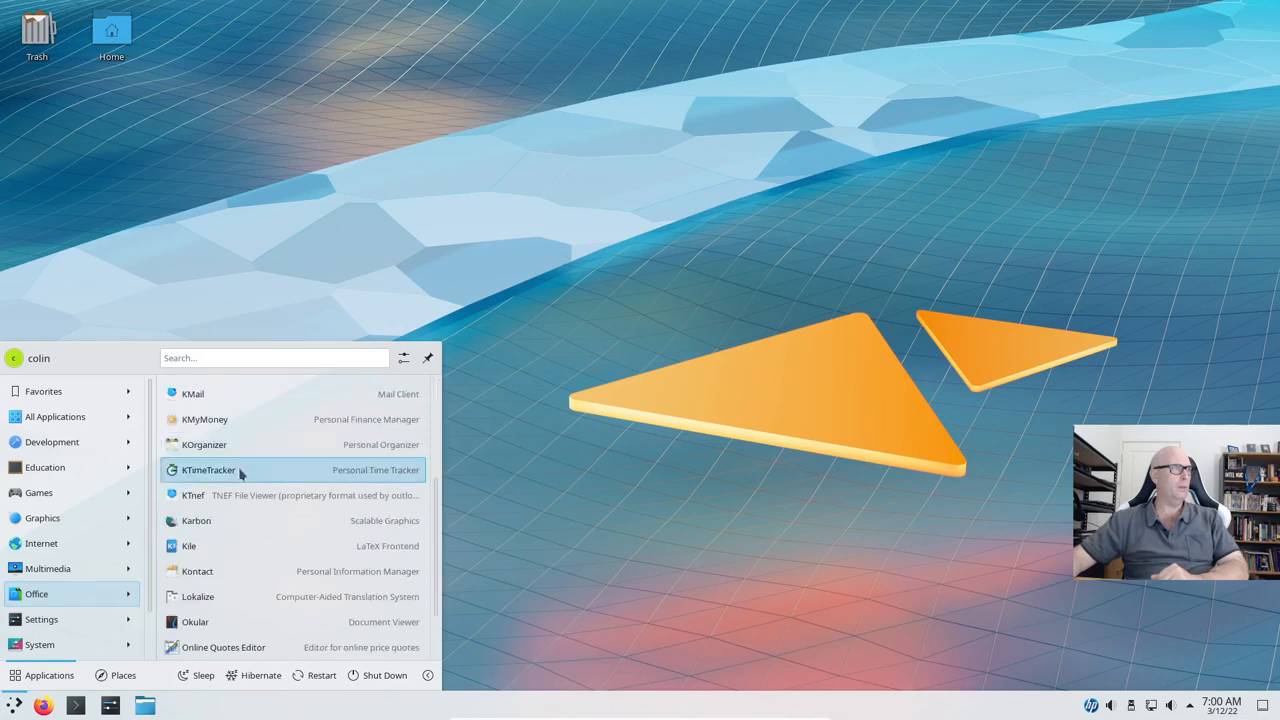
{"action": "scroll", "scroll_direction": "down", "scroll_amount": 3}
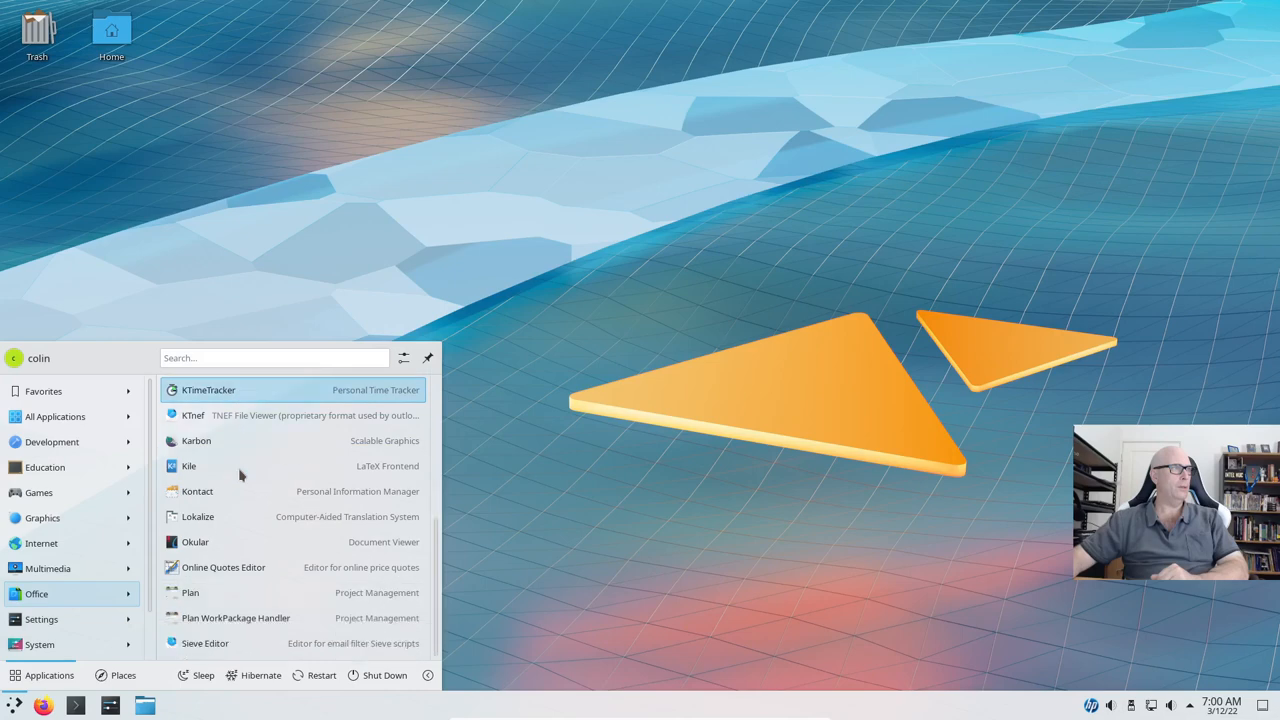
{"action": "left_click", "coordinate": [41, 619]}
{"action": "type", "text": "c"}
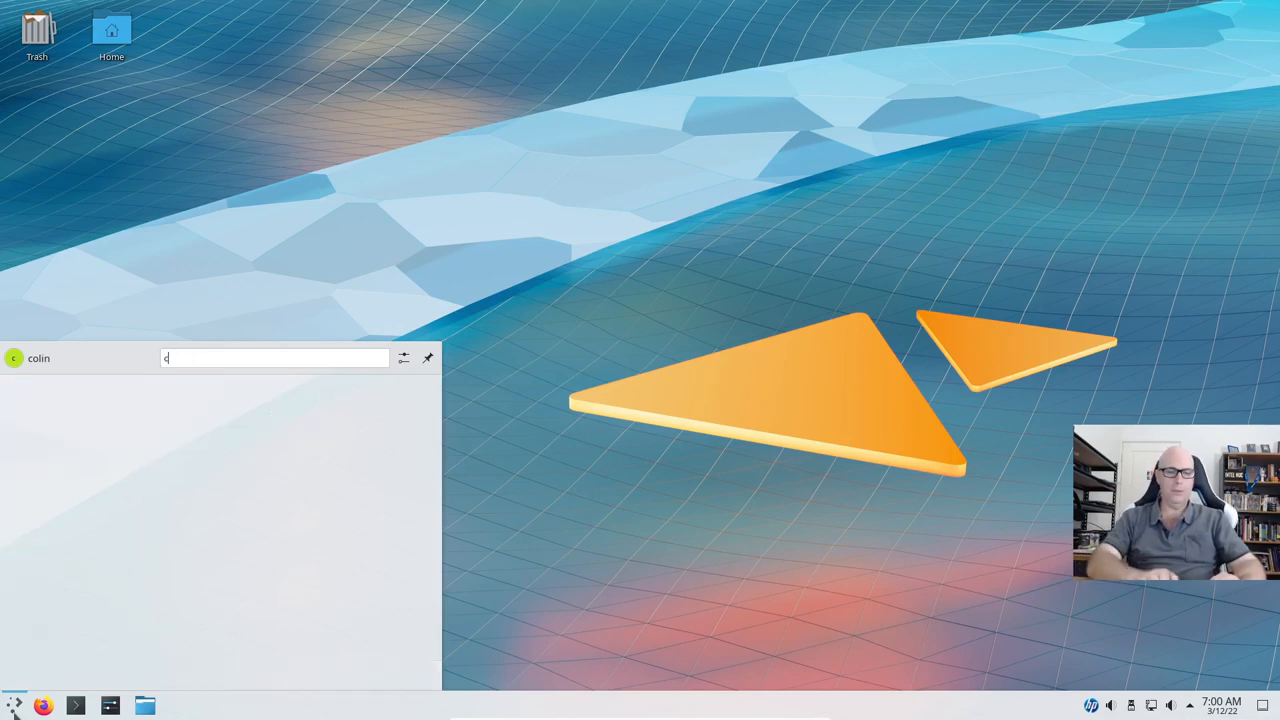
- Search the launcher for 'herr', then close the launcher back to the desktop
{"action": "type", "text": "herr"}
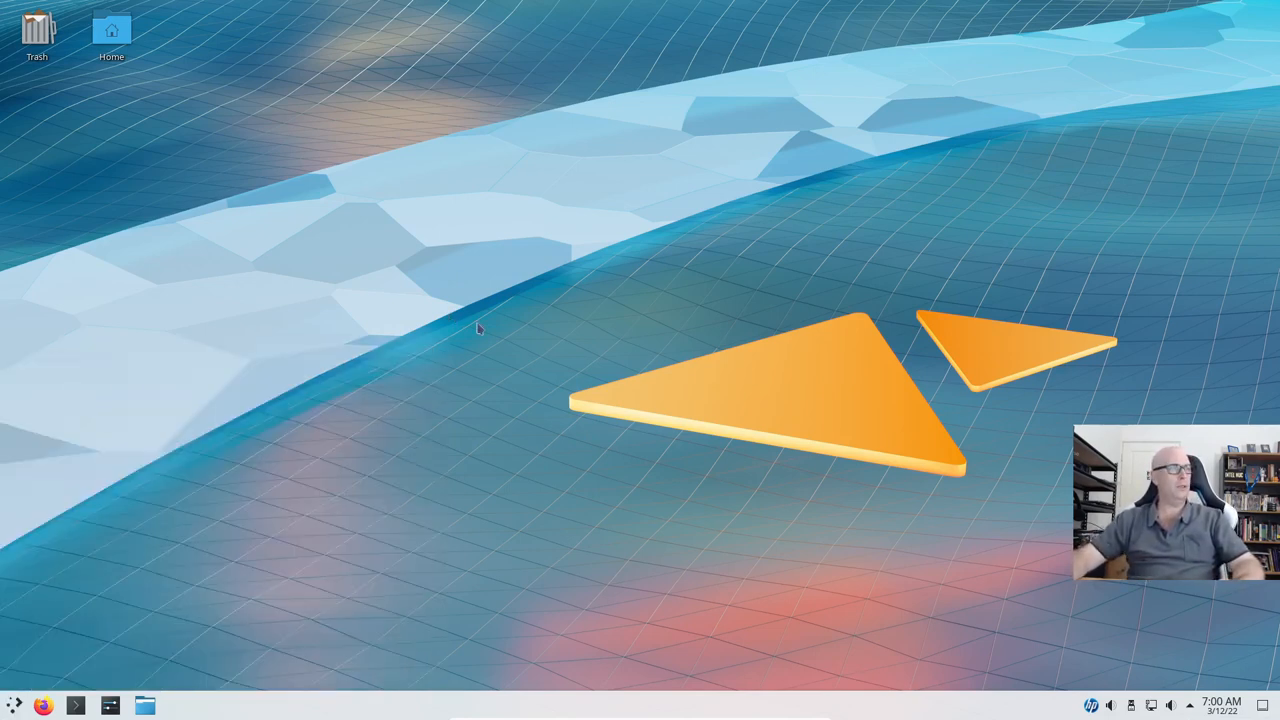
{"action": "mouse_move", "coordinate": [880, 490]}
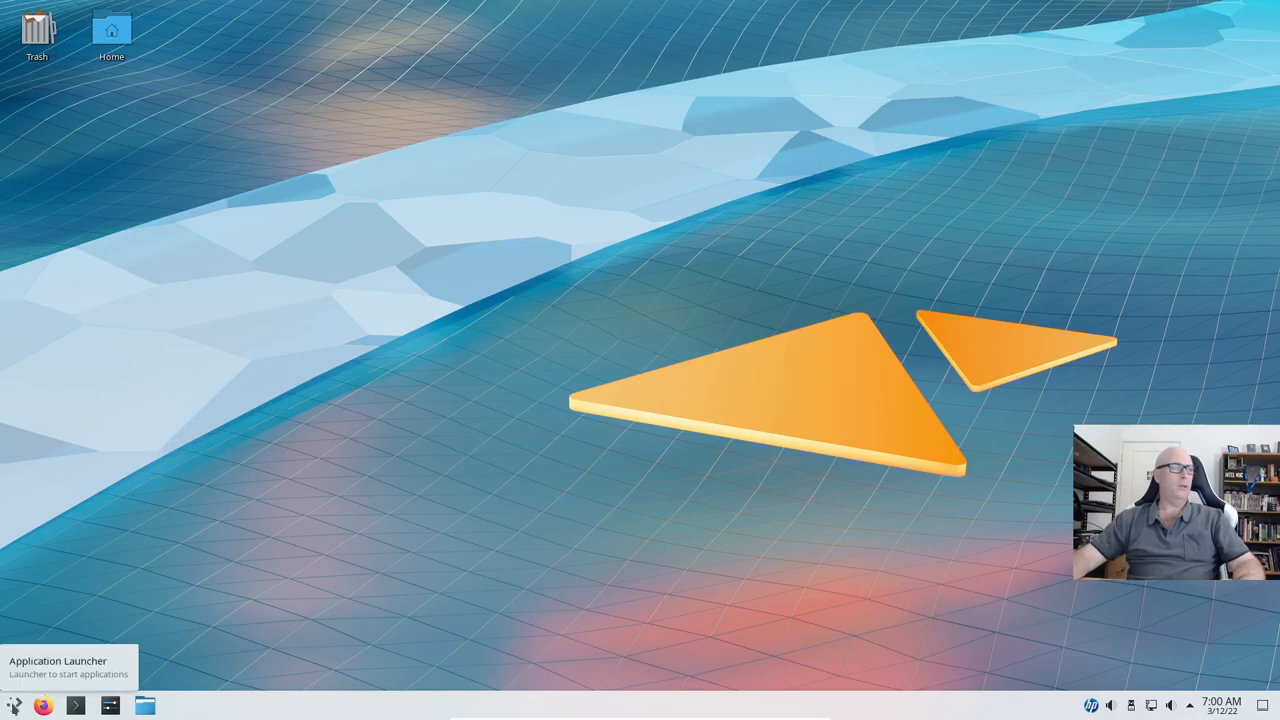
{"action": "left_click", "coordinate": [14, 705]}
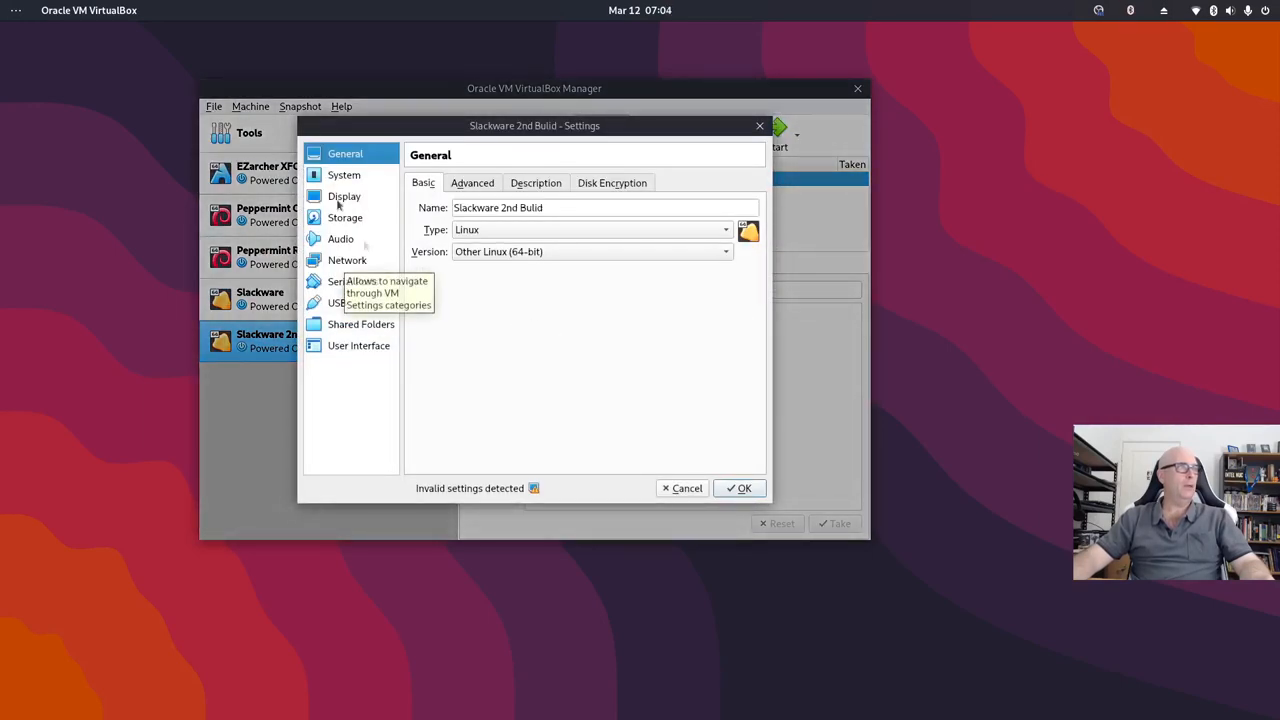
- Check and close the 2nd Bulid VM settings, then boot the huge.s KMS console kernel
{"action": "left_click", "coordinate": [344, 175]}
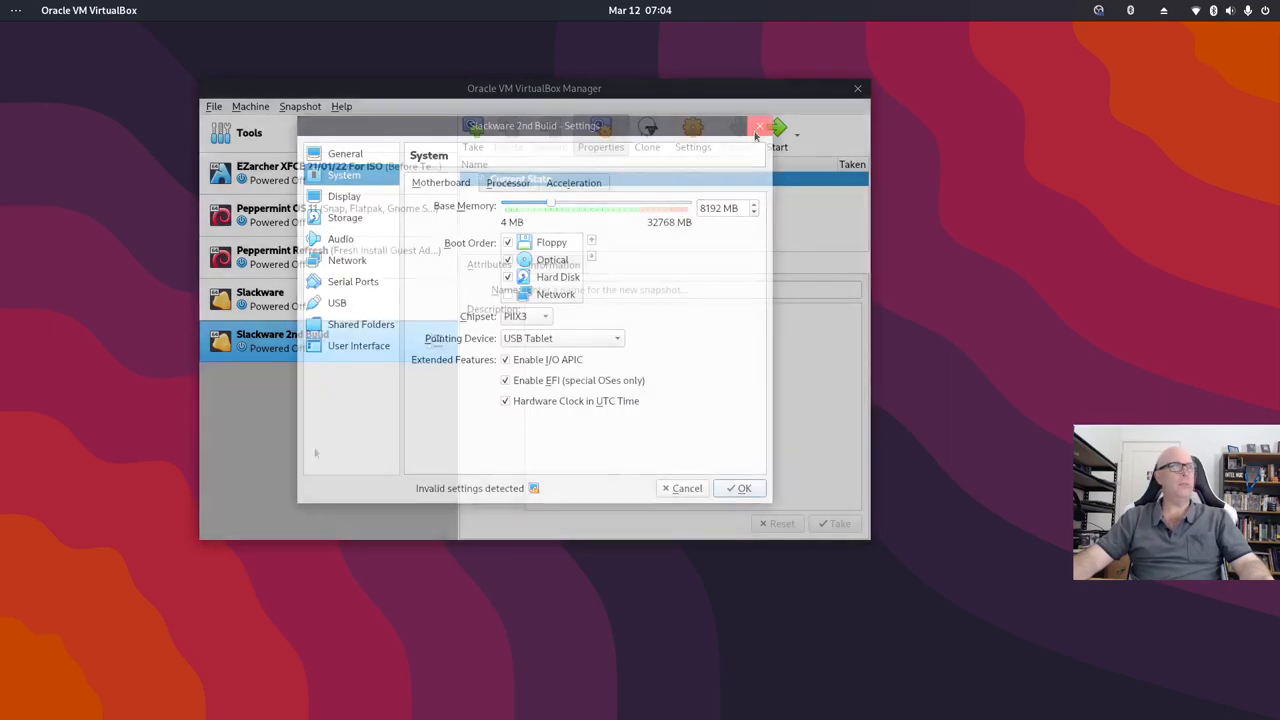
{"action": "left_click", "coordinate": [686, 488]}
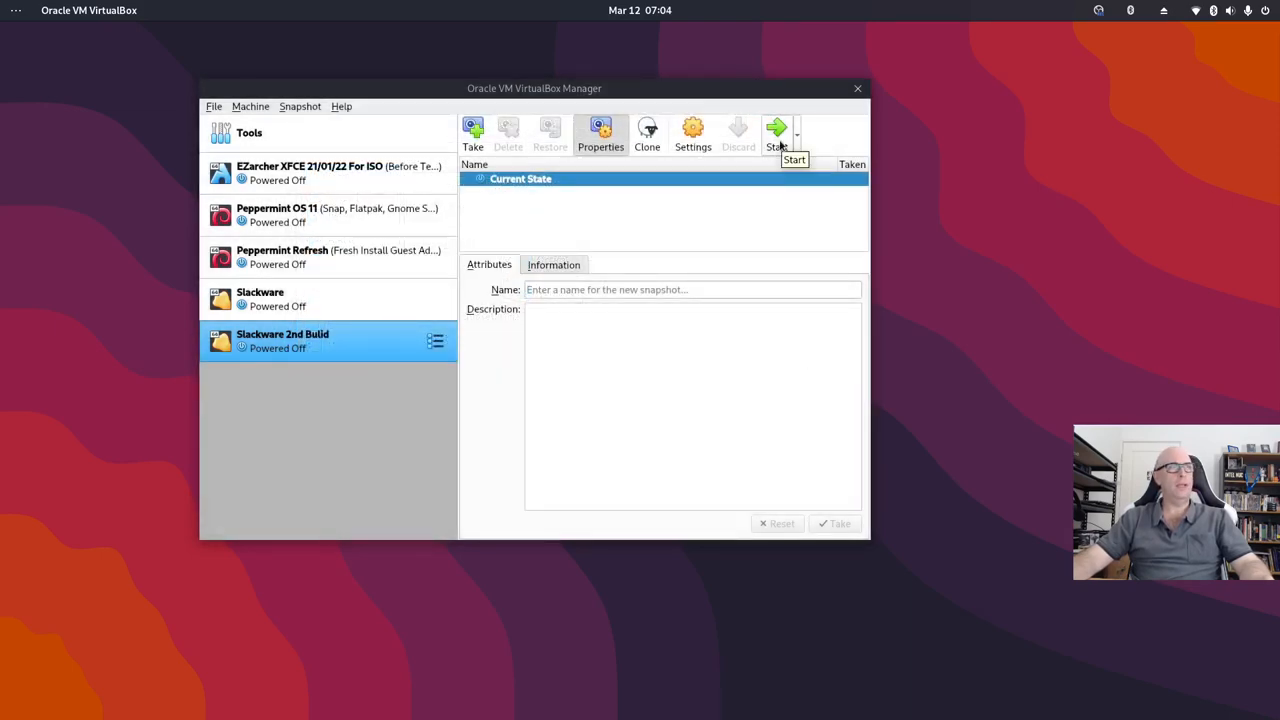
{"action": "left_click", "coordinate": [777, 135]}
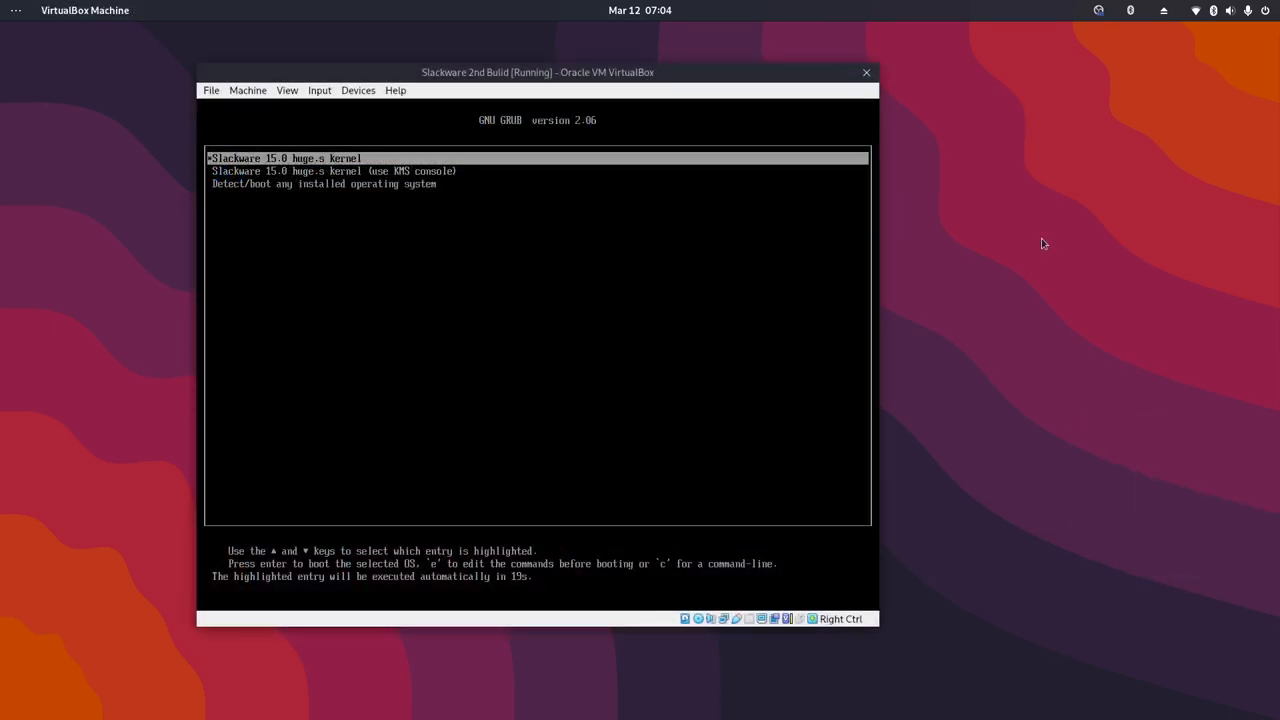
{"action": "key", "text": "Down"}
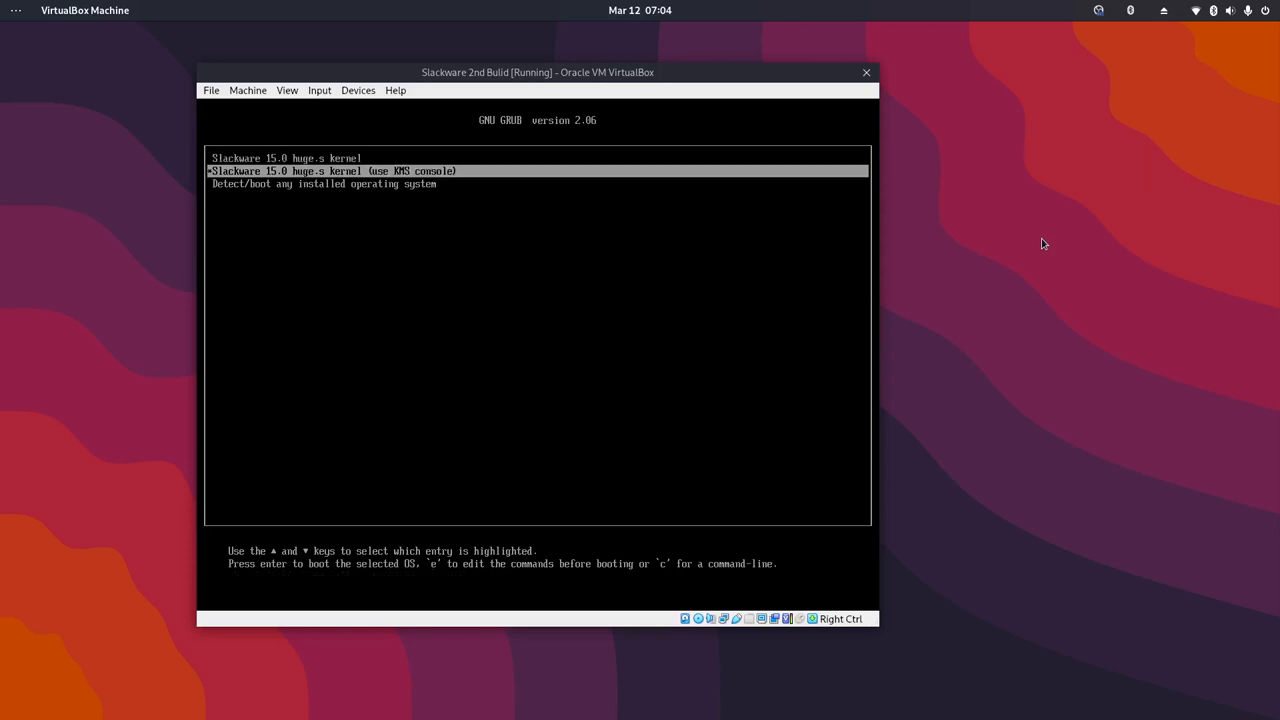
{"action": "key", "text": "Up"}
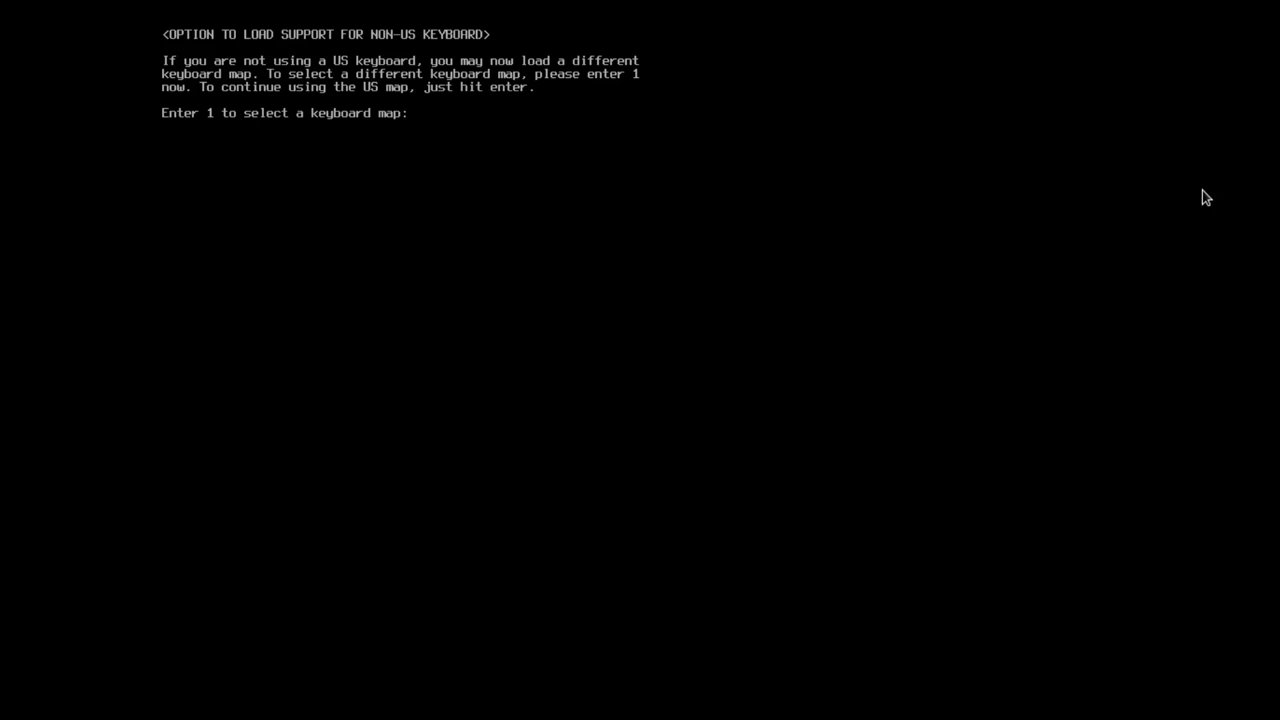
- Keep the US keyboard map, log in as root, and launch cfdisk
{"action": "key", "text": "enter"}
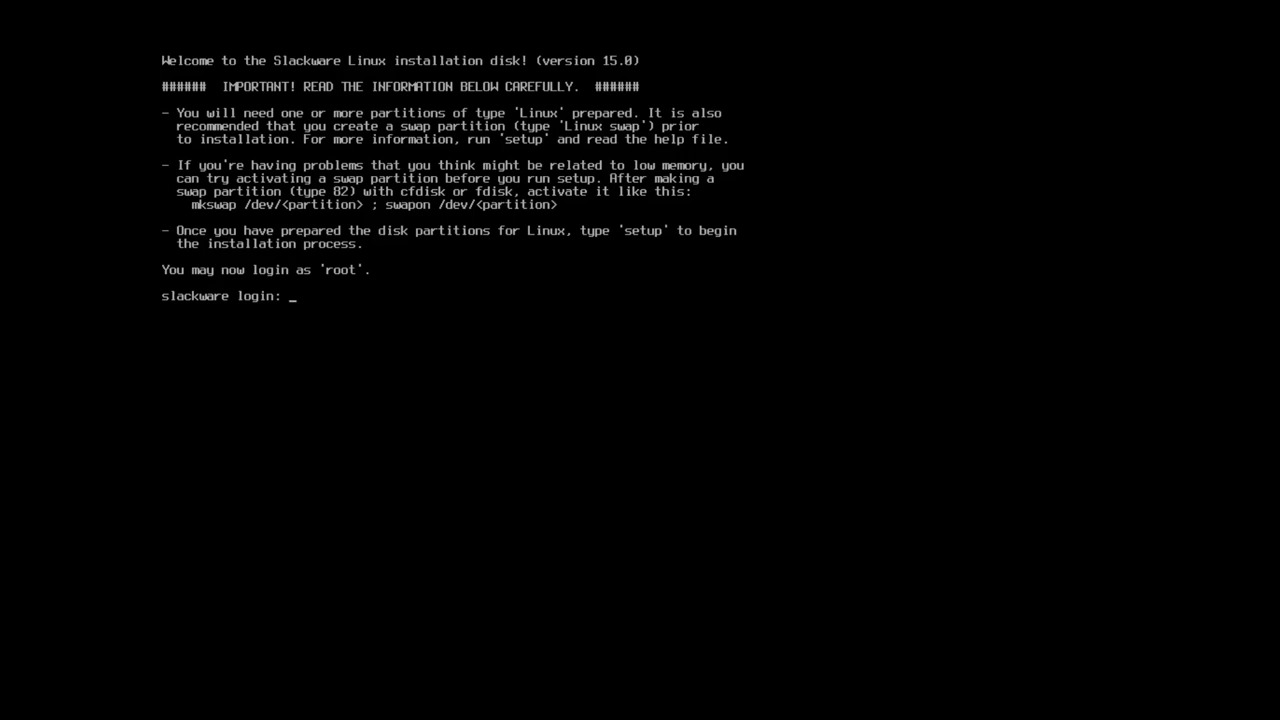
{"action": "type", "text": "root"}
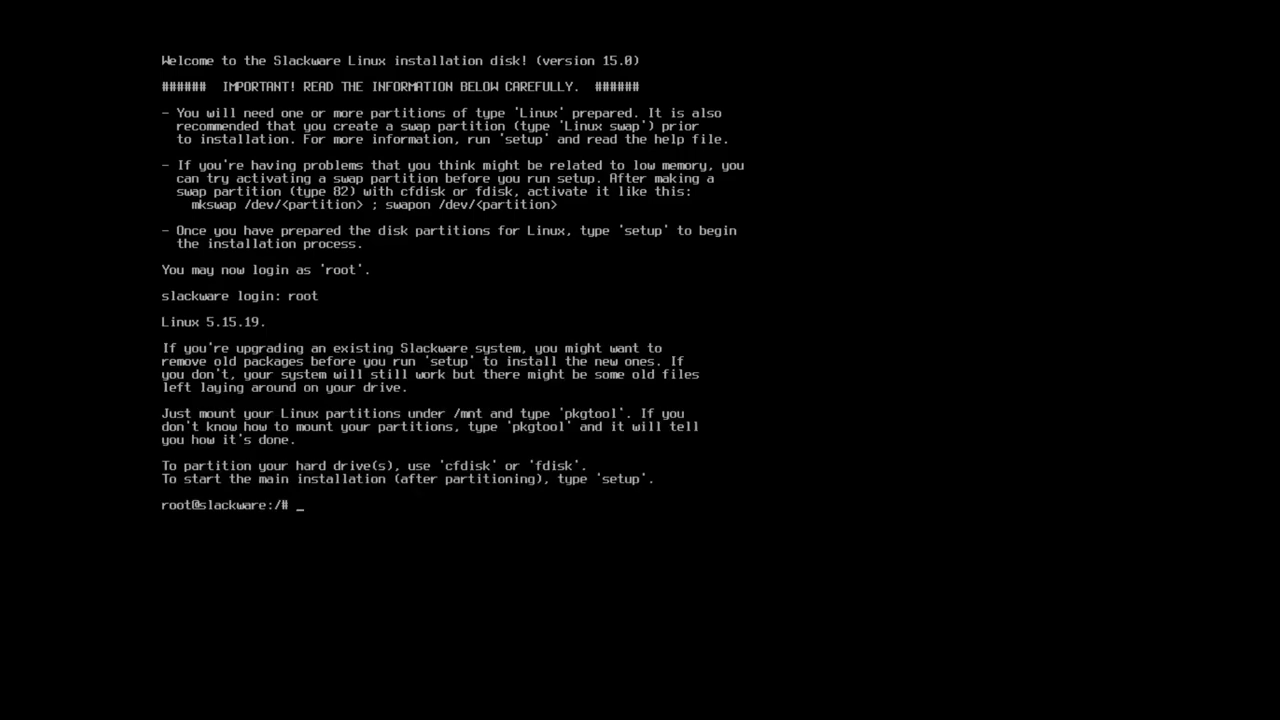
{"action": "type", "text": "cfdi"}
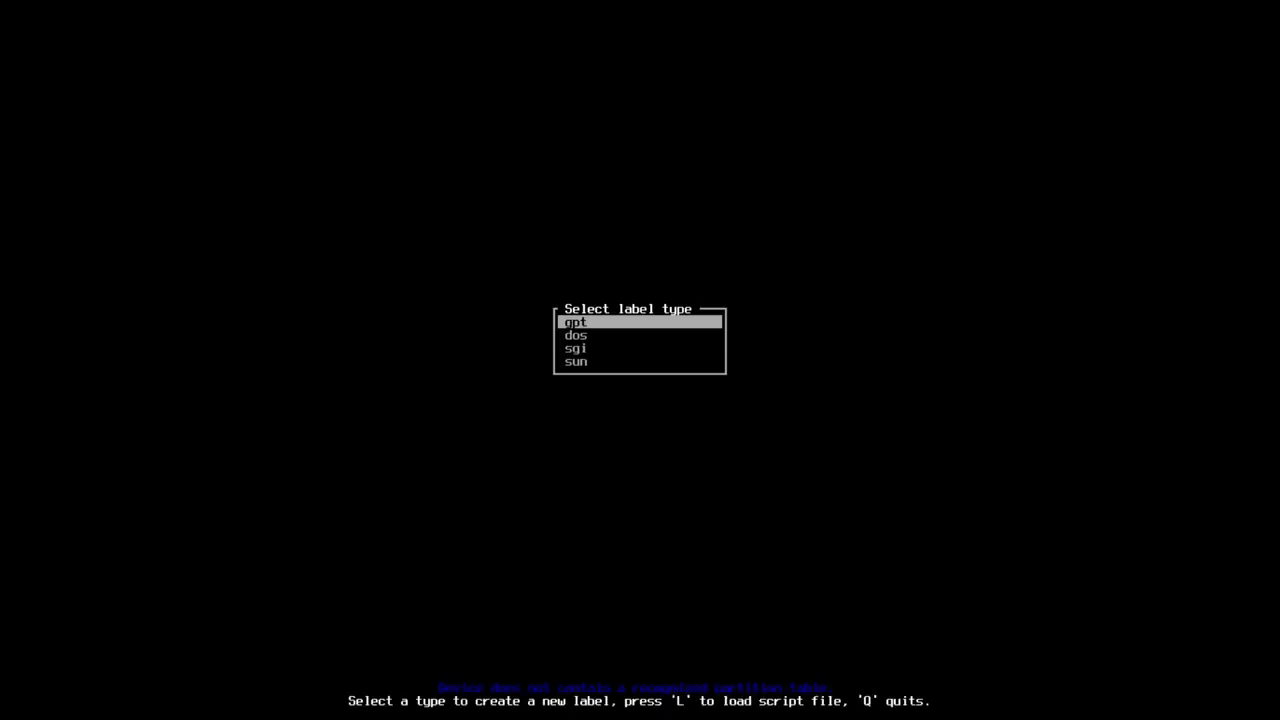
- Choose the gpt label type in cfdisk and create a 600M first partition
{"action": "key", "text": "Down"}
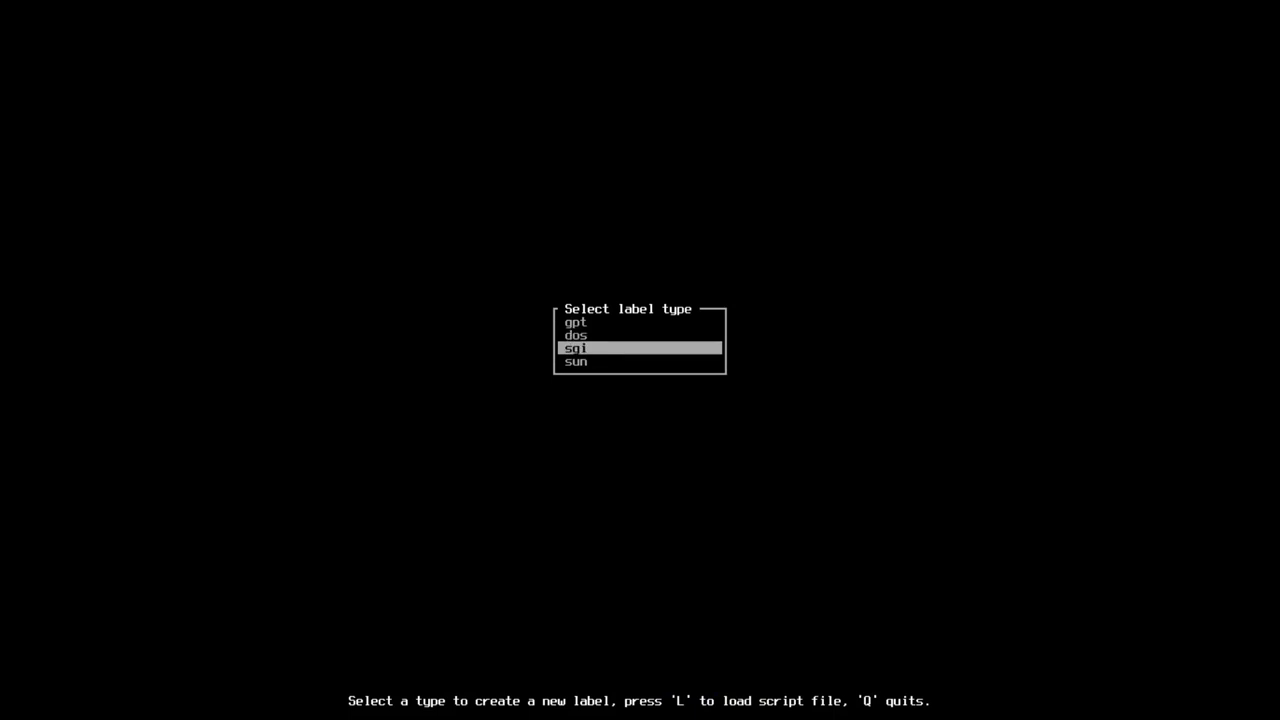
{"action": "key", "text": "Up"}
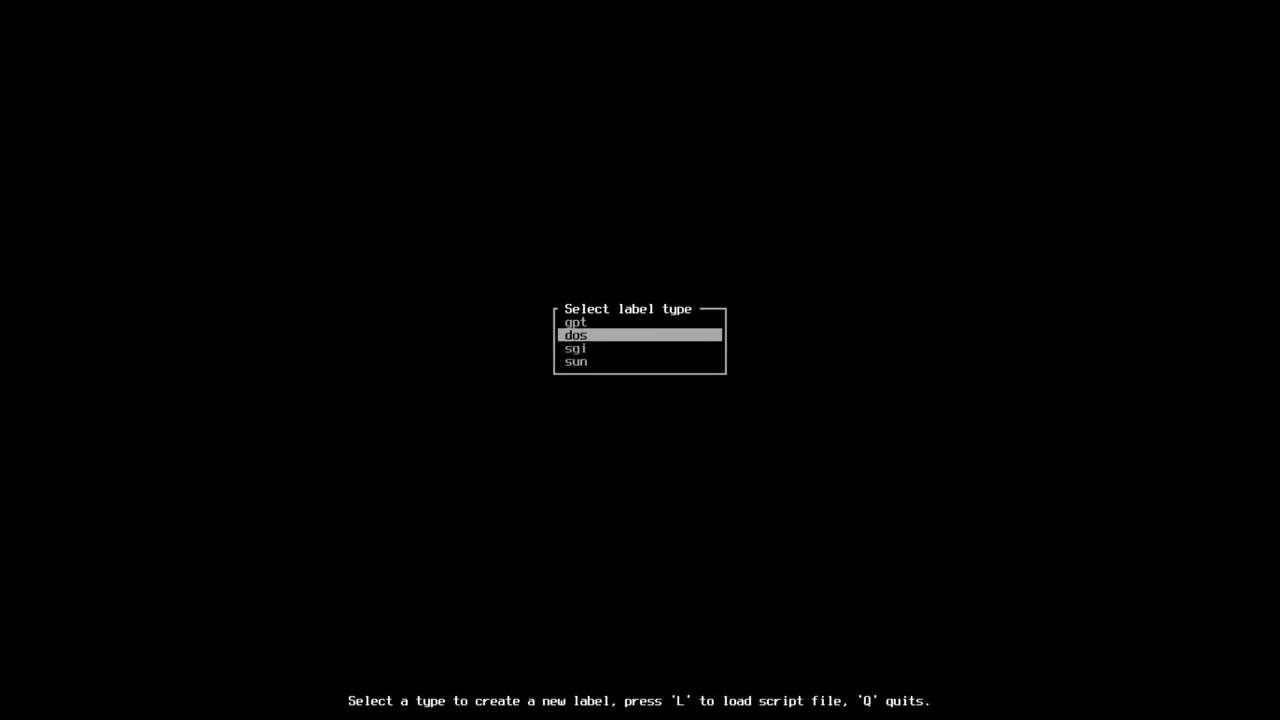
{"action": "key", "text": "up"}
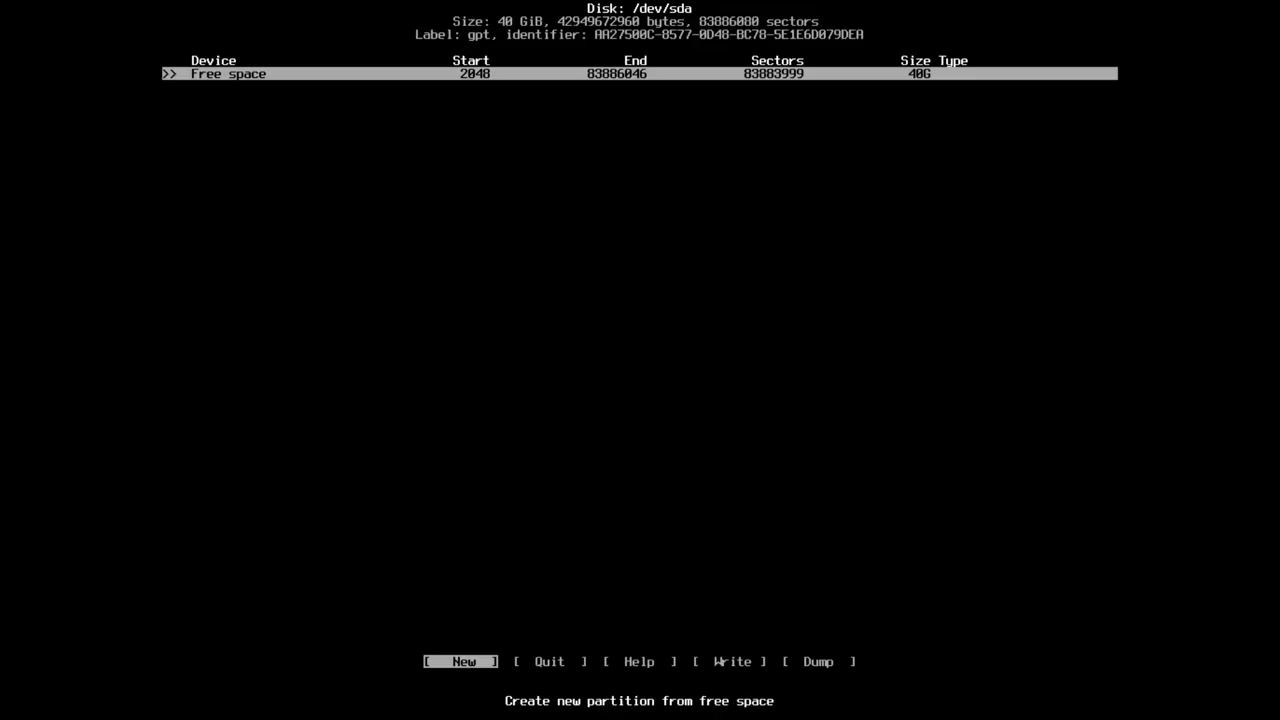
{"action": "left_click", "coordinate": [461, 661]}
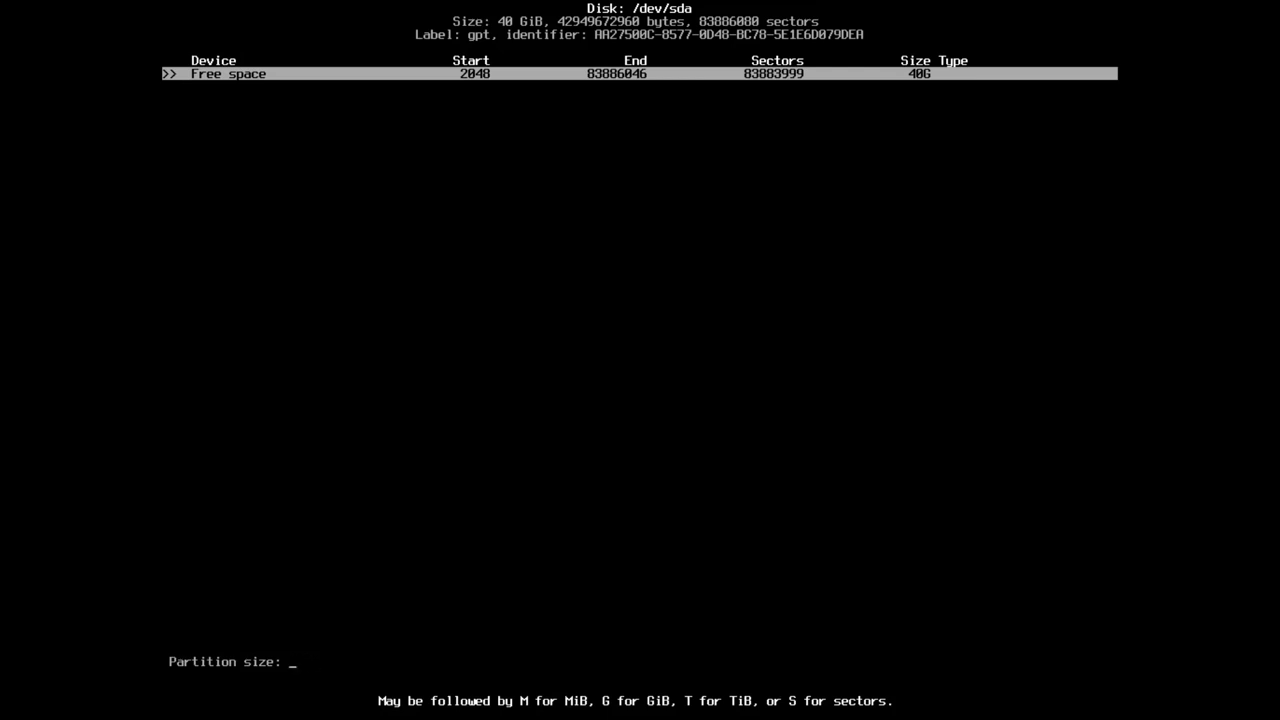
{"action": "type", "text": "600"}
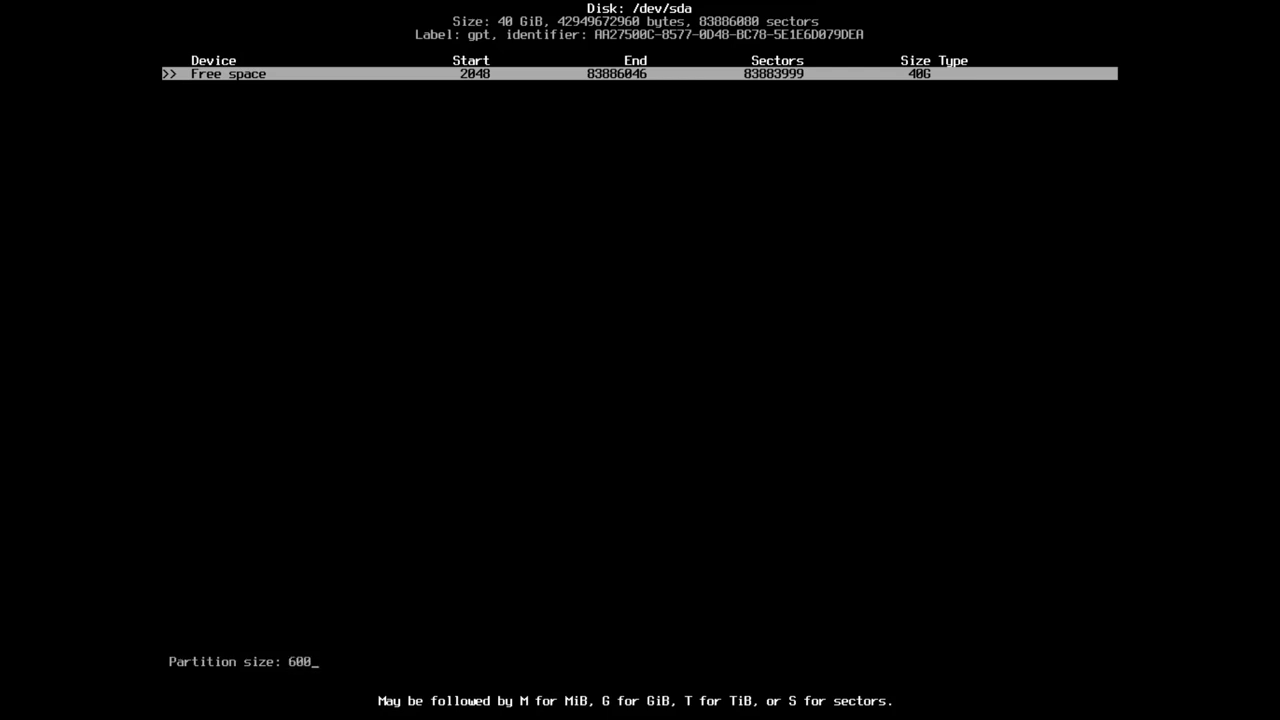
{"action": "type", "text": "M"}
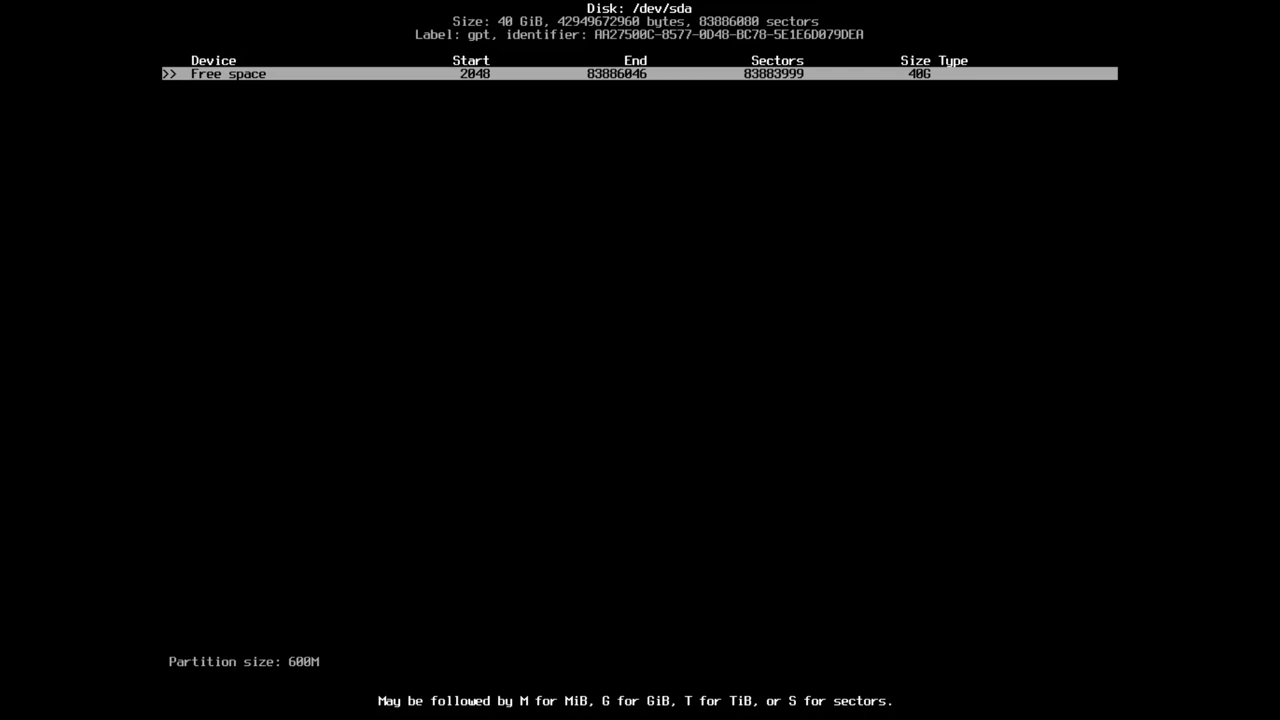
{"action": "key", "text": "Enter"}
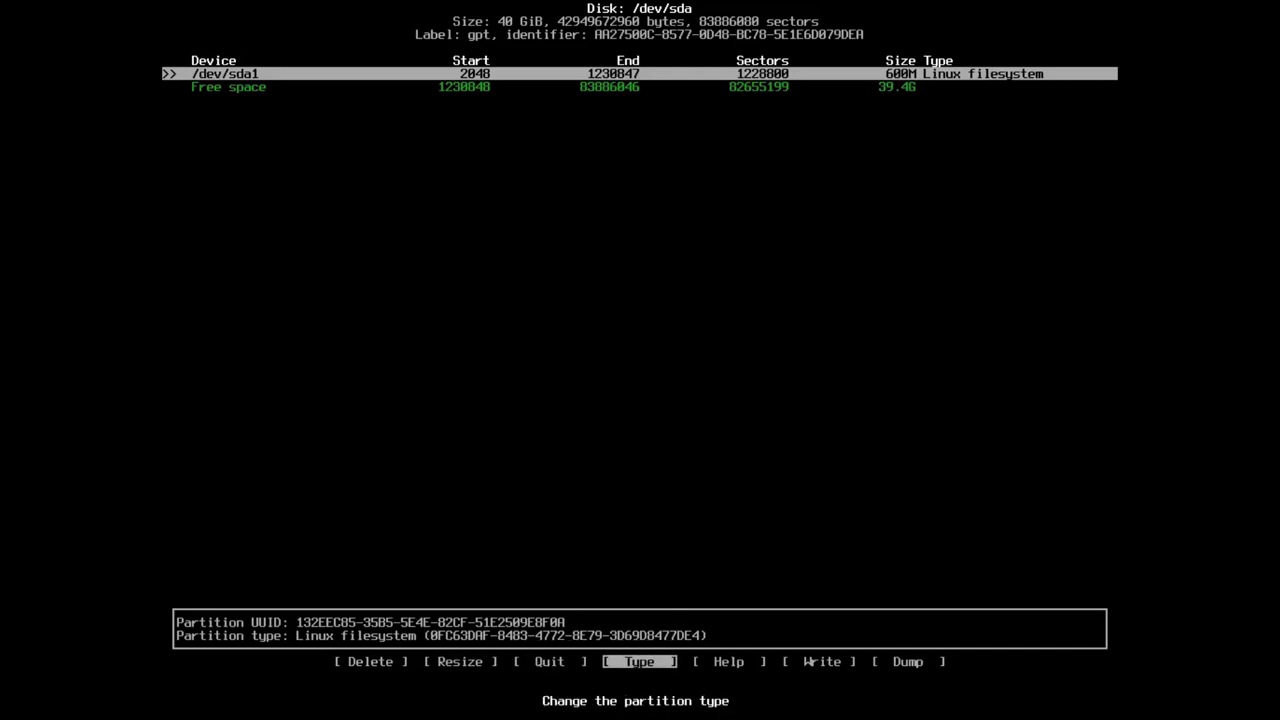
- Mark sda1 as EFI System and create a 4G second partition
{"action": "left_click", "coordinate": [638, 661]}
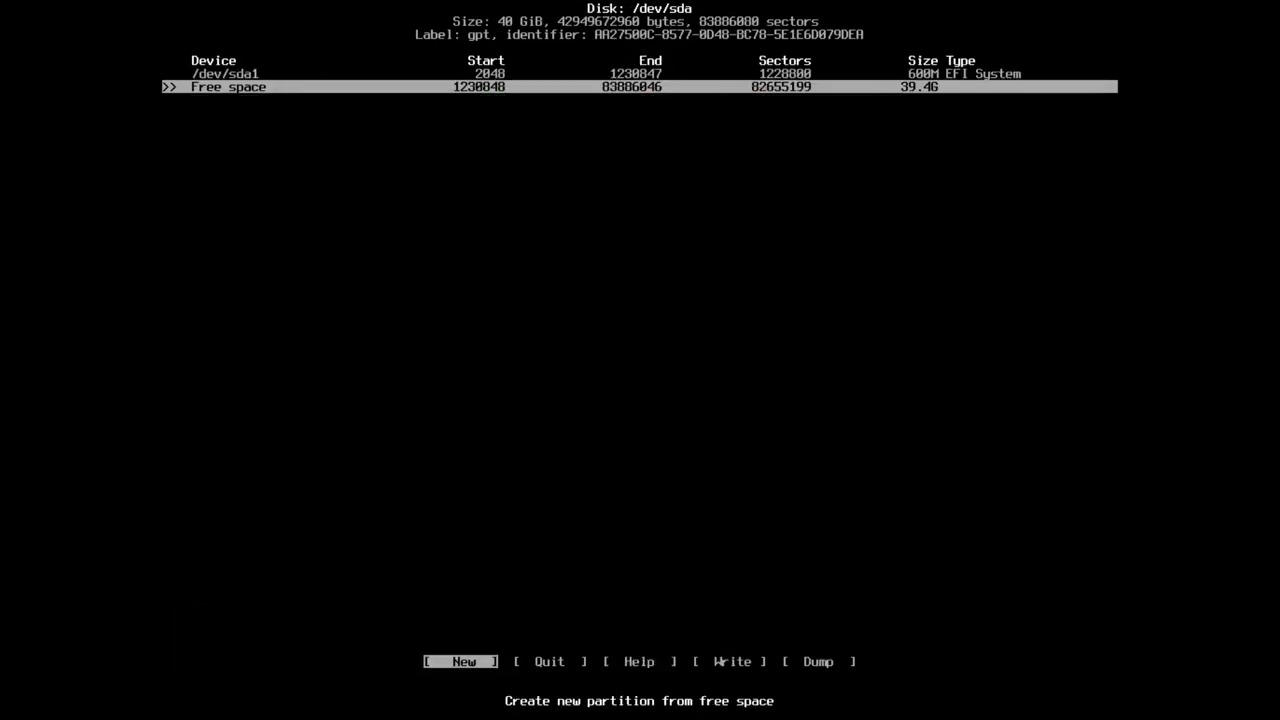
{"action": "left_click", "coordinate": [462, 661]}
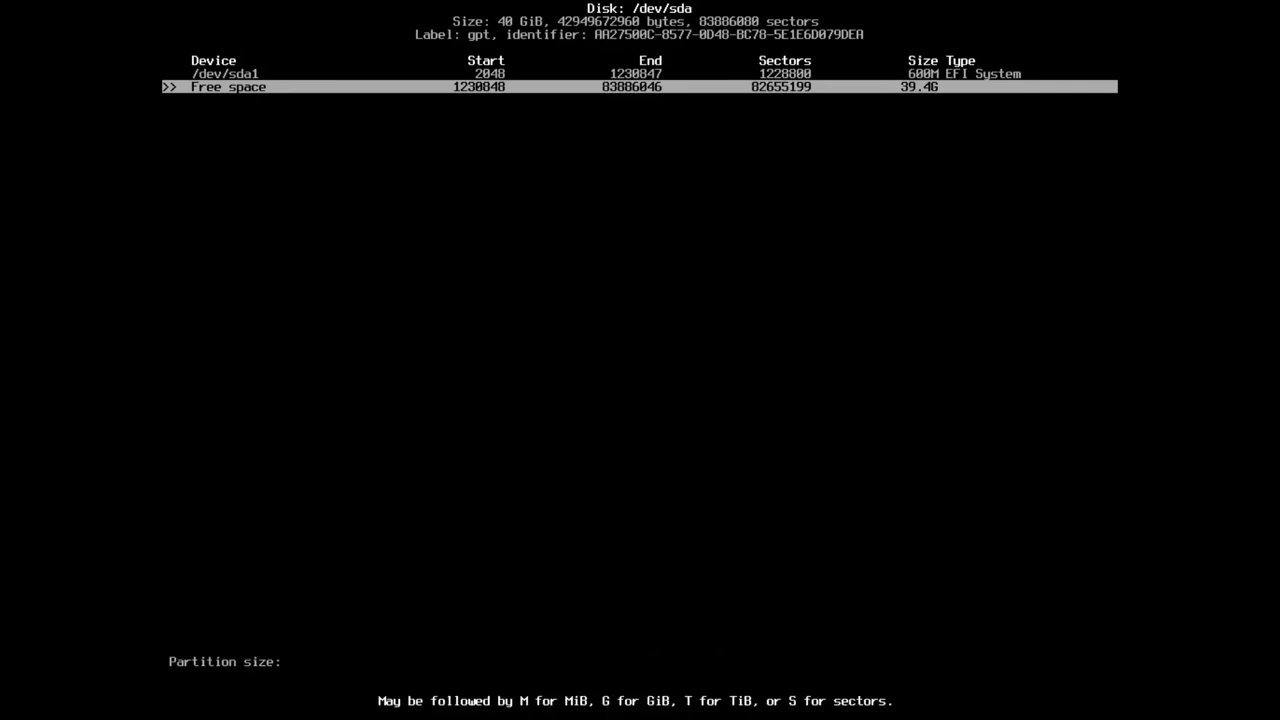
{"action": "type", "text": "4M"}
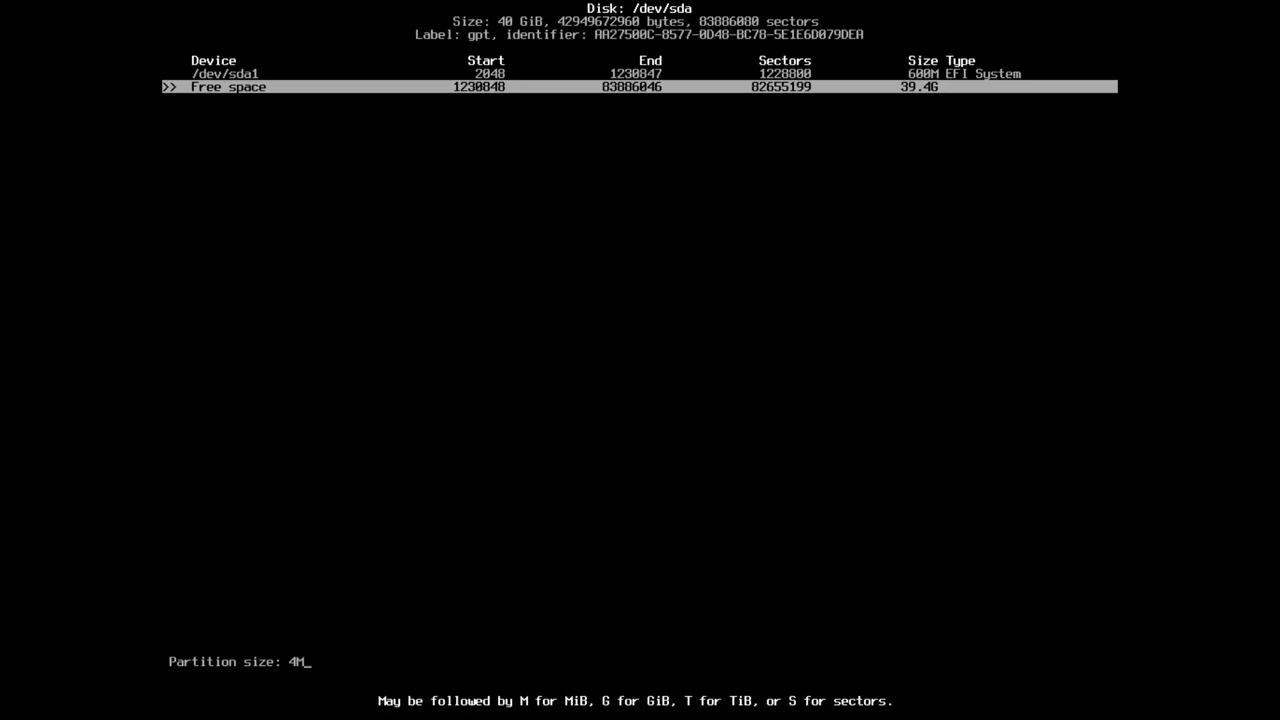
{"action": "type", "text": "G"}
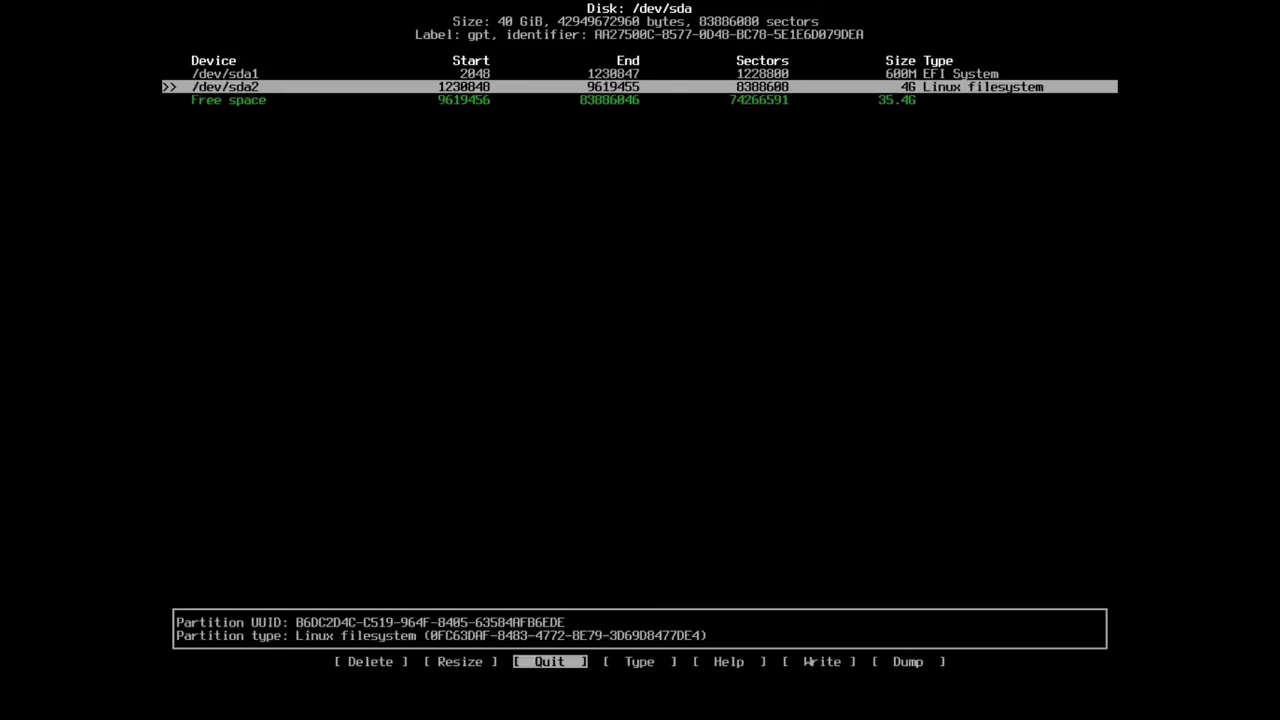
{"action": "key", "text": "Right"}
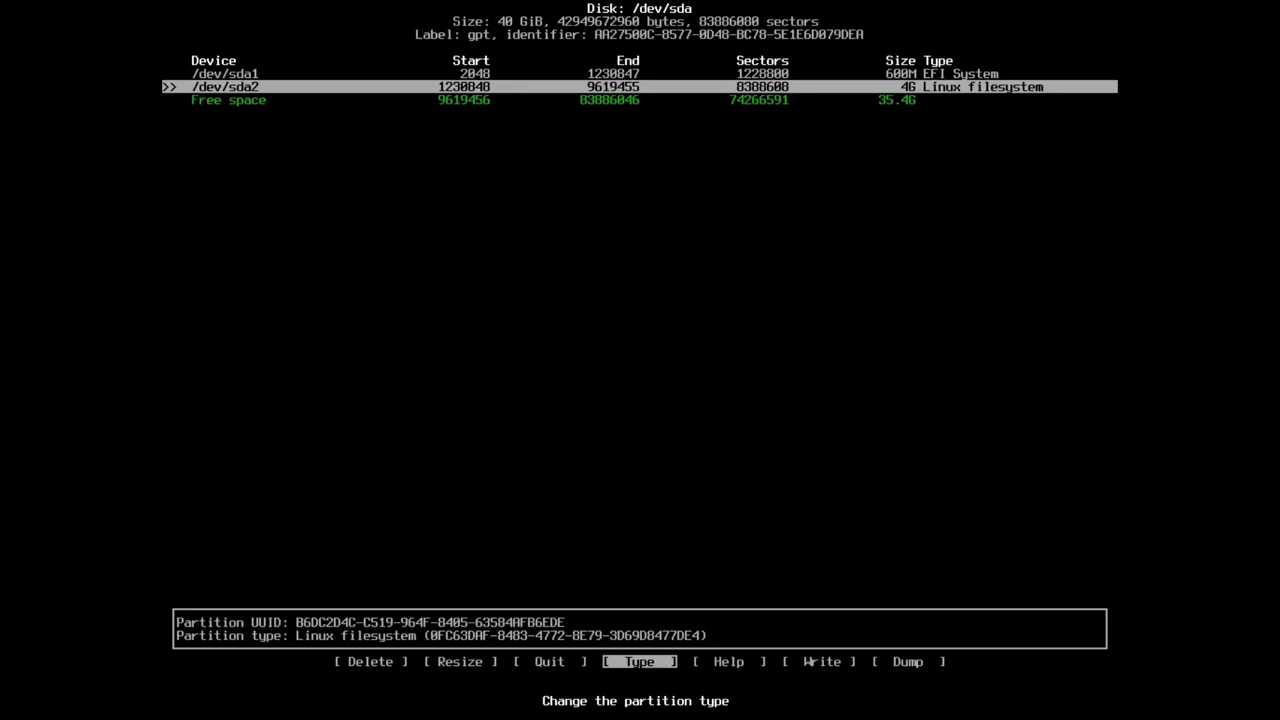
- Set sda2's type to Linux swap, leaving 35.4G of free space
{"action": "left_click", "coordinate": [639, 661]}
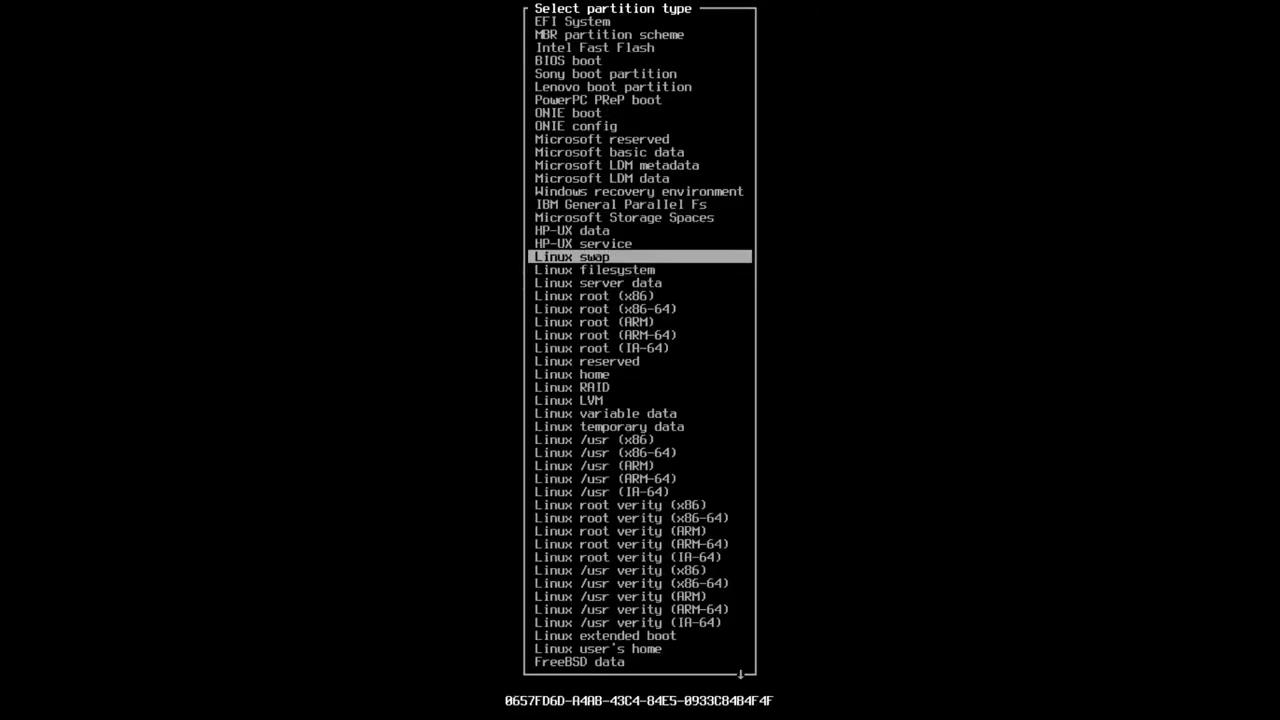
{"action": "key", "text": "Enter"}
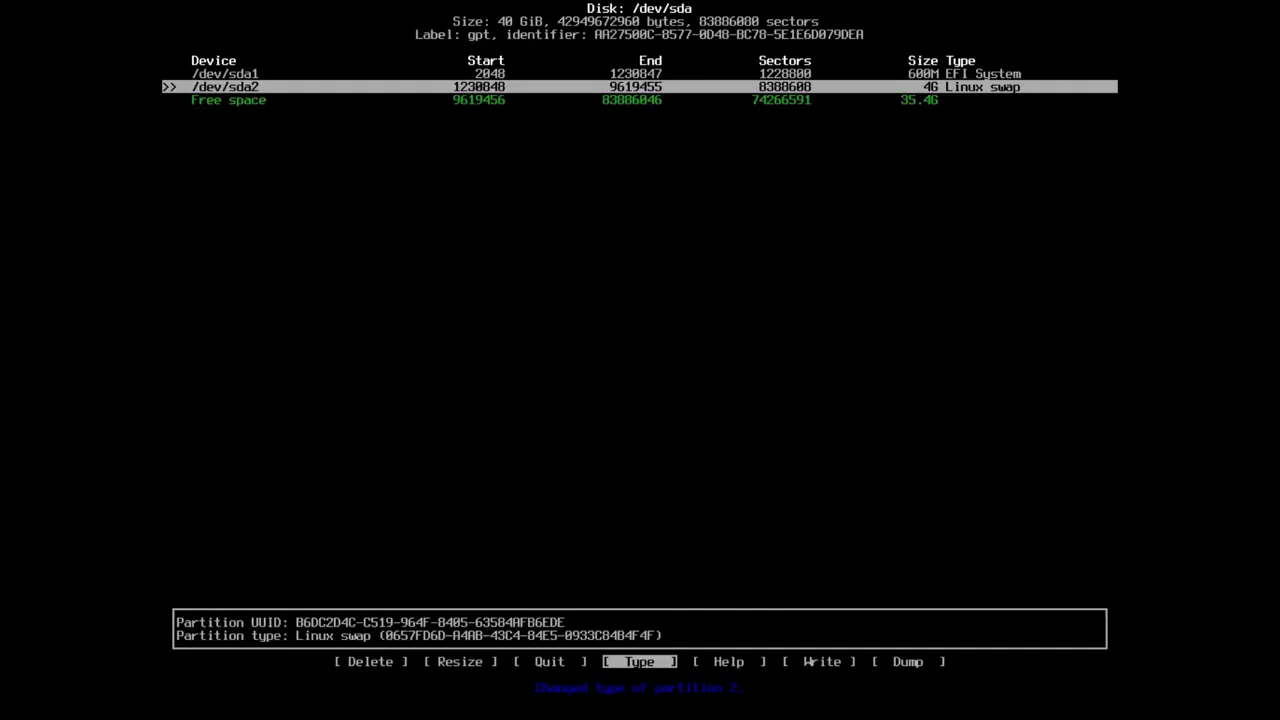
{"action": "key", "text": "Down"}
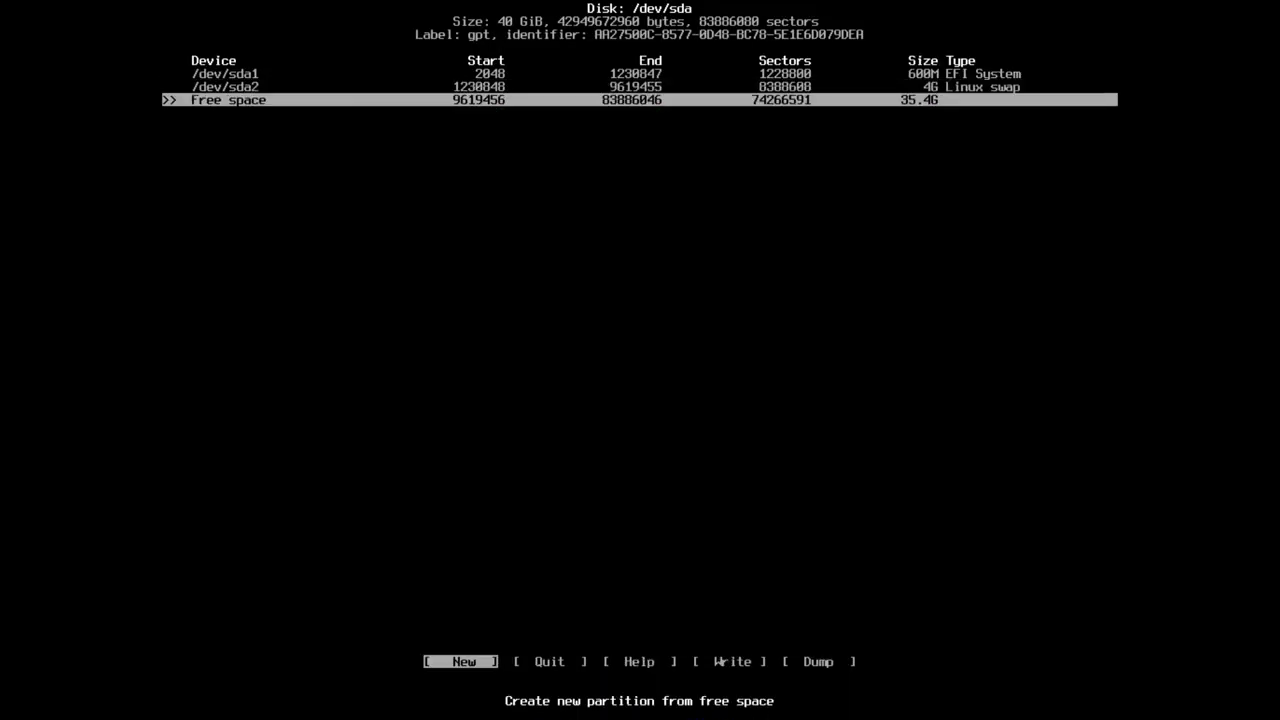
- Create a 35.4G third partition sda3 with type Linux filesystem
{"action": "left_click", "coordinate": [461, 661]}
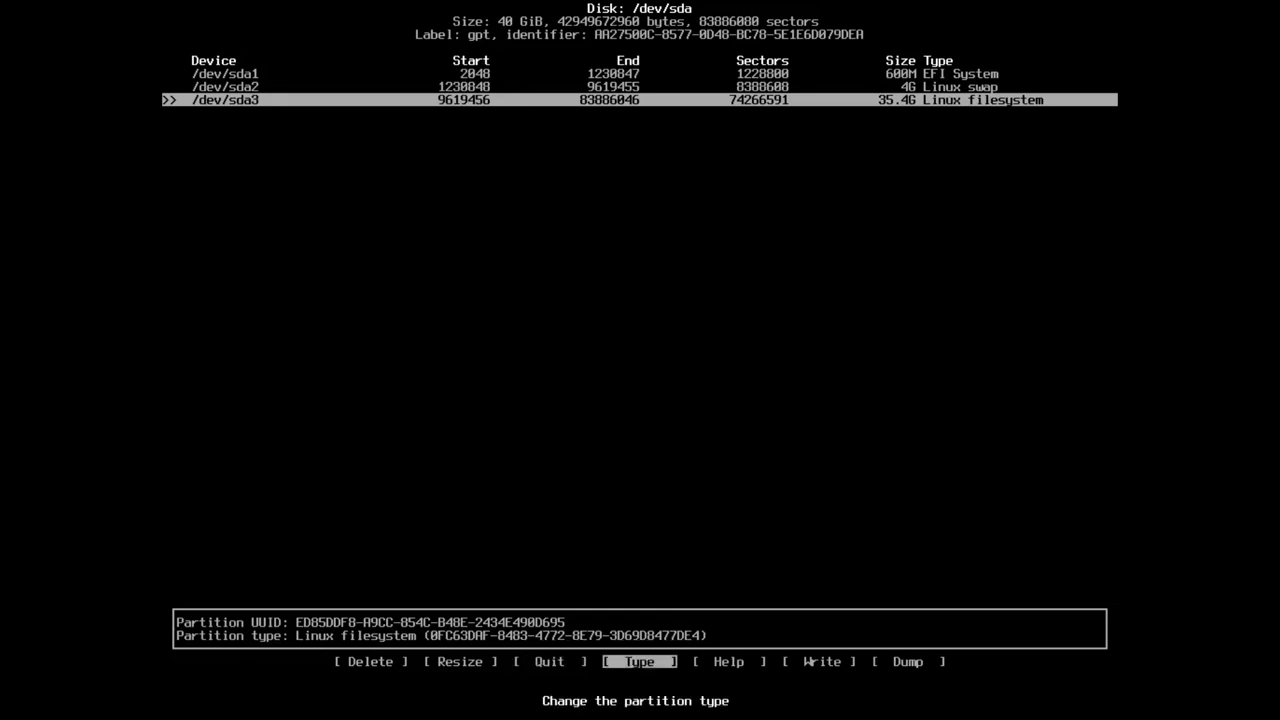
{"action": "left_click", "coordinate": [639, 661]}
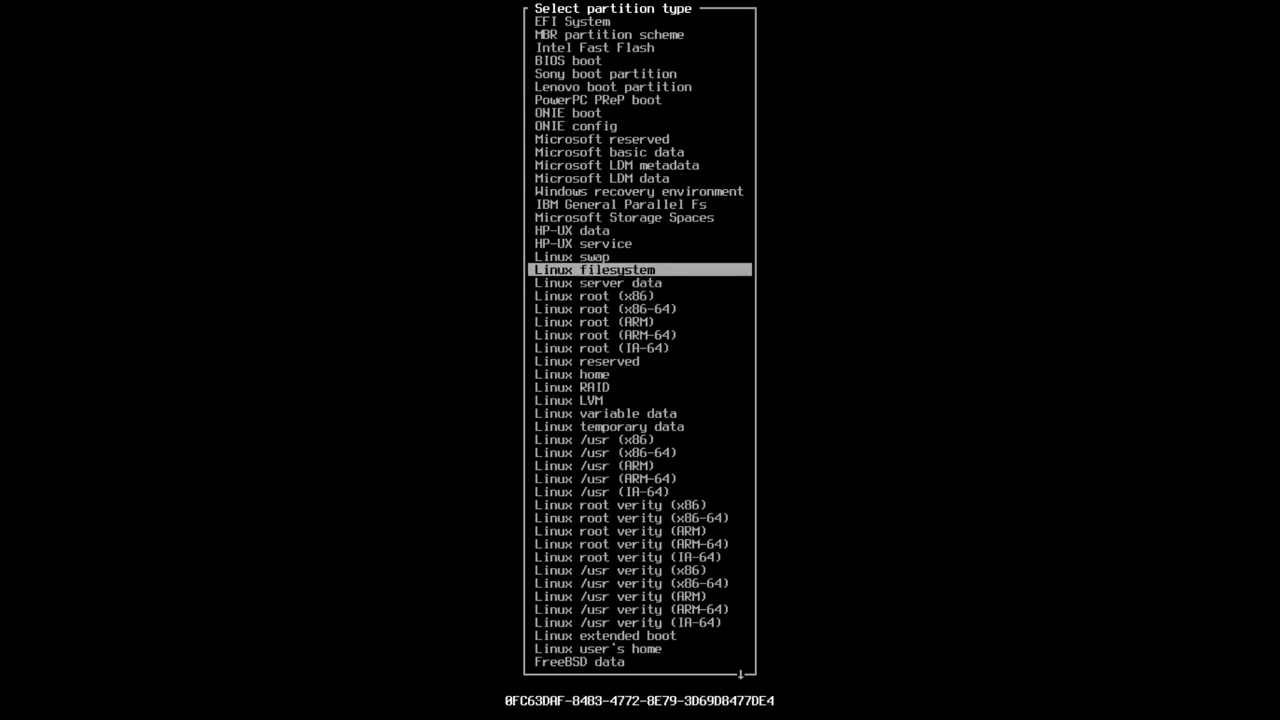
{"action": "key", "text": "Enter"}
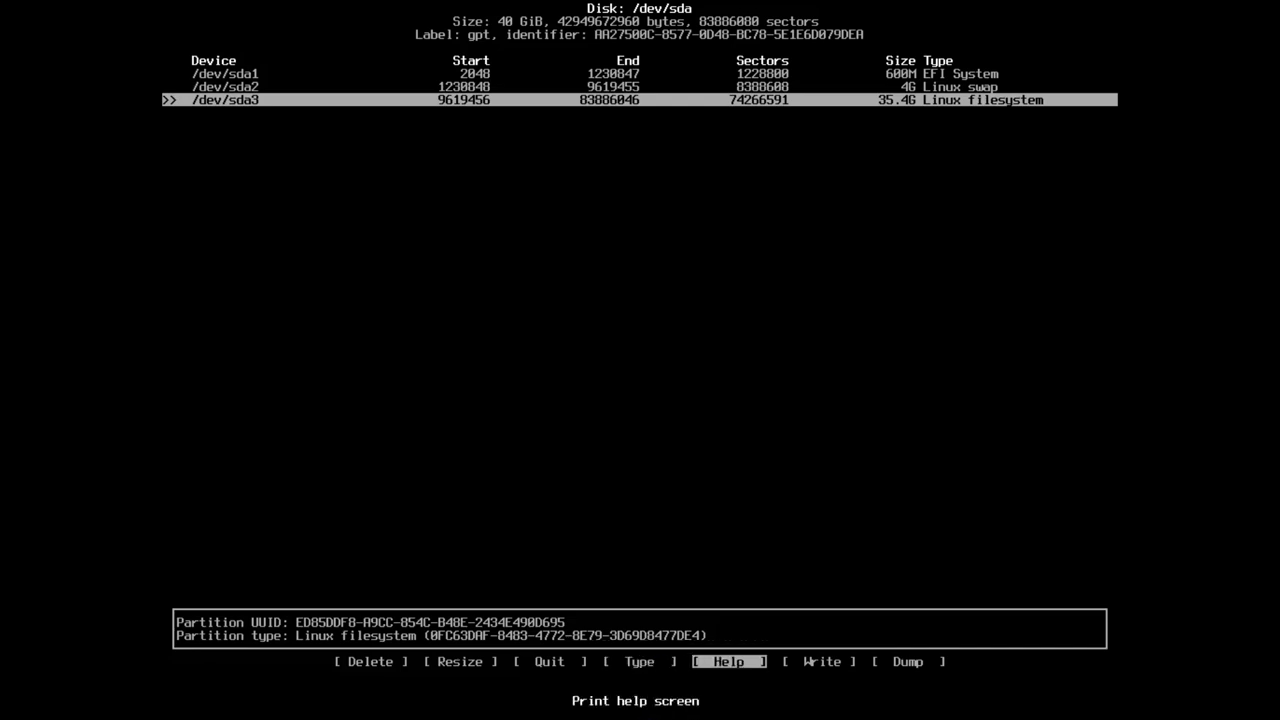
- Write the partition table to disk, confirming with 'yes', and quit cfdisk
{"action": "key", "text": "Right"}
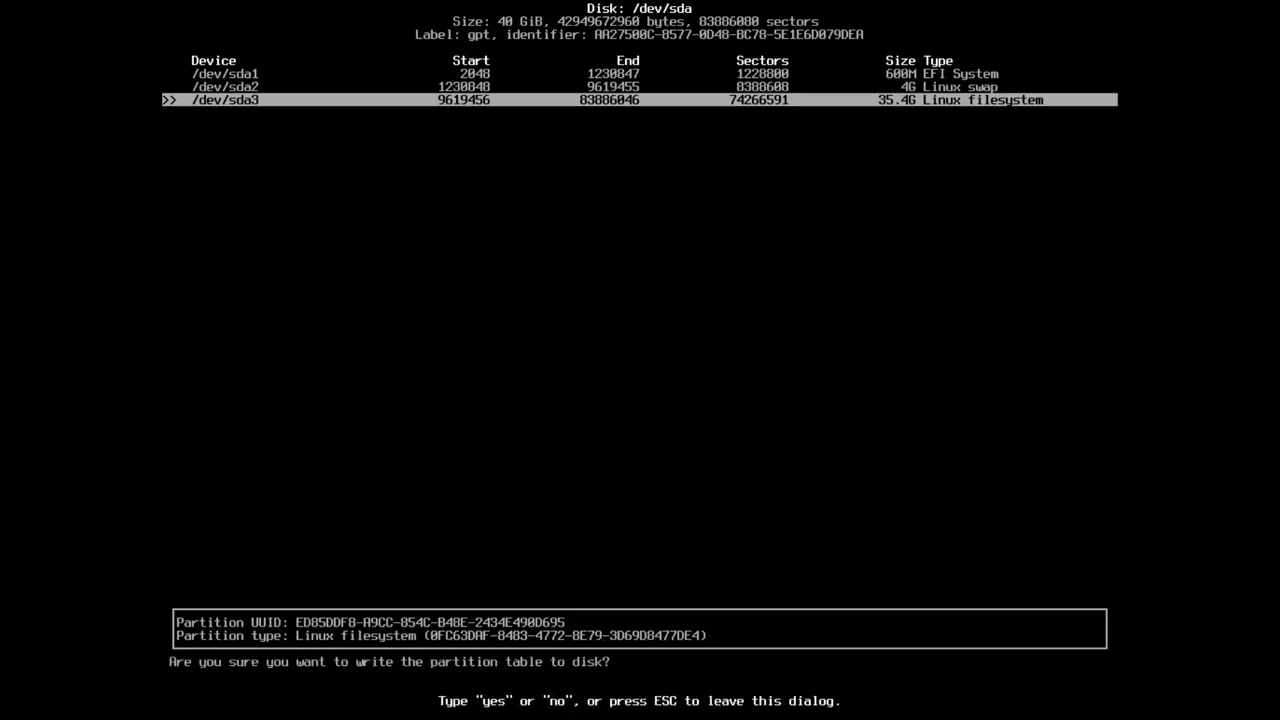
{"action": "type", "text": "yes"}
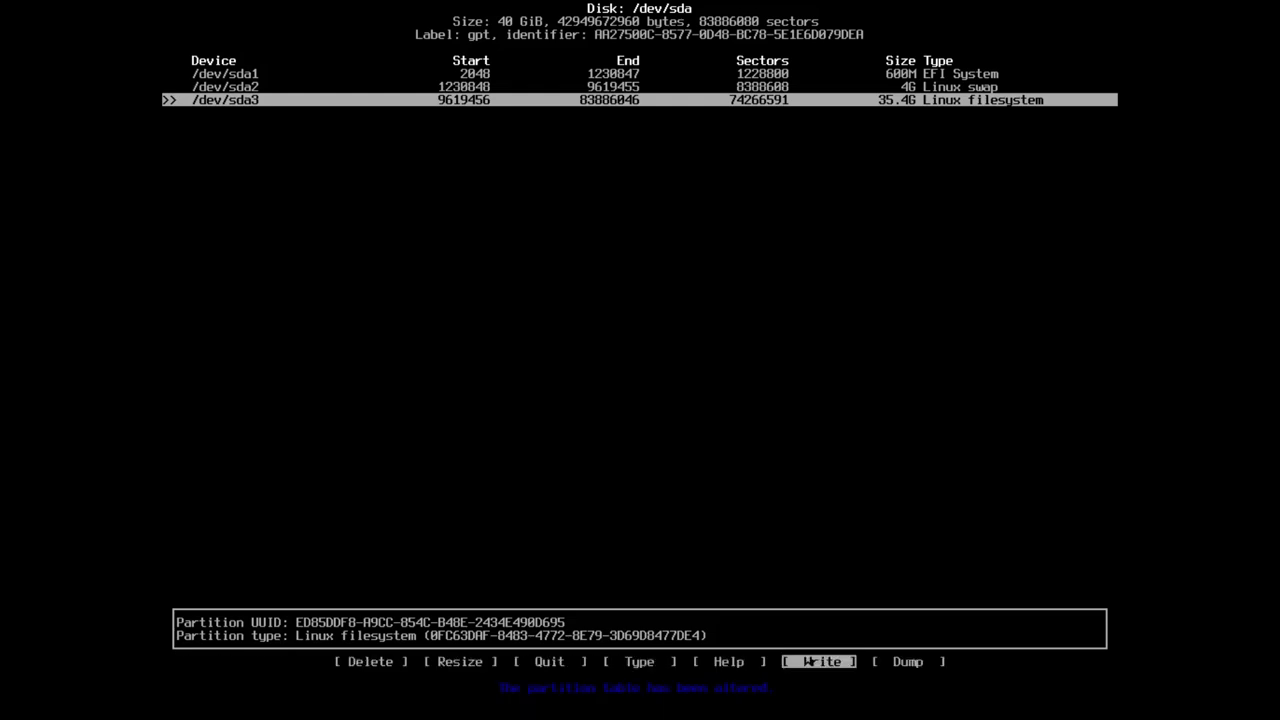
{"action": "key", "text": "Left"}
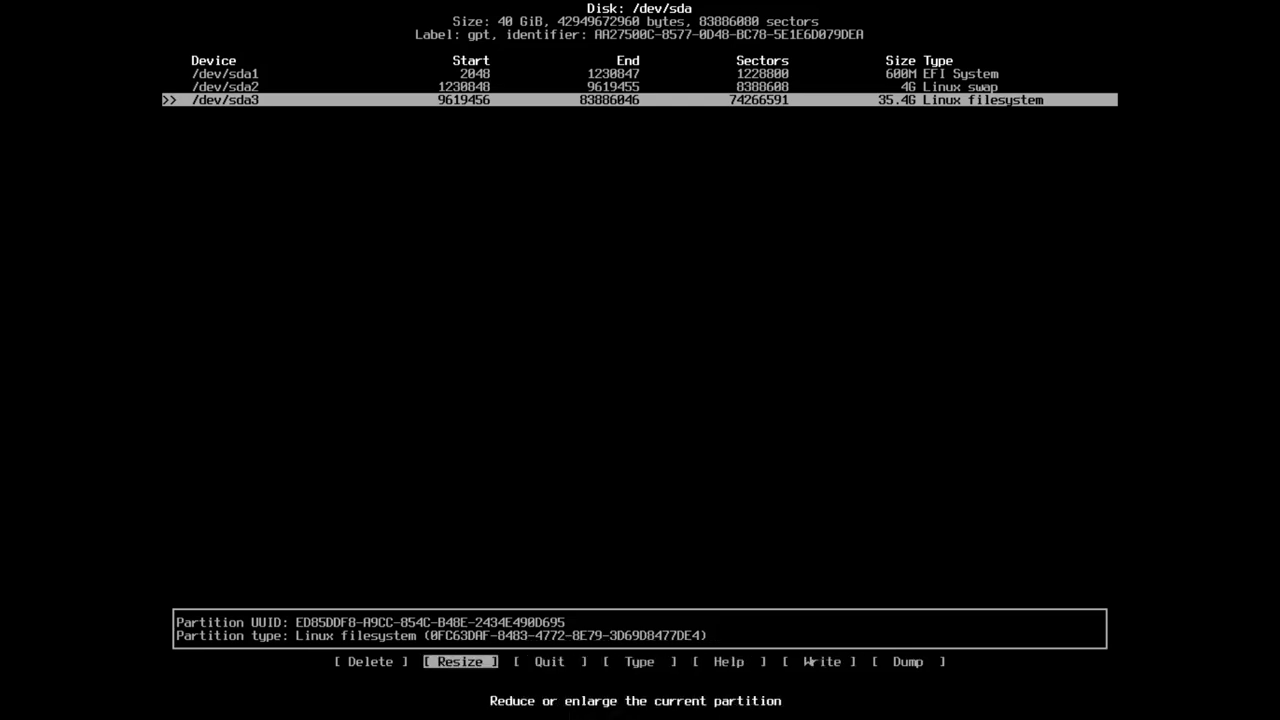
{"action": "left_click", "coordinate": [549, 661]}
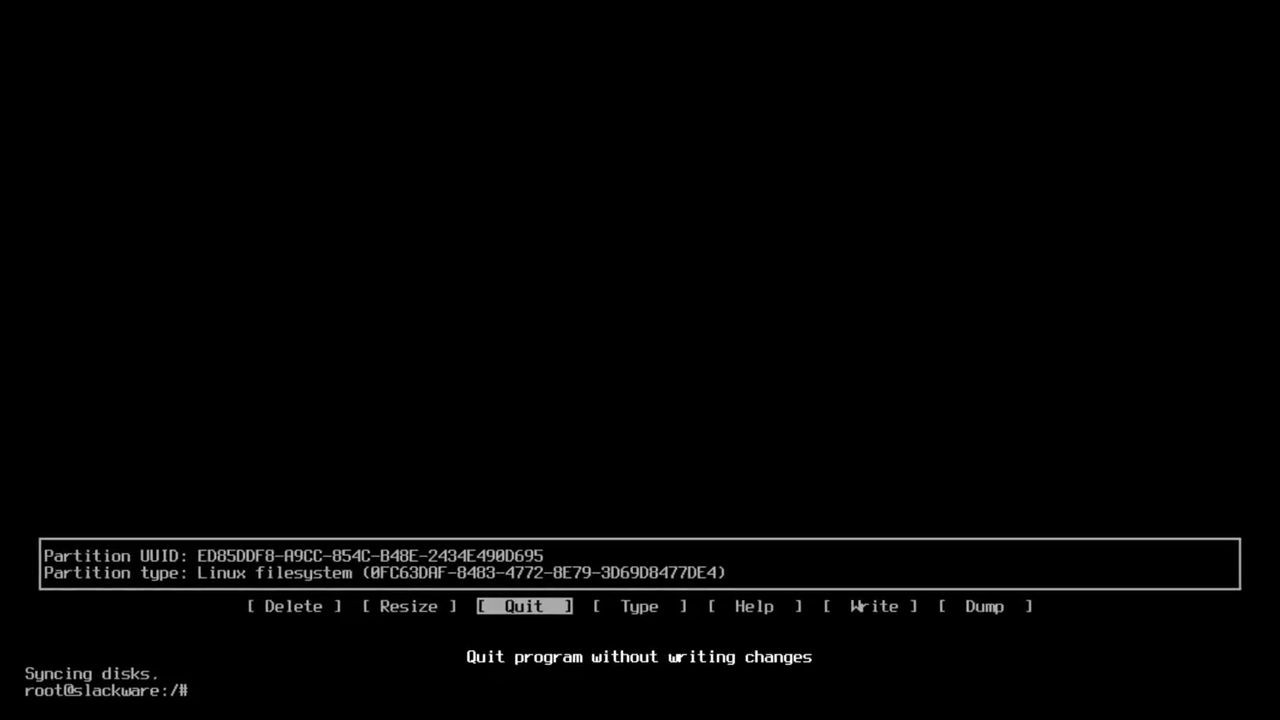
- Run setup, choose ADDSWAP, and add /dev/sda2 as swap without a bad-block check
{"action": "type", "text": "set"}
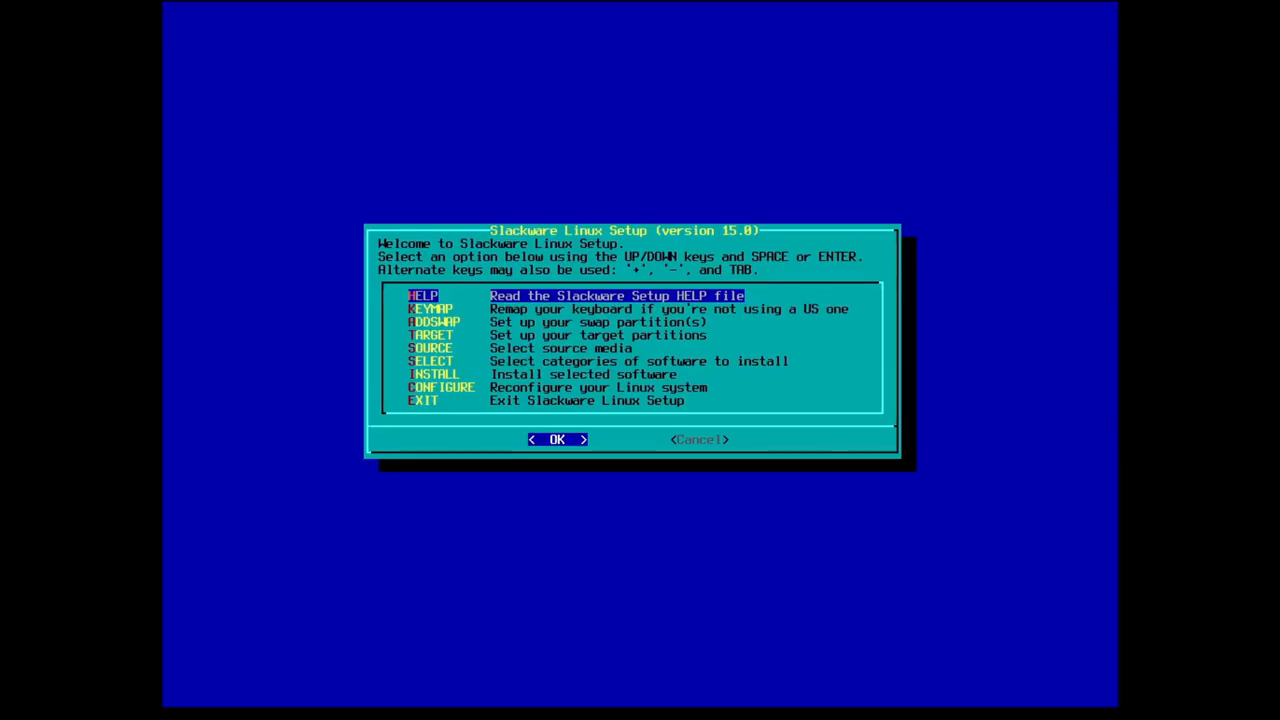
{"action": "key", "text": "Down"}
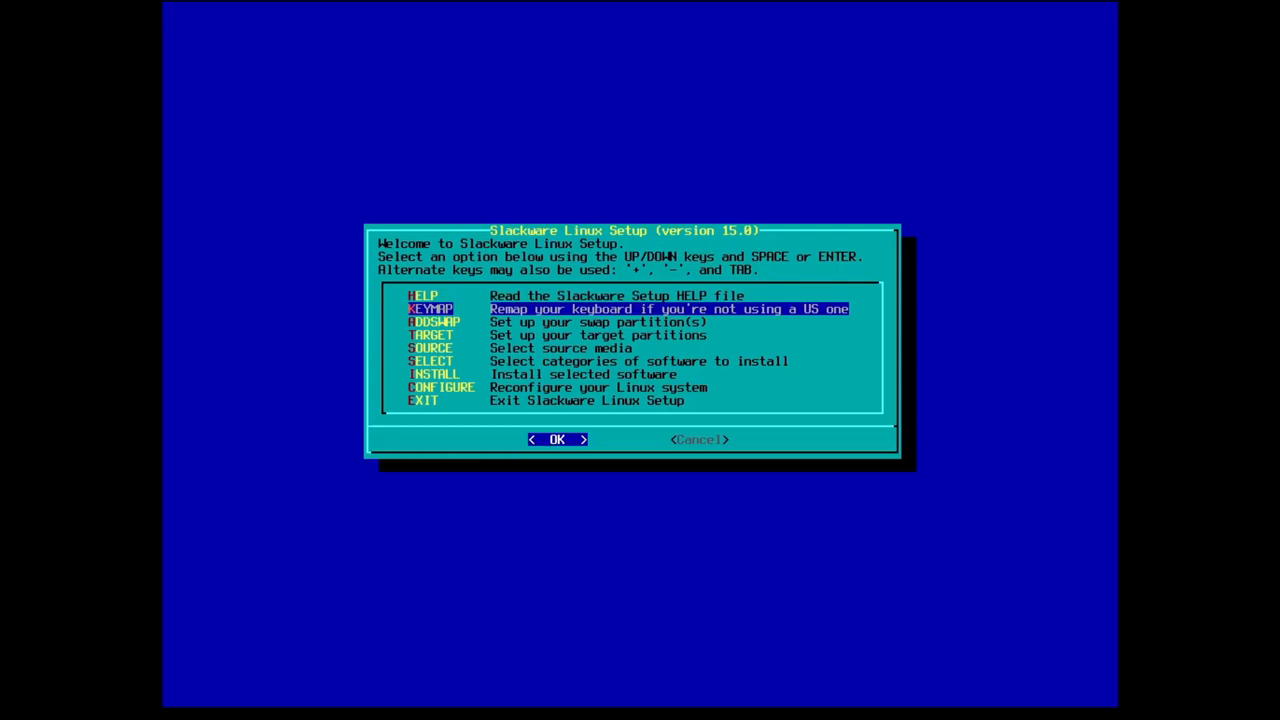
{"action": "key", "text": "Down"}
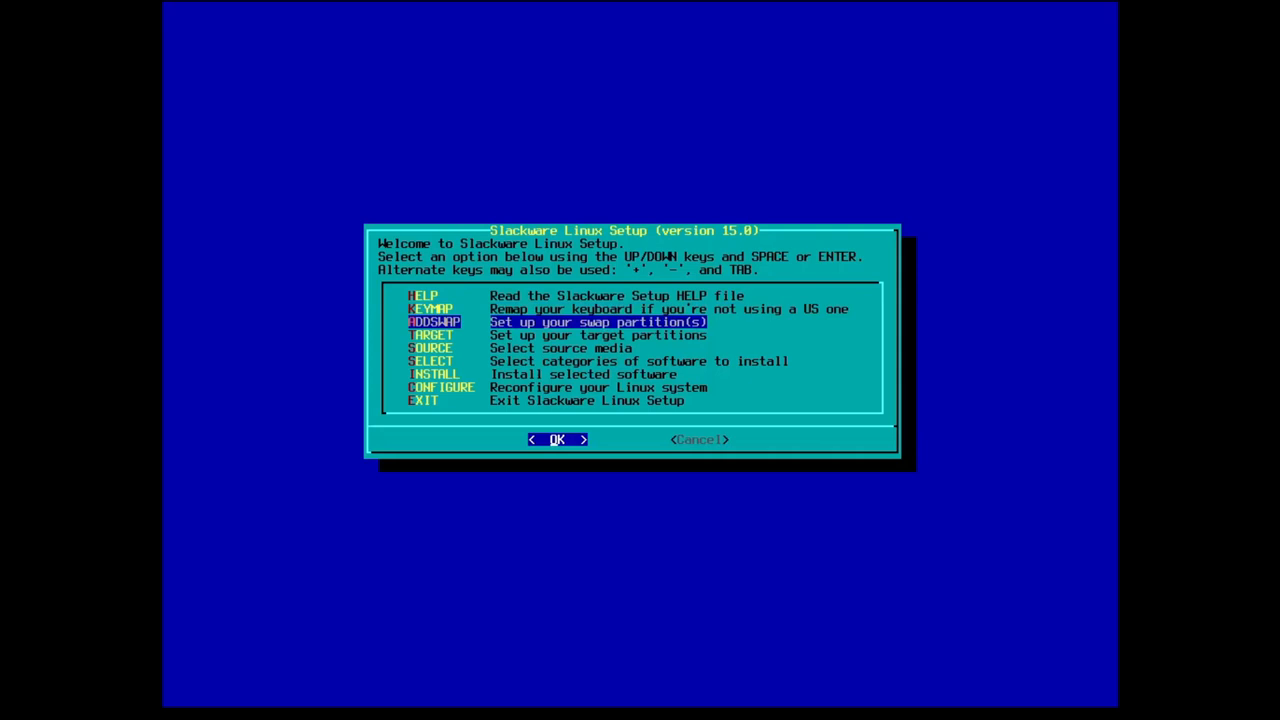
{"action": "left_click", "coordinate": [557, 440]}
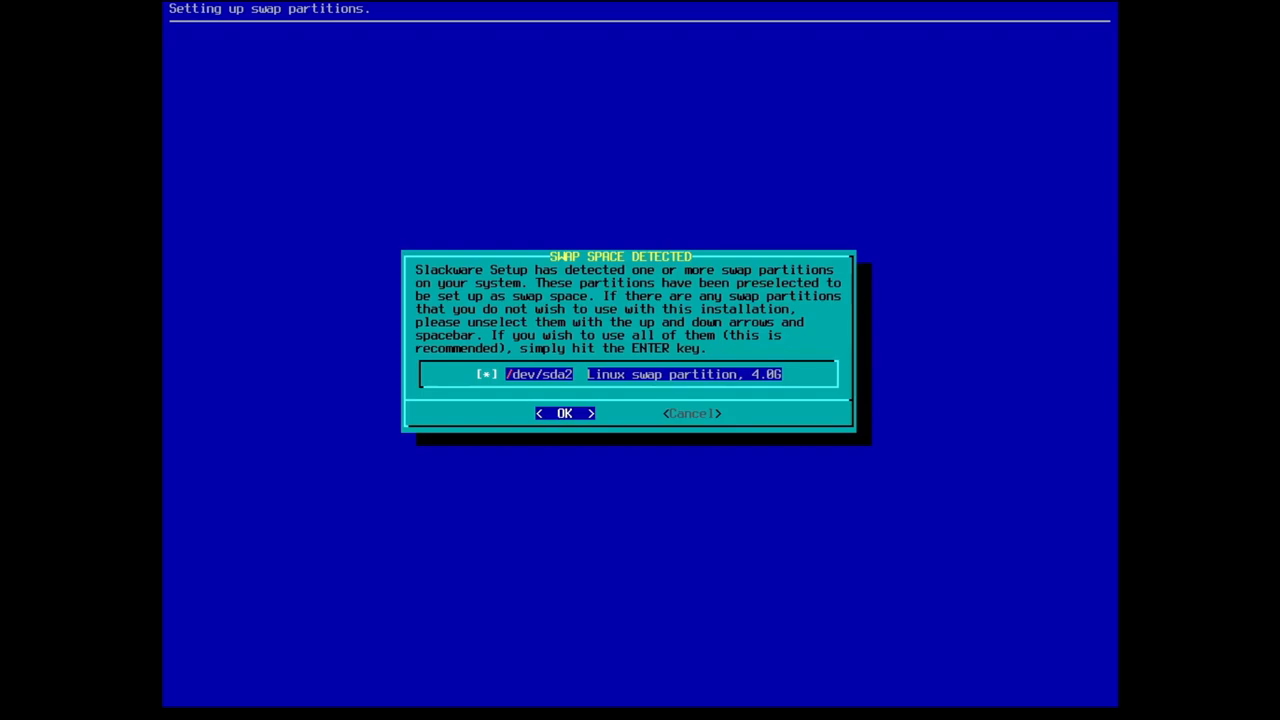
{"action": "left_click", "coordinate": [564, 413]}
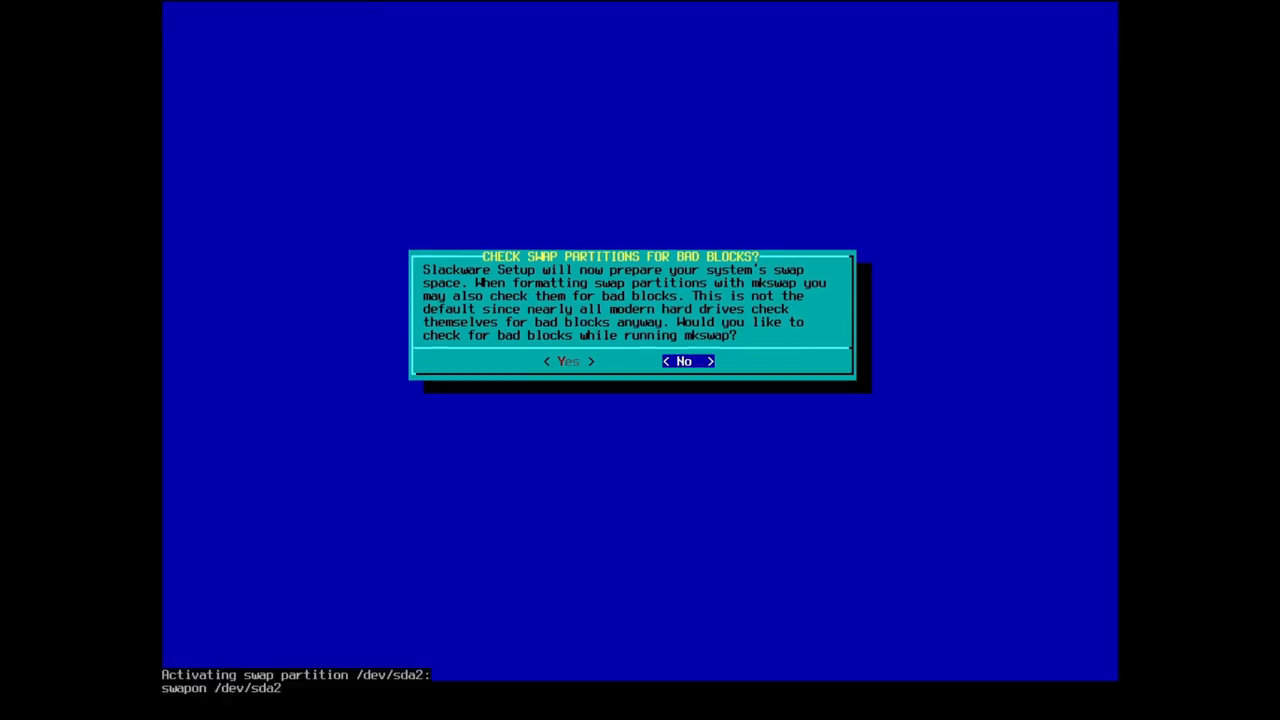
{"action": "left_click", "coordinate": [685, 361]}
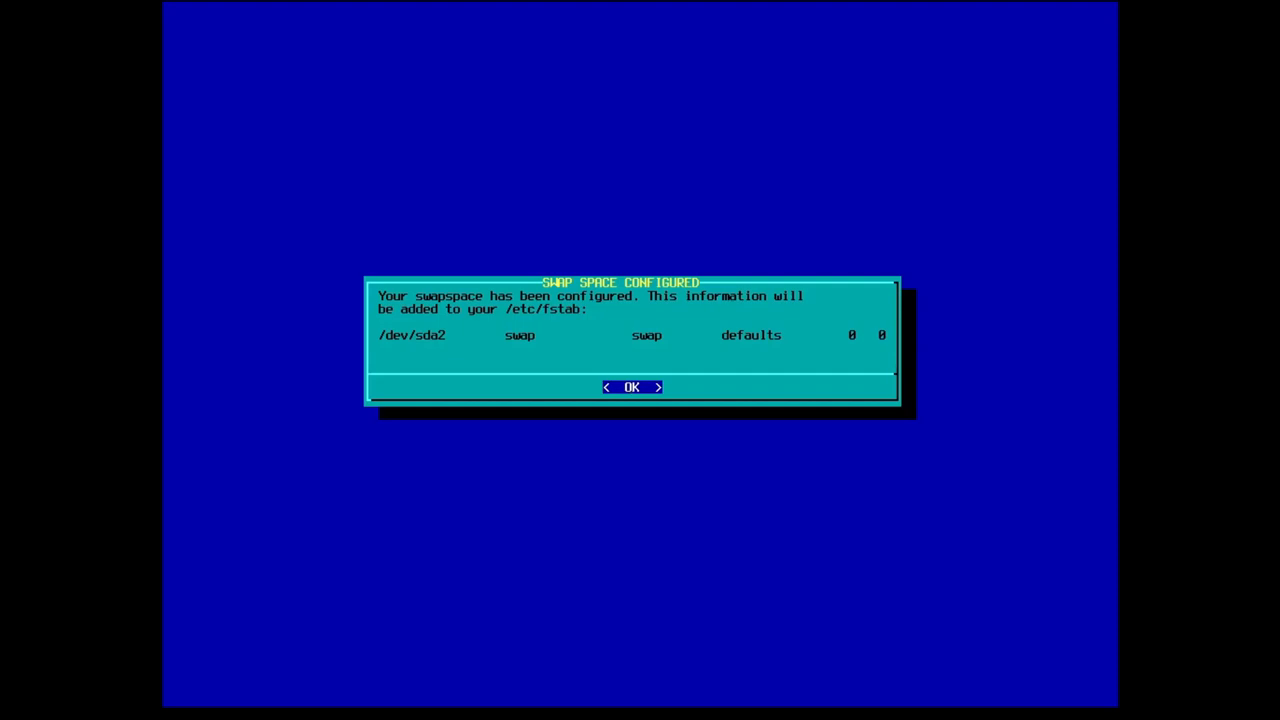
- Quick-format /dev/sda3 as the ext4 root partition and agree to format the /dev/sda1 EFI partition
{"action": "left_click", "coordinate": [631, 387]}
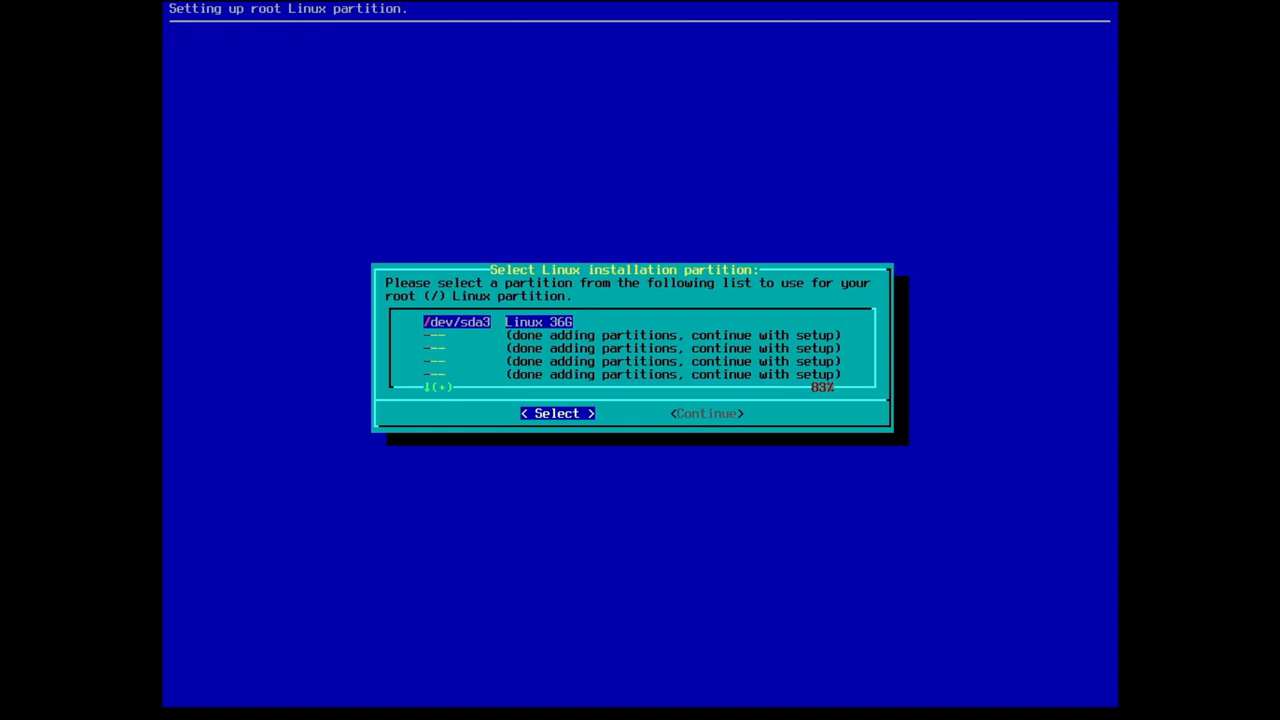
{"action": "left_click", "coordinate": [556, 413]}
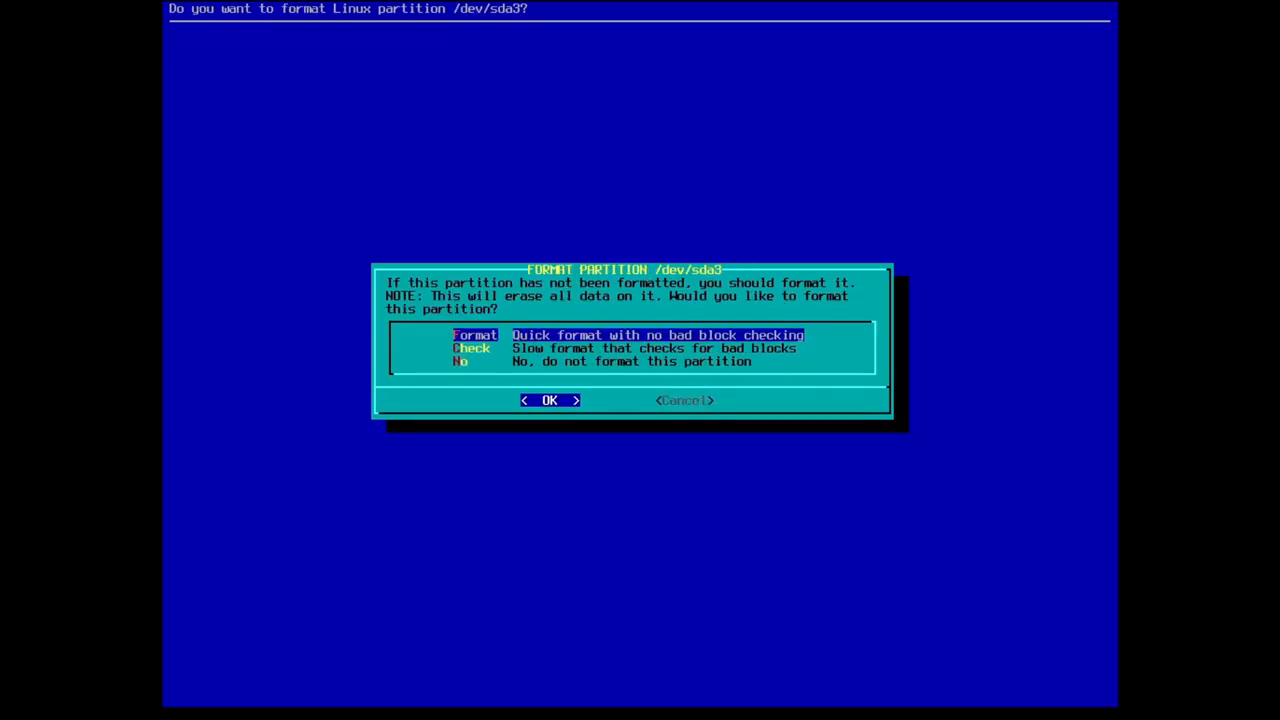
{"action": "left_click", "coordinate": [549, 400]}
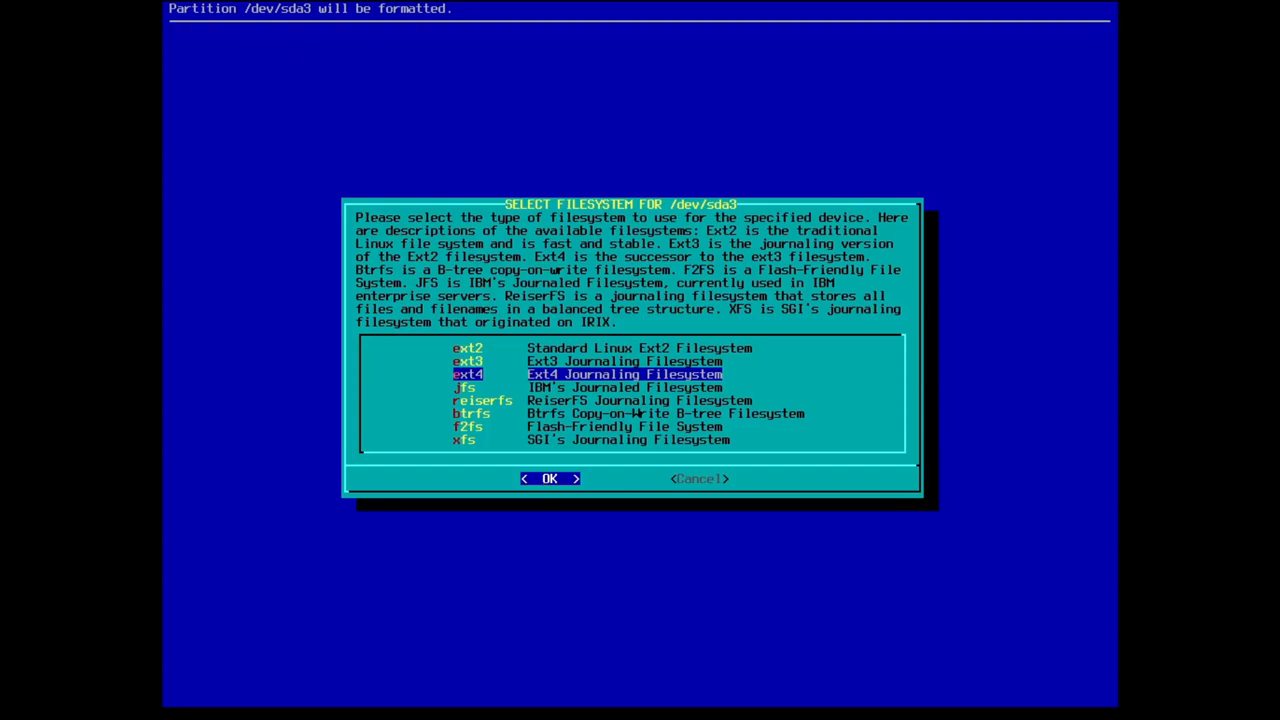
{"action": "left_click", "coordinate": [549, 478]}
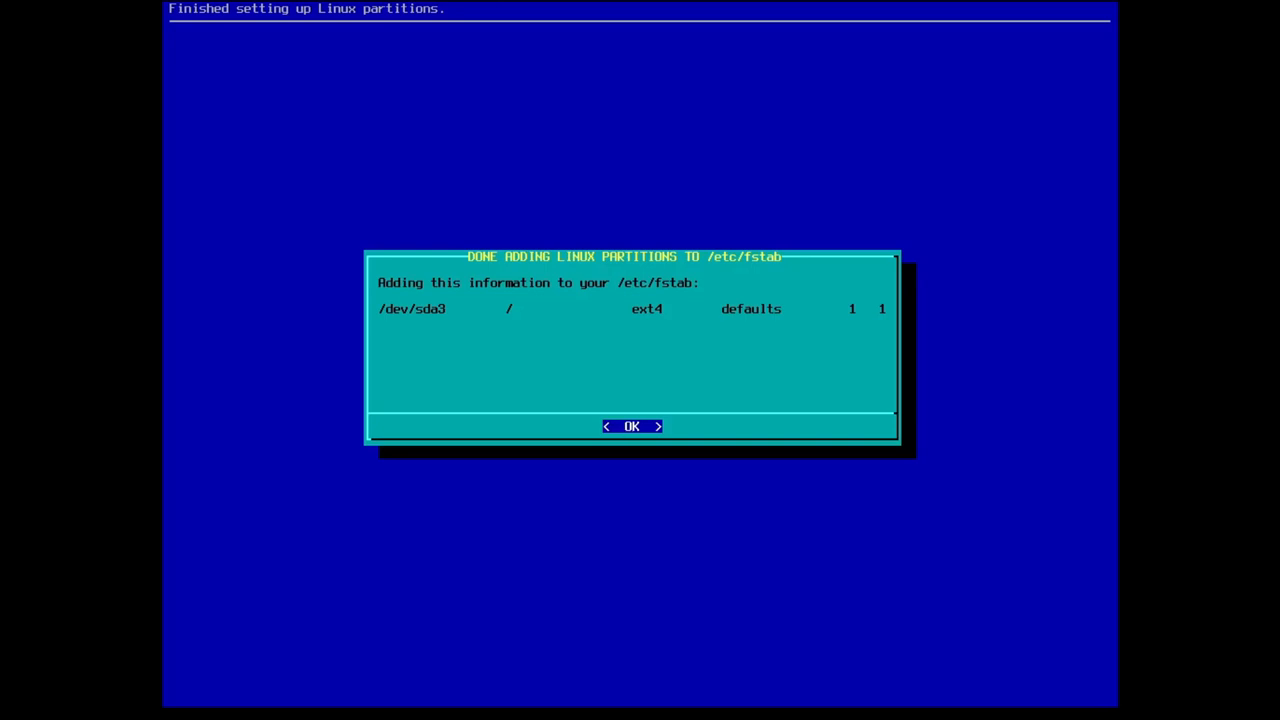
{"action": "left_click", "coordinate": [631, 426]}
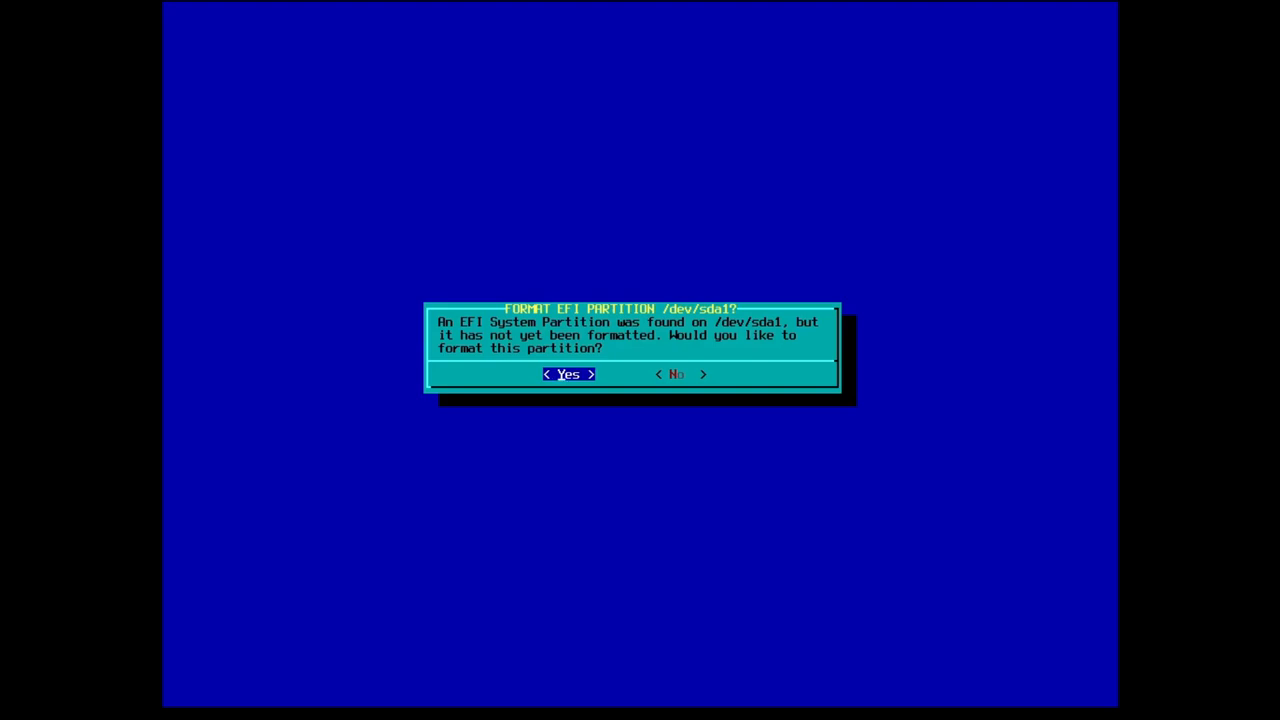
{"action": "left_click", "coordinate": [568, 373]}
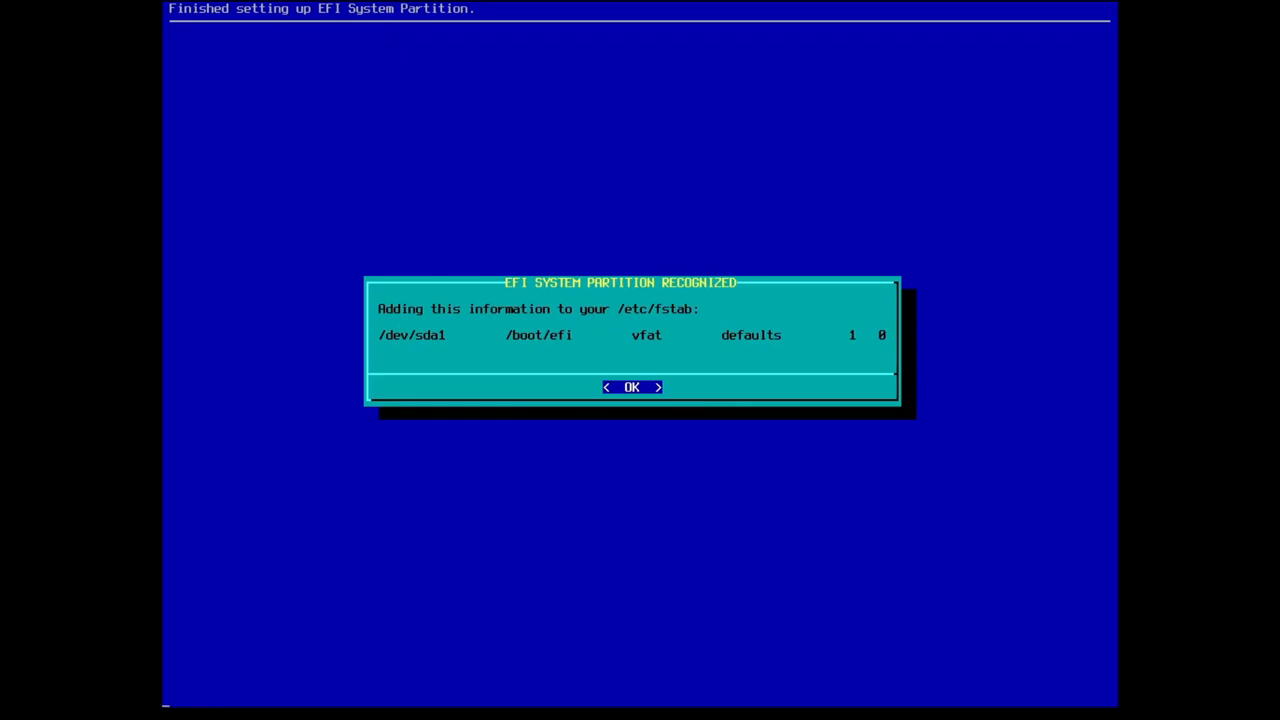
- Uncheck the XFCE and Y (Games) package series, leaving all other series selected
{"action": "left_click", "coordinate": [631, 387]}
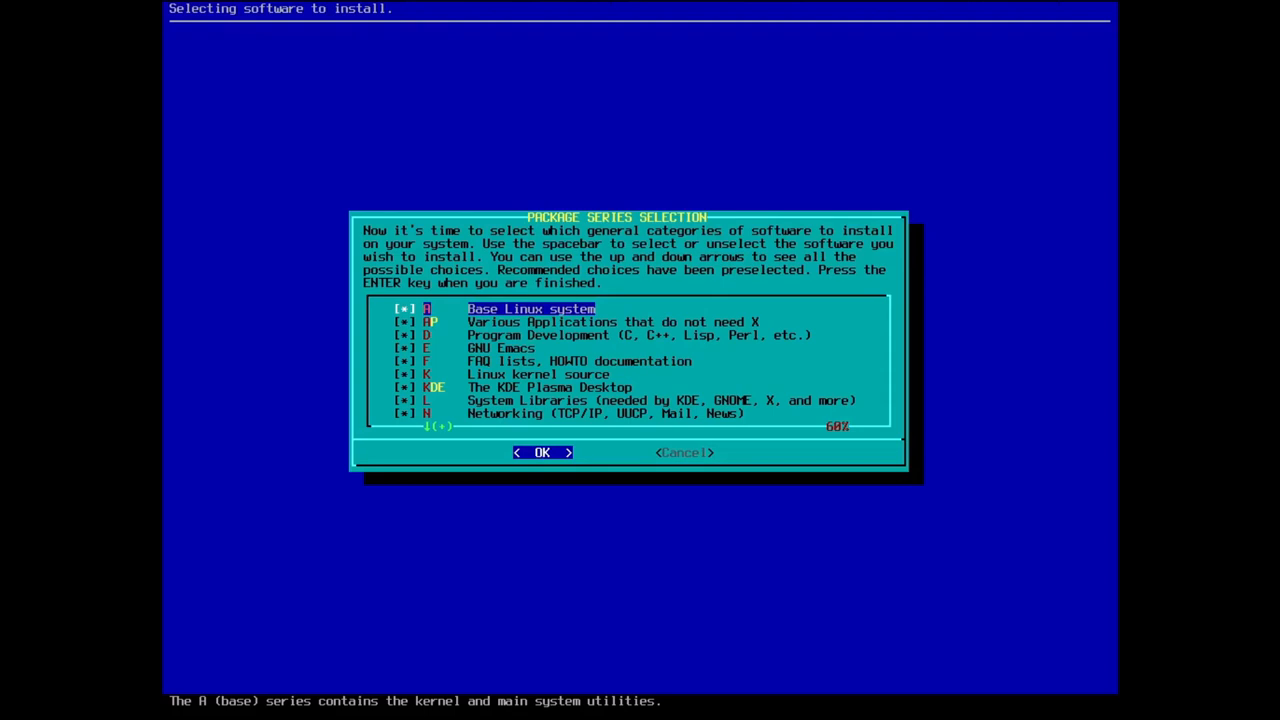
{"action": "scroll", "scroll_direction": "down", "scroll_amount": 3}
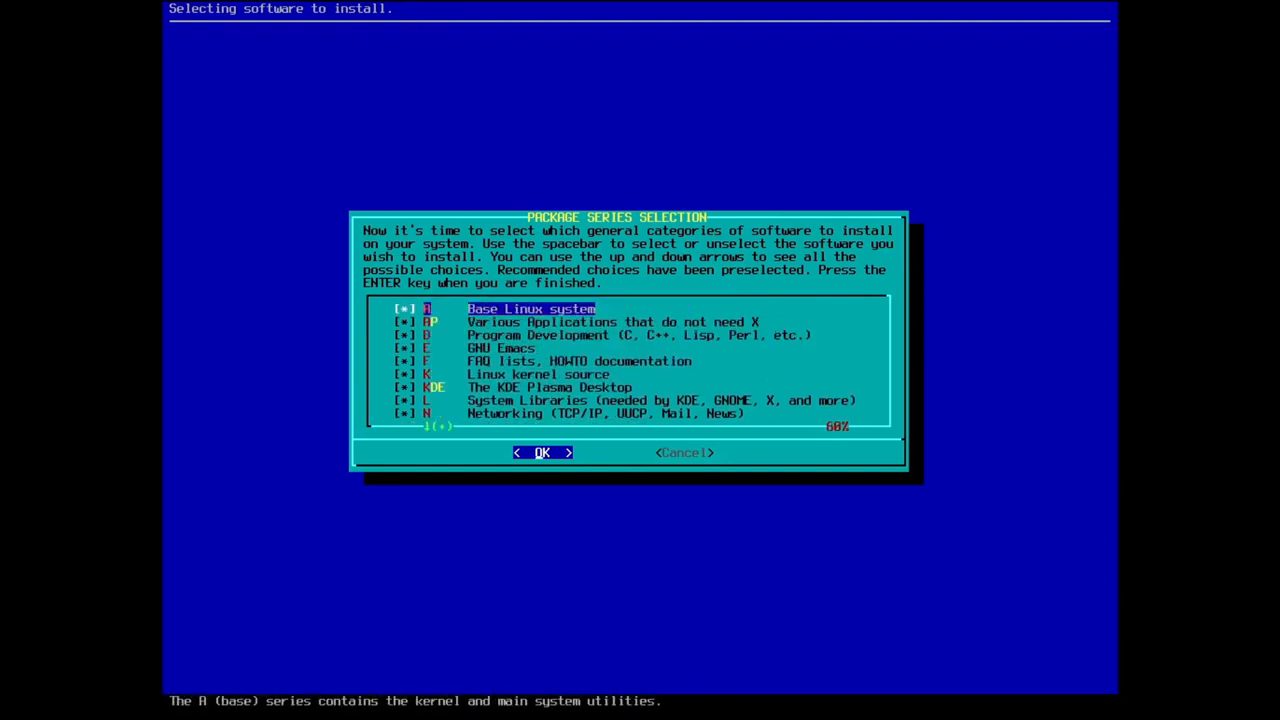
{"action": "key", "text": "Down"}
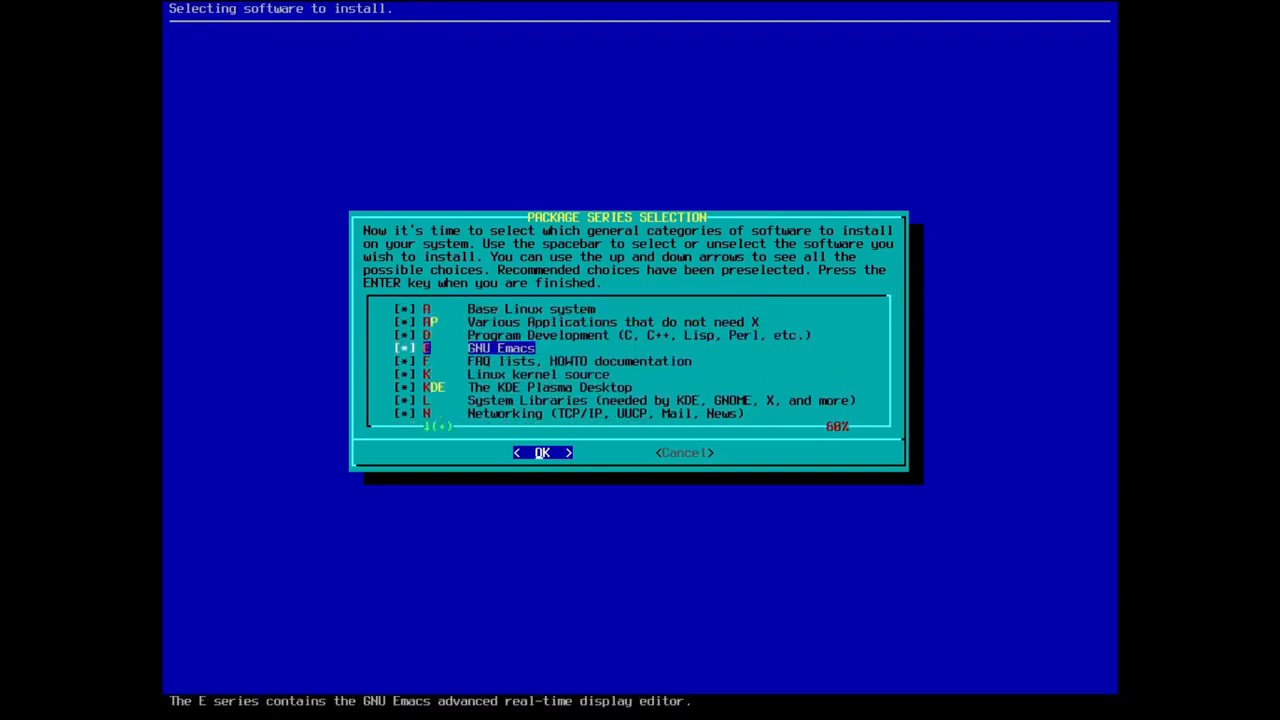
{"action": "key", "text": "Down"}
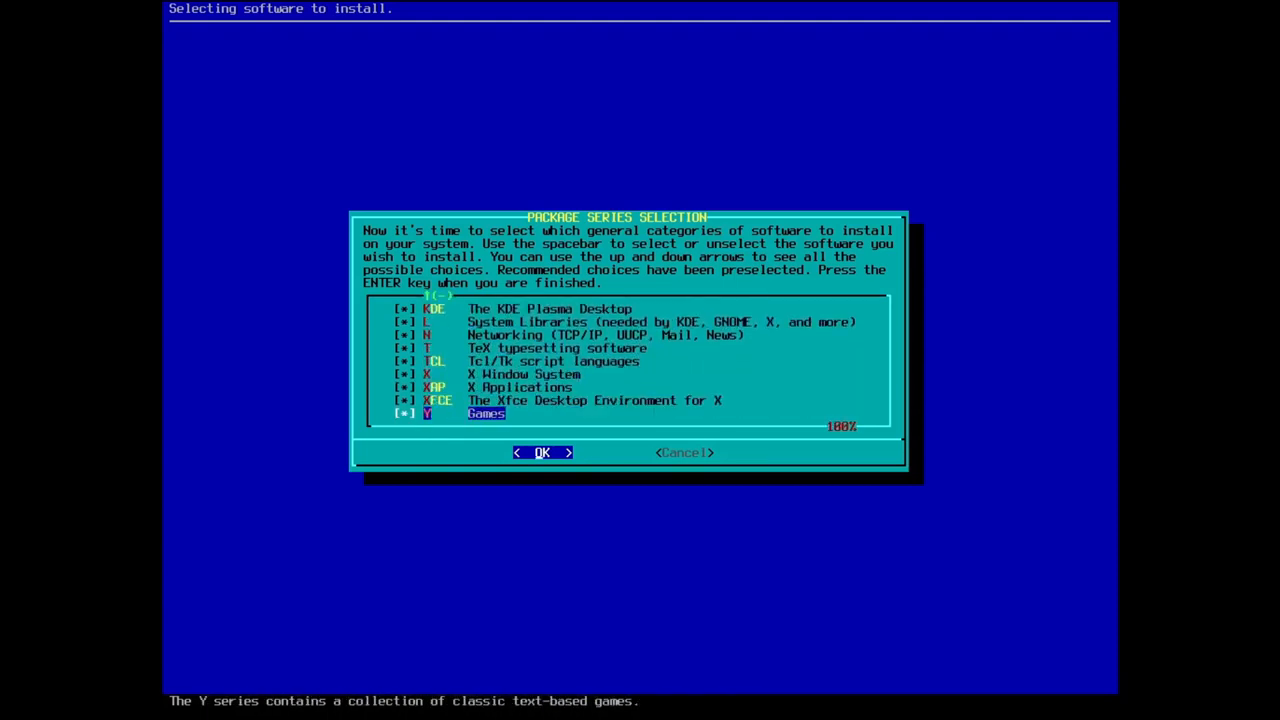
{"action": "key", "text": "Up"}
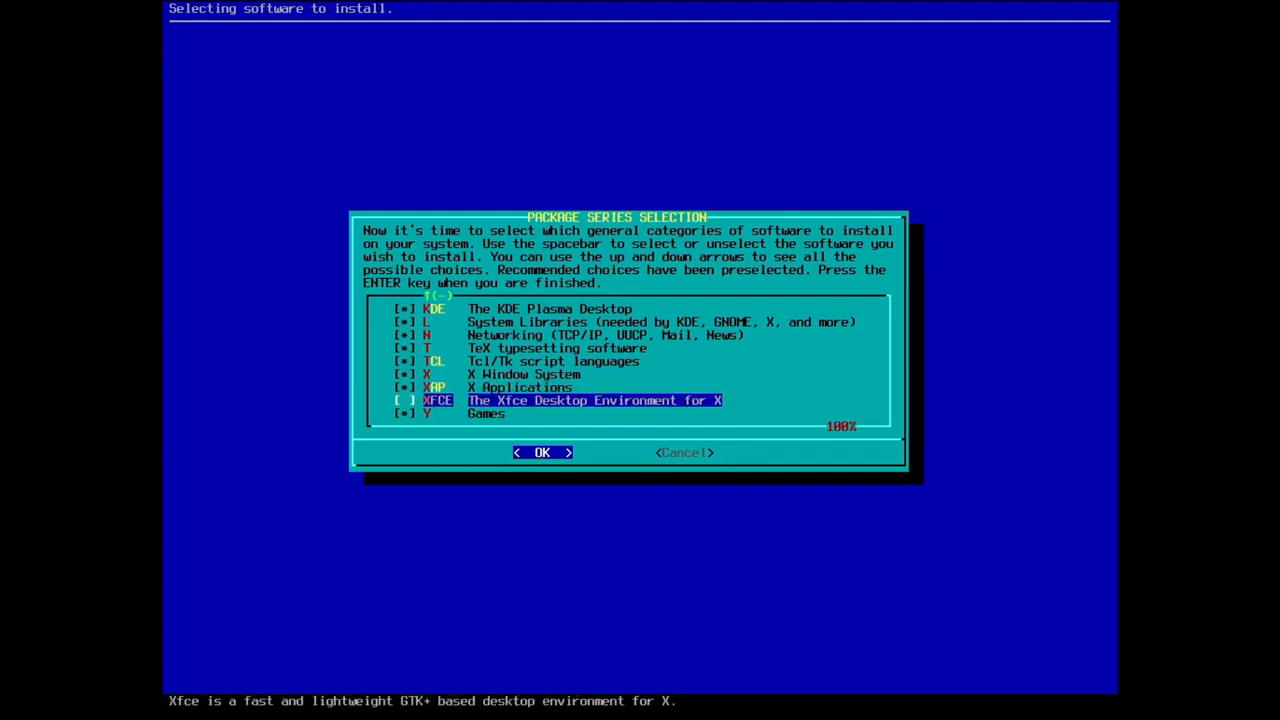
{"action": "key", "text": "Down"}
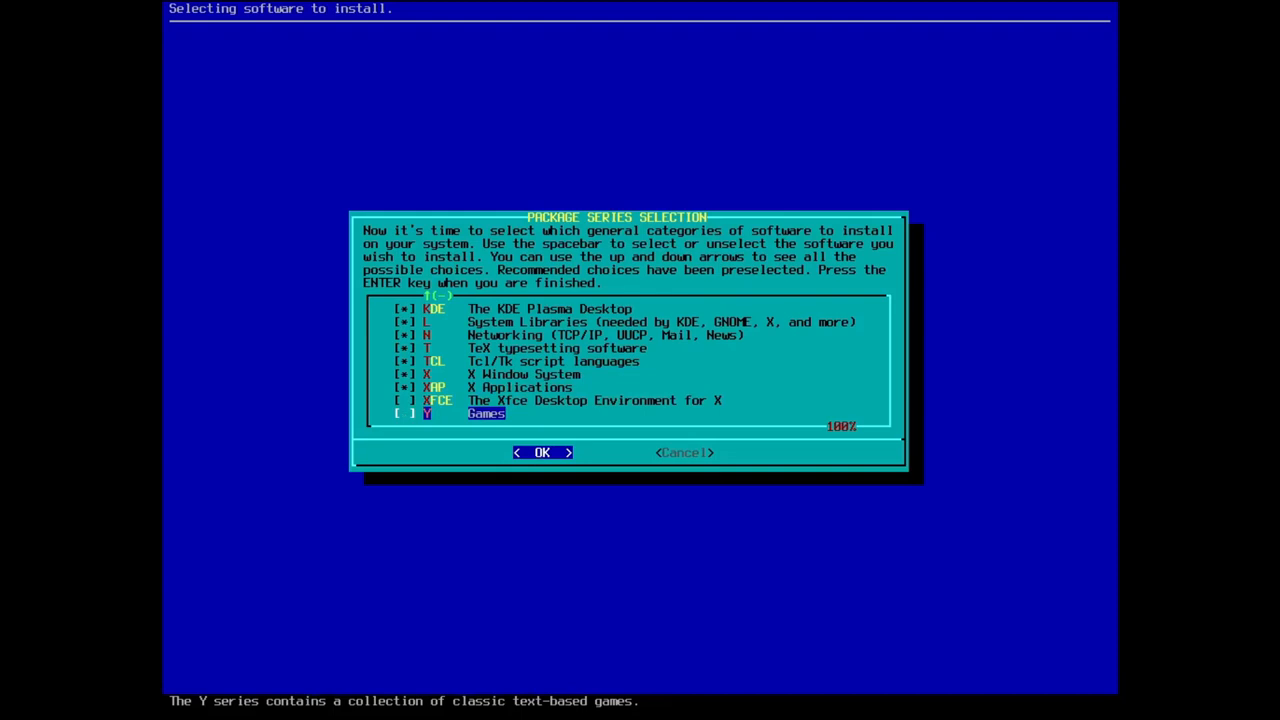
{"action": "key", "text": "Up"}
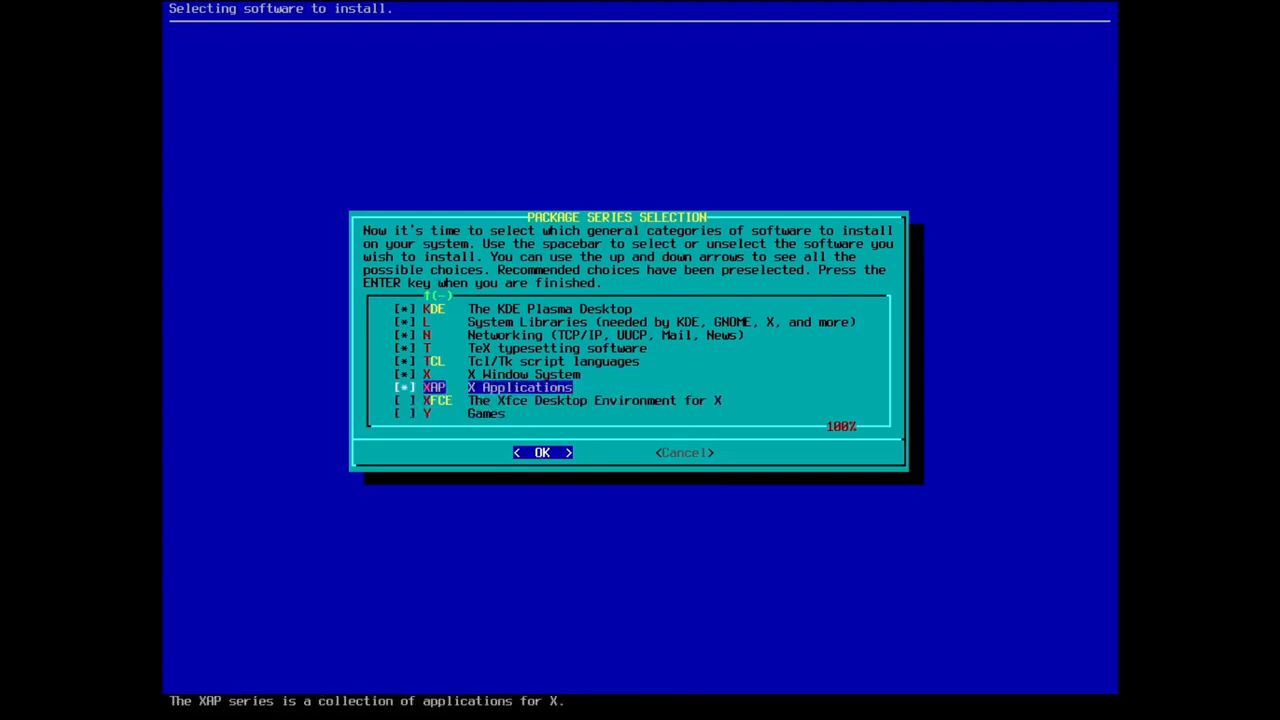
{"action": "key", "text": "Up"}
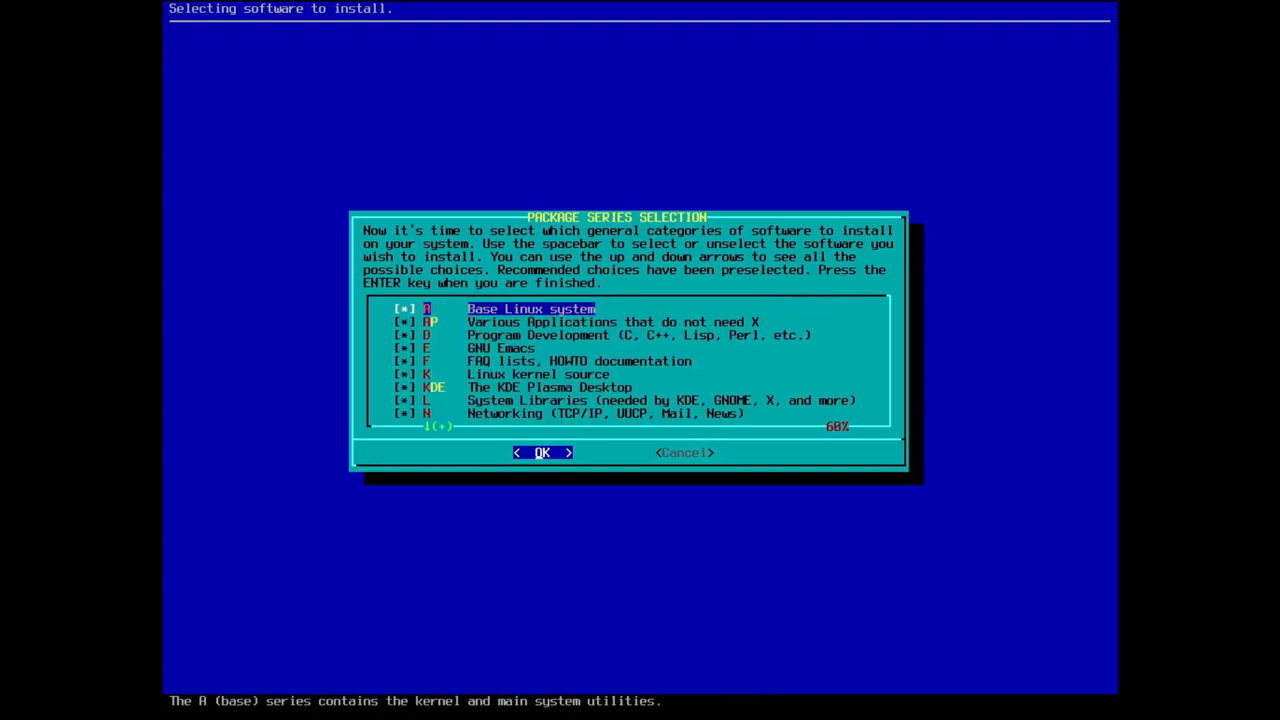
- Confirm the series selection and choose 'full' prompting mode to install every package
{"action": "left_click", "coordinate": [542, 452]}
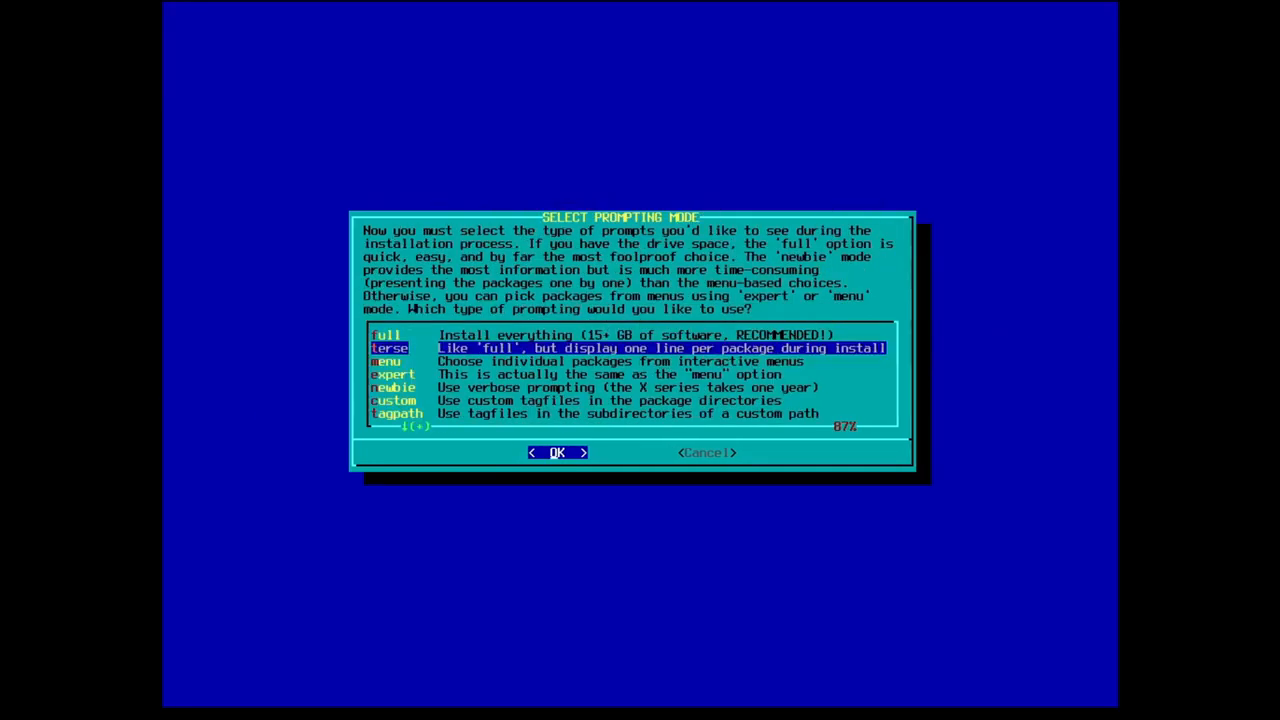
{"action": "key", "text": "Up"}
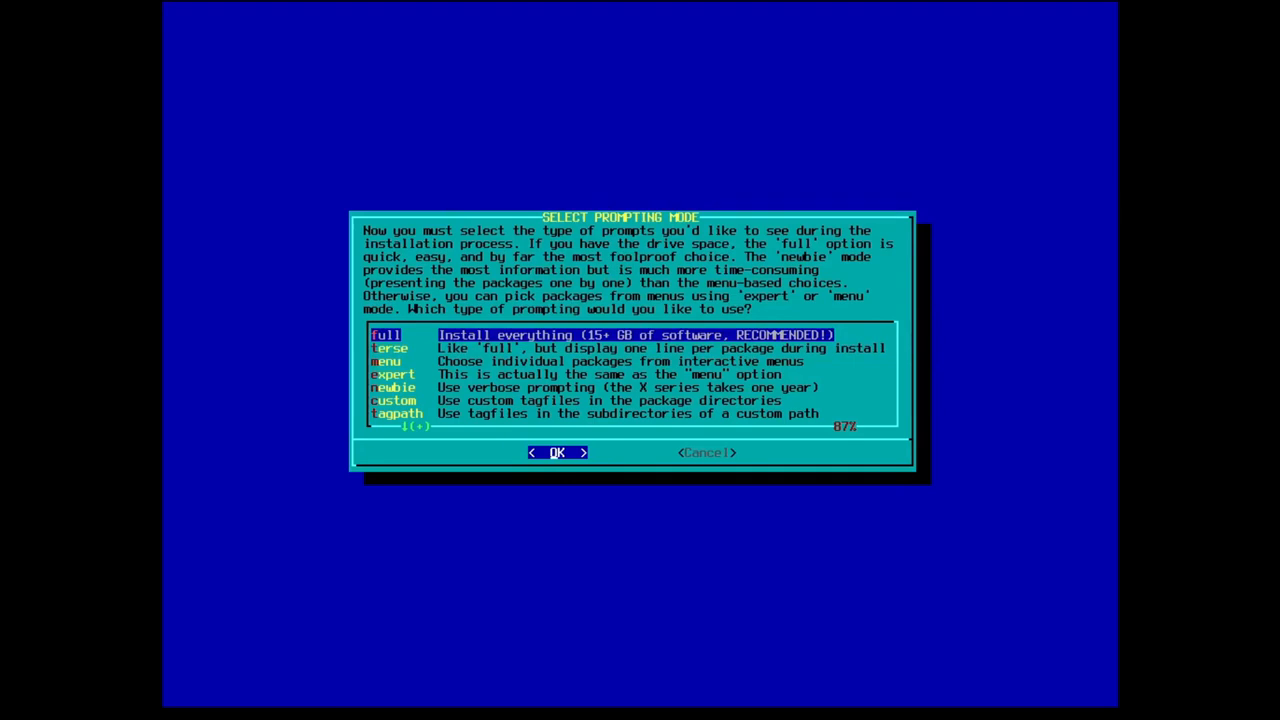
{"action": "left_click", "coordinate": [557, 452]}
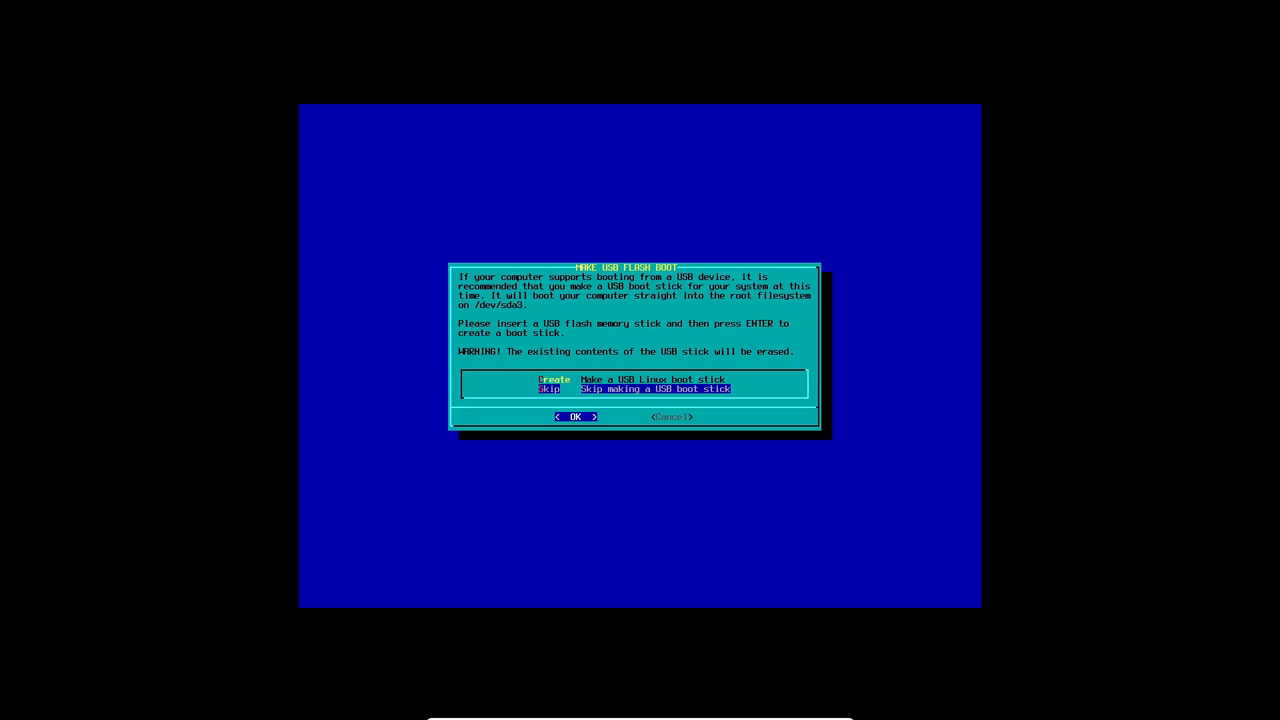
- Skip the USB boot stick and LILO, then install ELILO with a Slackware EFI boot entry
{"action": "left_click", "coordinate": [574, 417]}
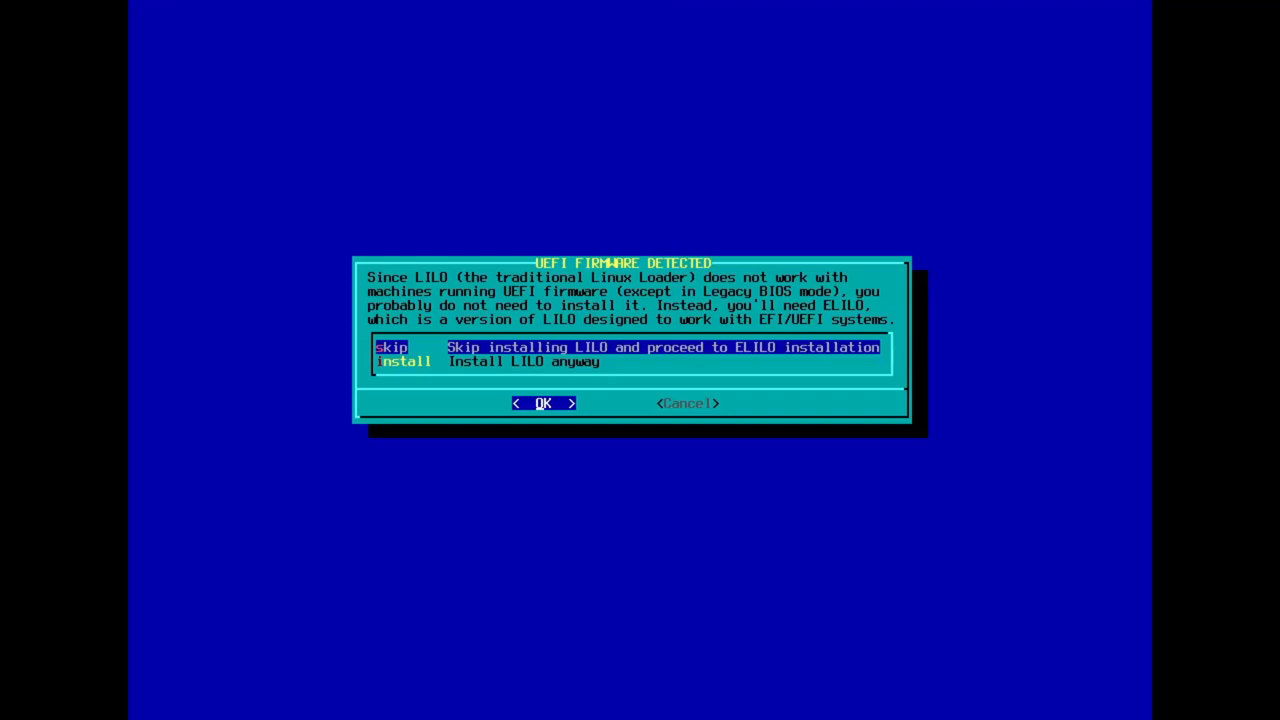
{"action": "left_click", "coordinate": [543, 403]}
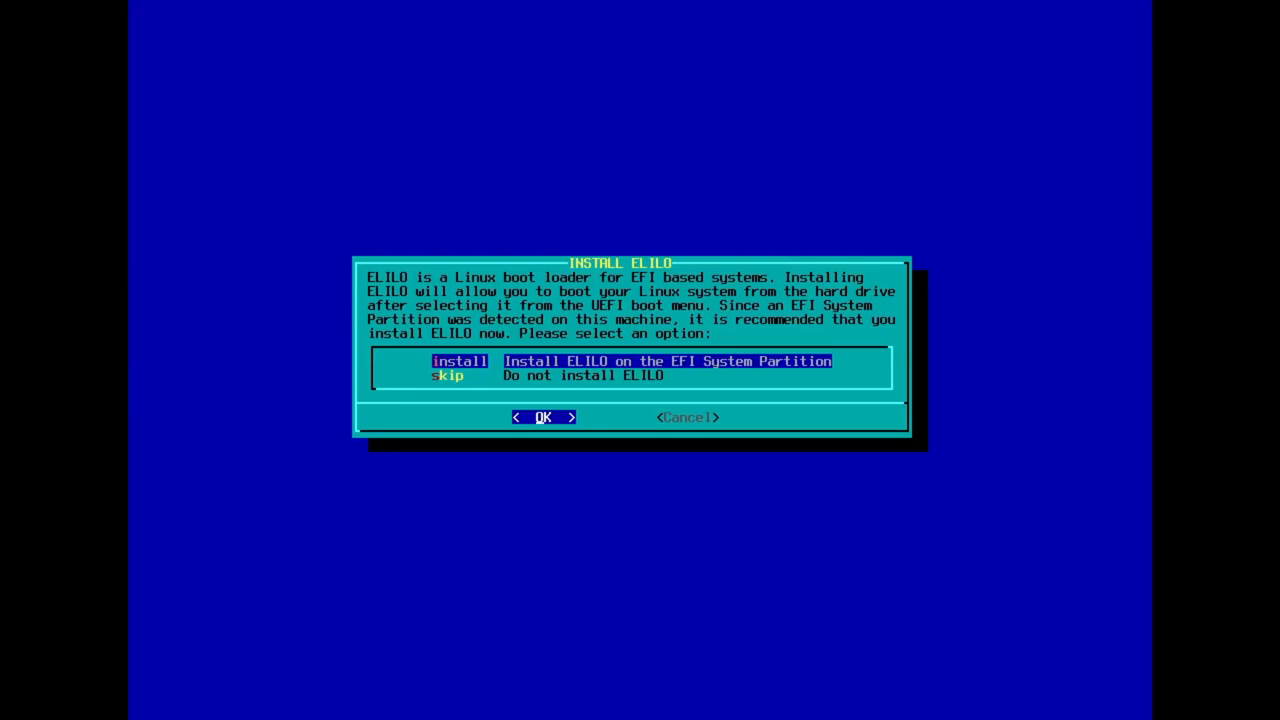
{"action": "left_click", "coordinate": [543, 417]}
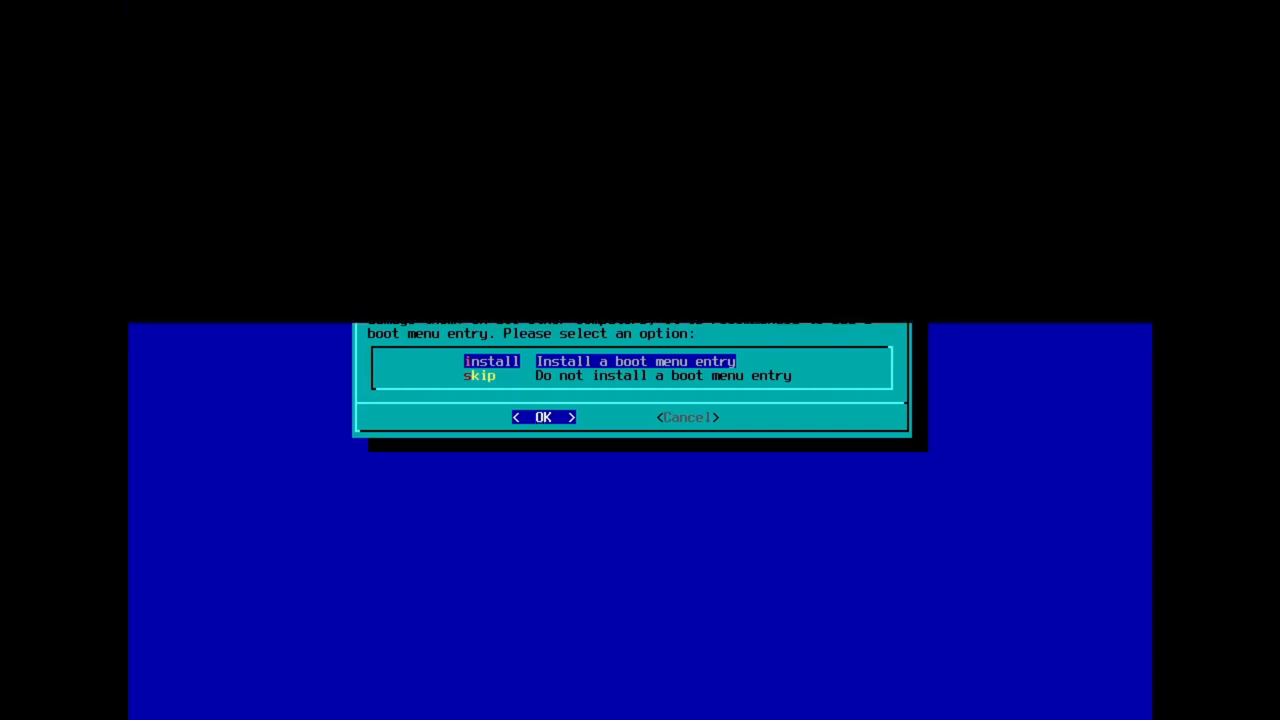
{"action": "left_click", "coordinate": [543, 417]}
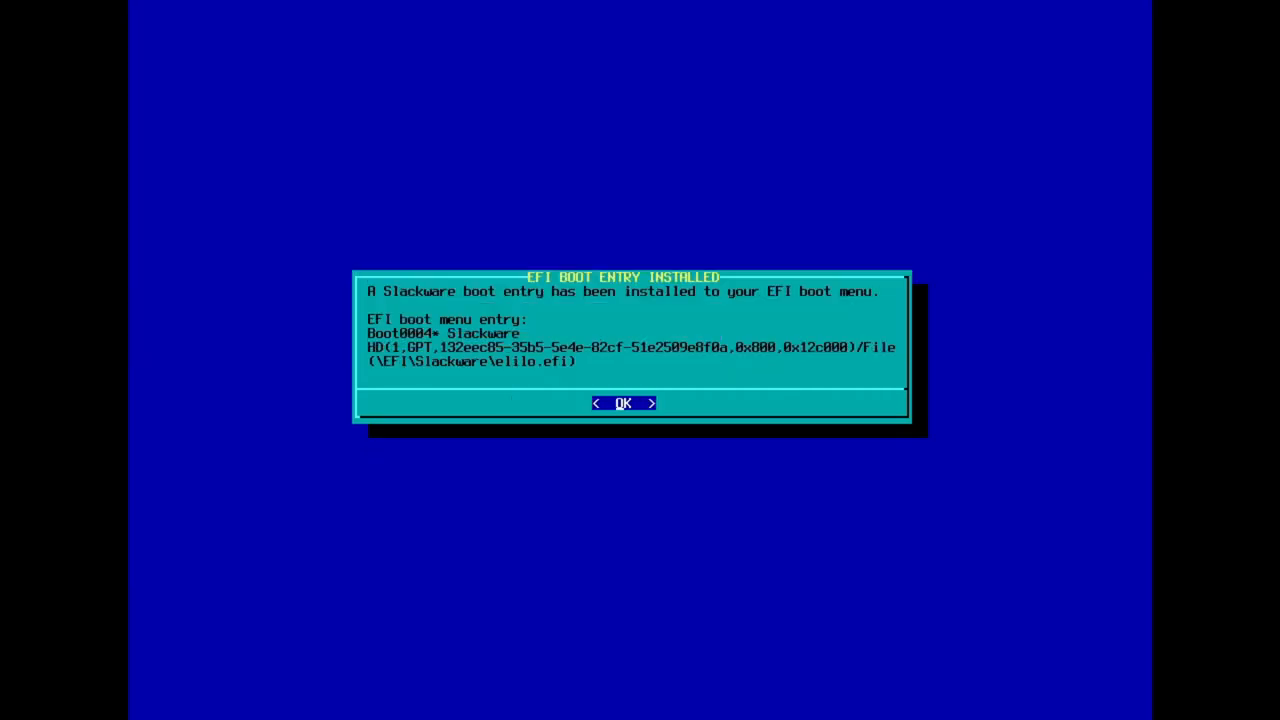
{"action": "left_click", "coordinate": [622, 402]}
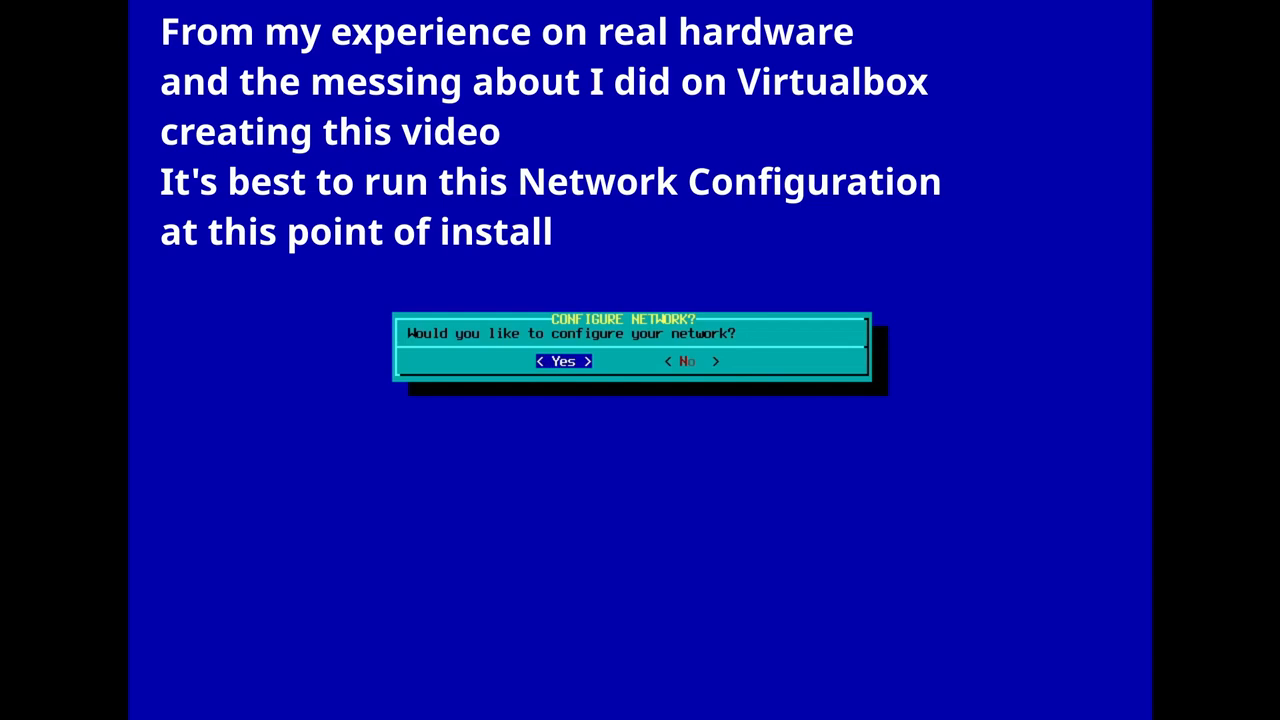
- Agree to network setup and tick rc.nfsd (NFS server daemons) among the startup services
{"action": "left_click", "coordinate": [563, 361]}
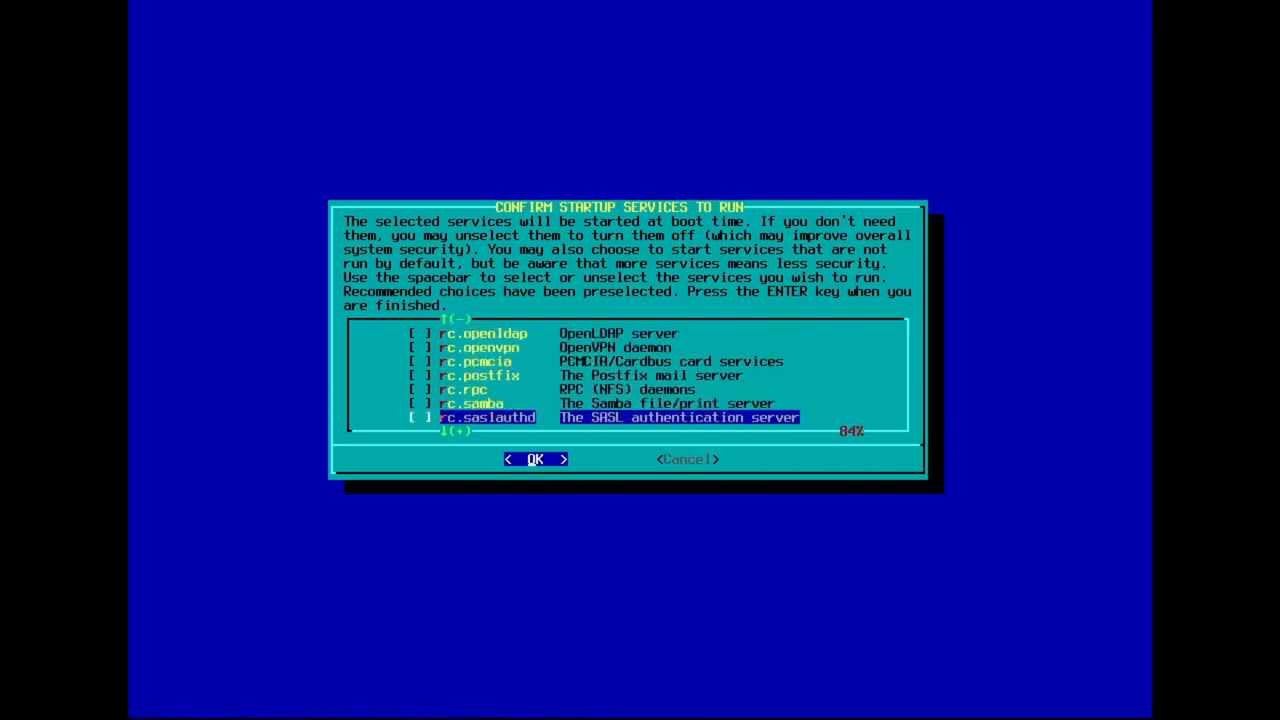
{"action": "scroll", "scroll_direction": "down", "scroll_amount": 3}
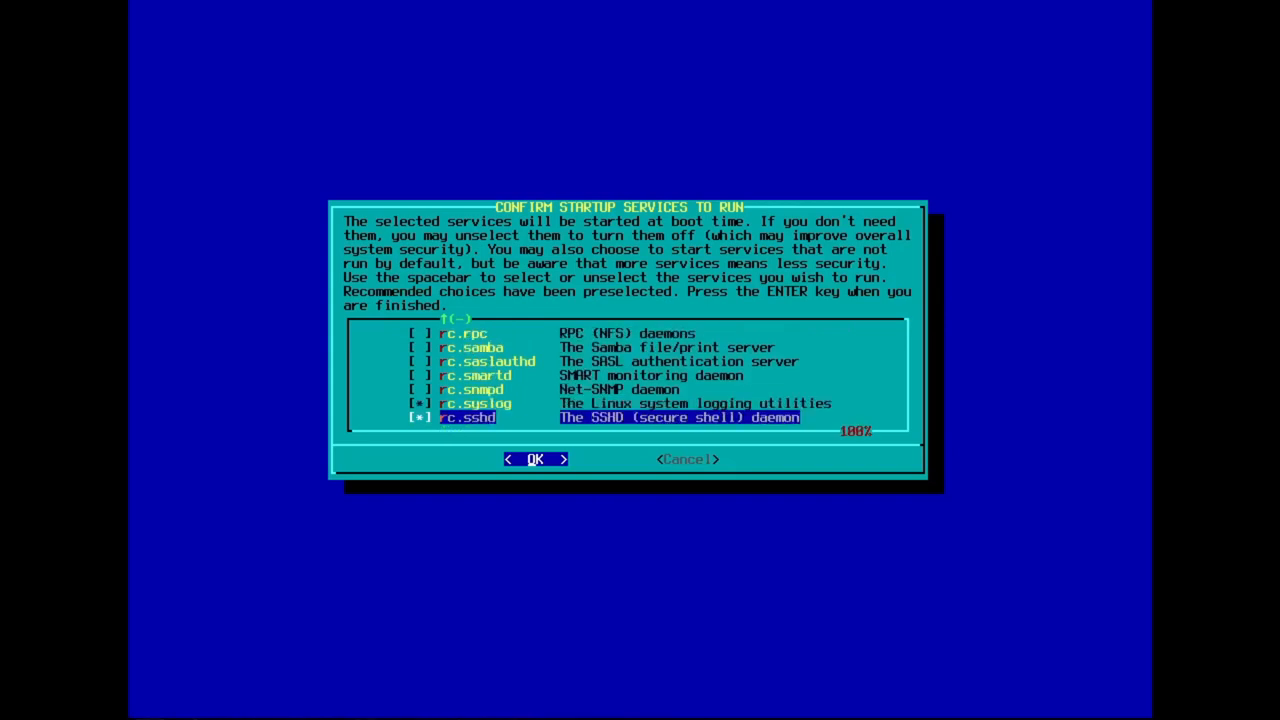
{"action": "key", "text": "Up"}
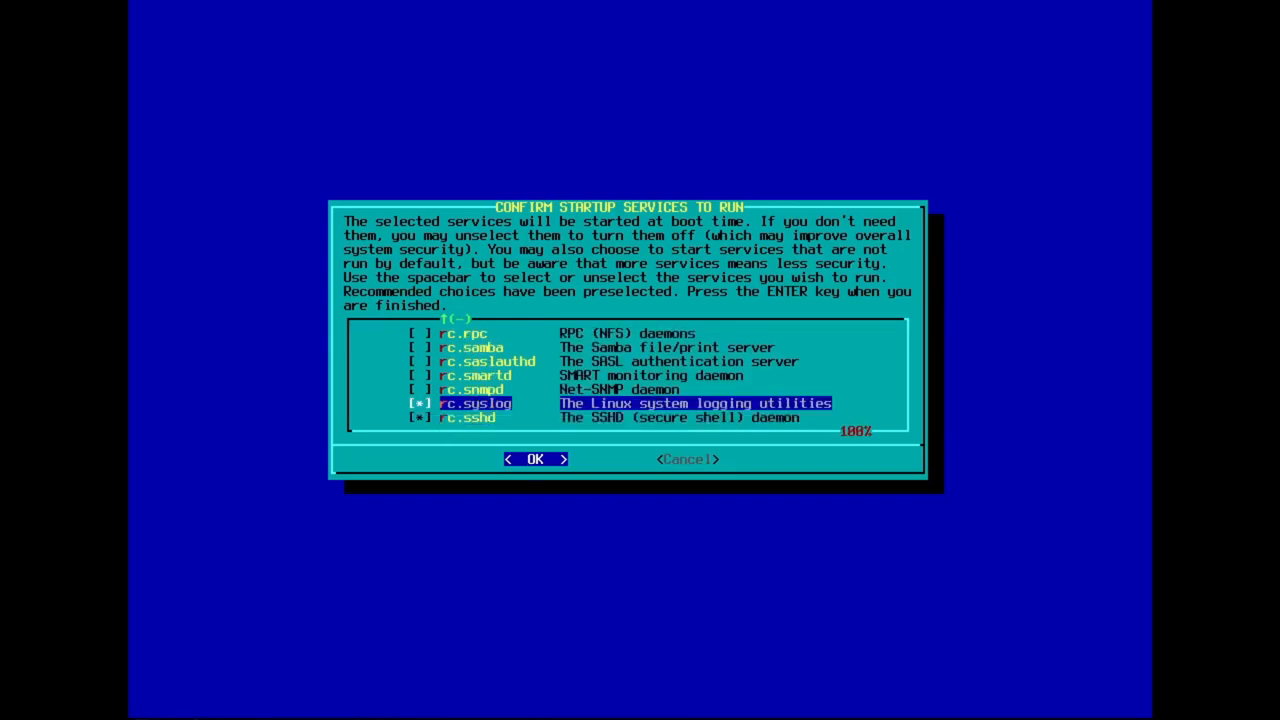
{"action": "key", "text": "up"}
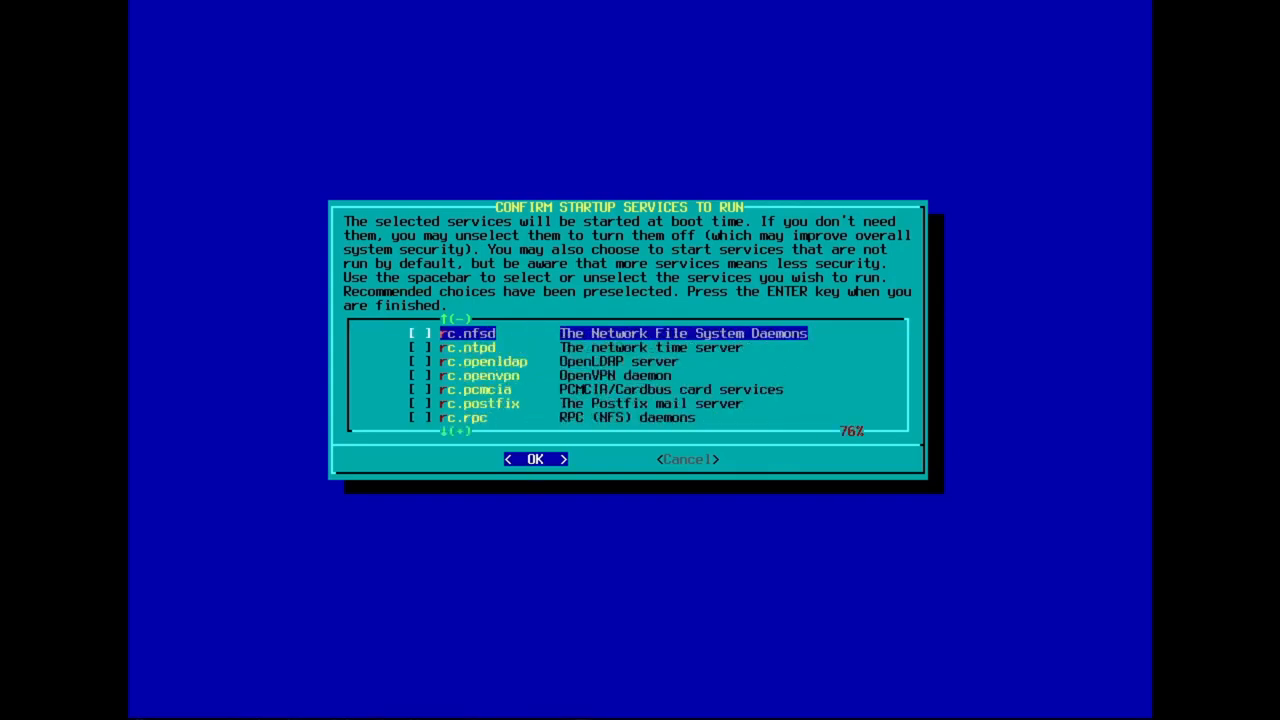
{"action": "key", "text": "Down"}
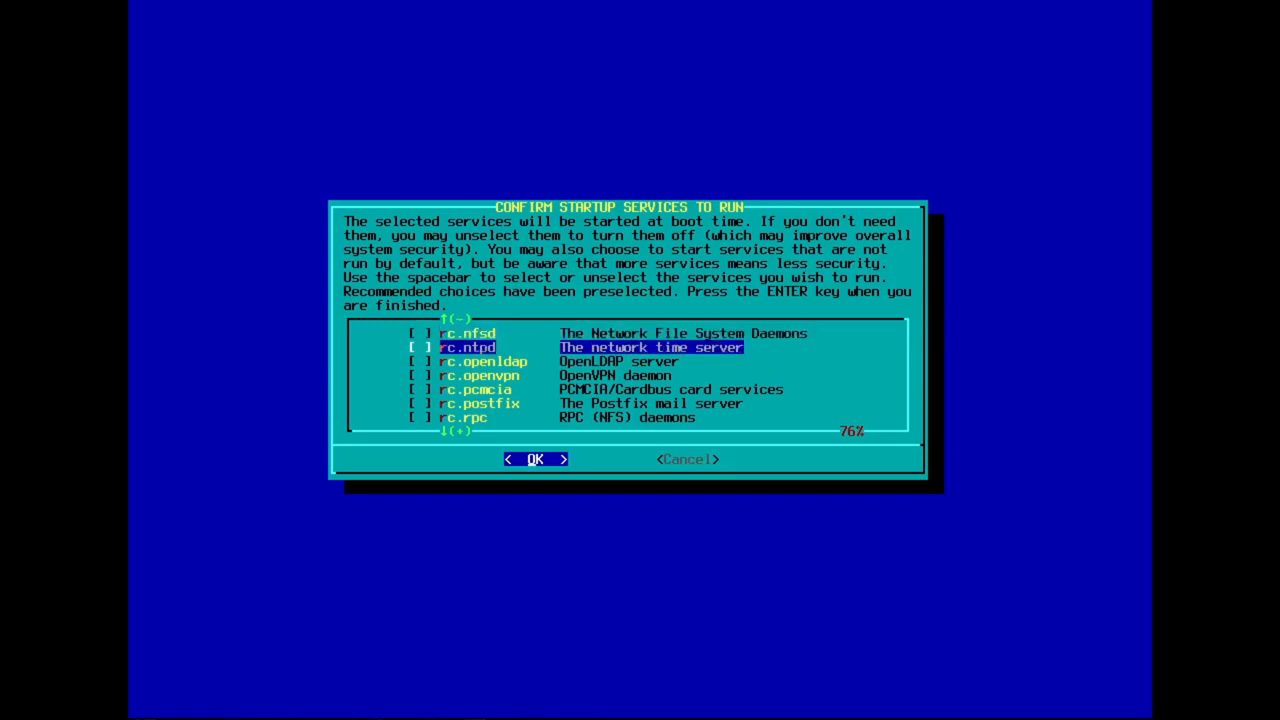
{"action": "key", "text": "up"}
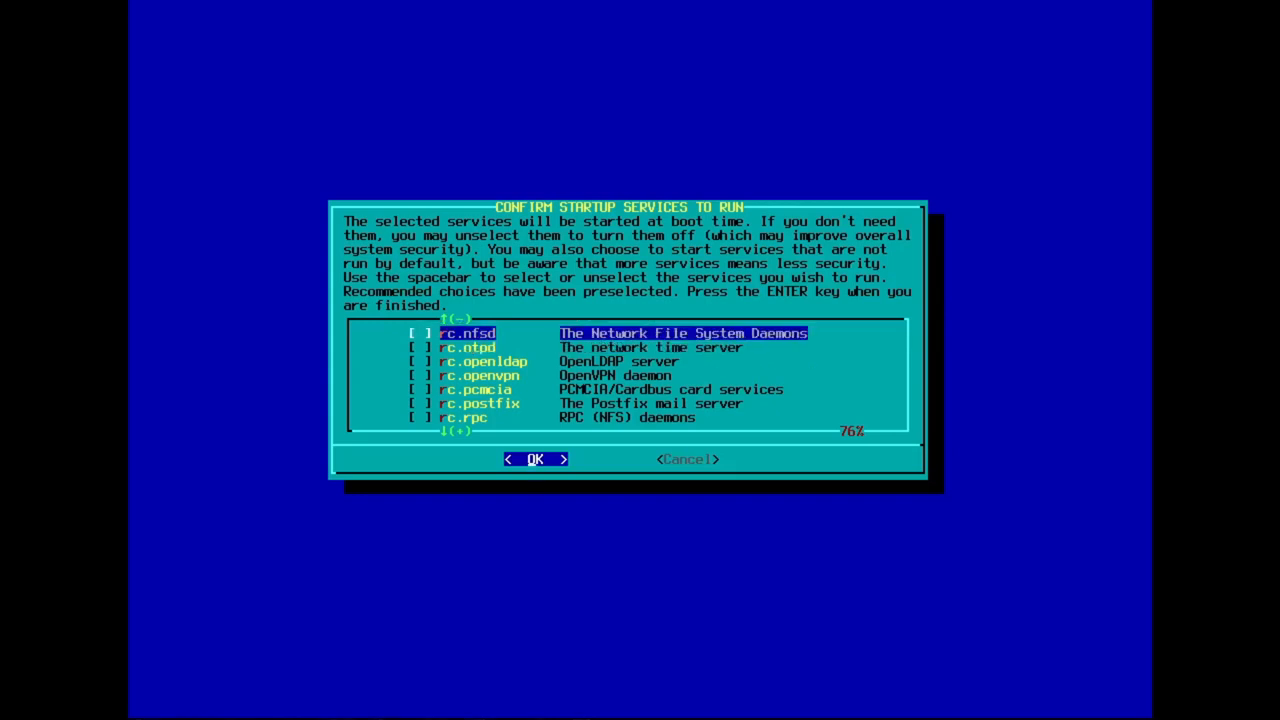
{"action": "key", "text": "space"}
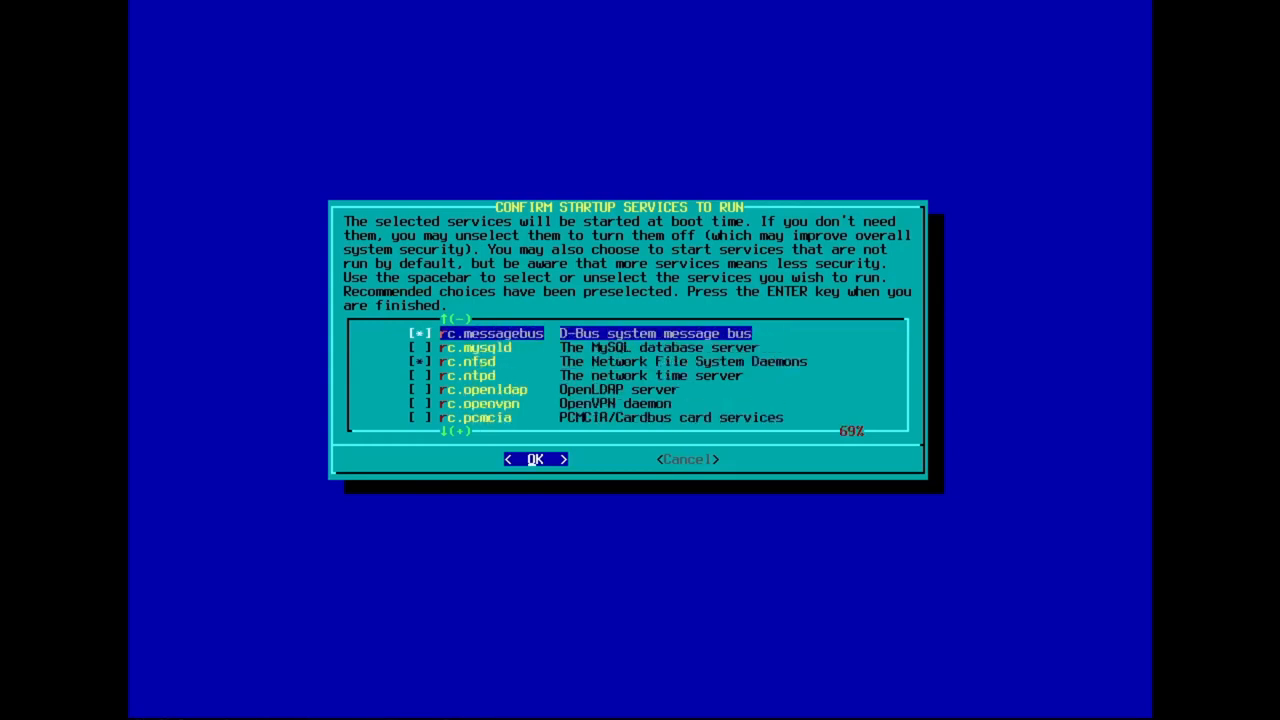
- Browse the remaining startup services and accept the service selection
{"action": "key", "text": "Up"}
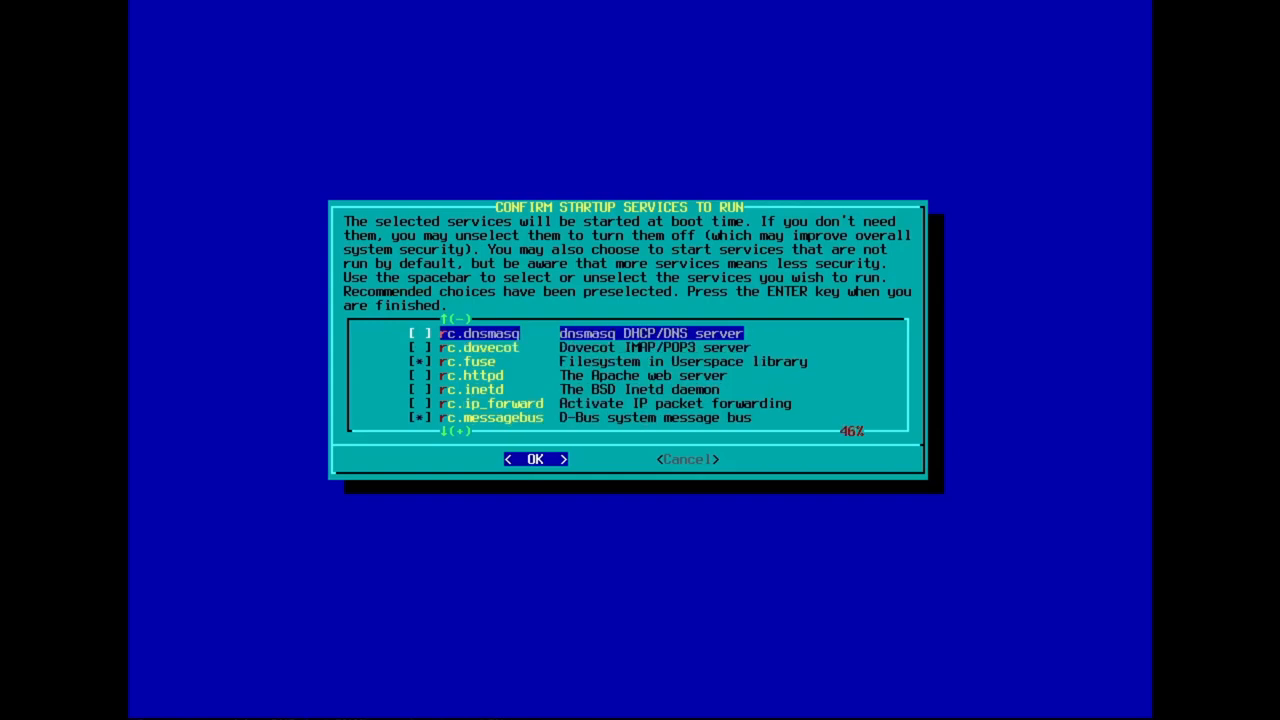
{"action": "key", "text": "Down"}
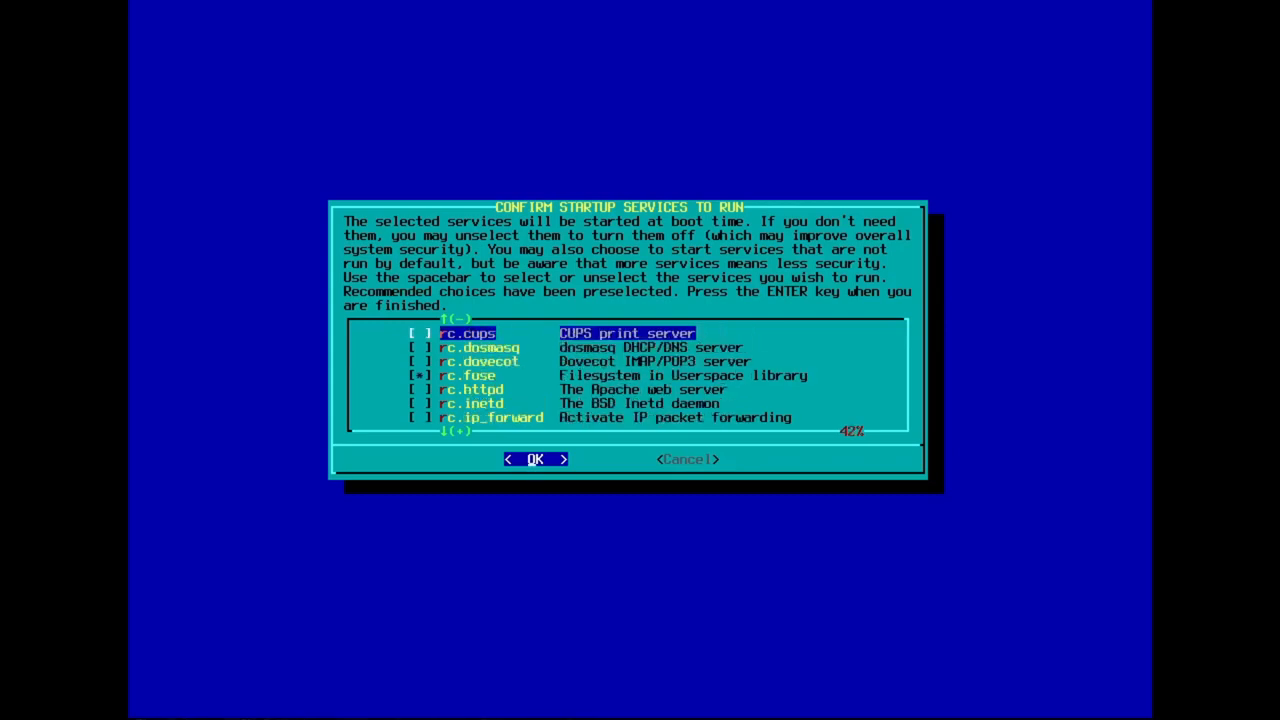
{"action": "key", "text": "Up"}
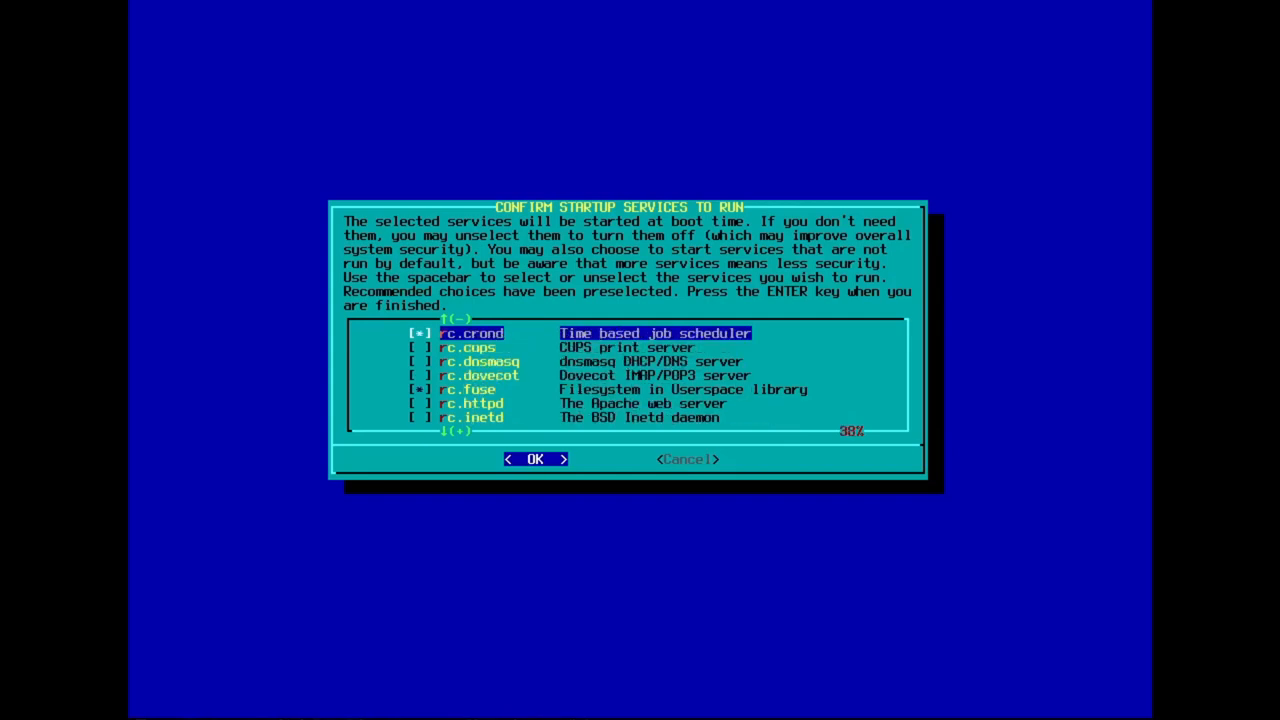
{"action": "key", "text": "Down"}
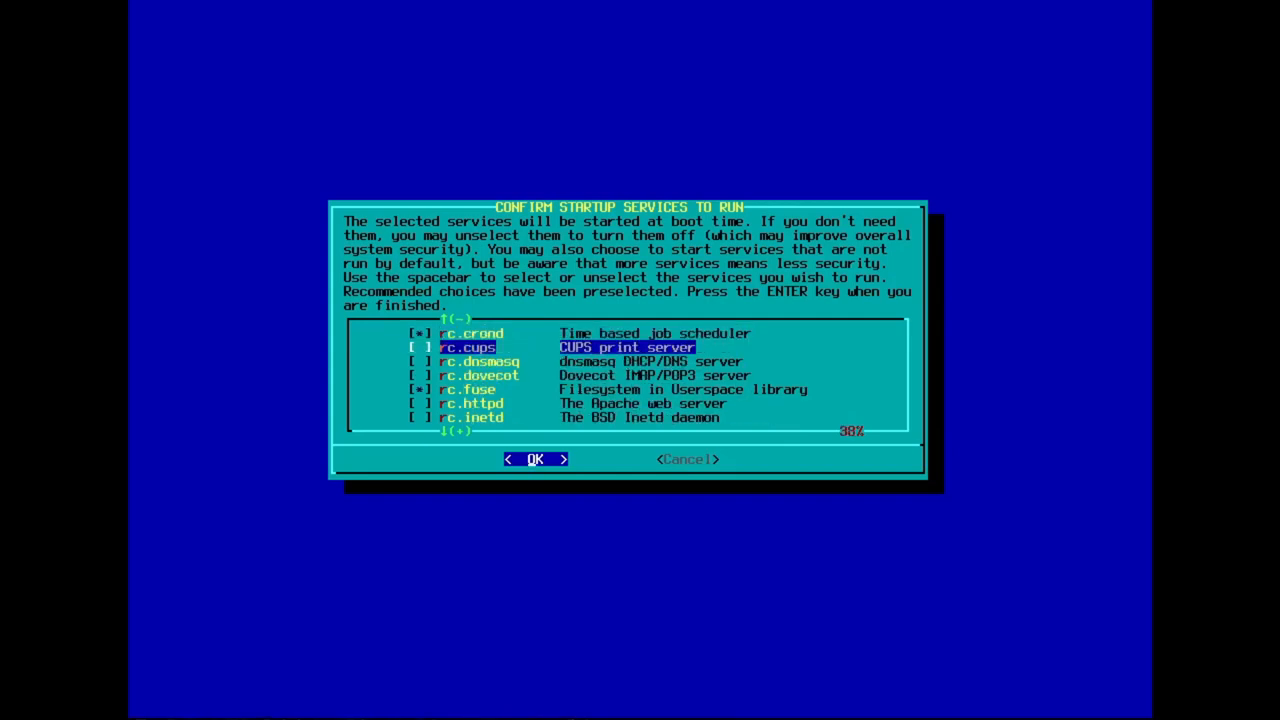
{"action": "key", "text": "Up"}
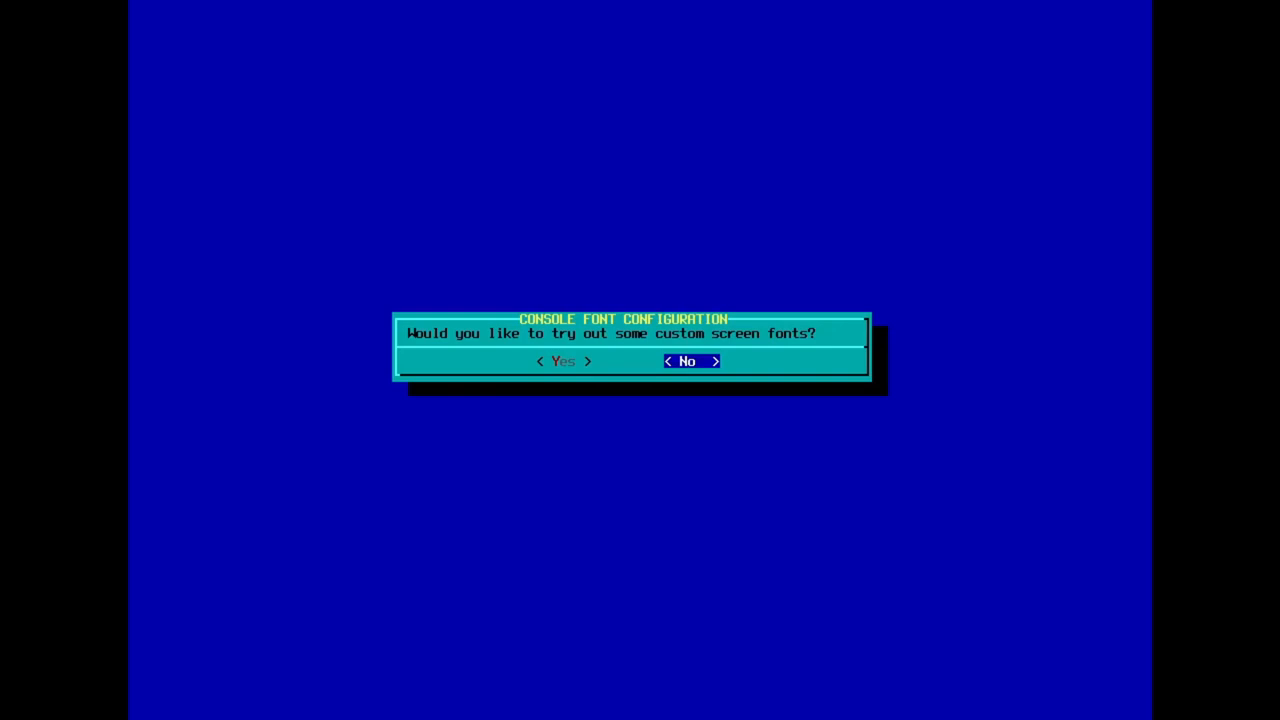
- Decline console fonts, keep local-time clock, set Australia/Perth, nvi editor and KDE Plasma
{"action": "left_click", "coordinate": [689, 361]}
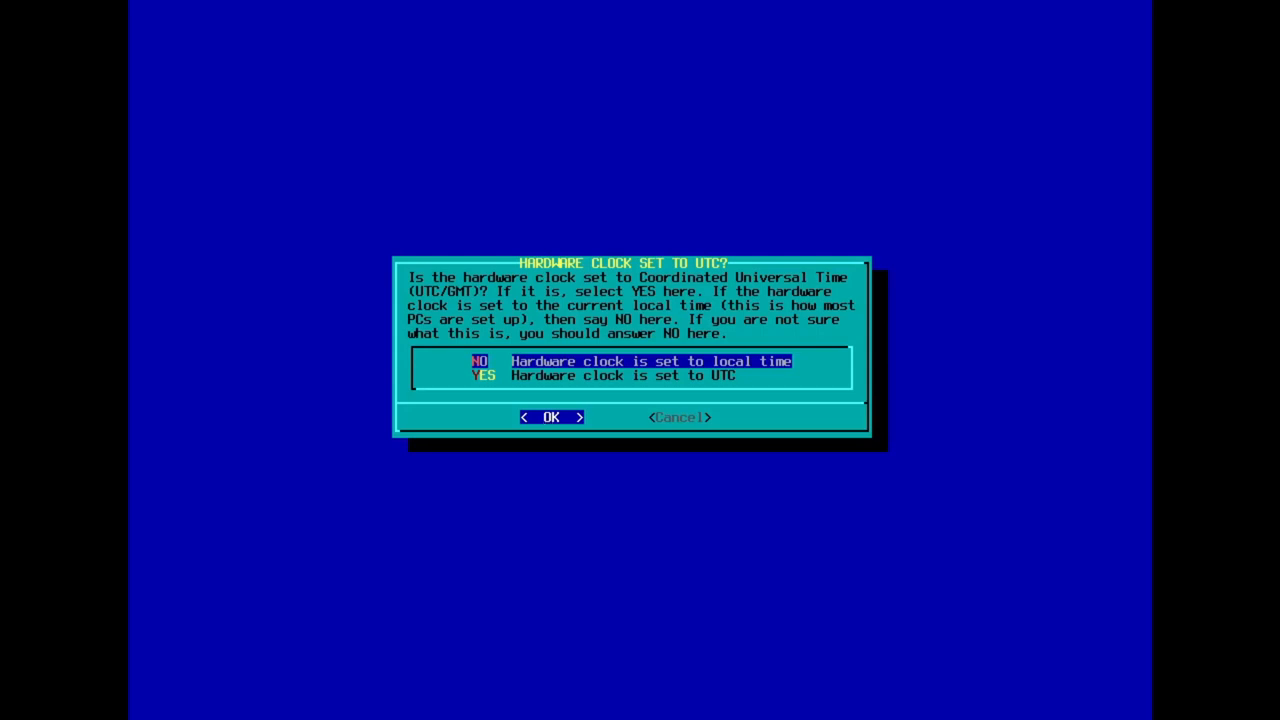
{"action": "left_click", "coordinate": [551, 417]}
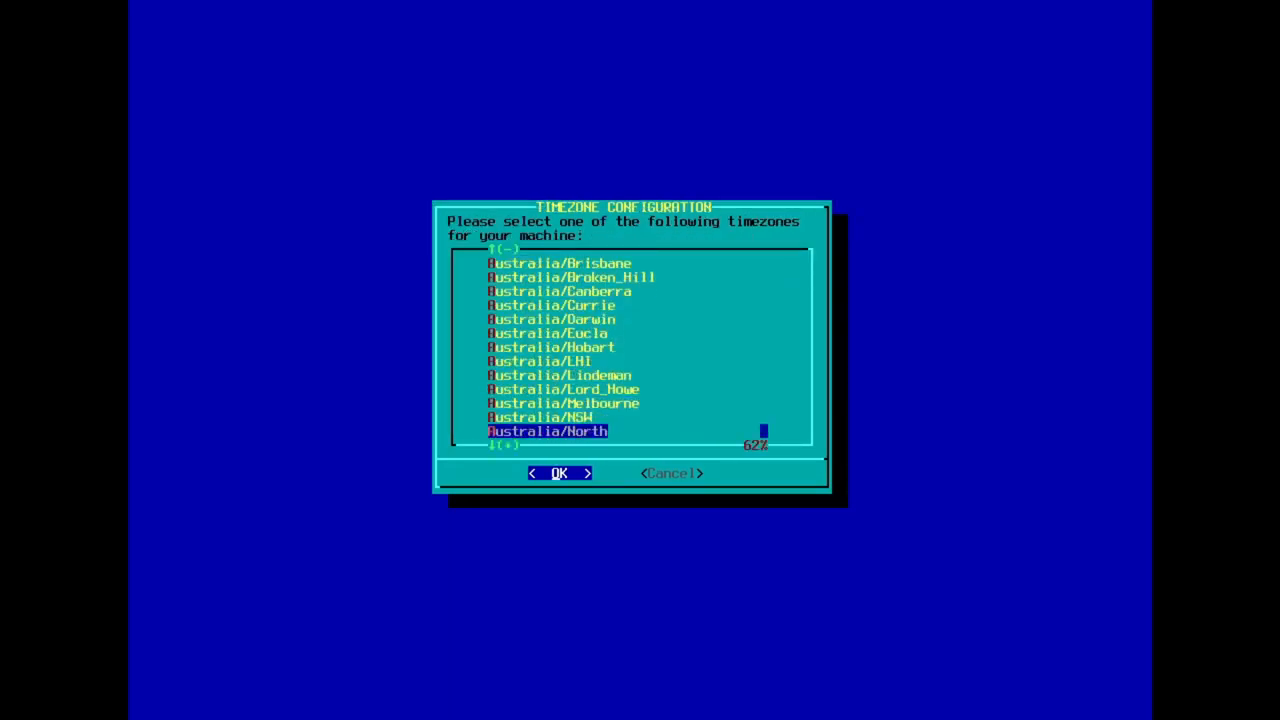
{"action": "key", "text": "Down"}
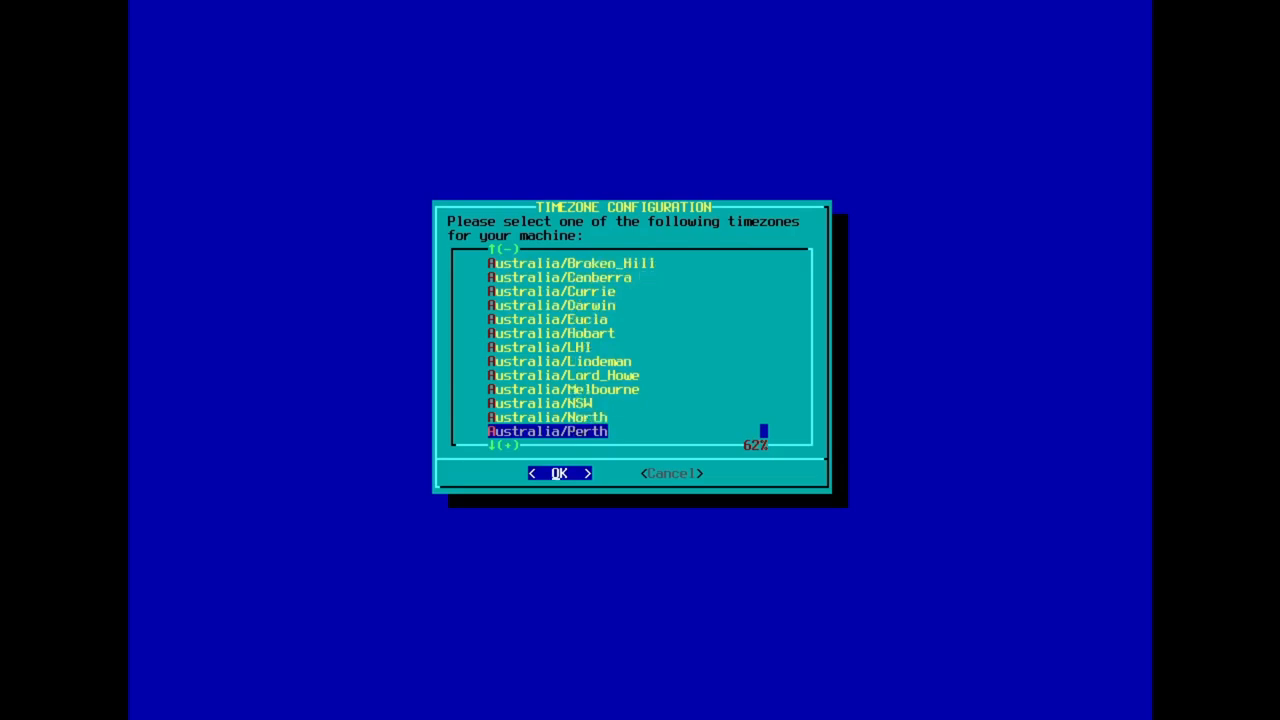
{"action": "left_click", "coordinate": [559, 473]}
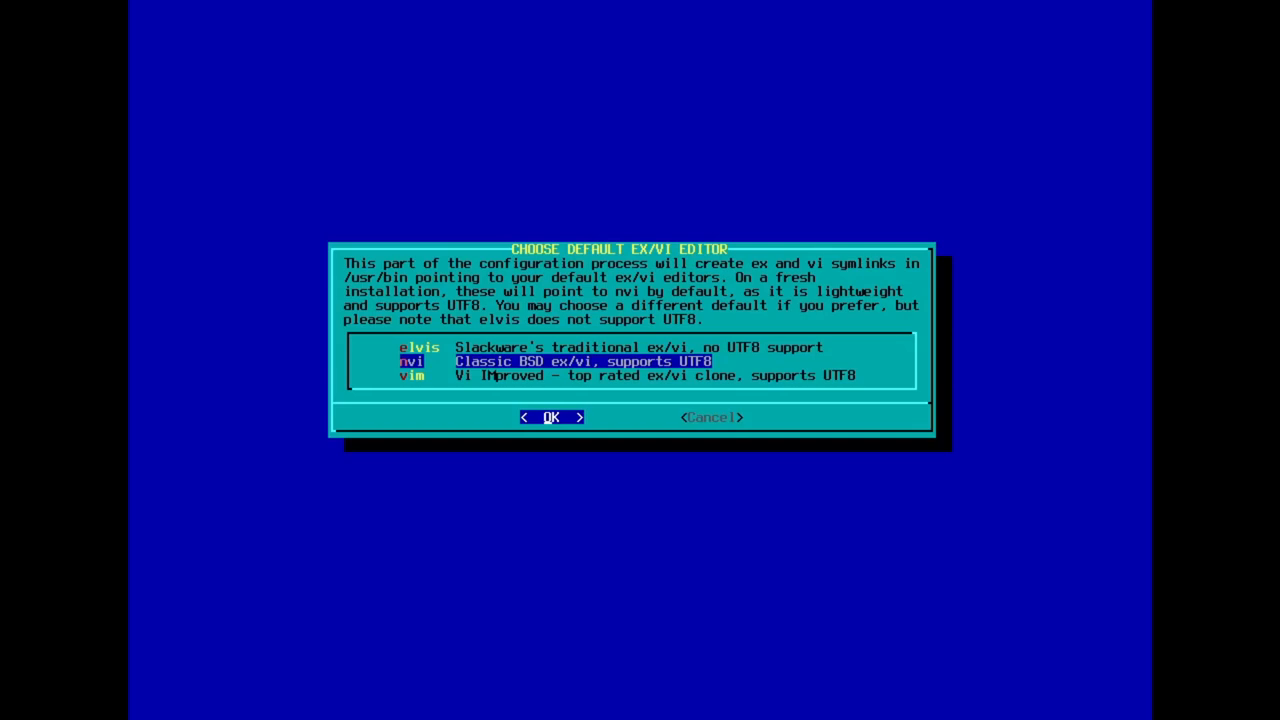
{"action": "left_click", "coordinate": [550, 417]}
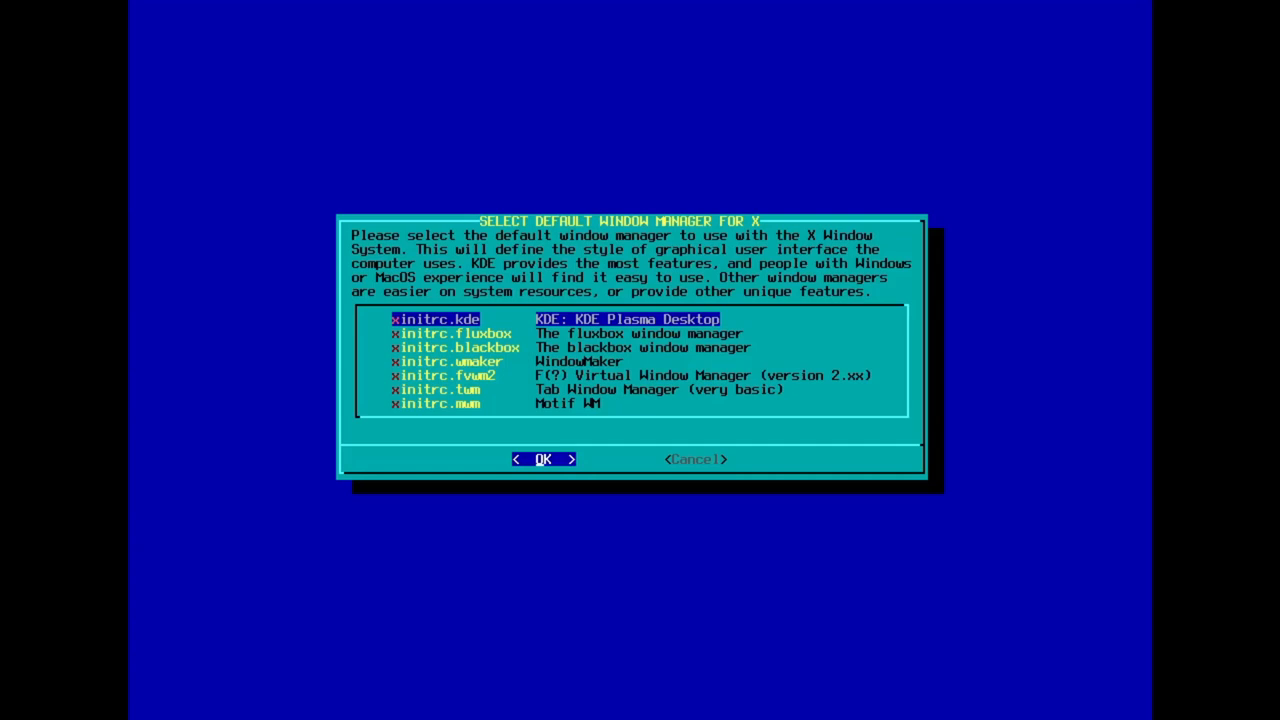
{"action": "left_click", "coordinate": [544, 459]}
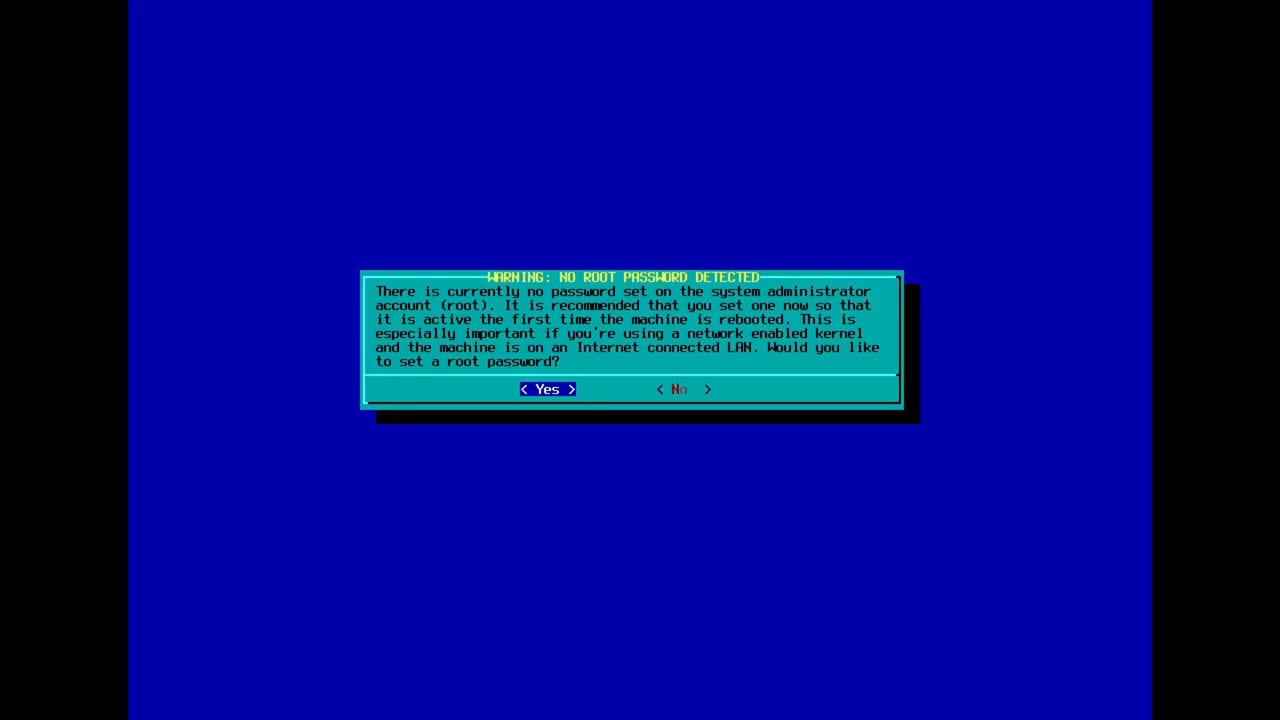
- Dismiss the root password warning and Setup Complete, exit setup, and choose Reboot
{"action": "left_click", "coordinate": [546, 389]}
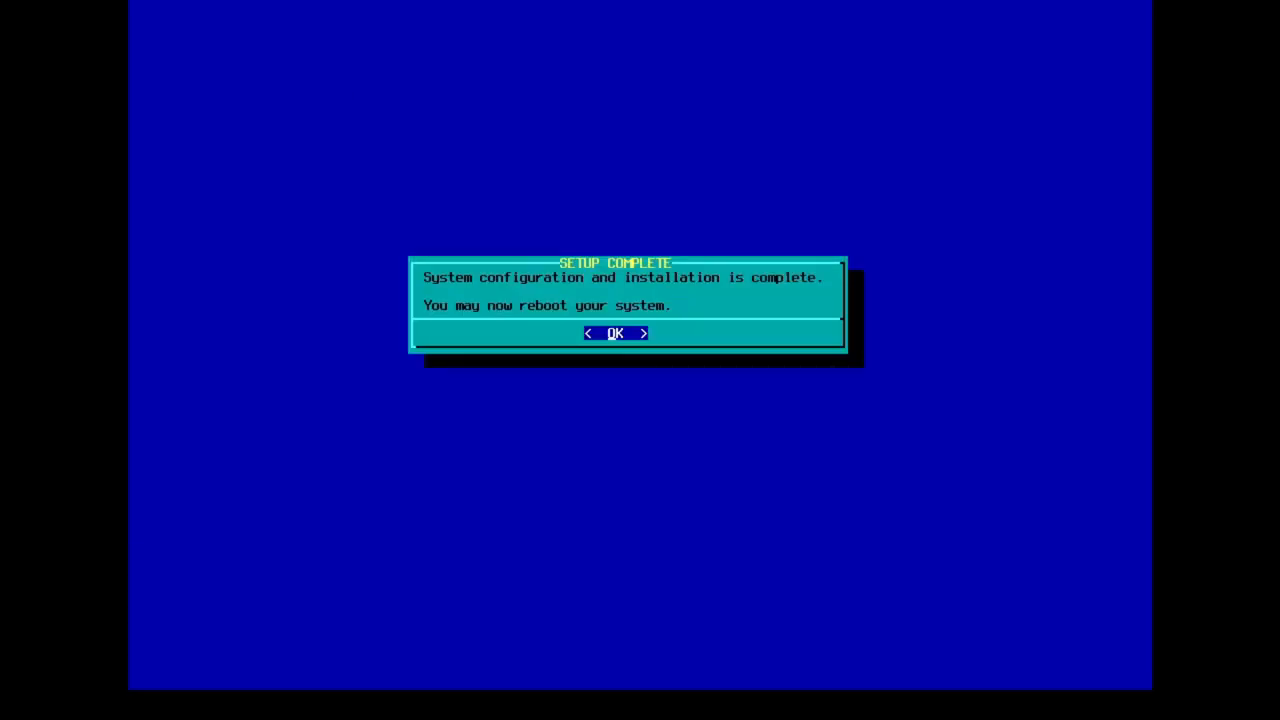
{"action": "left_click", "coordinate": [614, 333]}
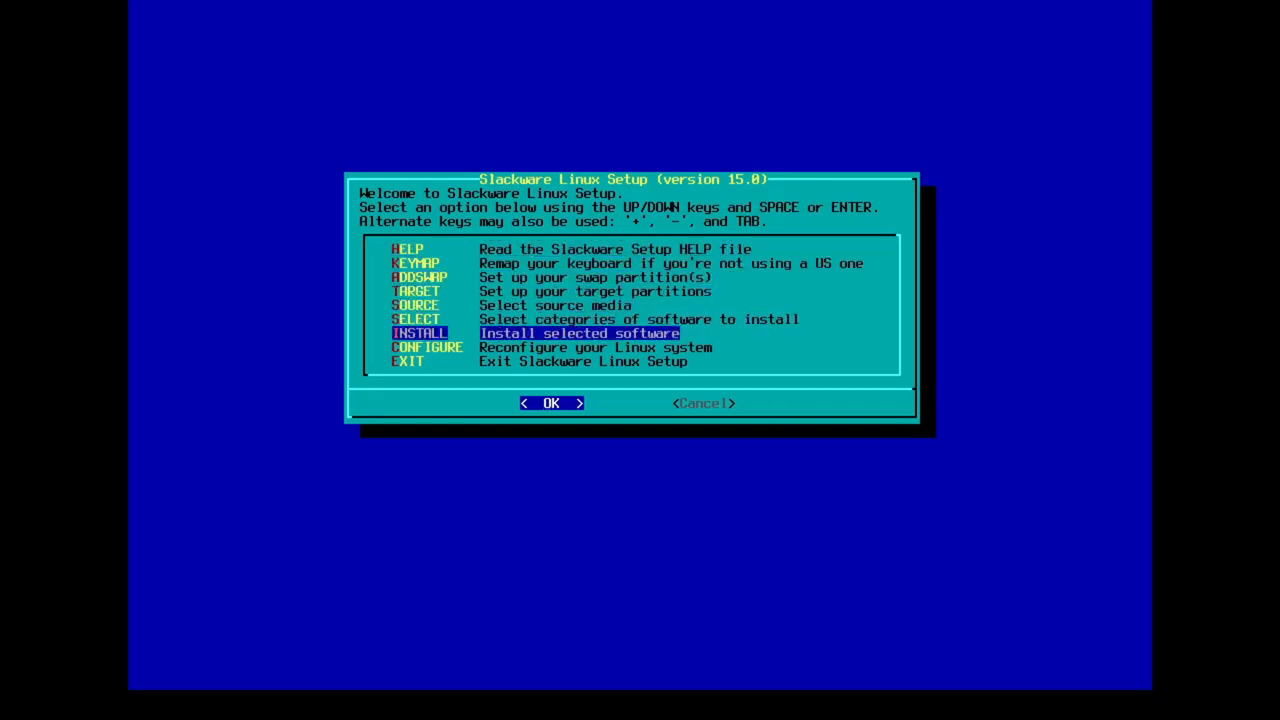
{"action": "key", "text": "Down"}
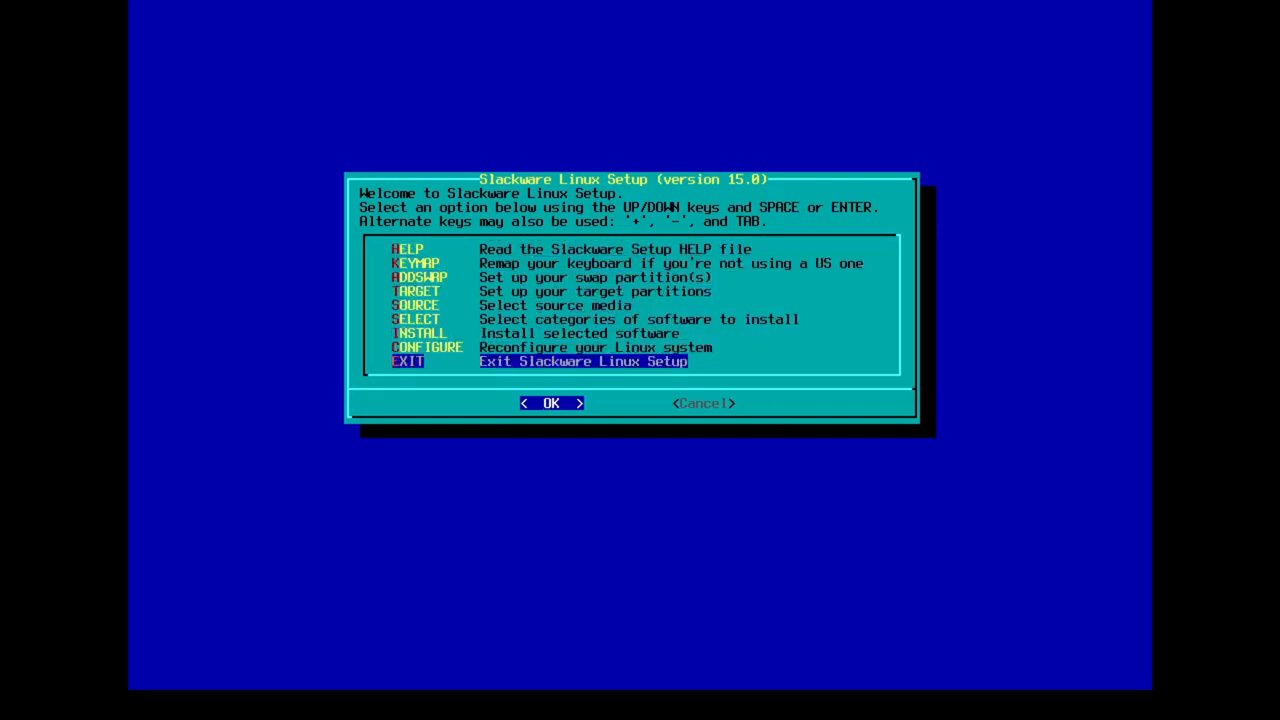
{"action": "left_click", "coordinate": [551, 403]}
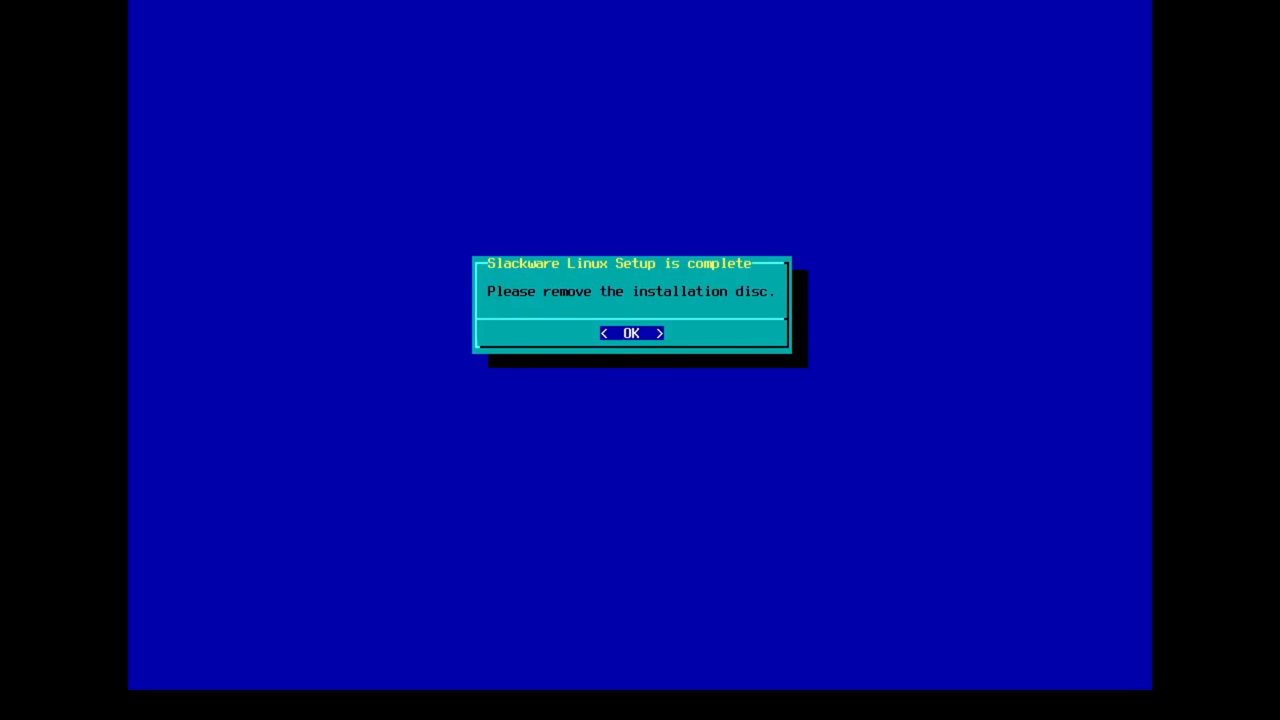
{"action": "left_click", "coordinate": [630, 333]}
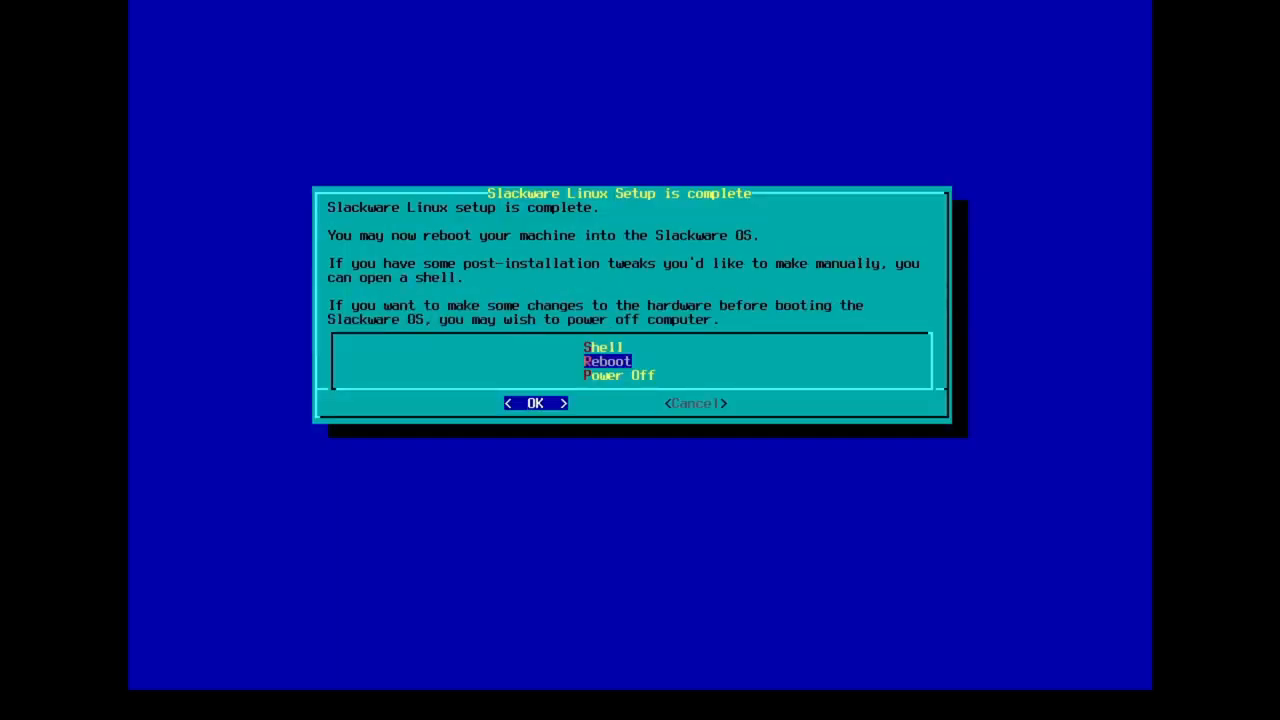
{"action": "key", "text": "Down"}
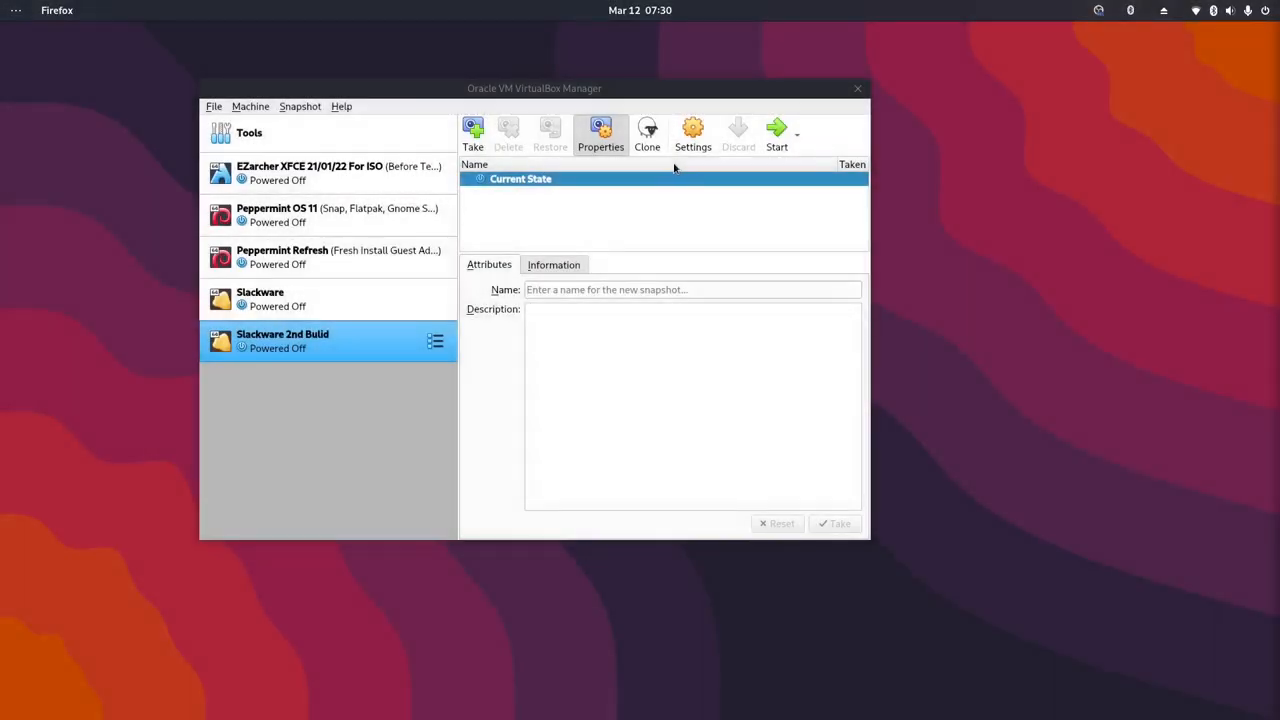
- Open and close Slackware 2nd Build settings, then start the Slackware VM
{"action": "left_click", "coordinate": [693, 135]}
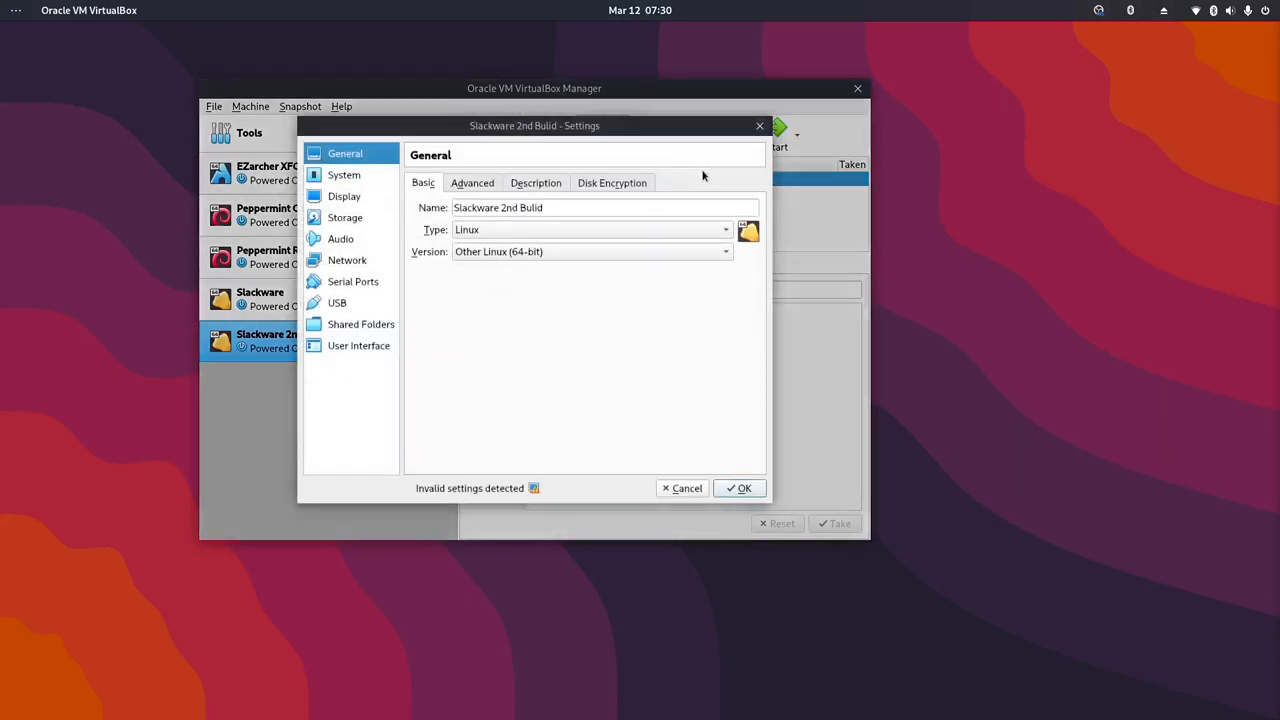
{"action": "left_click", "coordinate": [345, 217]}
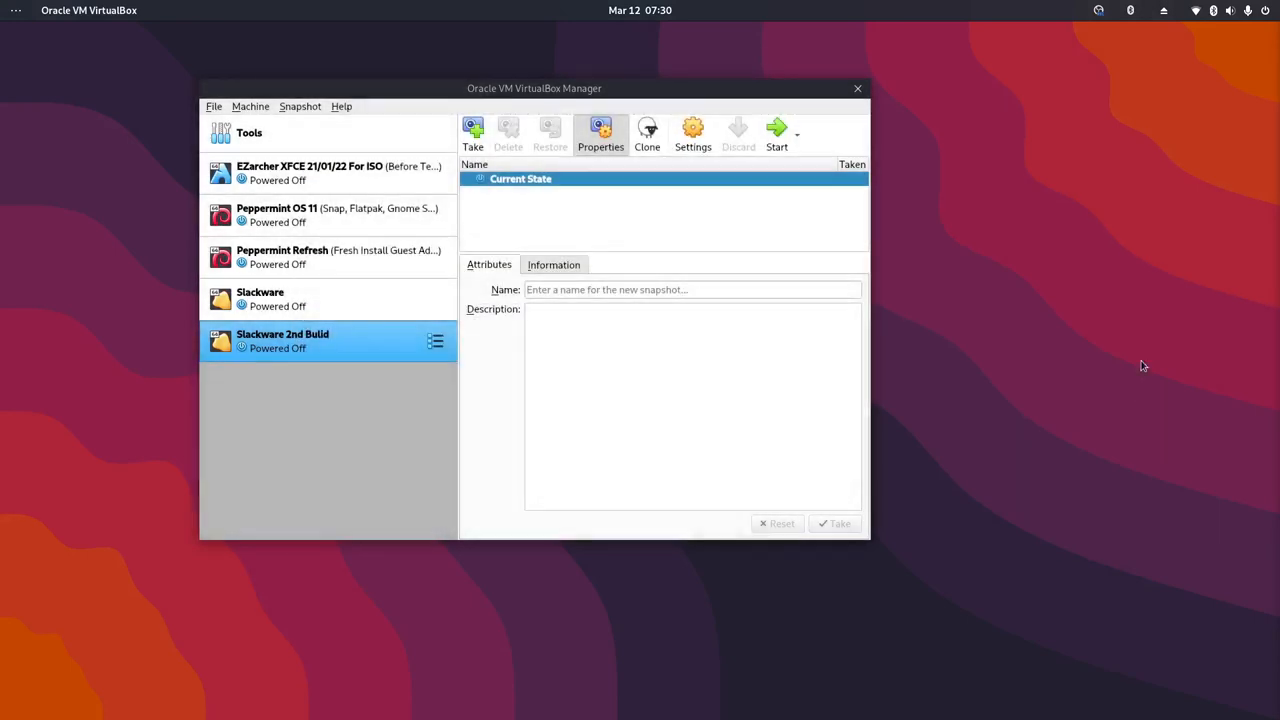
{"action": "left_click", "coordinate": [290, 298]}
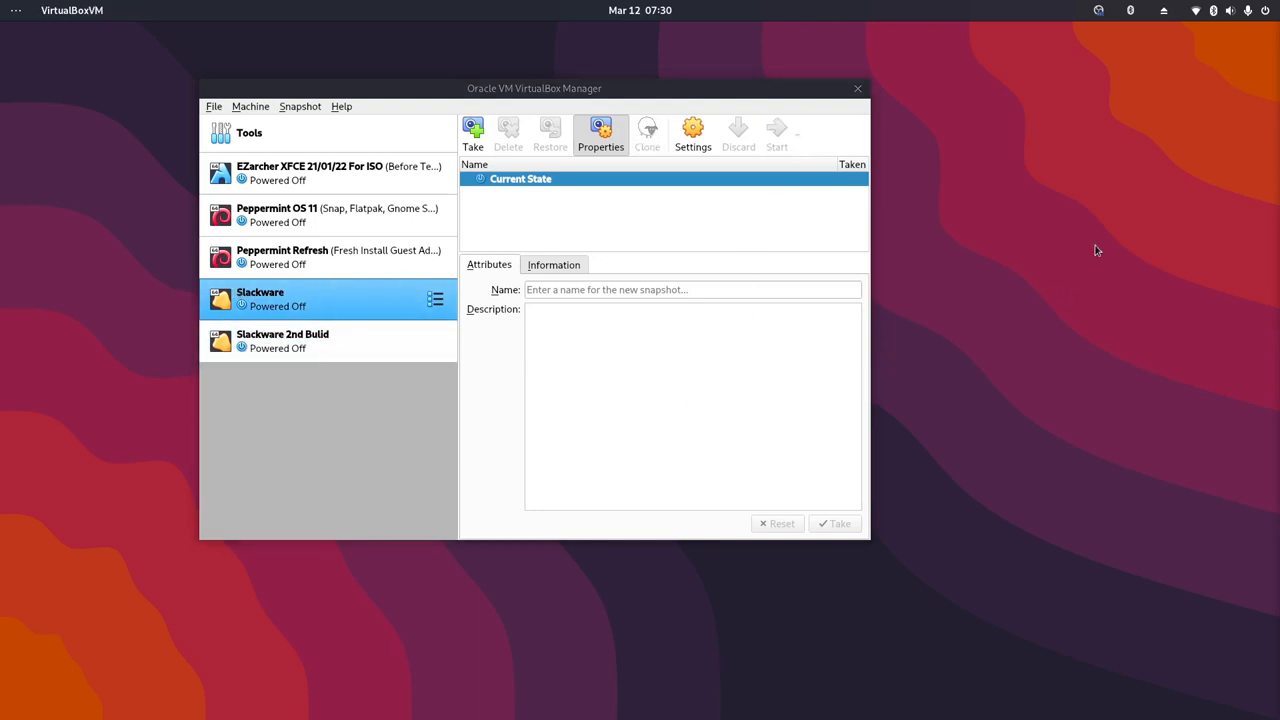
{"action": "left_click", "coordinate": [776, 135]}
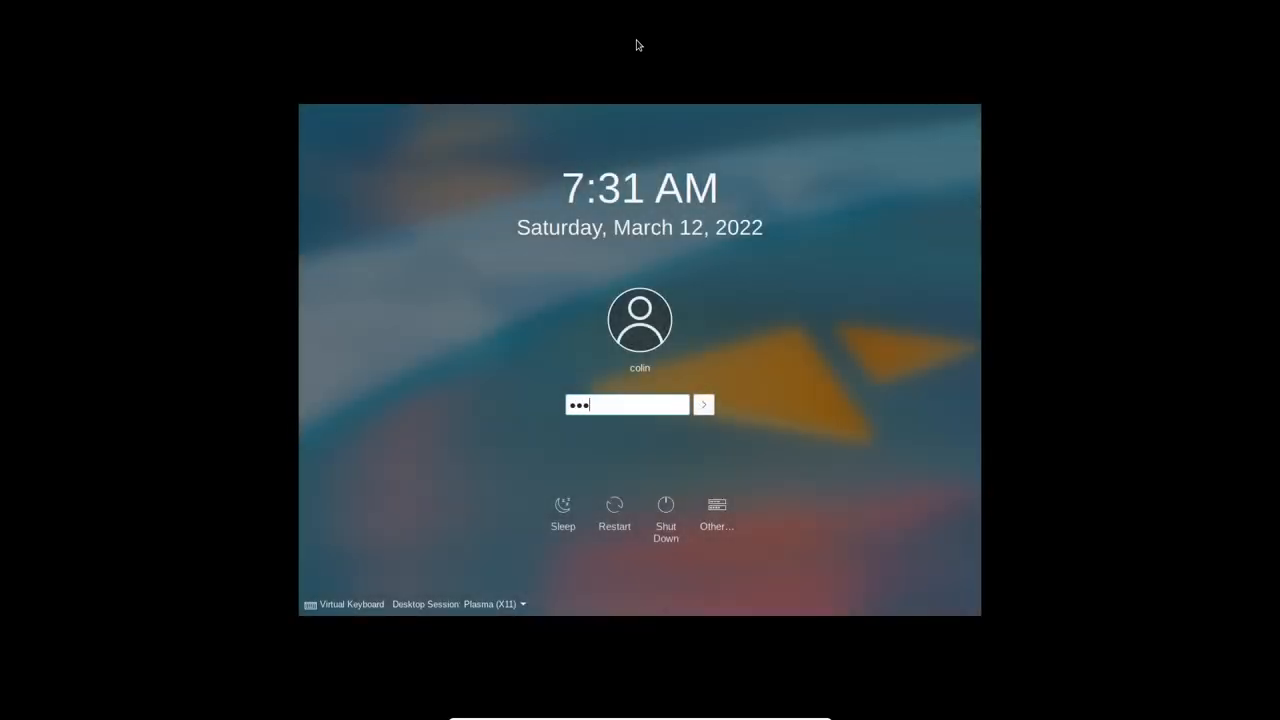
- Submit the password on the SDDM login screen to enter KDE Plasma
{"action": "left_click", "coordinate": [704, 404]}
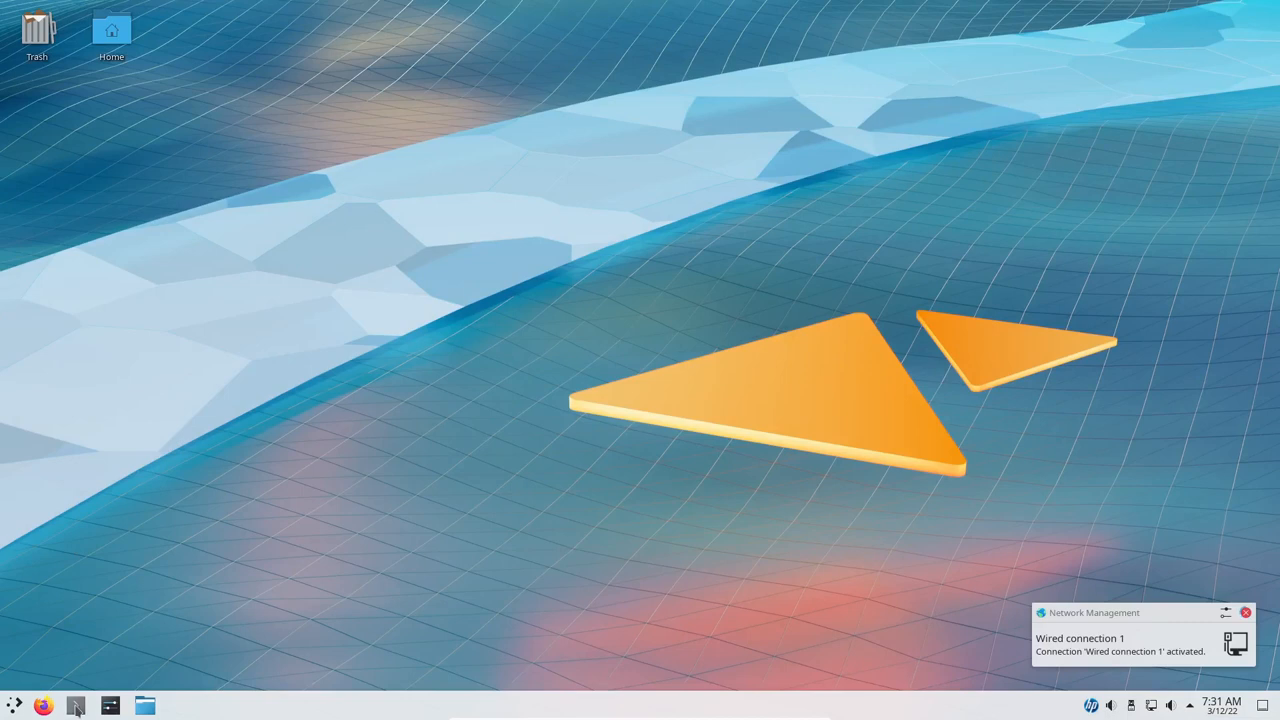
- Open Konsole from the taskbar and become root with su
{"action": "left_click", "coordinate": [75, 705]}
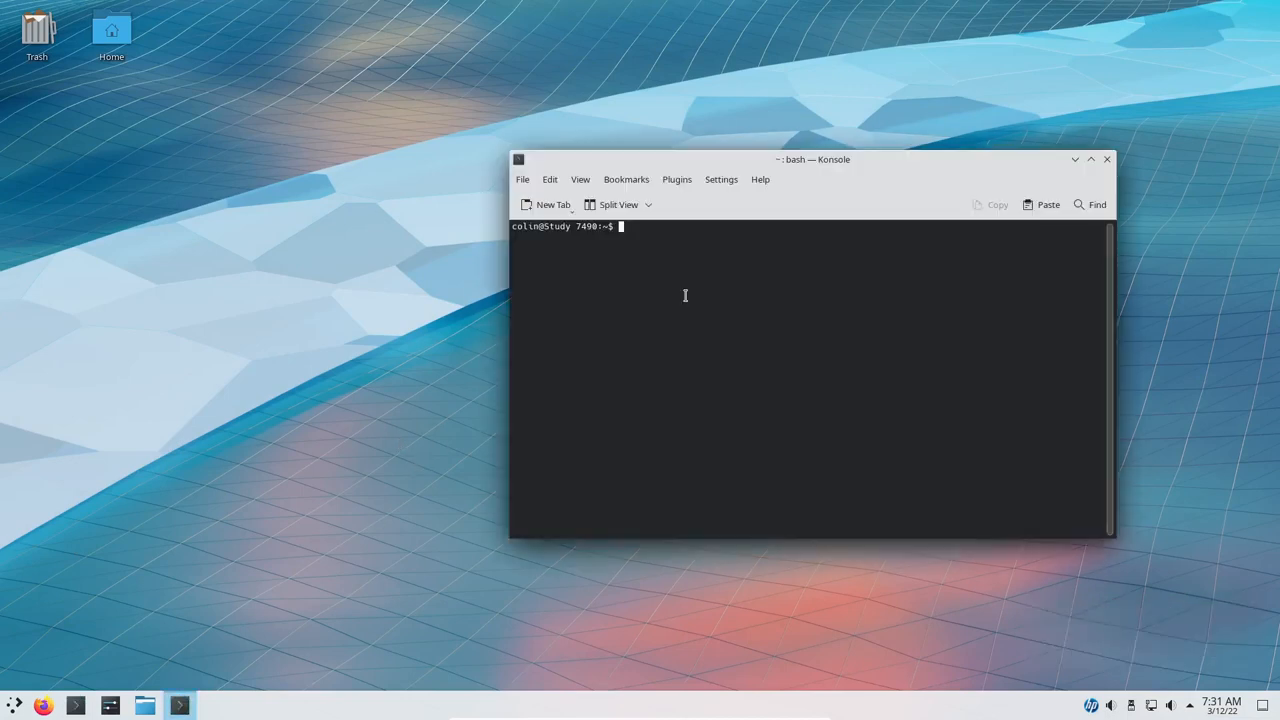
{"action": "type", "text": "su"}
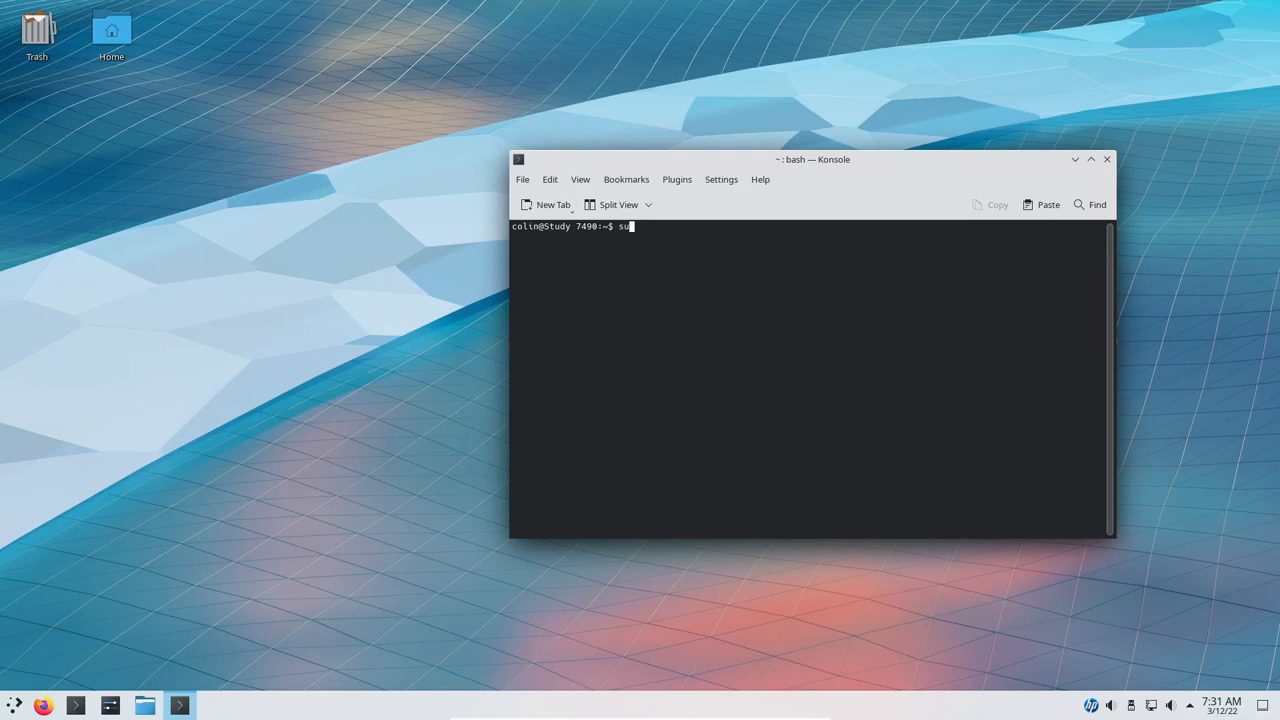
{"action": "key", "text": "Return"}
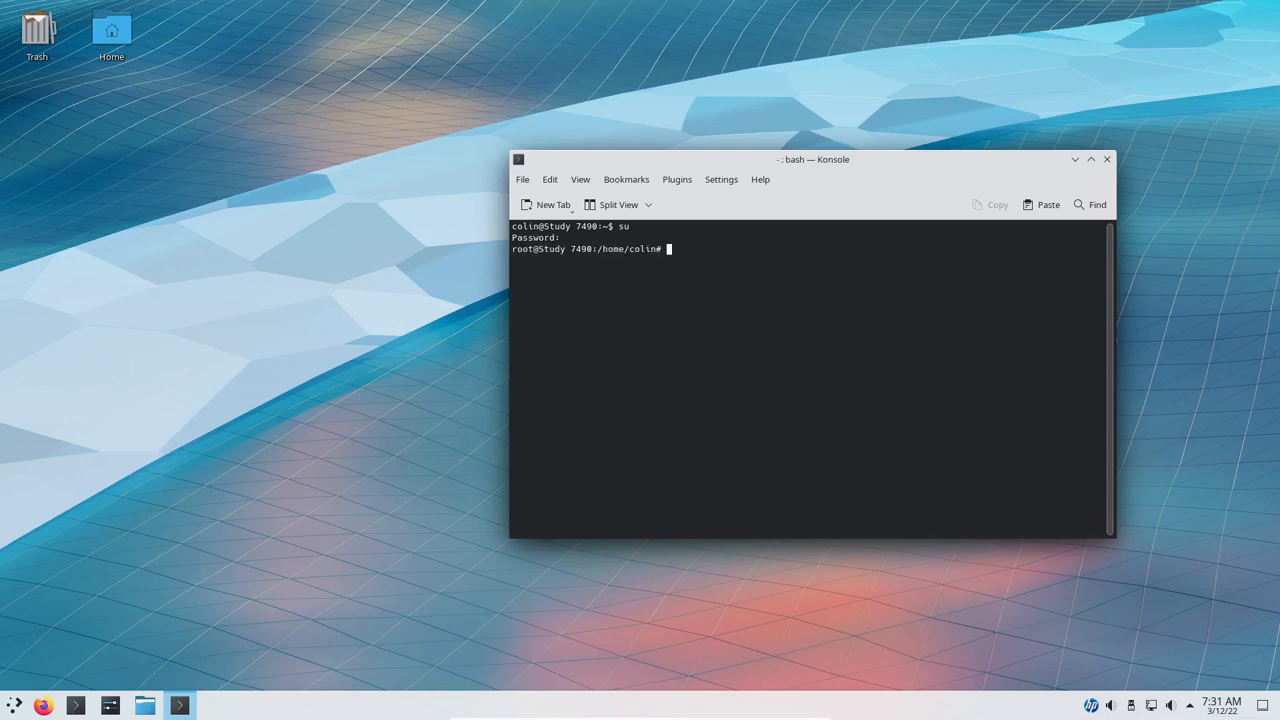
- Run pkgtool, then enter 'sudo nano /etc/inittab' at the prompt
{"action": "type", "text": "pkgtool"}
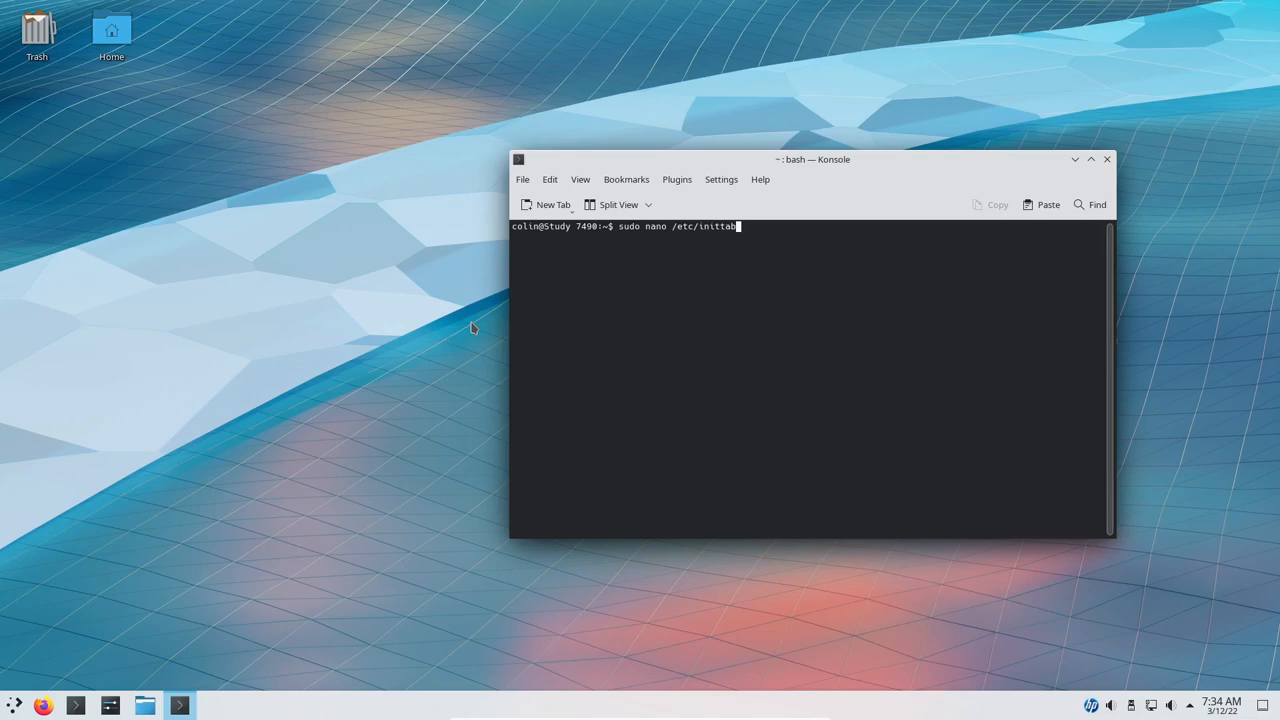
{"action": "key", "text": "Return"}
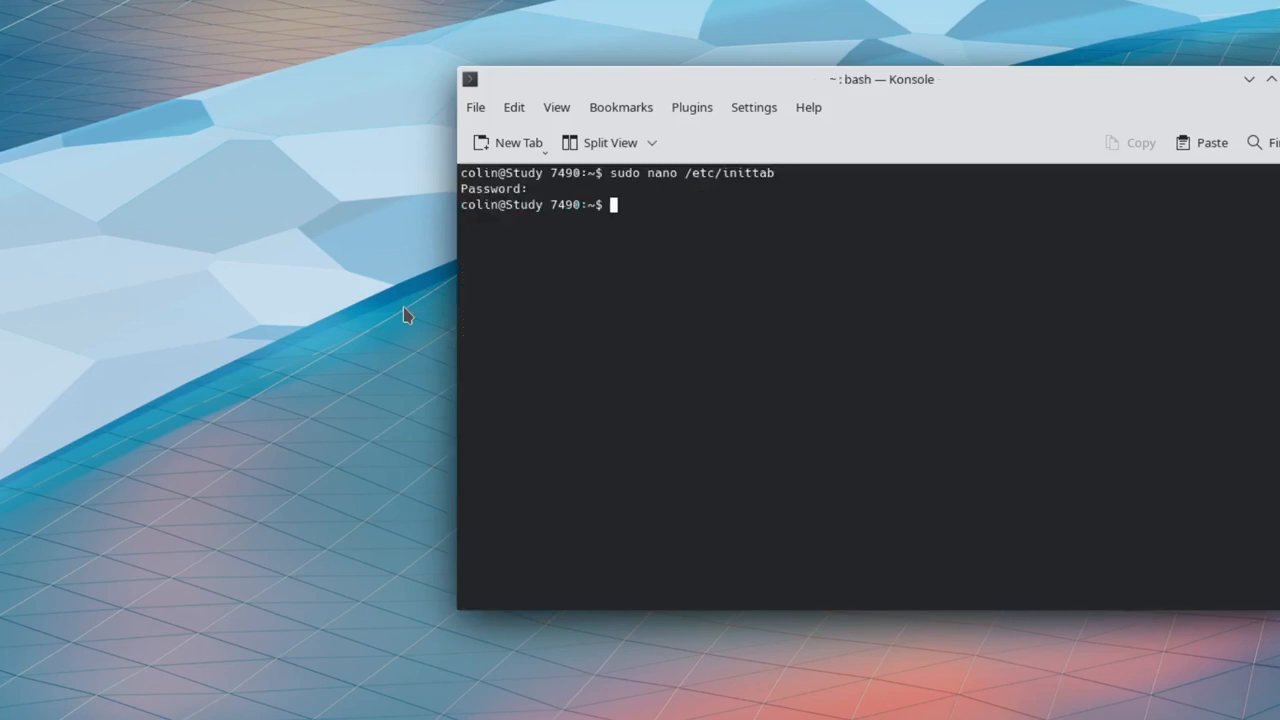
{"action": "type", "text": "sudo nano /etc/inittab"}
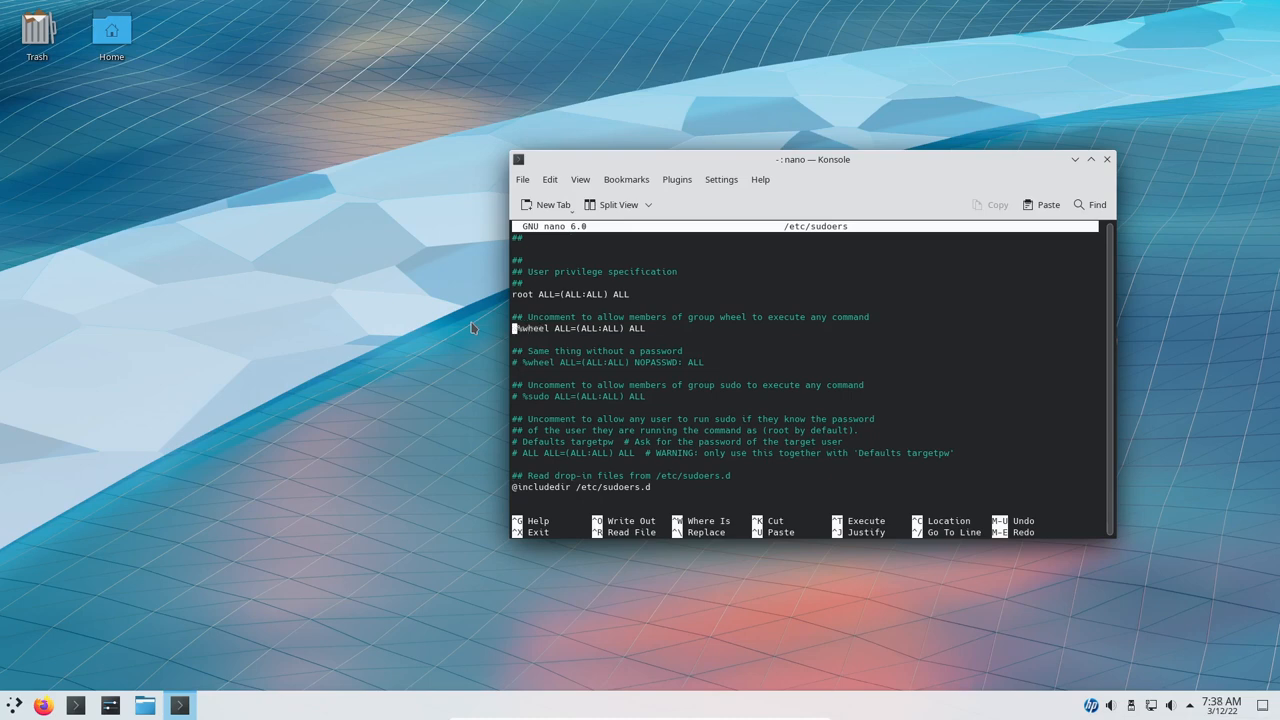
- Save /etc/sudoers with the %wheel ALL=(ALL:ALL) ALL rule uncommented and exit nano
{"action": "key", "text": "ctrl+x"}
{"action": "type", "text": "pkgtool"}
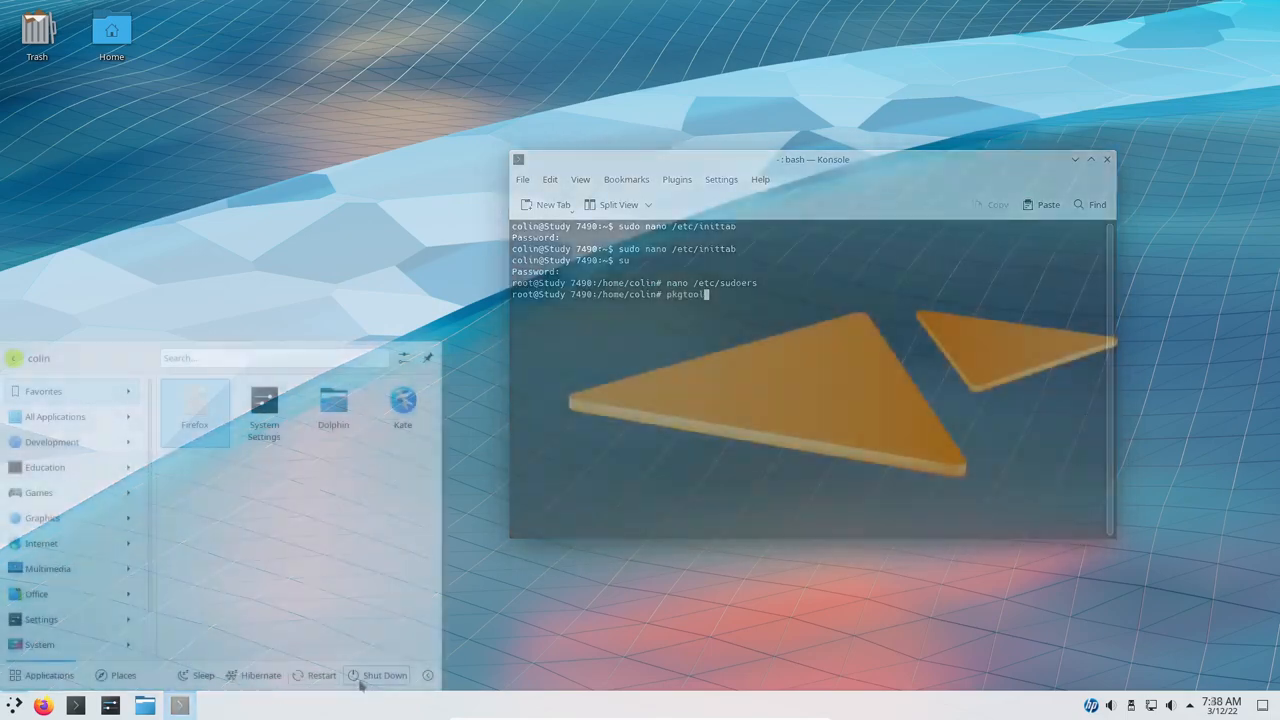
- Shut down the Slackware guest from the Plasma launcher, confirming immediately
{"action": "left_click", "coordinate": [384, 675]}
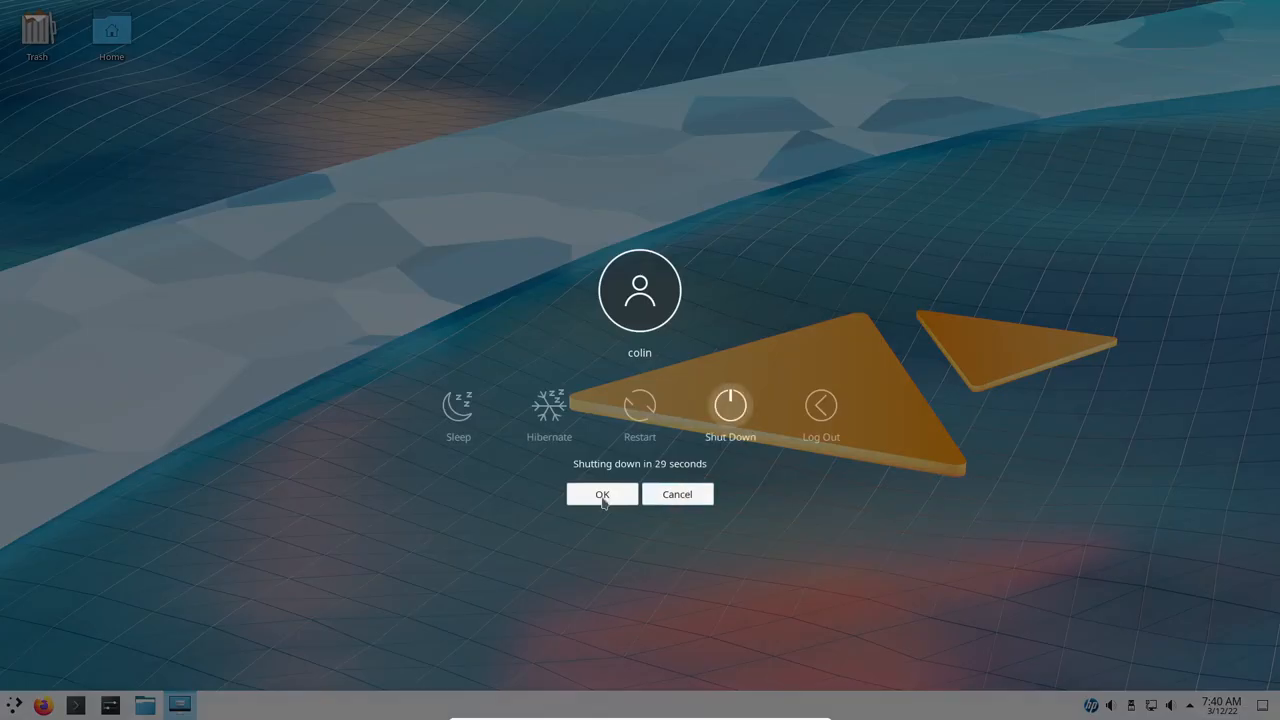
{"action": "left_click", "coordinate": [601, 494]}
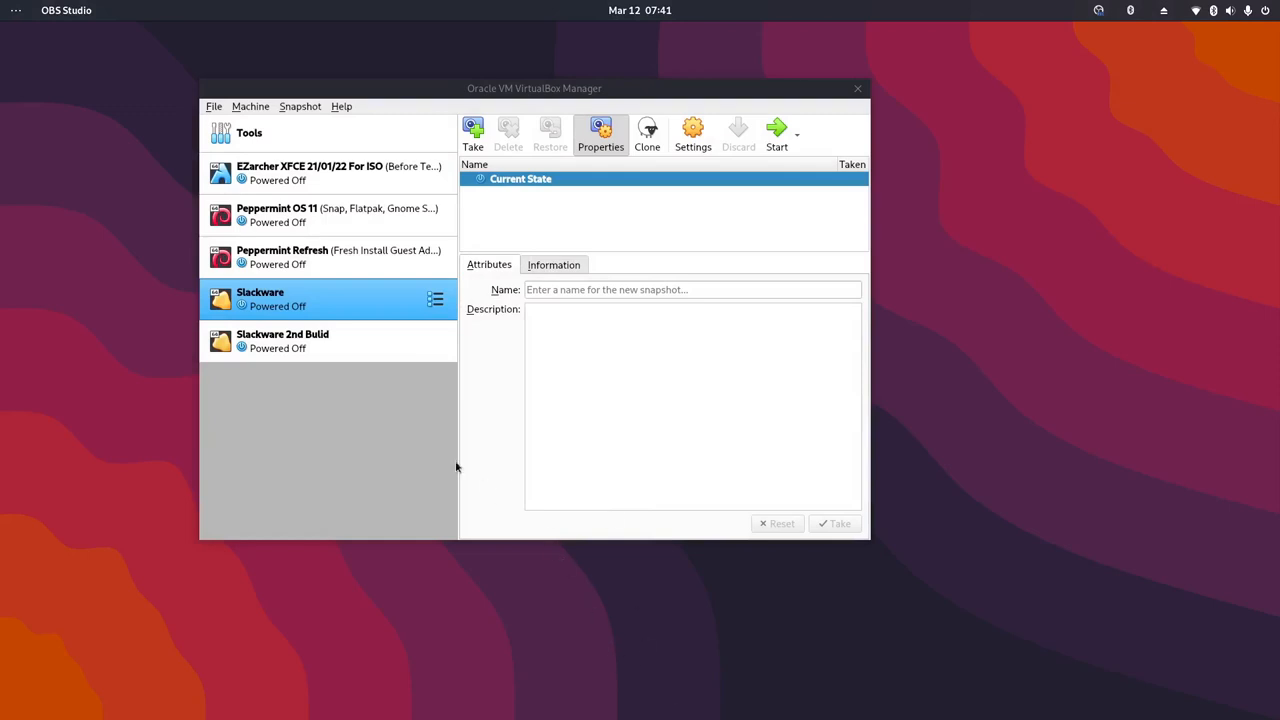
- Start the Slackware 2nd Bulid virtual machine
{"action": "left_click", "coordinate": [283, 340]}
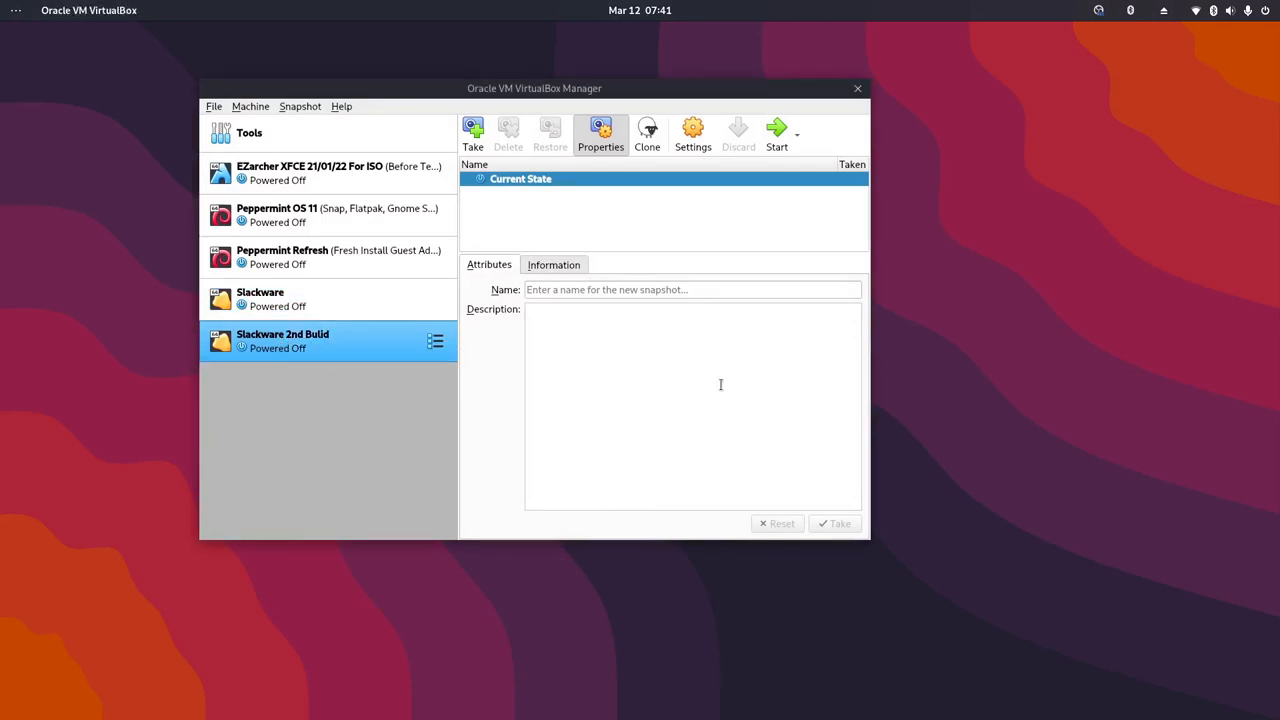
{"action": "left_click", "coordinate": [777, 135]}
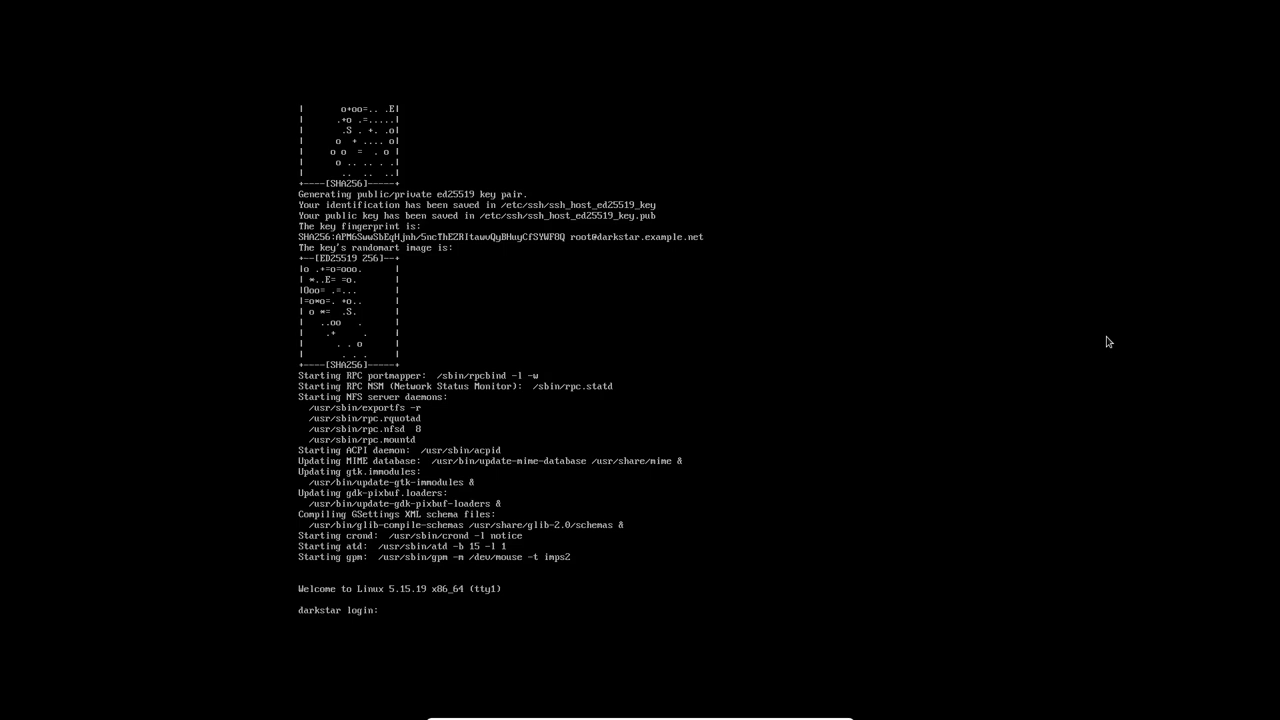
- Log in as root at the darkstar prompt and run startx for Plasma
{"action": "type", "text": "st"}
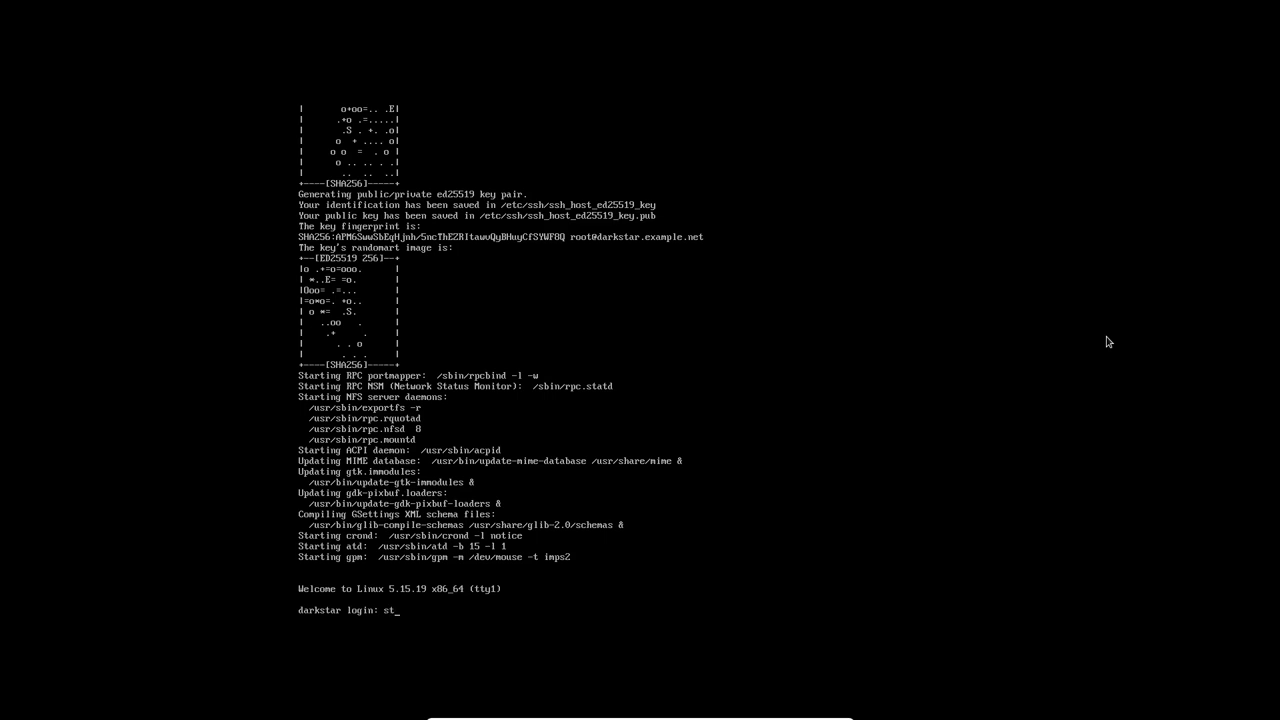
{"action": "type", "text": "artx"}
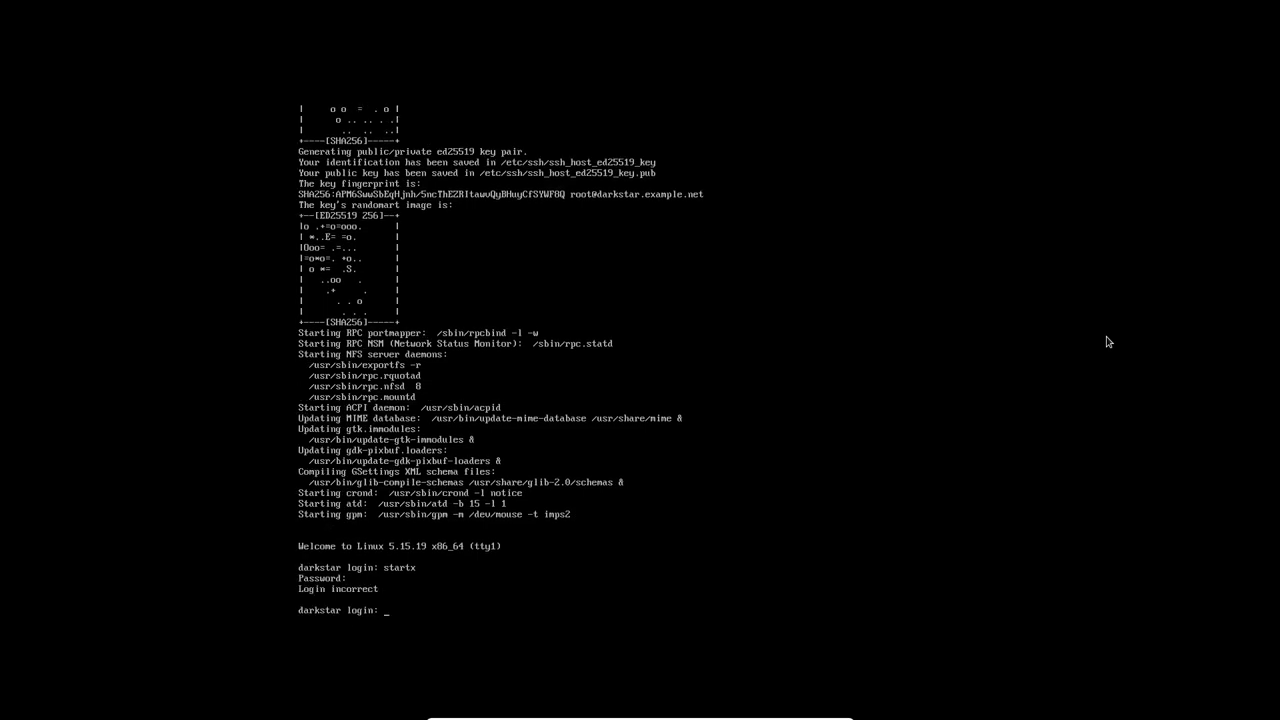
{"action": "type", "text": "root"}
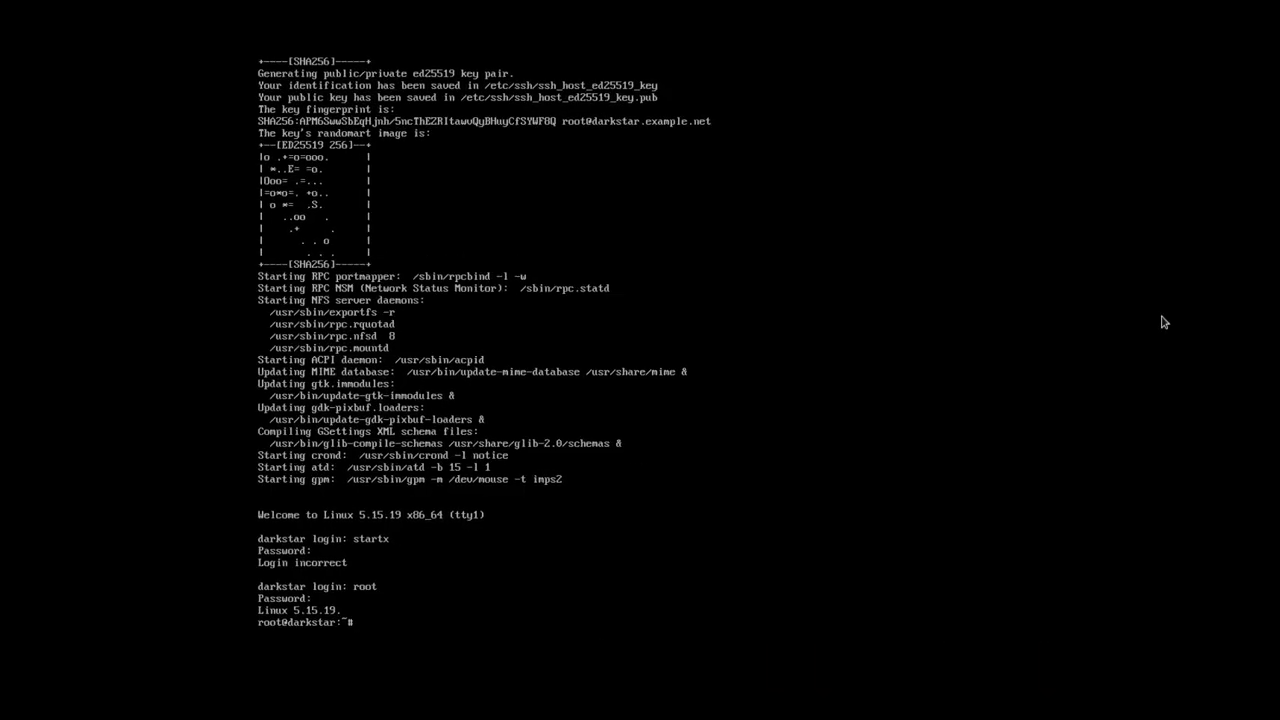
{"action": "type", "text": "startx"}
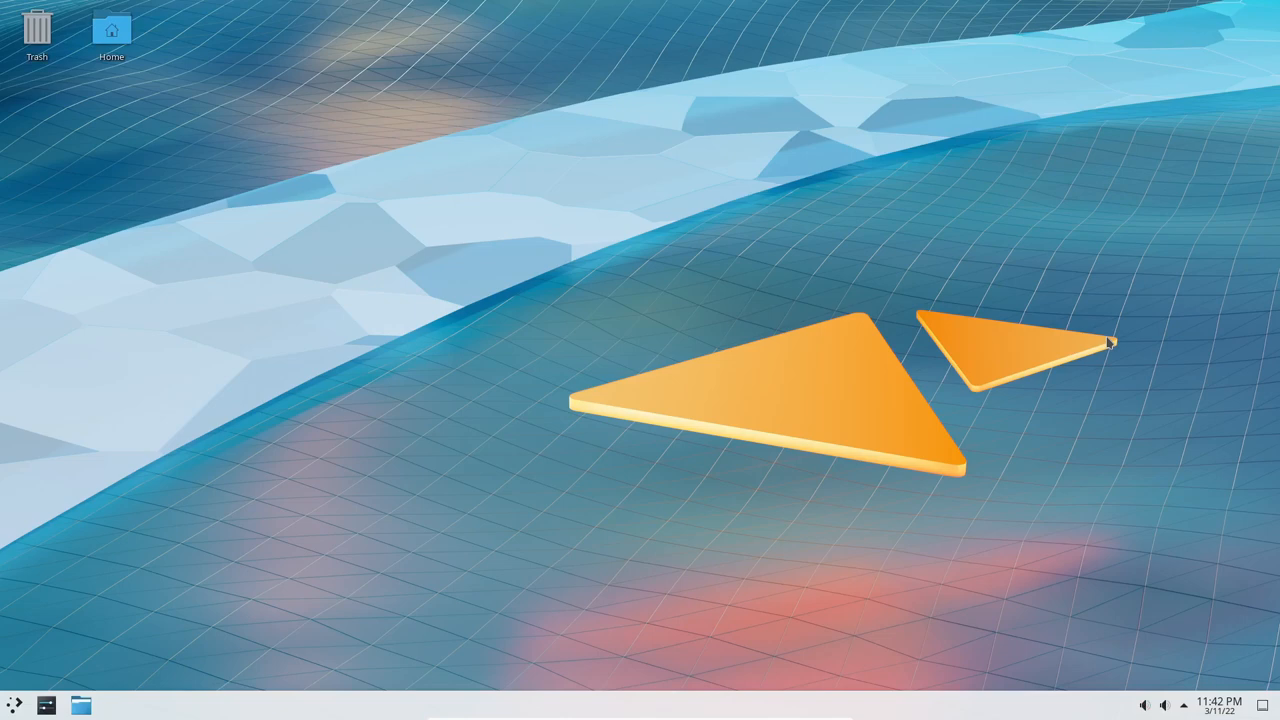
{"action": "mouse_move", "coordinate": [242, 604]}
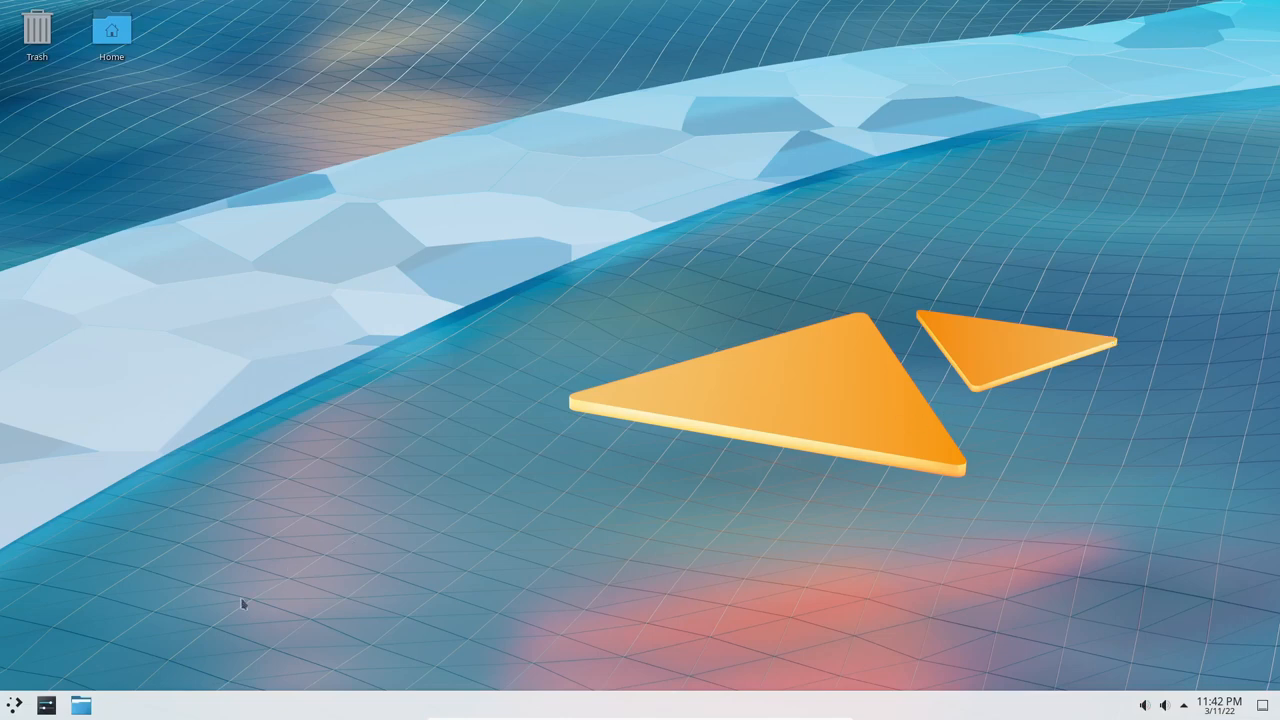
{"action": "mouse_move", "coordinate": [260, 549]}
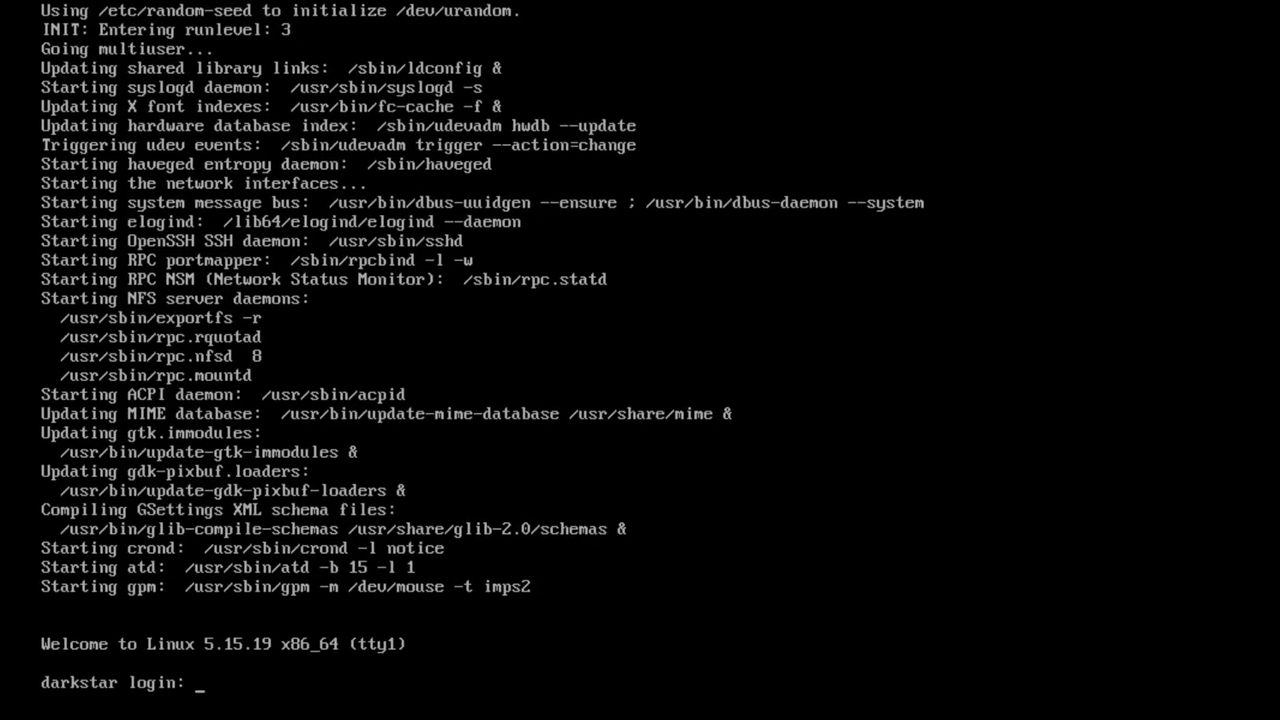
- Log in as root again and run startx to bring Plasma back
{"action": "type", "text": "root"}
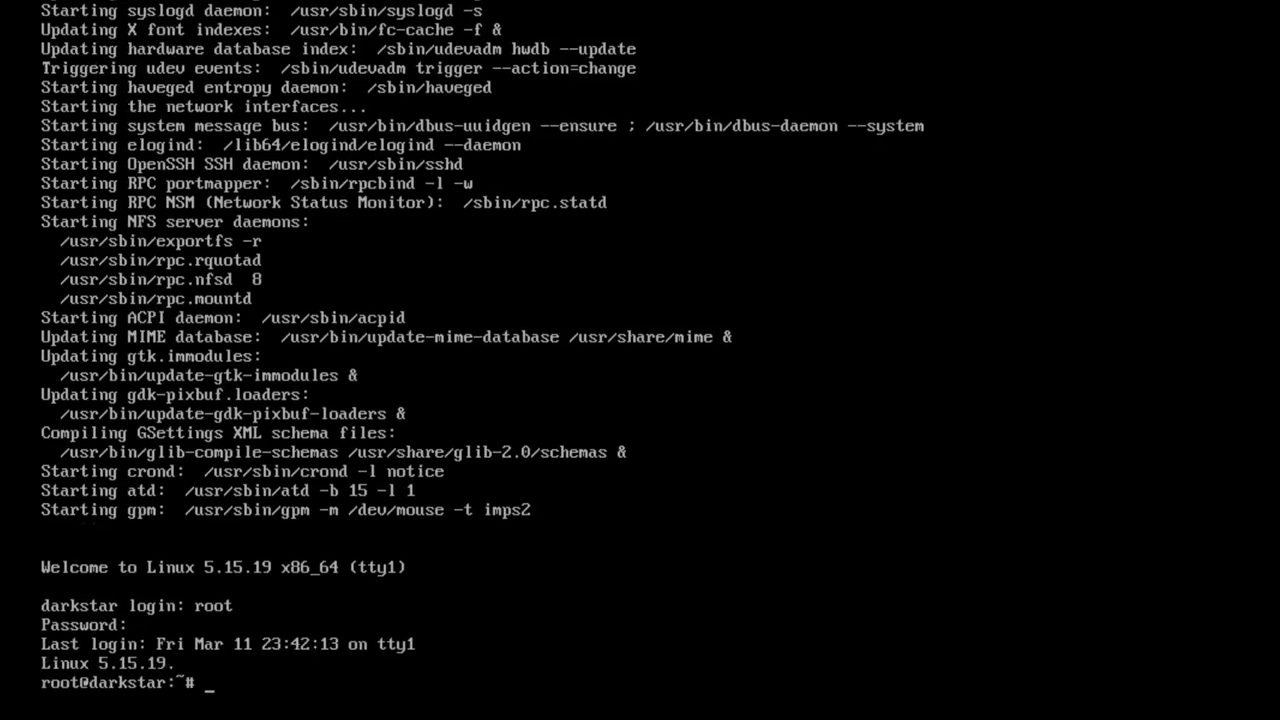
{"action": "type", "text": "start"}
{"action": "type", "text": "kons"}
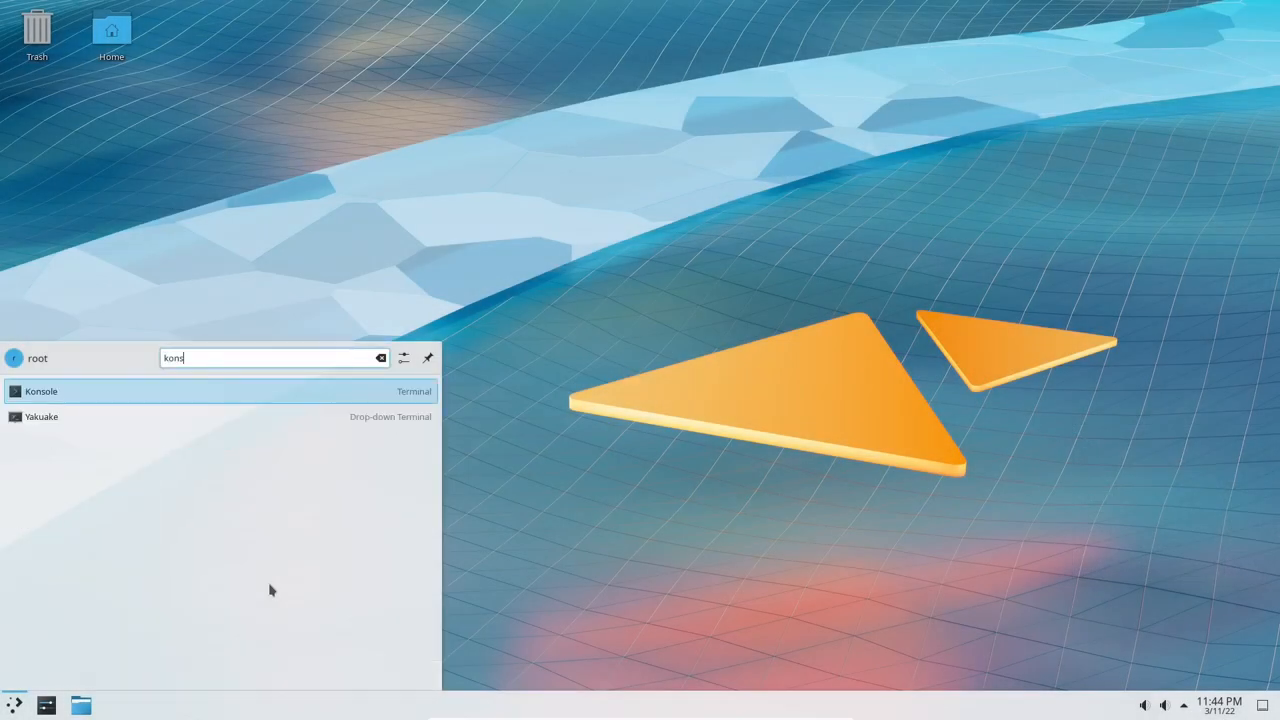
- Add Konsole from the launcher results to the panel and launch it
{"action": "right_click", "coordinate": [41, 391]}
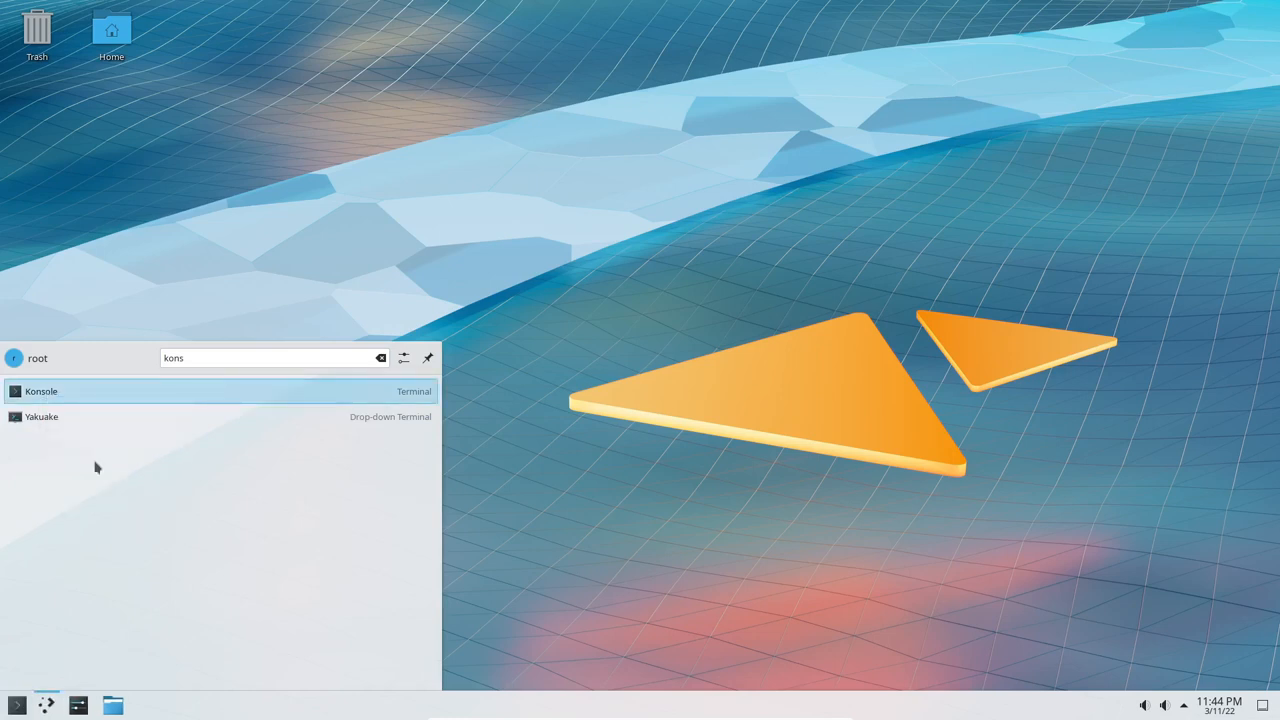
{"action": "right_click", "coordinate": [15, 705]}
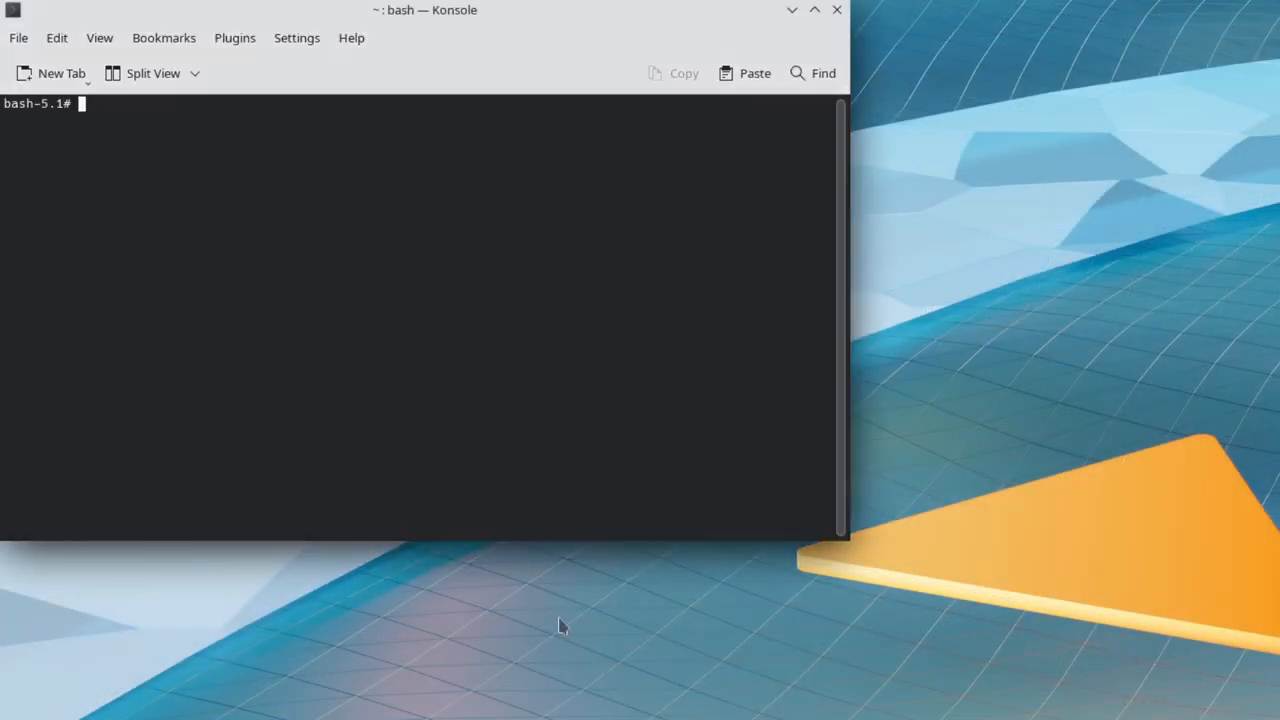
- Run /usr/sbin/adduser to create a new user named colin
{"action": "type", "text": "/usr"}
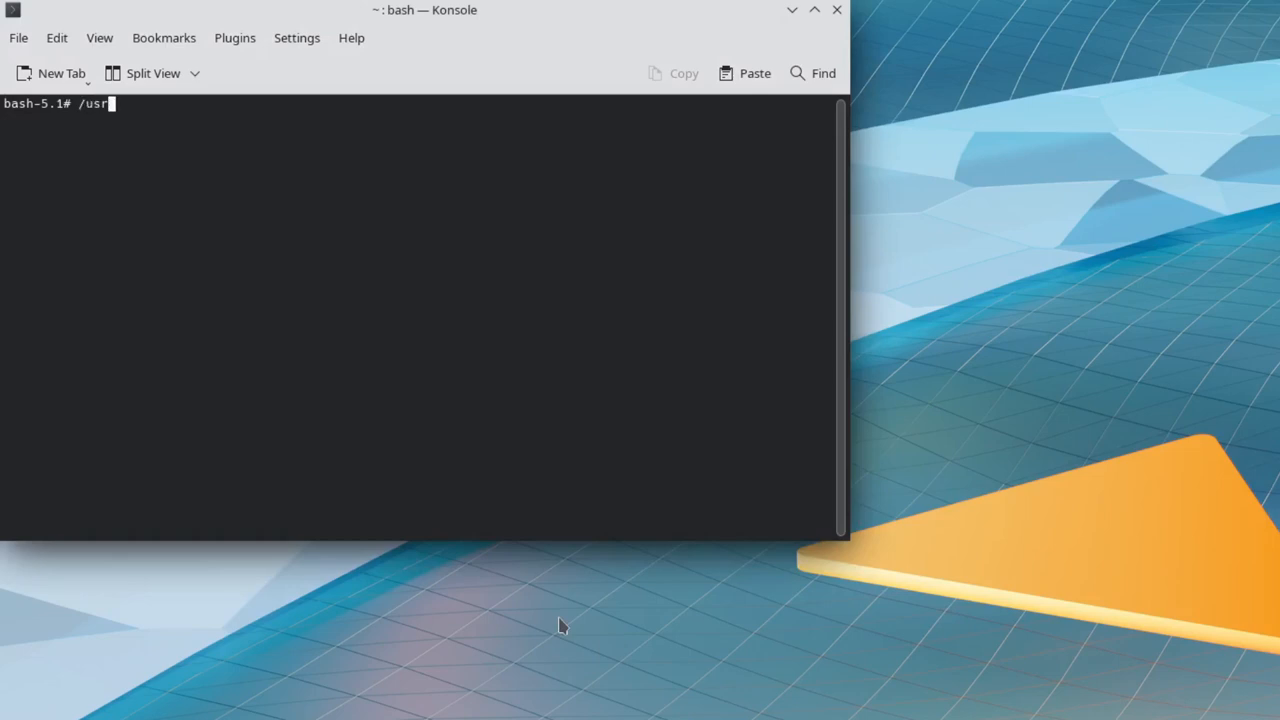
{"action": "type", "text": "/"}
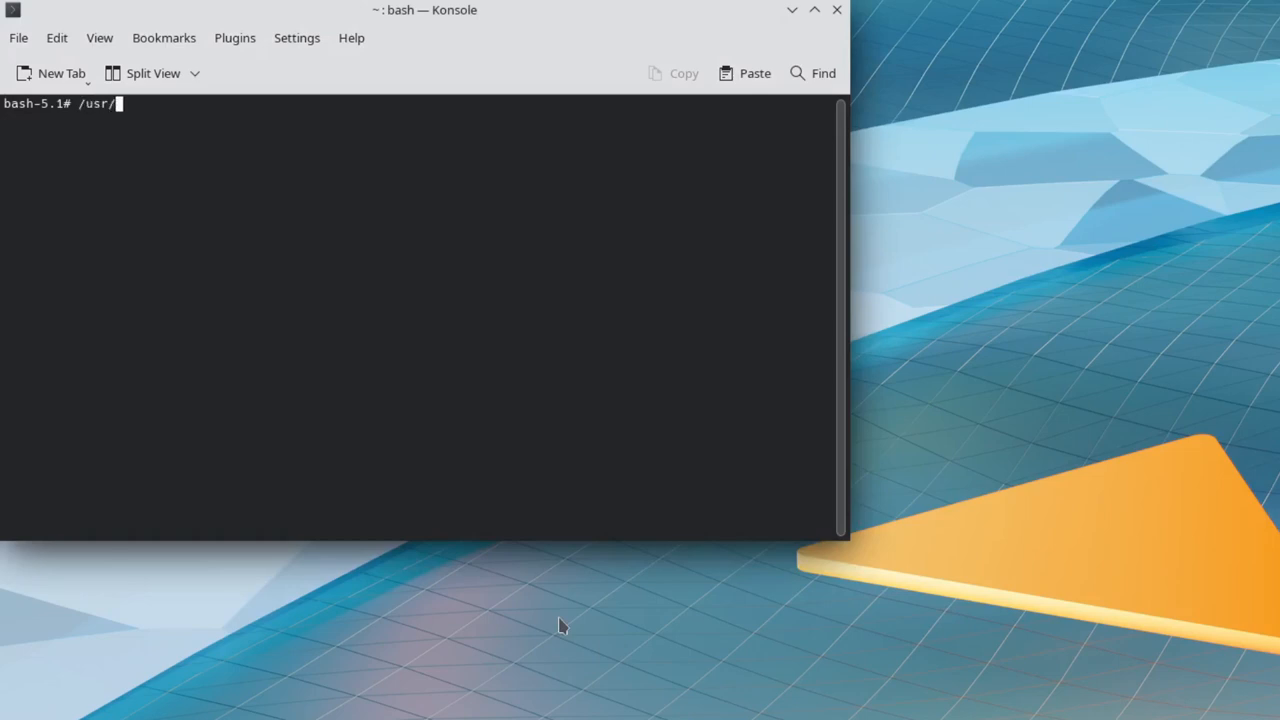
{"action": "type", "text": "sbin"}
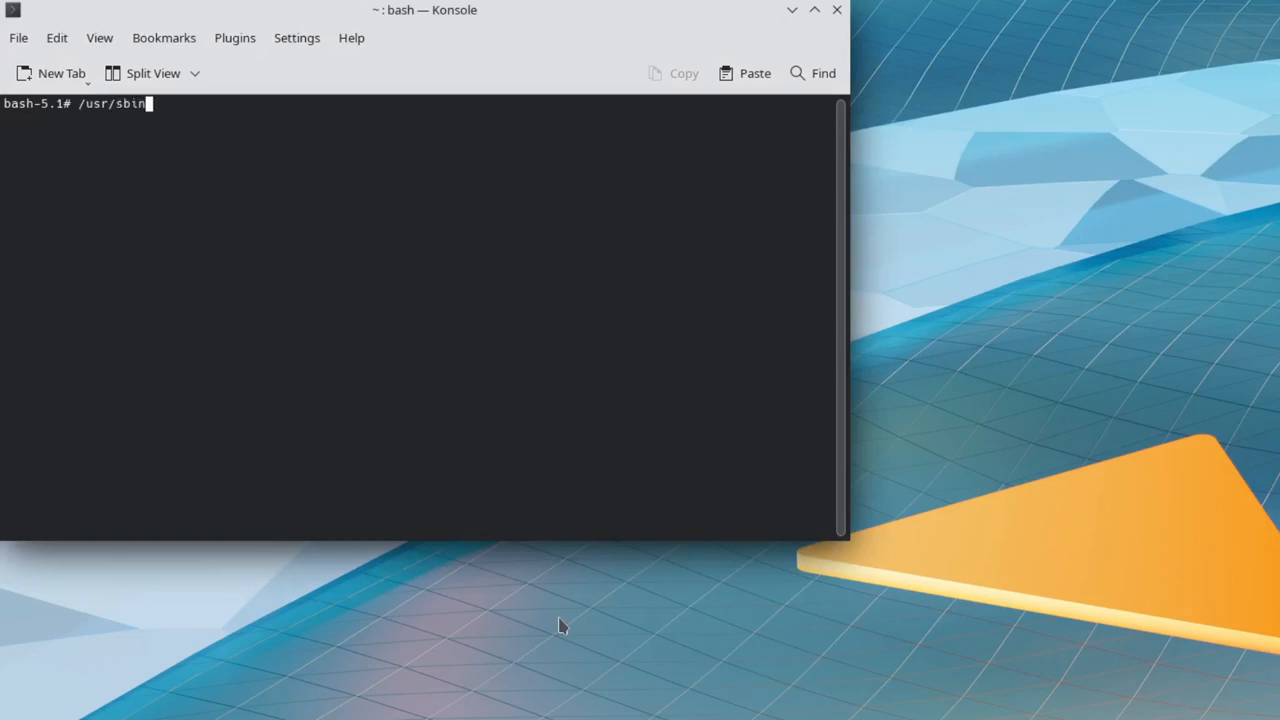
{"action": "type", "text": "ad"}
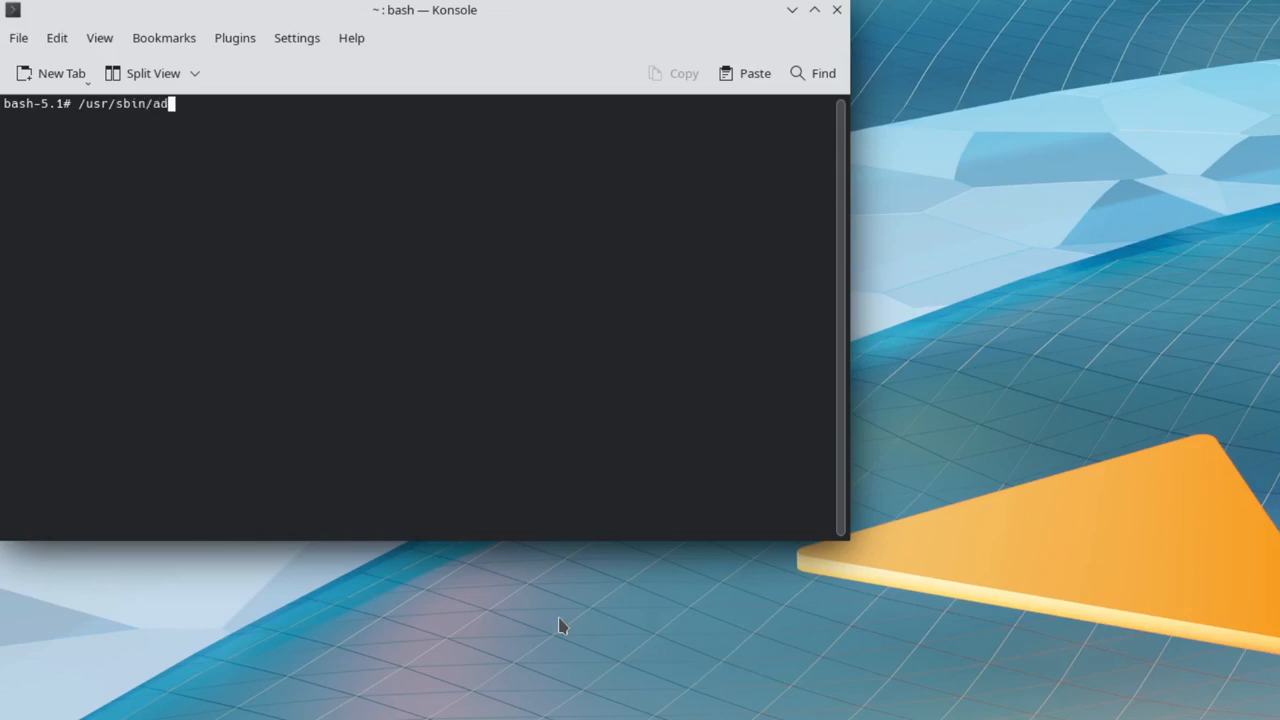
{"action": "type", "text": "duser"}
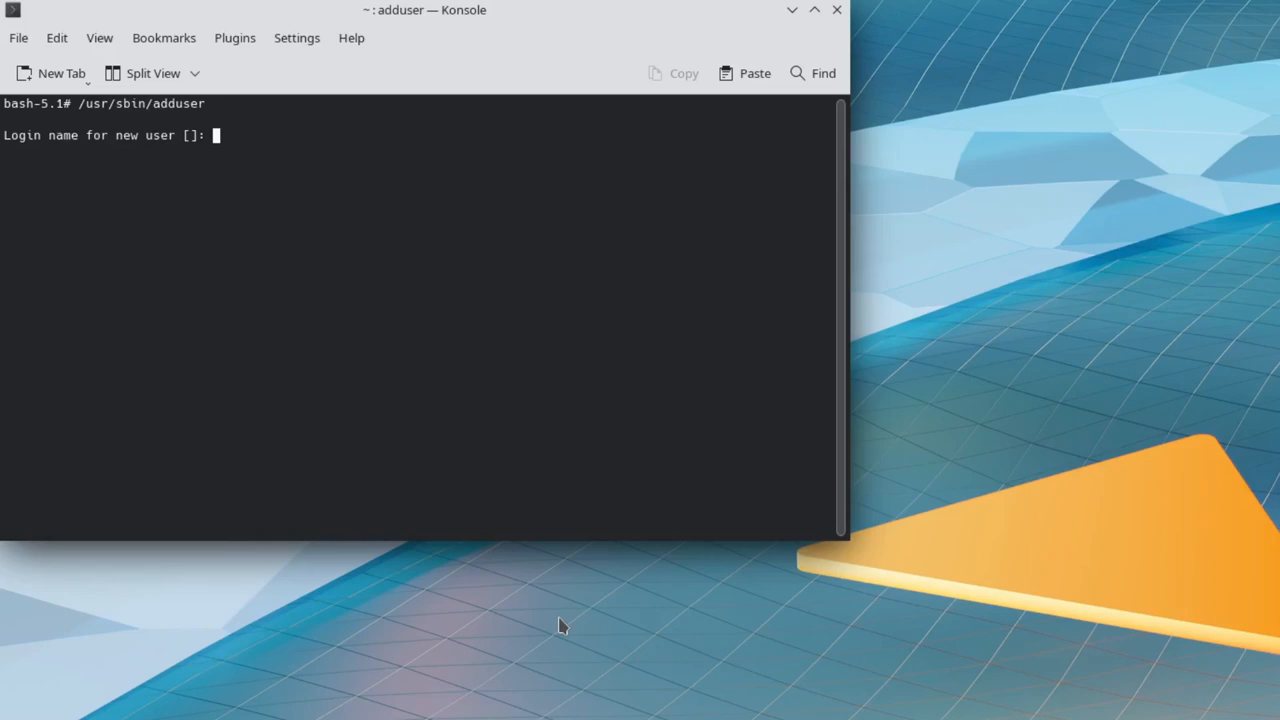
{"action": "type", "text": "colin"}
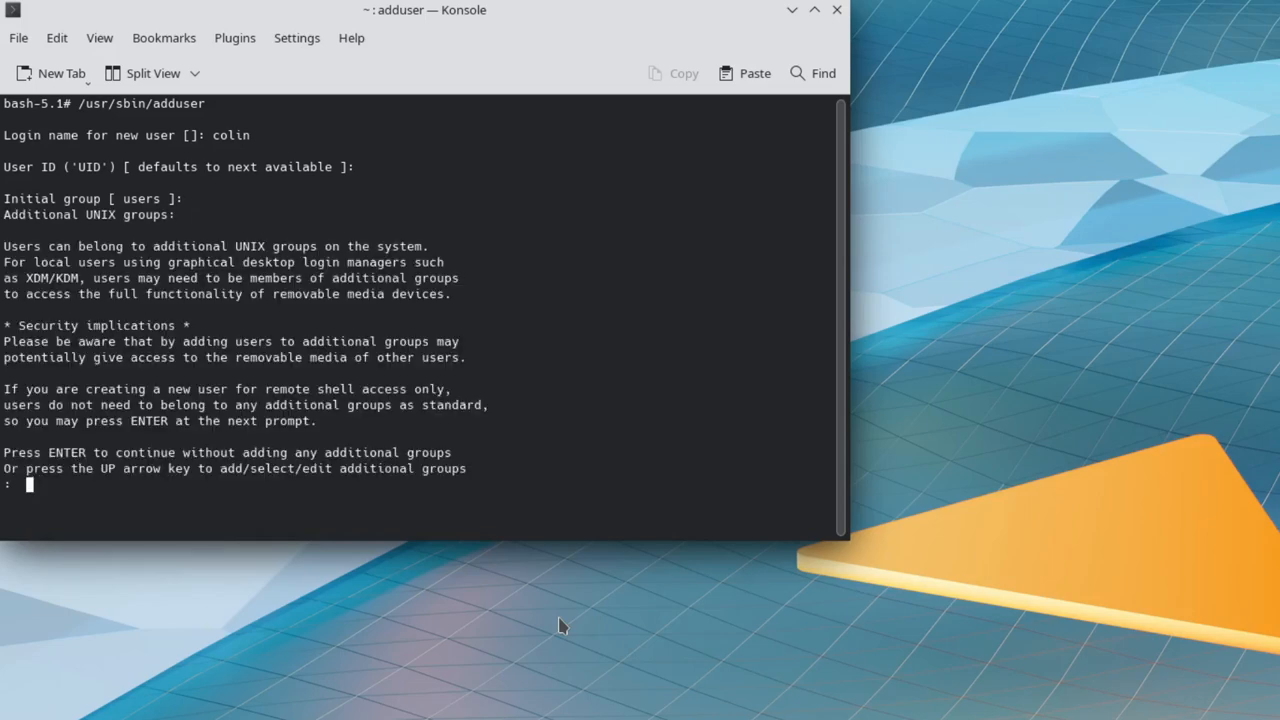
- Append wheel to the suggested extra groups and accept the remaining account defaults
{"action": "key", "text": "Up"}
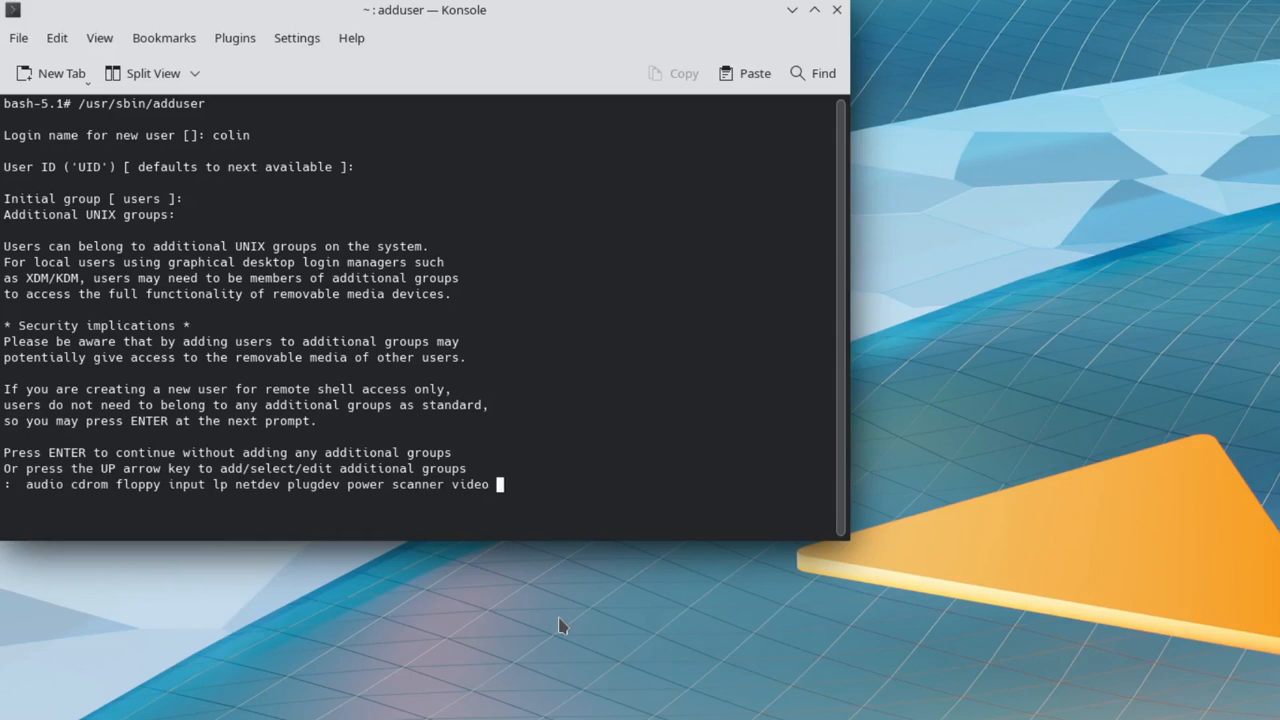
{"action": "type", "text": "wheel"}
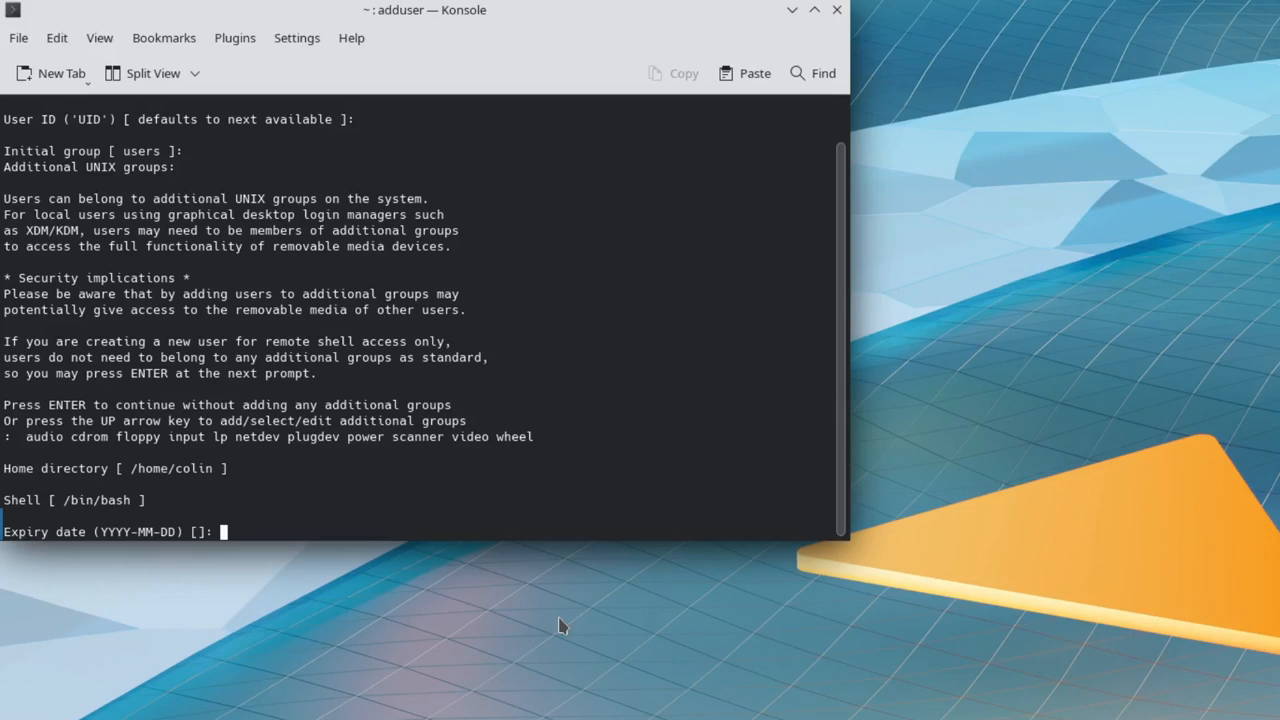
{"action": "key", "text": "Return"}
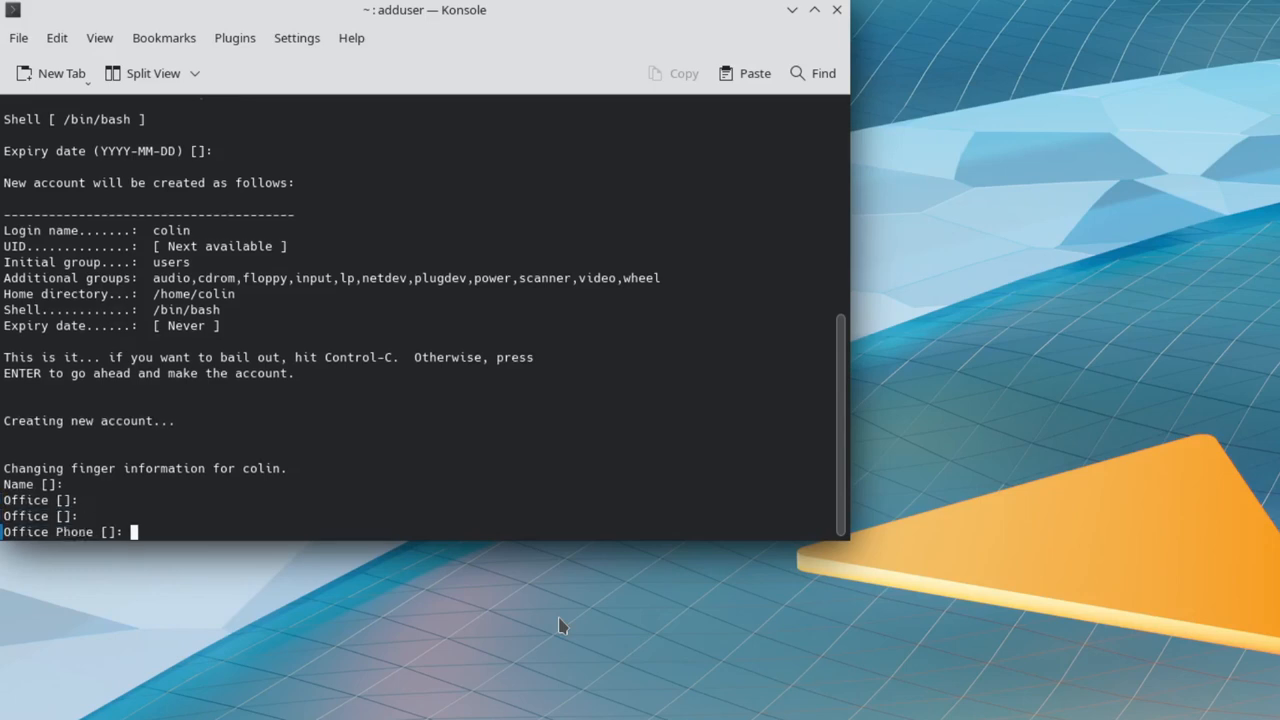
{"action": "key", "text": "Return"}
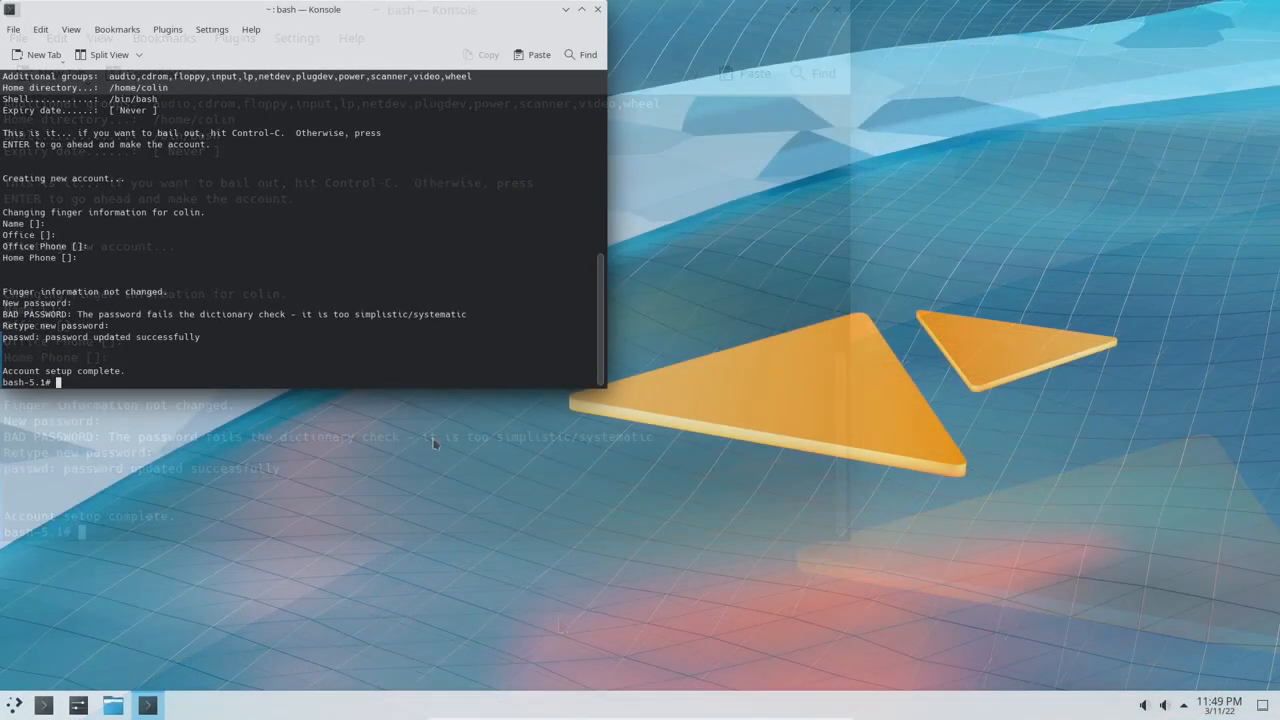
- Close Konsole, log out of Plasma, and log back in as root
{"action": "left_click", "coordinate": [597, 9]}
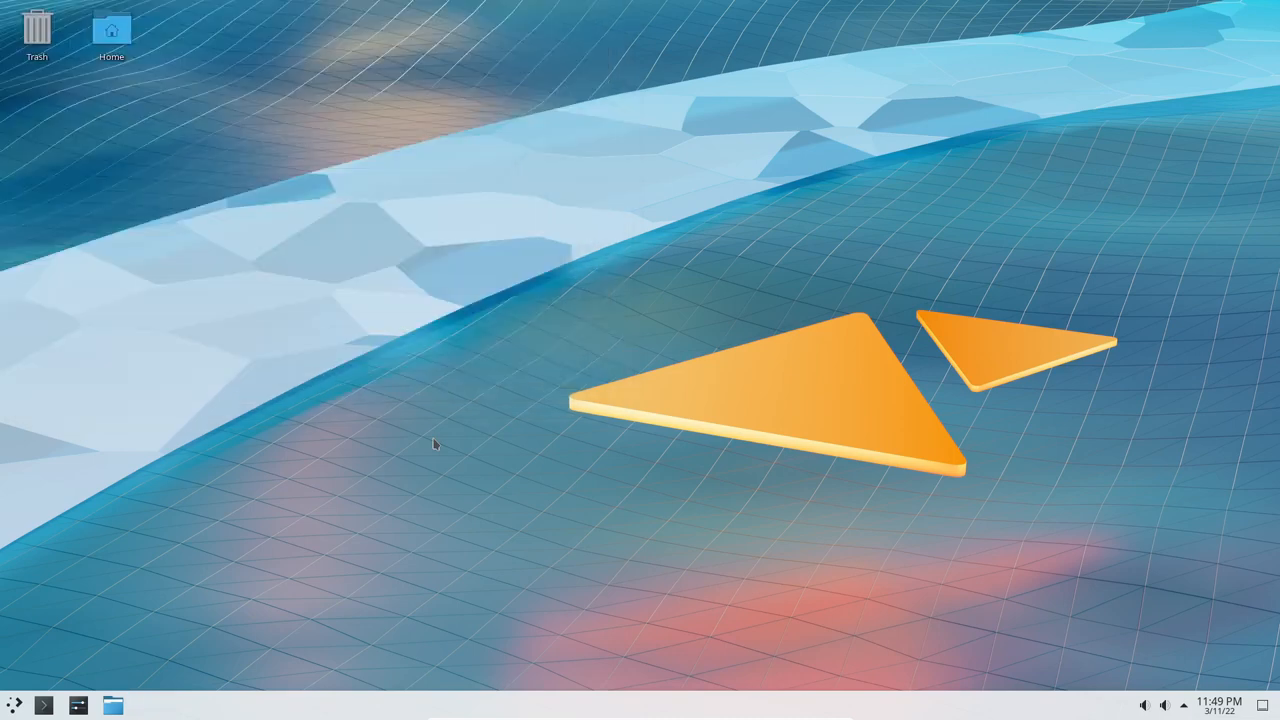
{"action": "left_click", "coordinate": [14, 705]}
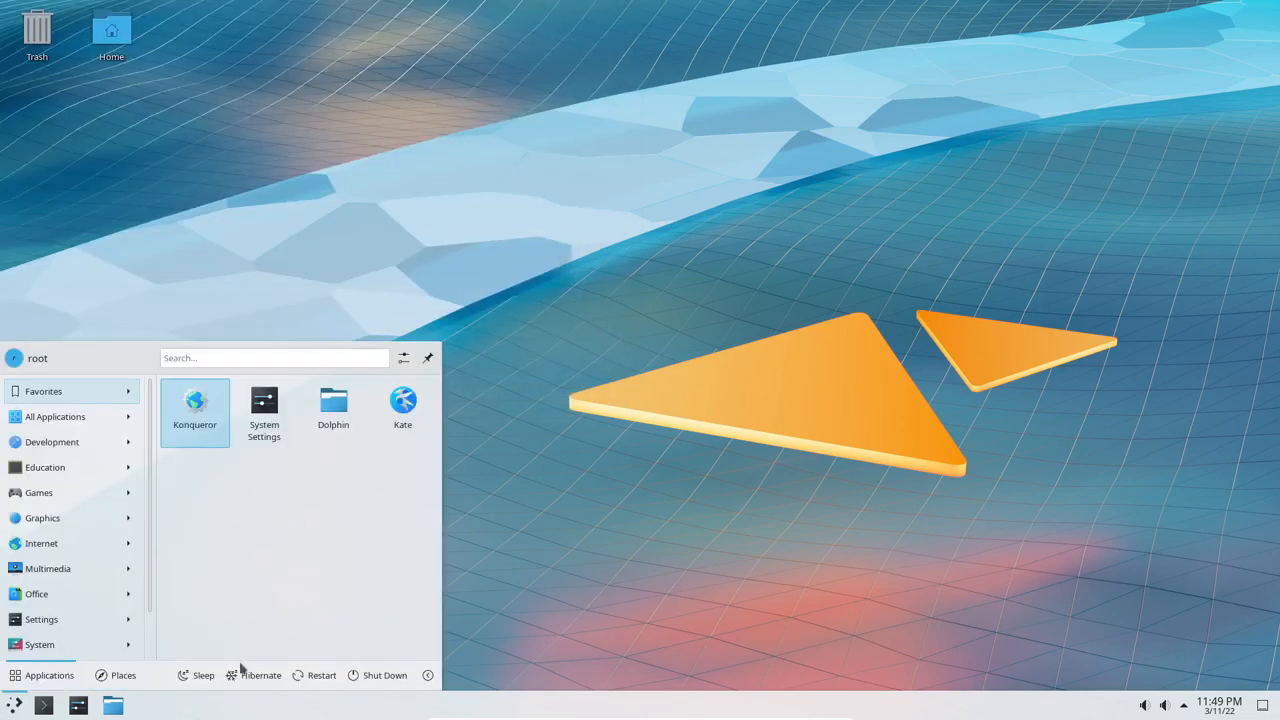
{"action": "left_click", "coordinate": [428, 675]}
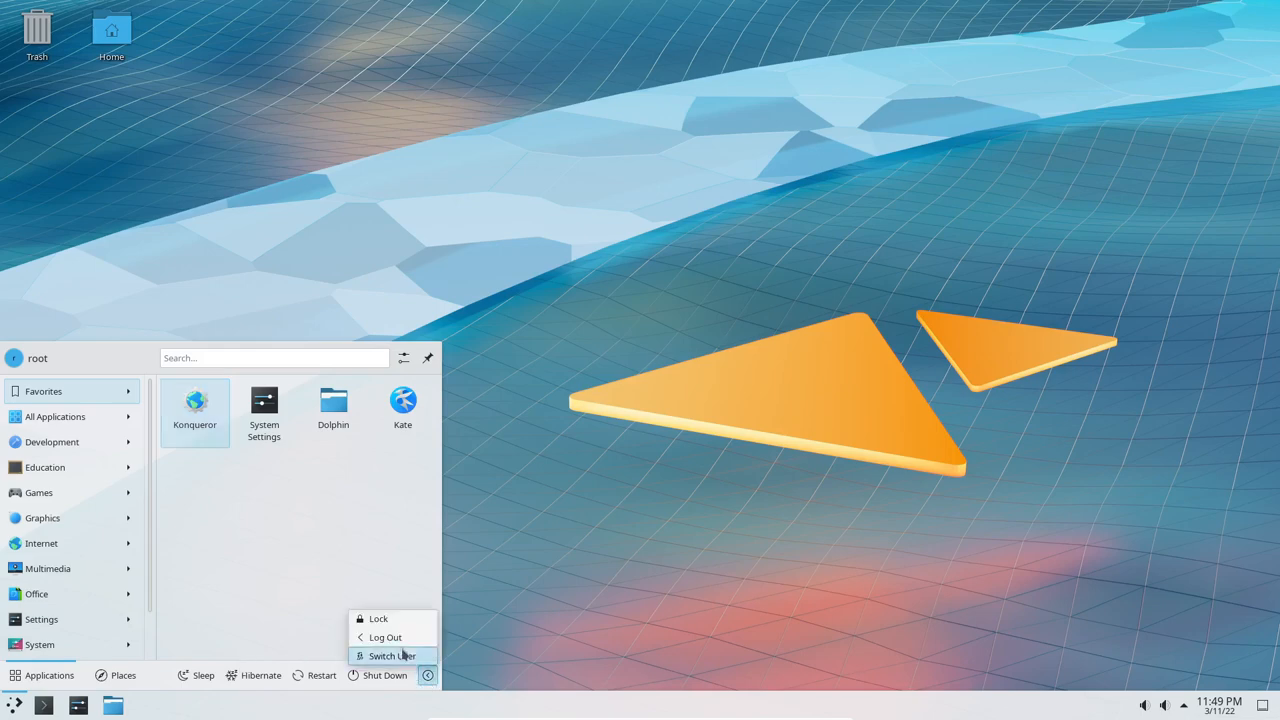
{"action": "left_click", "coordinate": [385, 637]}
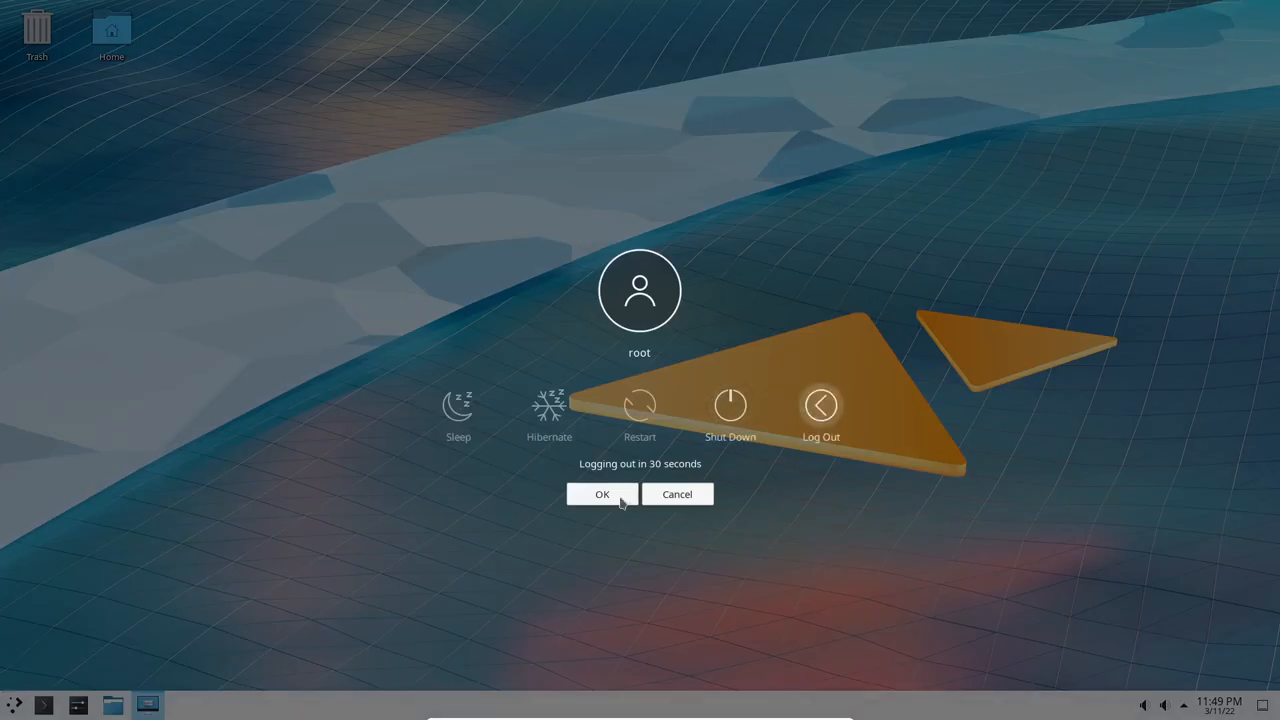
{"action": "left_click", "coordinate": [602, 494]}
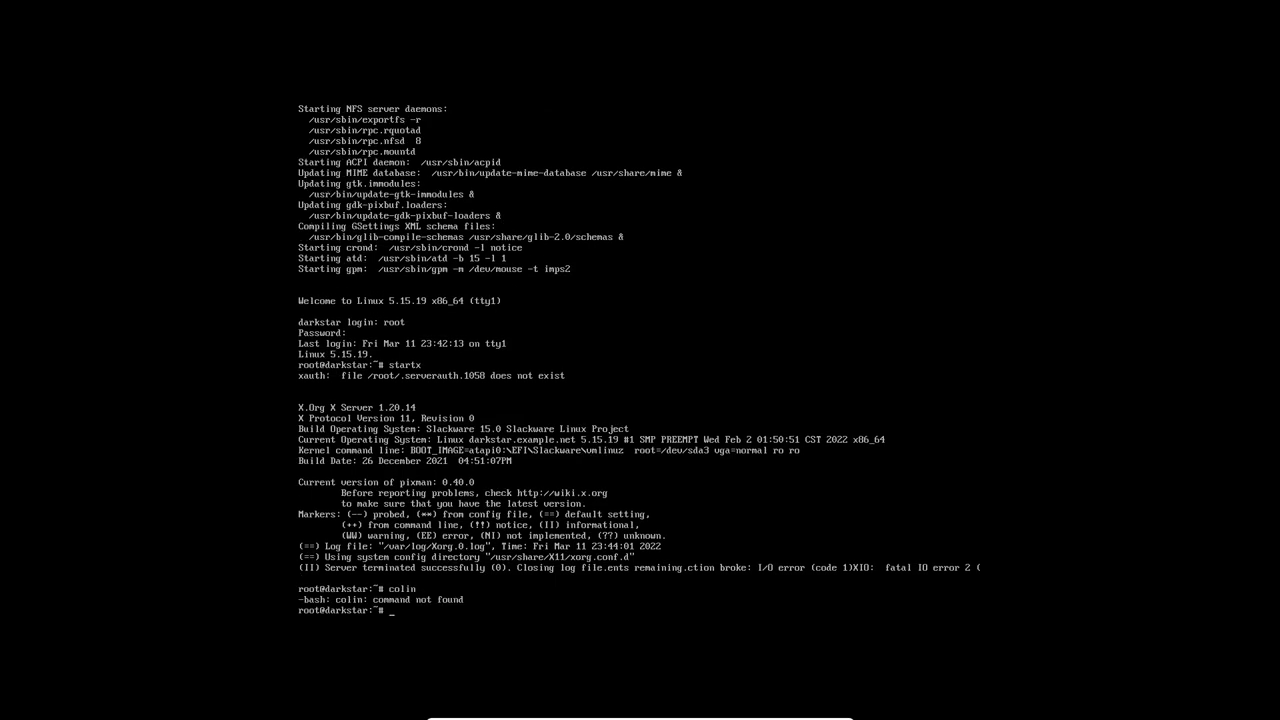
{"action": "type", "text": "root"}
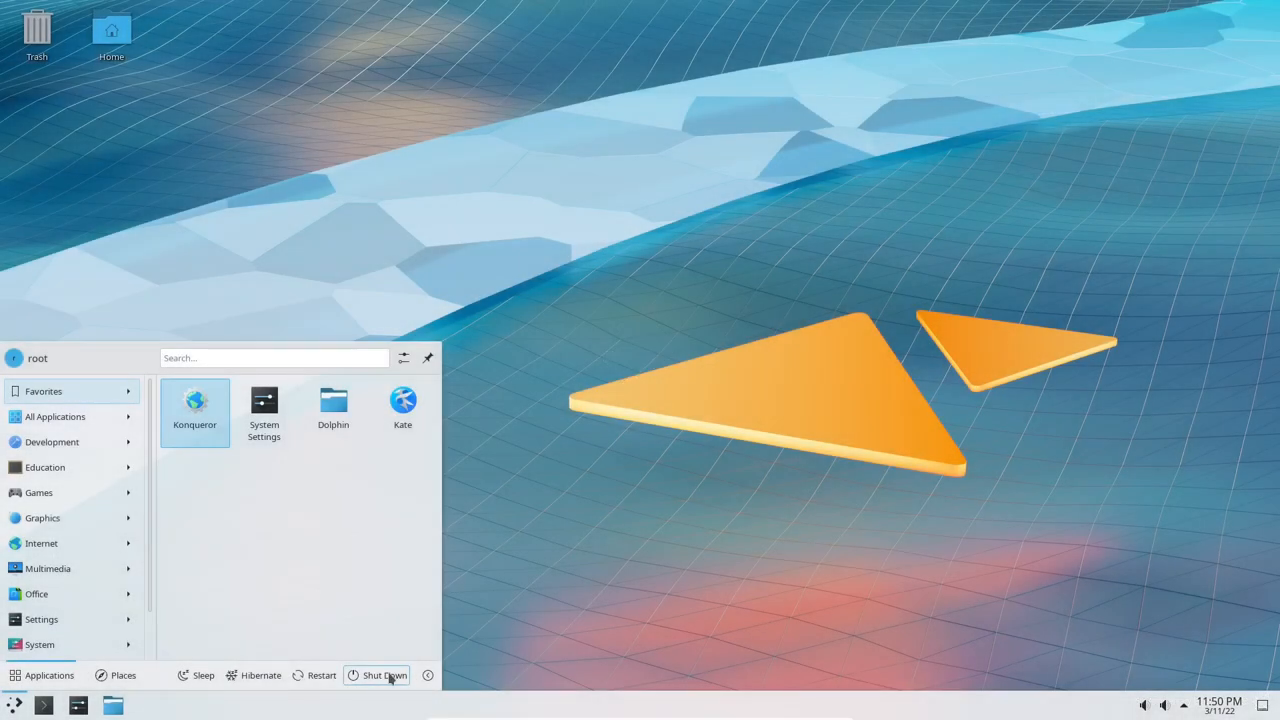
- Launch Konsole from the taskbar to get a root bash prompt
{"action": "left_click", "coordinate": [420, 463]}
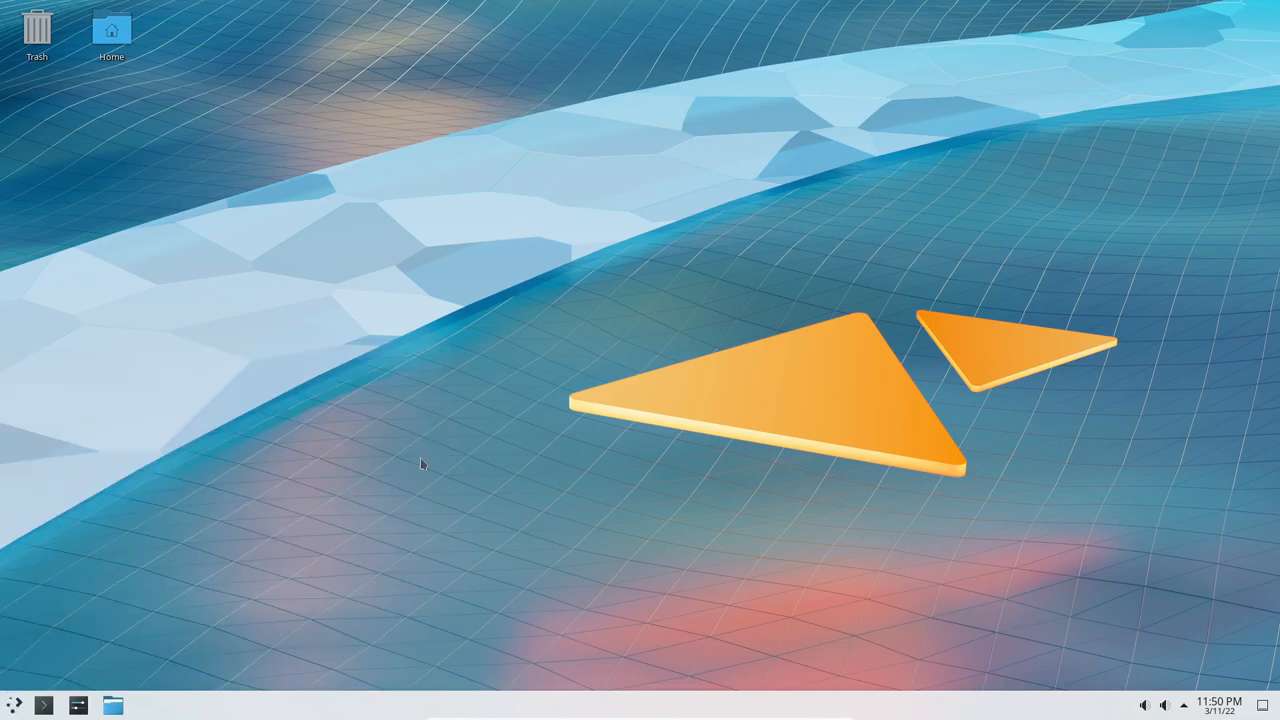
{"action": "mouse_move", "coordinate": [45, 651]}
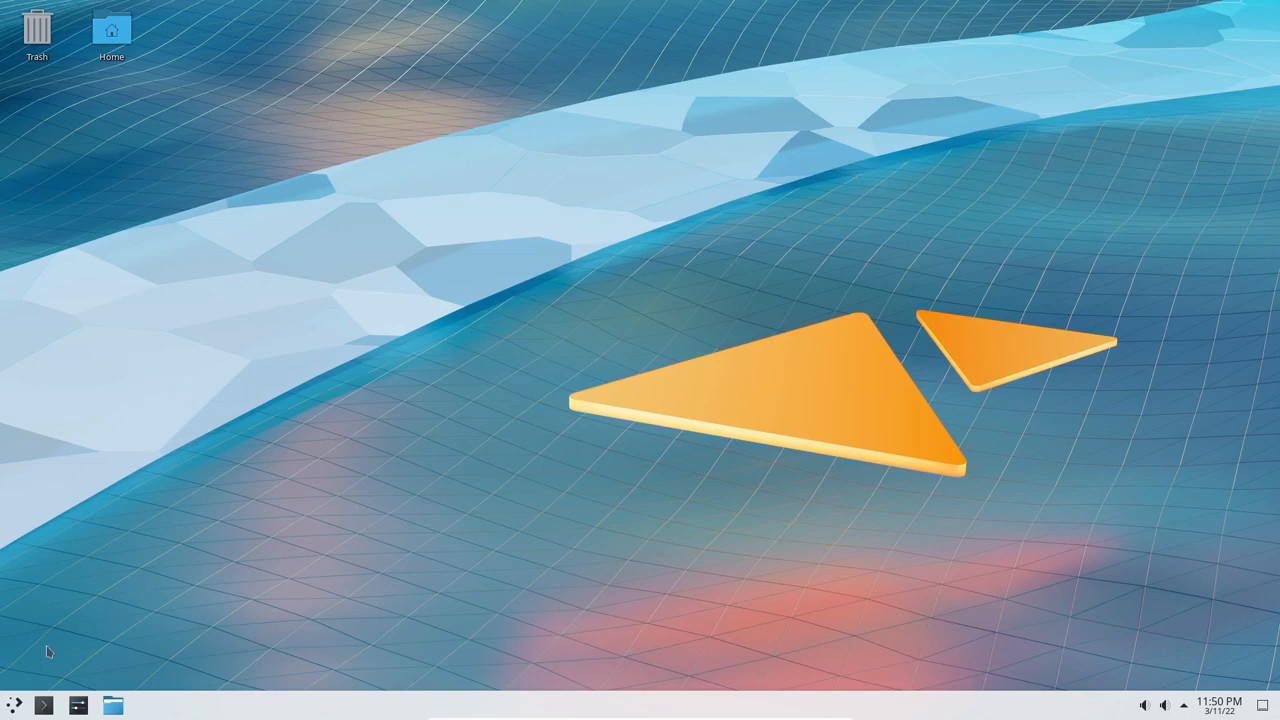
{"action": "left_click", "coordinate": [78, 705]}
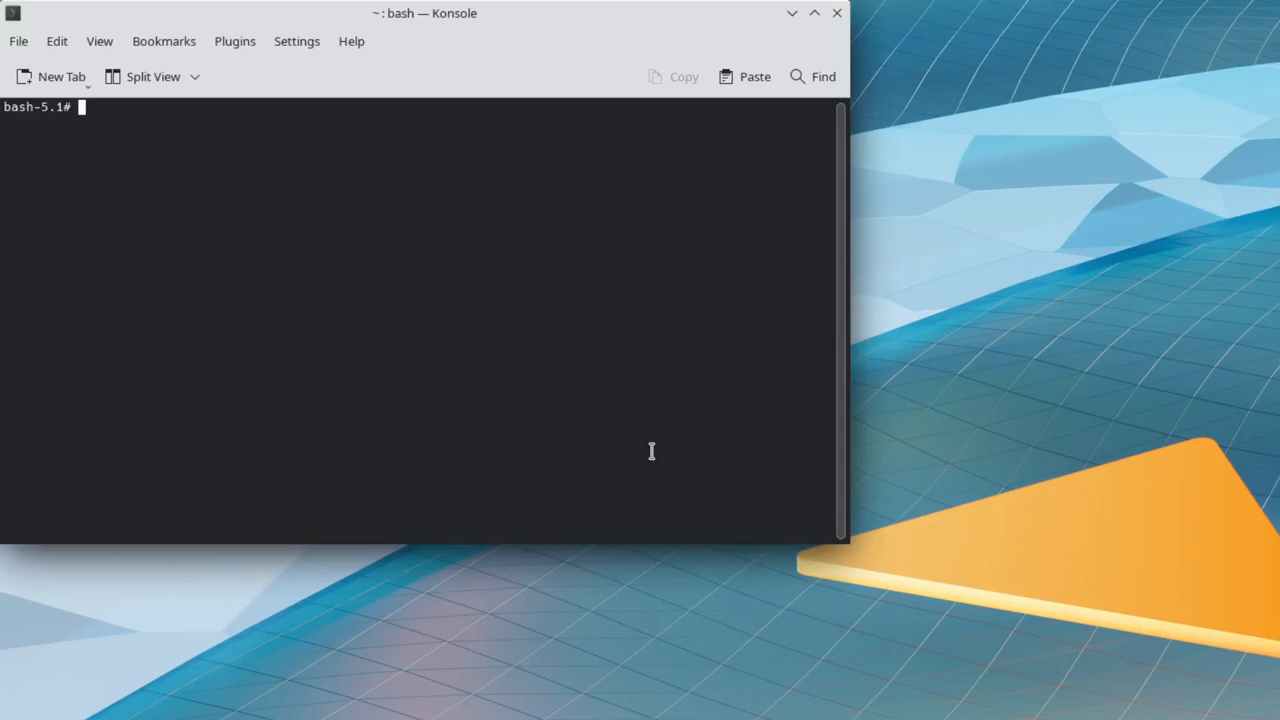
- Become root with su and open /etc/sudoers in nano
{"action": "type", "text": "su"}
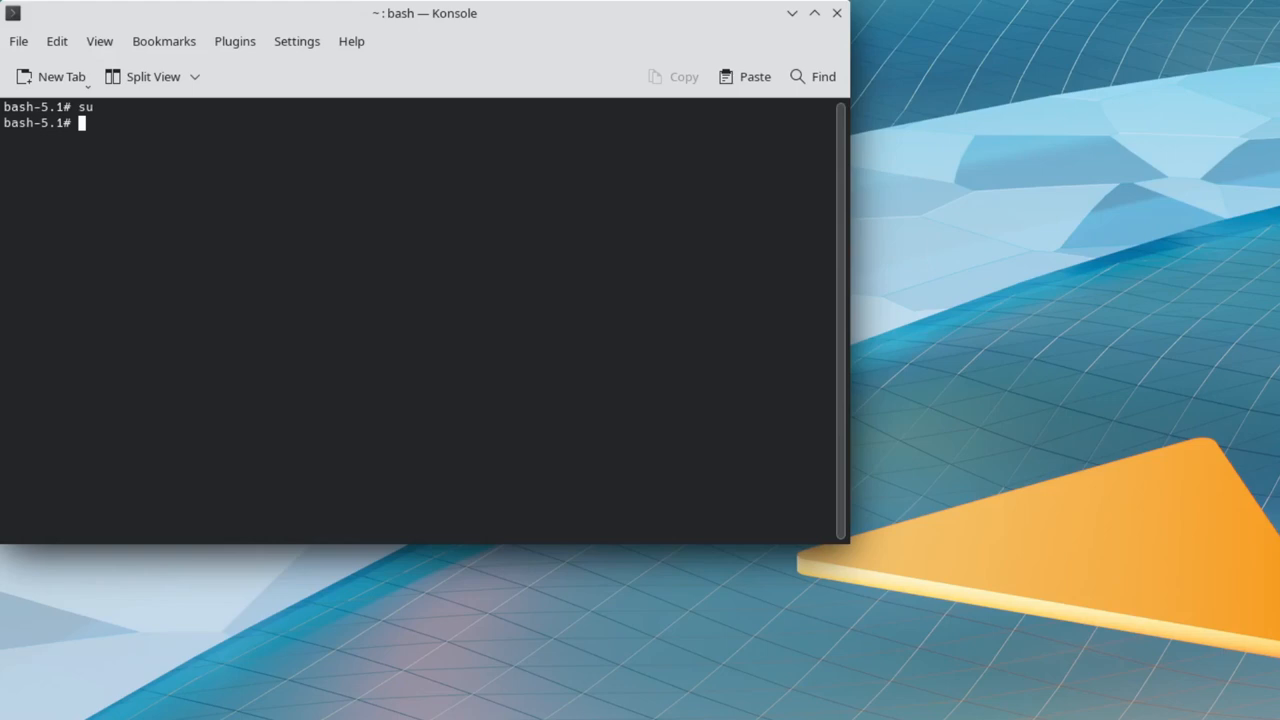
{"action": "type", "text": "nano"}
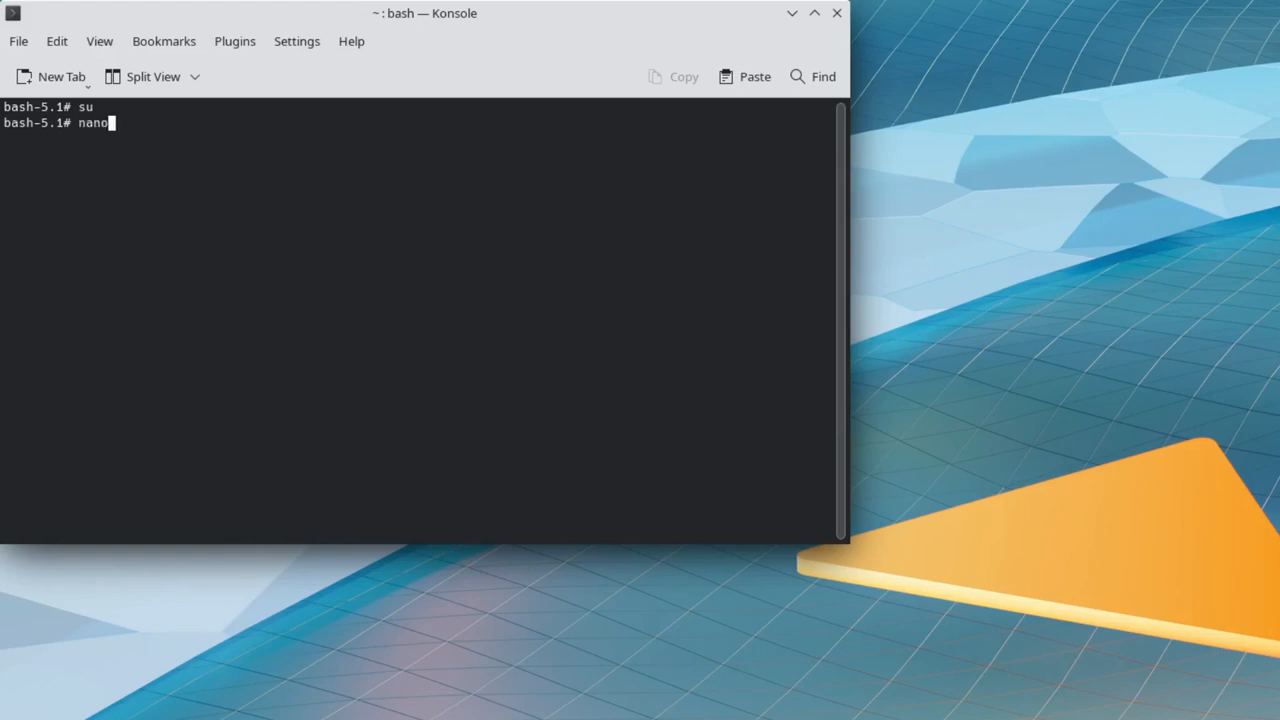
{"action": "type", "text": "/e"}
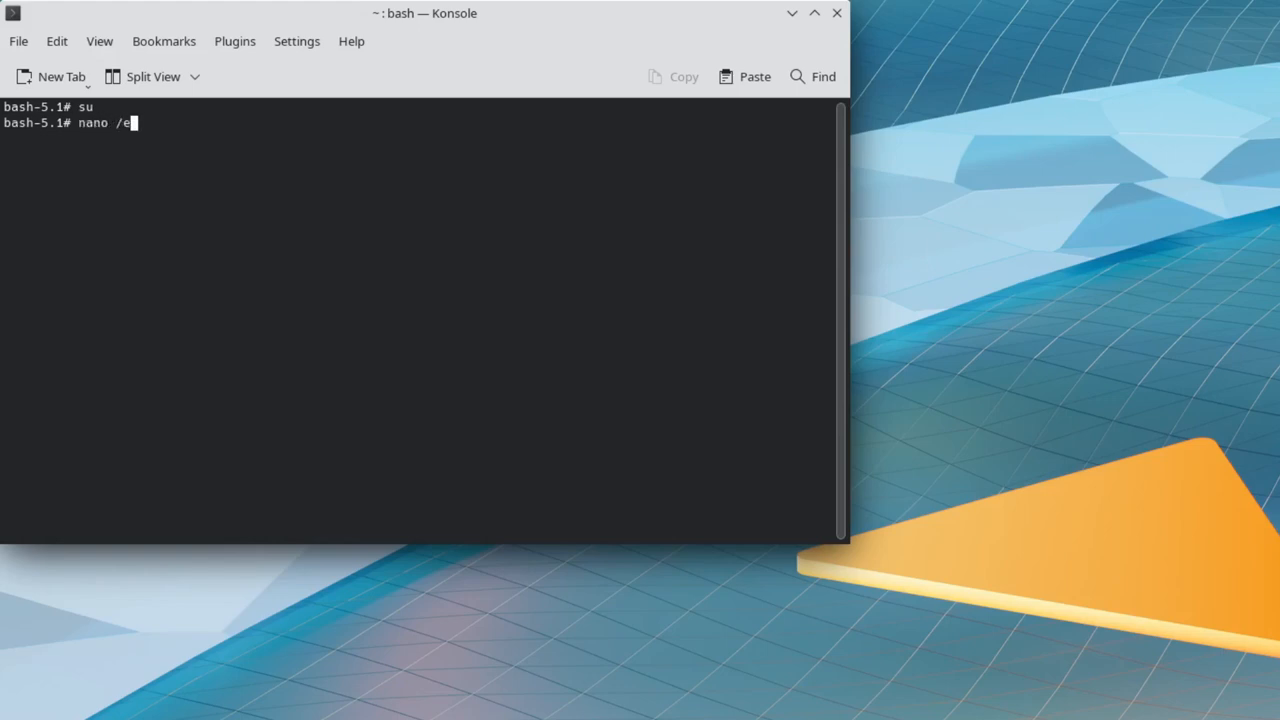
{"action": "type", "text": "tc/"}
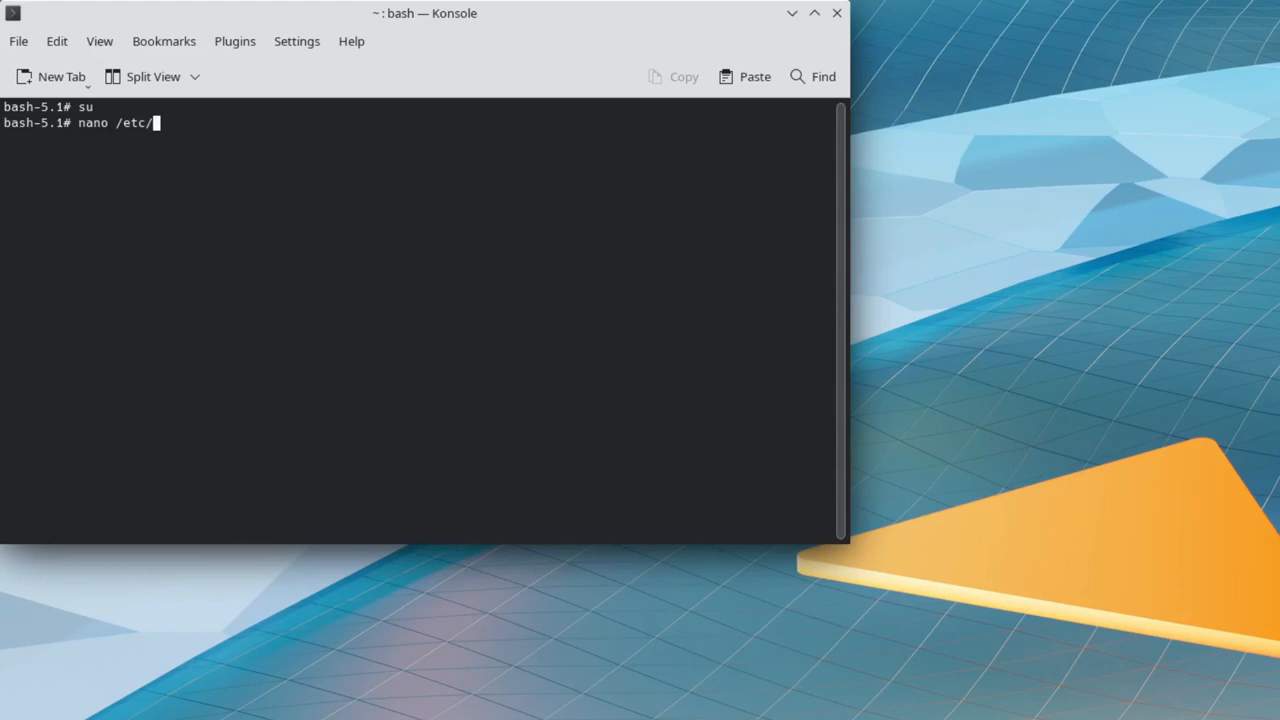
{"action": "type", "text": "sudo"}
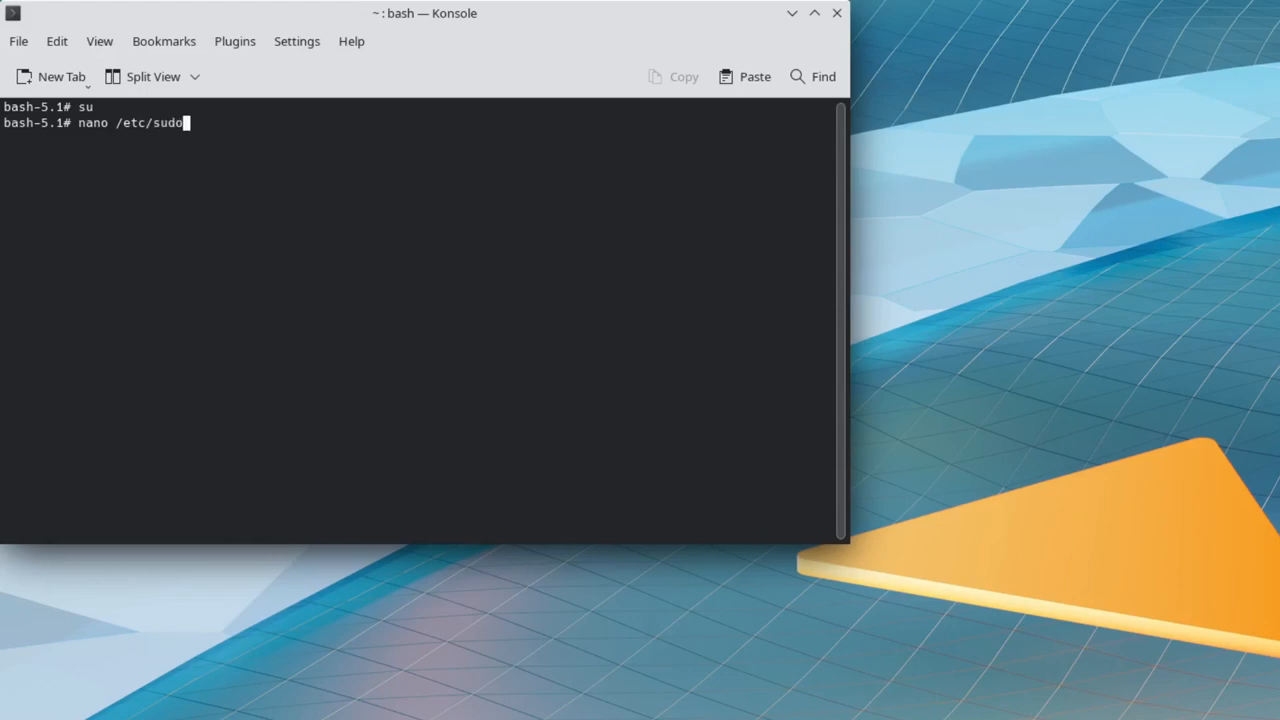
{"action": "type", "text": "rs"}
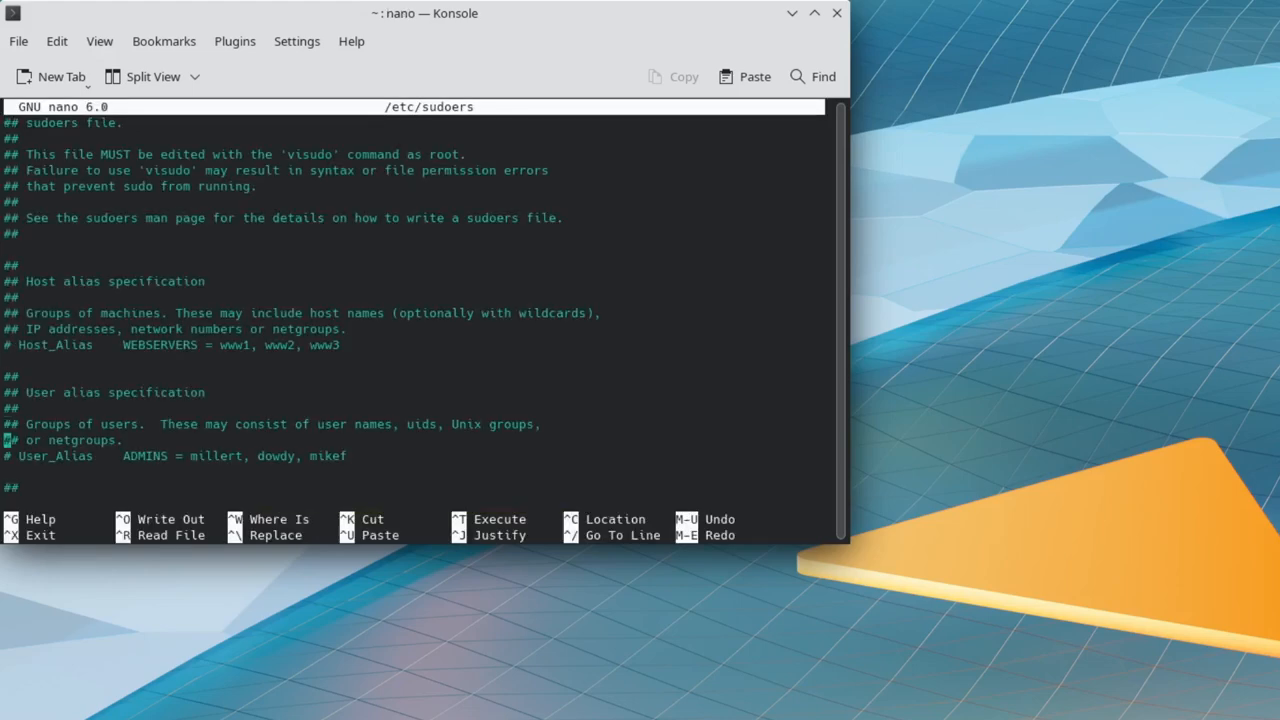
- Scroll to the %wheel rule, exit nano, and begin shutting down Slackware
{"action": "scroll", "scroll_direction": "down", "scroll_amount": 3}
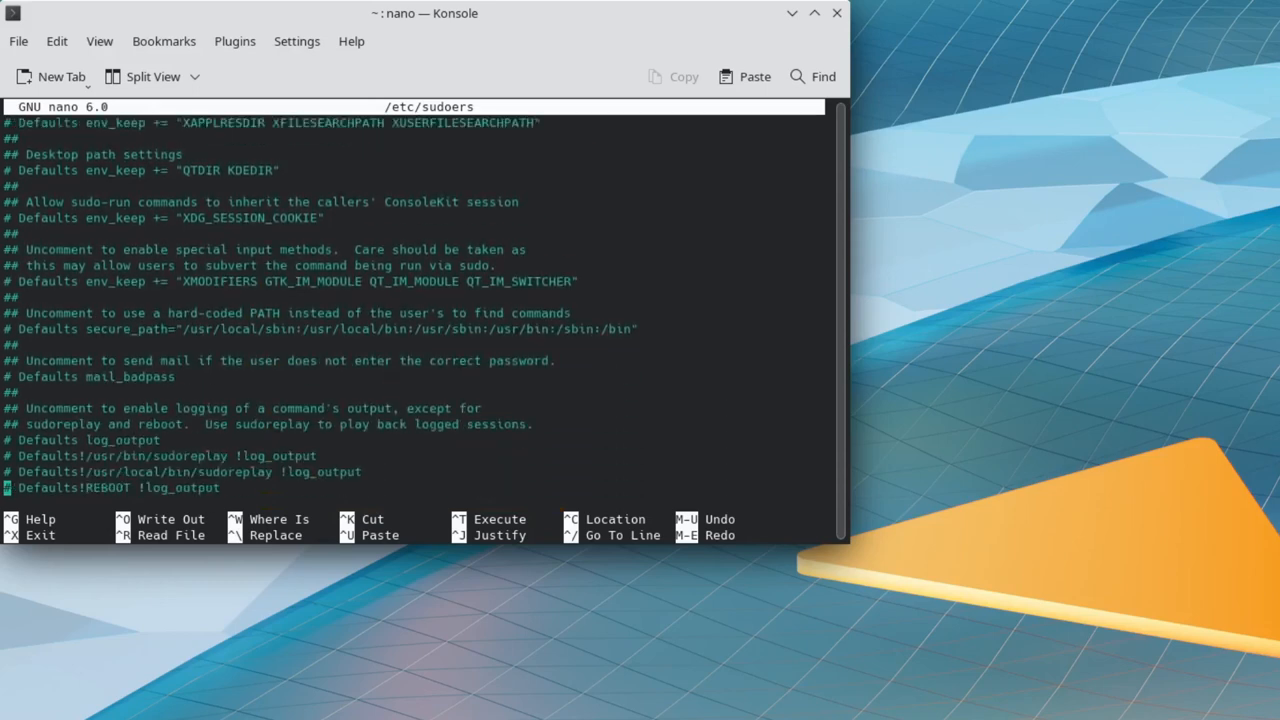
{"action": "scroll", "scroll_direction": "down", "scroll_amount": 3}
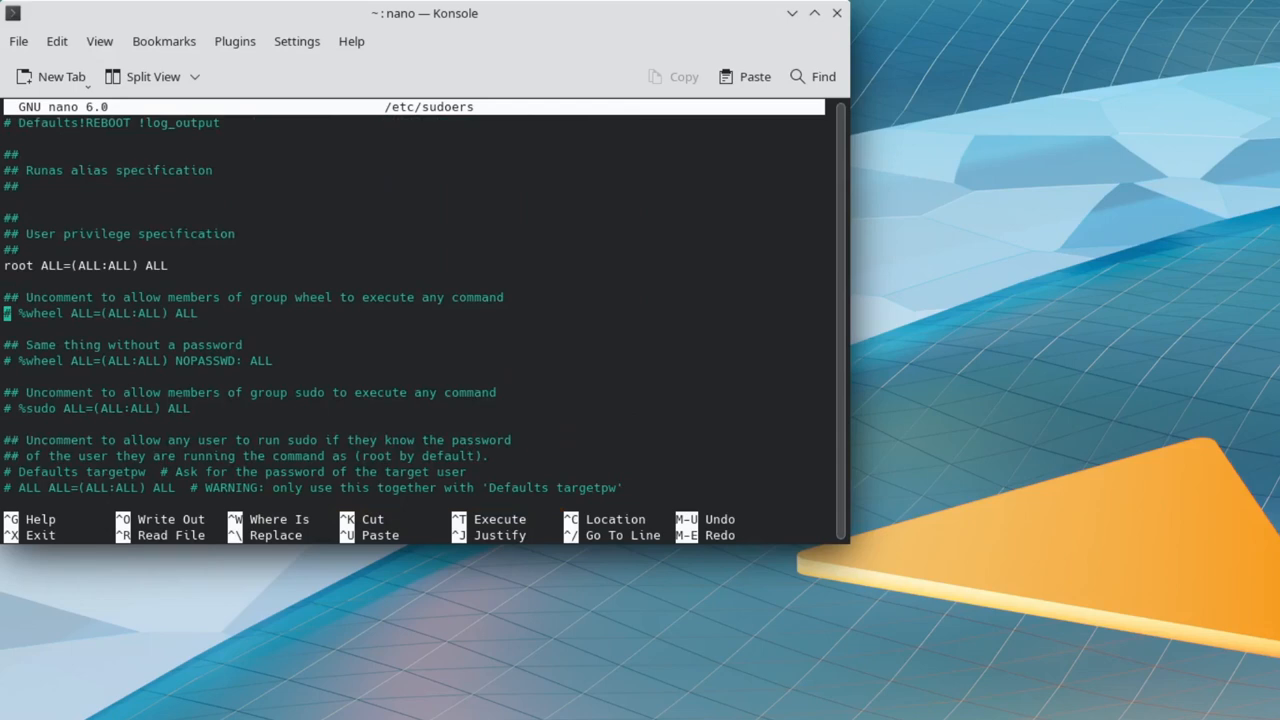
{"action": "key", "text": "ctrl+x"}
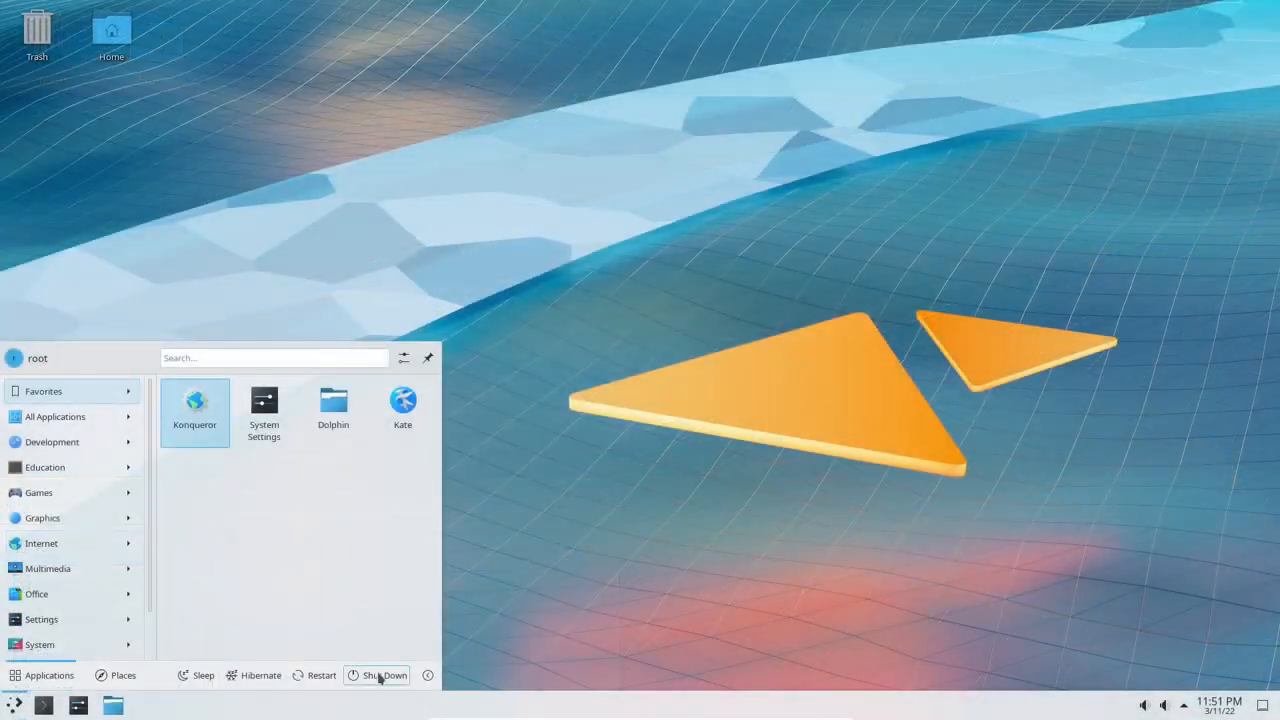
{"action": "left_click", "coordinate": [383, 675]}
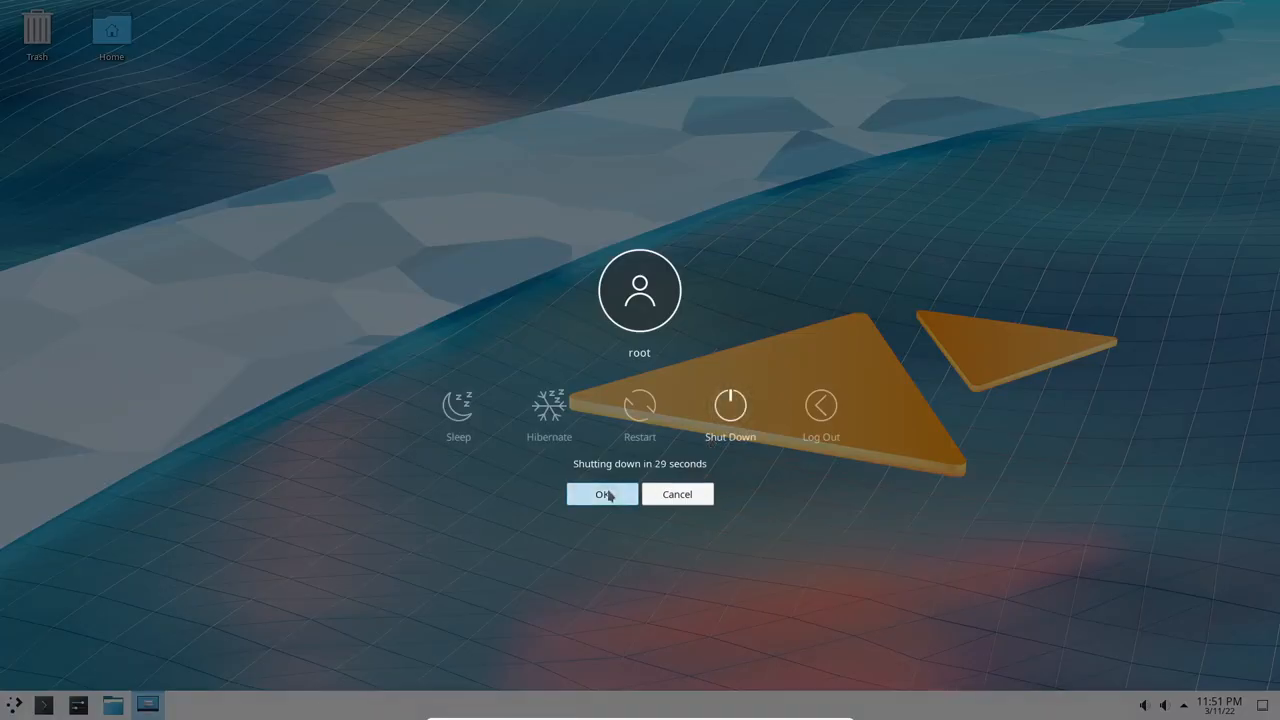
- Confirm the shutdown, reboot Slackware and log in as colin at the console
{"action": "left_click", "coordinate": [601, 494]}
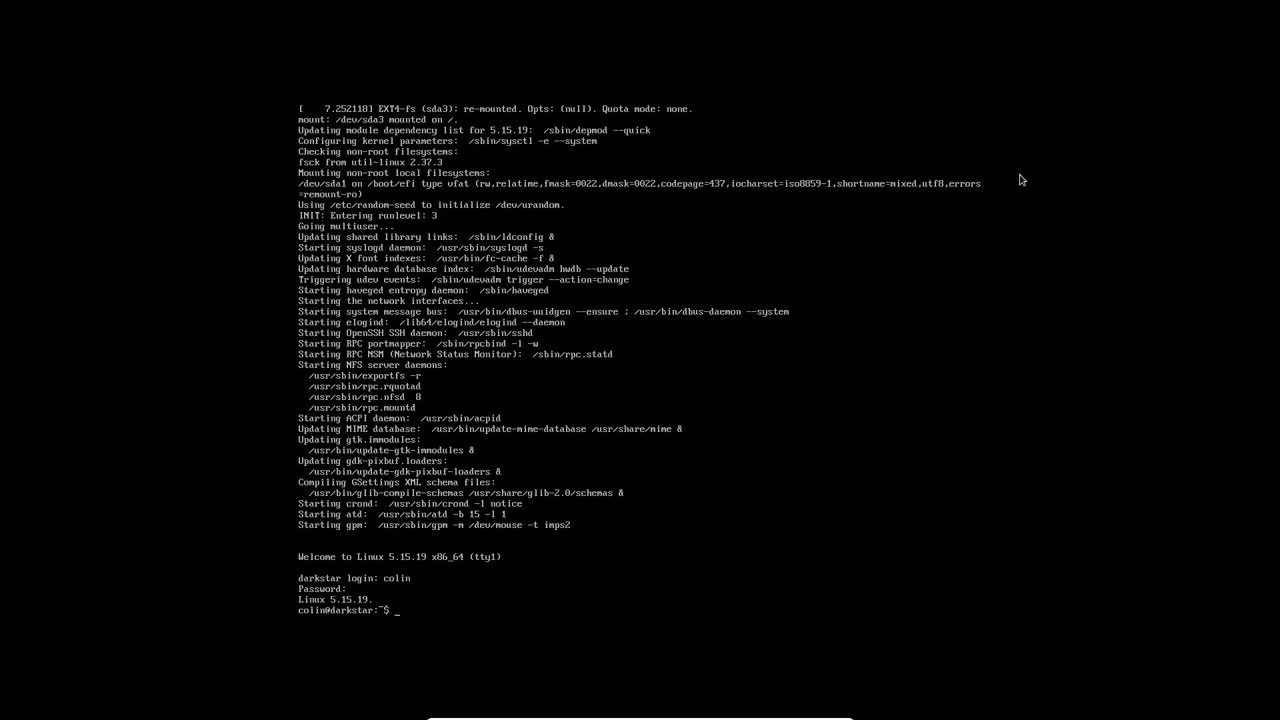
- Start KDE Plasma with startx and launch Konsole by searching 'kons' in the launcher
{"action": "type", "text": "st"}
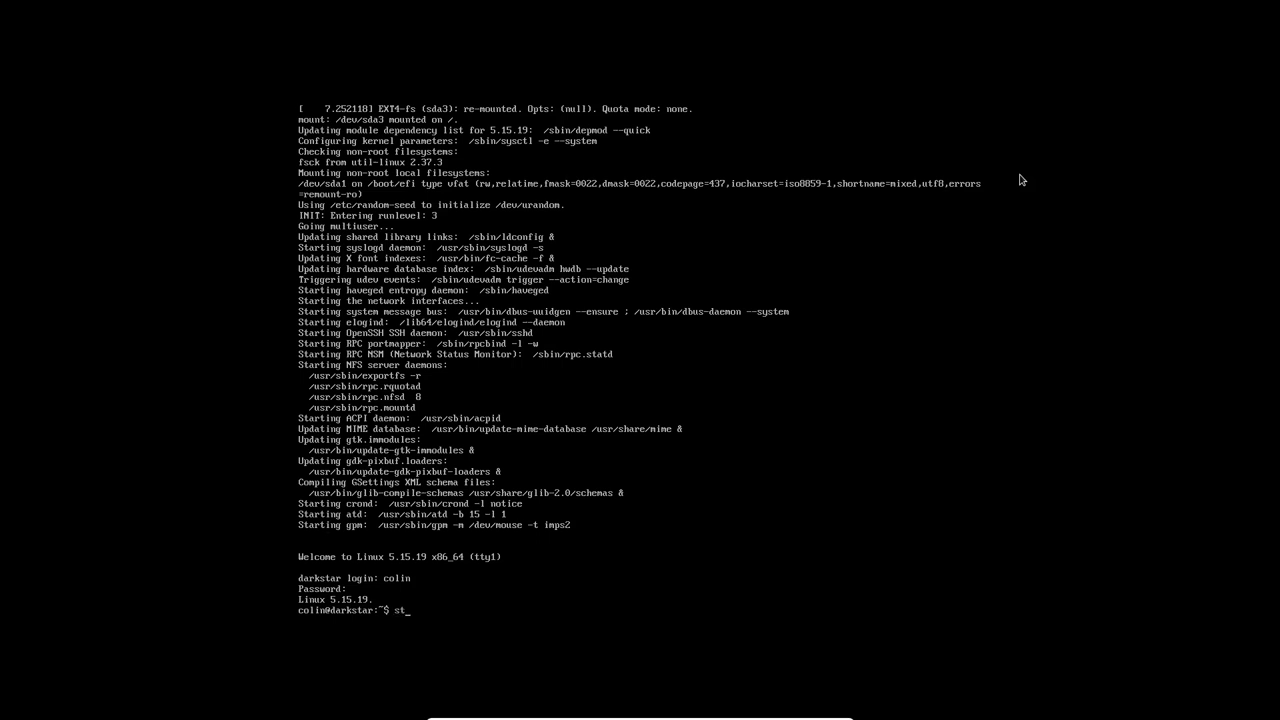
{"action": "type", "text": "startx"}
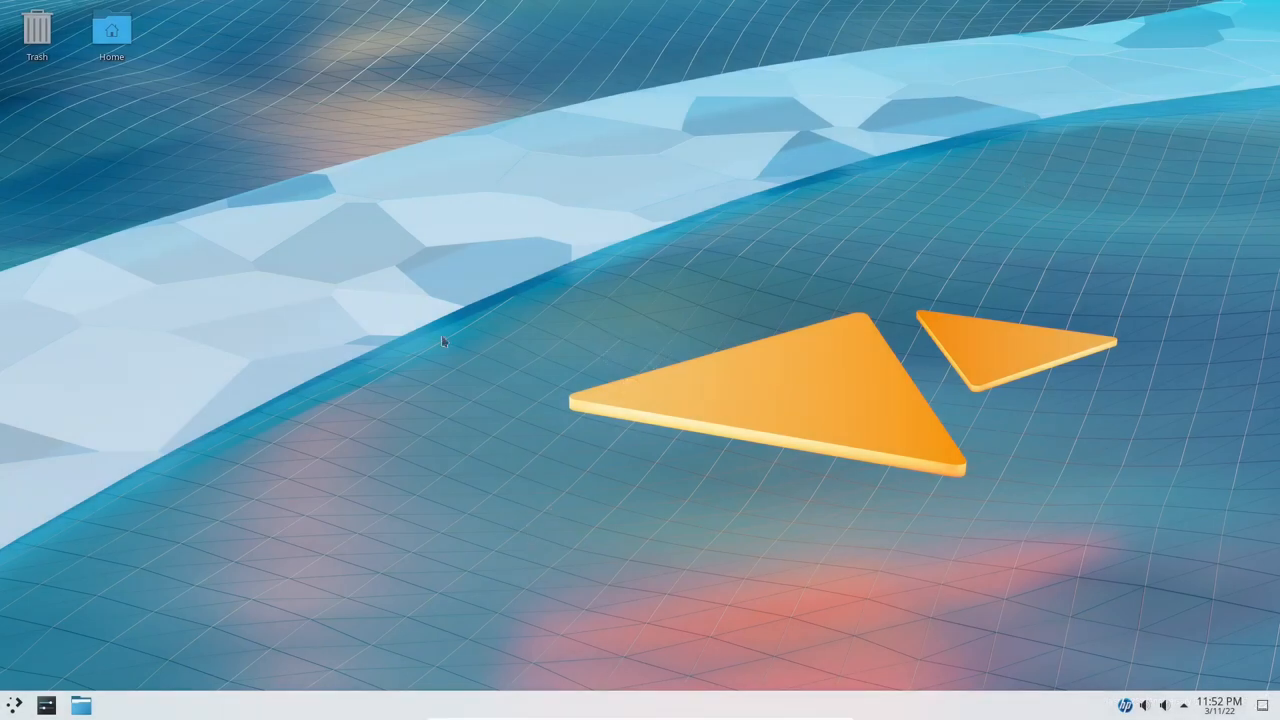
{"action": "mouse_move", "coordinate": [38, 682]}
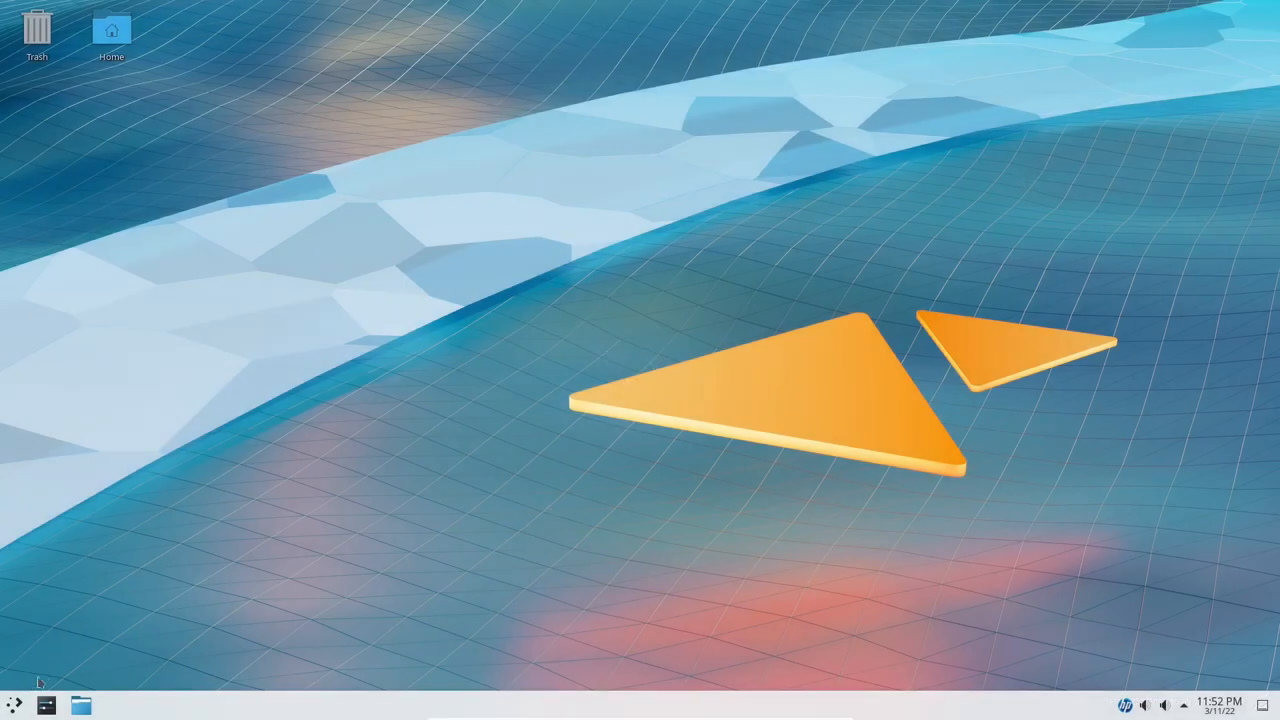
{"action": "left_click", "coordinate": [14, 705]}
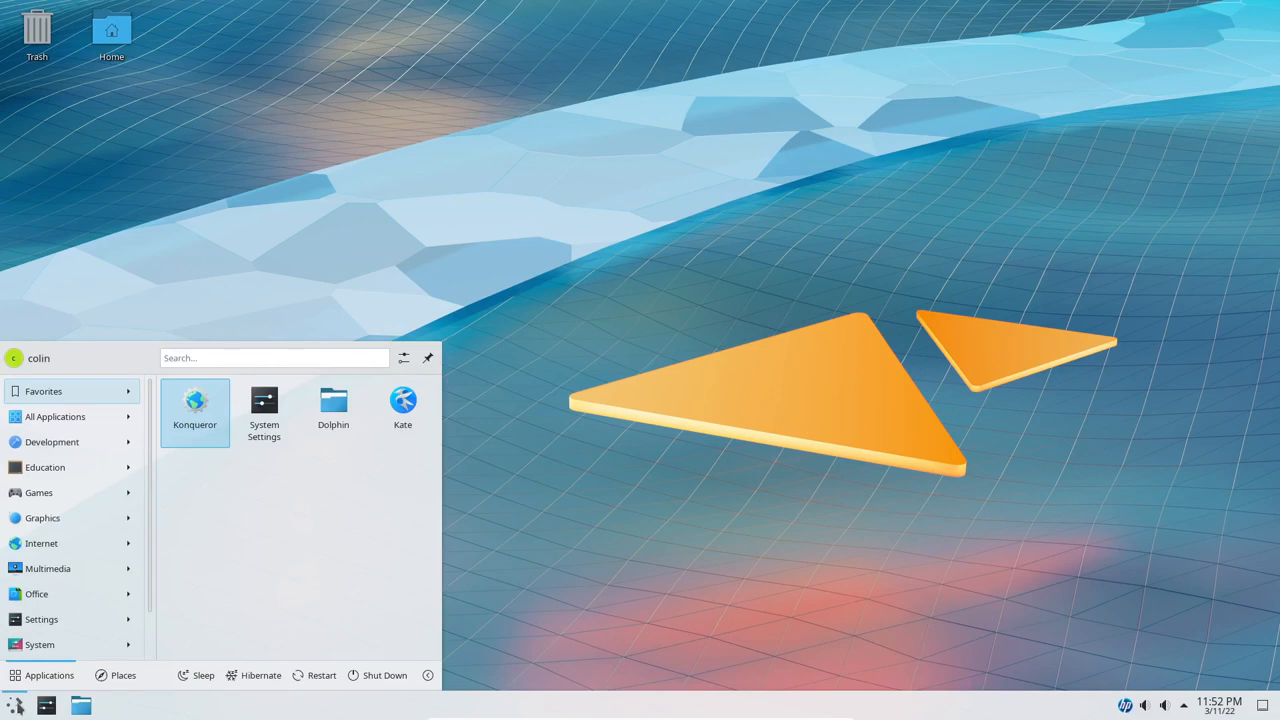
{"action": "type", "text": "kons"}
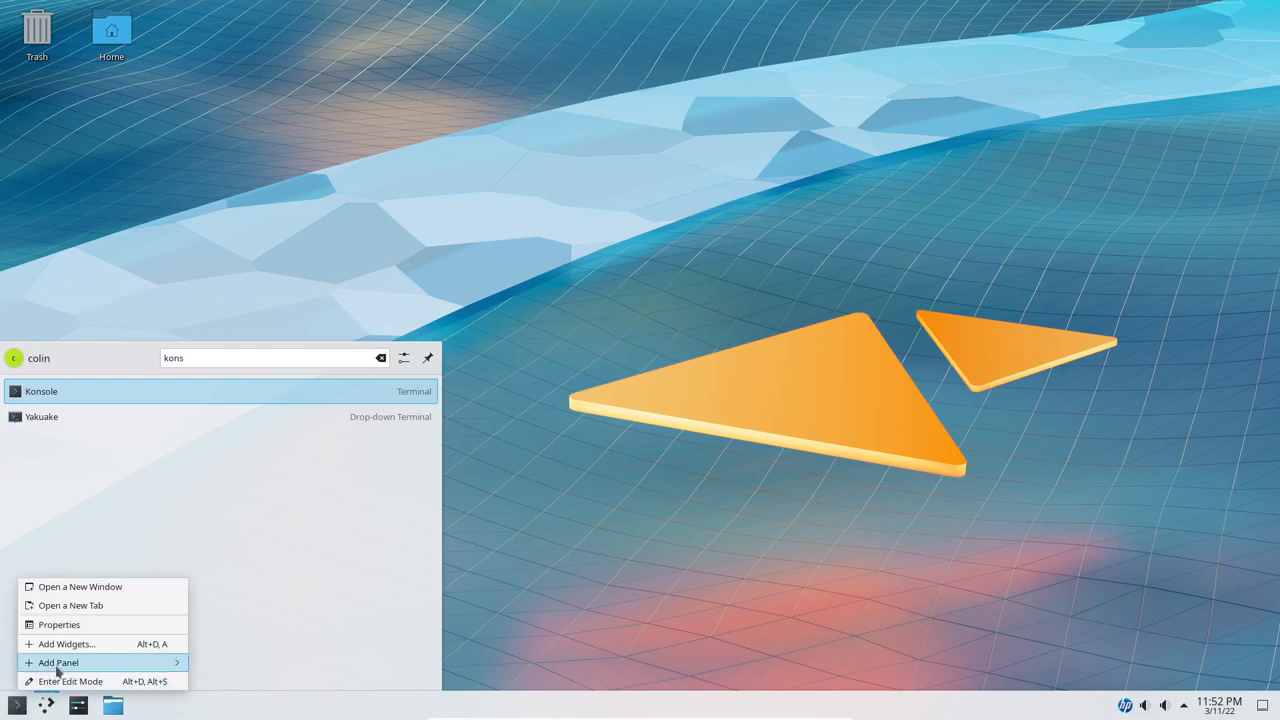
{"action": "left_click", "coordinate": [70, 681]}
{"action": "type", "text": "su"}
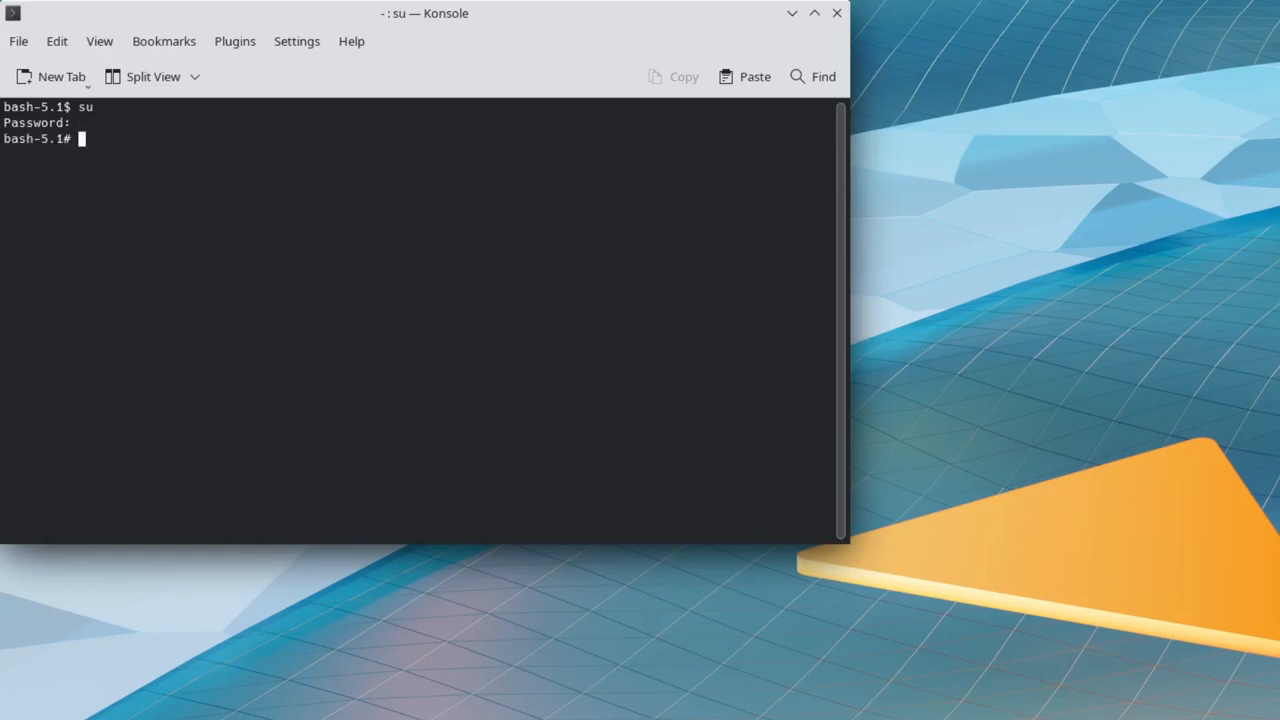
- As root, open /etc/sudoers in nano, close it and exit the root shell
{"action": "type", "text": "nano /etc/sudo"}
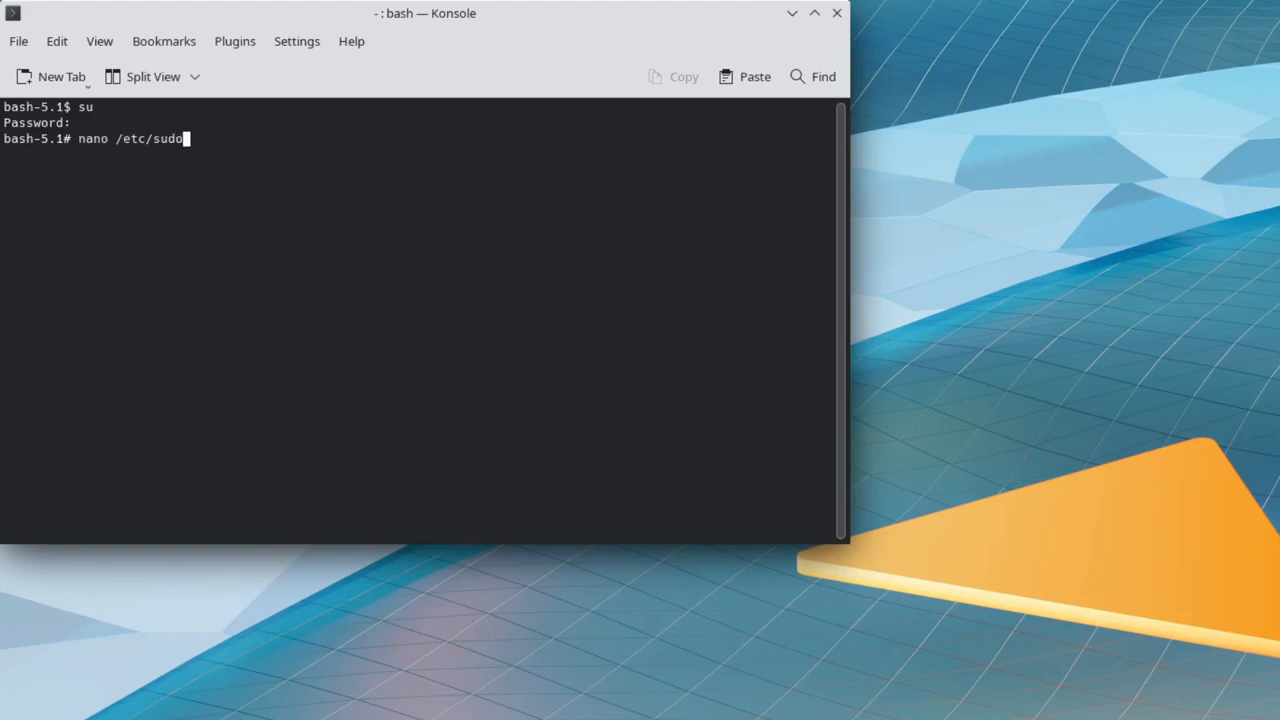
{"action": "type", "text": "rs"}
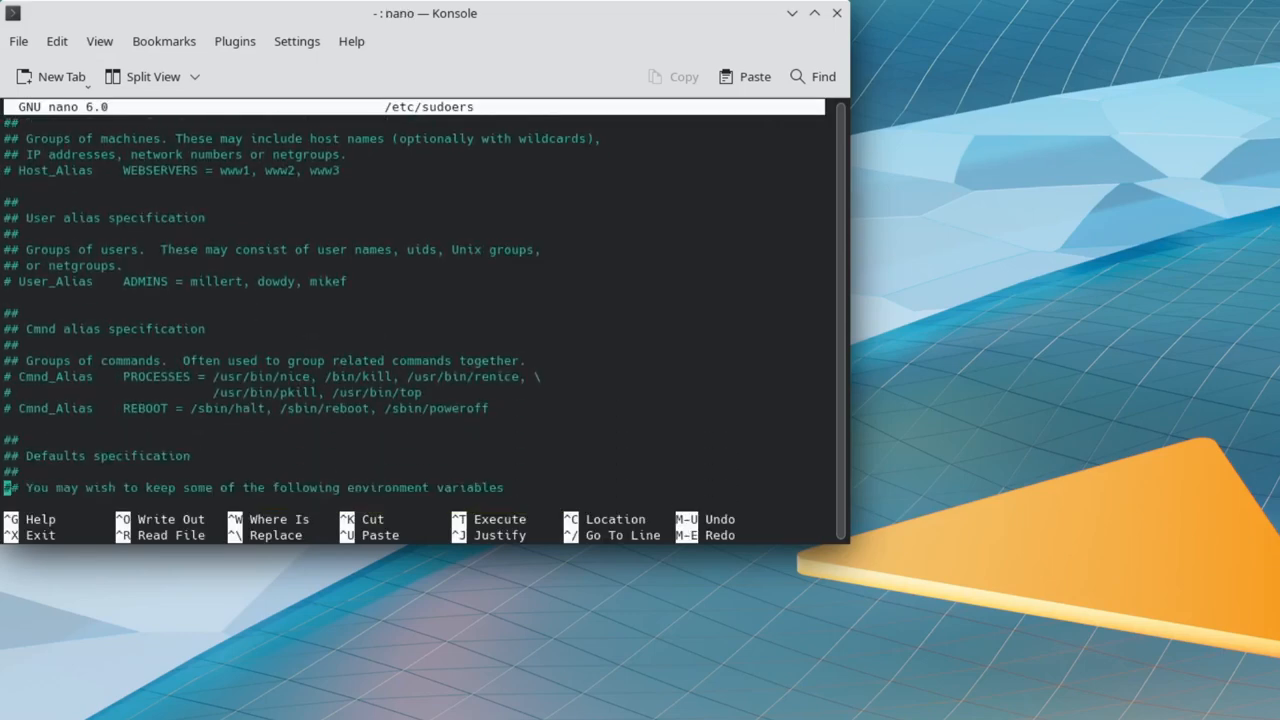
{"action": "scroll", "scroll_direction": "down", "scroll_amount": 3}
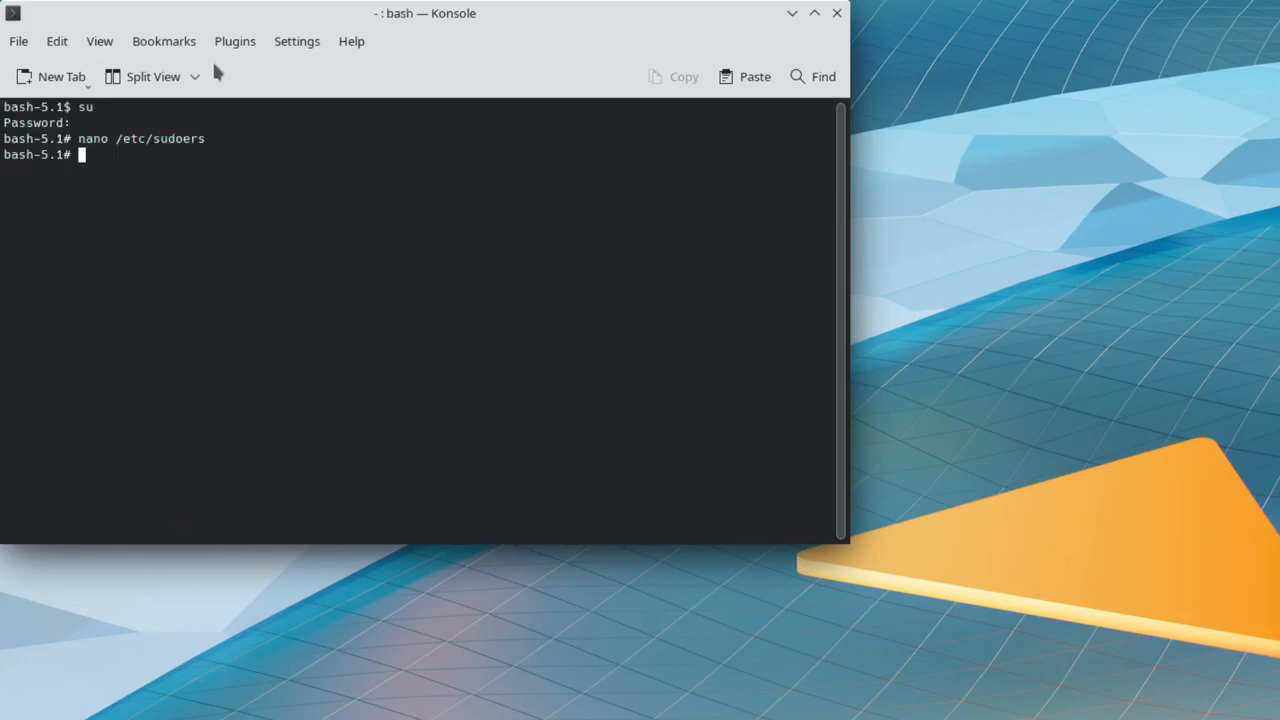
{"action": "type", "text": "e"}
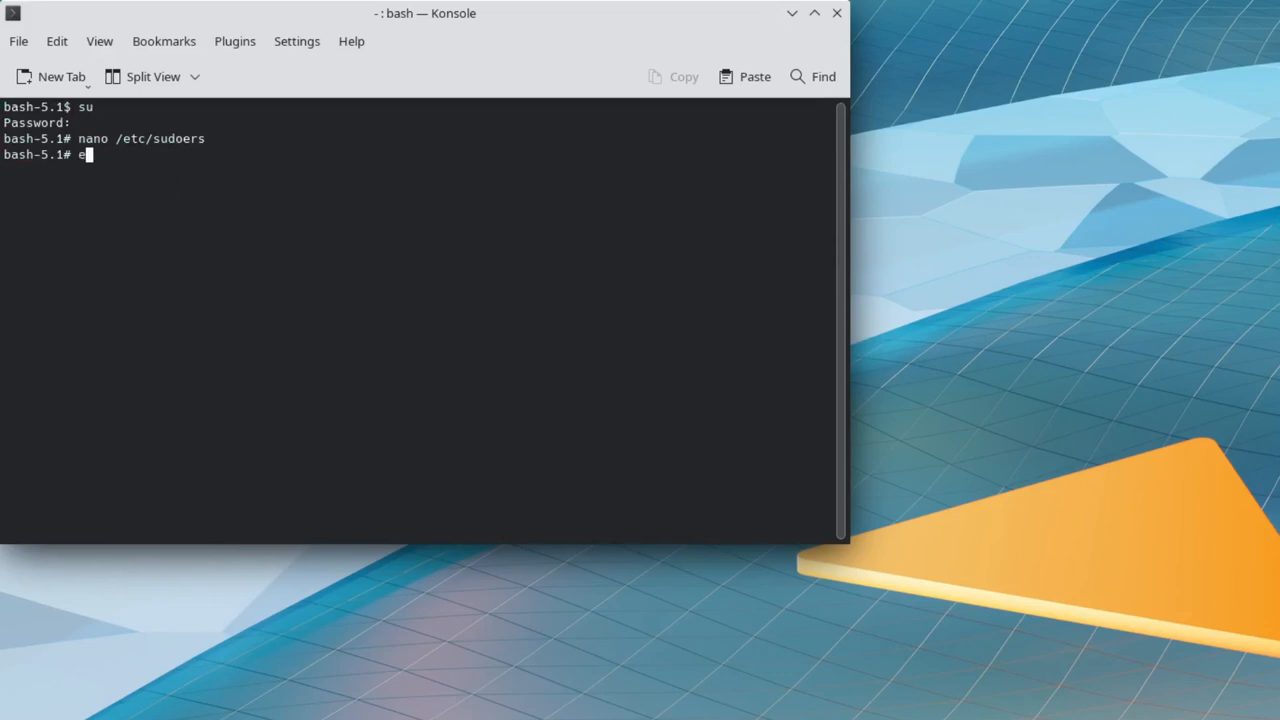
{"action": "type", "text": "xit"}
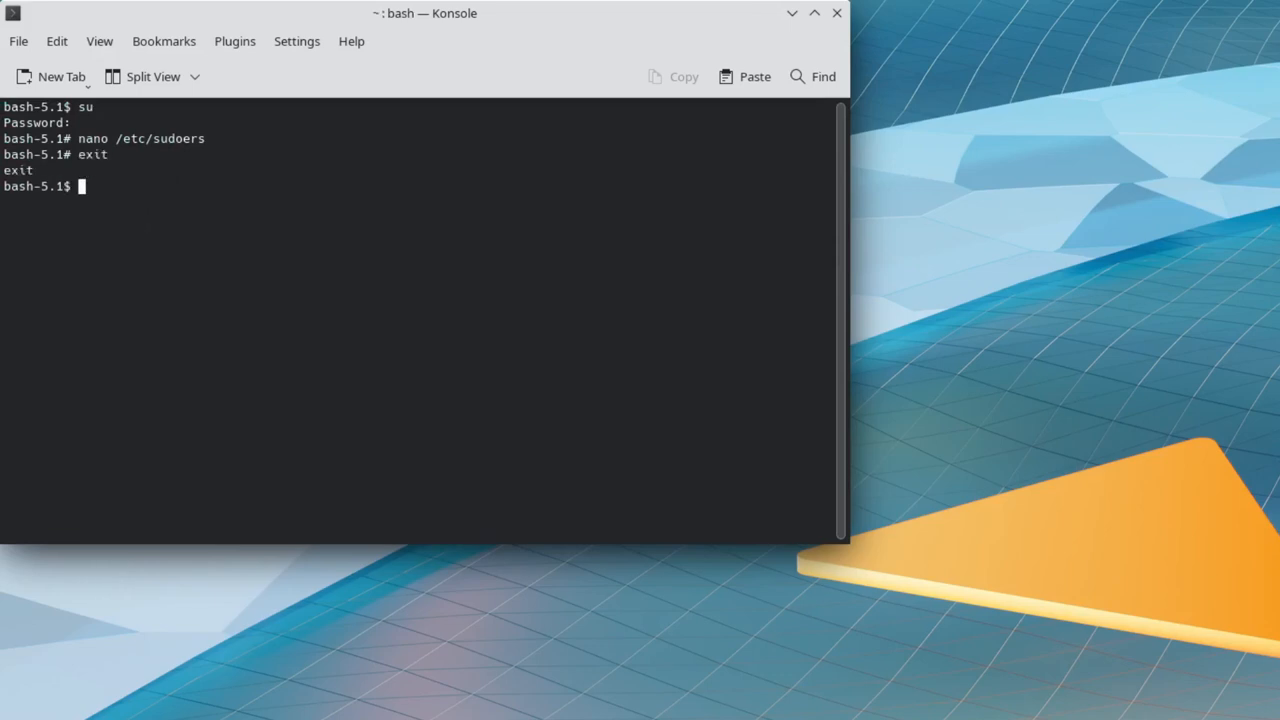
- Run sudo nano /etc/sudoers as colin, which is refused as not in sudoers
{"action": "type", "text": "sudo nano /e"}
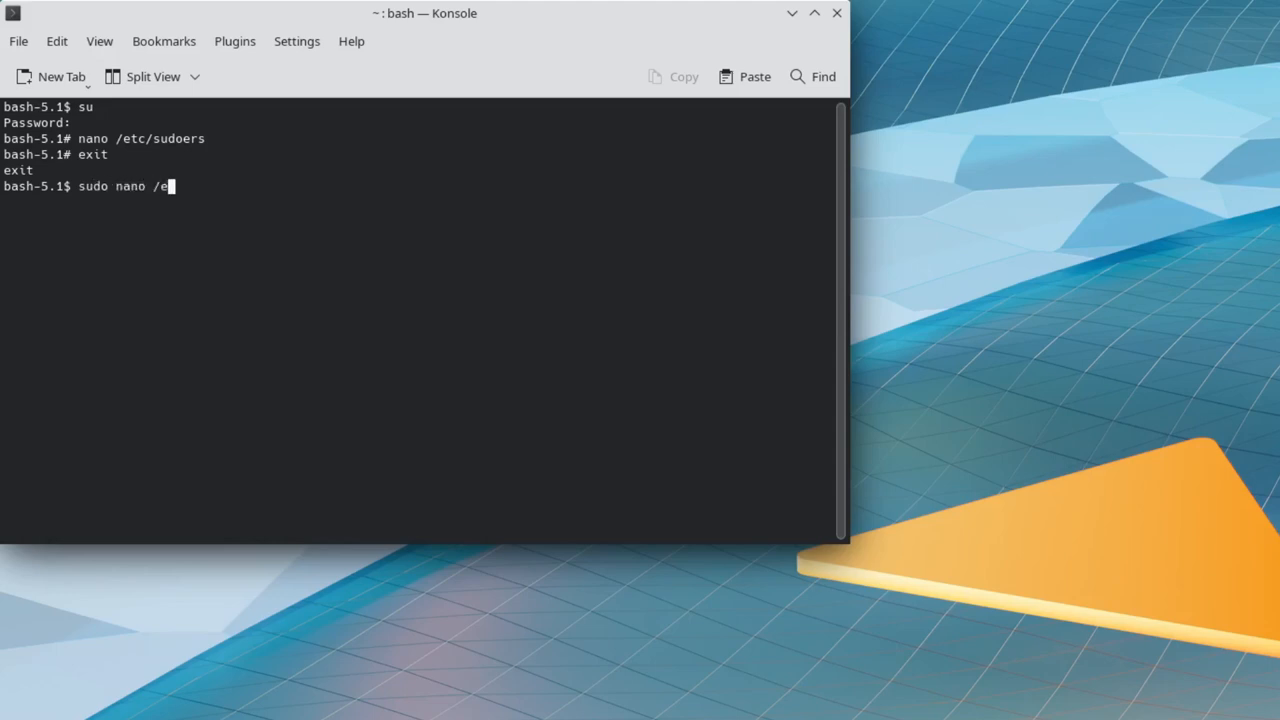
{"action": "type", "text": "tc/su"}
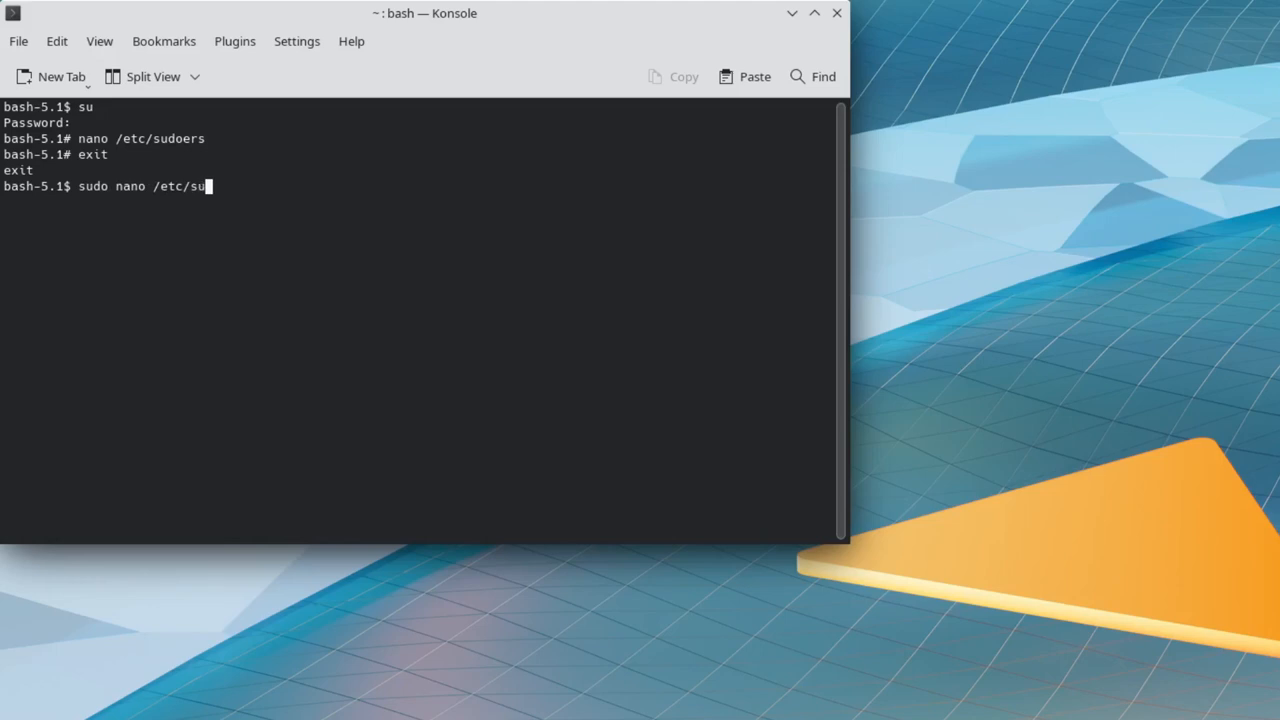
{"action": "type", "text": "oers"}
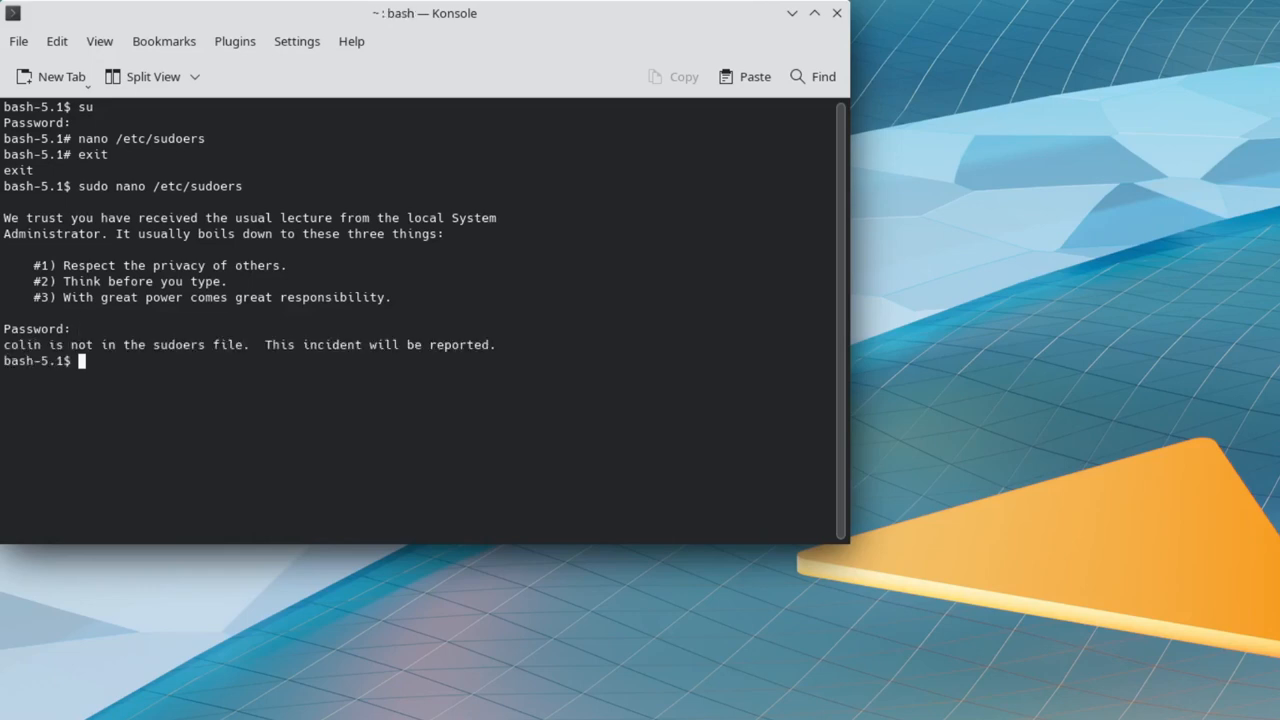
- As root, reopen /etc/sudoers in nano and scroll through the file
{"action": "type", "text": "su"}
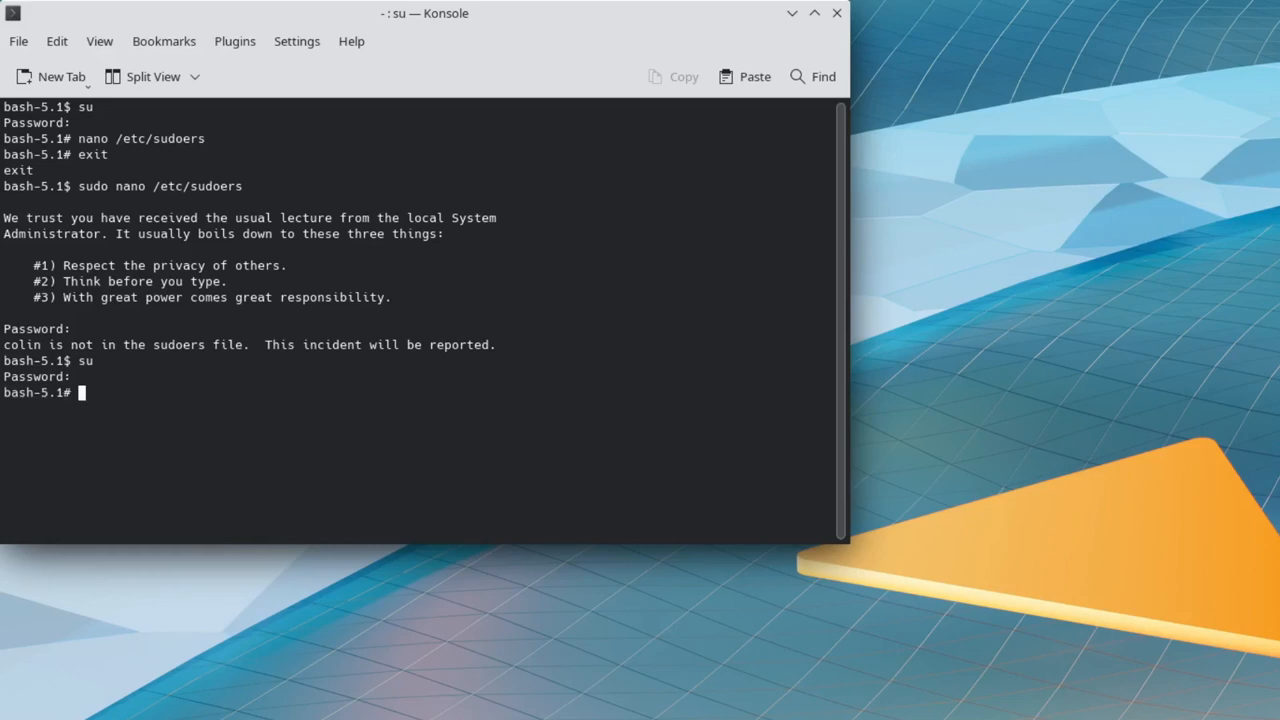
{"action": "type", "text": "nano /etc/sudoers"}
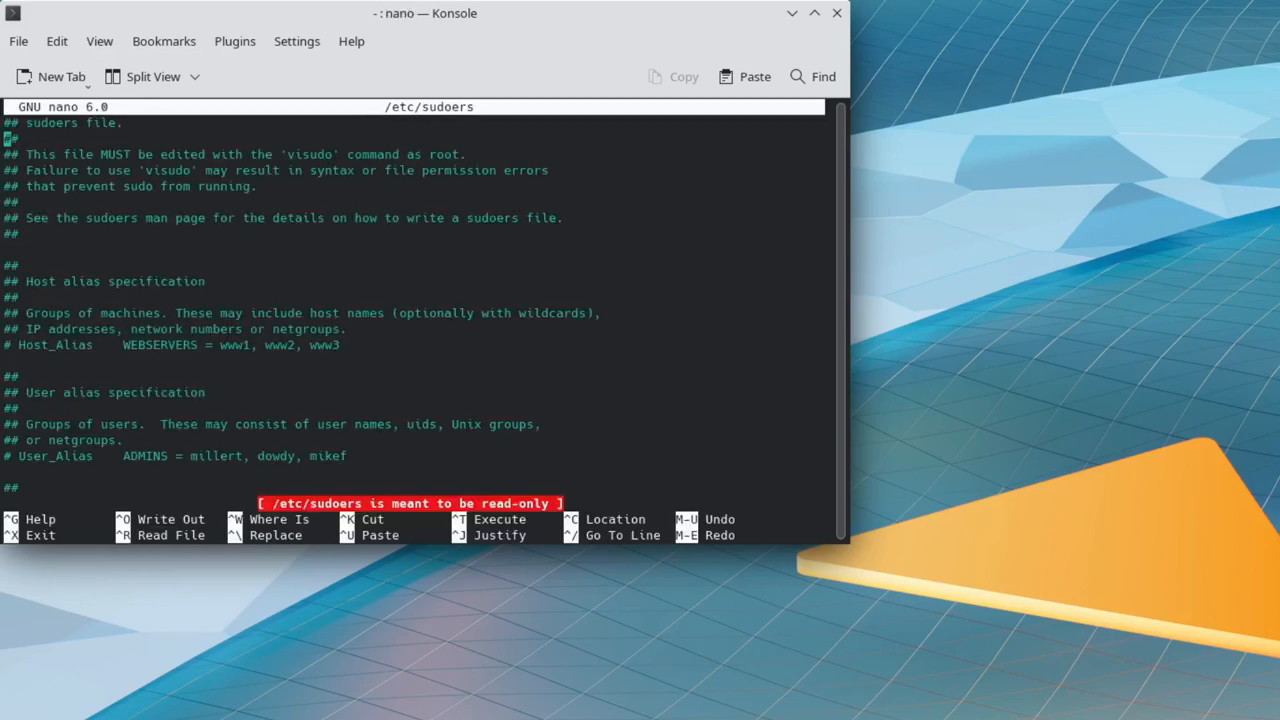
{"action": "scroll", "scroll_direction": "down", "scroll_amount": 3}
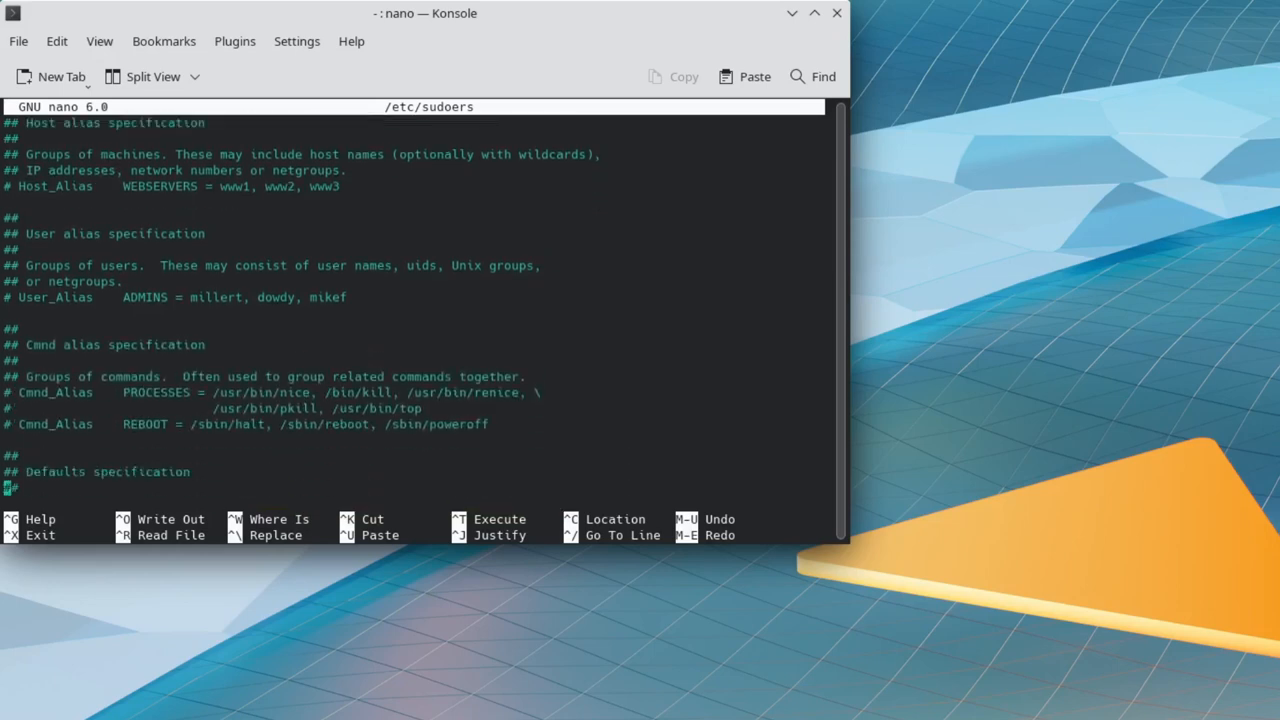
{"action": "scroll", "scroll_direction": "down", "scroll_amount": 3}
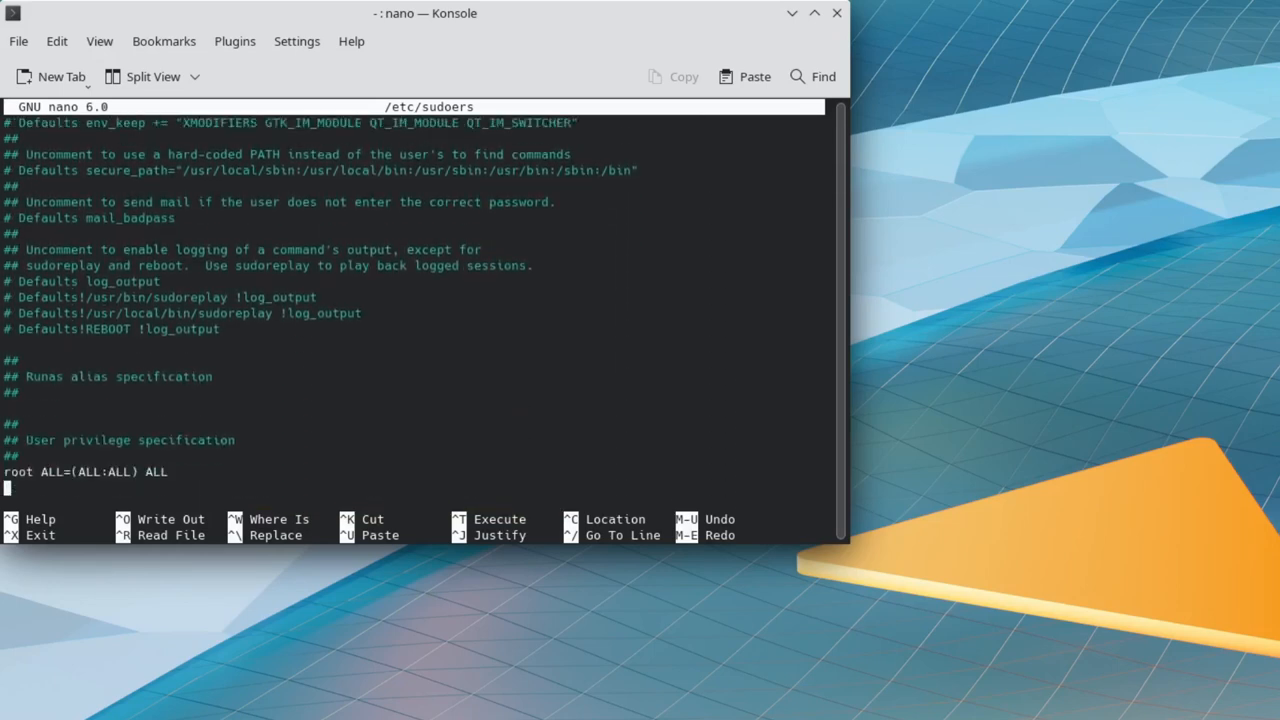
{"action": "scroll", "scroll_direction": "down", "scroll_amount": 3}
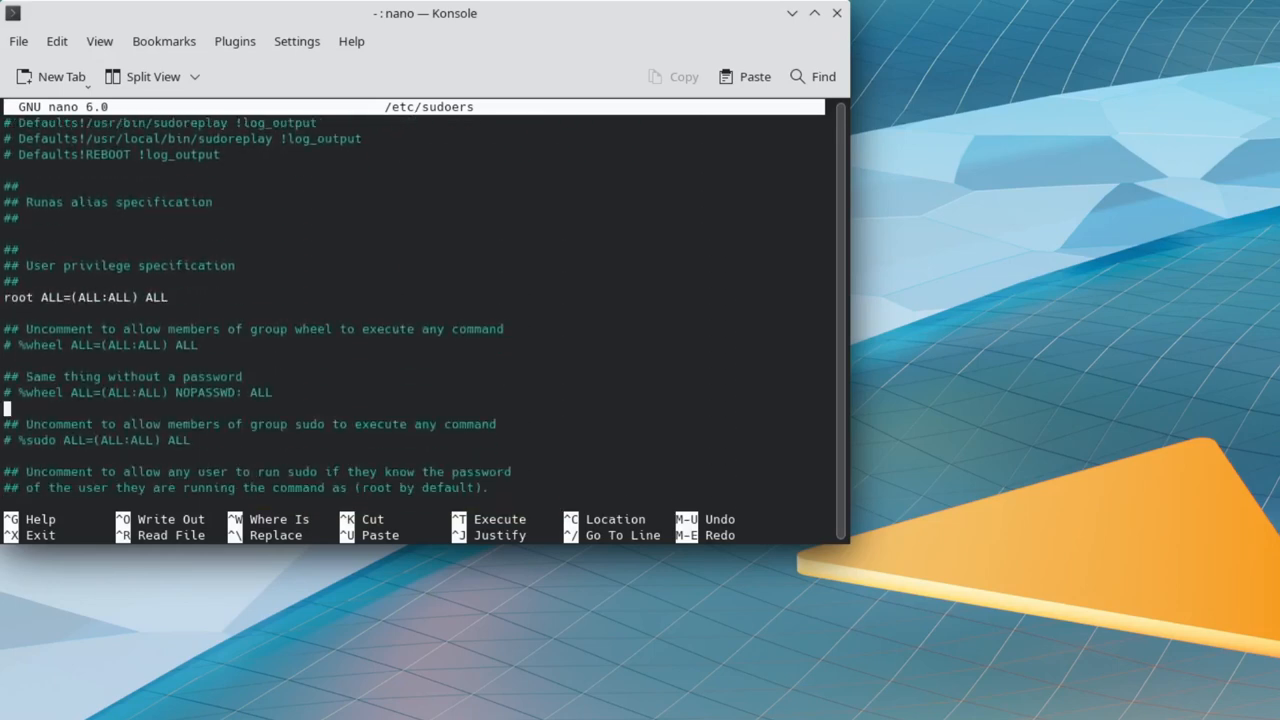
- Close sudoers, exit the root shell and rerun sudo nano /etc/sudoers as colin
{"action": "key", "text": "Delete"}
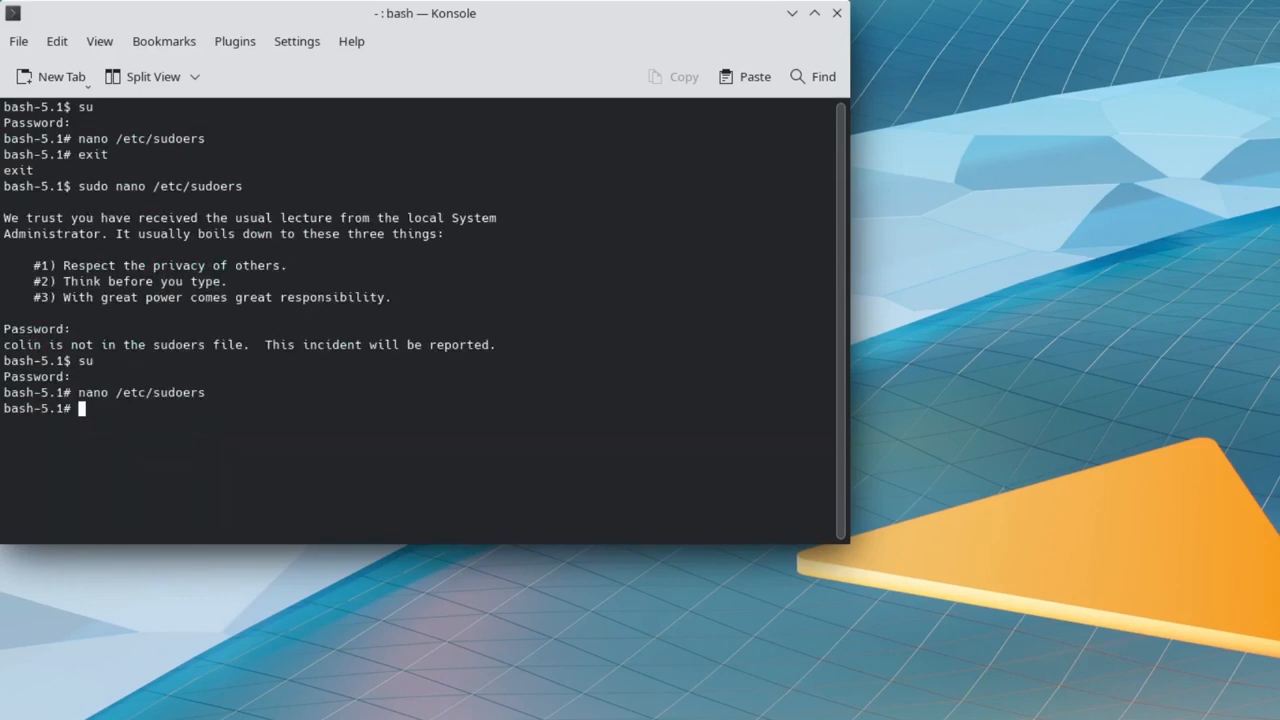
{"action": "type", "text": "exit"}
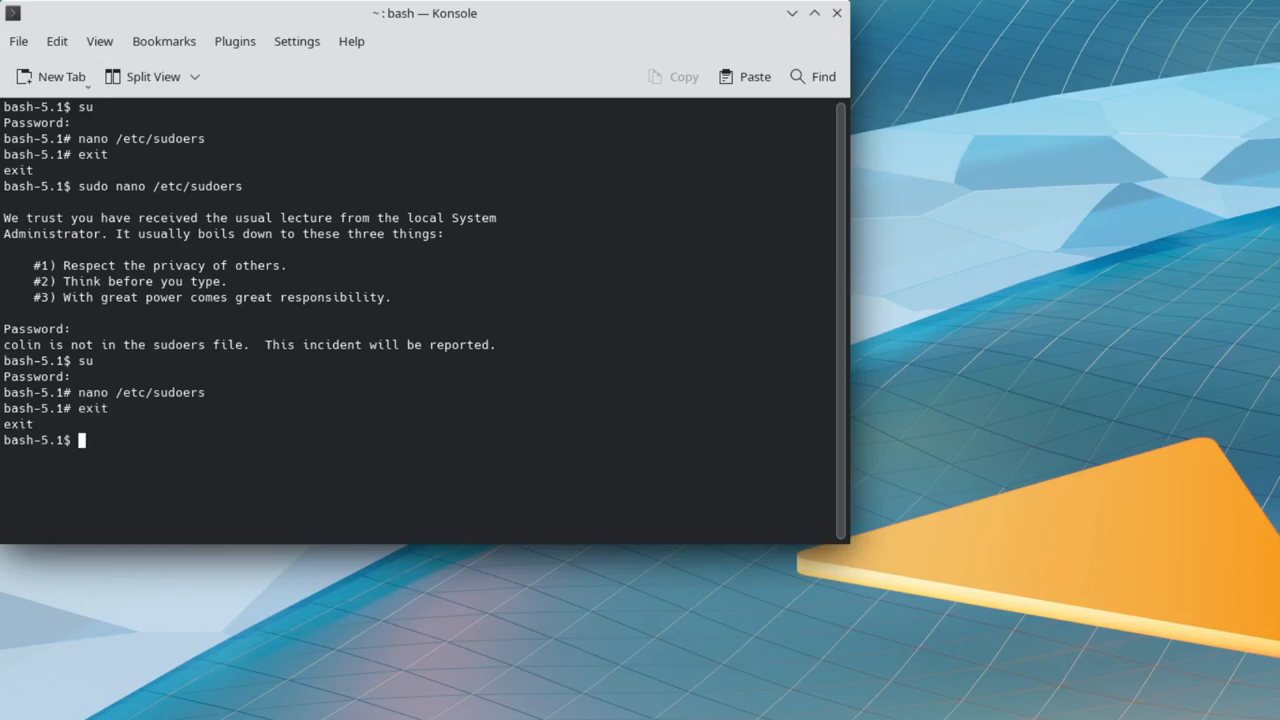
{"action": "type", "text": "sudo nano /etc/sudoers"}
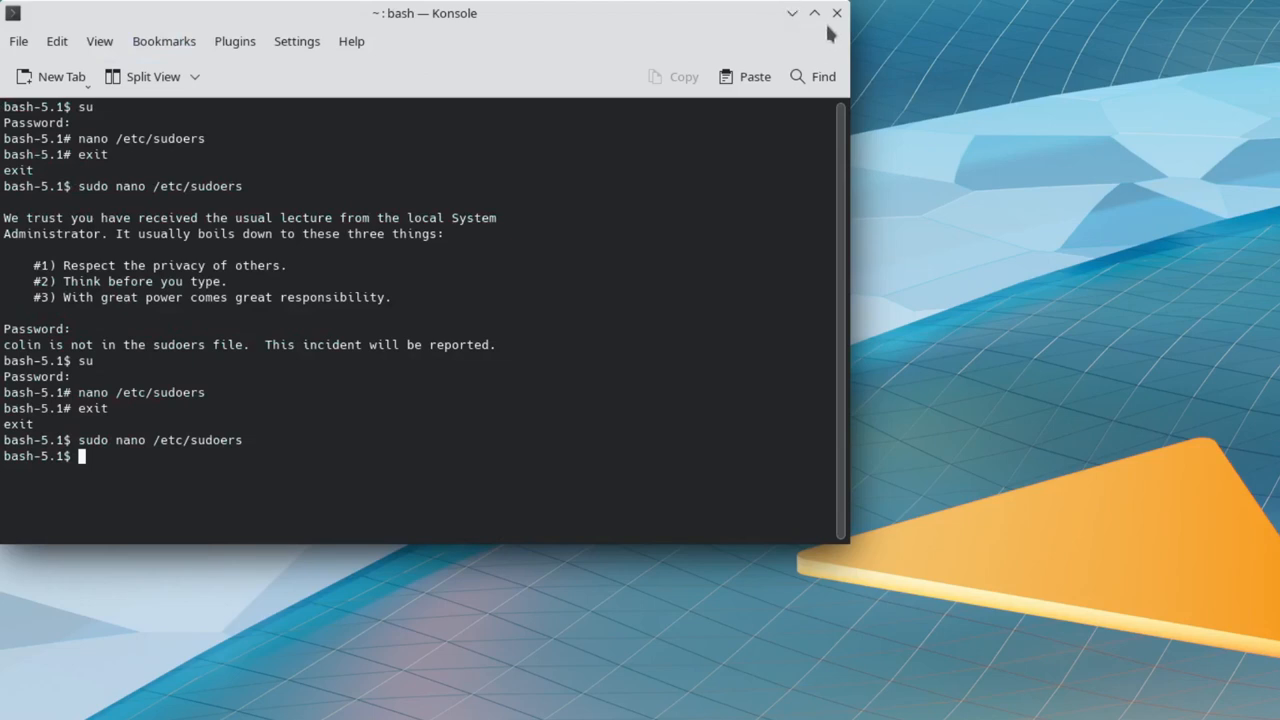
{"action": "mouse_move", "coordinate": [251, 426]}
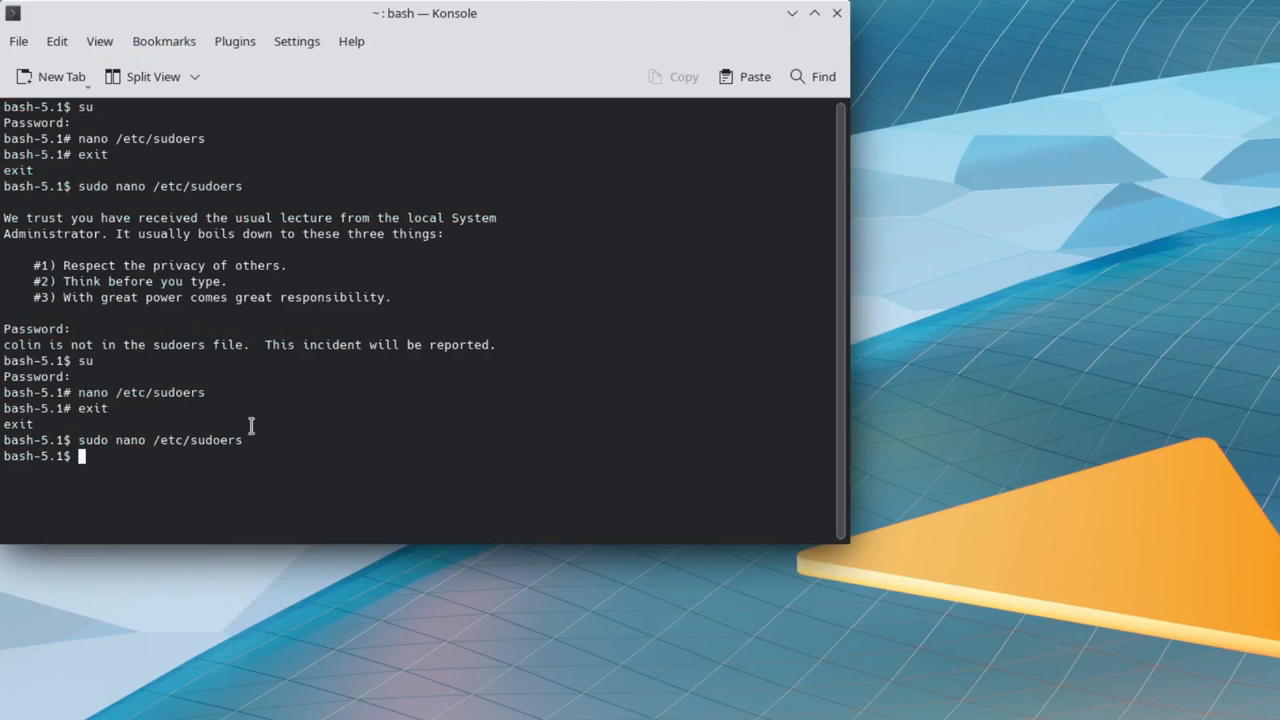
- With sudo nano, set /etc/inittab to id:4:initdefault: and save the file
{"action": "type", "text": "sudo"}
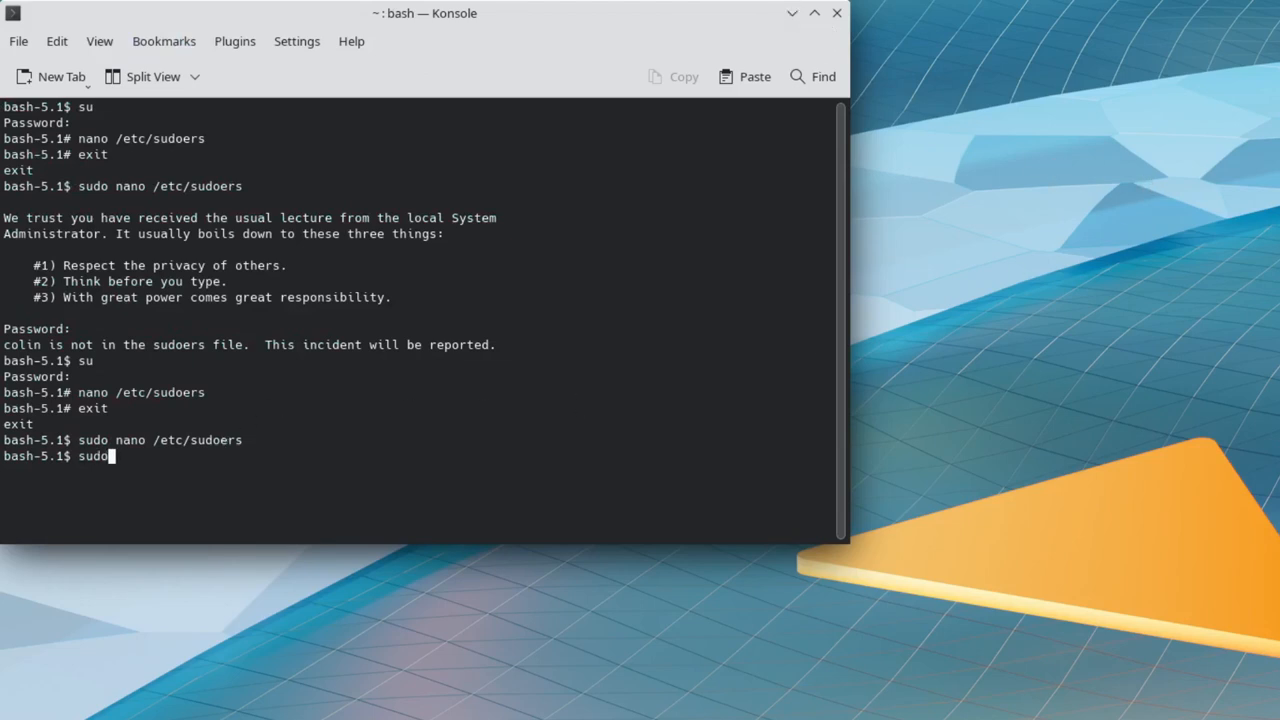
{"action": "type", "text": "nan"}
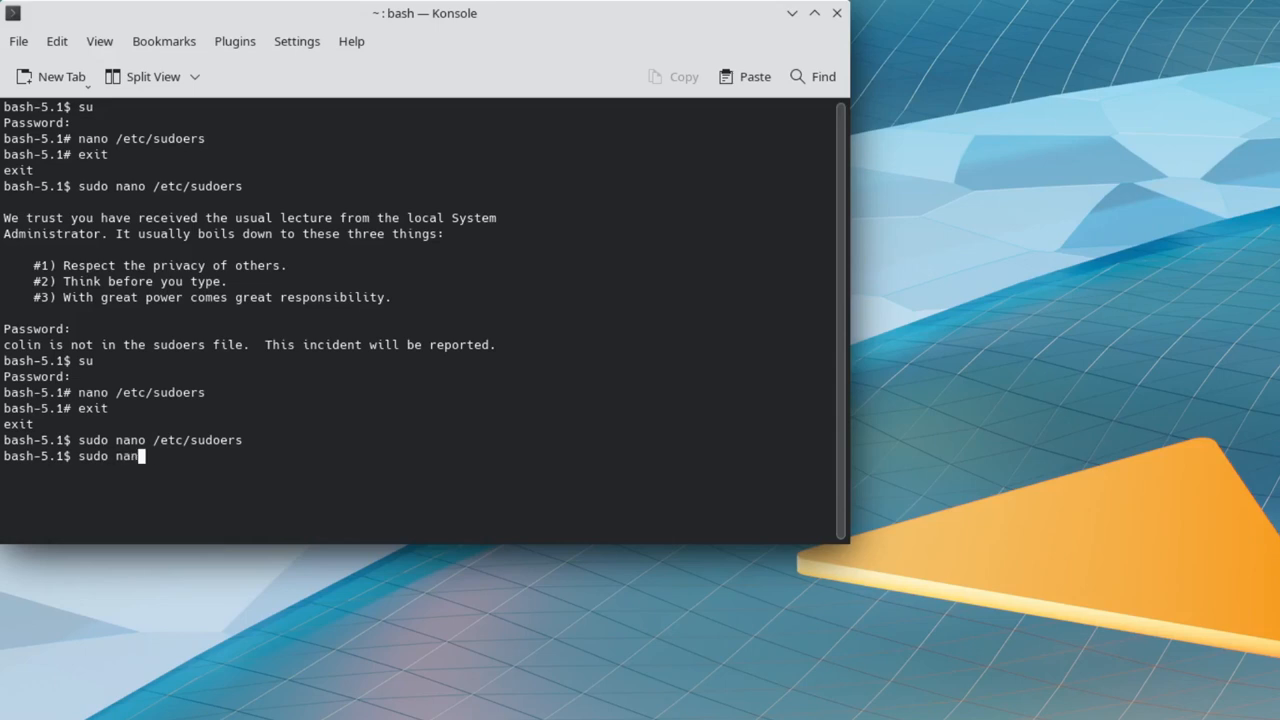
{"action": "type", "text": "o"}
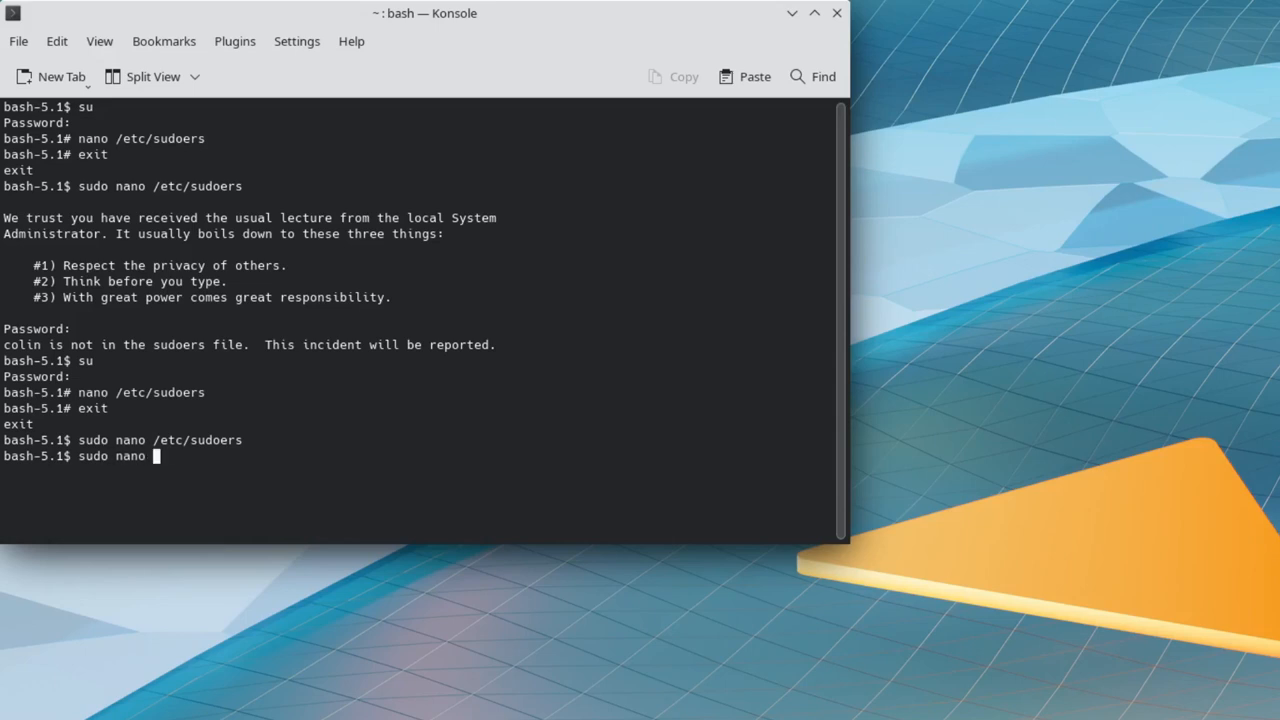
{"action": "type", "text": "/etc"}
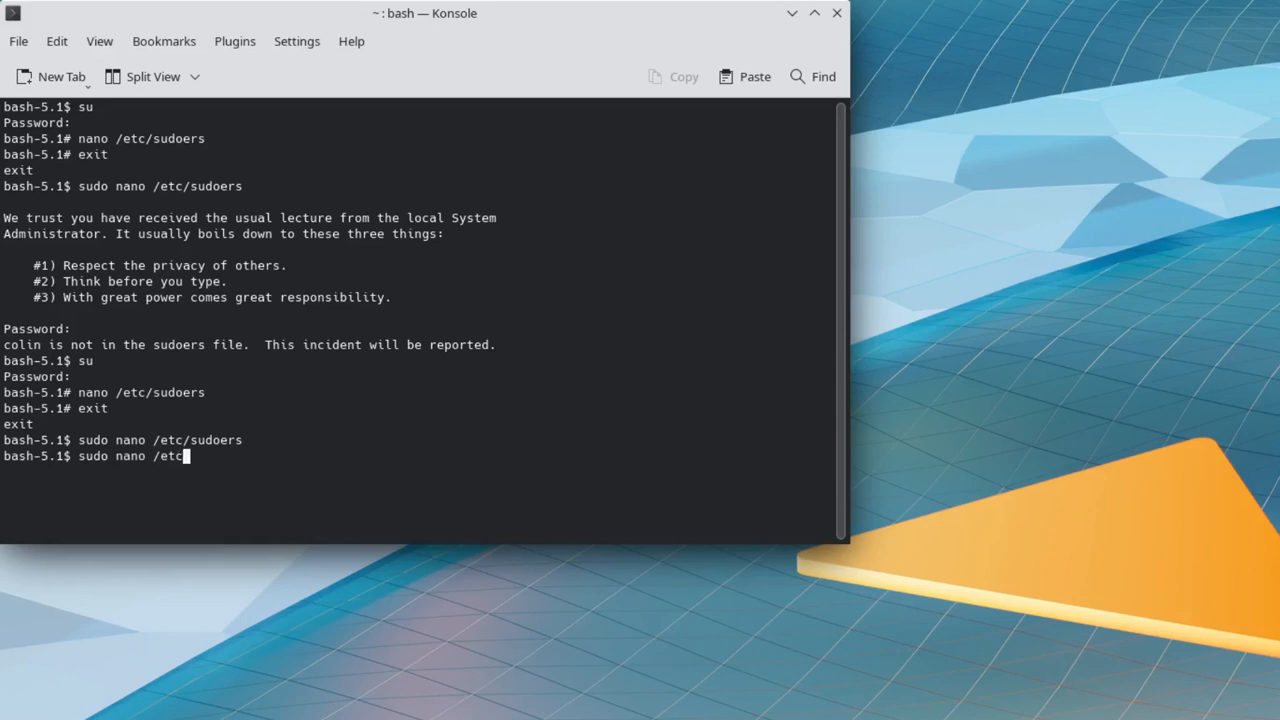
{"action": "type", "text": "/init"}
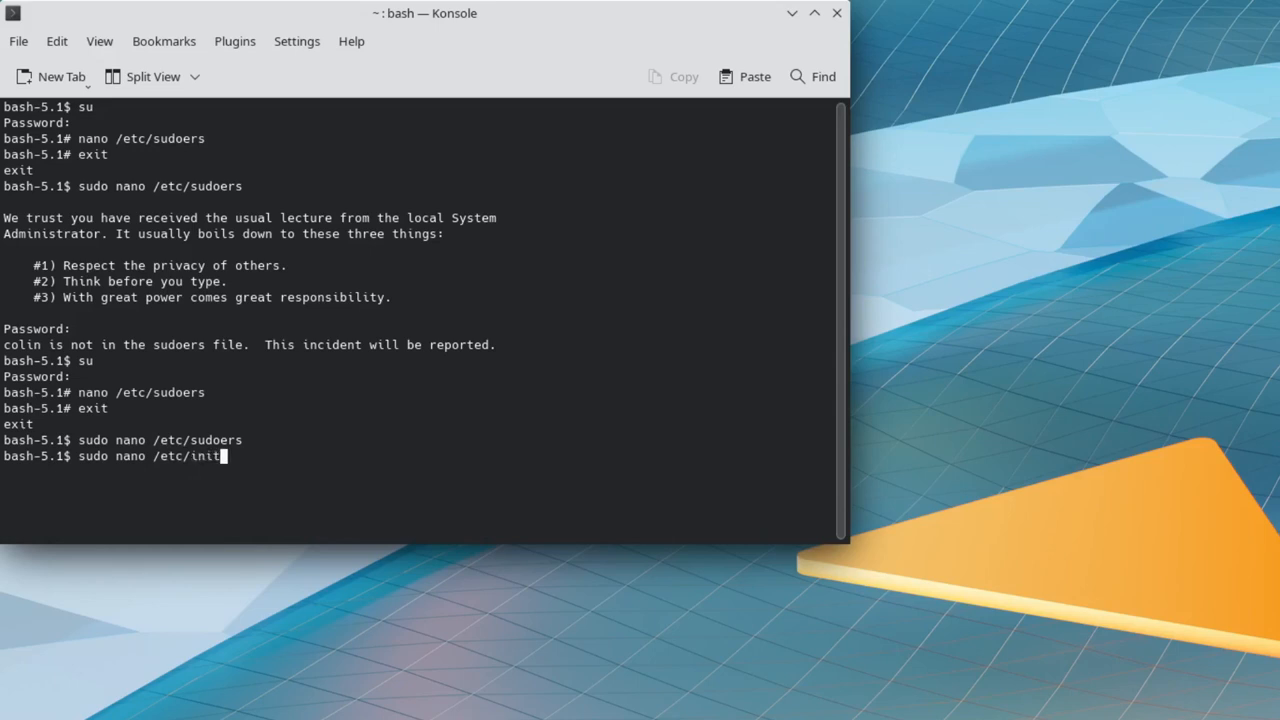
{"action": "type", "text": "tab"}
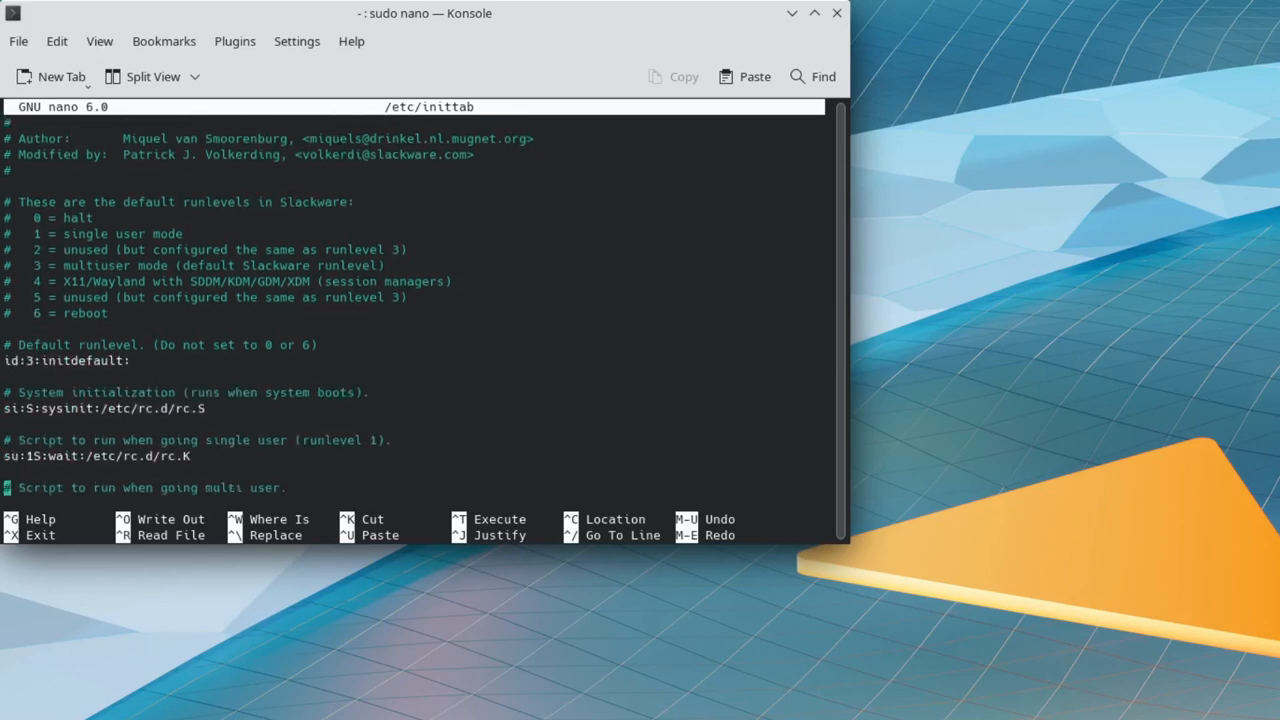
{"action": "scroll", "scroll_direction": "down", "scroll_amount": 3}
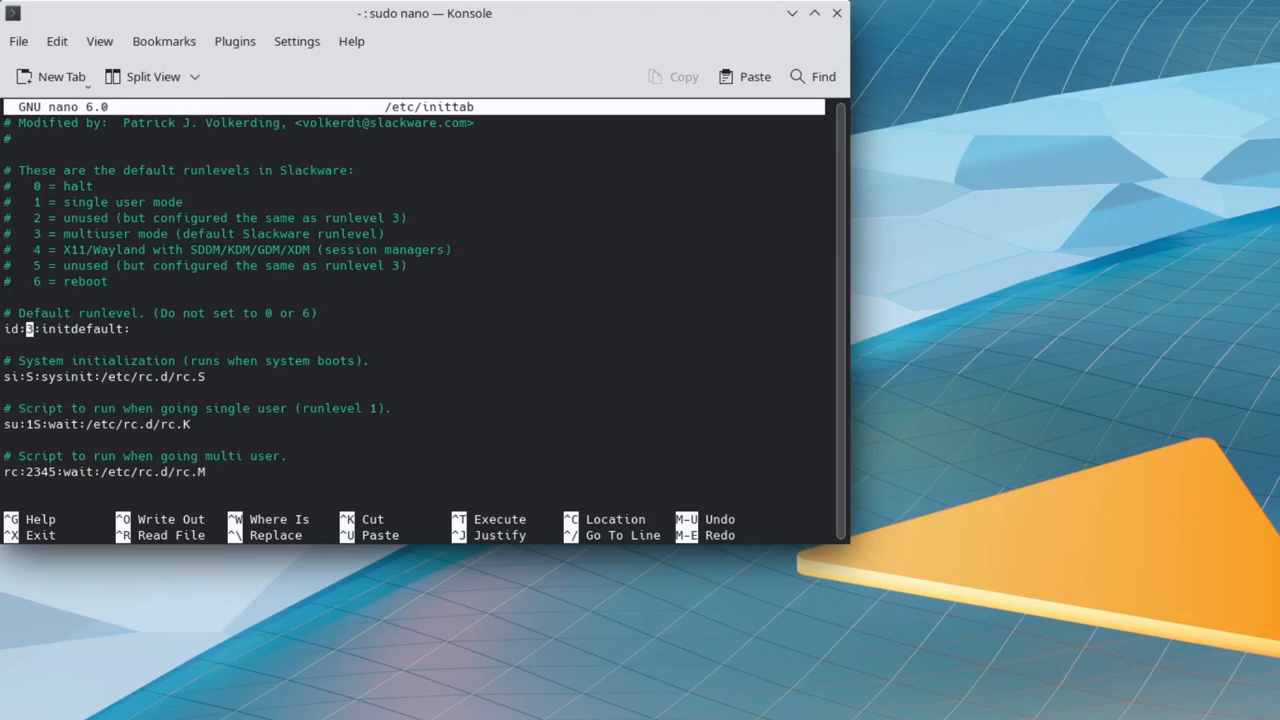
{"action": "type", "text": "4"}
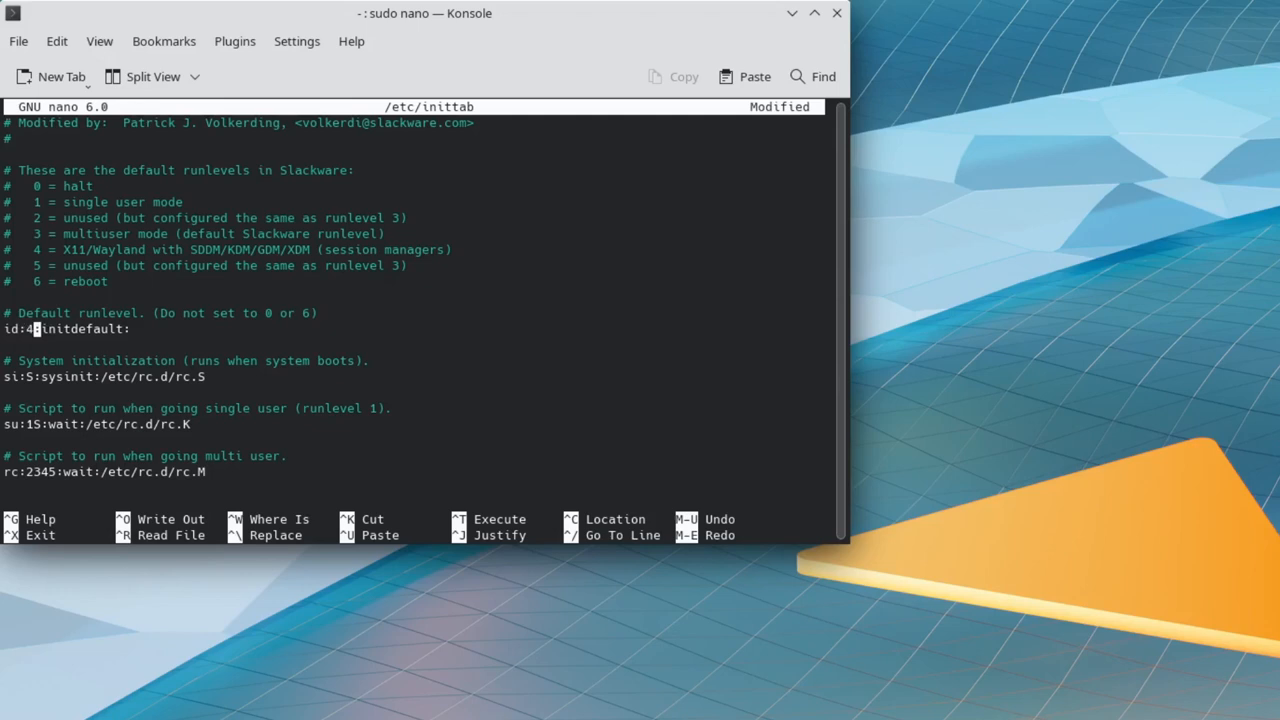
{"action": "key", "text": "ctrl+o"}
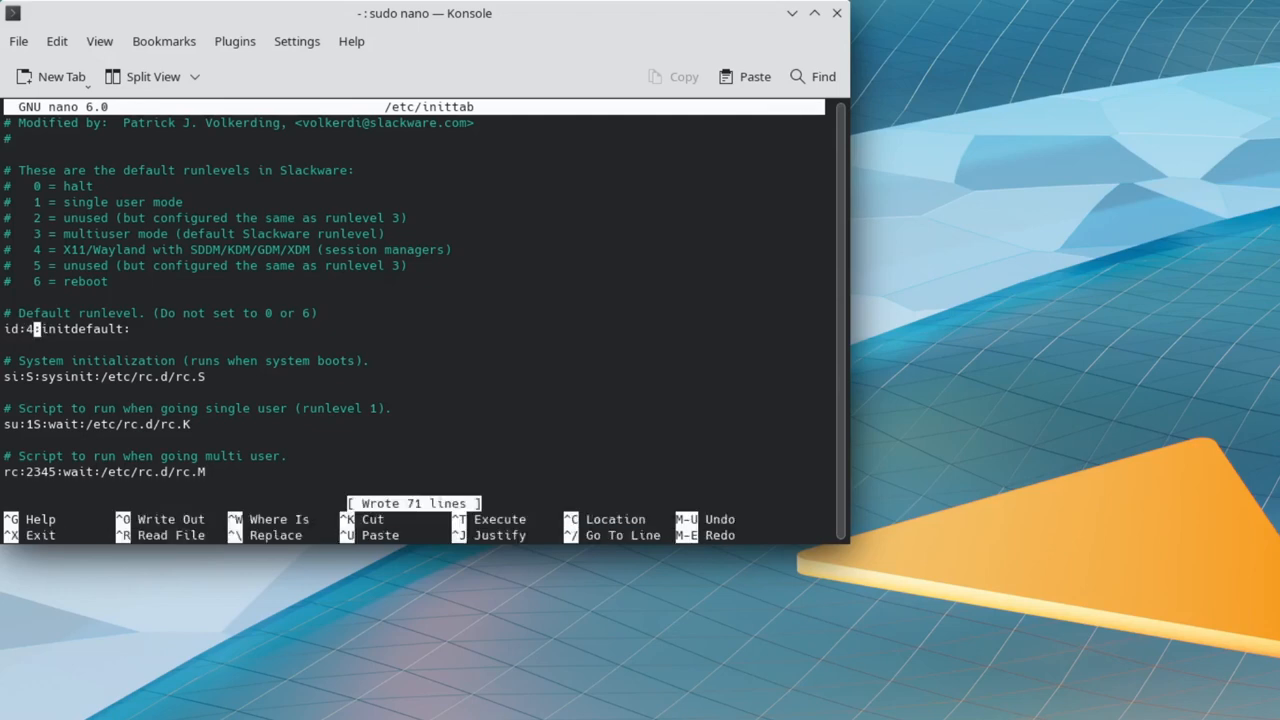
{"action": "key", "text": "ctrl+x"}
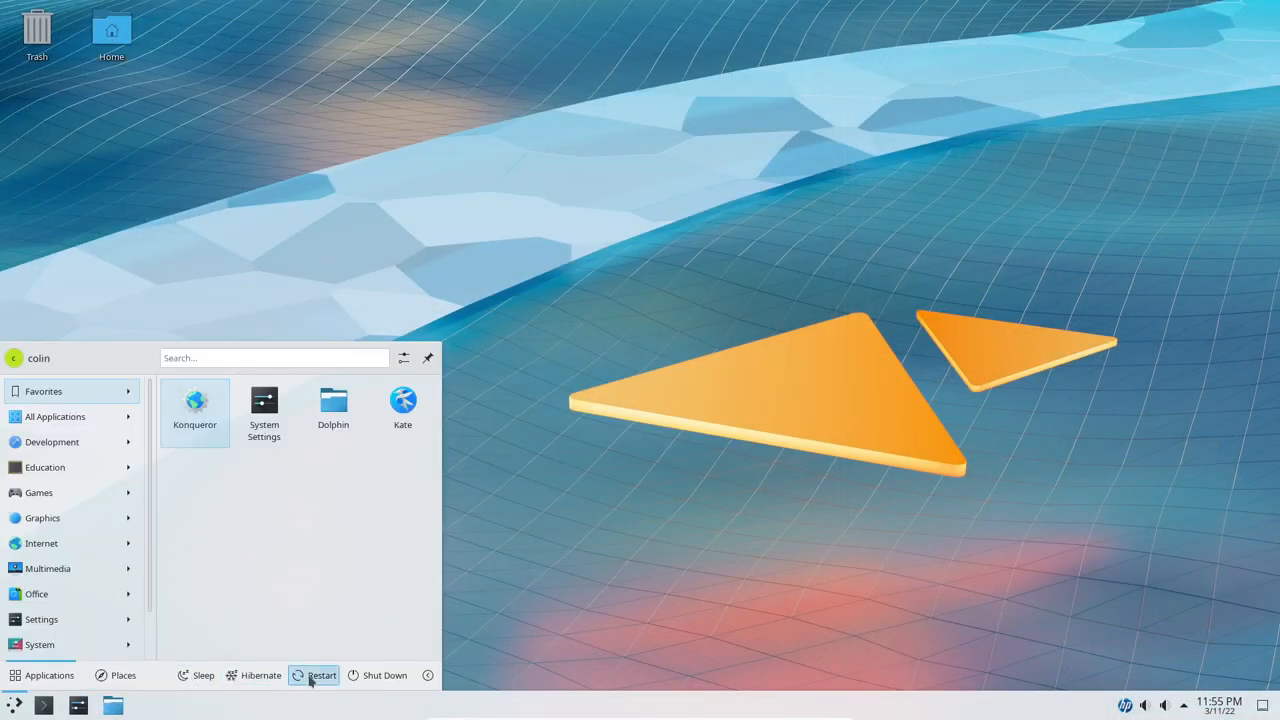
- Restart the guest so runlevel 4 applies and log colin back into Plasma
{"action": "left_click", "coordinate": [322, 675]}
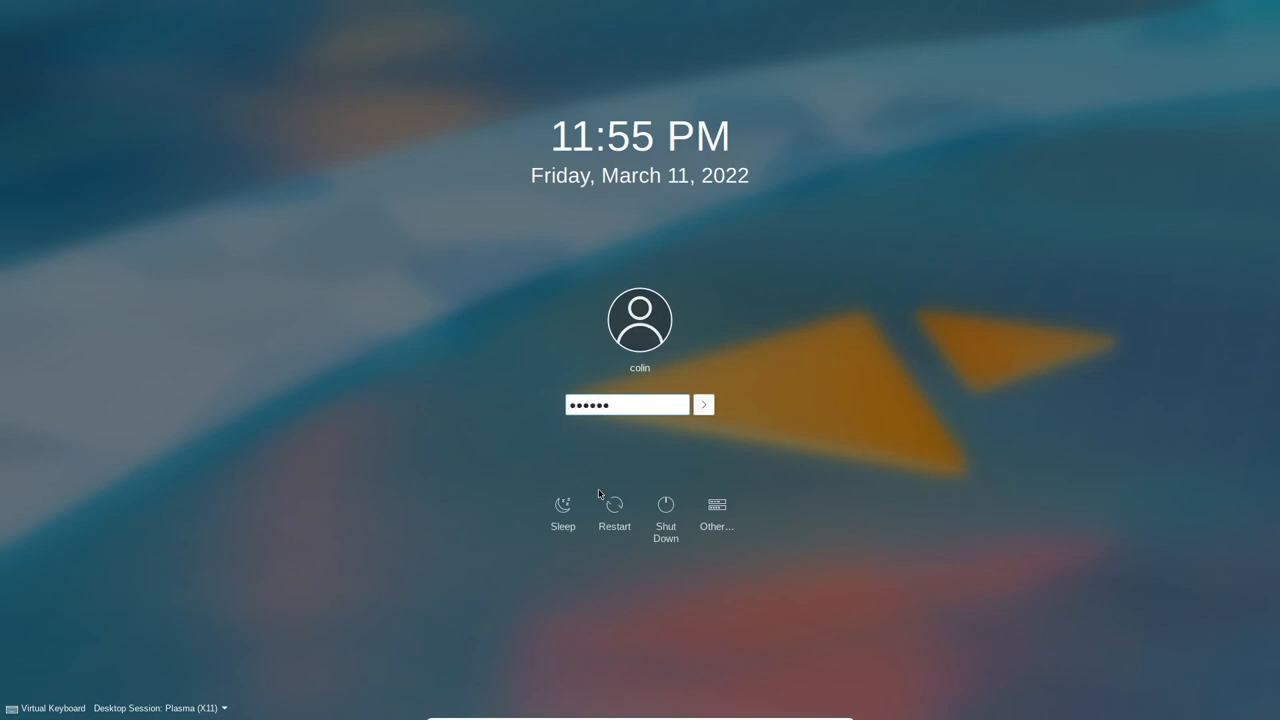
{"action": "left_click", "coordinate": [704, 405]}
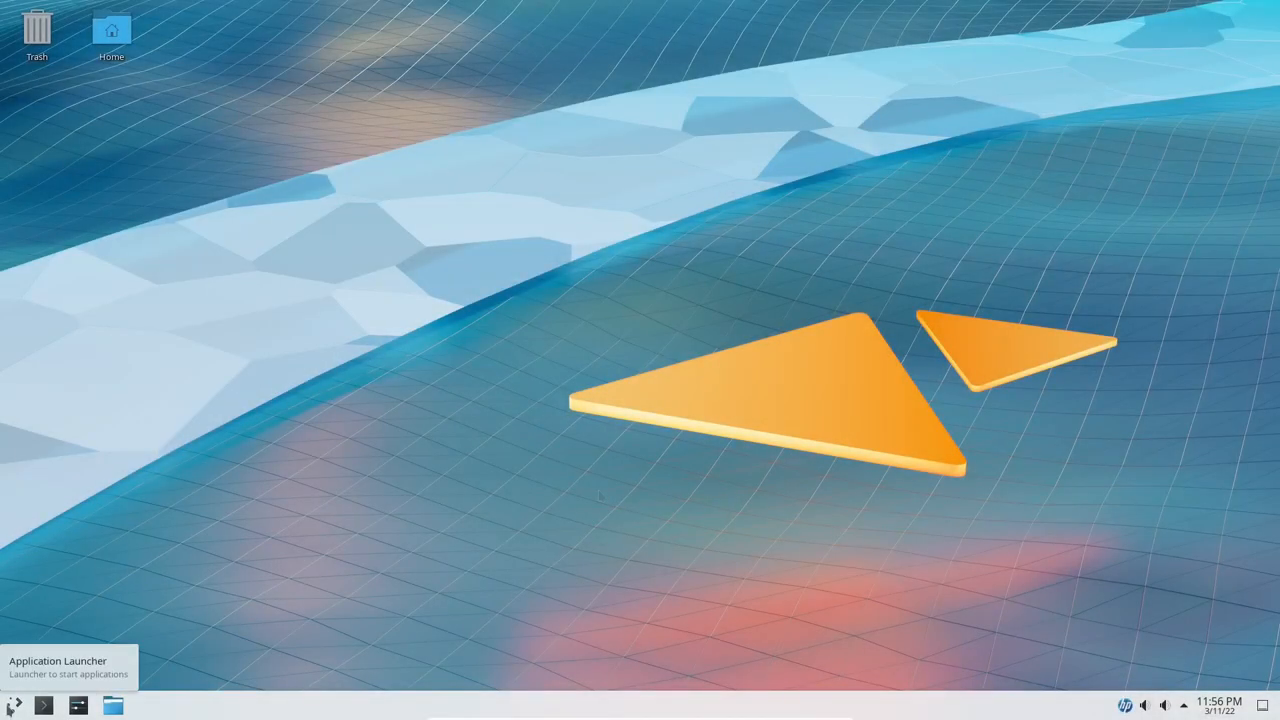
- Open Advanced Network Configuration via 'netw' search, cancel Ethernet connection 1, and add an Ethernet connection
{"action": "left_click", "coordinate": [14, 705]}
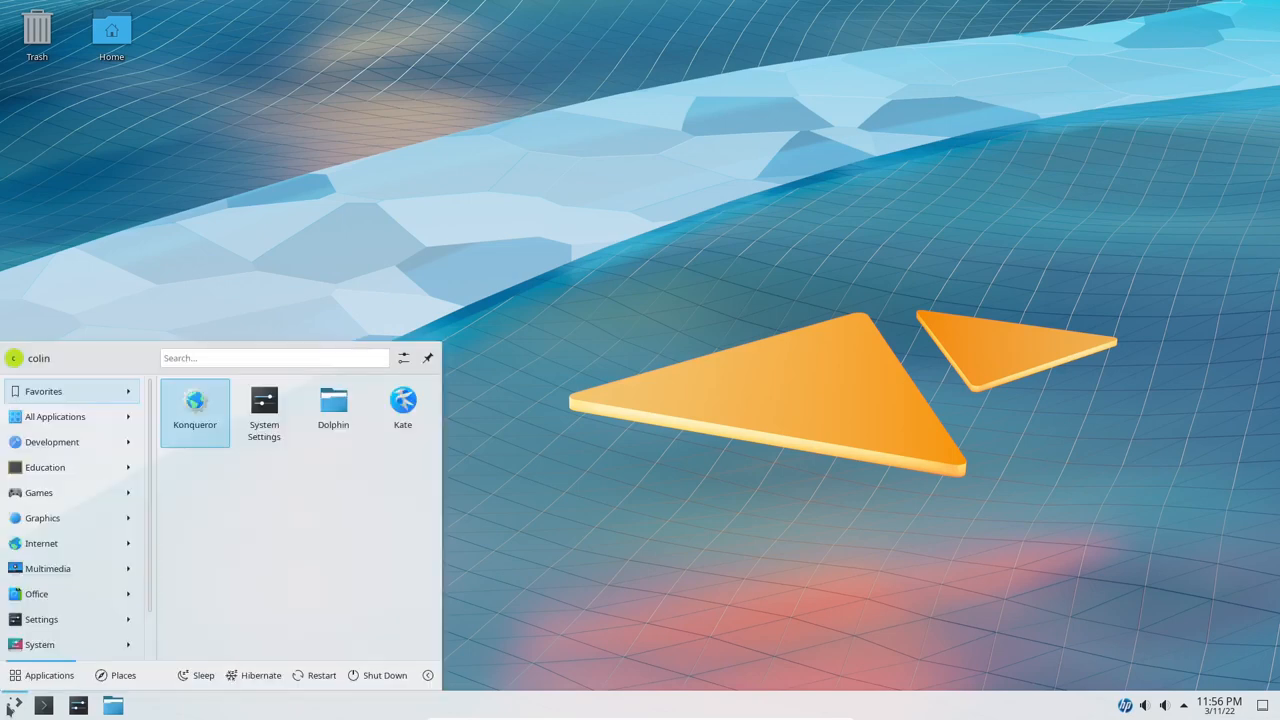
{"action": "type", "text": "netw"}
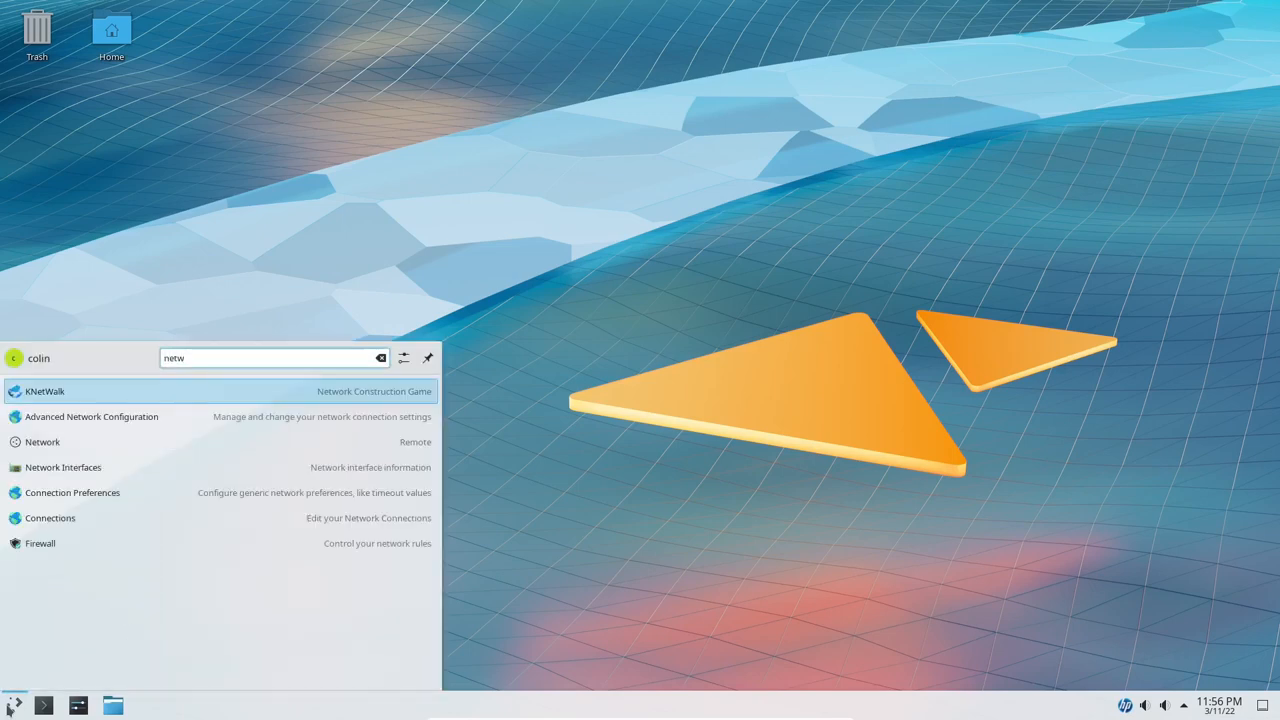
{"action": "mouse_move", "coordinate": [95, 416]}
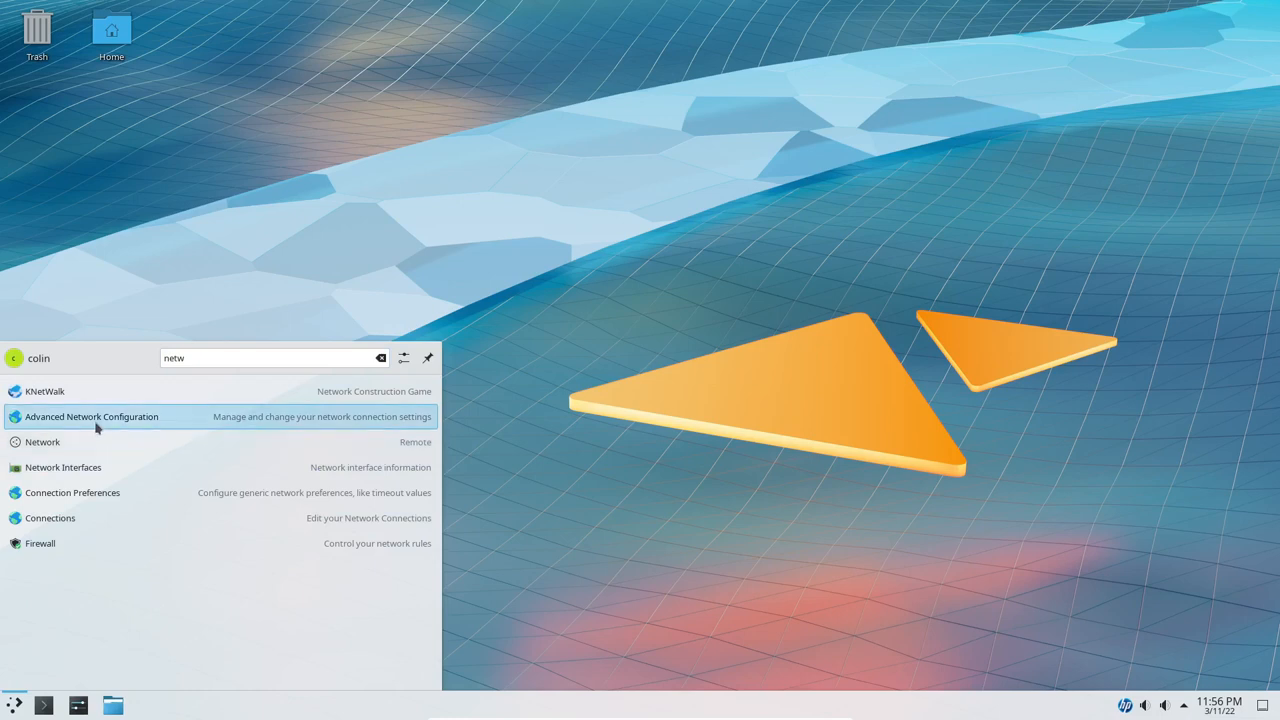
{"action": "left_click", "coordinate": [91, 416]}
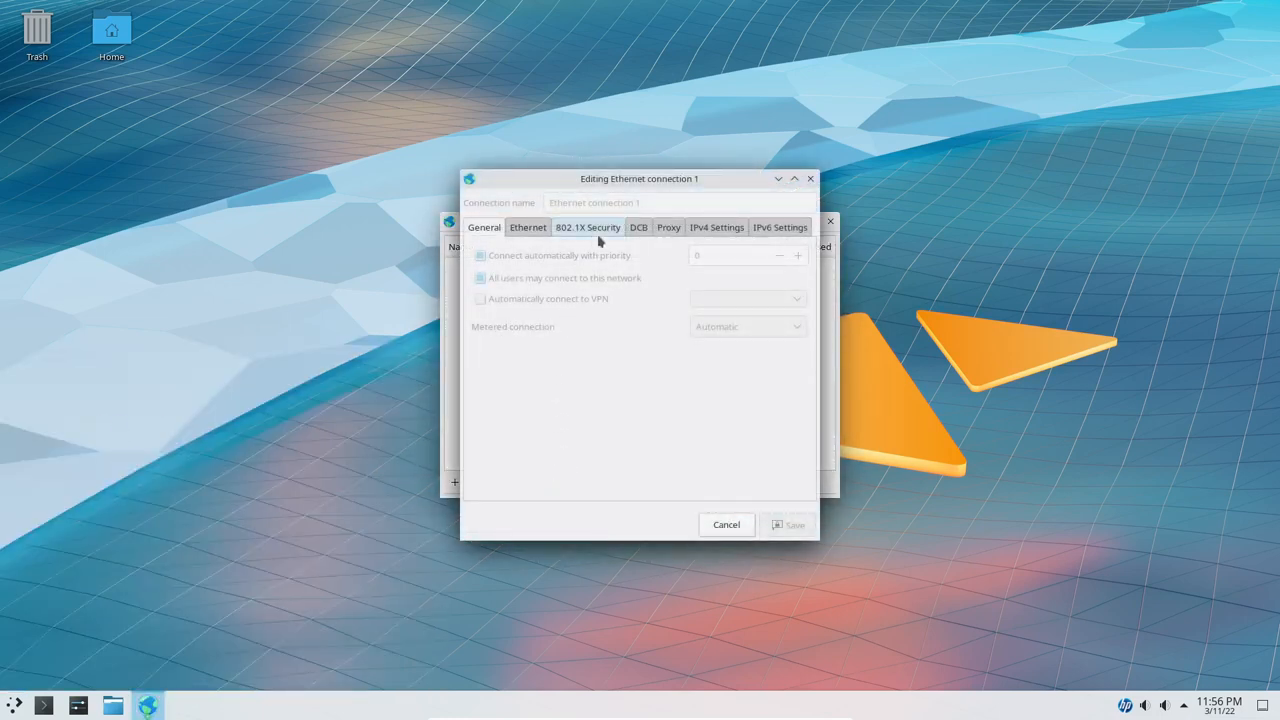
{"action": "left_click", "coordinate": [726, 524]}
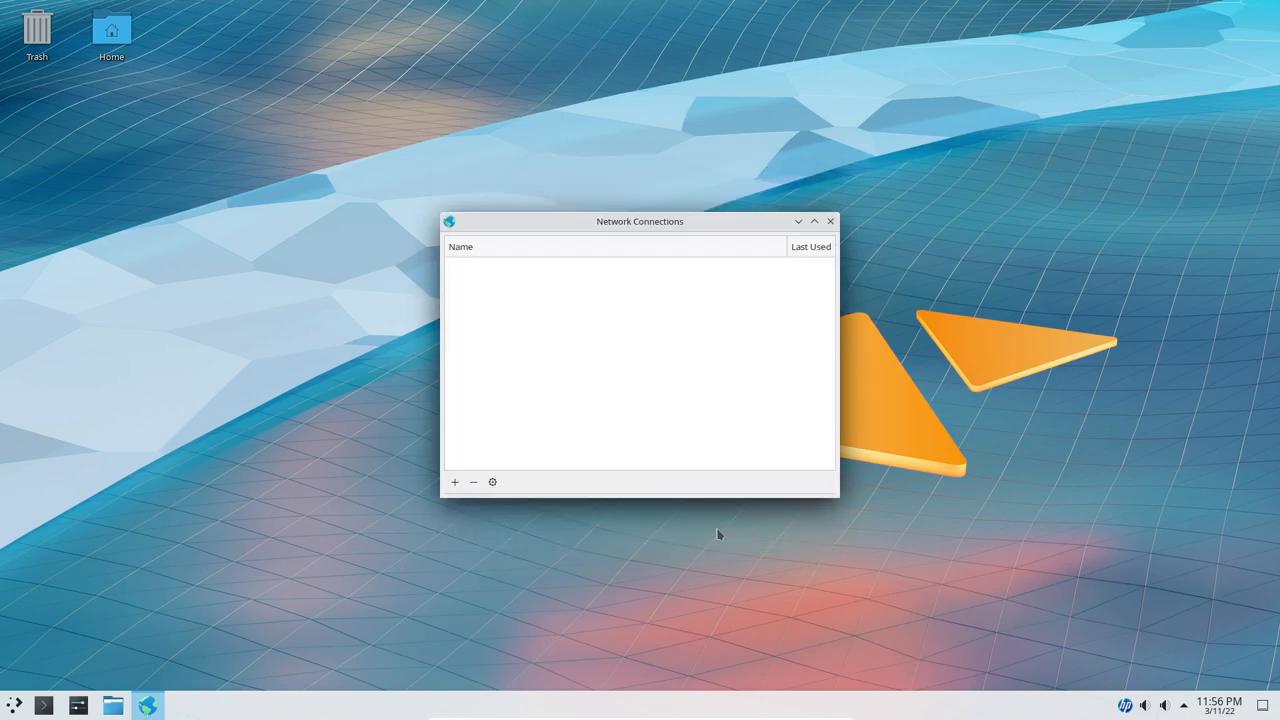
{"action": "left_click", "coordinate": [454, 482]}
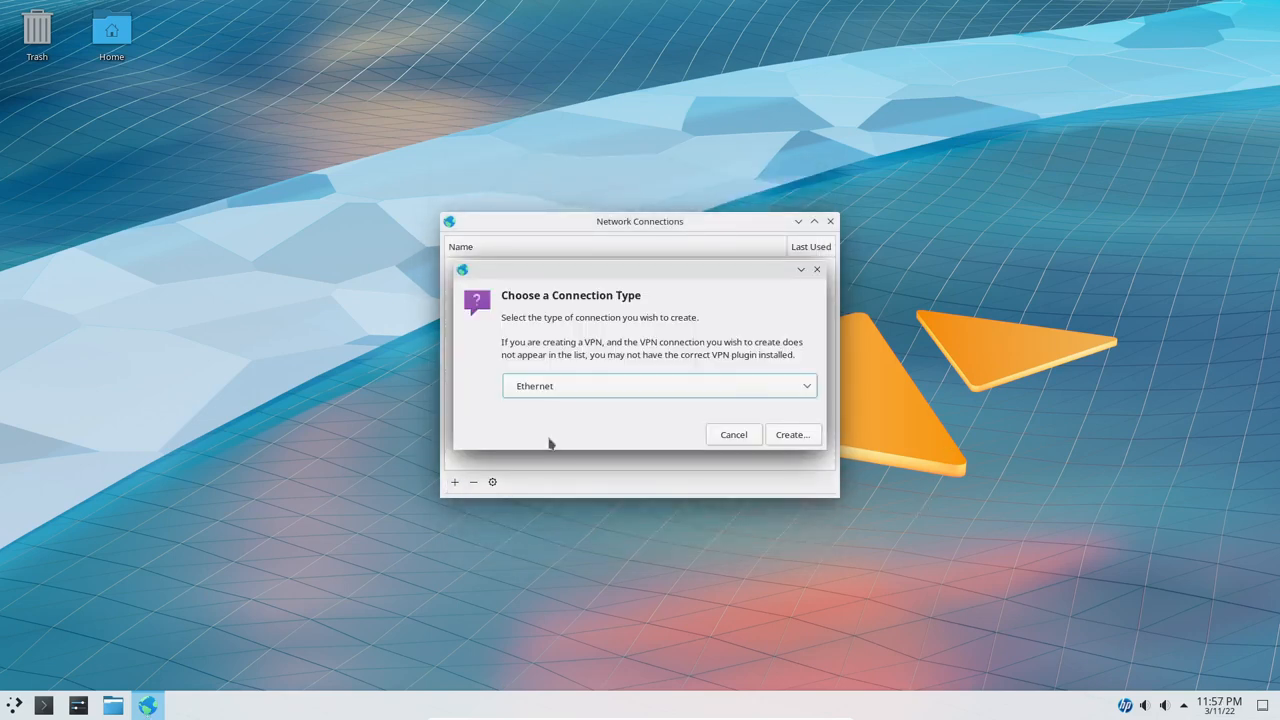
{"action": "mouse_move", "coordinate": [548, 388]}
{"action": "type", "text": "netw"}
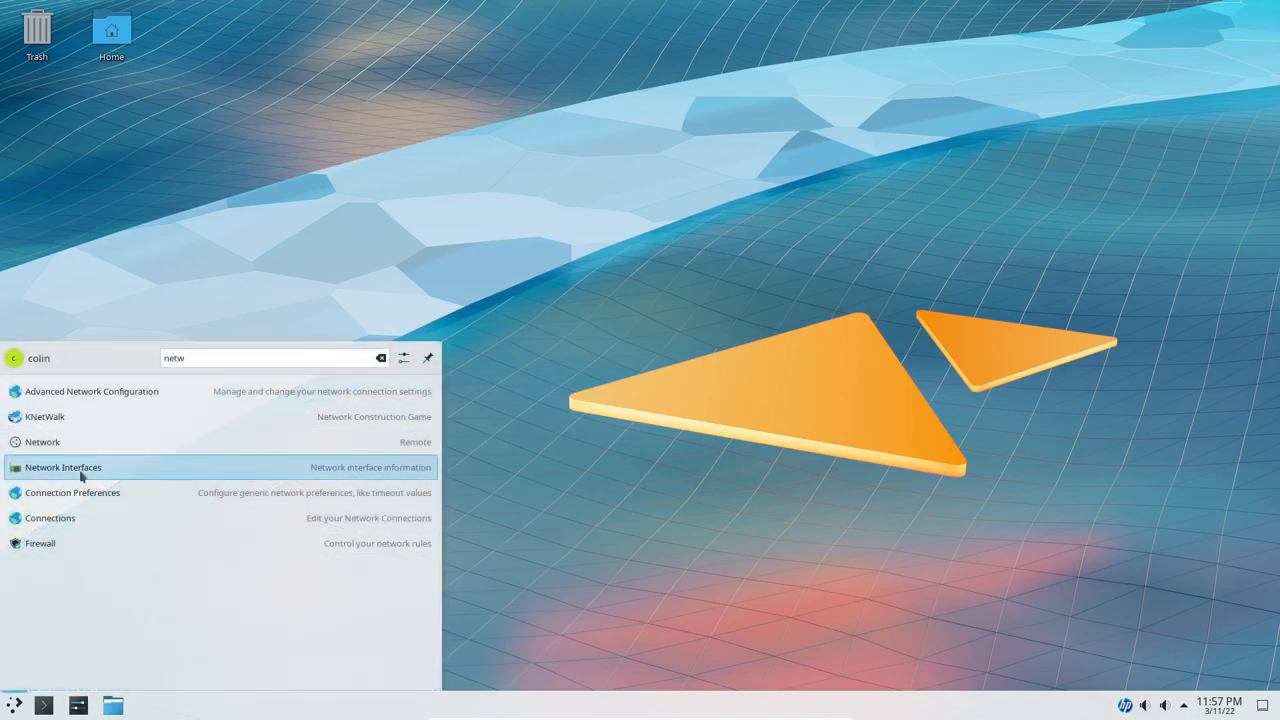
- Open Network Interfaces and browse Applications > Internet for a wireless network tool
{"action": "left_click", "coordinate": [62, 467]}
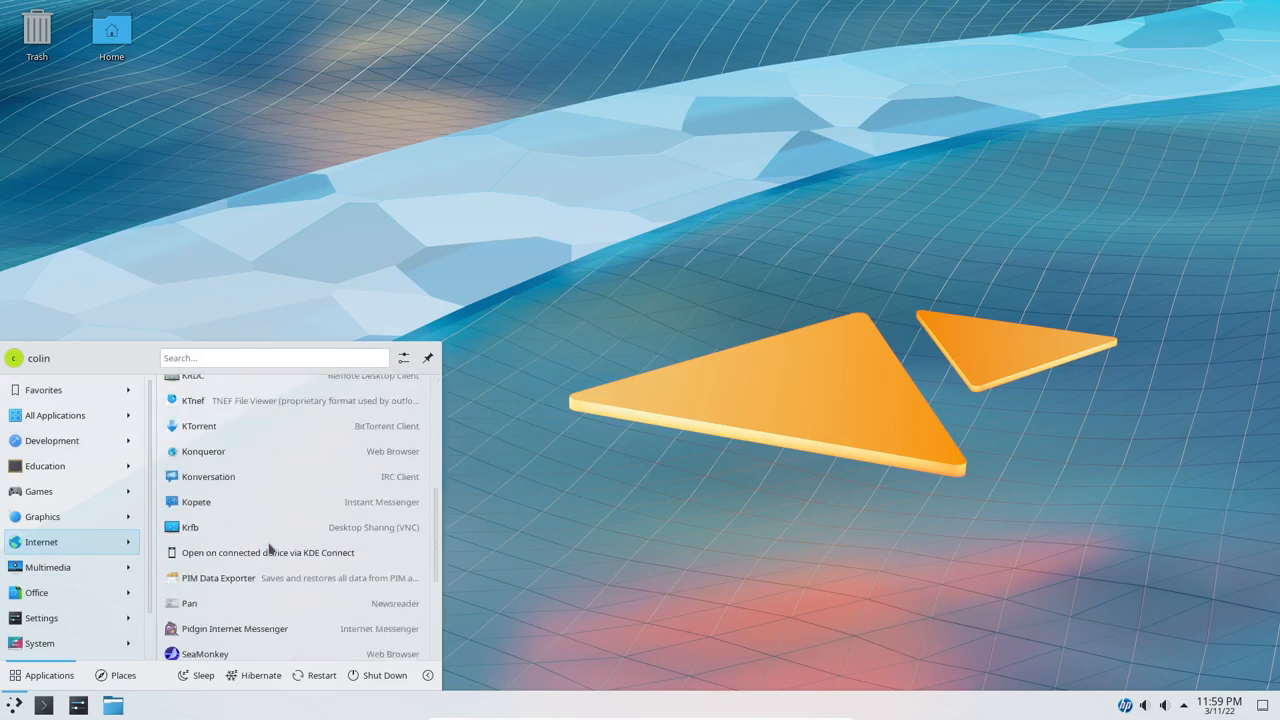
{"action": "scroll", "scroll_direction": "down", "scroll_amount": 3}
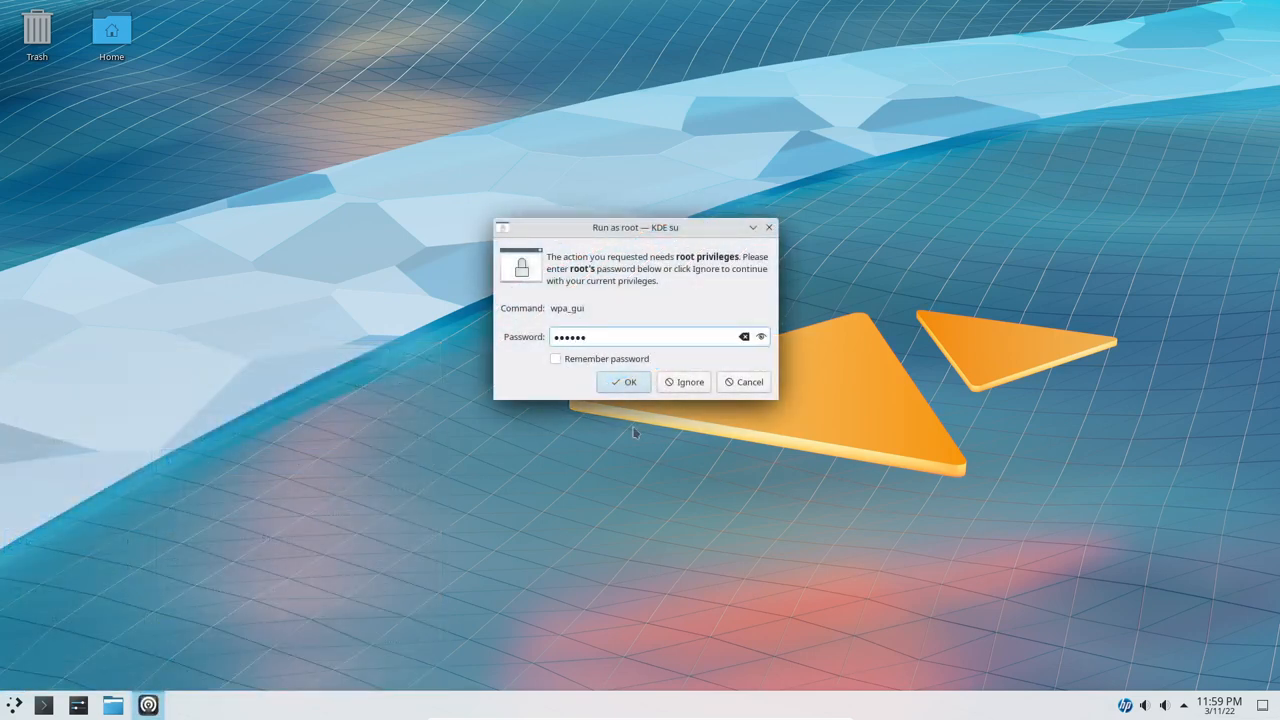
- Run wpa_gui as root, try adding SSID Study 7490, and dismiss the error
{"action": "left_click", "coordinate": [623, 382]}
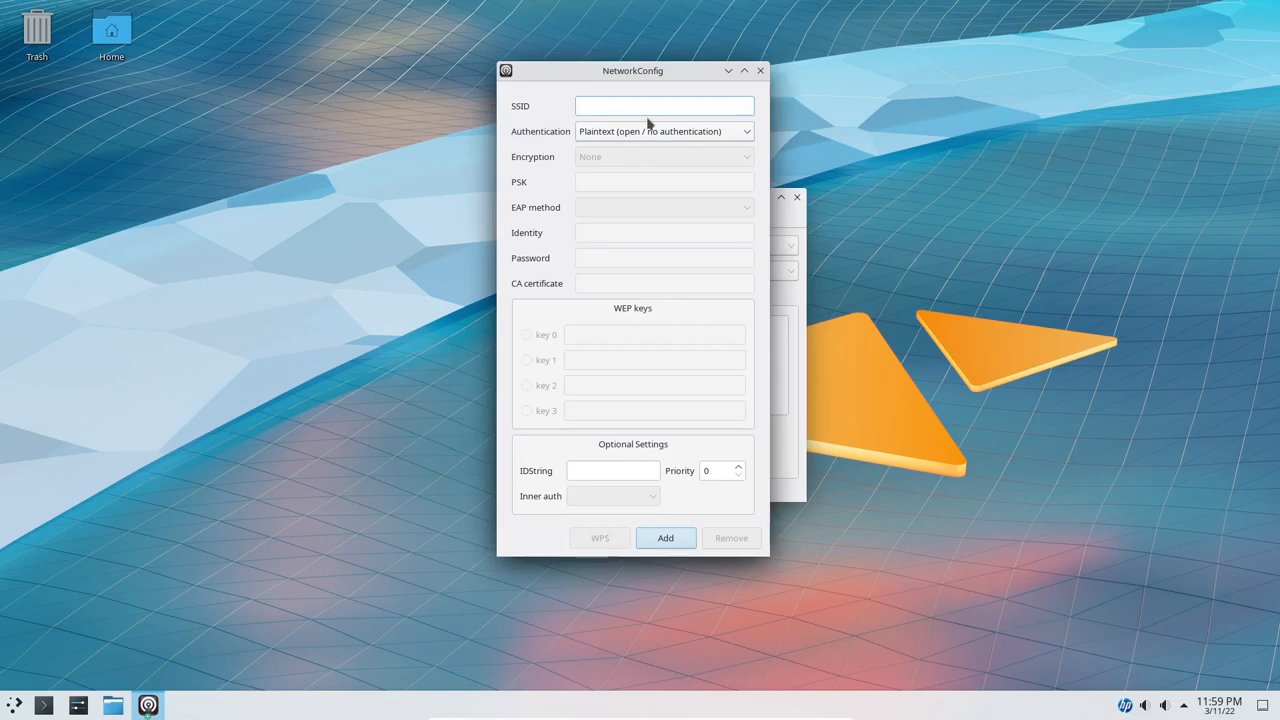
{"action": "type", "text": "Study 7"}
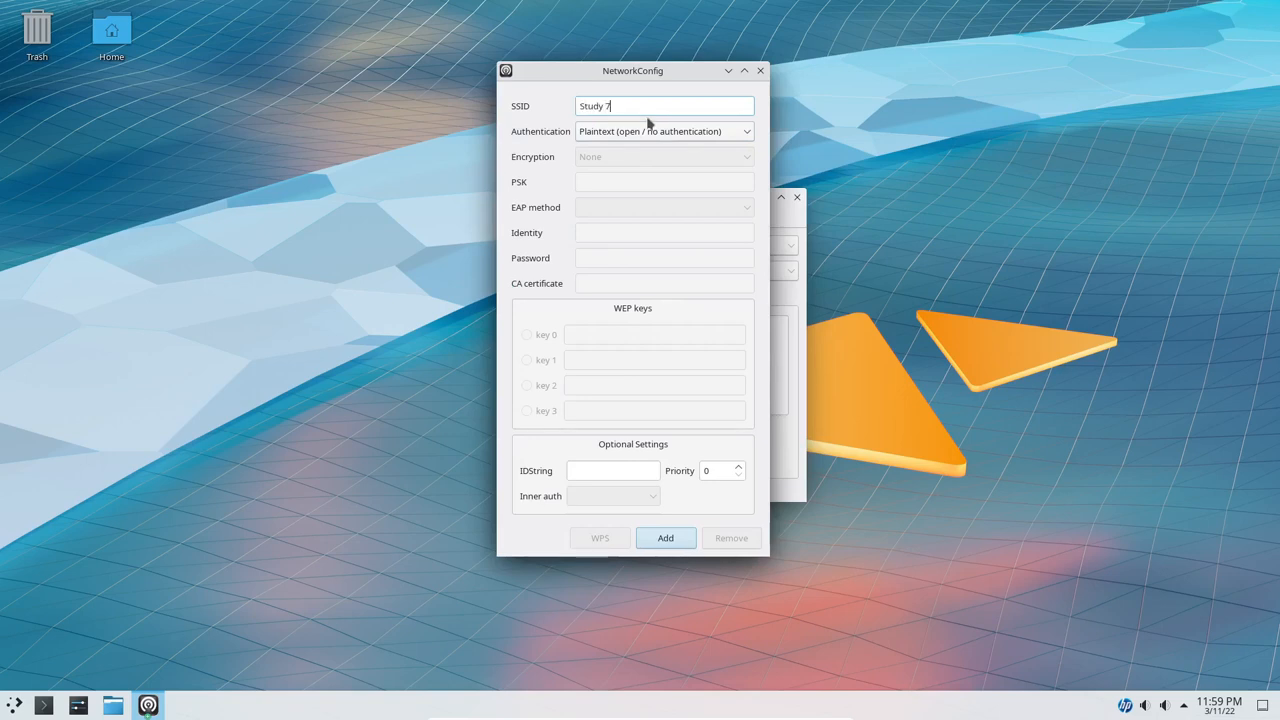
{"action": "type", "text": "490"}
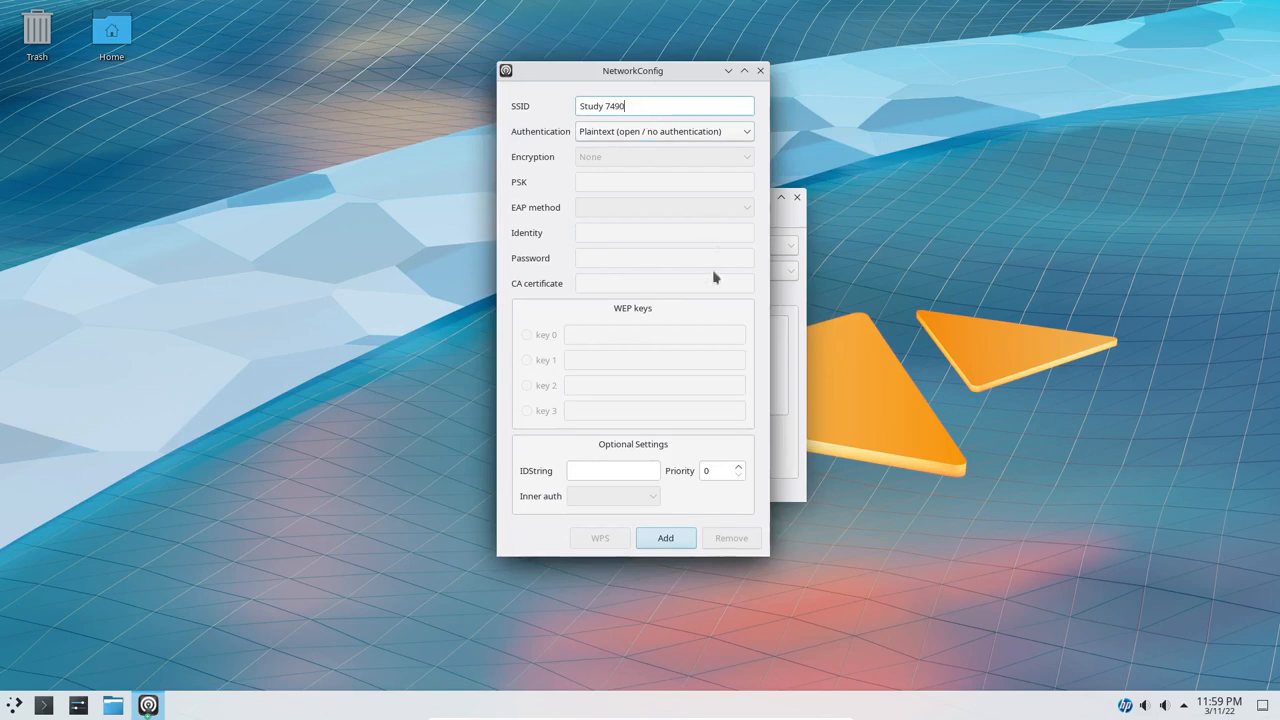
{"action": "left_click", "coordinate": [665, 538]}
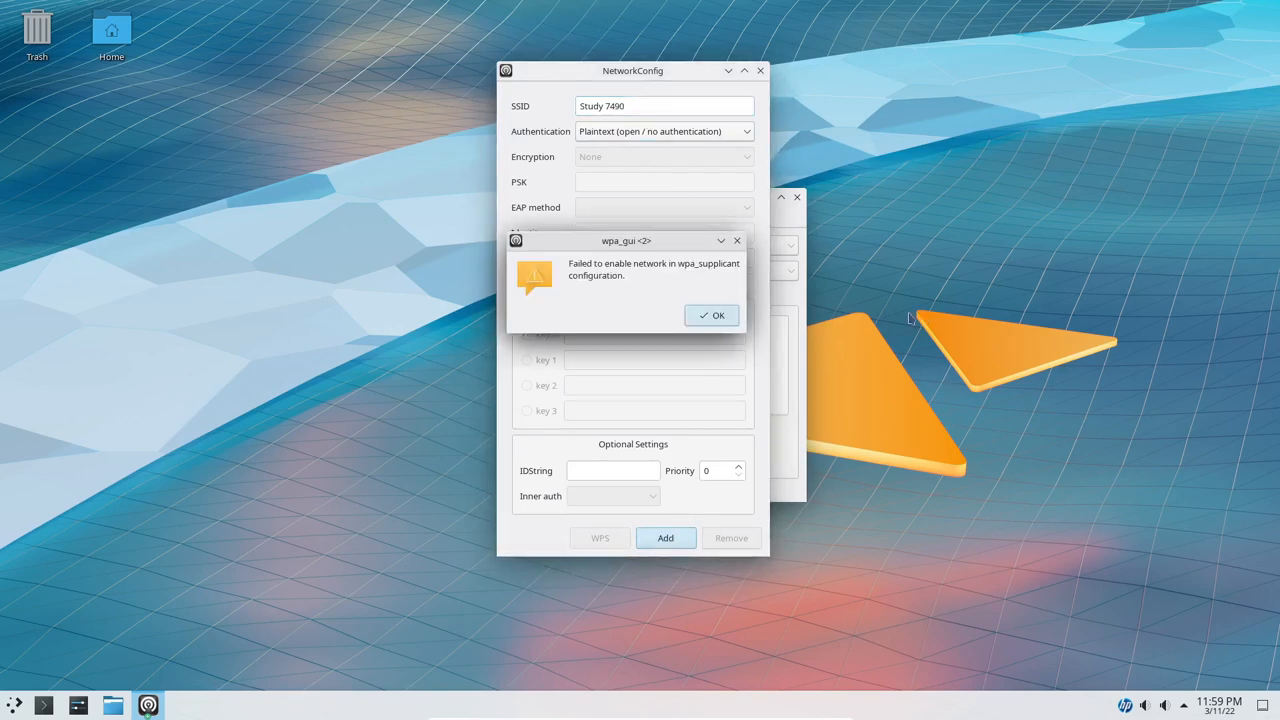
{"action": "left_click", "coordinate": [711, 315]}
{"action": "type", "text": "S"}
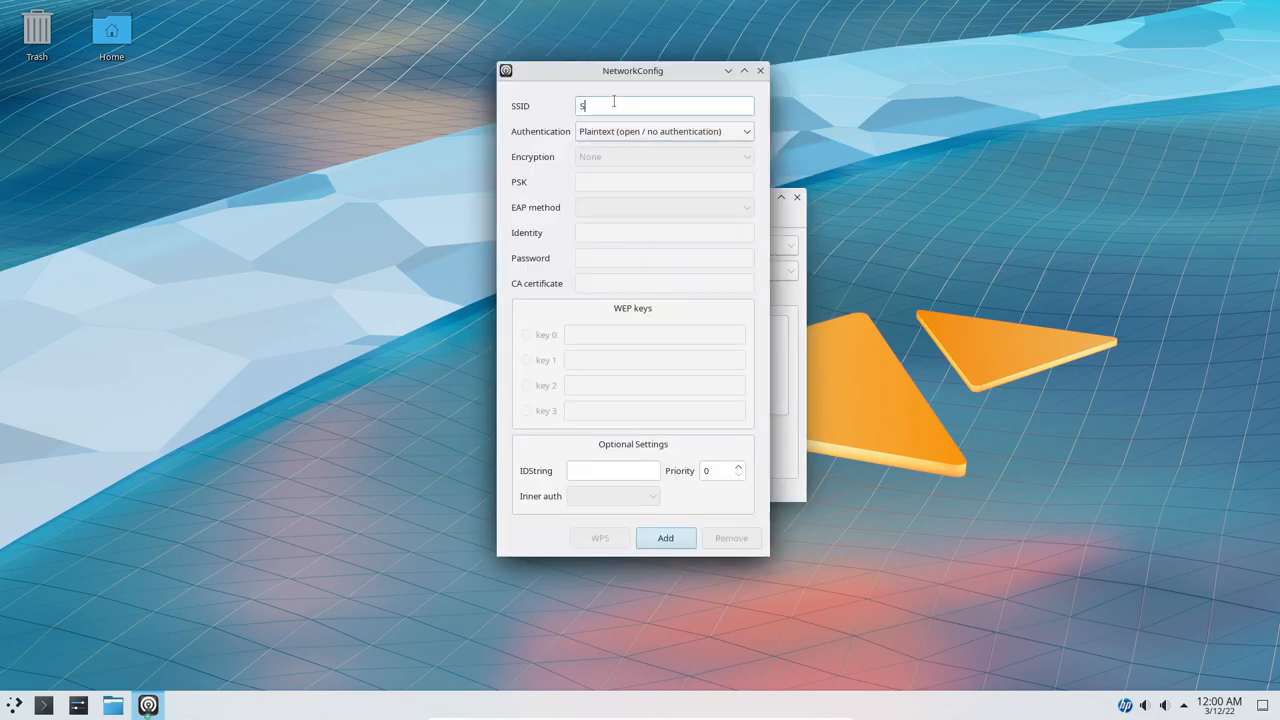
- Add the Study 7490 network with WPA-Personal (PSK) authentication
{"action": "type", "text": "tudy"}
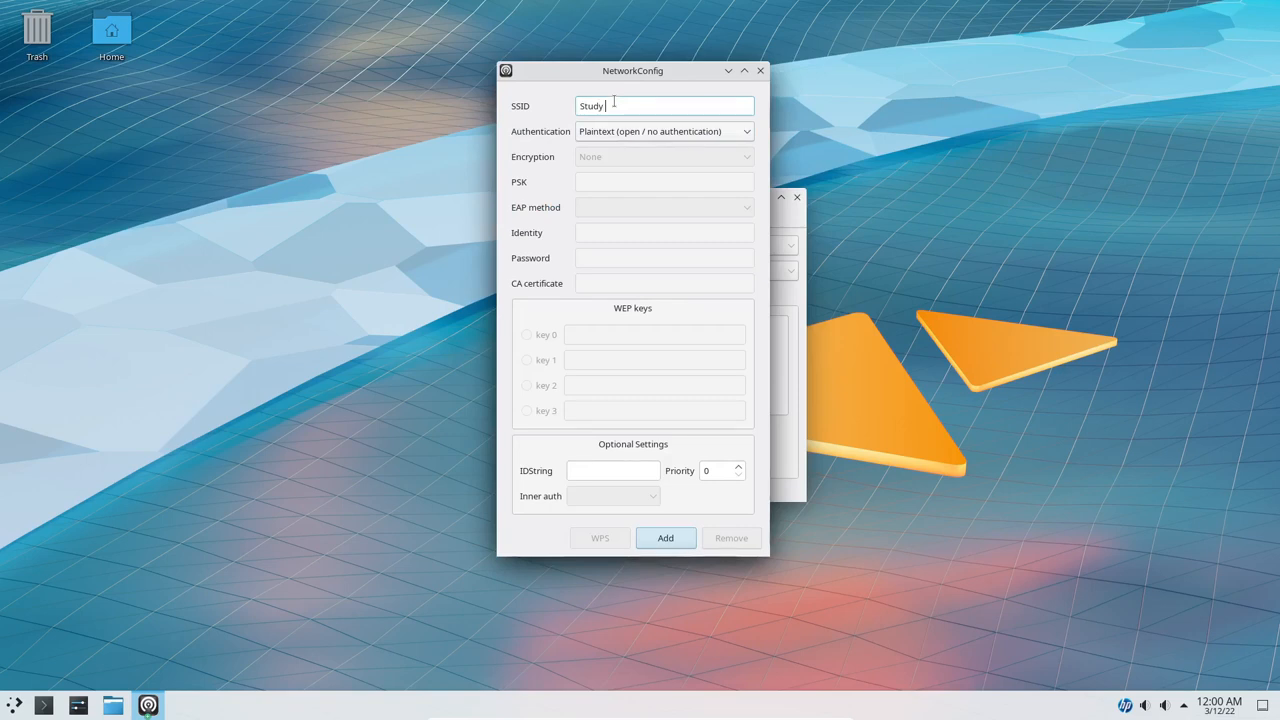
{"action": "type", "text": "7490"}
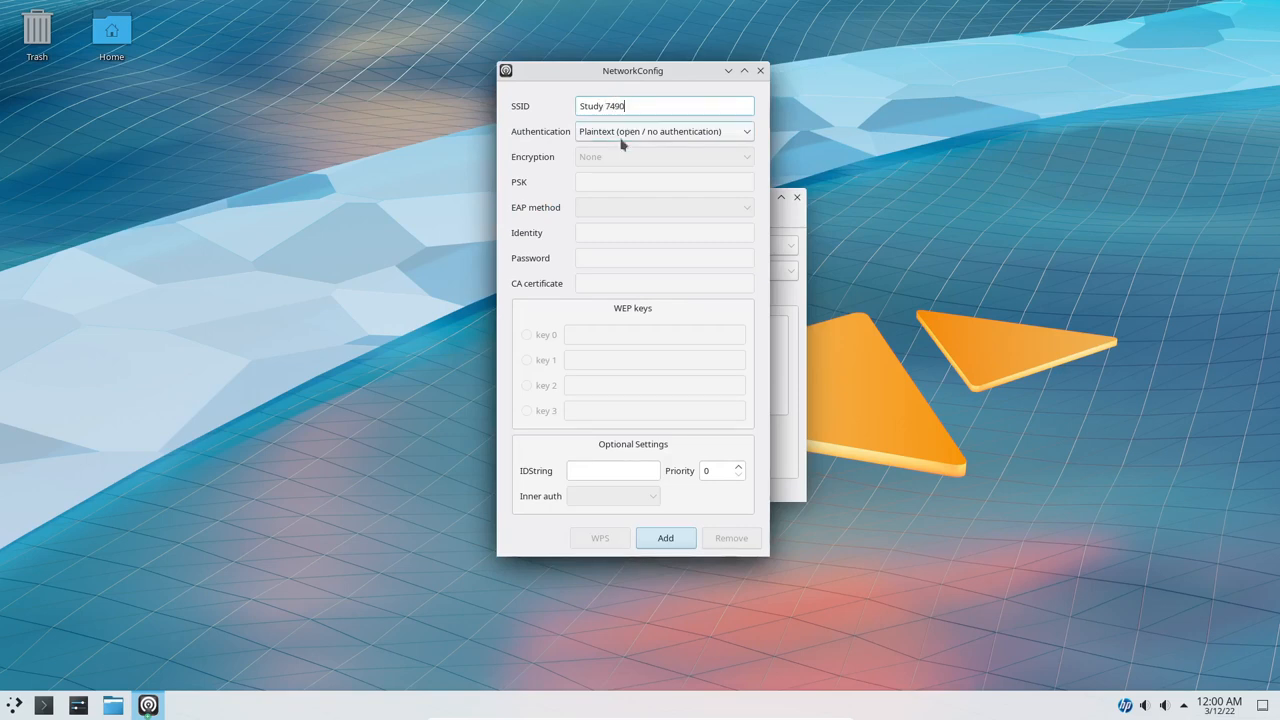
{"action": "left_click", "coordinate": [665, 131]}
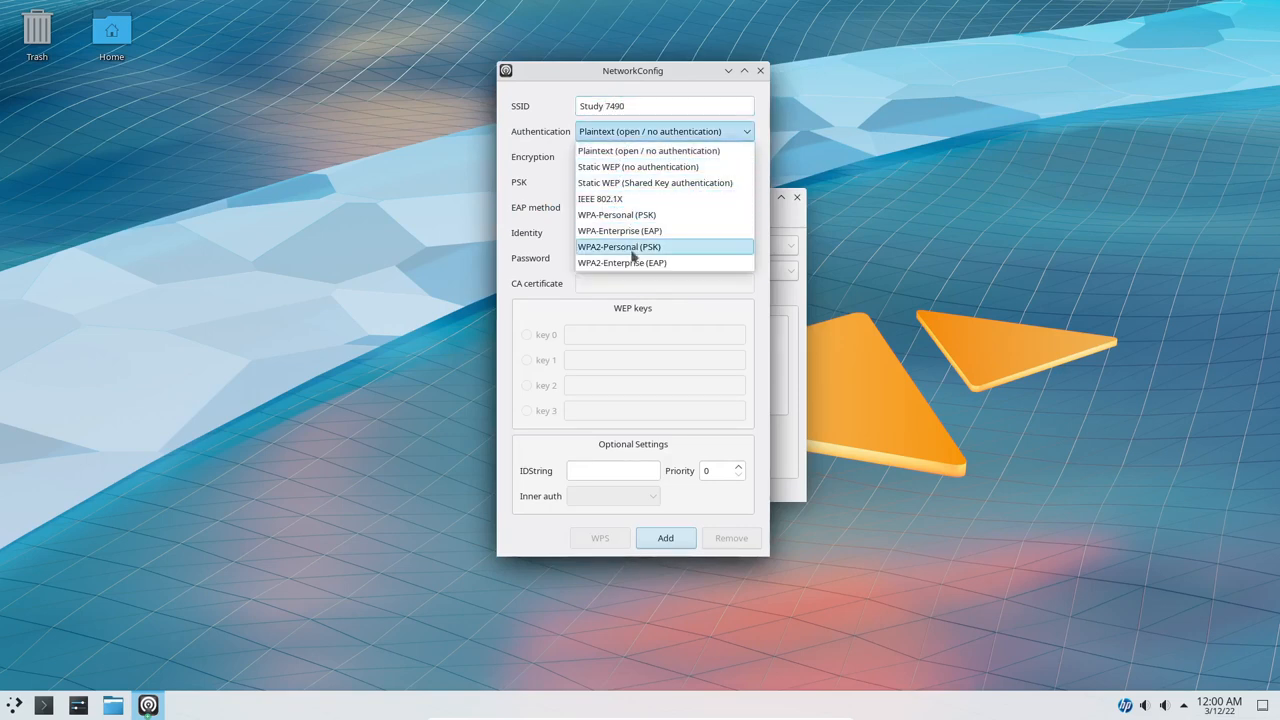
{"action": "mouse_move", "coordinate": [616, 214]}
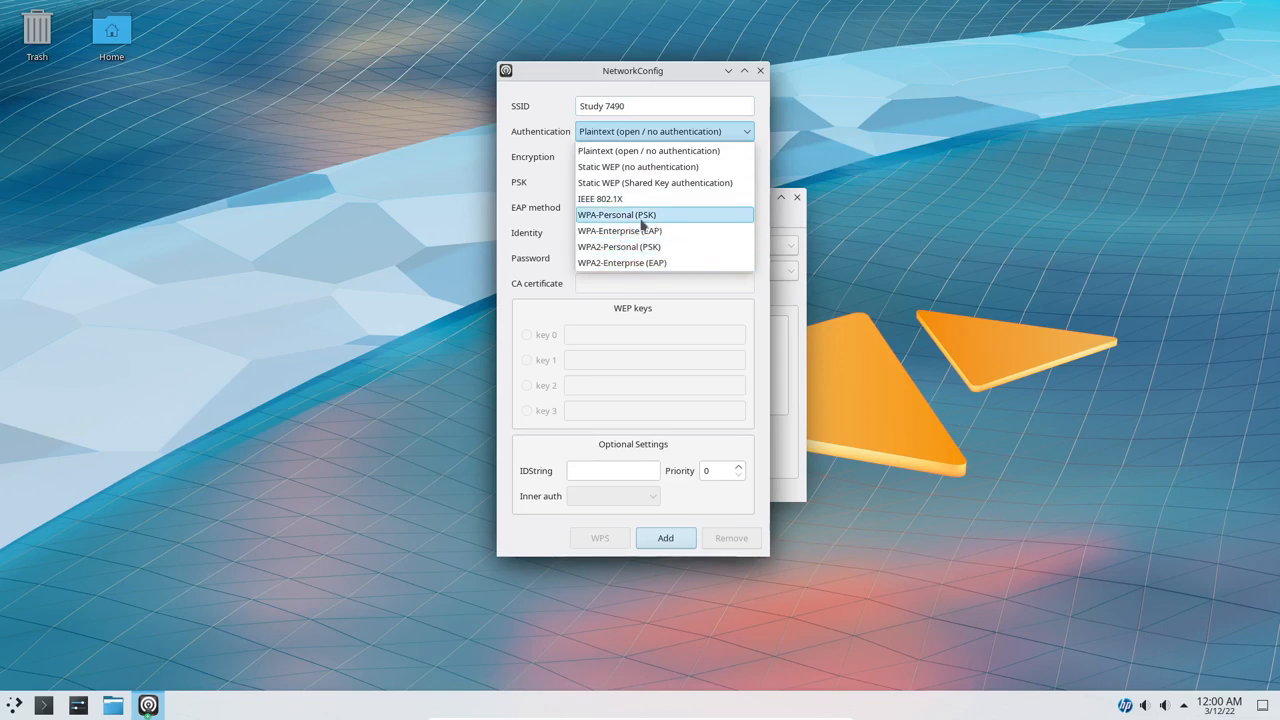
{"action": "mouse_move", "coordinate": [619, 231]}
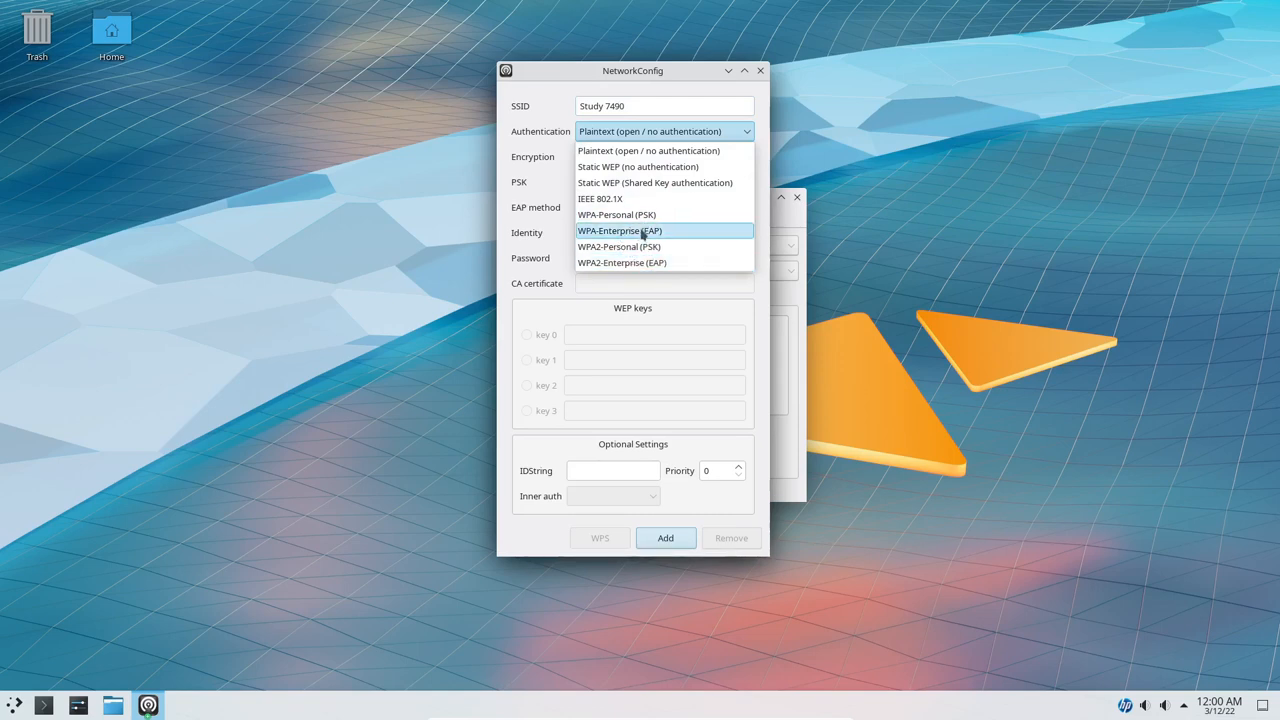
{"action": "mouse_move", "coordinate": [648, 246]}
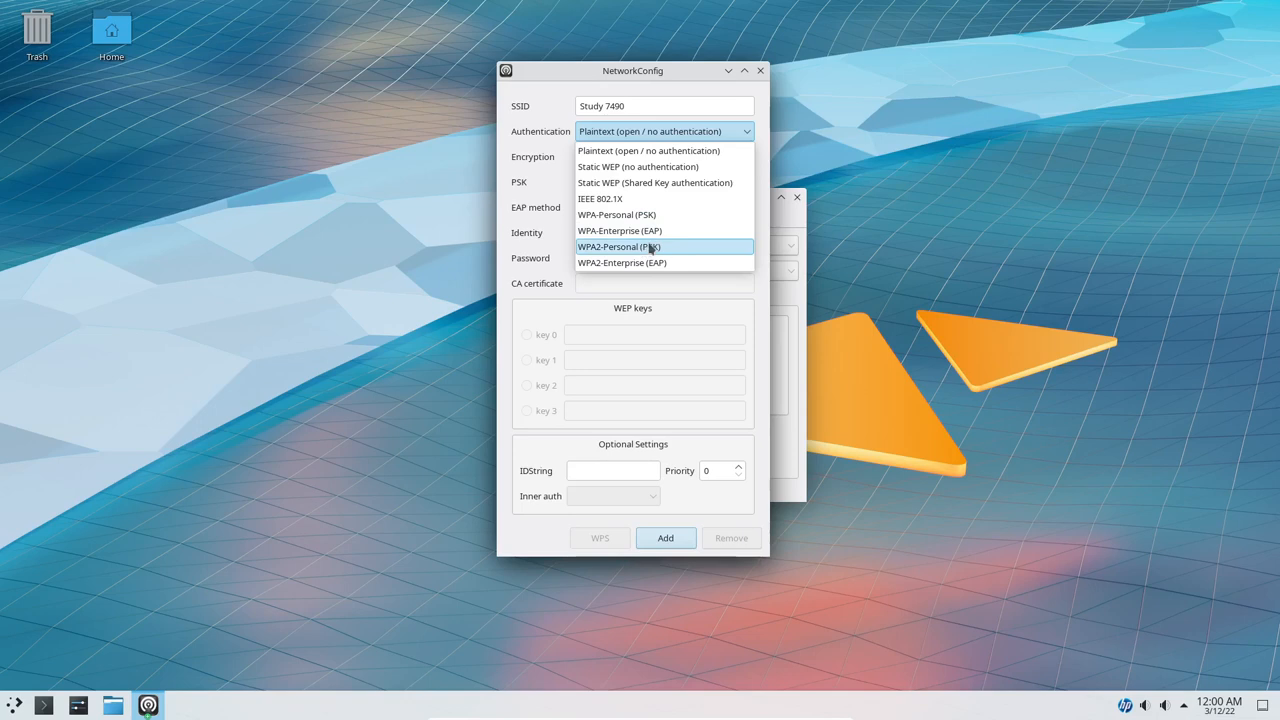
{"action": "mouse_move", "coordinate": [617, 214]}
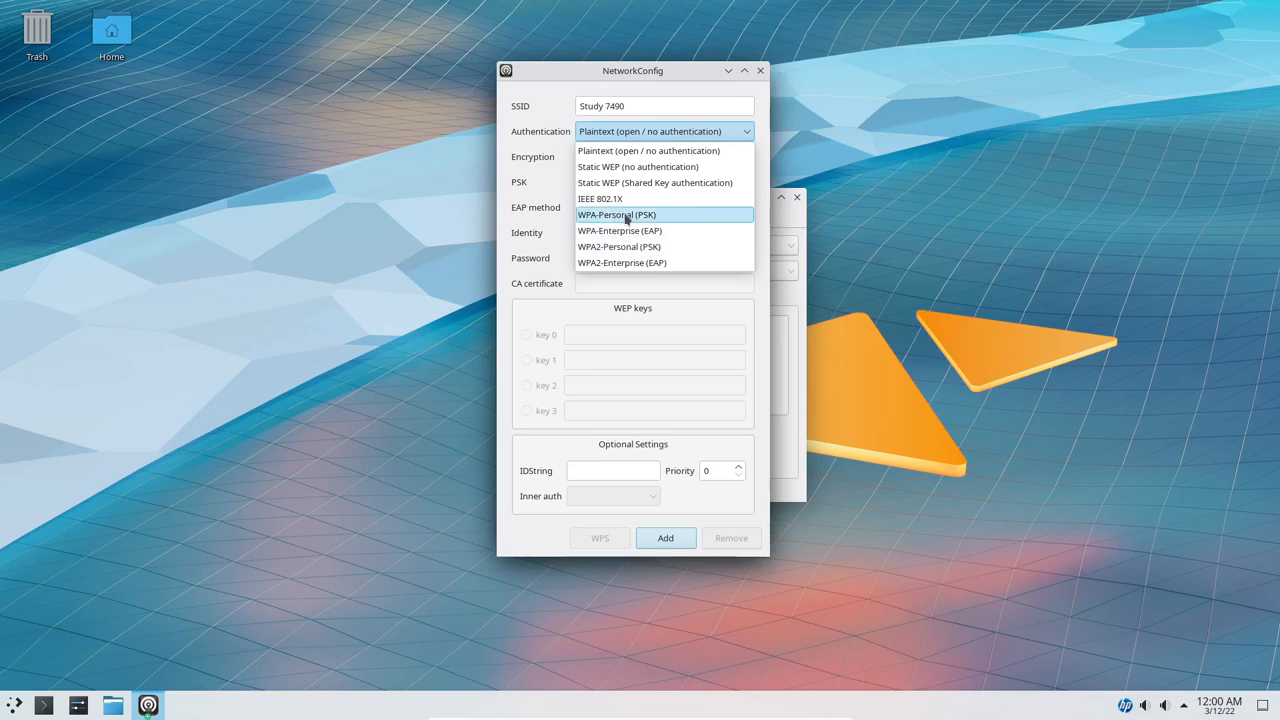
{"action": "left_click", "coordinate": [616, 214]}
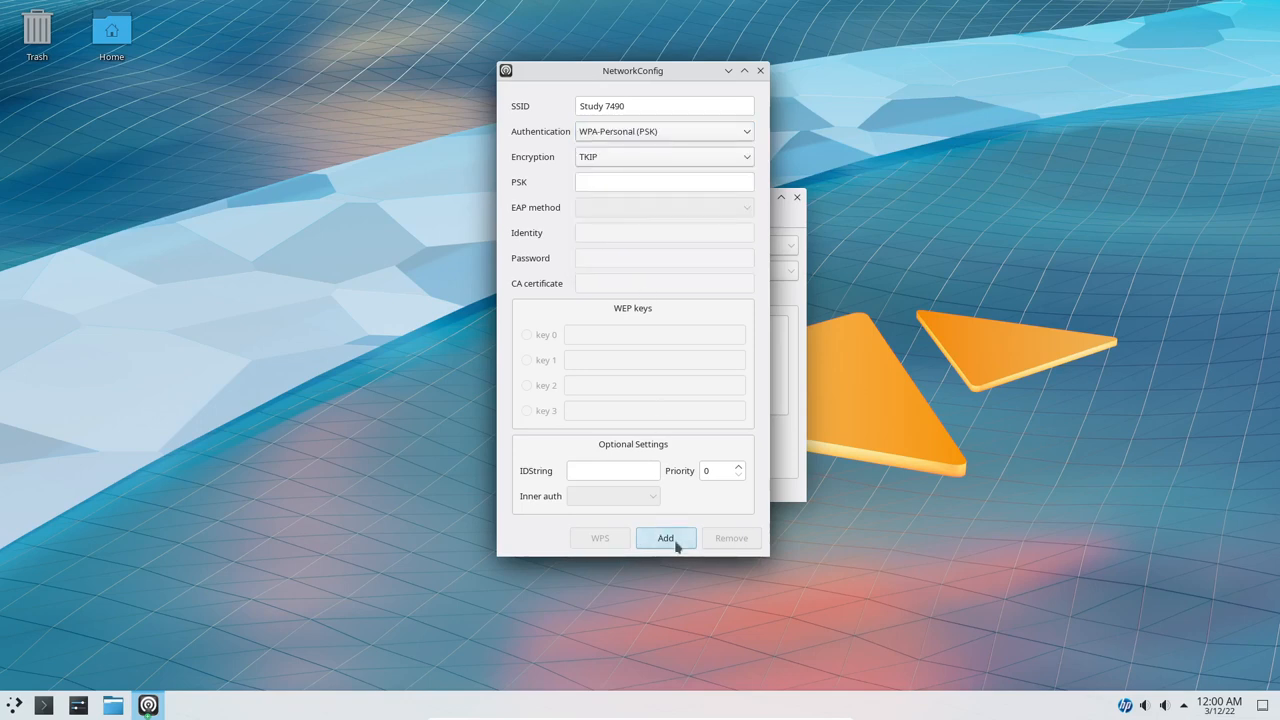
{"action": "left_click", "coordinate": [664, 131]}
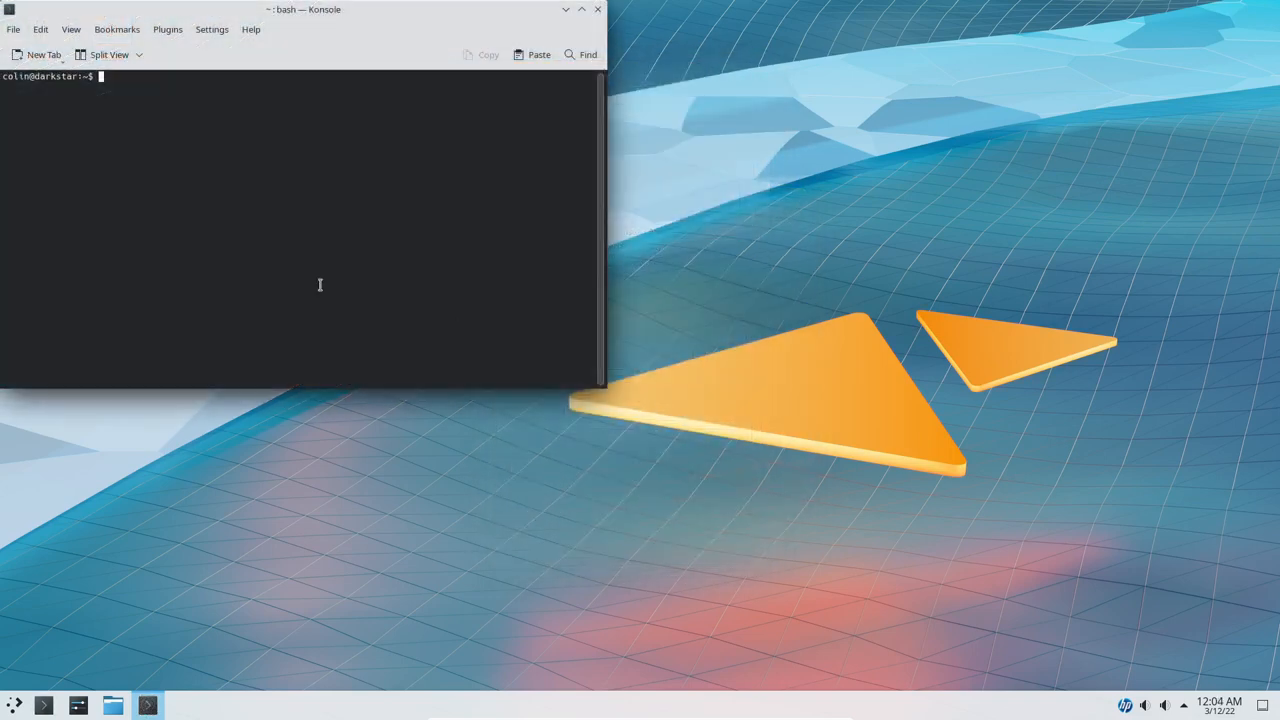
{"action": "mouse_move", "coordinate": [170, 122]}
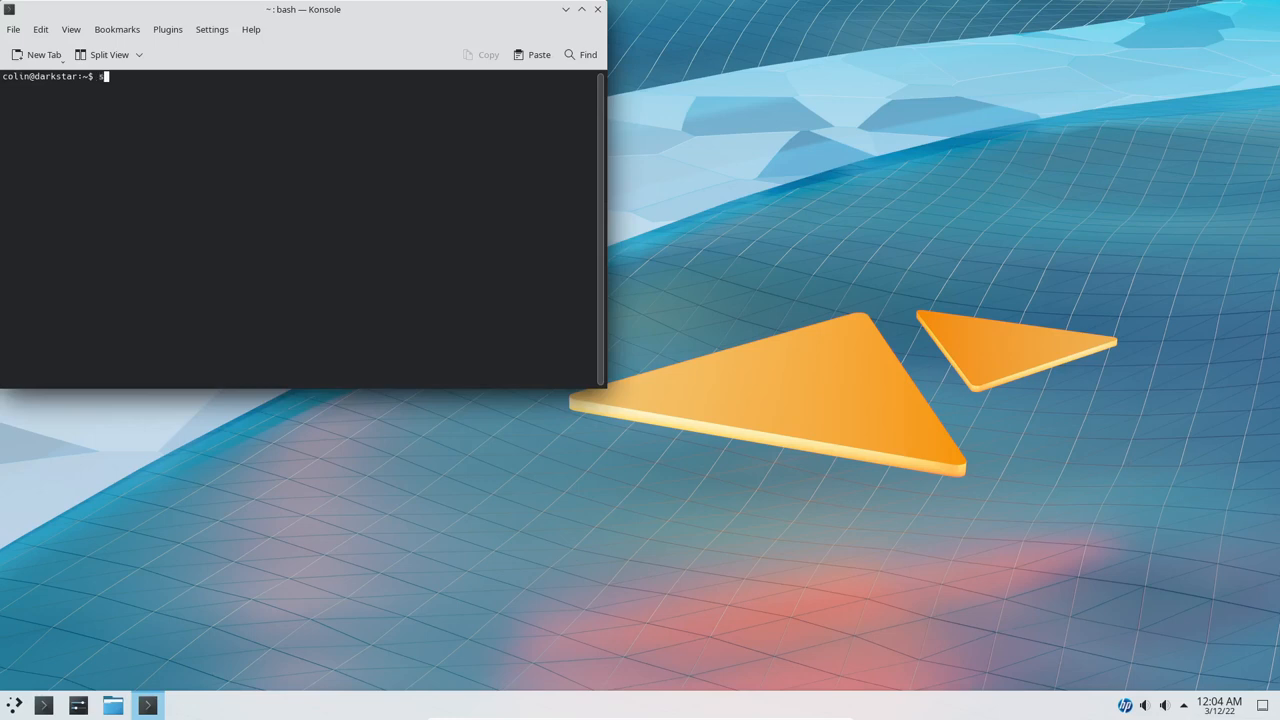
{"action": "type", "text": "sudo nan"}
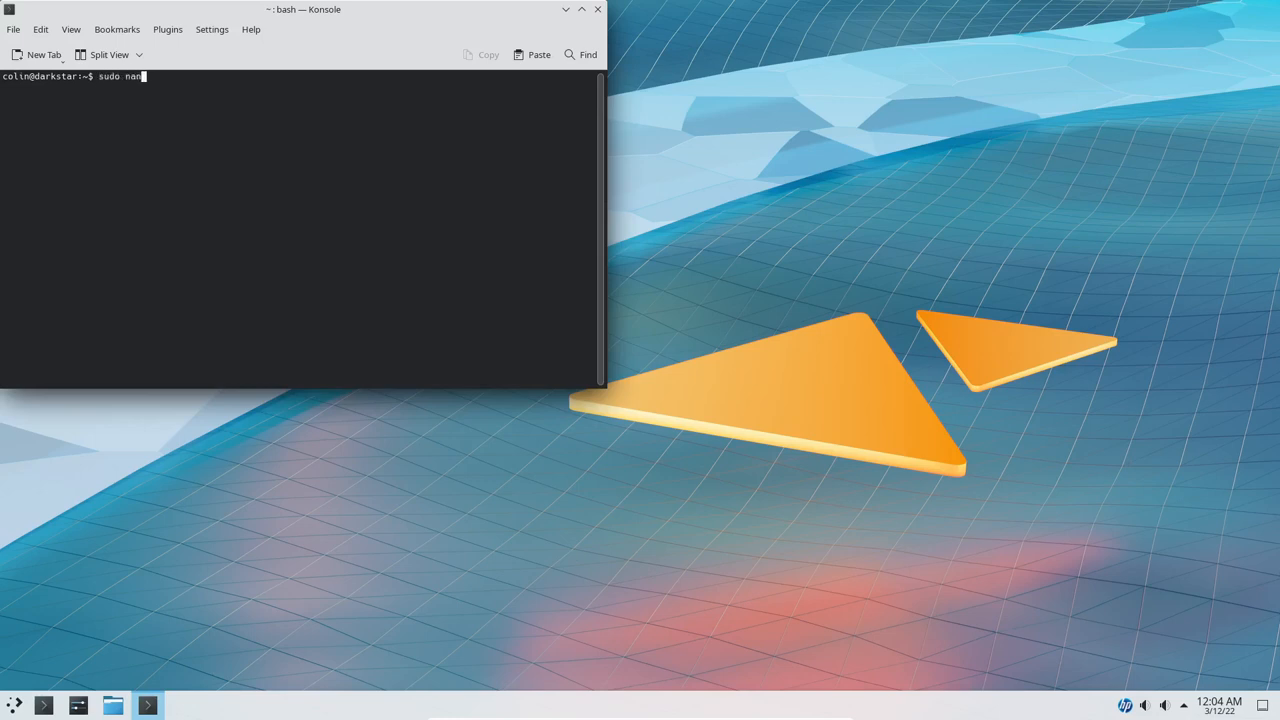
{"action": "type", "text": "o /et"}
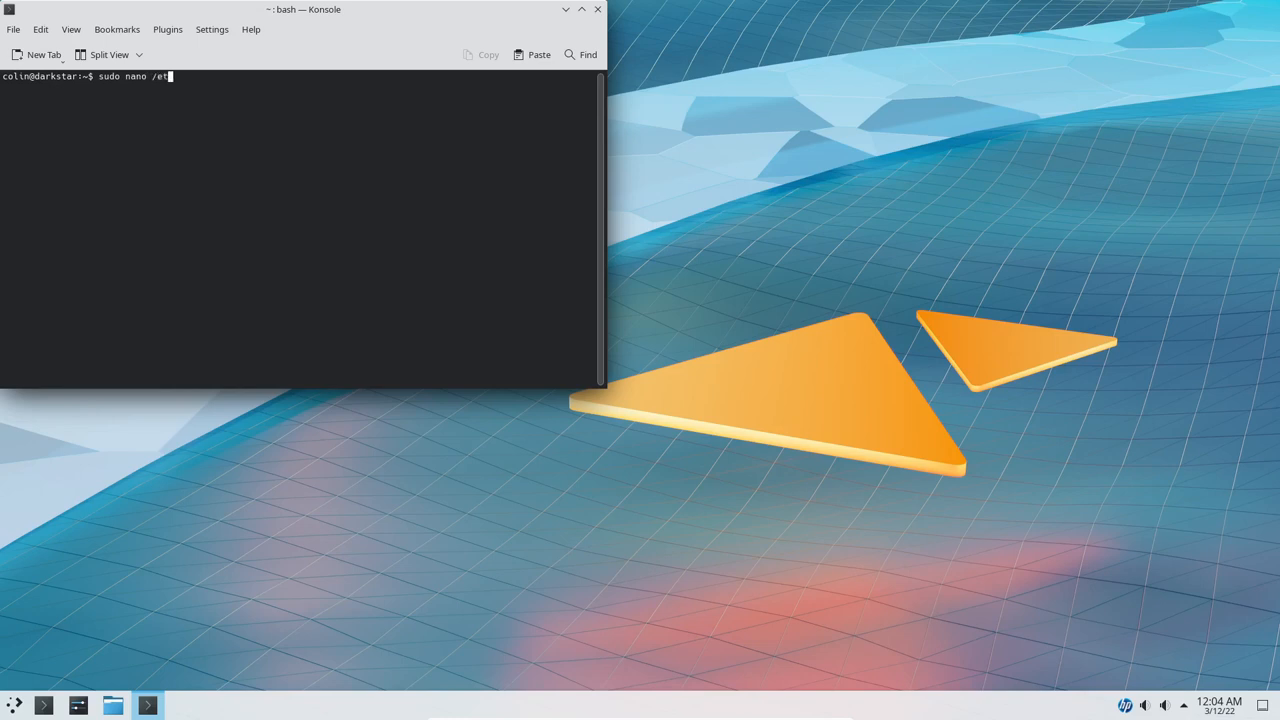
{"action": "type", "text": "/"}
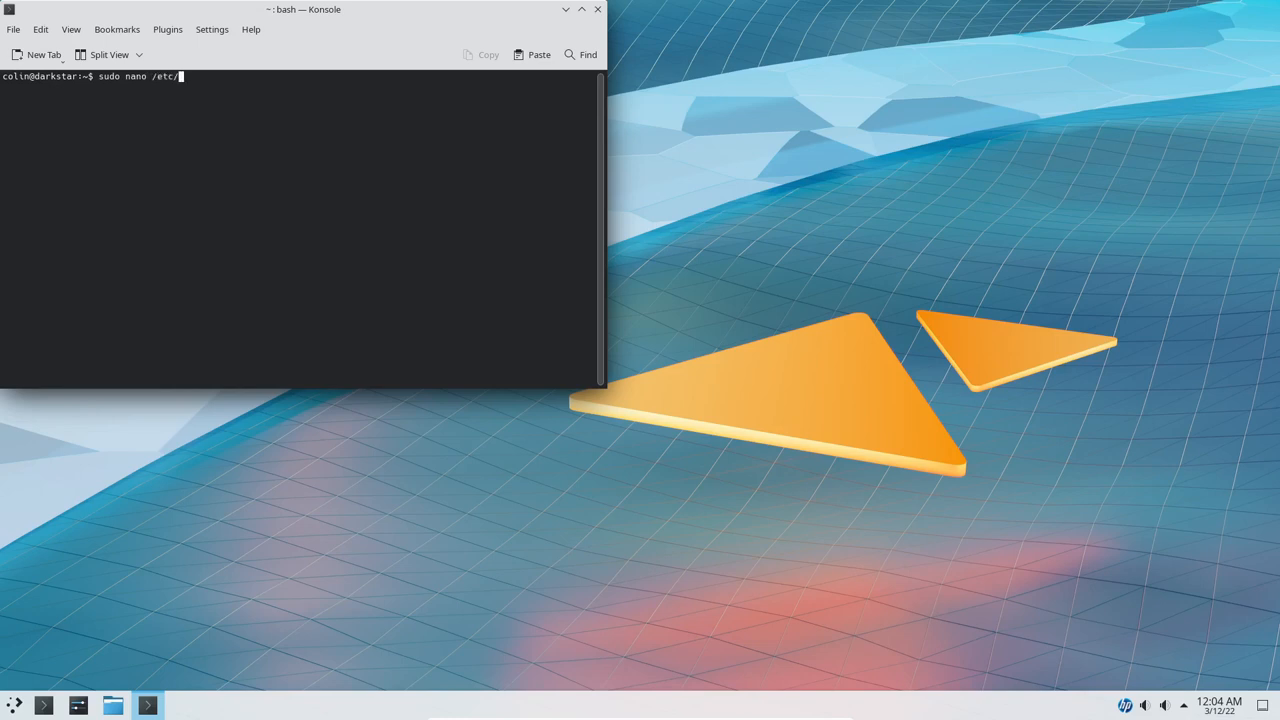
{"action": "type", "text": "rc."}
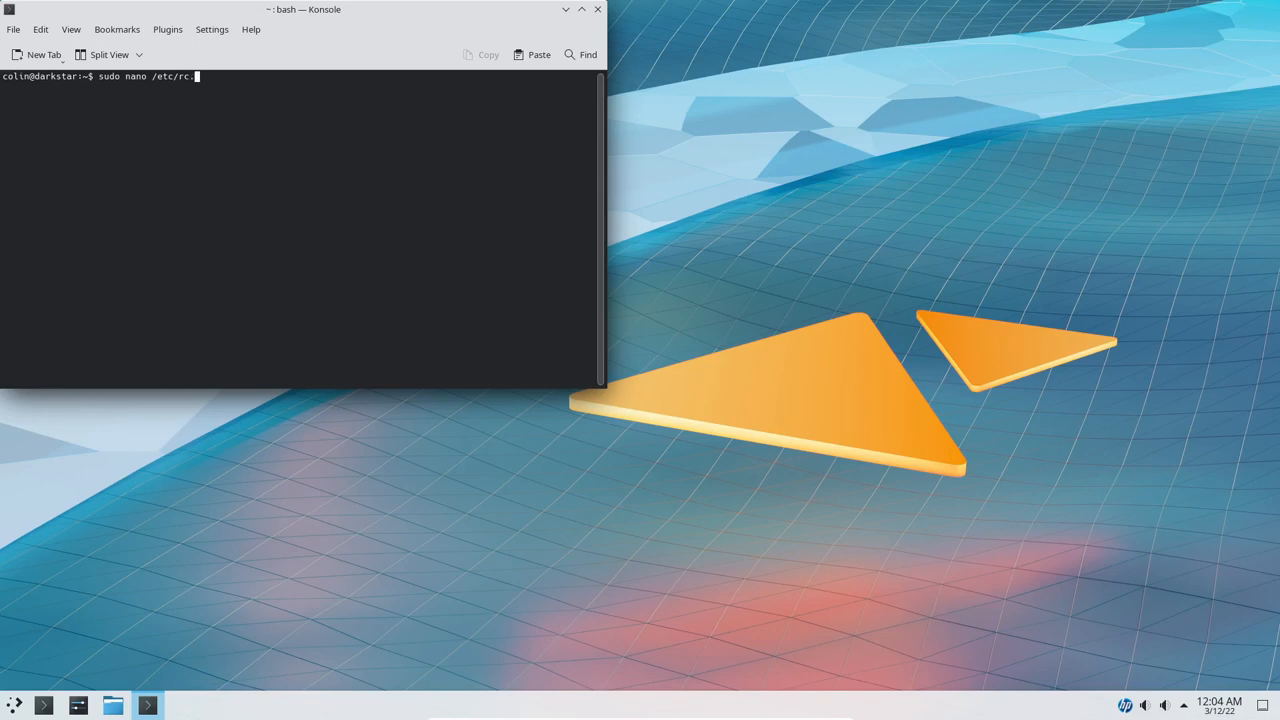
{"action": "type", "text": "d"}
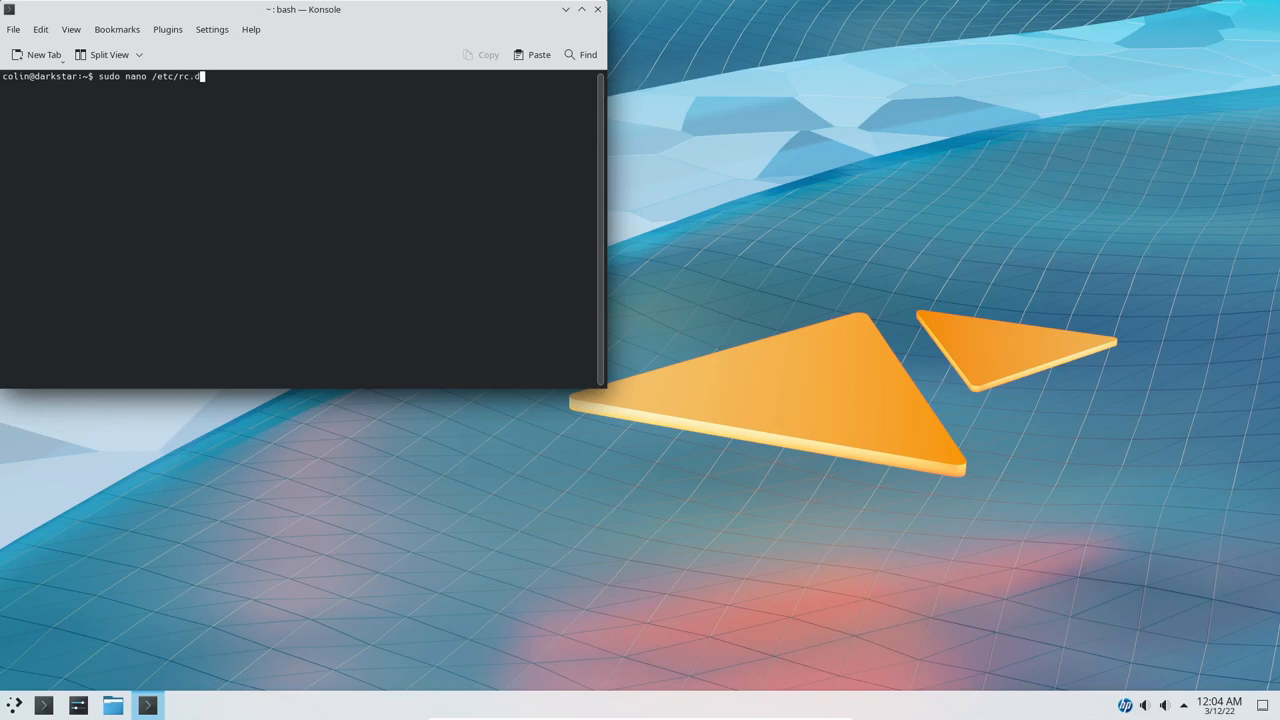
{"action": "type", "text": "/"}
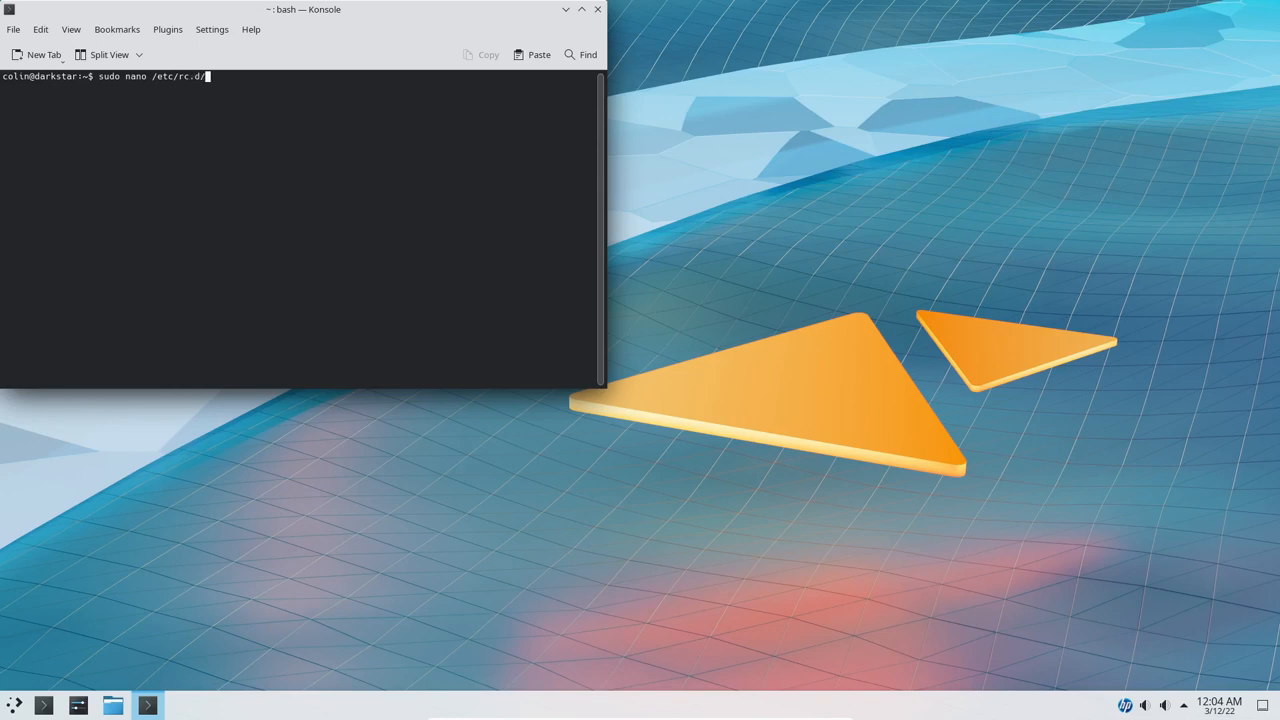
{"action": "type", "text": "rc."}
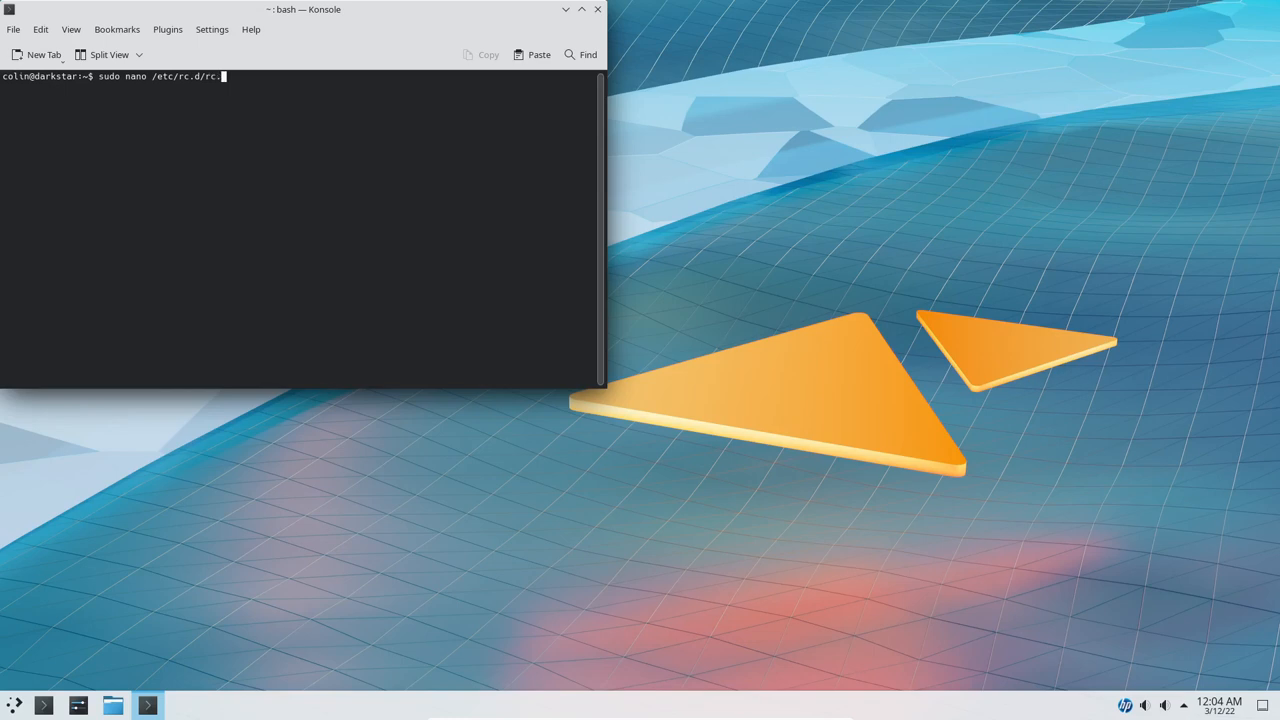
{"action": "type", "text": "module"}
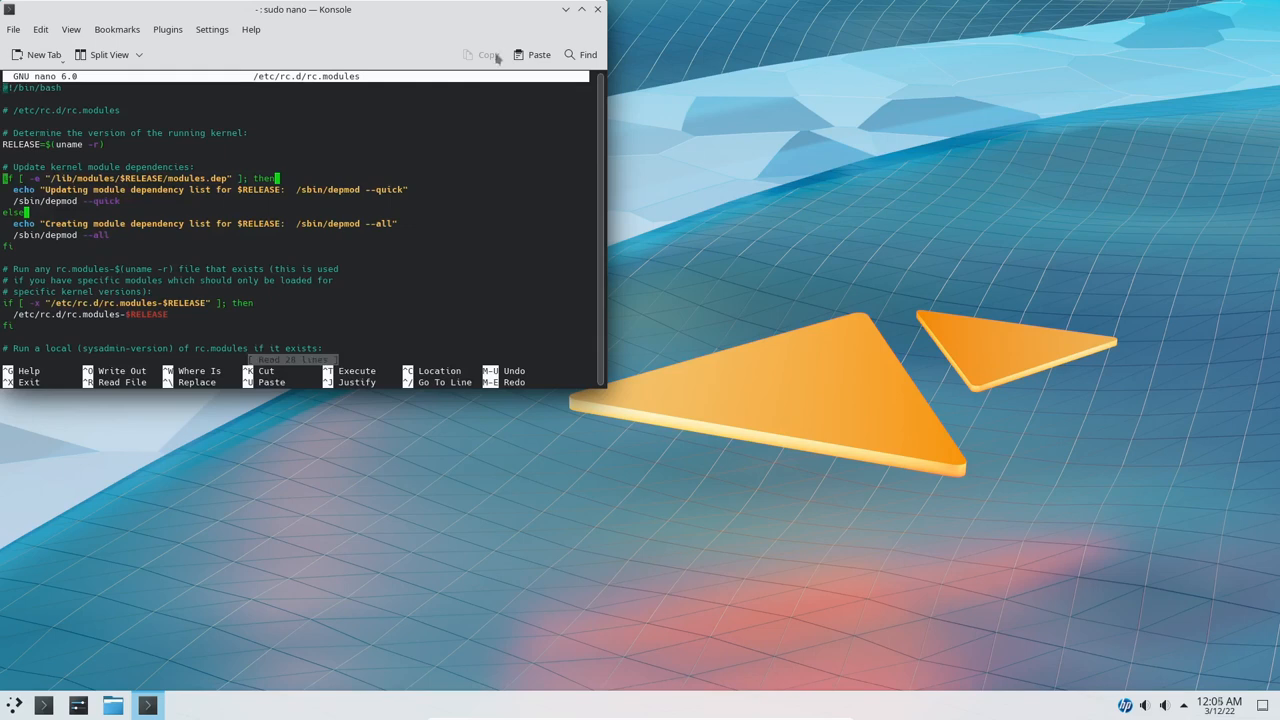
{"action": "mouse_move", "coordinate": [363, 17]}
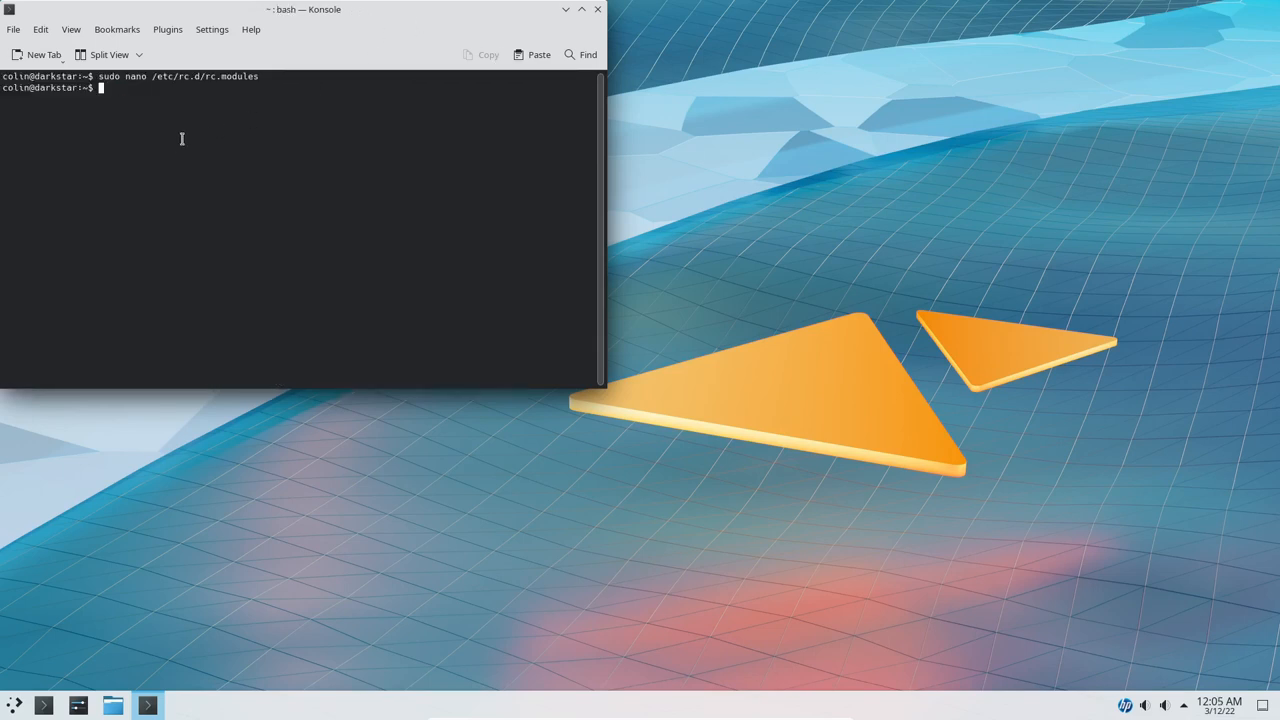
{"action": "type", "text": "s"}
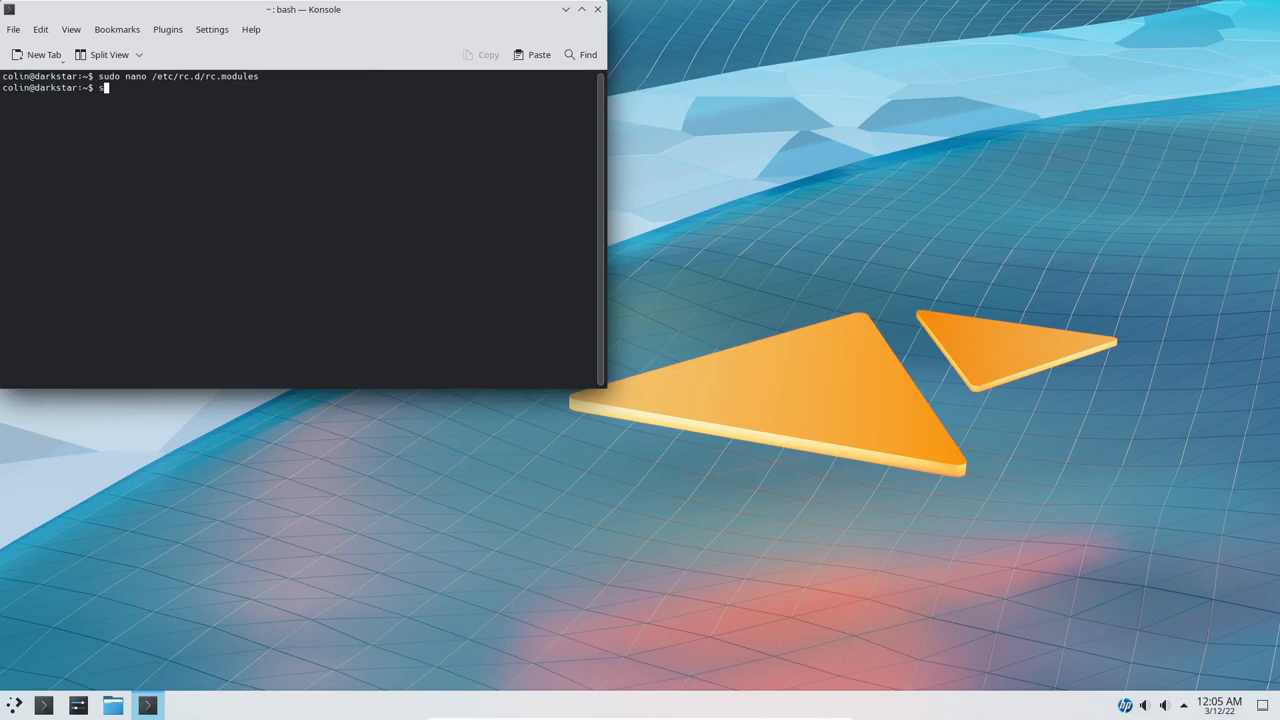
{"action": "type", "text": "sudo ne"}
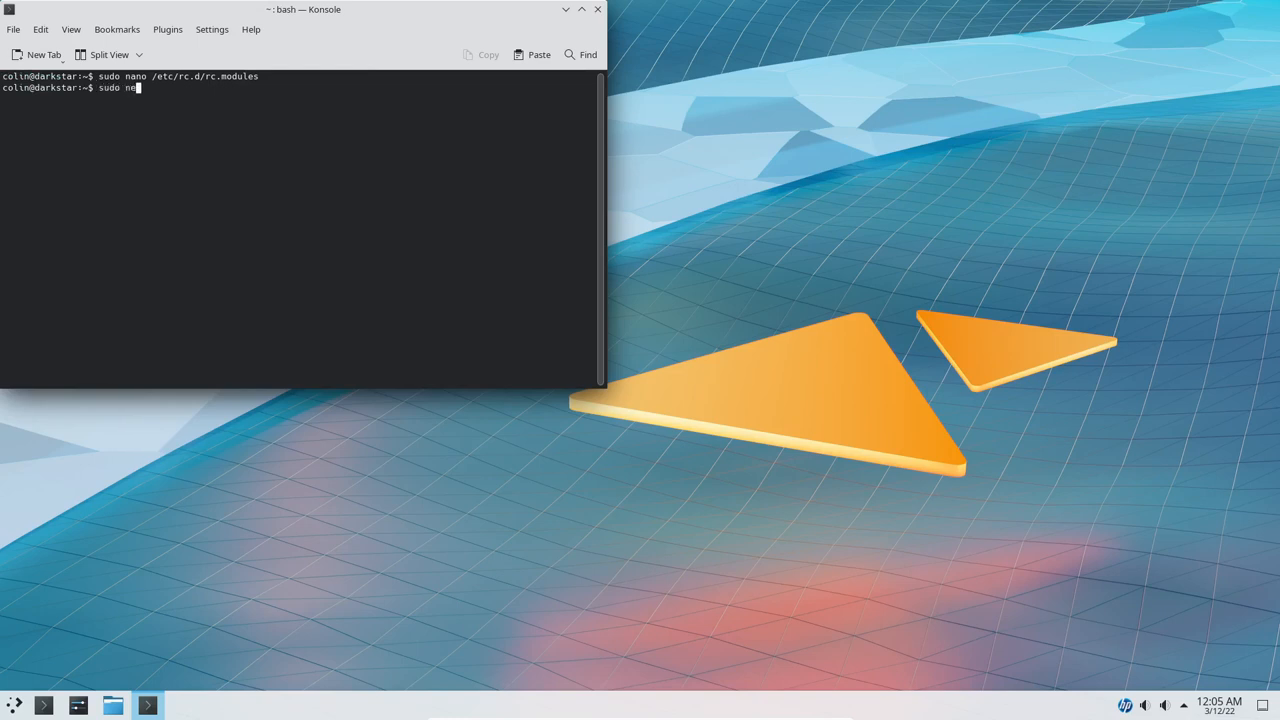
{"action": "type", "text": "t"}
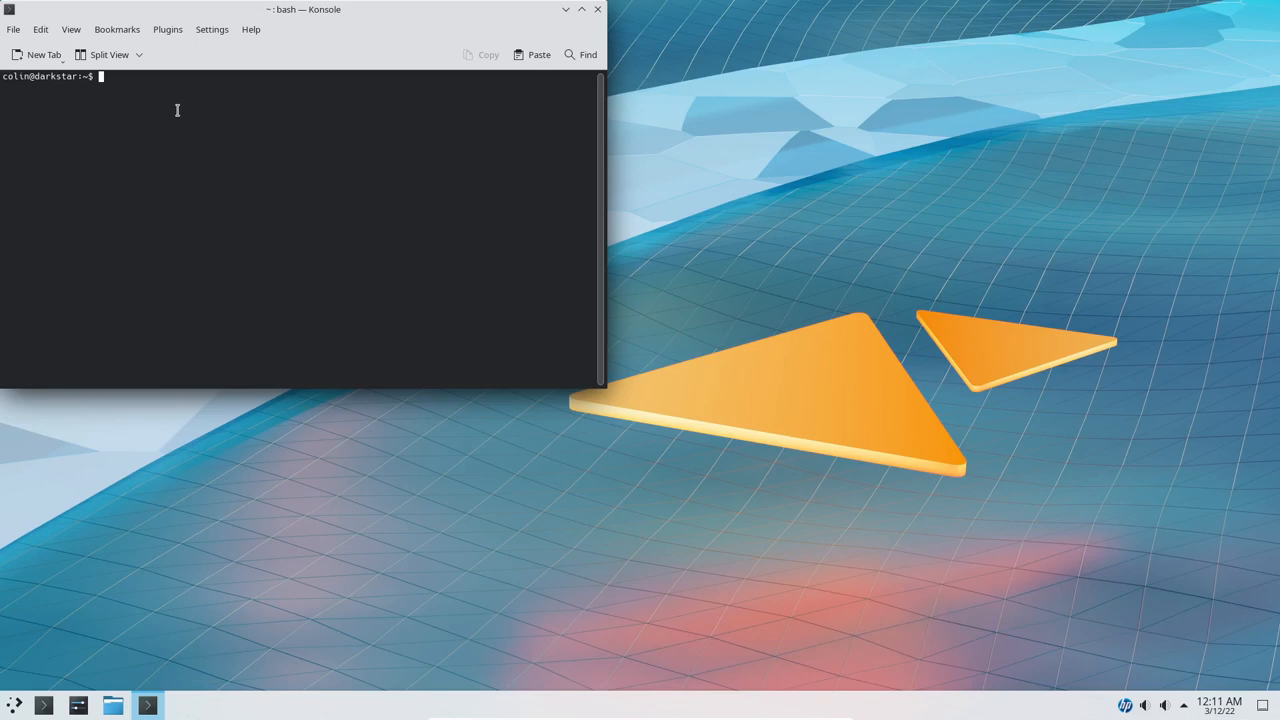
- Switch to root with su and launch netconfig, reaching its hostname prompt
{"action": "type", "text": "su"}
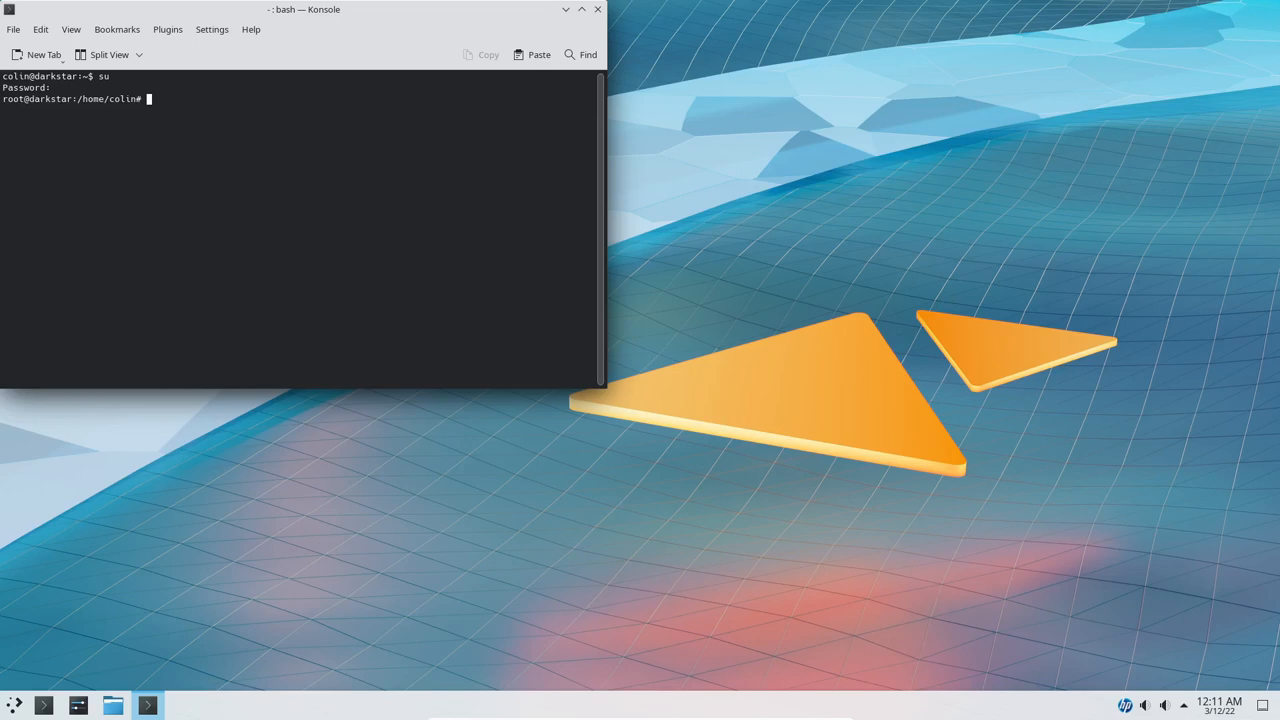
{"action": "type", "text": "netc"}
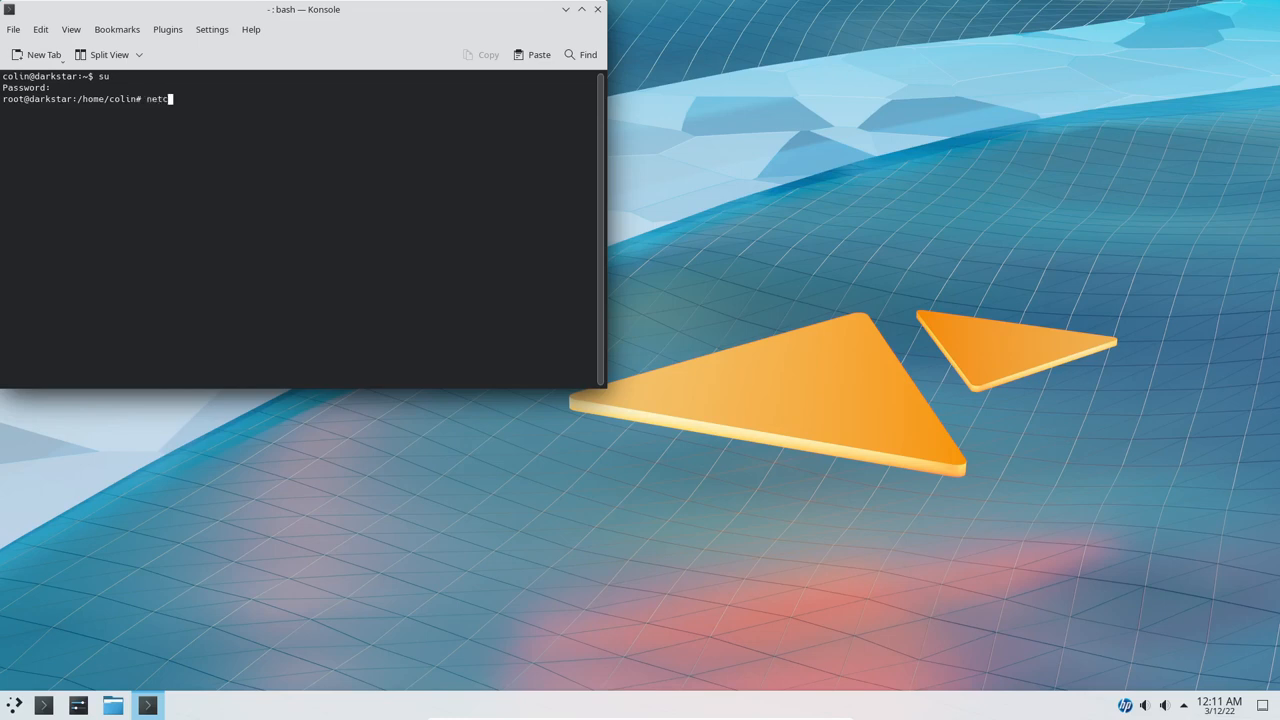
{"action": "type", "text": "onfig"}
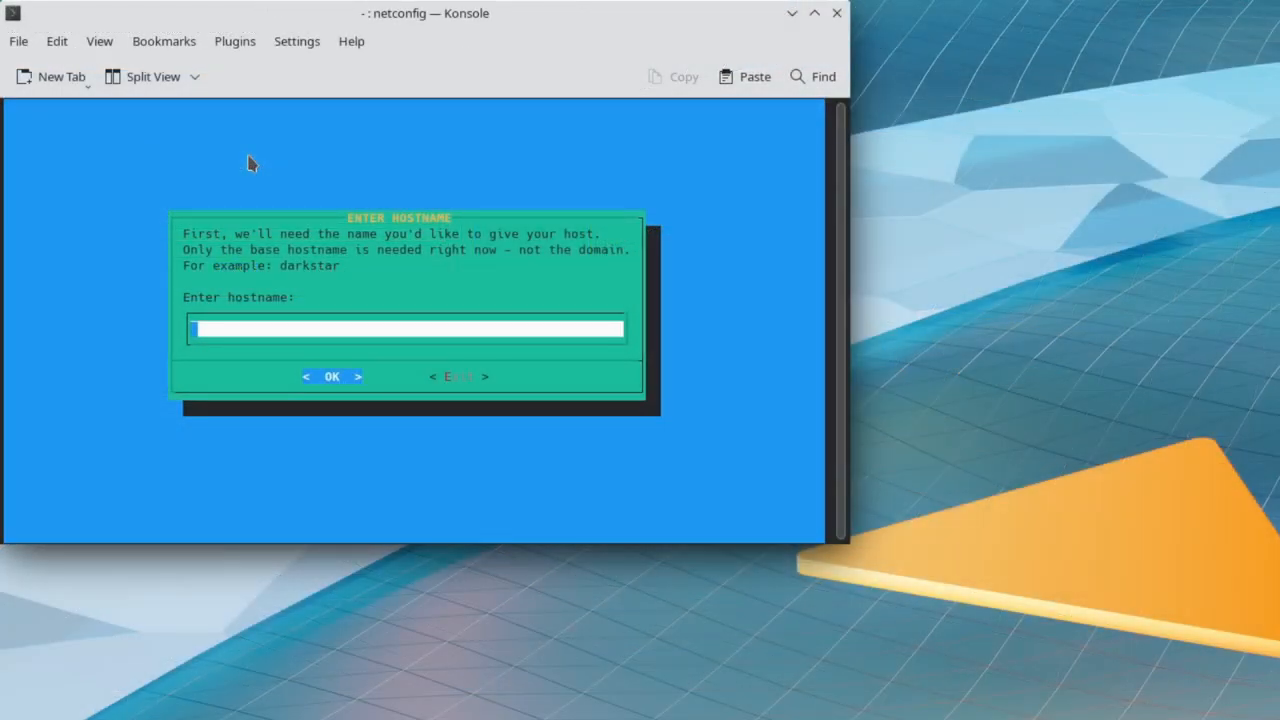
- Set the netconfig hostname to Slackware, correcting a typo, and the domain to workgroup
{"action": "type", "text": "Salc"}
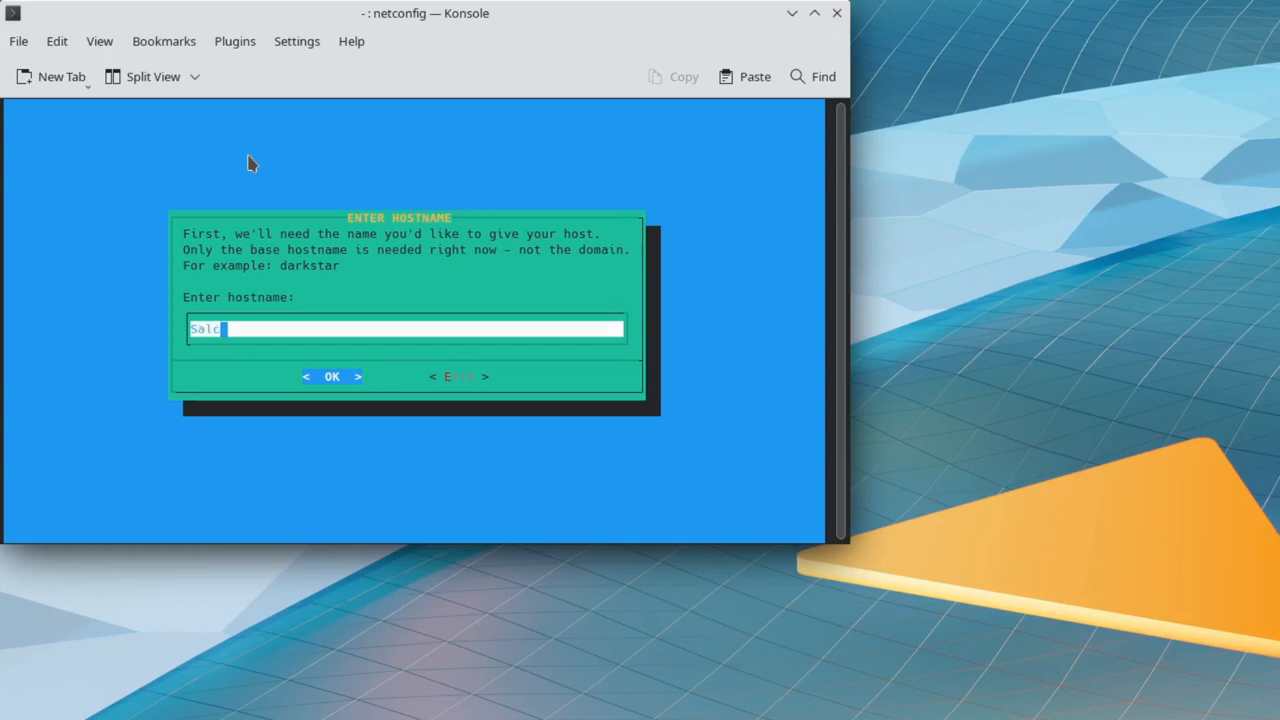
{"action": "type", "text": "kware"}
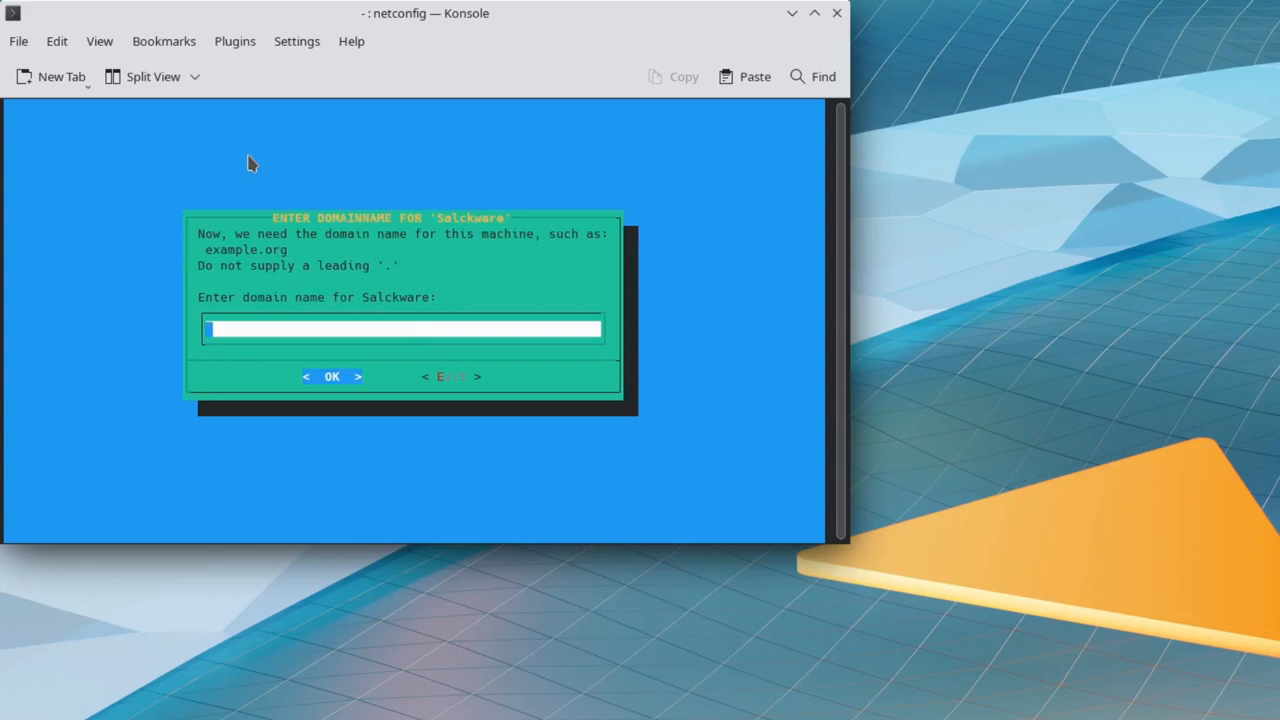
{"action": "key", "text": "Tab"}
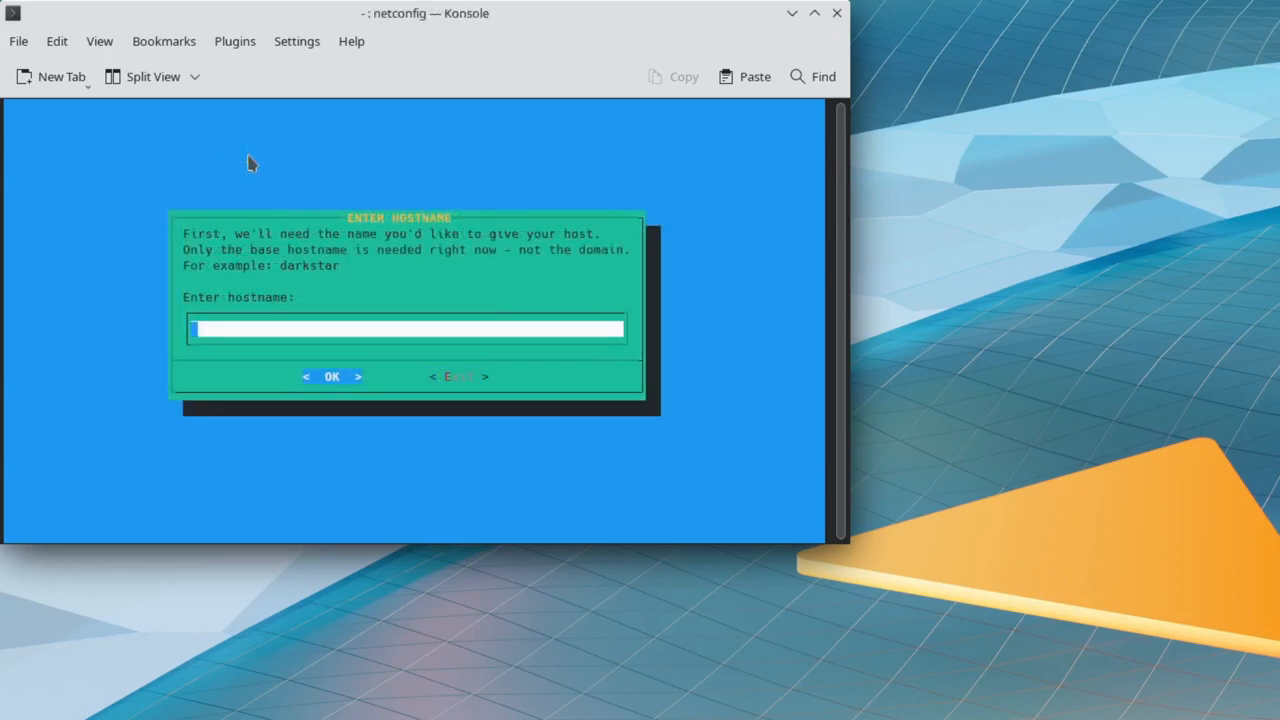
{"action": "type", "text": "Slackwar"}
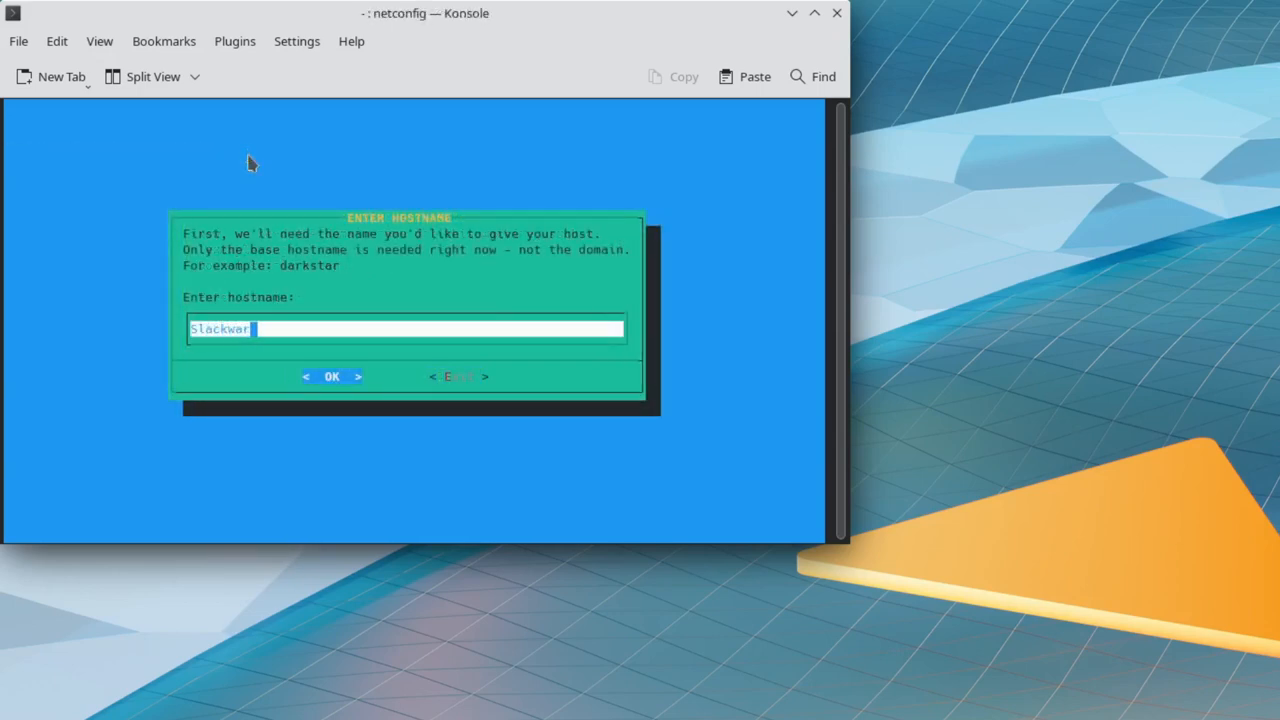
{"action": "type", "text": "e"}
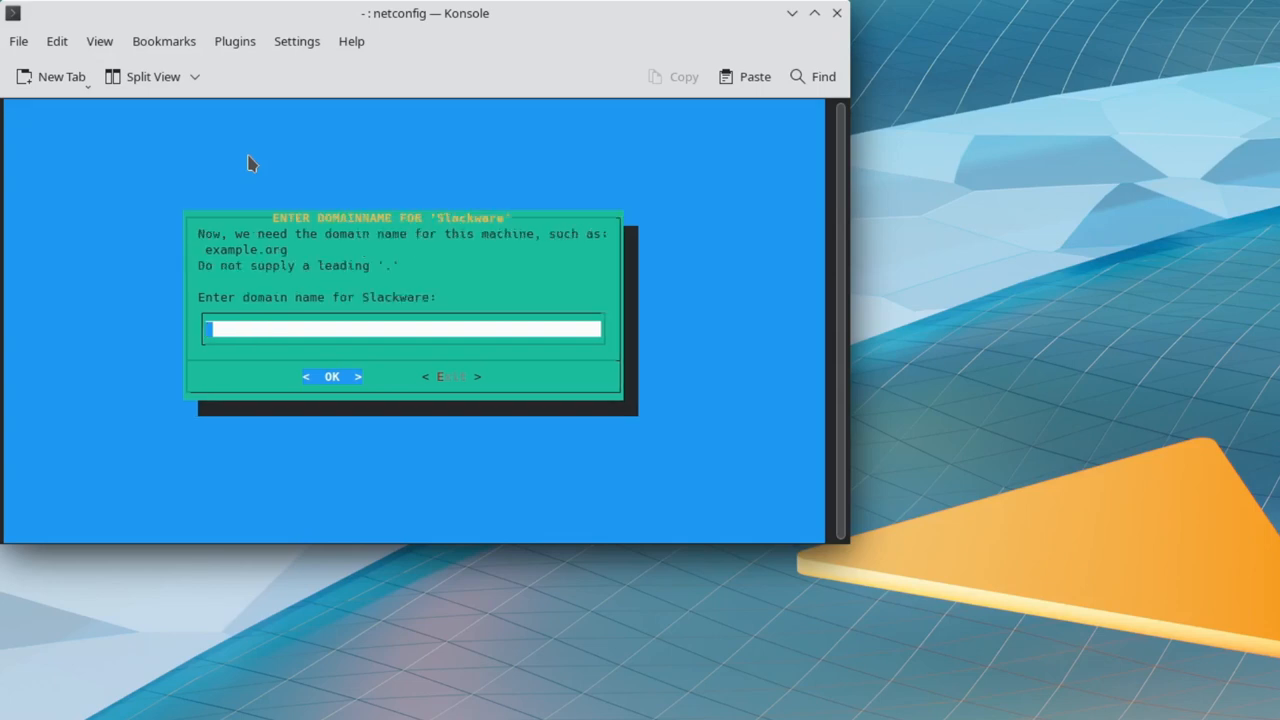
{"action": "type", "text": "workgr"}
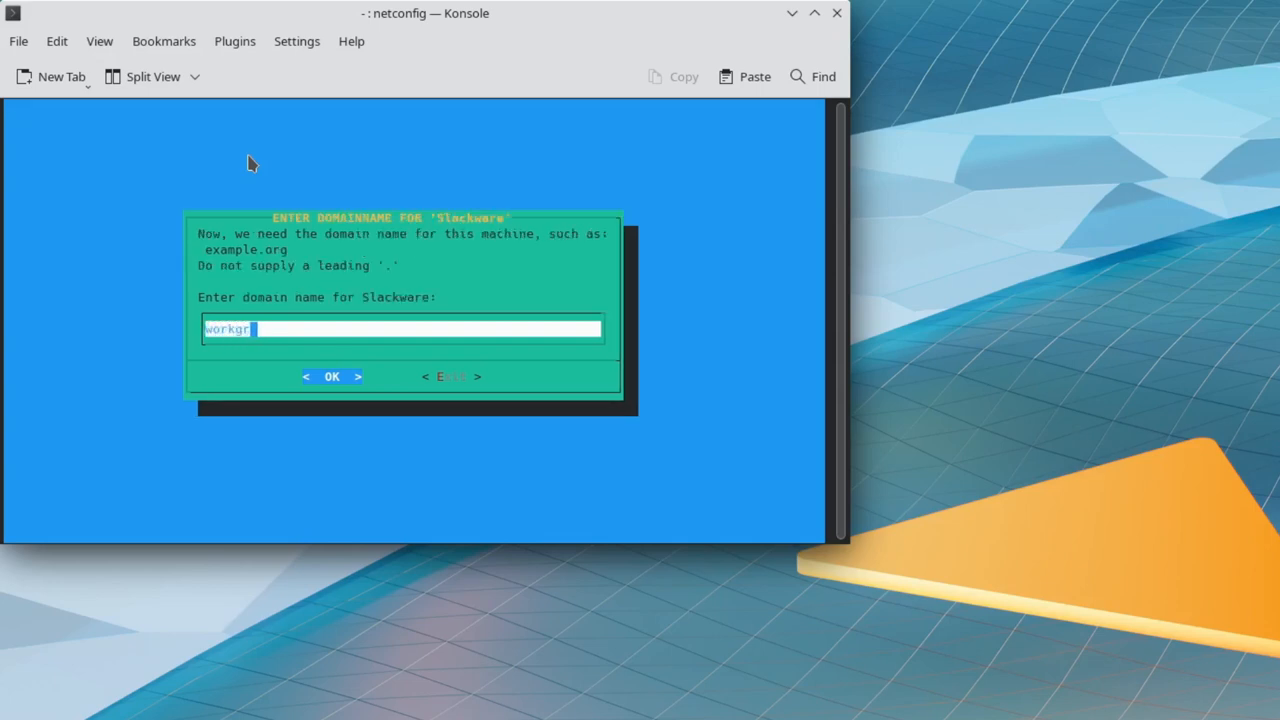
{"action": "type", "text": "oup"}
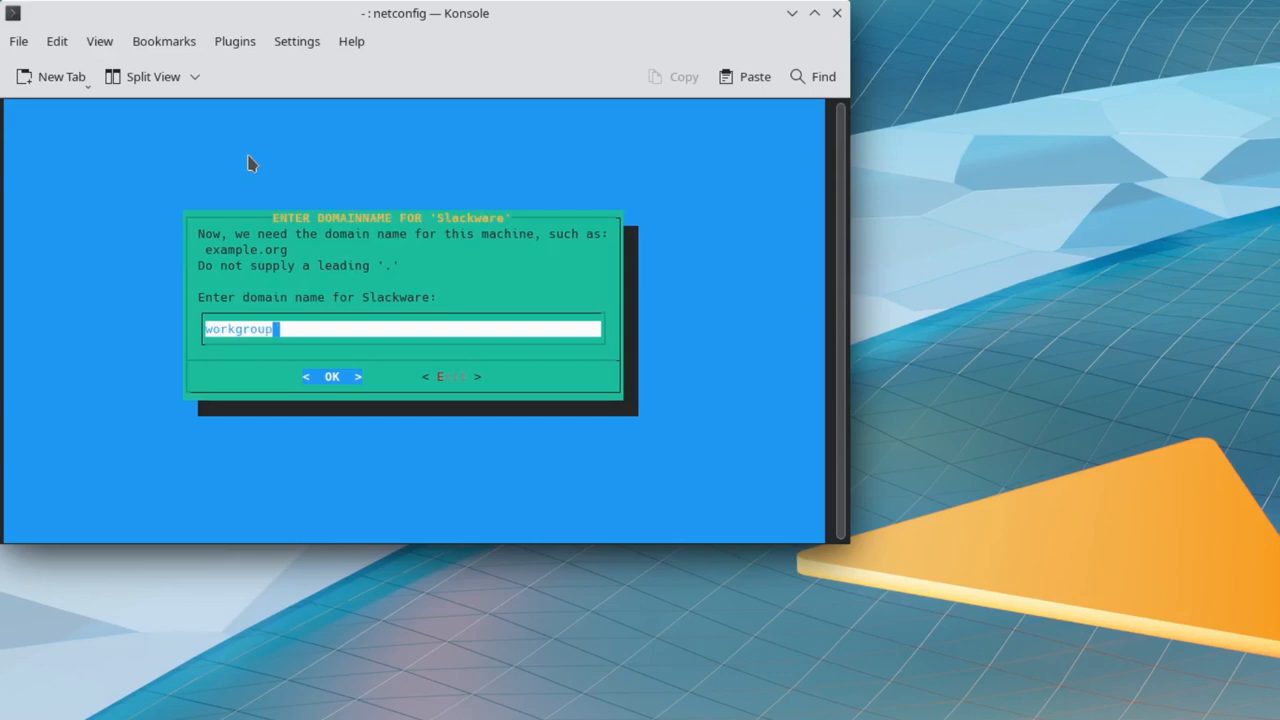
{"action": "left_click", "coordinate": [332, 376]}
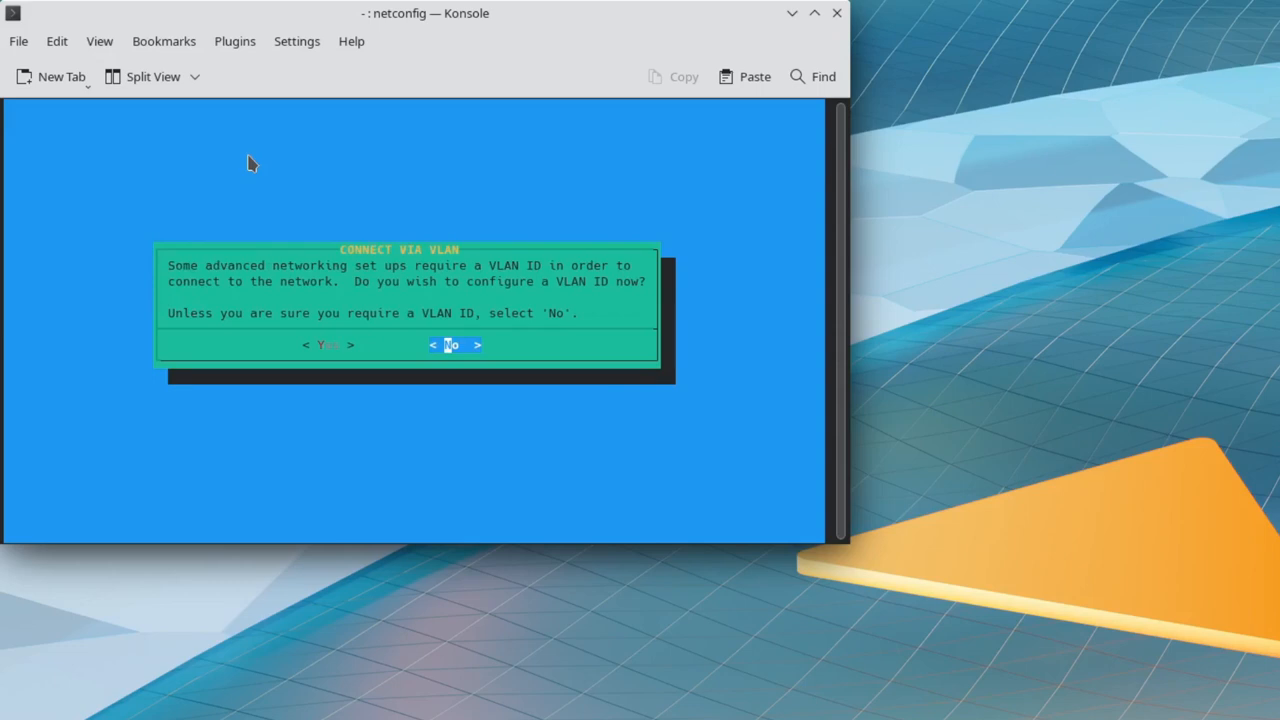
- Decline a VLAN ID, choose NetworkManager, and confirm the network setup
{"action": "left_click", "coordinate": [453, 345]}
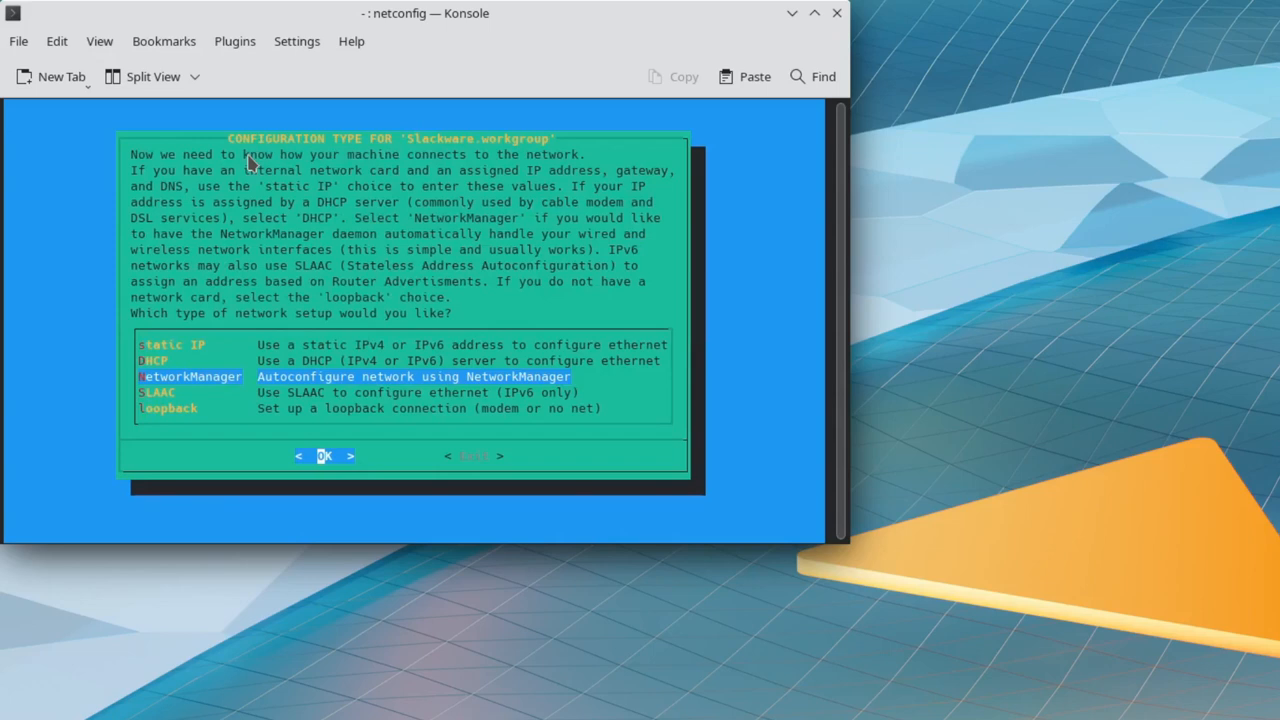
{"action": "left_click", "coordinate": [324, 456]}
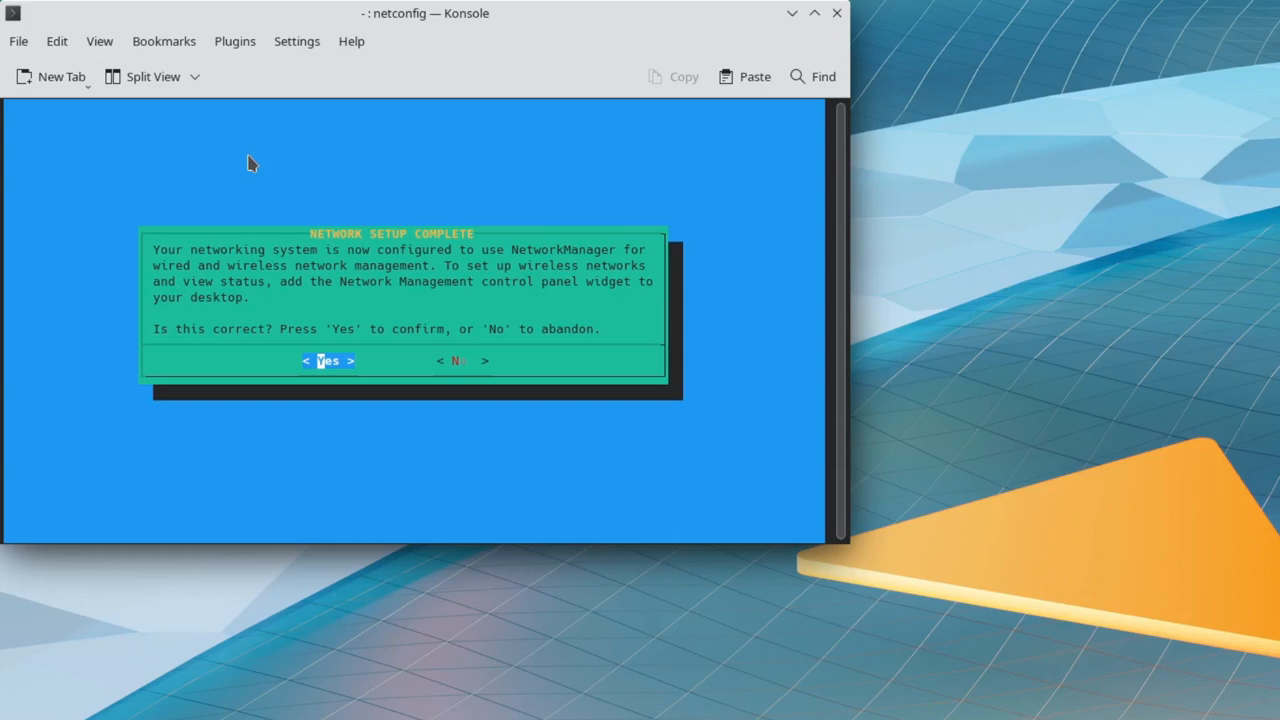
{"action": "left_click", "coordinate": [328, 361]}
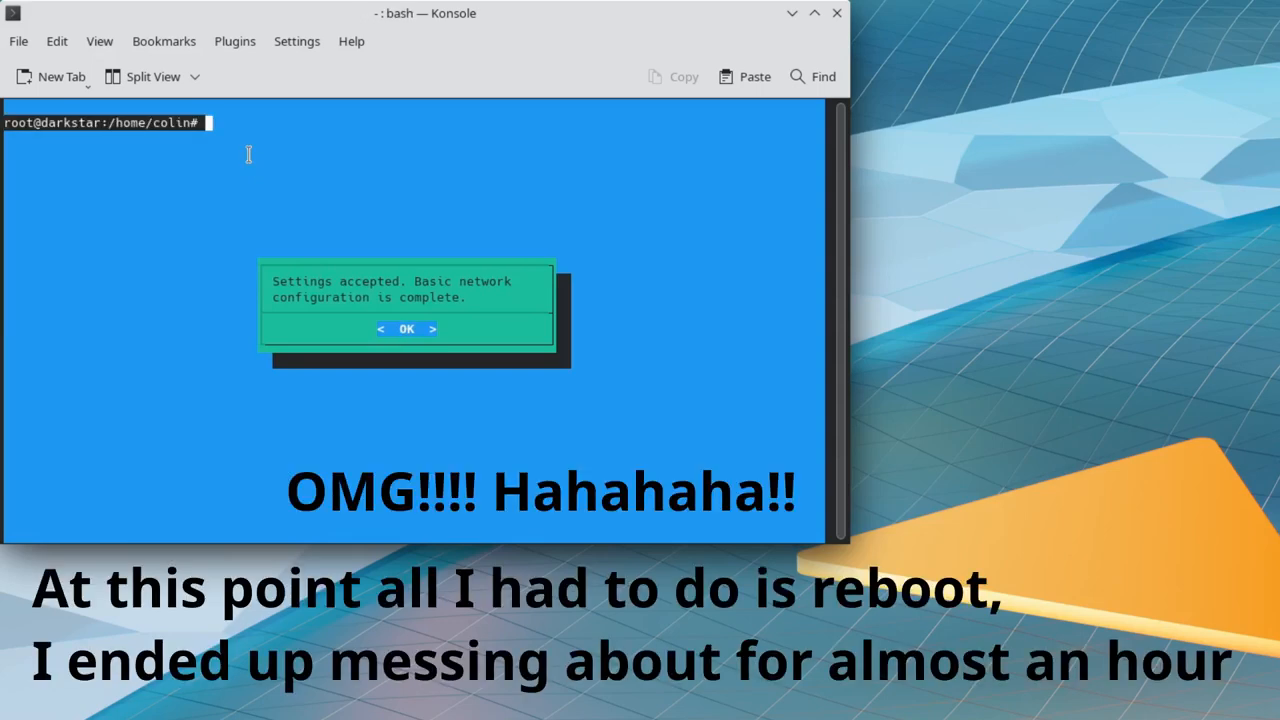
{"action": "mouse_move", "coordinate": [266, 143]}
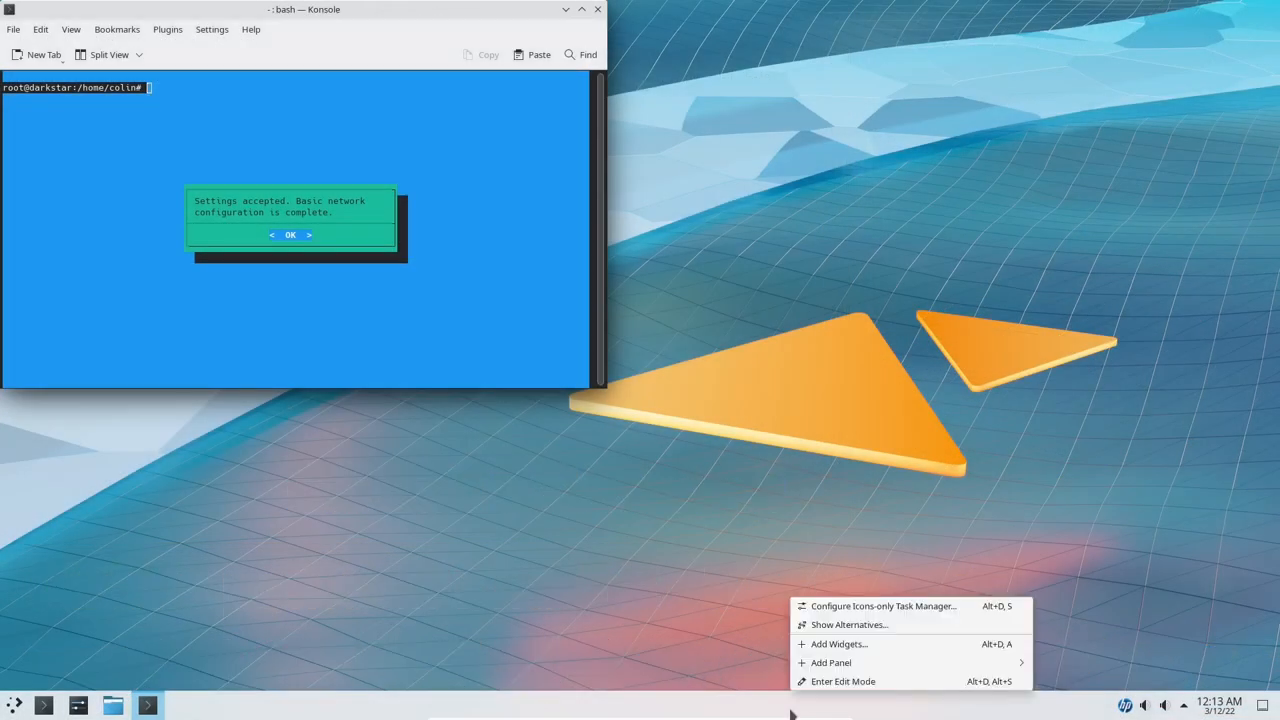
- Search panel widgets for 'netw', then view the new connection types in Connections
{"action": "left_click", "coordinate": [838, 643]}
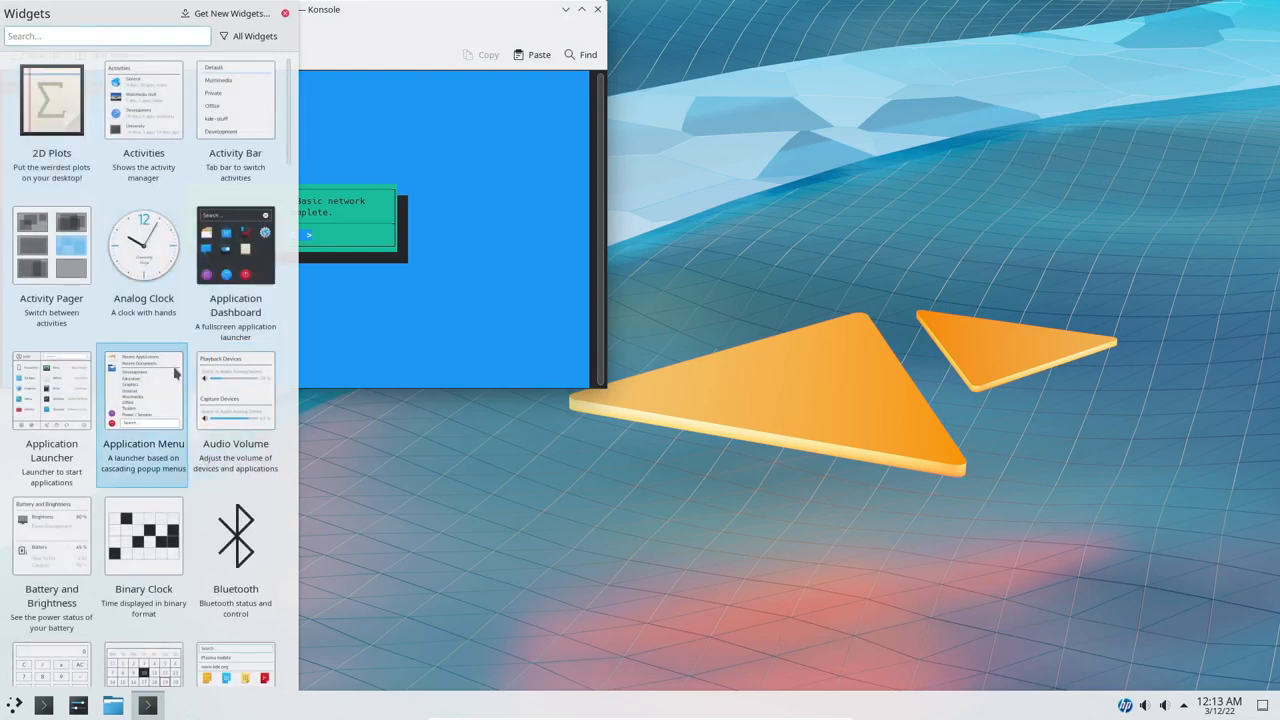
{"action": "type", "text": "netw"}
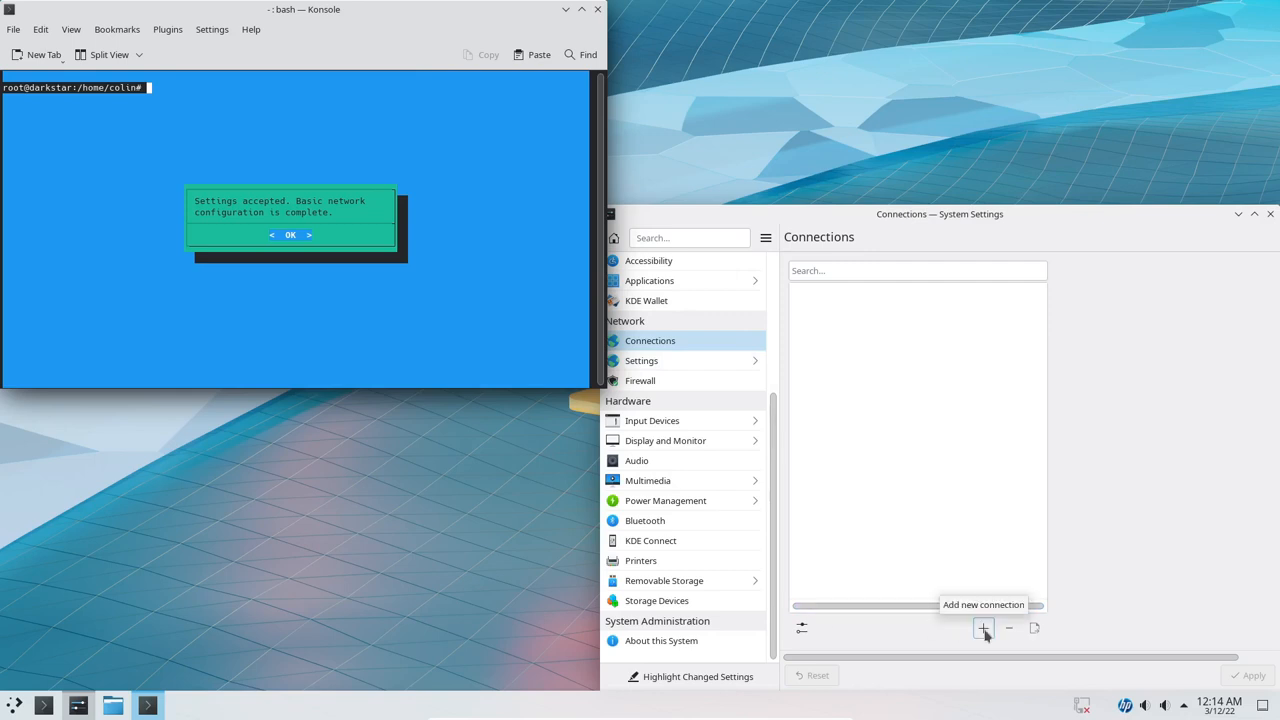
{"action": "left_click", "coordinate": [983, 628]}
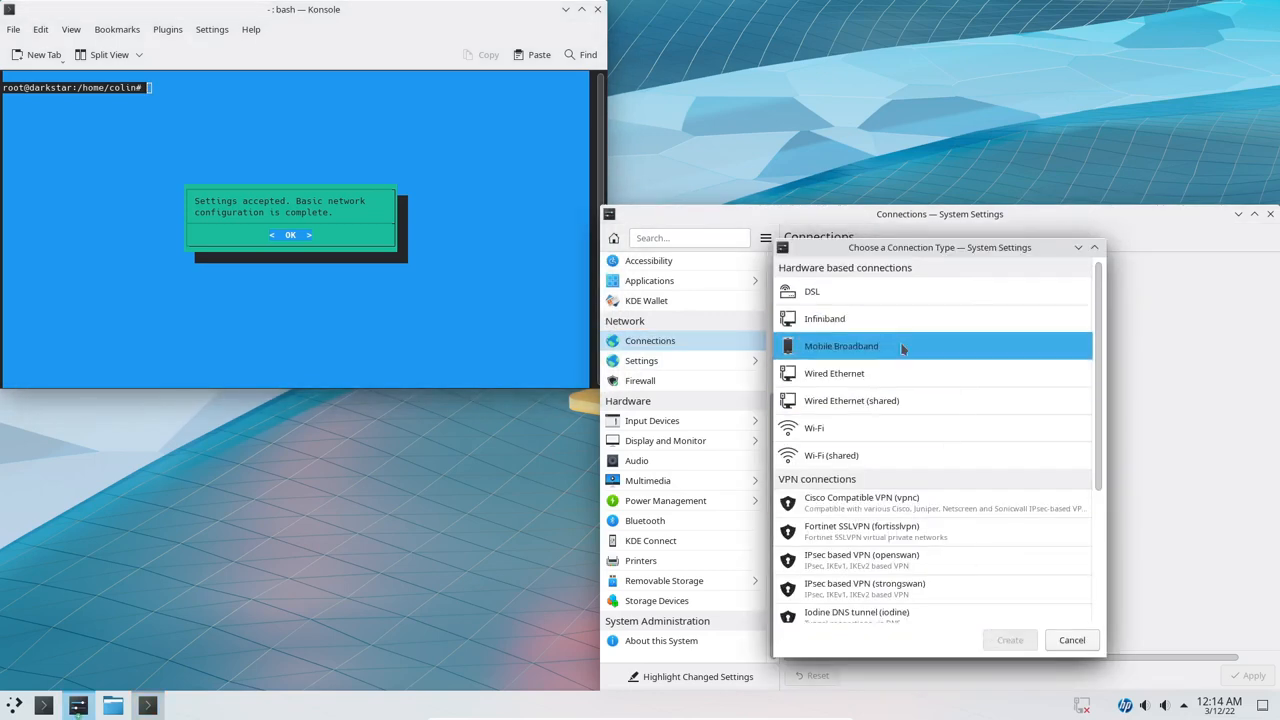
{"action": "left_click", "coordinate": [834, 373]}
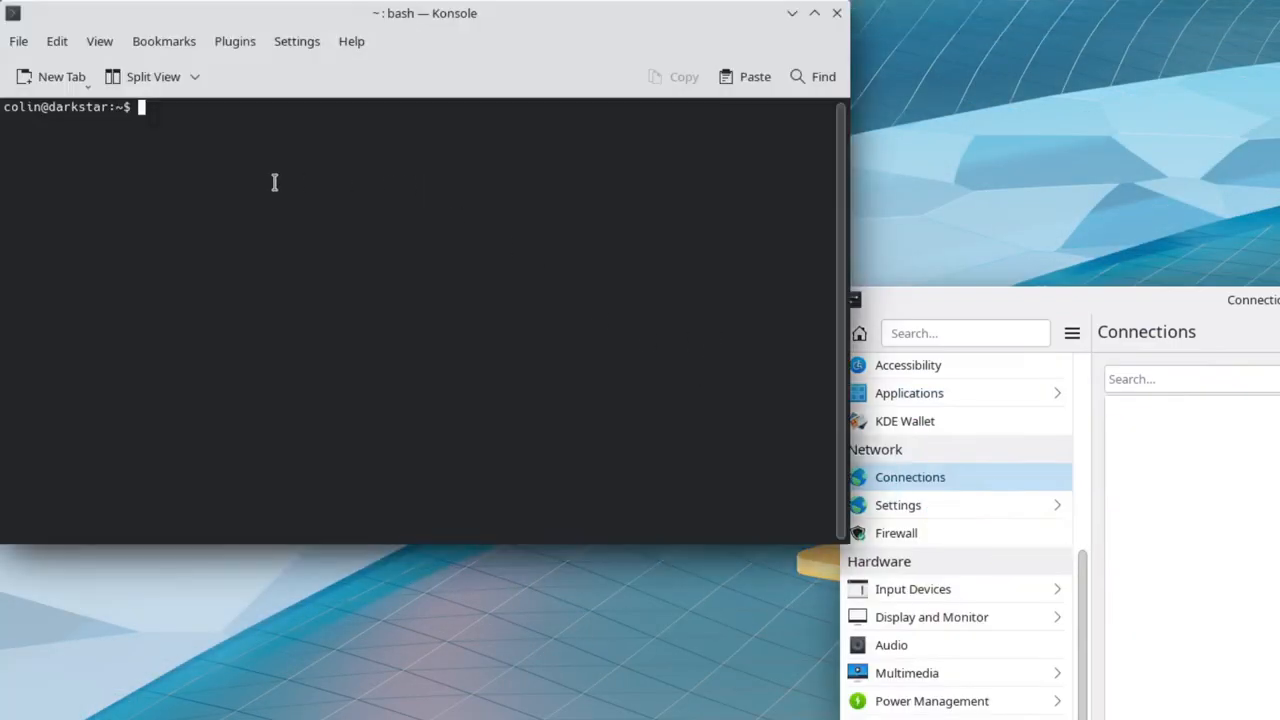
- As root, rerun netconfig and set the hostname to Slackware
{"action": "type", "text": "su"}
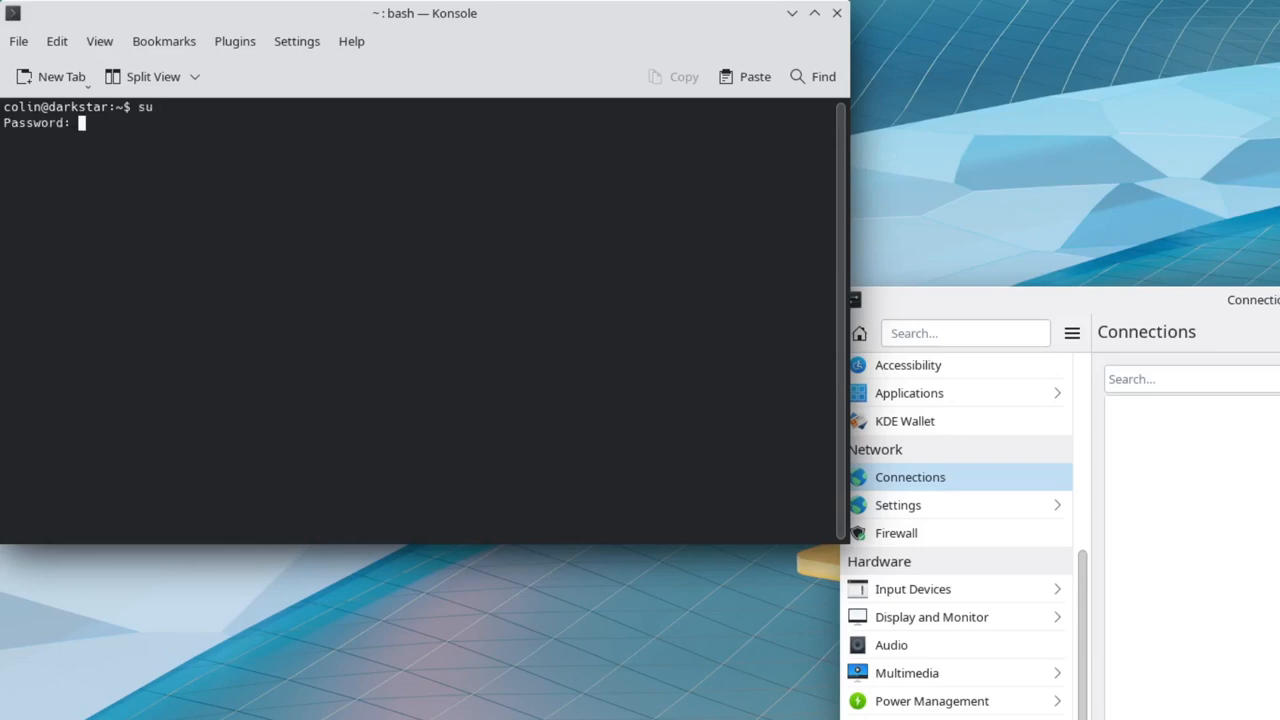
{"action": "type", "text": "netconfig"}
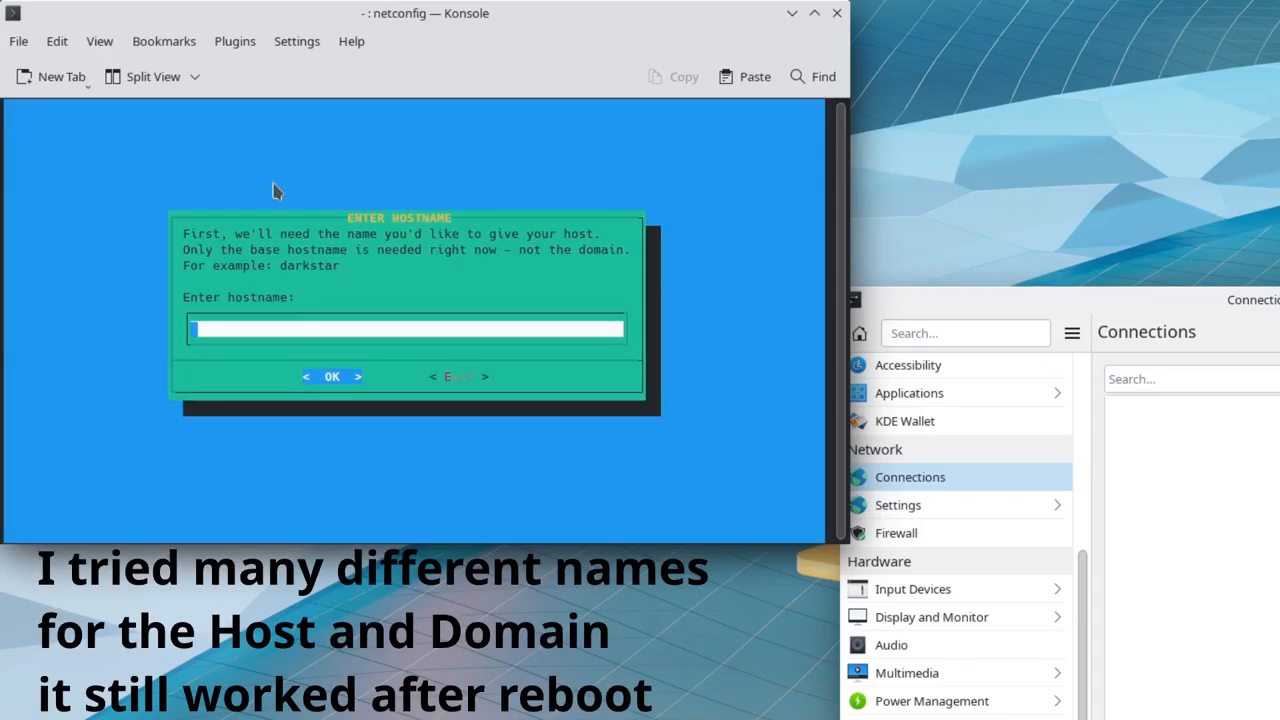
{"action": "type", "text": "Slack"}
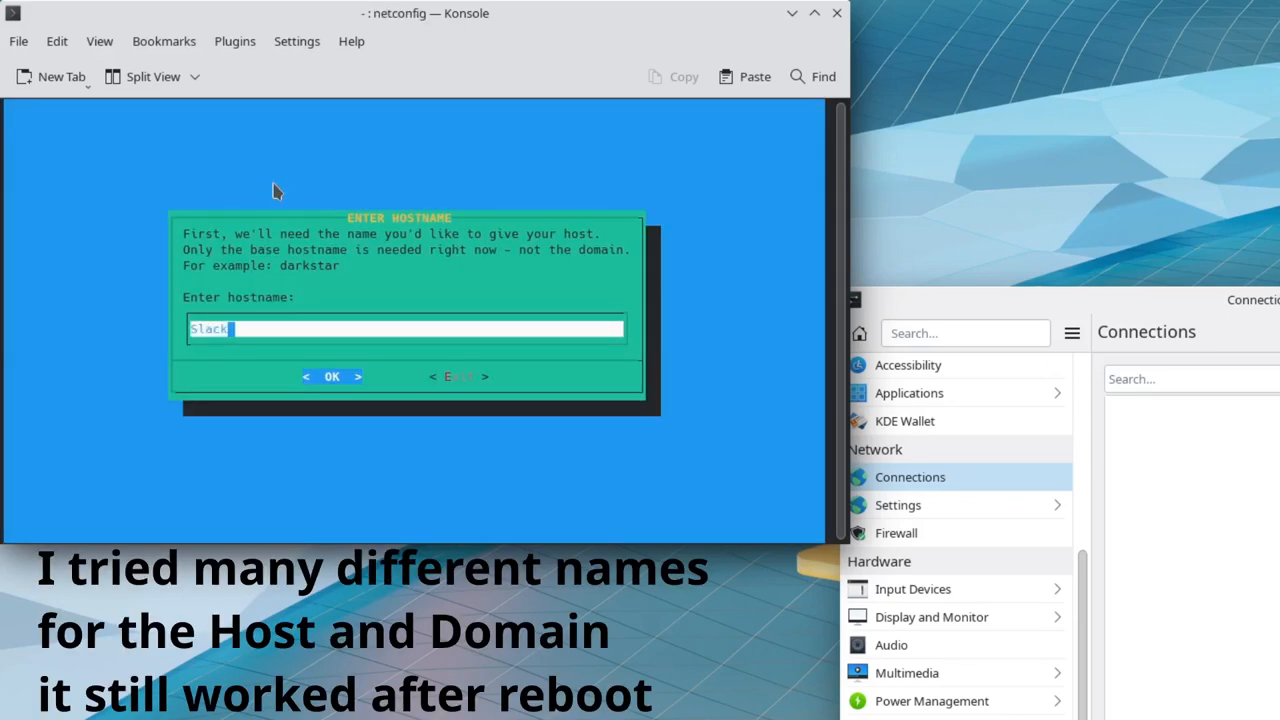
{"action": "type", "text": "ware"}
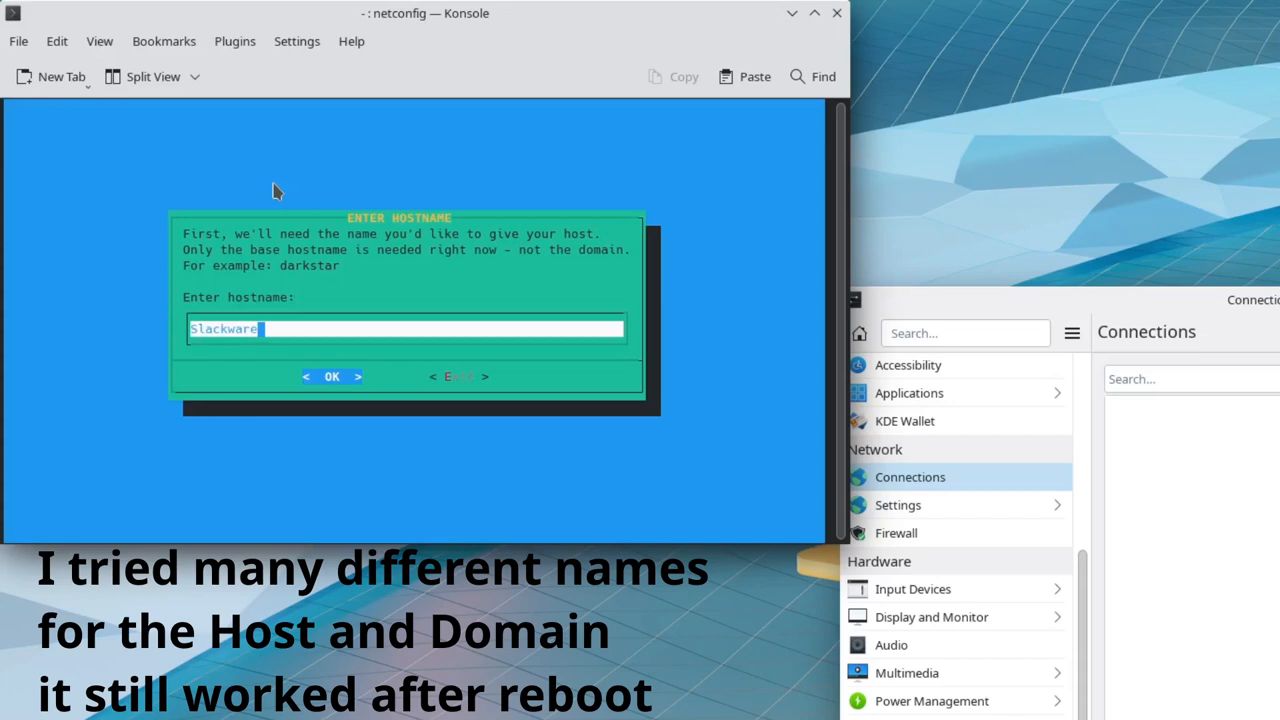
{"action": "left_click", "coordinate": [332, 376]}
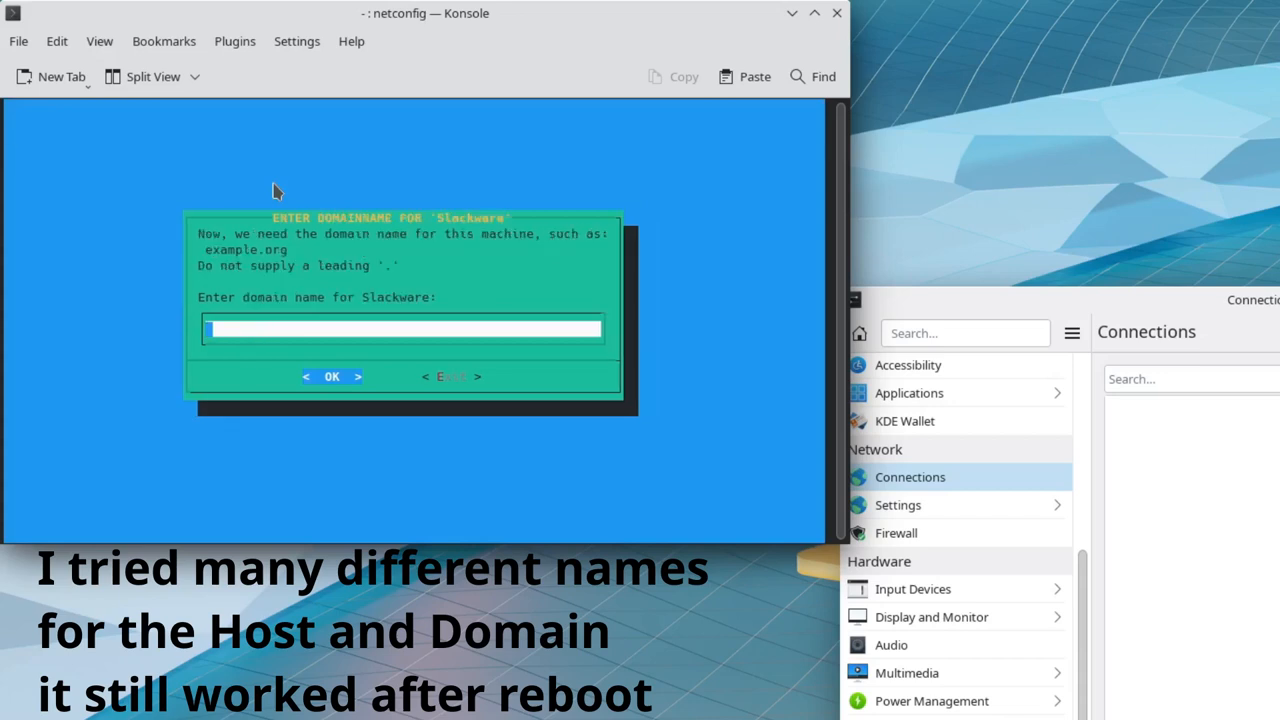
- Enter pcrtlc.org as the domain name
{"action": "type", "text": "pcr"}
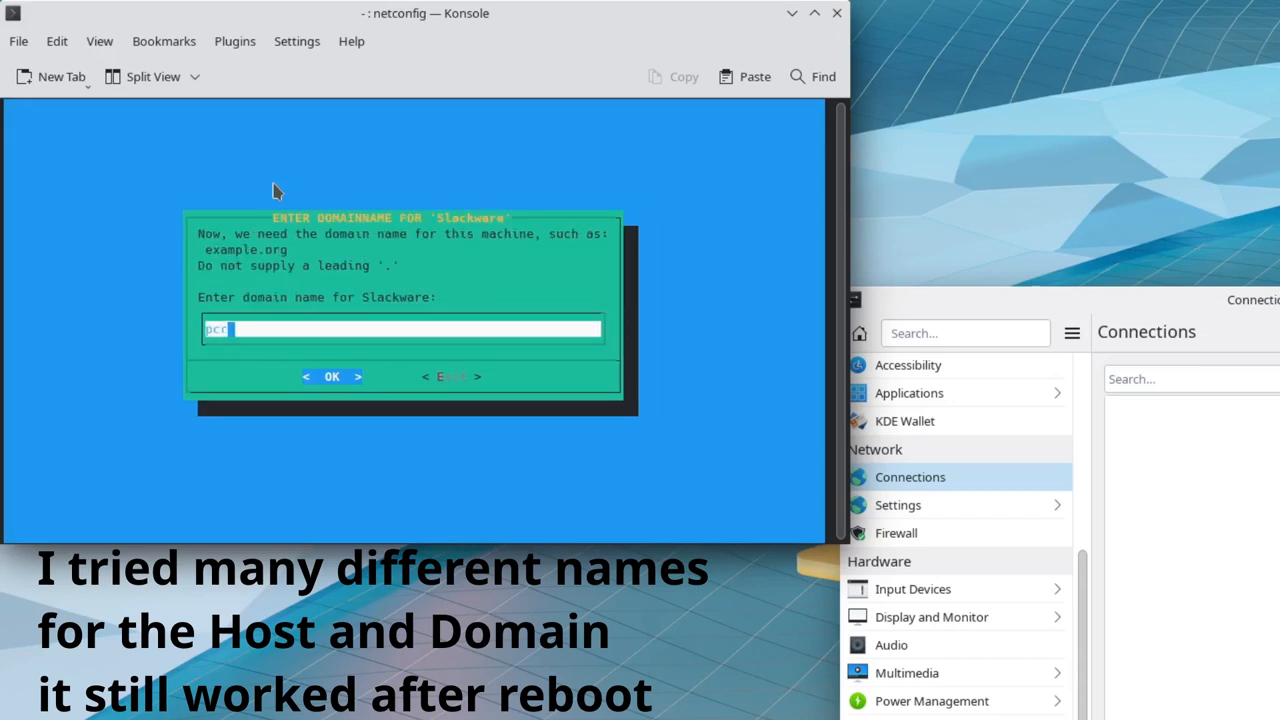
{"action": "type", "text": "tlc."}
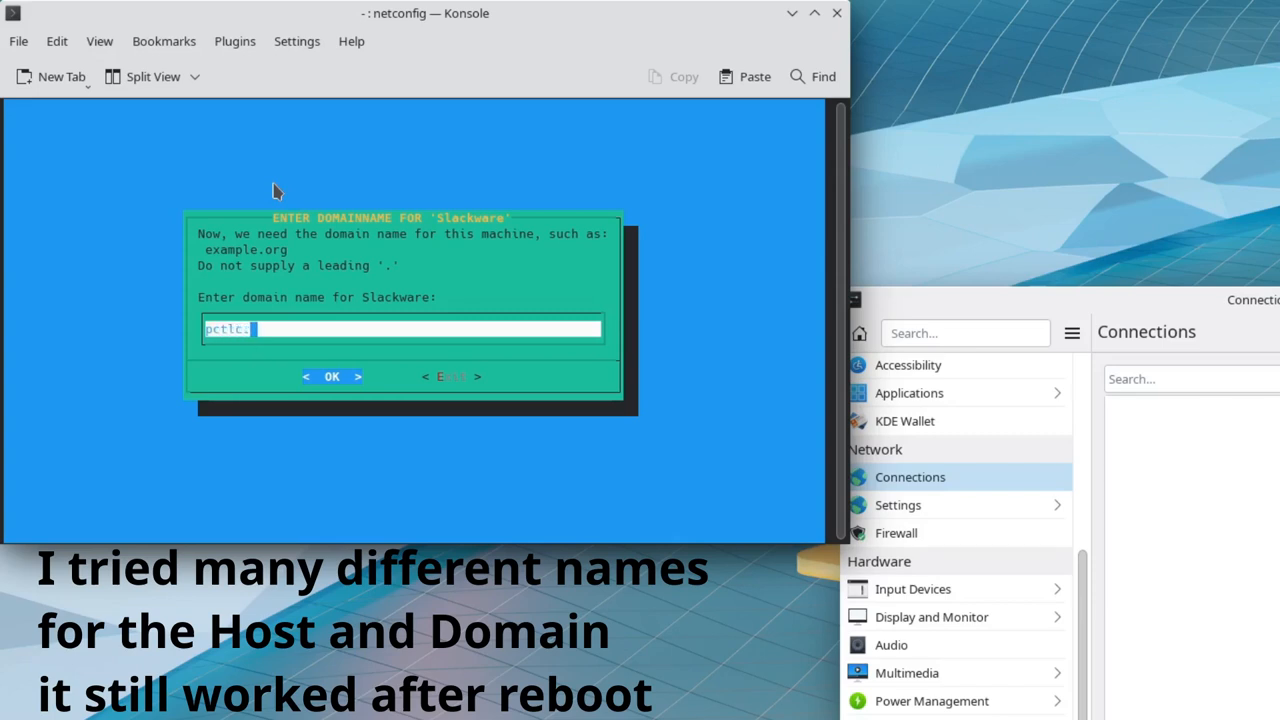
{"action": "type", "text": "org"}
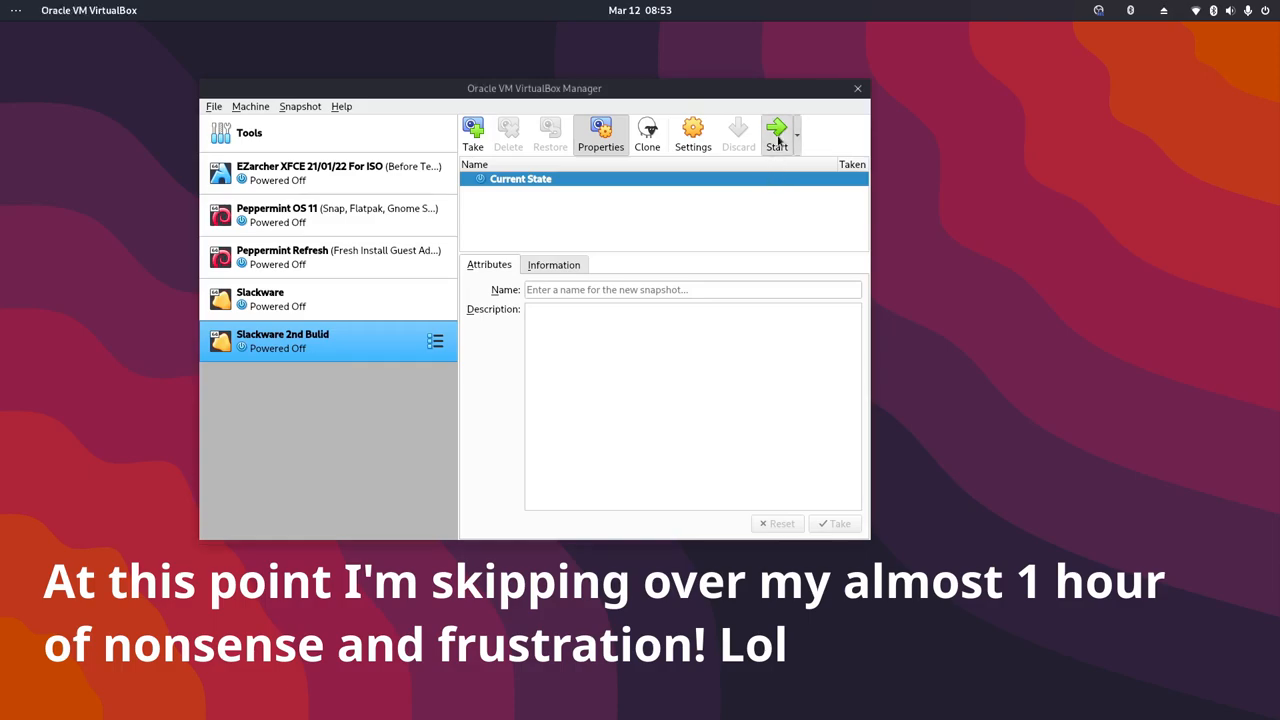
- Boot the Slackware 2nd Build VM and log in to the Plasma desktop
{"action": "left_click", "coordinate": [777, 135]}
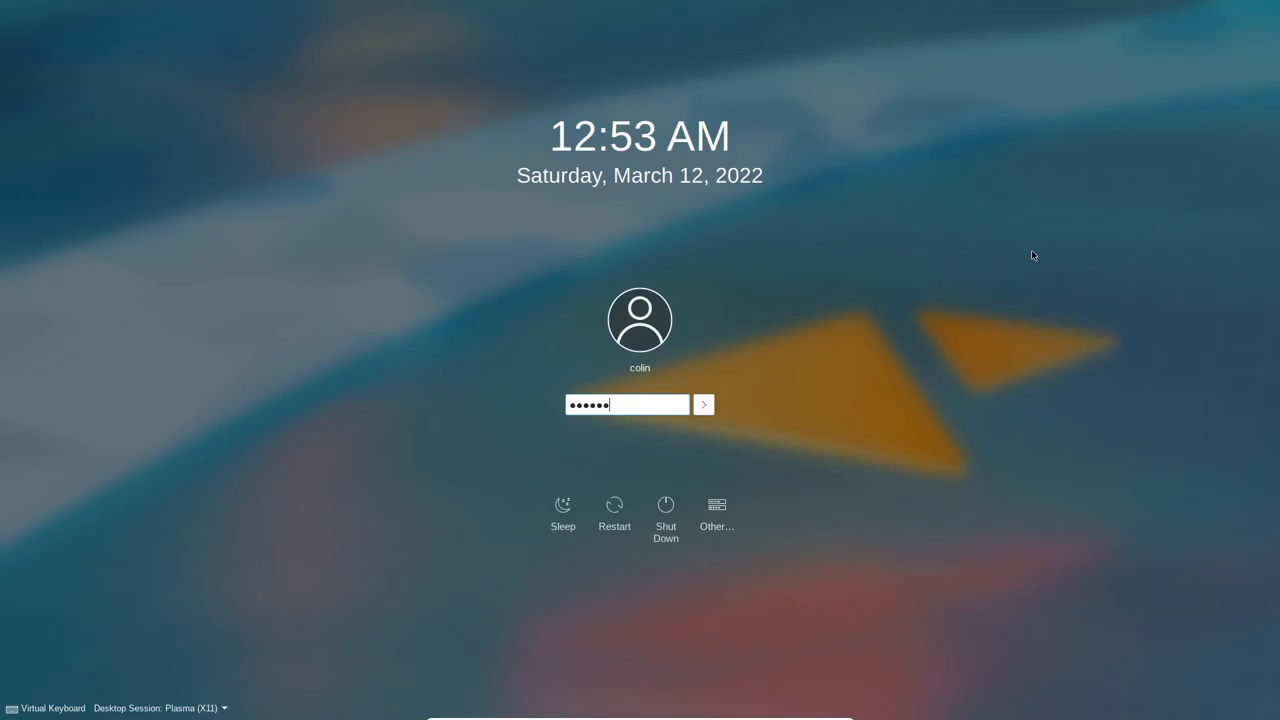
{"action": "left_click", "coordinate": [703, 404]}
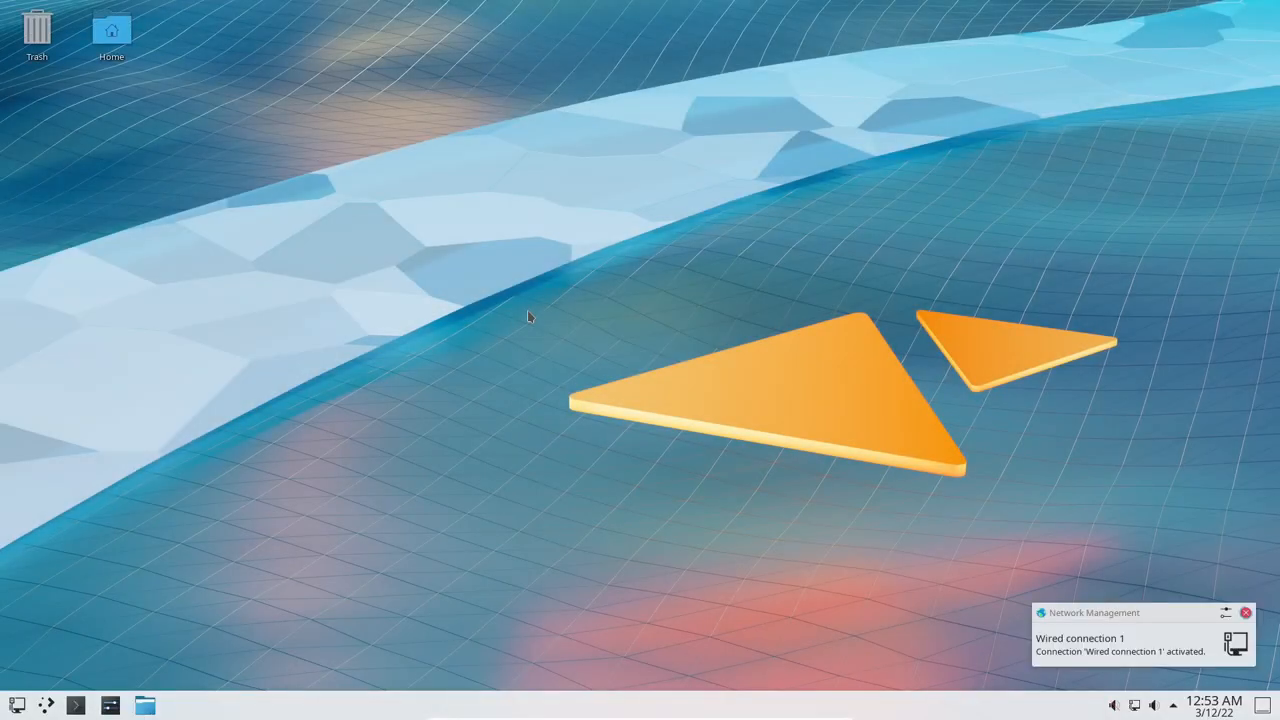
{"action": "mouse_move", "coordinate": [1185, 643]}
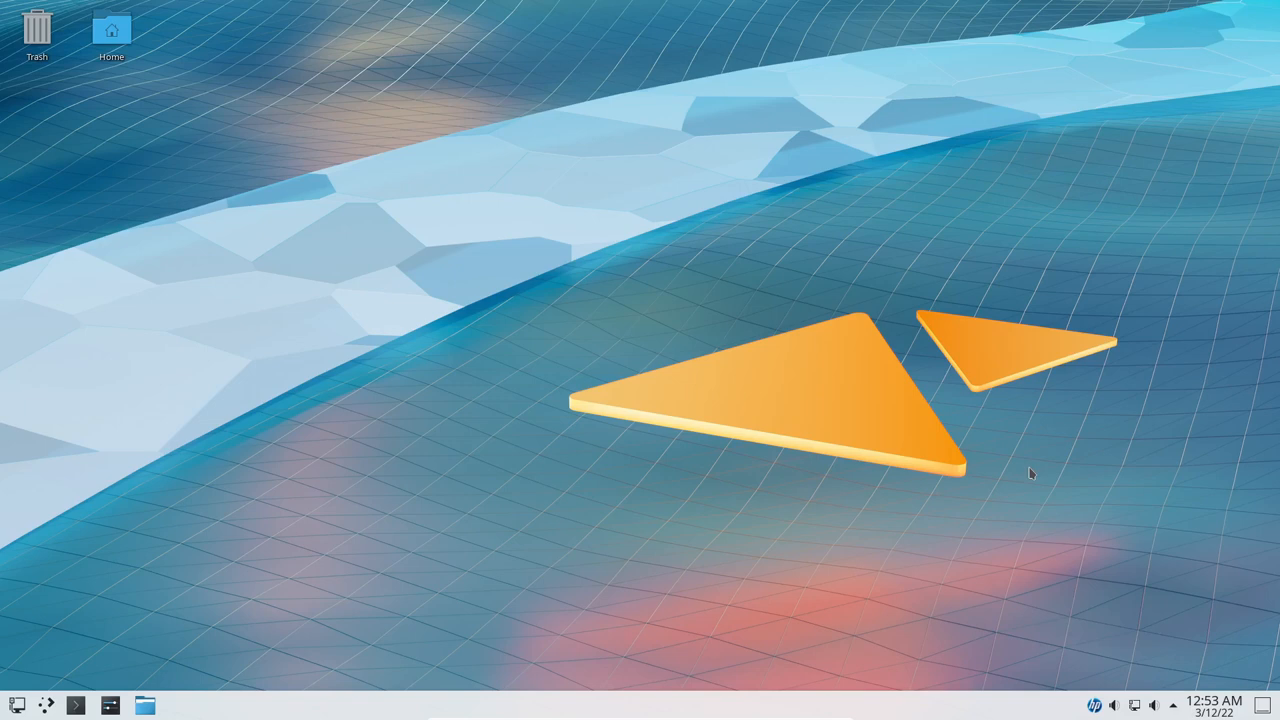
{"action": "mouse_move", "coordinate": [218, 613]}
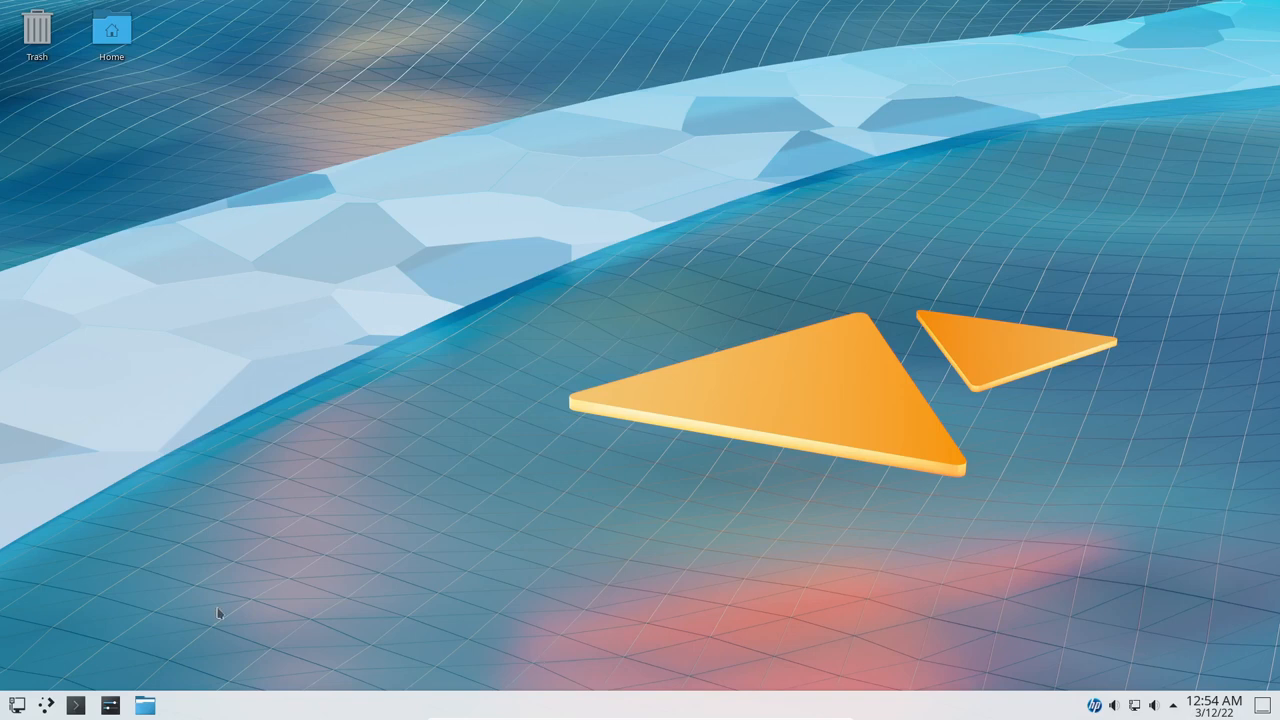
{"action": "mouse_move", "coordinate": [486, 505]}
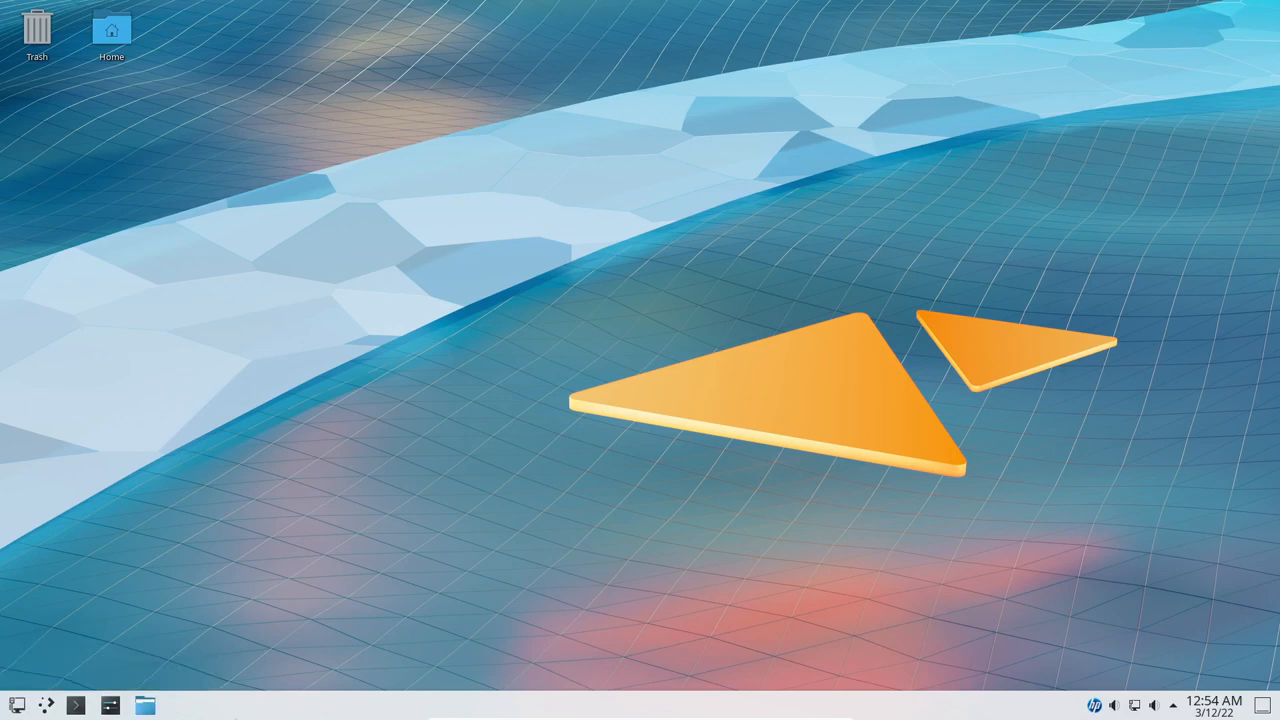
- Put the panel in edit mode and remove the Networks widget
{"action": "right_click", "coordinate": [145, 705]}
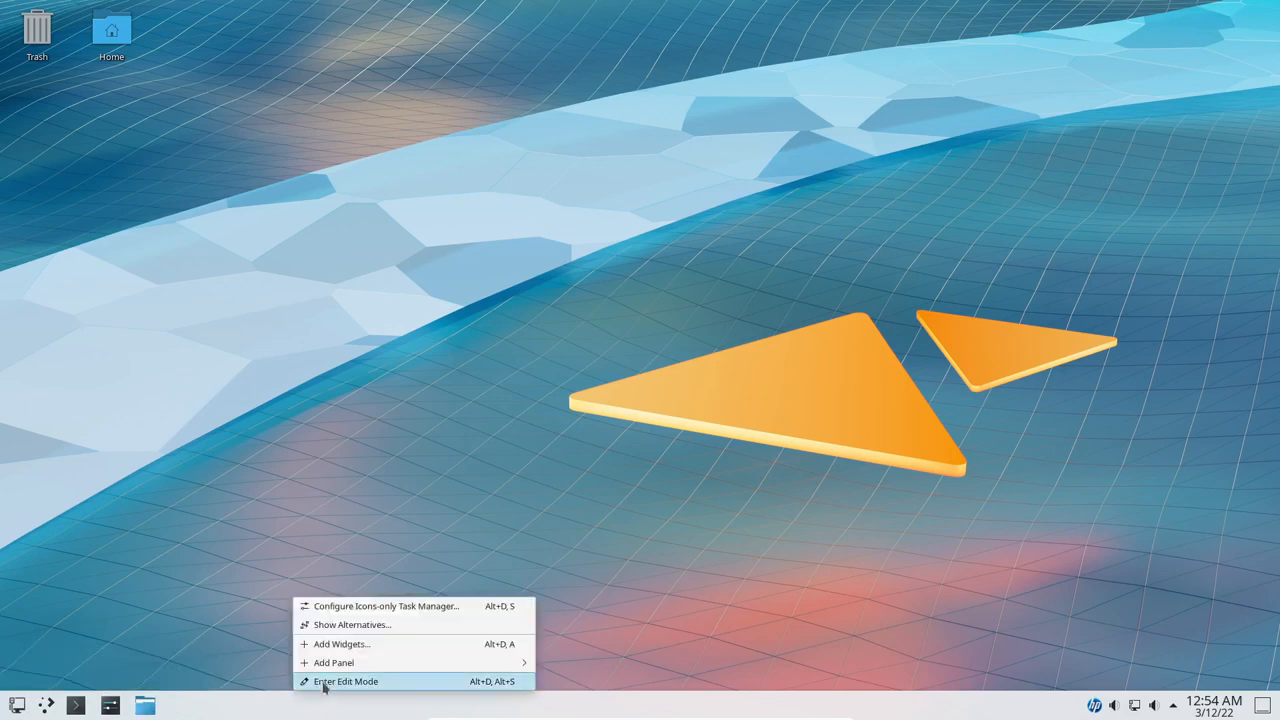
{"action": "left_click", "coordinate": [346, 681]}
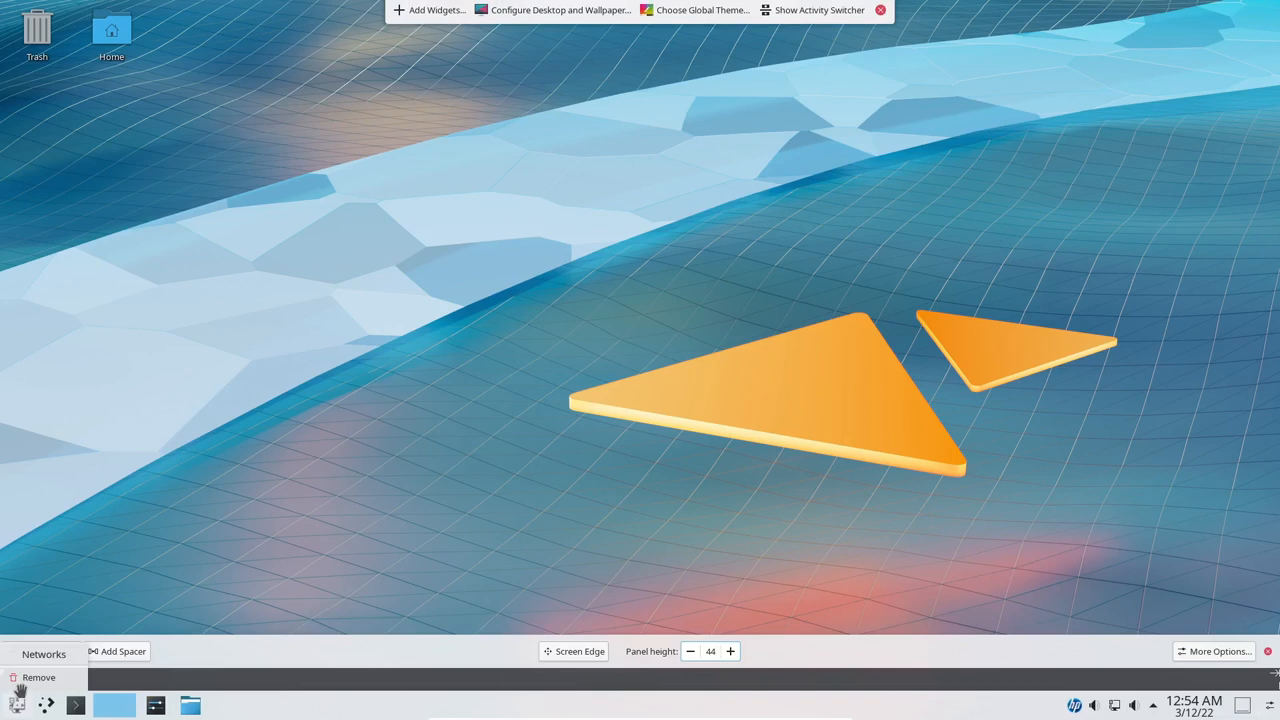
{"action": "left_click", "coordinate": [39, 677]}
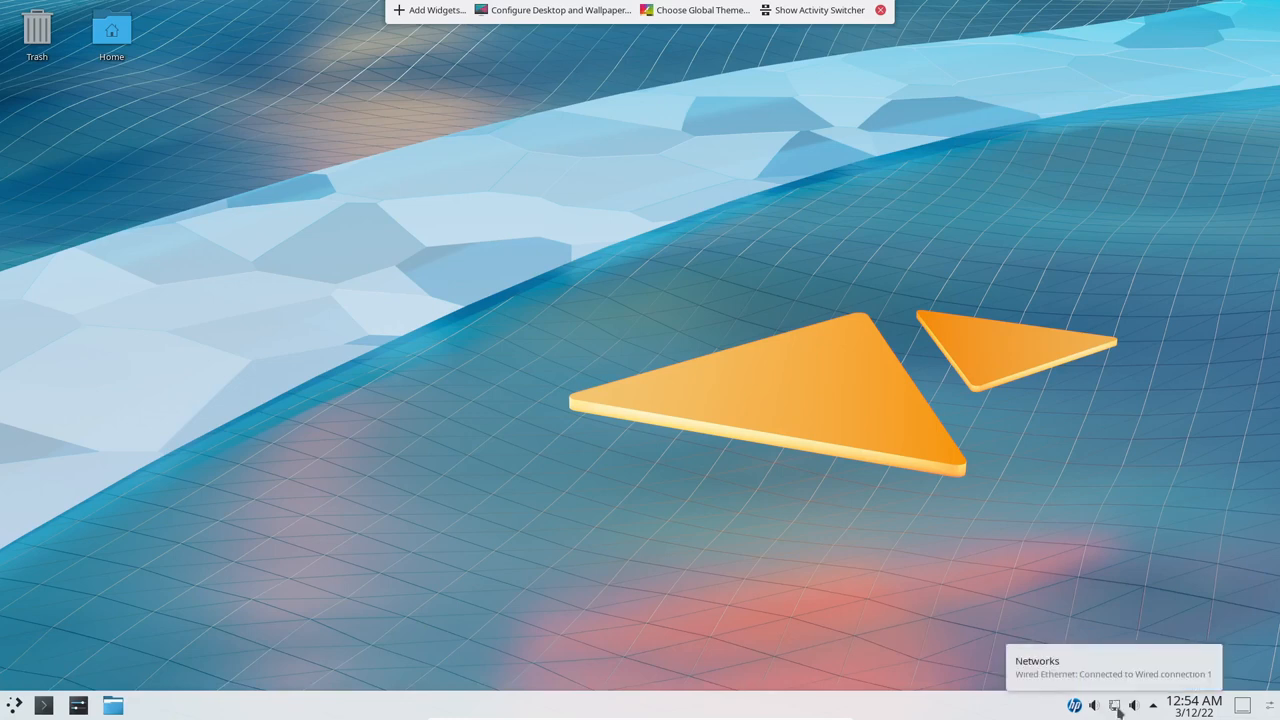
- Check the network tray, load YouTube in Firefox, then close the browser
{"action": "left_click", "coordinate": [14, 705]}
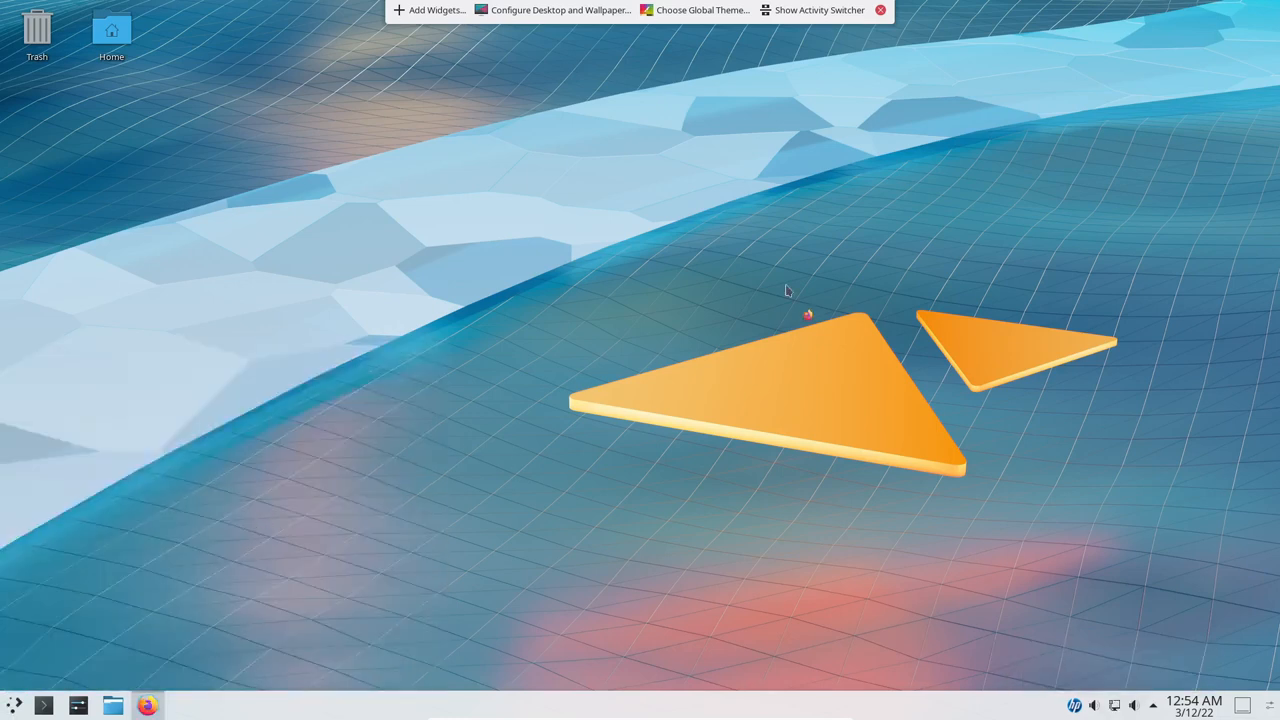
{"action": "left_click", "coordinate": [147, 705]}
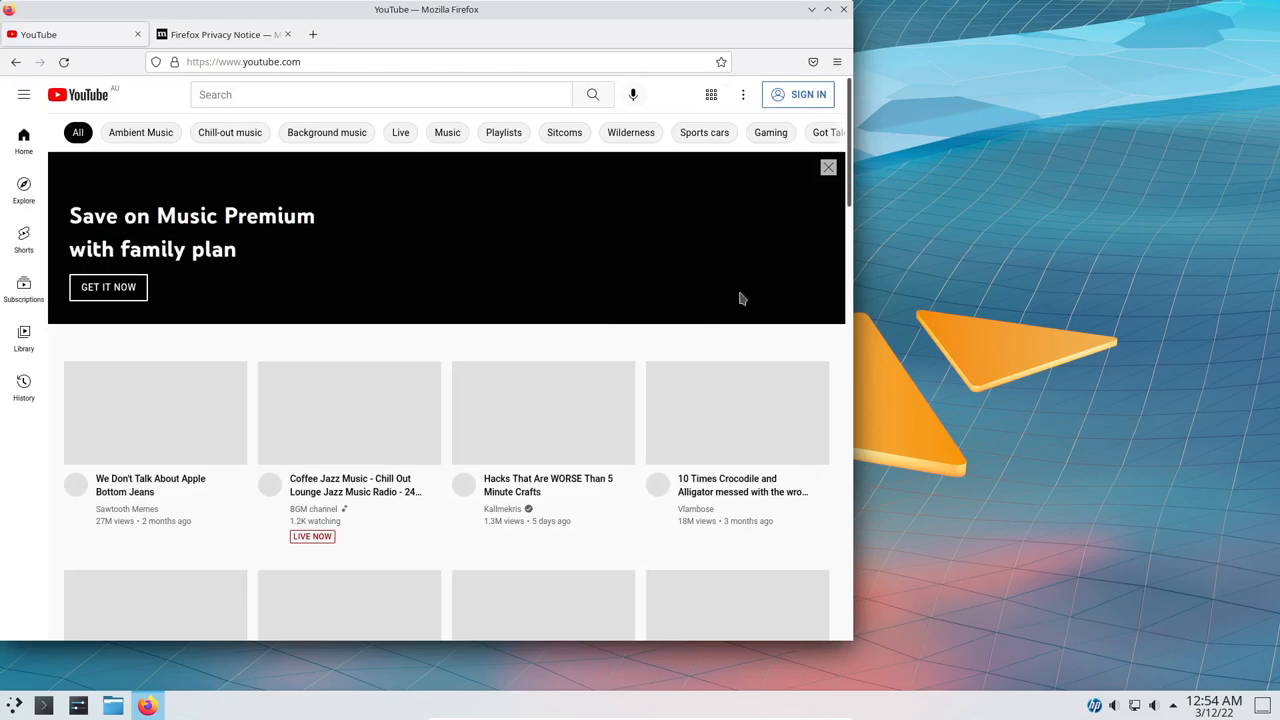
{"action": "left_click", "coordinate": [812, 9]}
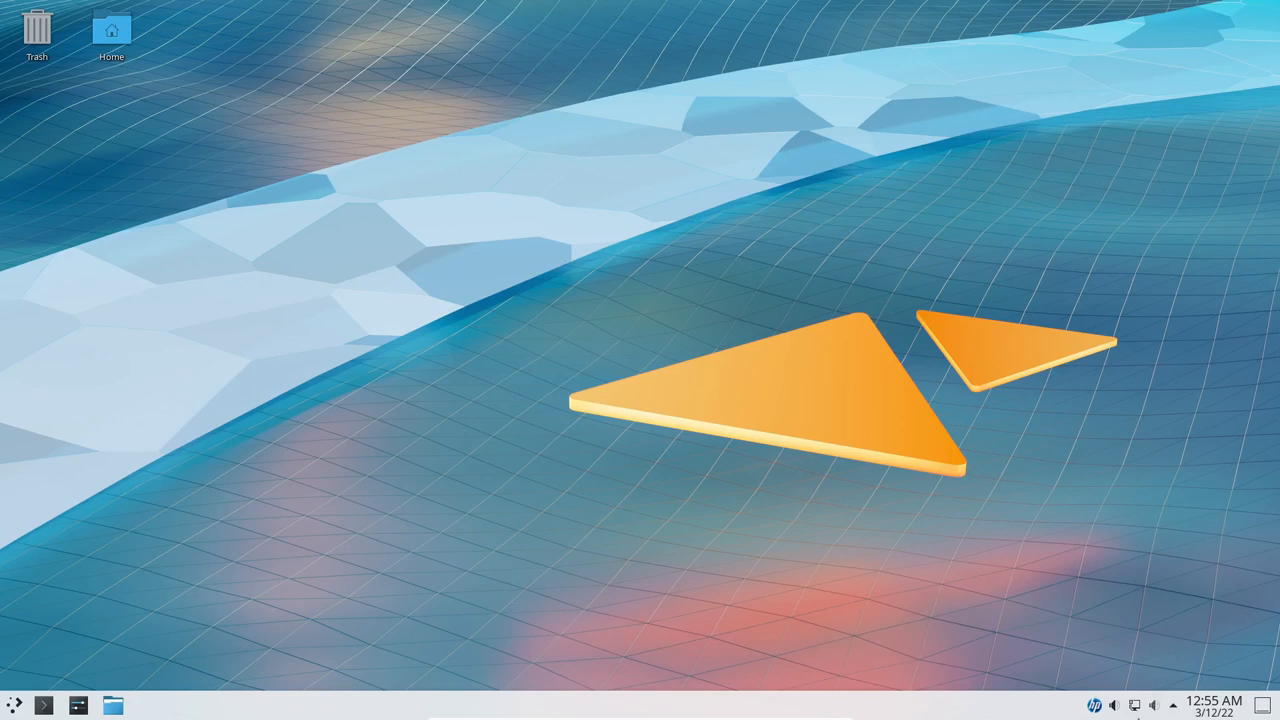
{"action": "mouse_move", "coordinate": [657, 337]}
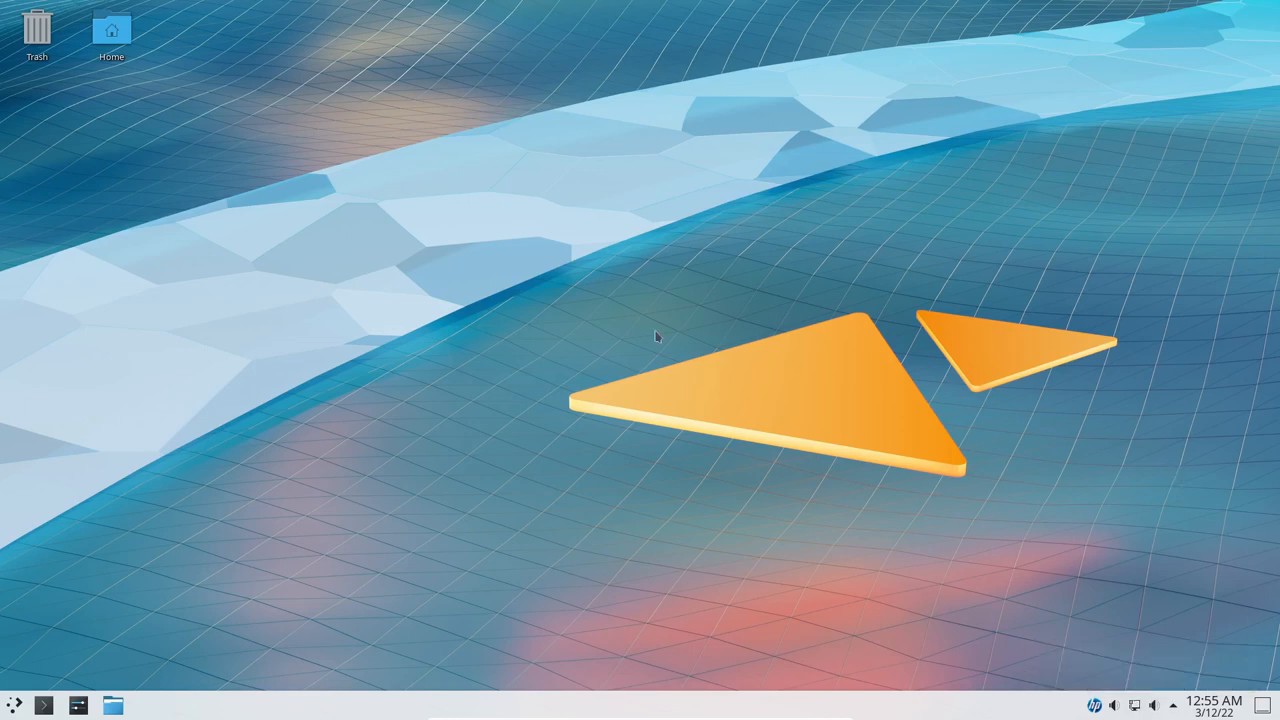
{"action": "mouse_move", "coordinate": [78, 604]}
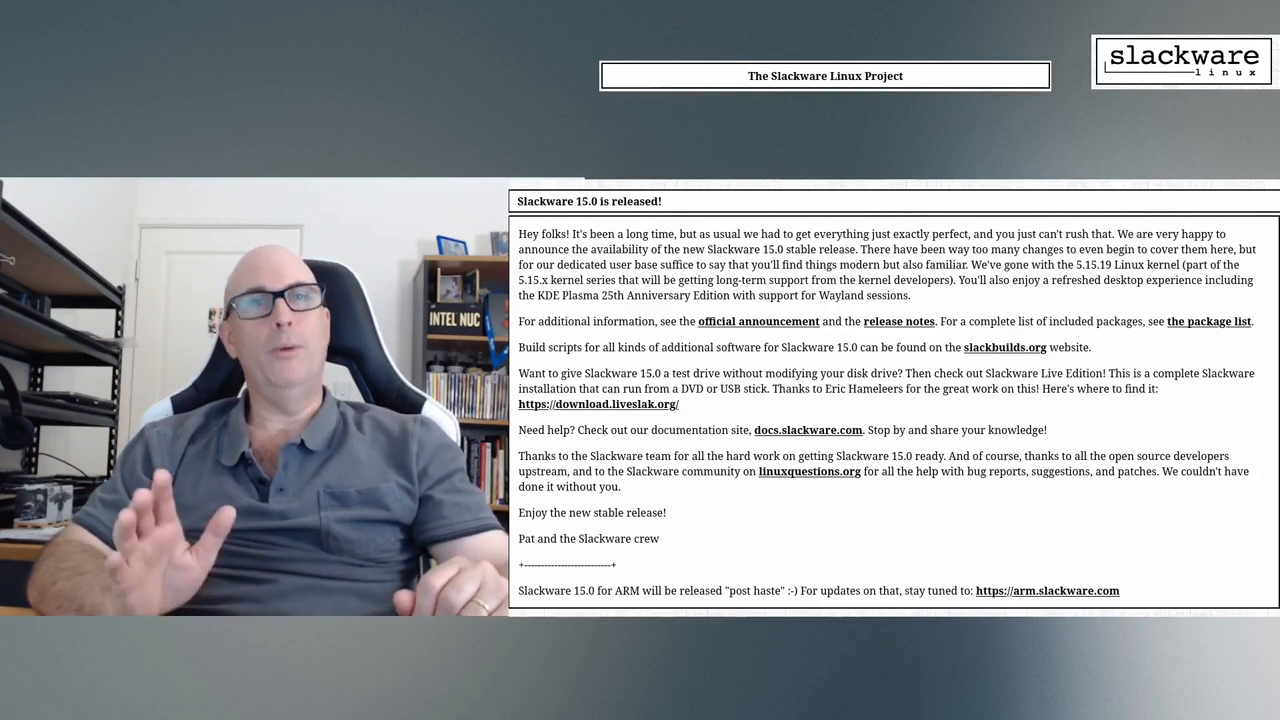
- Open the Slackware 15.0 release notes and scroll through them
{"action": "left_click", "coordinate": [898, 321]}
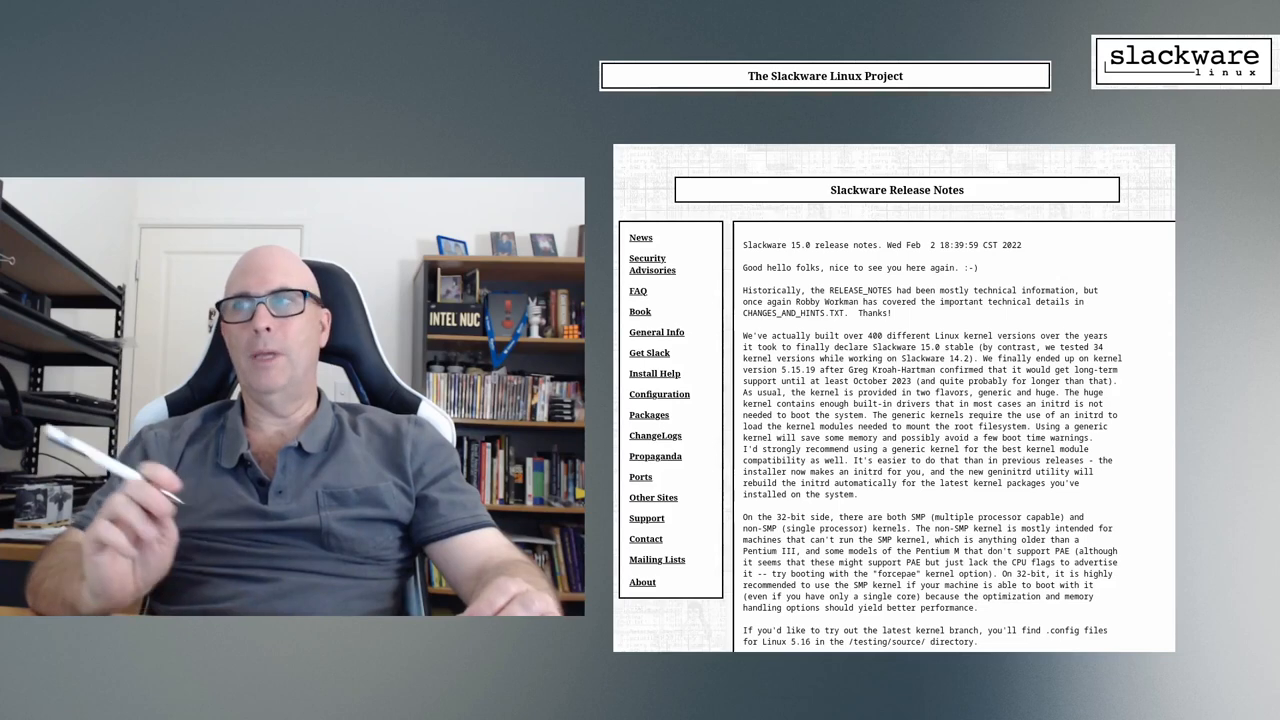
{"action": "scroll", "scroll_direction": "down", "scroll_amount": 3}
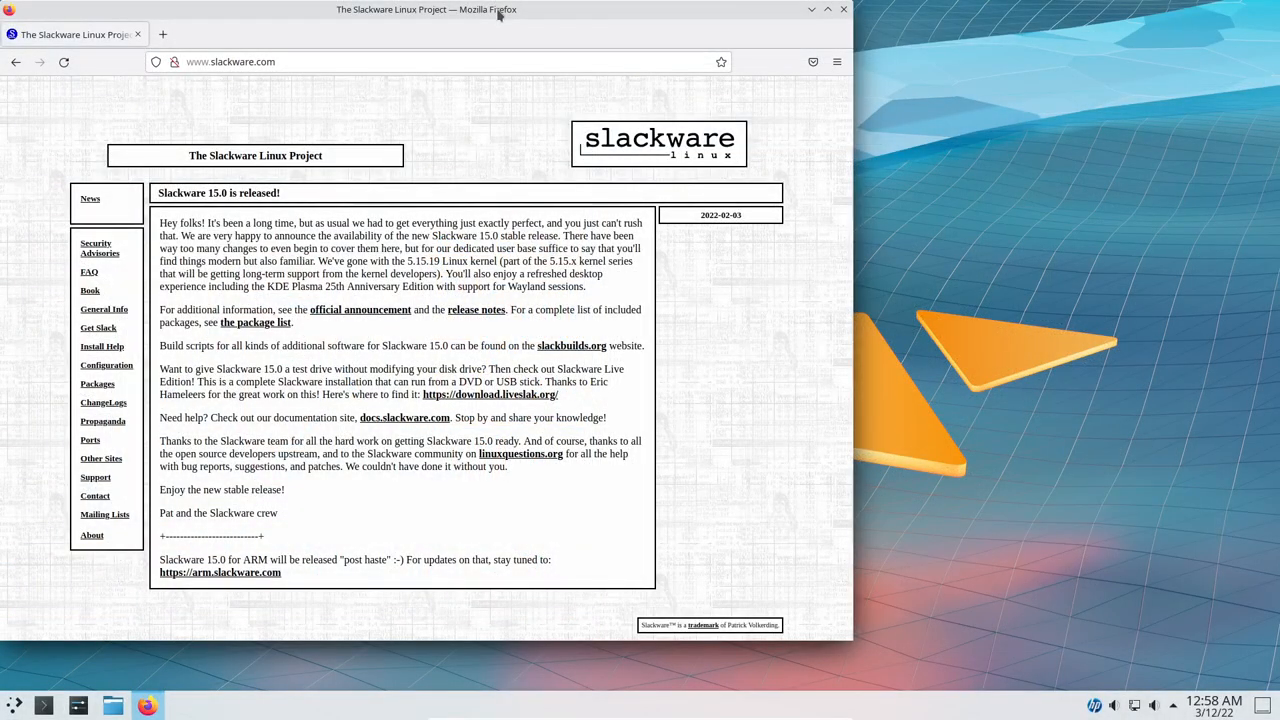
- Follow the link to the relocated package browser at packages.slackware.com
{"action": "left_click", "coordinate": [826, 9]}
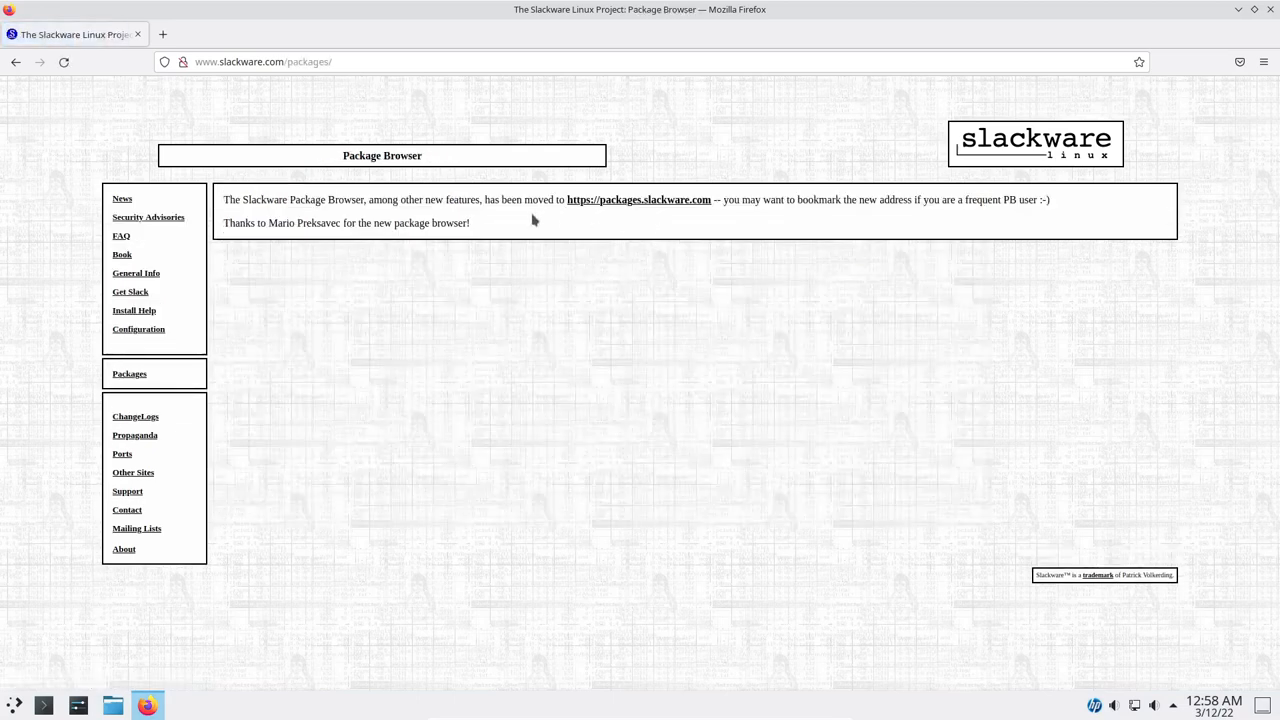
{"action": "mouse_move", "coordinate": [670, 203]}
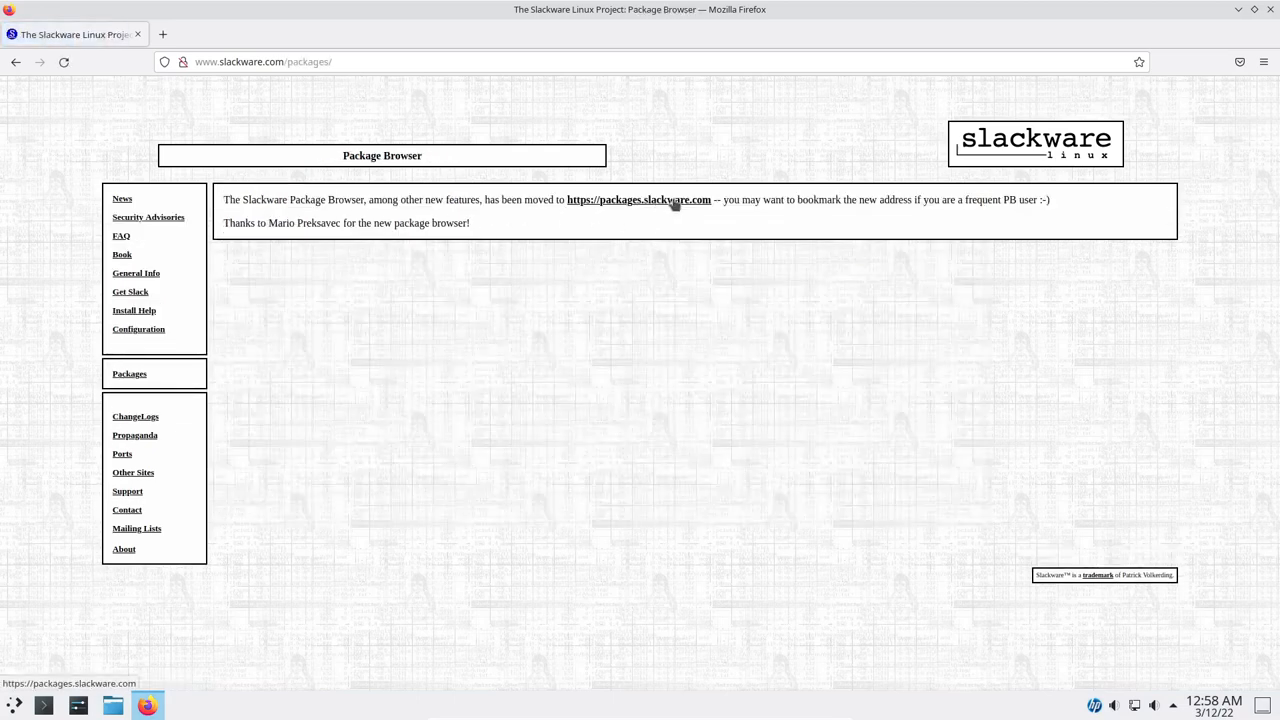
{"action": "left_click", "coordinate": [638, 199]}
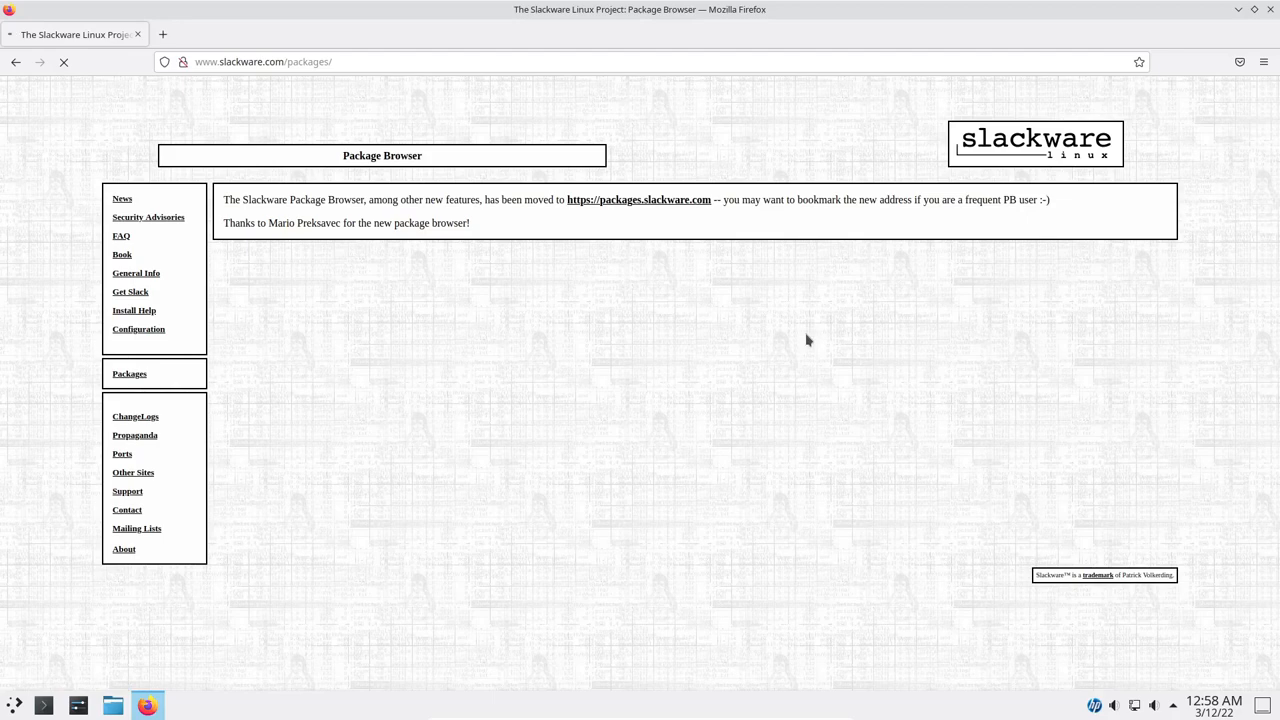
{"action": "mouse_move", "coordinate": [747, 268]}
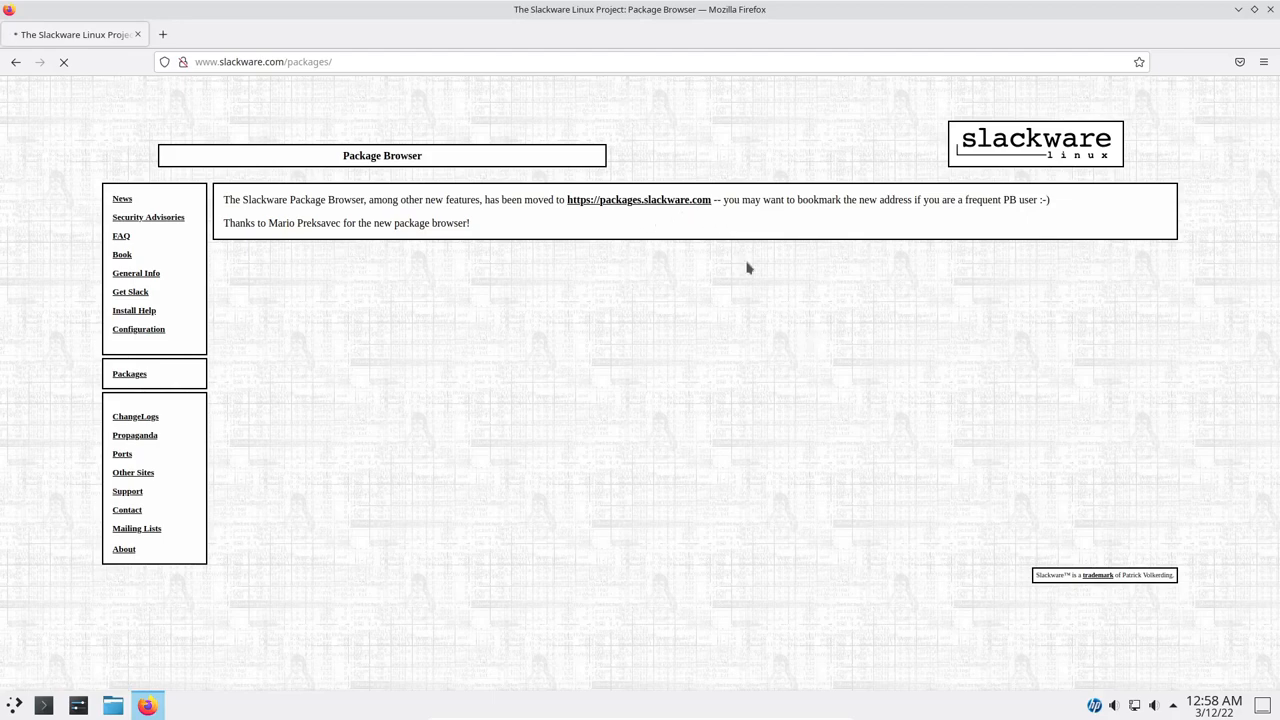
{"action": "left_click", "coordinate": [638, 199]}
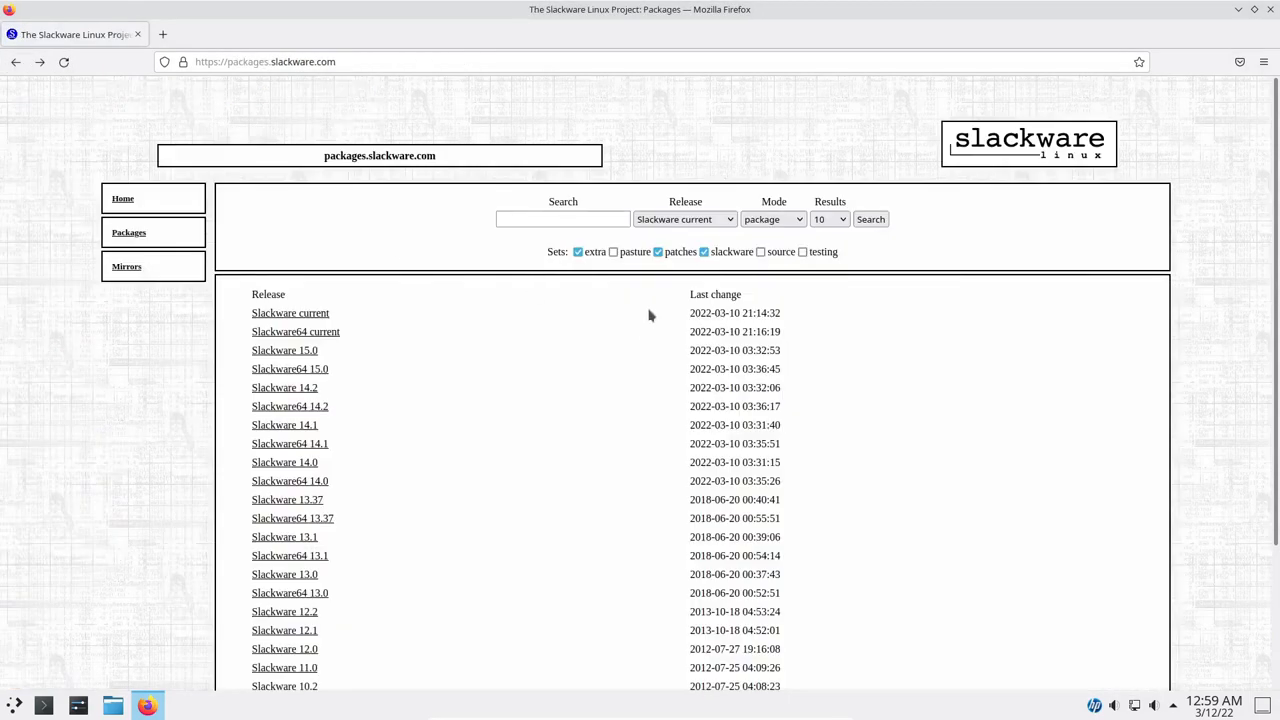
- Set the package search Release to Slackware64 current
{"action": "left_click", "coordinate": [685, 219]}
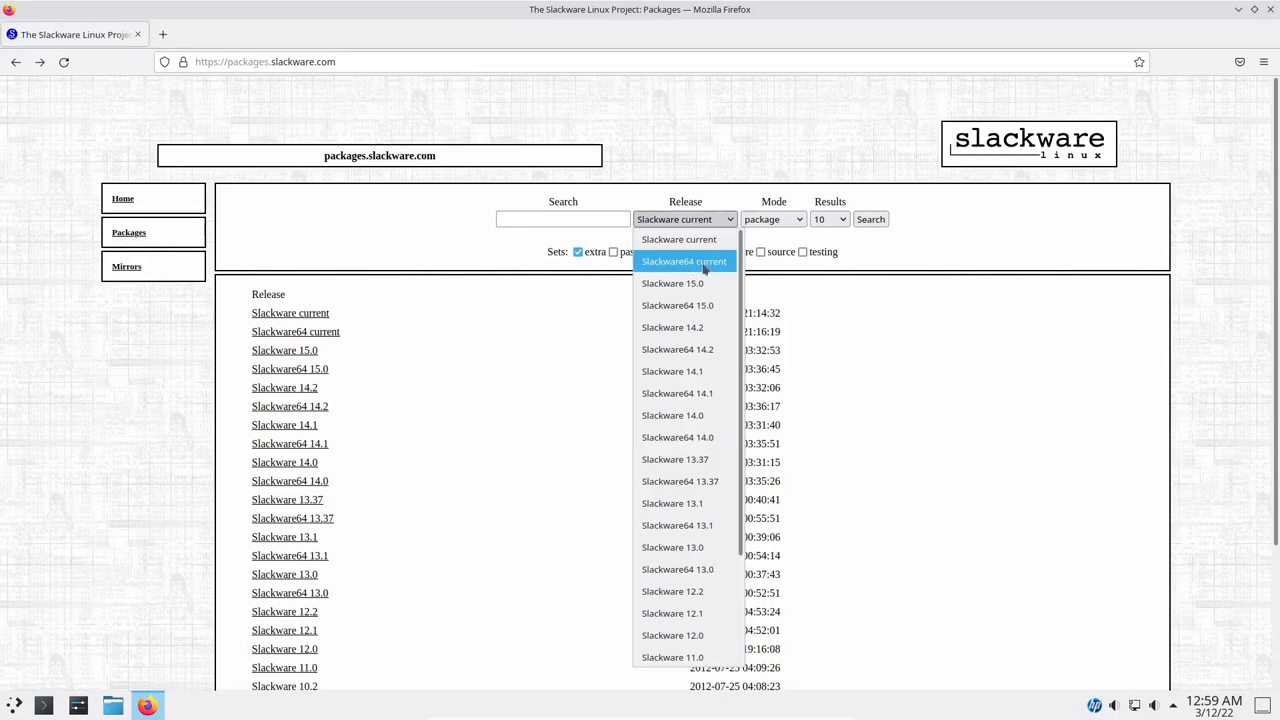
{"action": "left_click", "coordinate": [684, 261]}
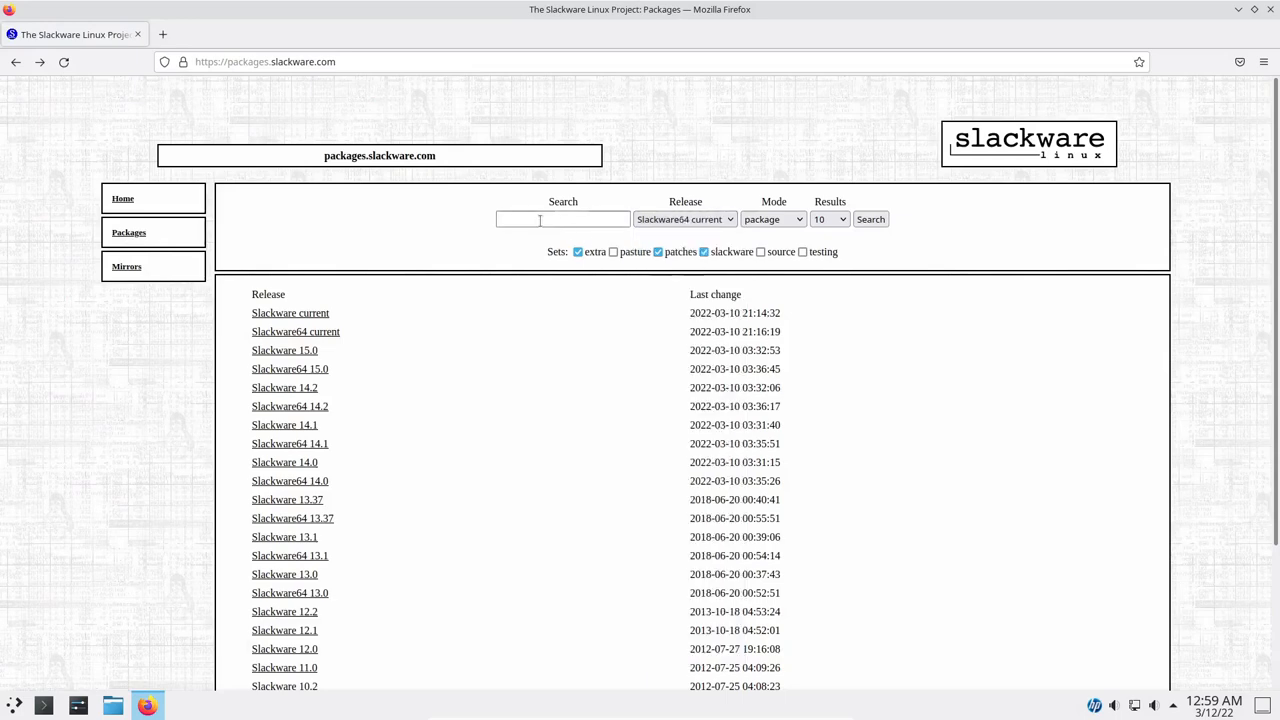
{"action": "left_click", "coordinate": [562, 219]}
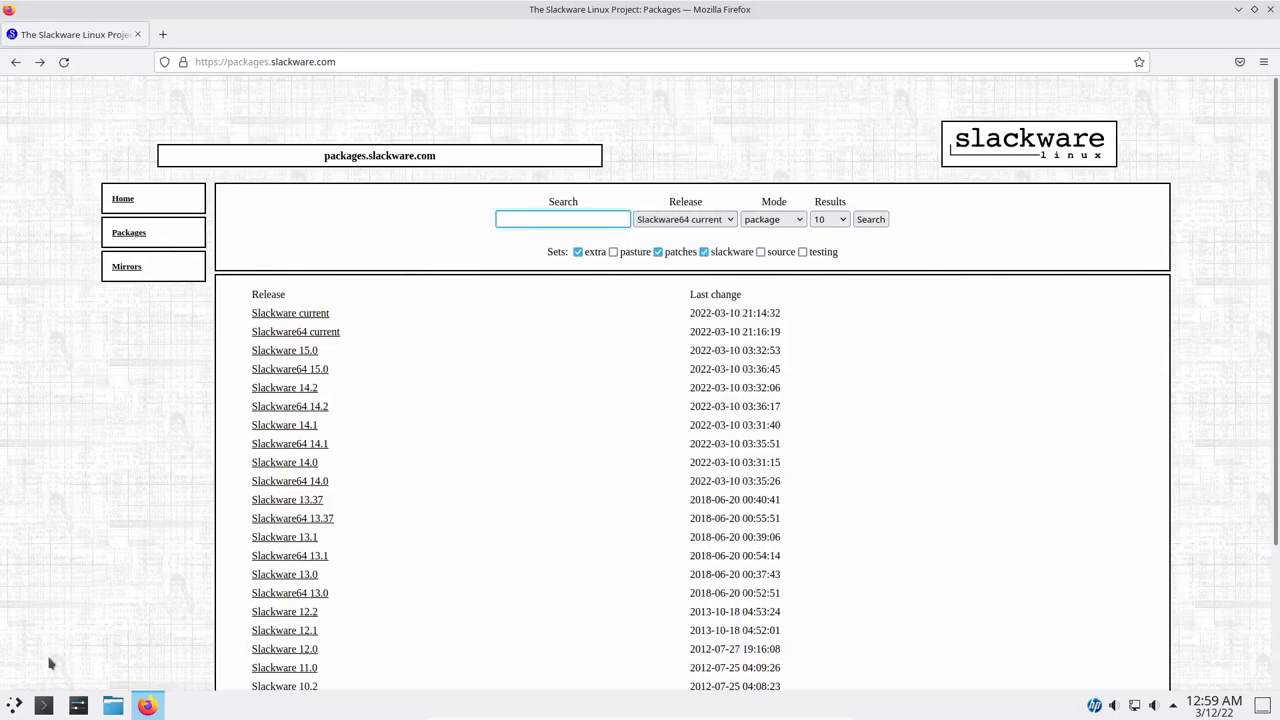
- Check the installed applications menu, then search packages for audacity
{"action": "left_click", "coordinate": [42, 675]}
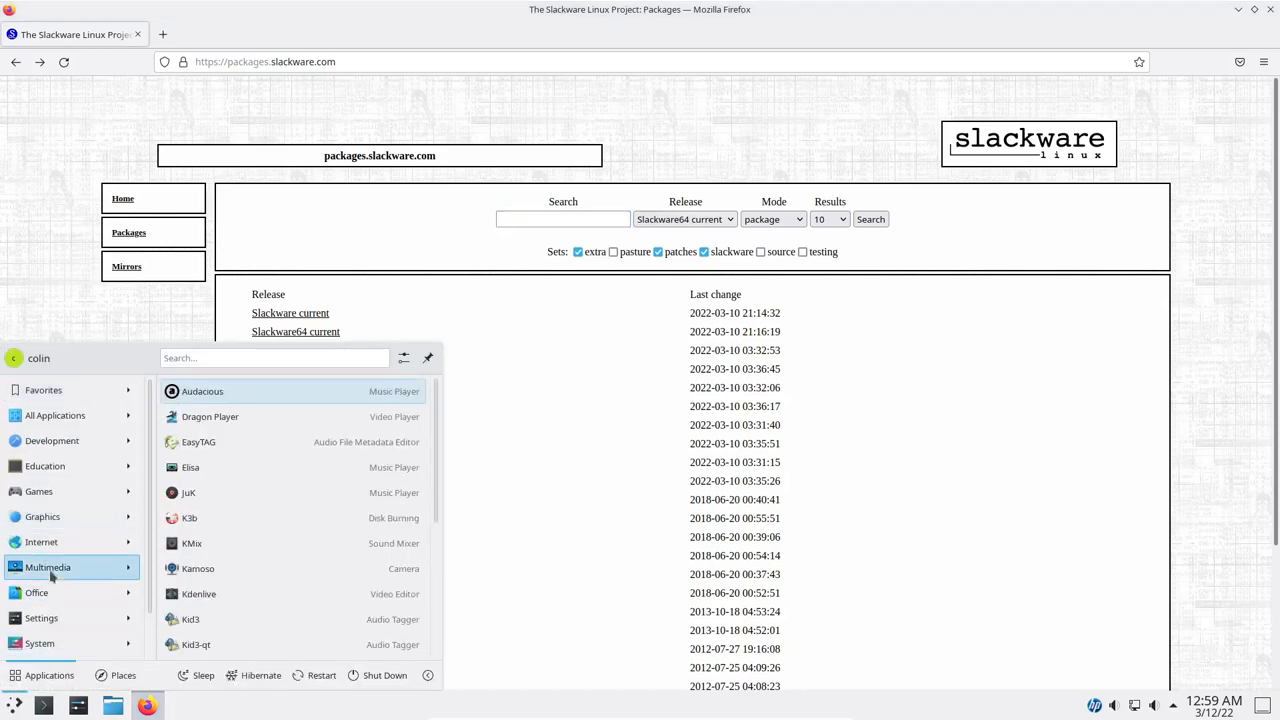
{"action": "mouse_move", "coordinate": [255, 491]}
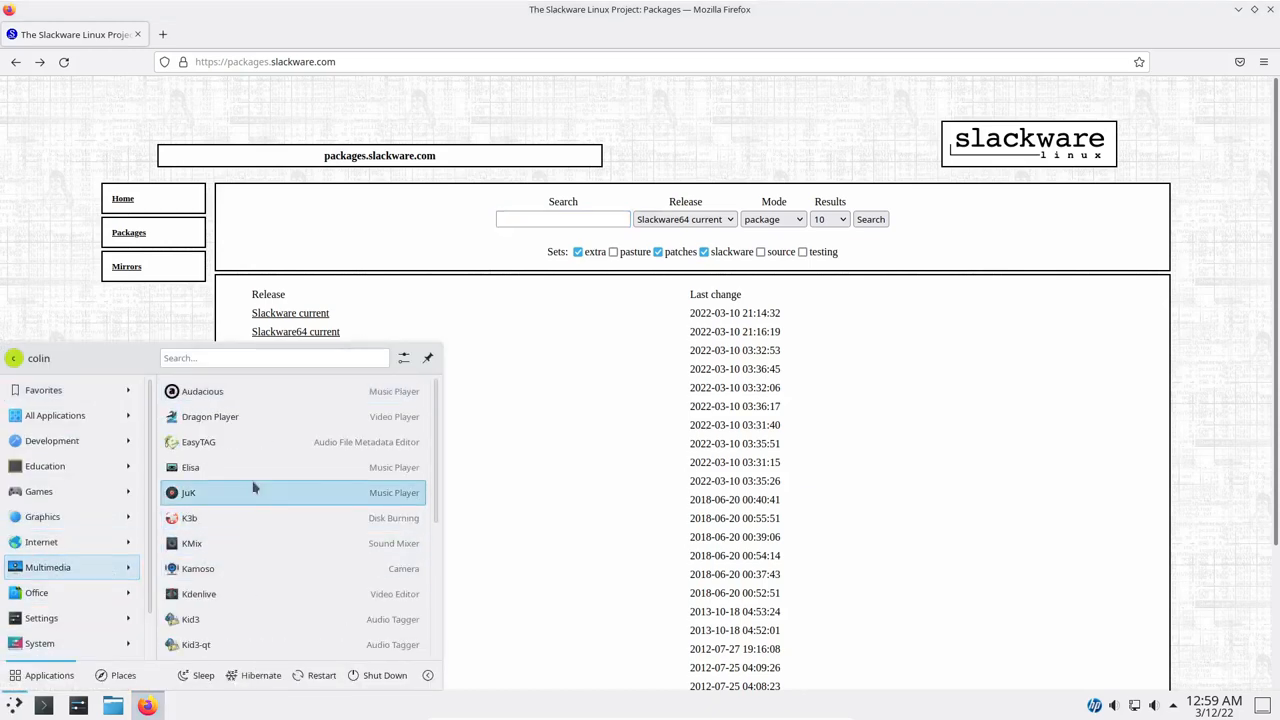
{"action": "scroll", "scroll_direction": "down", "scroll_amount": 3}
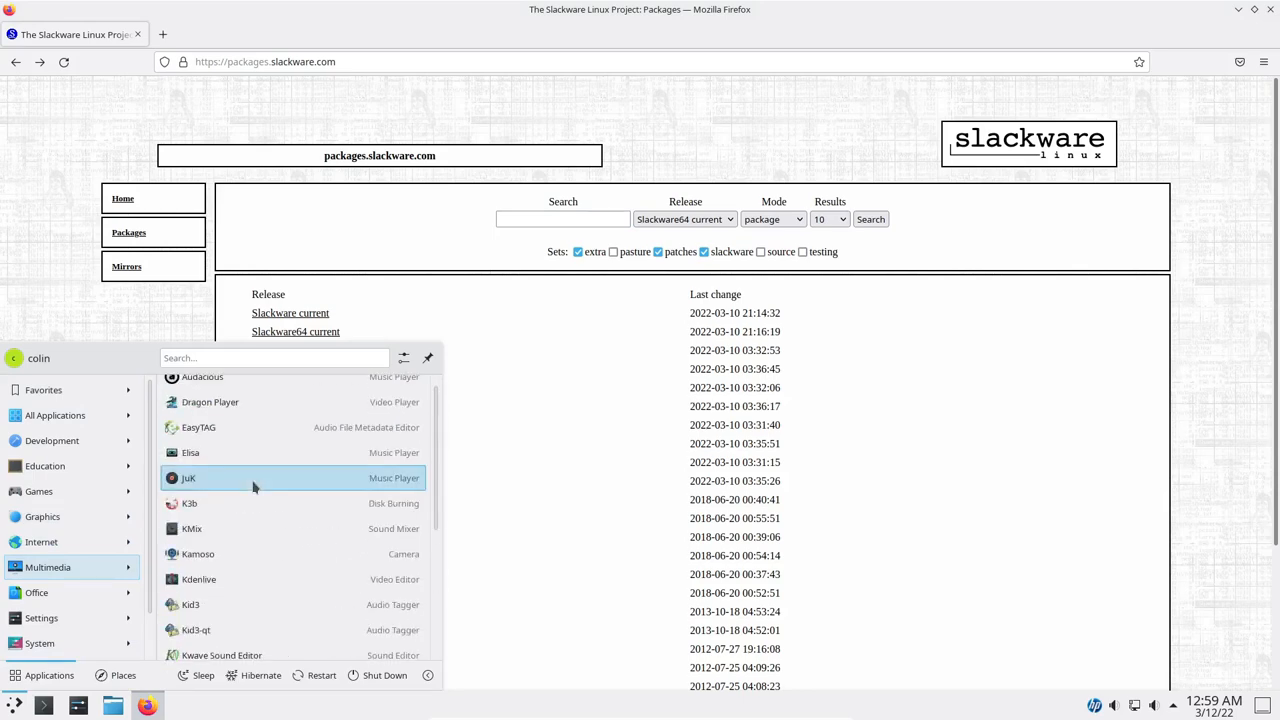
{"action": "left_click", "coordinate": [562, 219]}
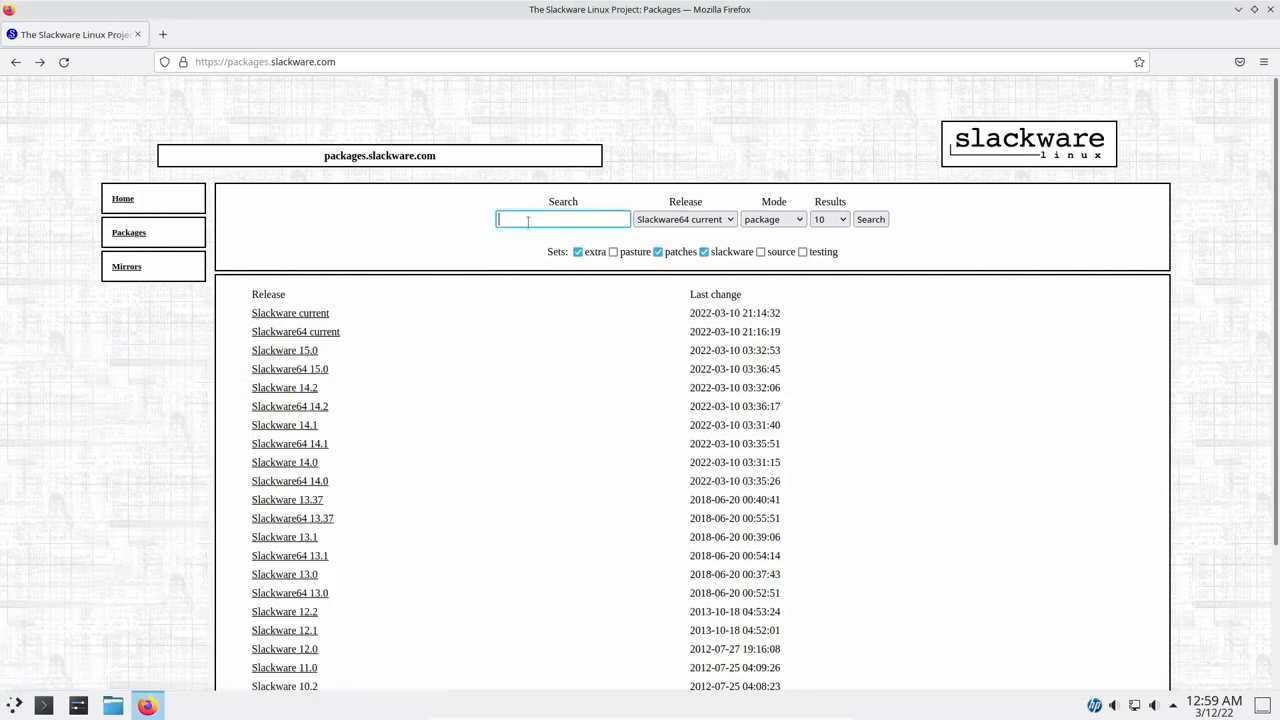
{"action": "type", "text": "audacity"}
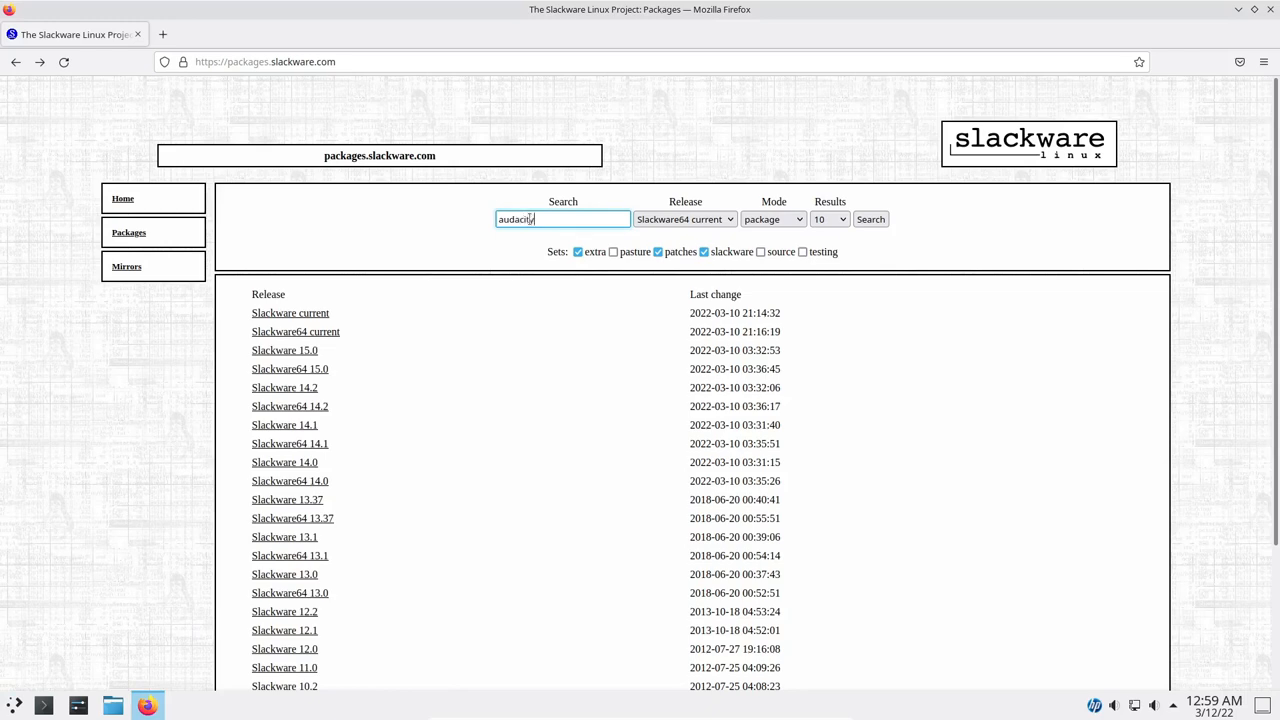
{"action": "left_click", "coordinate": [870, 219]}
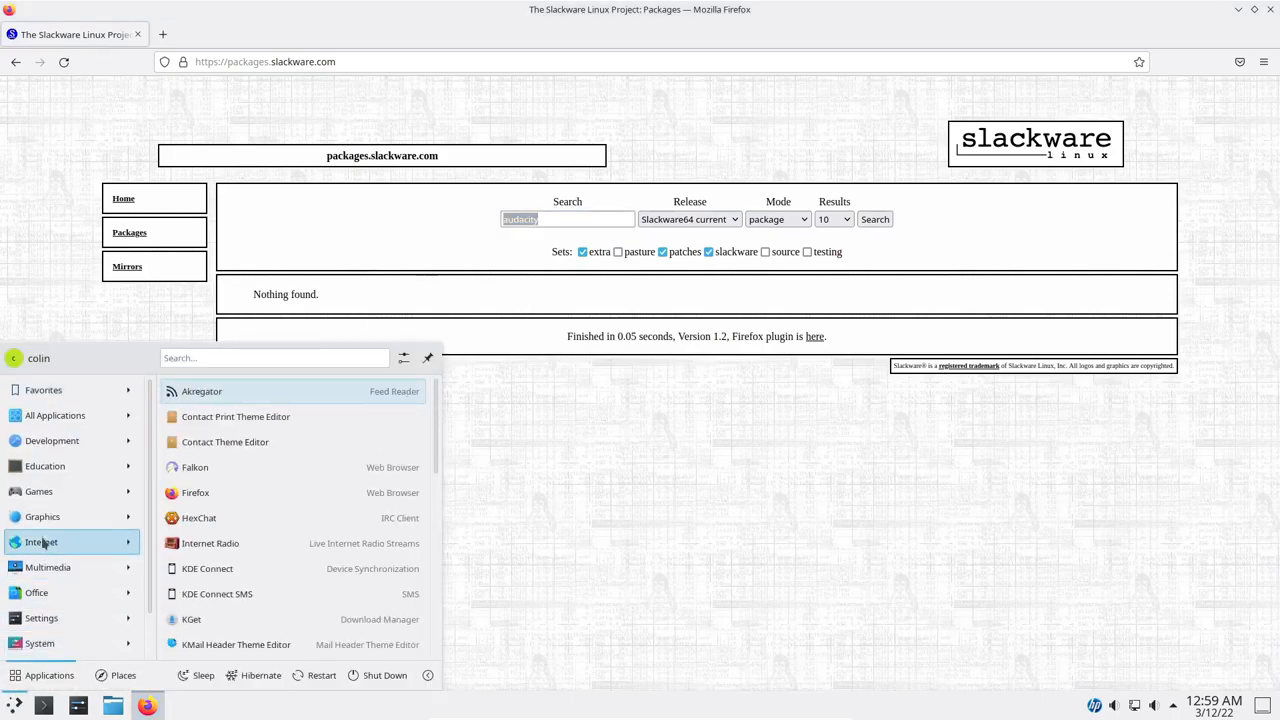
- Search packages for celluloid, handbrake, vlc and cherrytree
{"action": "left_click", "coordinate": [42, 516]}
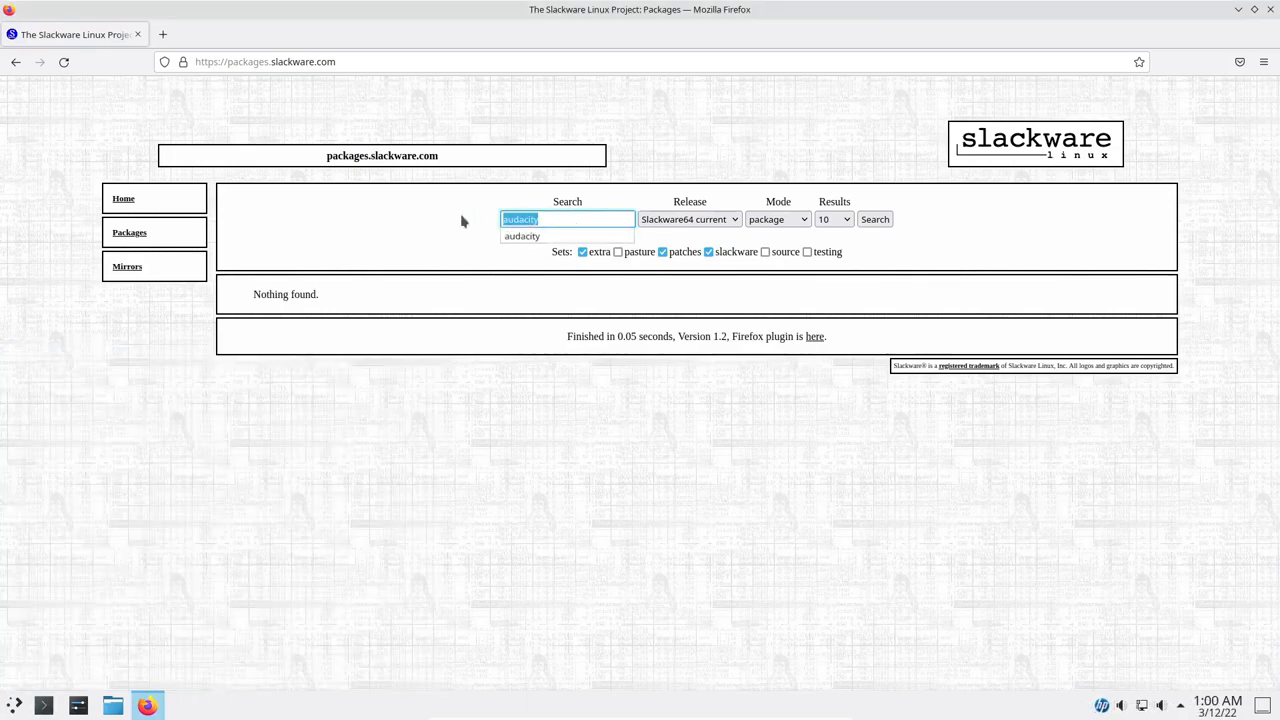
{"action": "type", "text": "celluloid"}
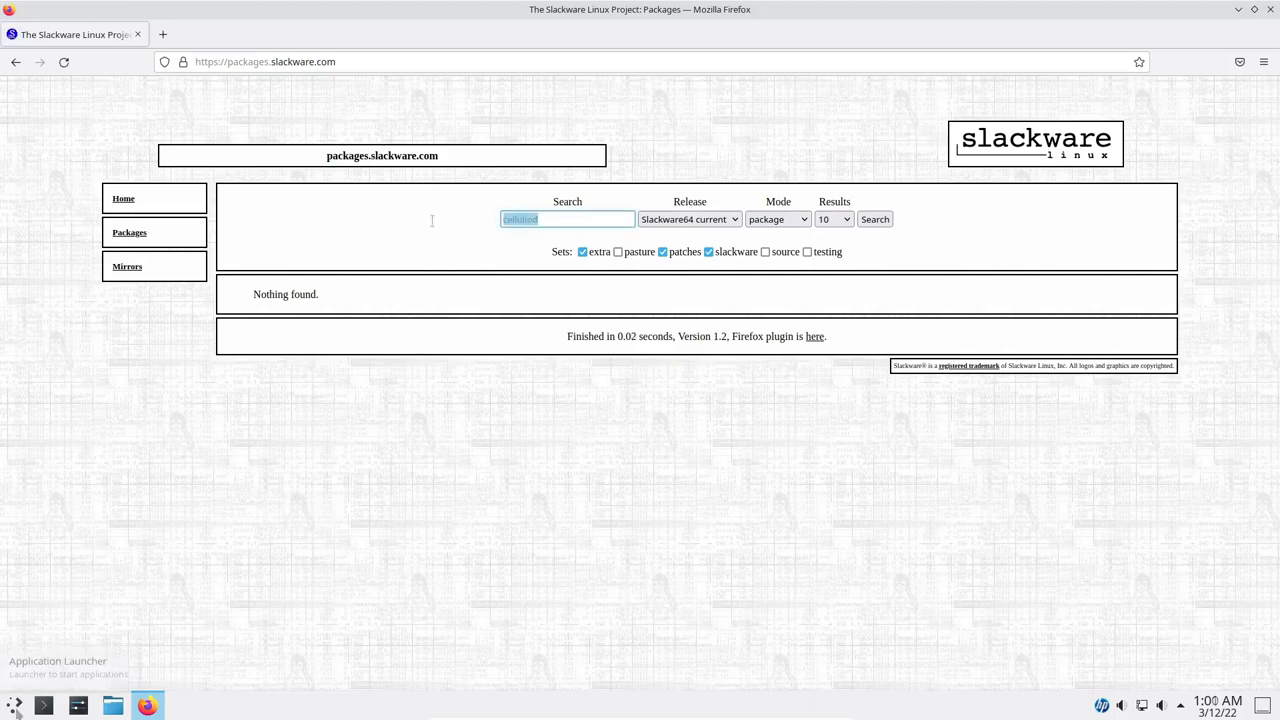
{"action": "type", "text": "handbrake"}
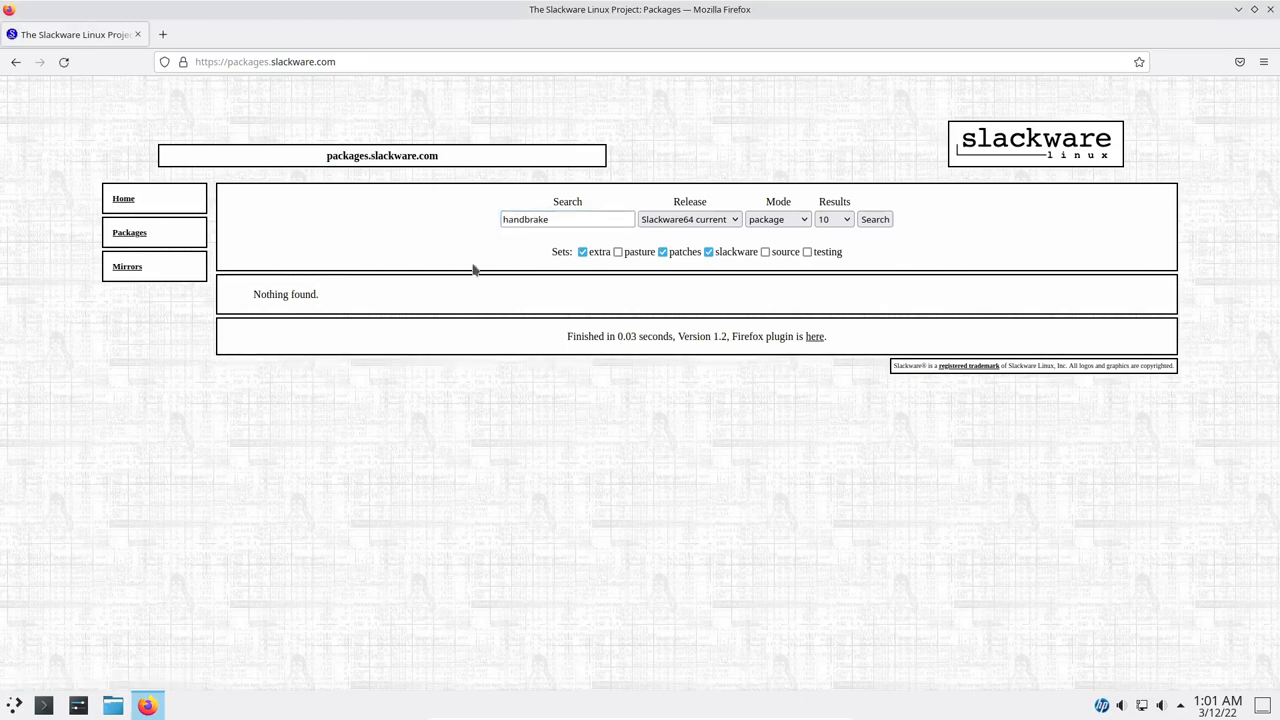
{"action": "type", "text": "vlc"}
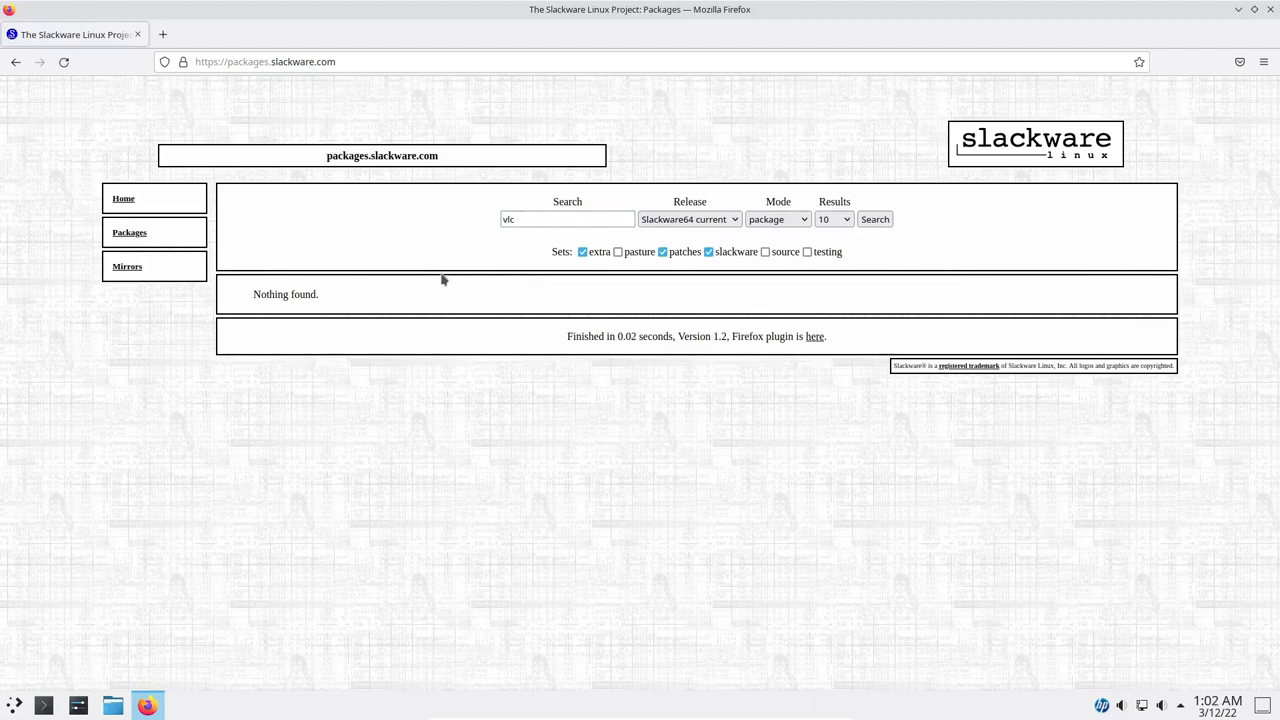
{"action": "mouse_move", "coordinate": [501, 393]}
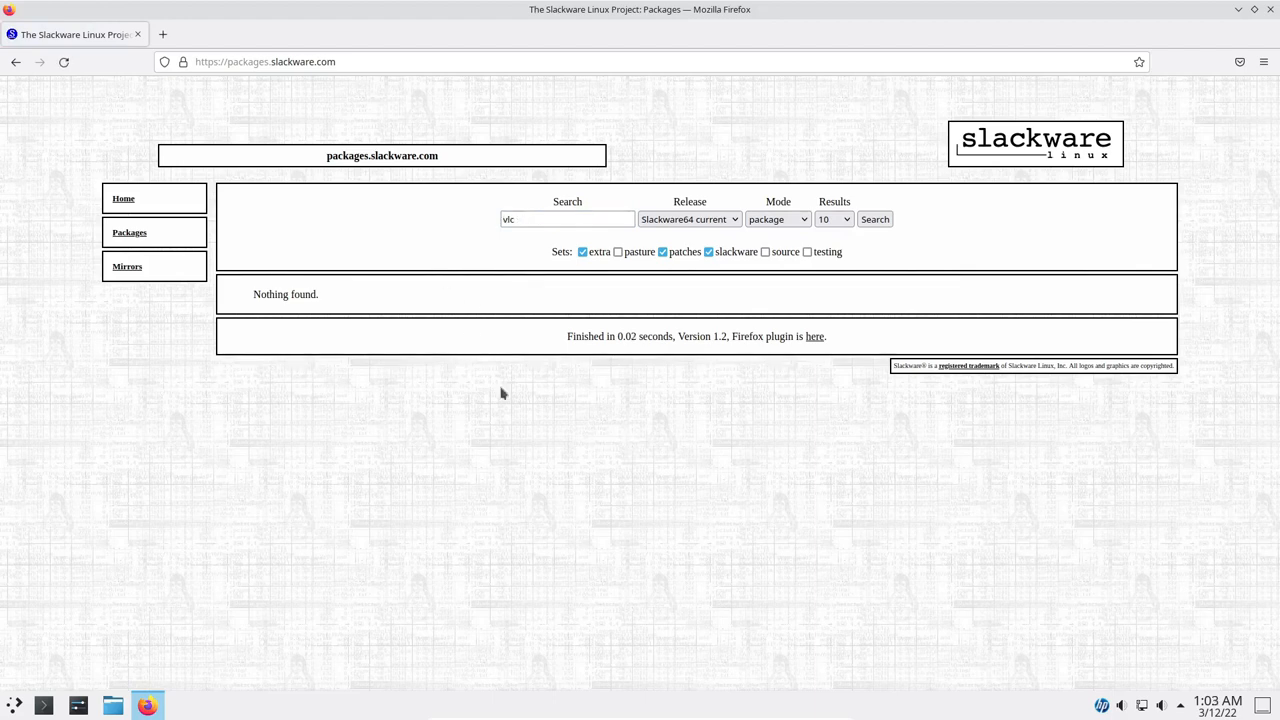
{"action": "mouse_move", "coordinate": [509, 458]}
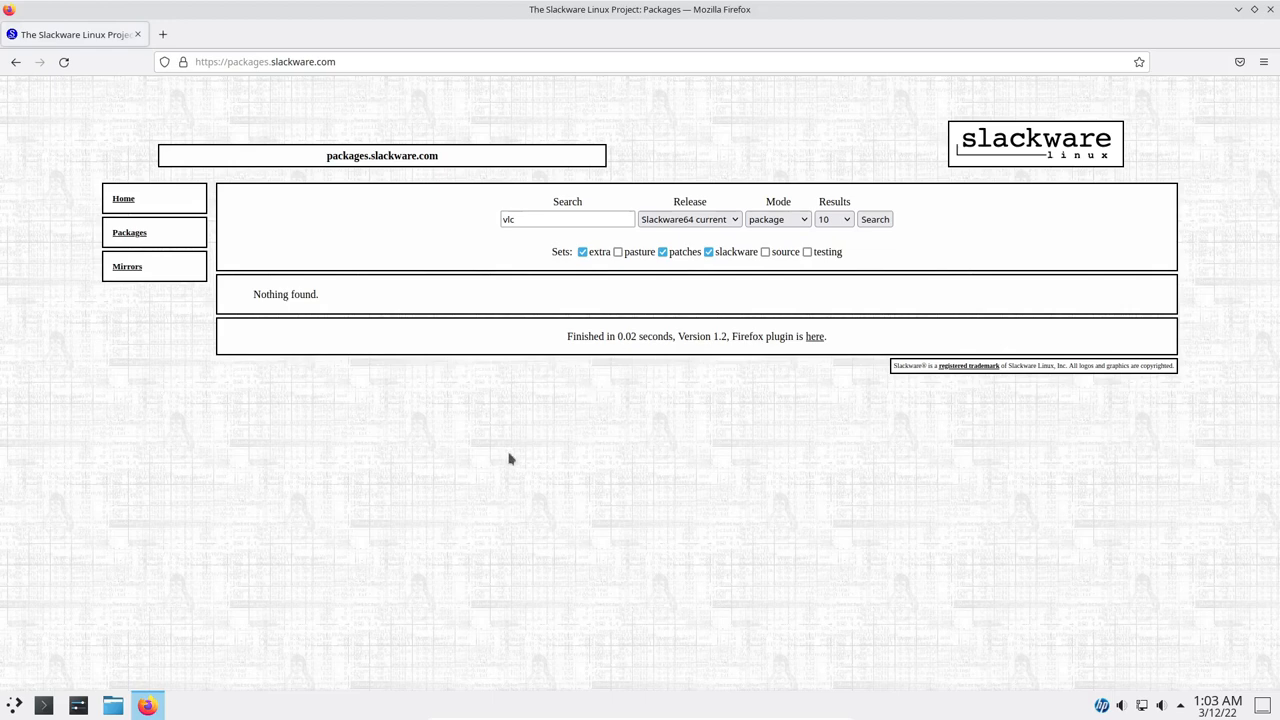
{"action": "mouse_move", "coordinate": [543, 477]}
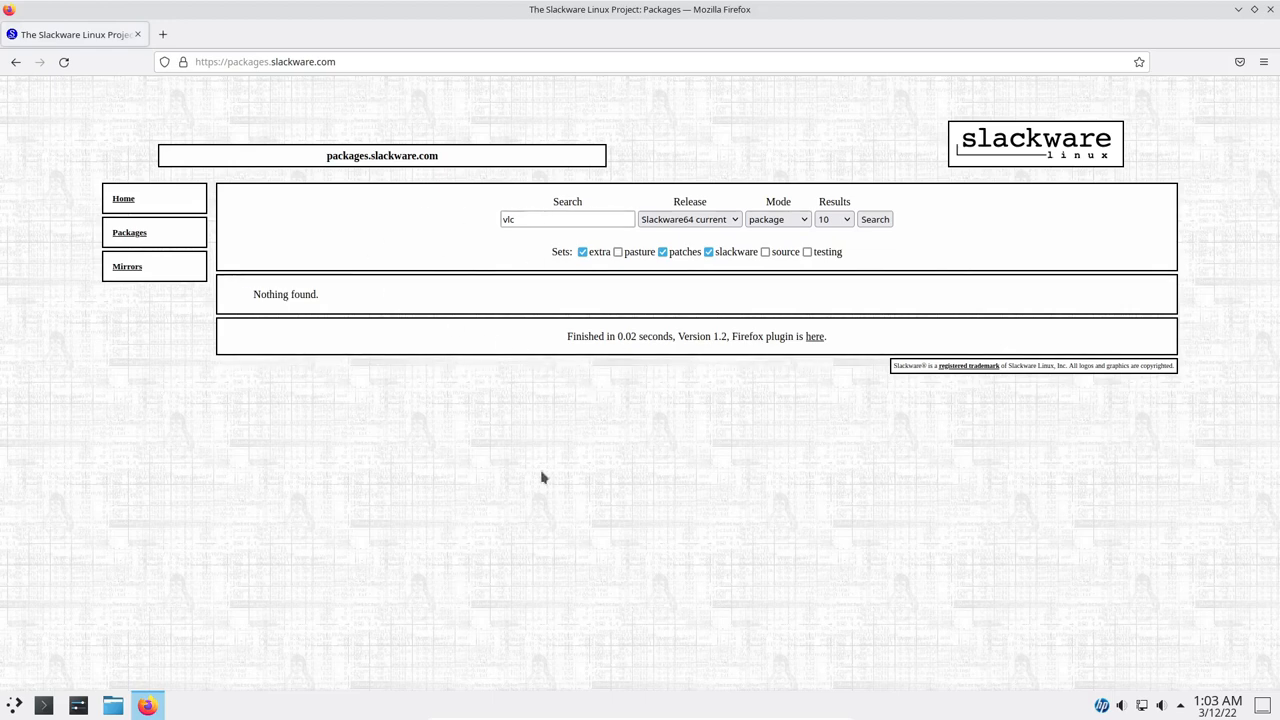
{"action": "type", "text": "cherrytree"}
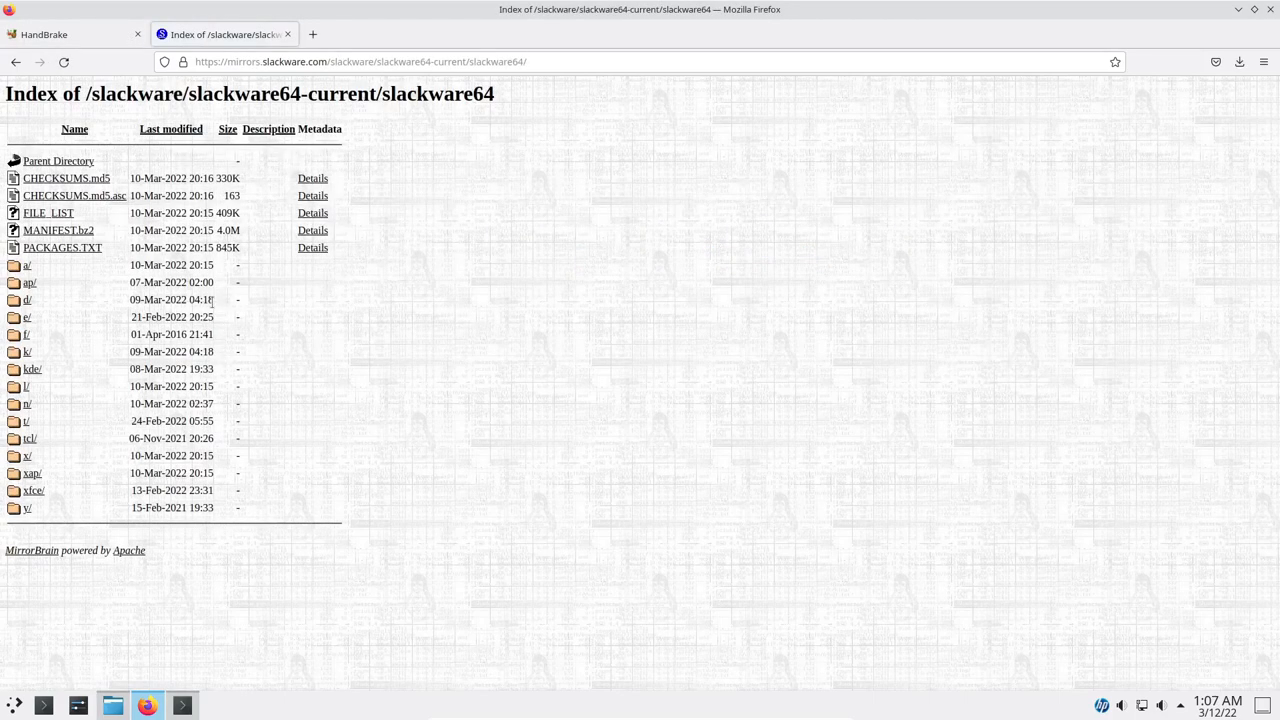
{"action": "mouse_move", "coordinate": [28, 295]}
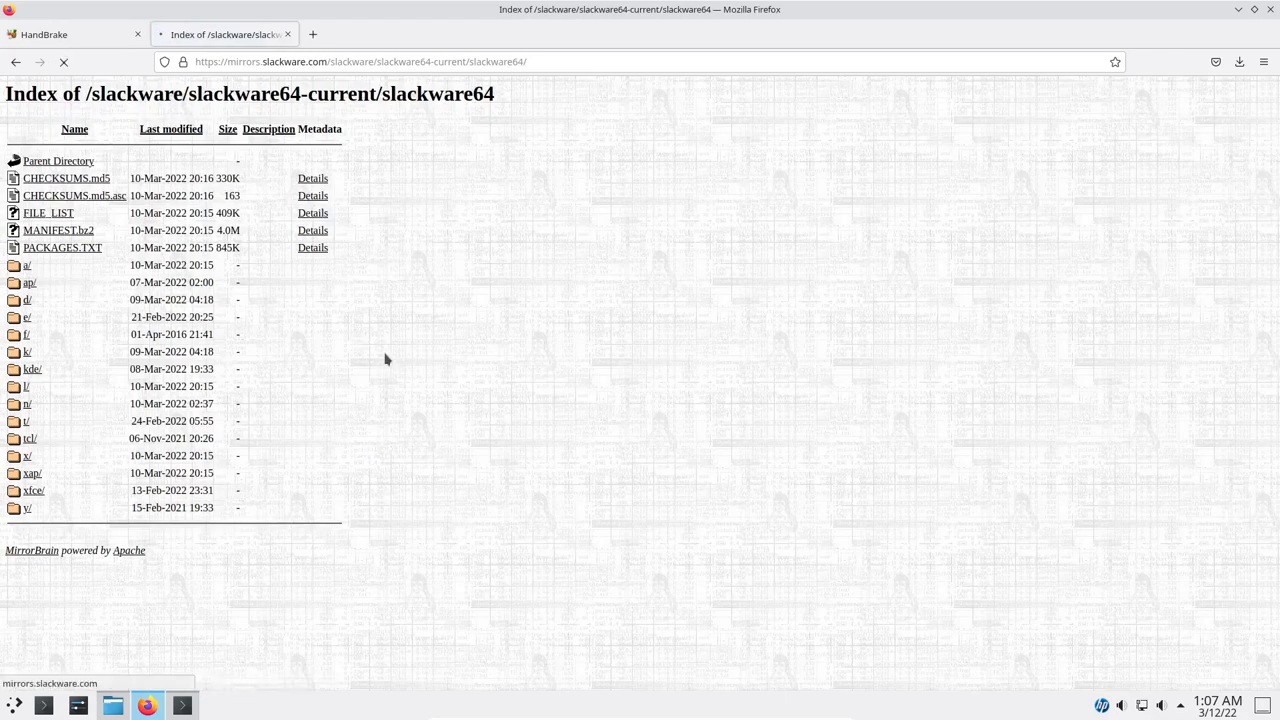
- Scroll through the 'a' package series folder, then return to the package browser
{"action": "left_click", "coordinate": [27, 265]}
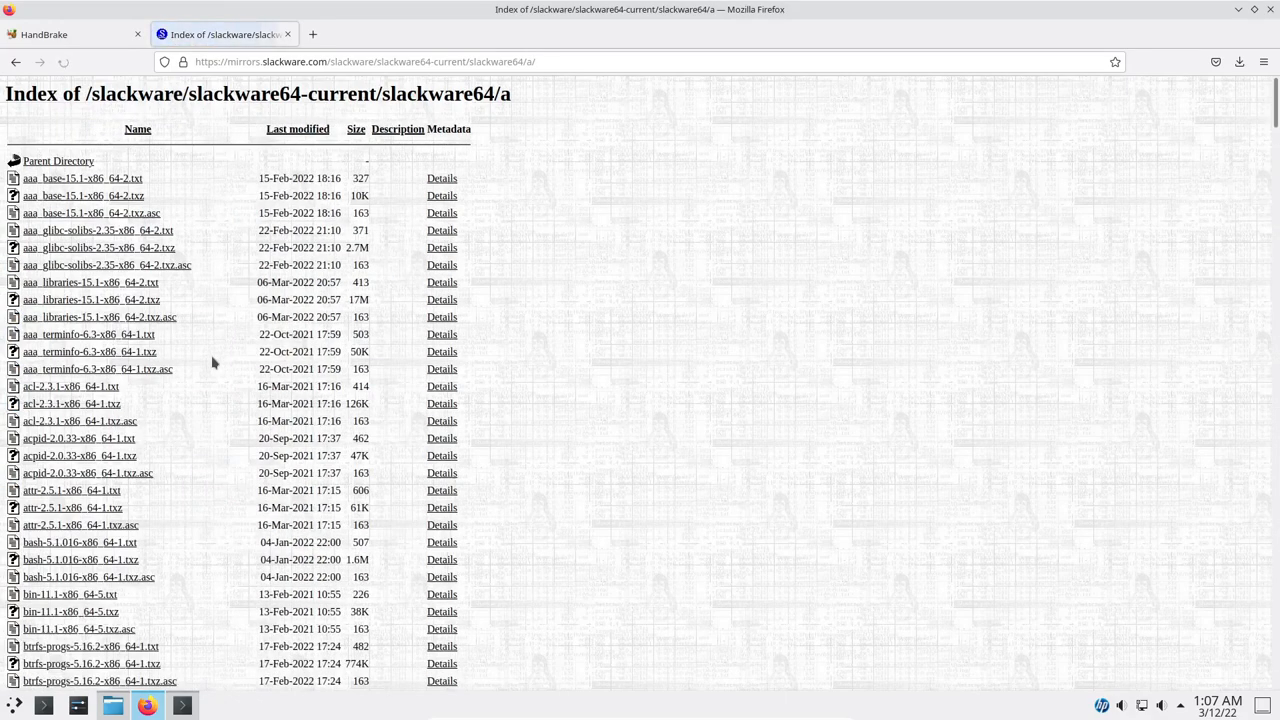
{"action": "scroll", "scroll_direction": "down", "scroll_amount": 3}
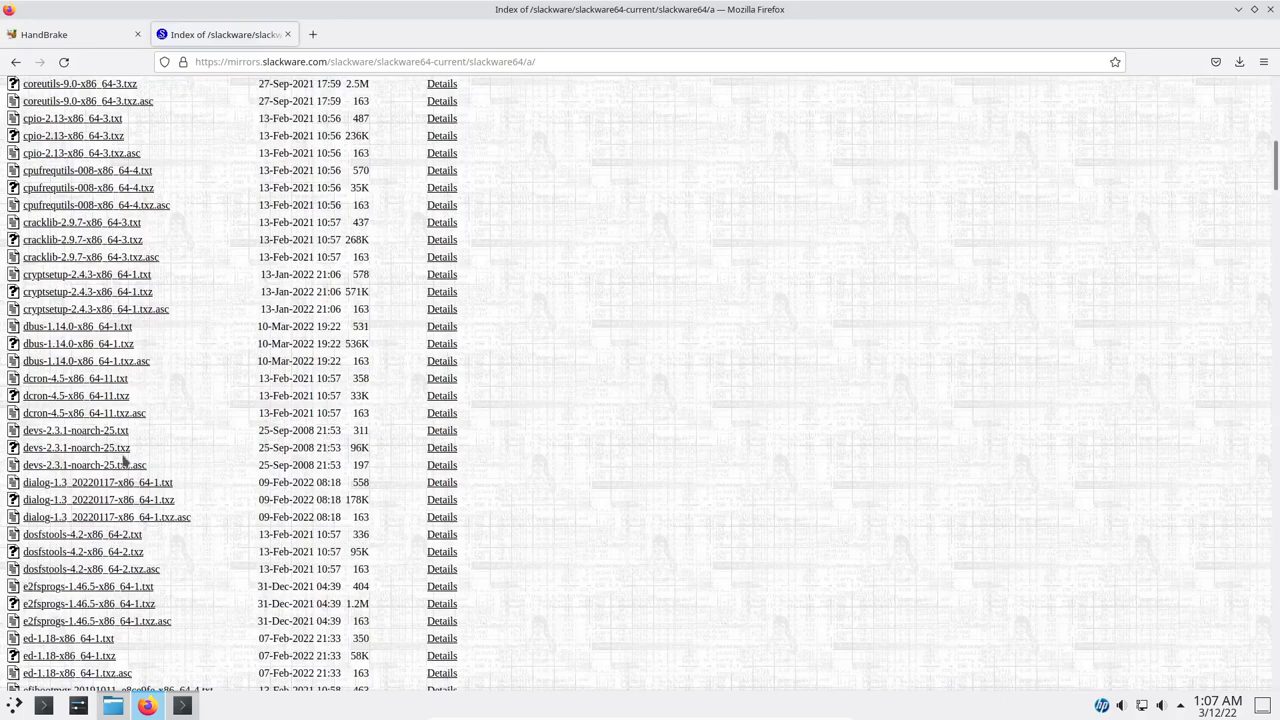
{"action": "scroll", "scroll_direction": "down", "scroll_amount": 3}
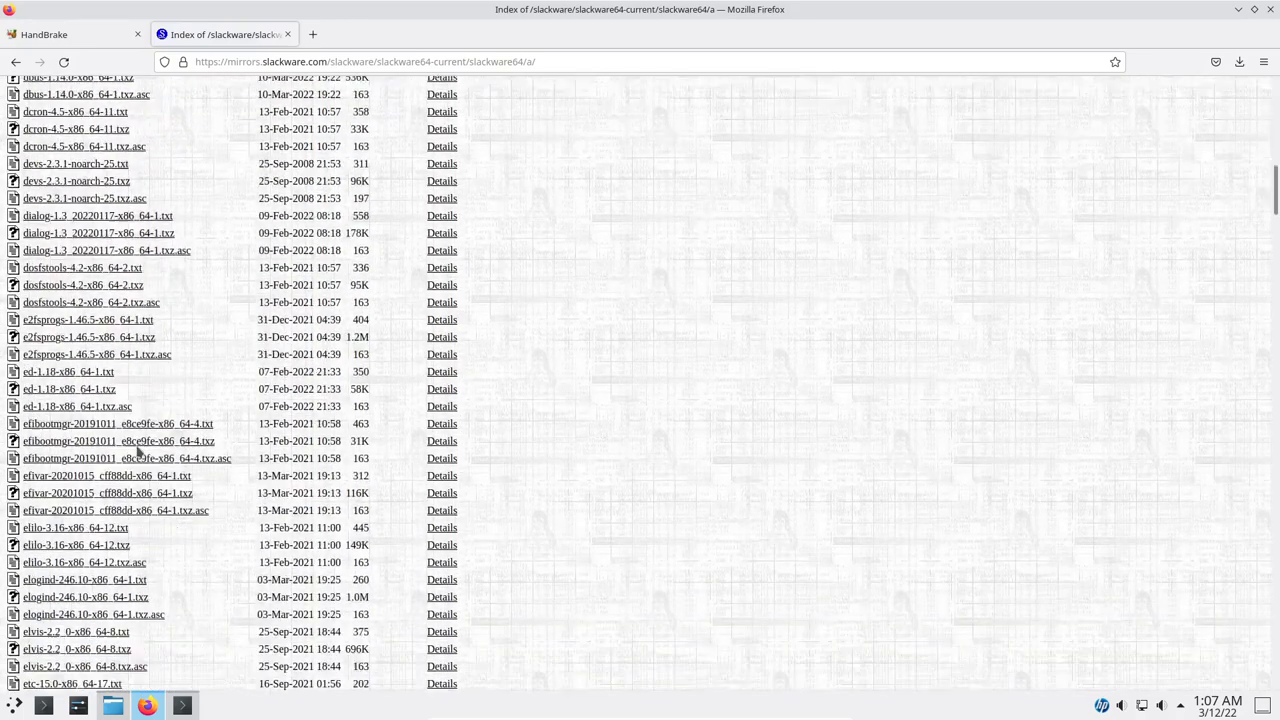
{"action": "scroll", "scroll_direction": "up", "scroll_amount": 3}
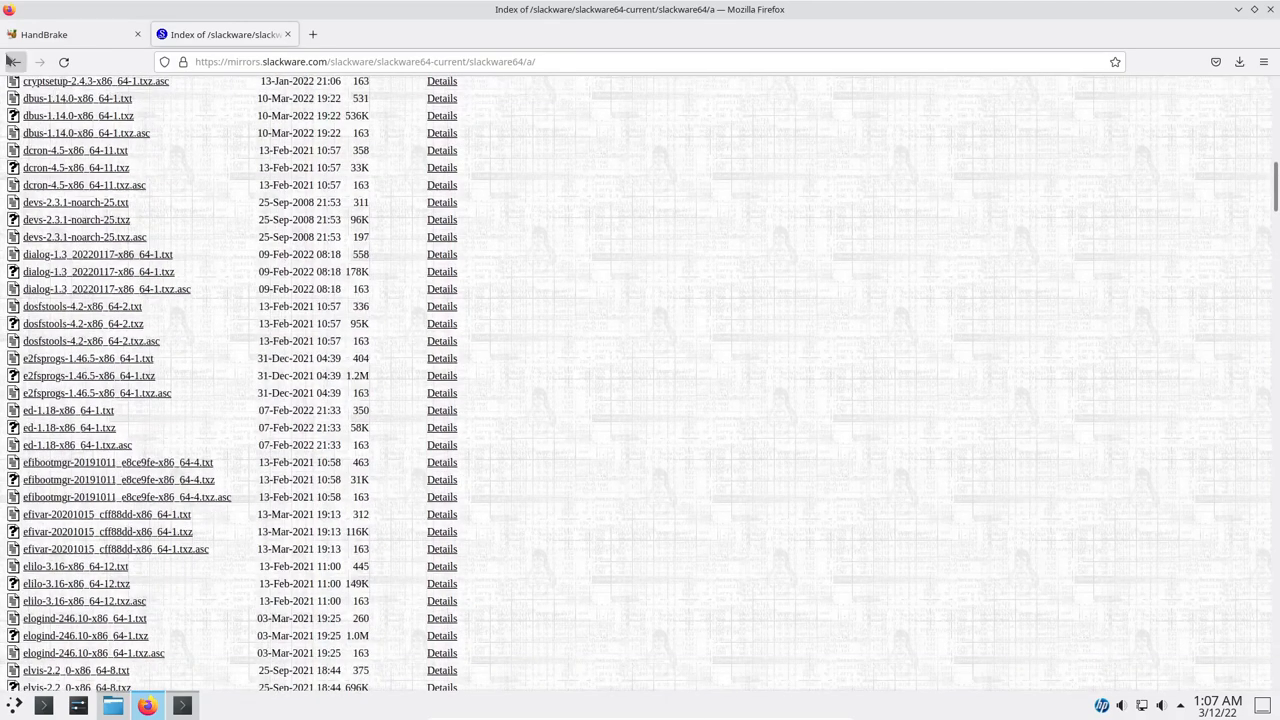
{"action": "left_click", "coordinate": [14, 61]}
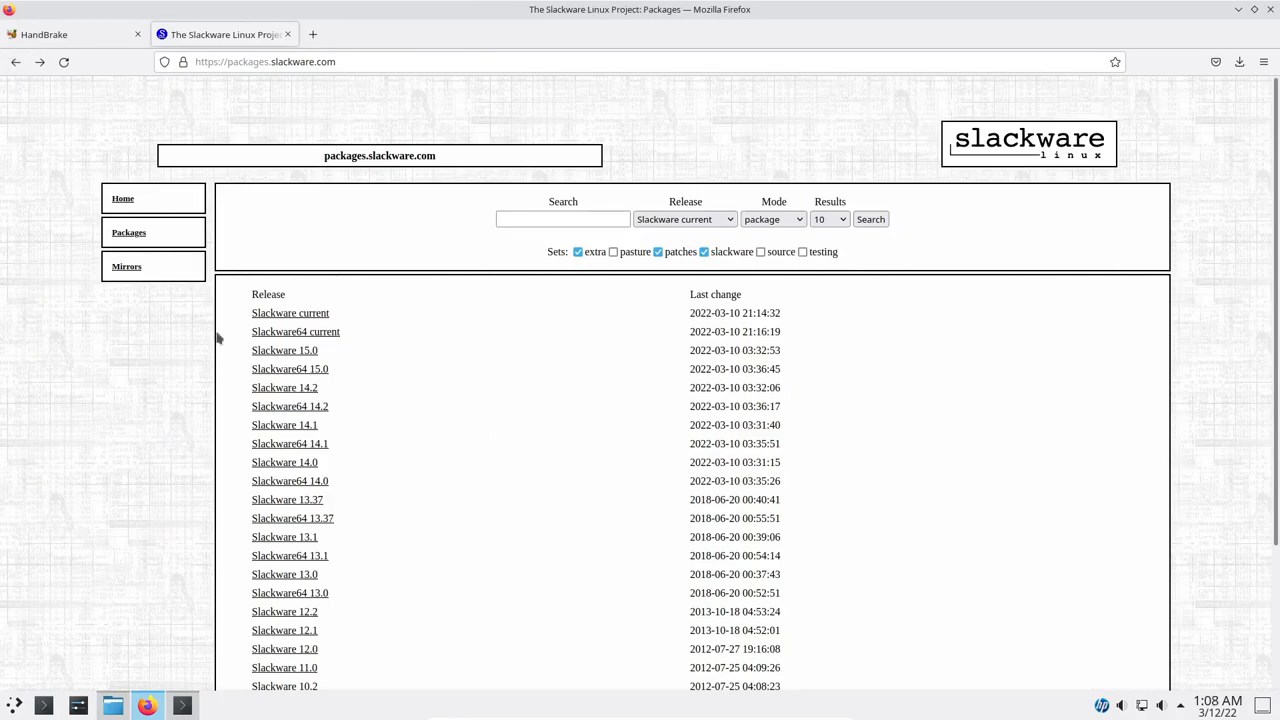
{"action": "mouse_move", "coordinate": [295, 331]}
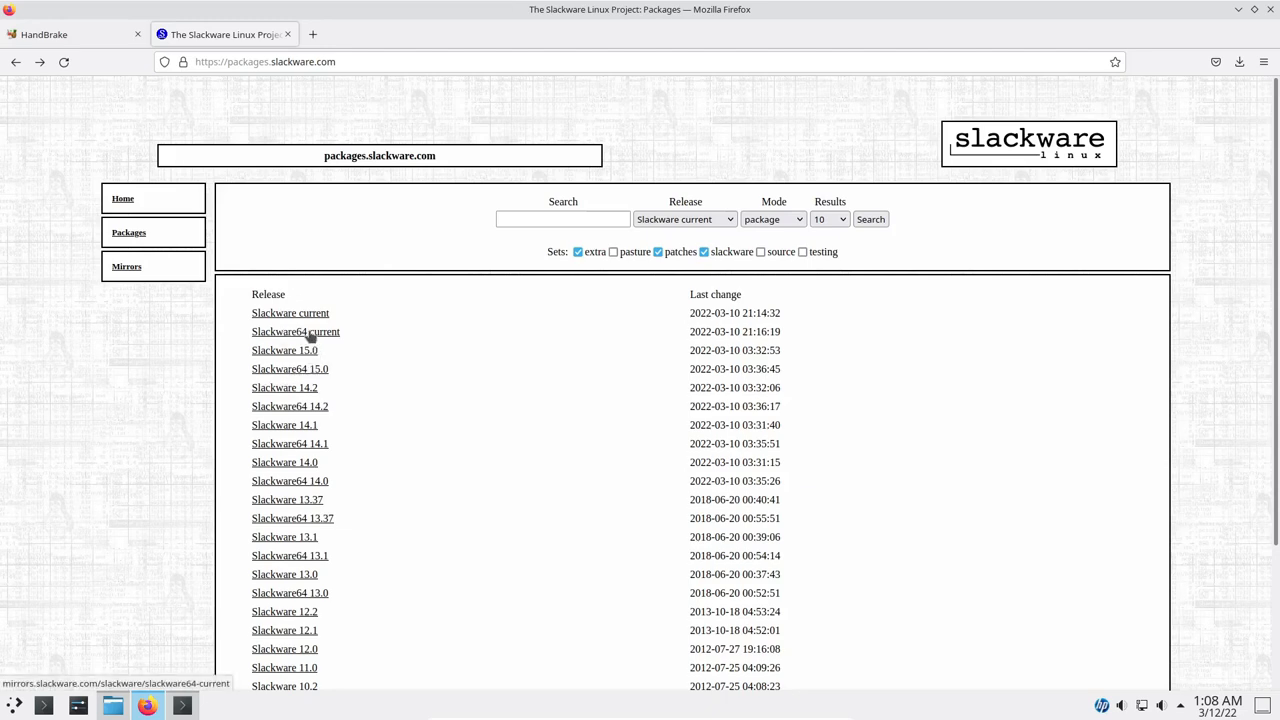
- Browse slackware64-current's package series listings, typing 'htop' and 'ch' into a search
{"action": "left_click", "coordinate": [295, 331]}
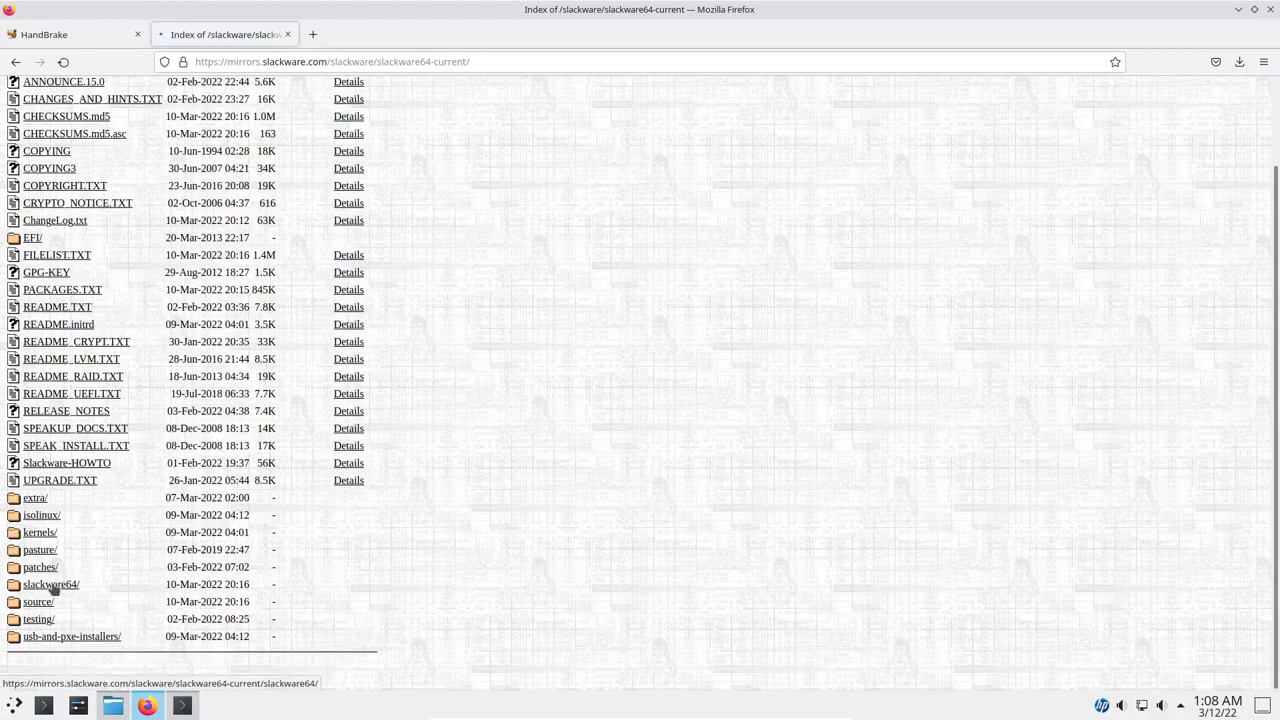
{"action": "left_click", "coordinate": [50, 584]}
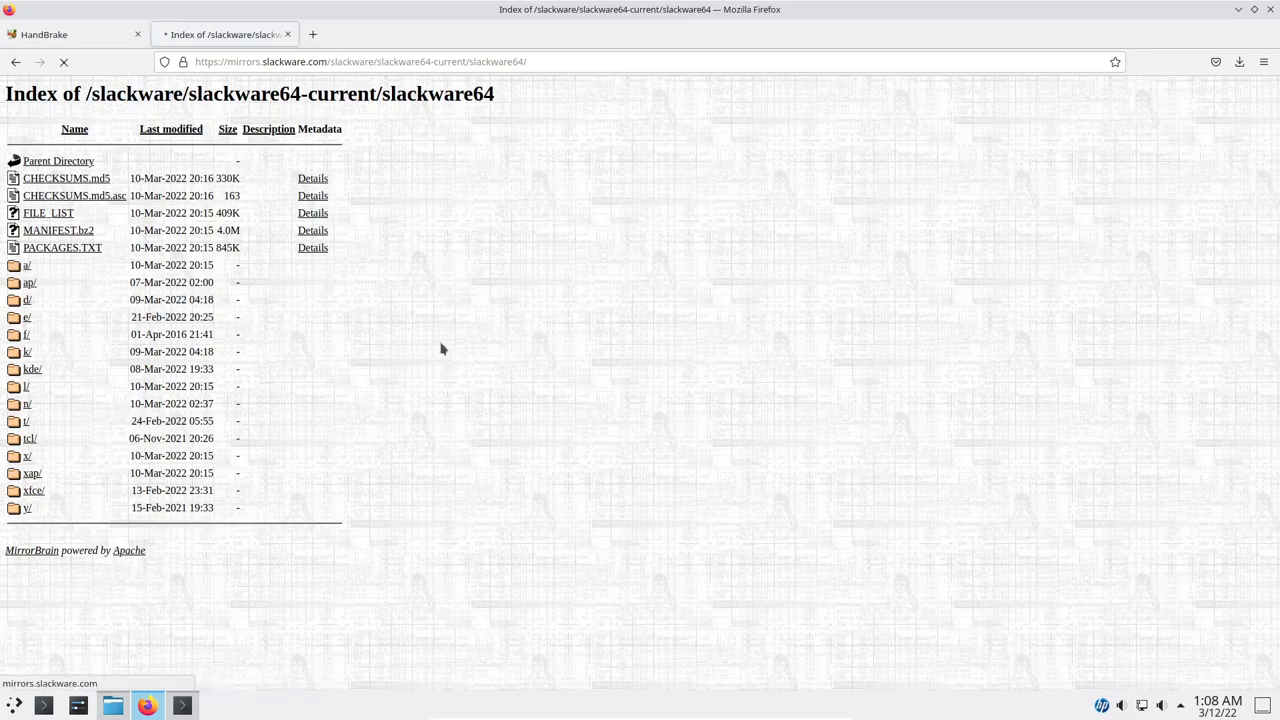
{"action": "left_click", "coordinate": [27, 265]}
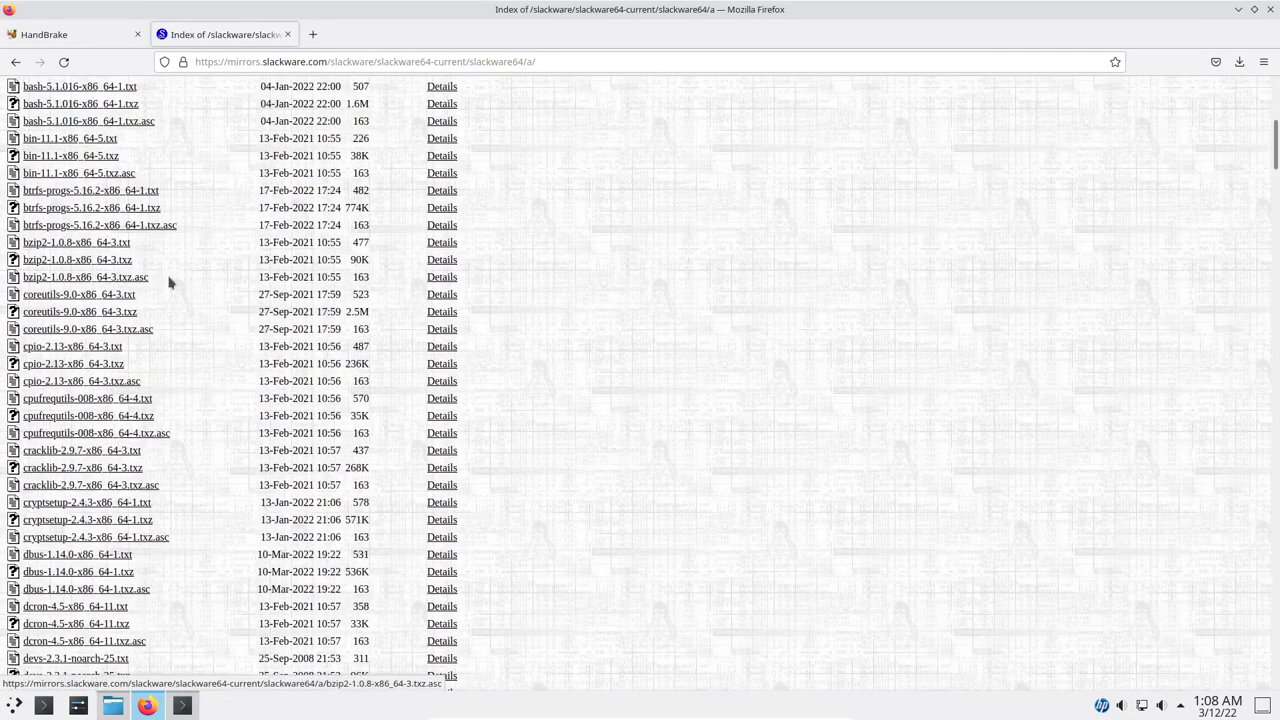
{"action": "scroll", "scroll_direction": "down", "scroll_amount": 3}
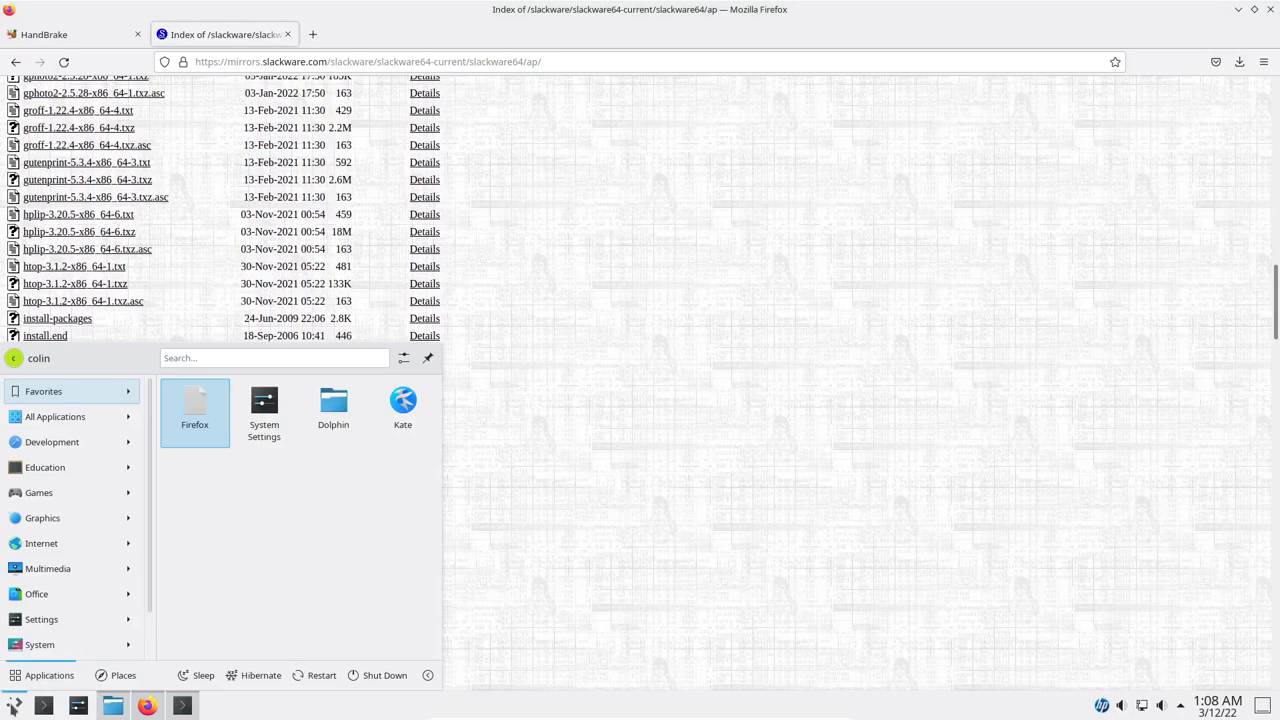
{"action": "type", "text": "htop"}
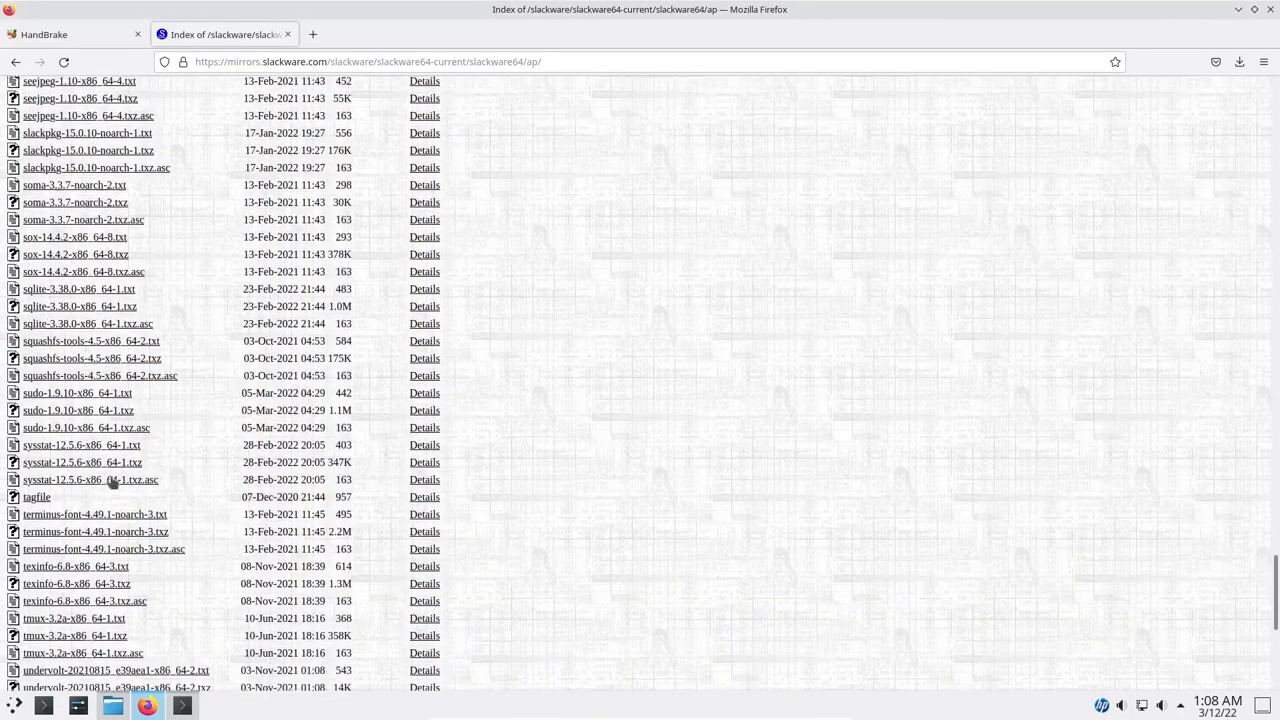
{"action": "scroll", "scroll_direction": "down", "scroll_amount": 3}
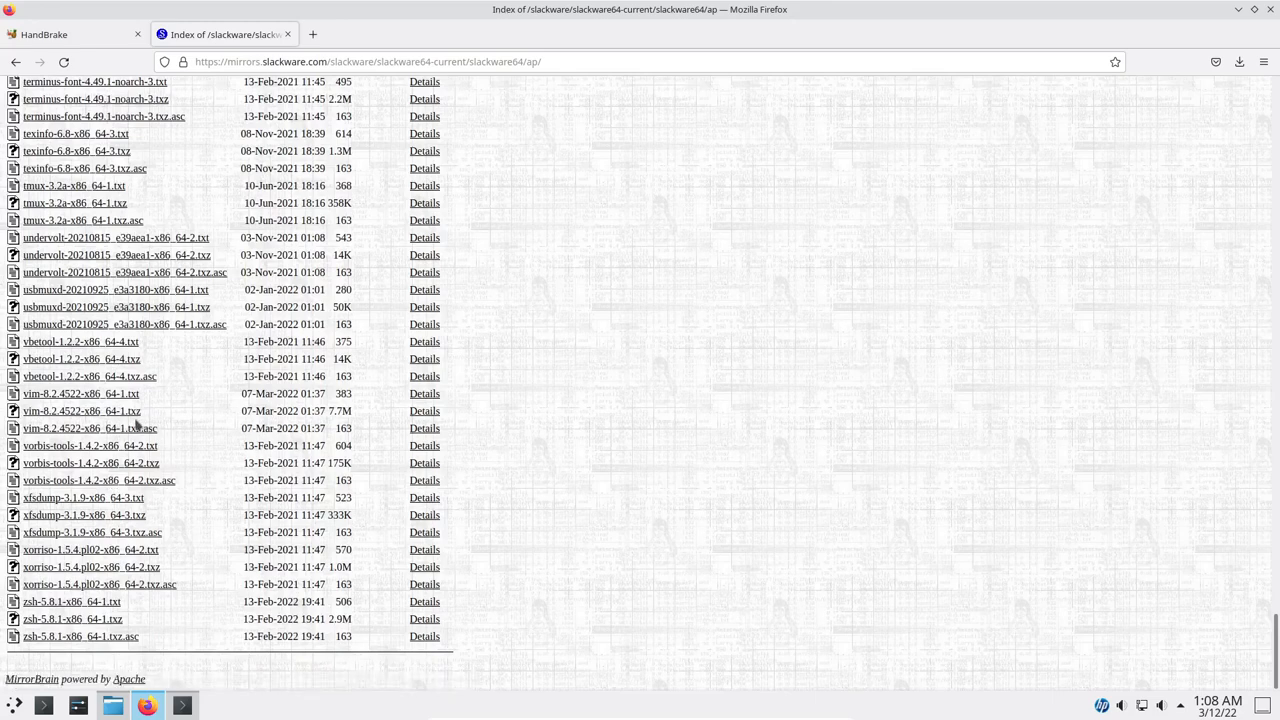
{"action": "mouse_move", "coordinate": [136, 424]}
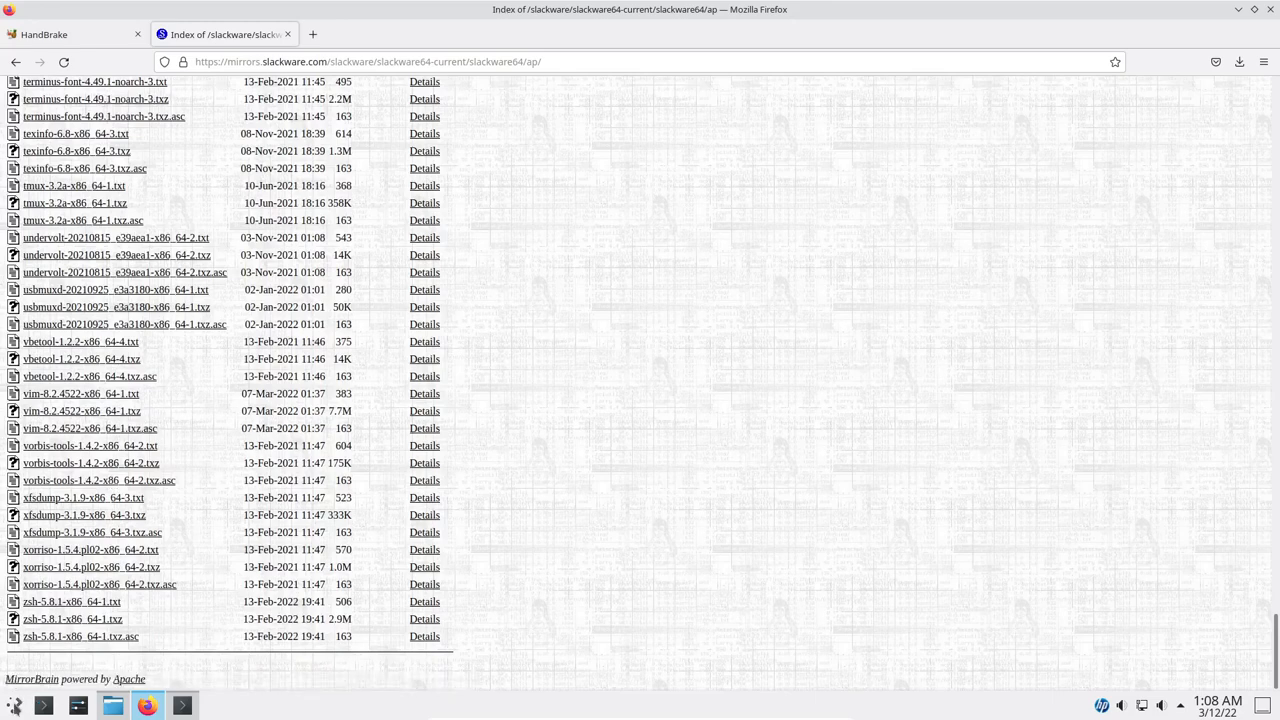
{"action": "type", "text": "cherrytre"}
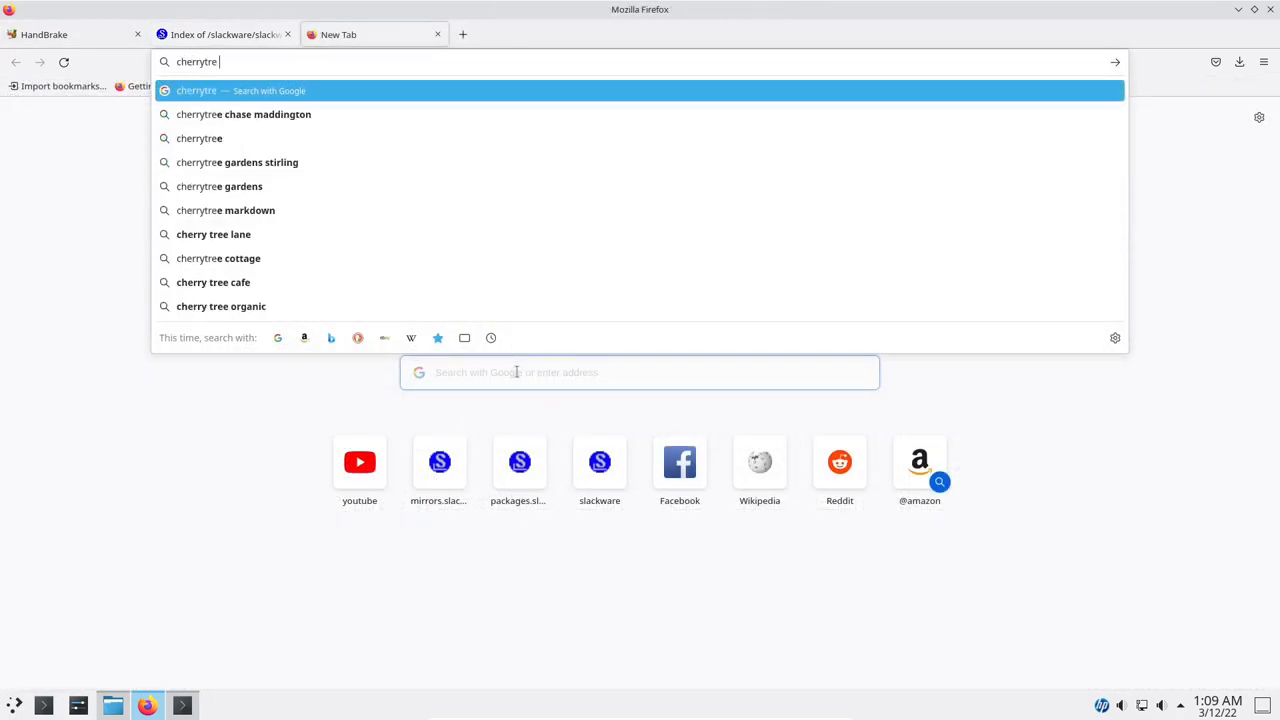
- Google the HandBrake .txz, open the pkgs.org HandBrake-0.10.5 result and scroll to Binary Package
{"action": "type", "text": ".tx"}
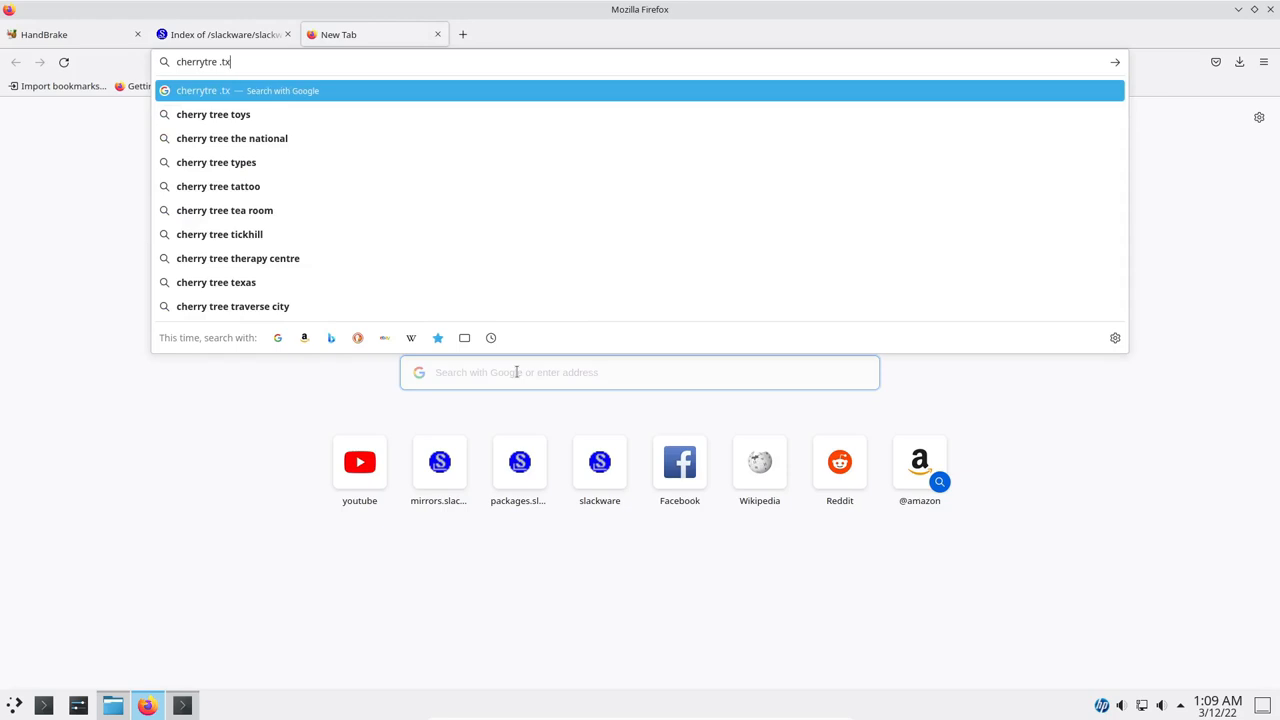
{"action": "type", "text": "z"}
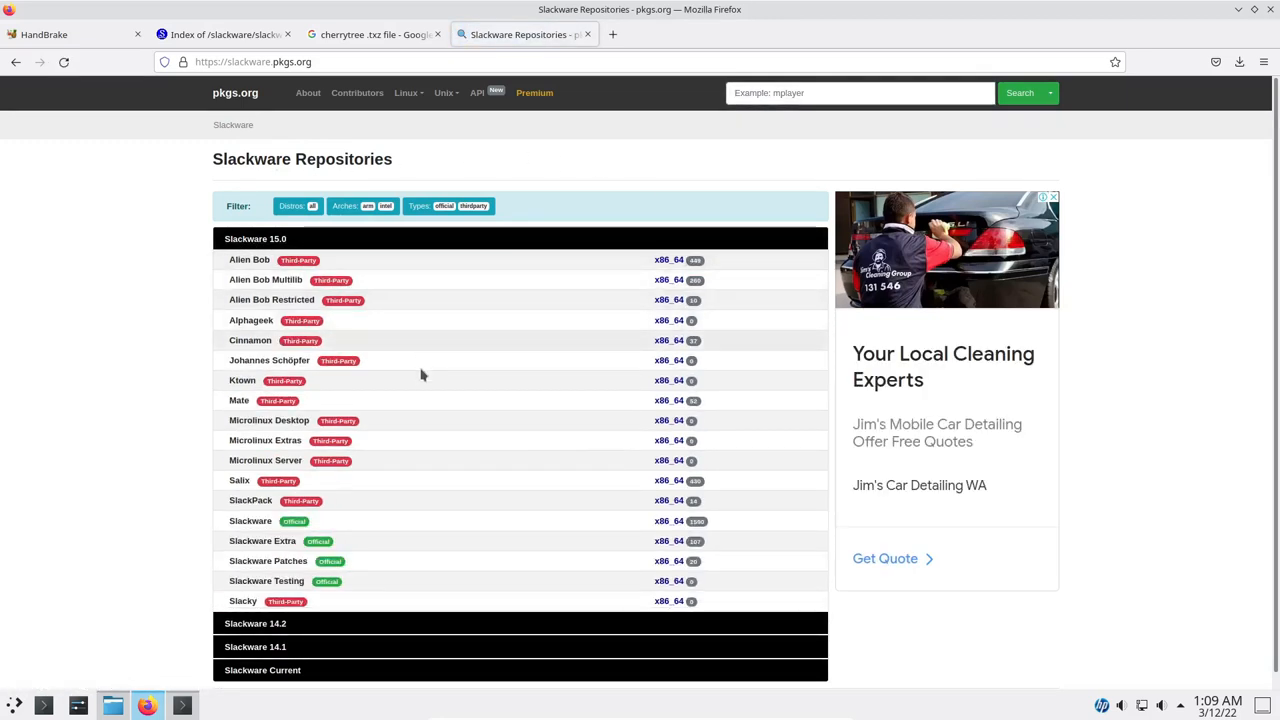
{"action": "scroll", "scroll_direction": "down", "scroll_amount": 3}
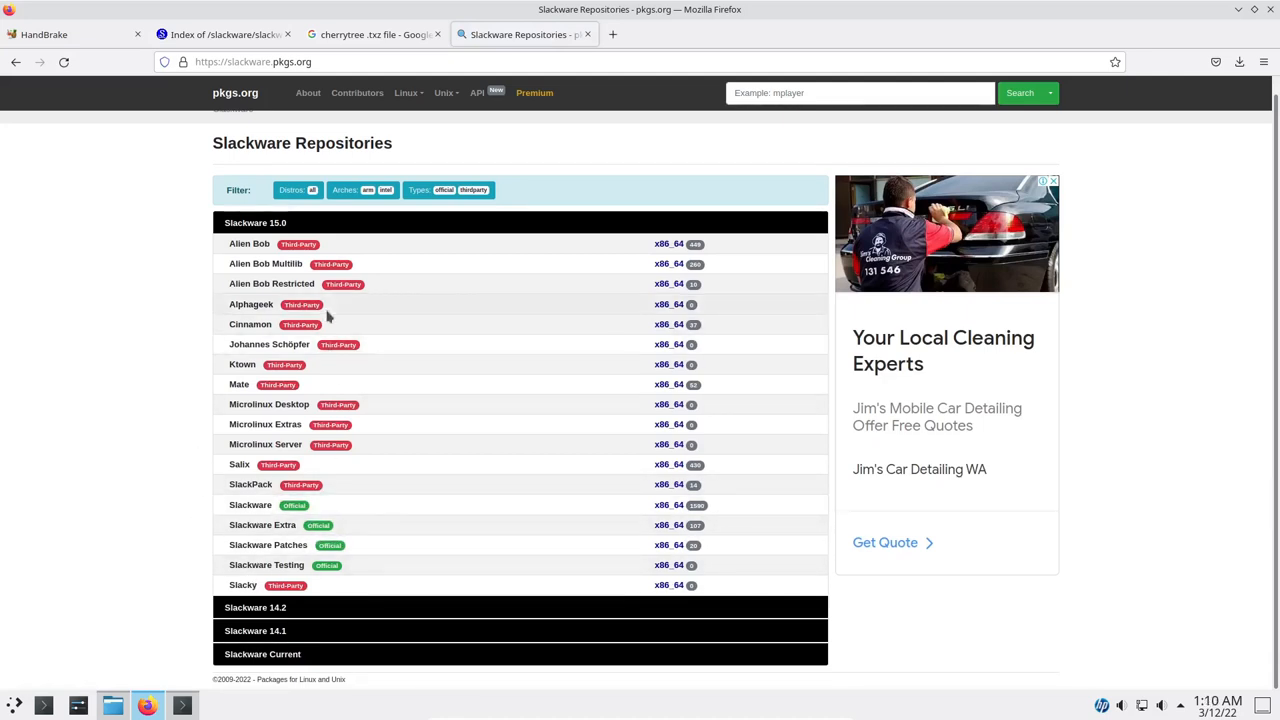
{"action": "left_click", "coordinate": [255, 607]}
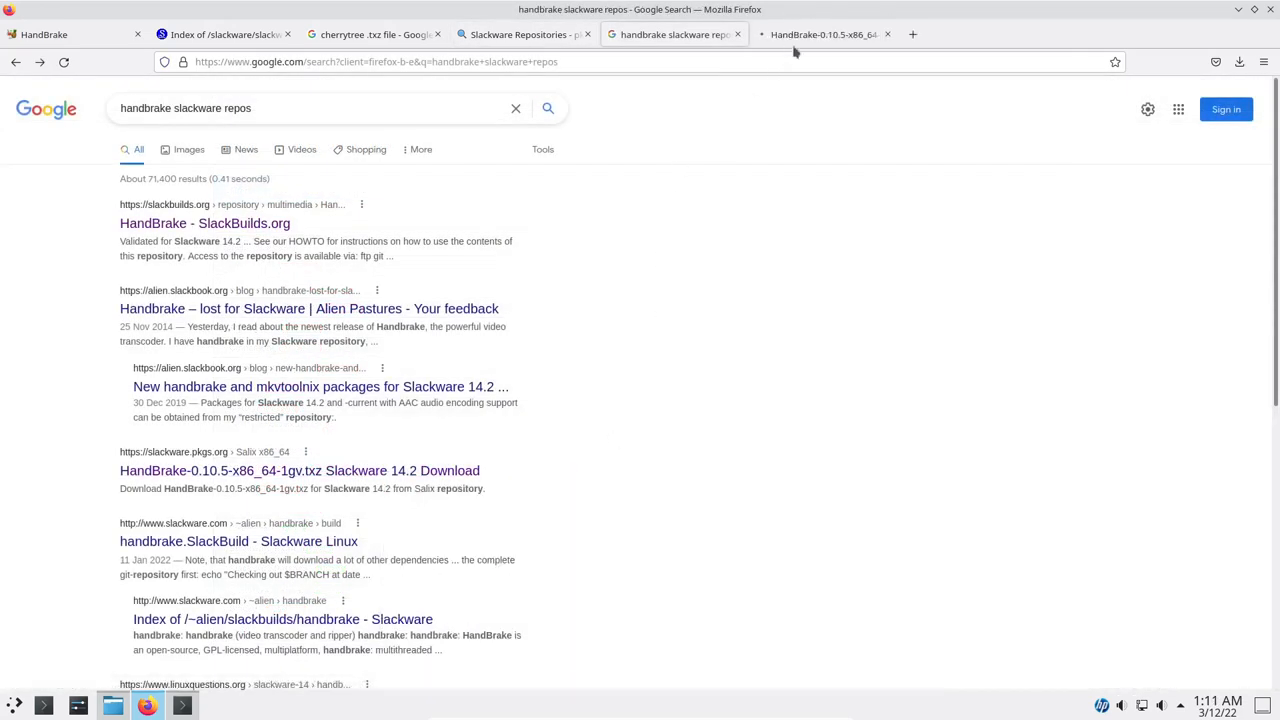
{"action": "left_click", "coordinate": [823, 34]}
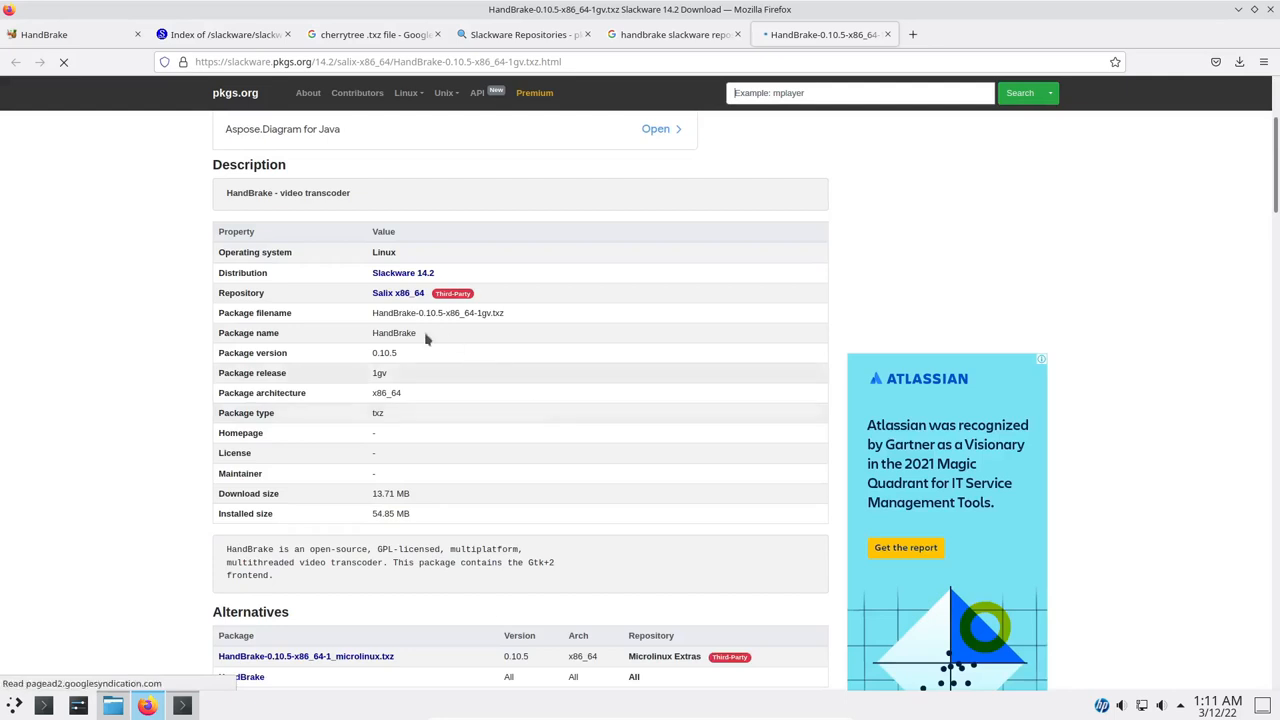
{"action": "scroll", "scroll_direction": "down", "scroll_amount": 3}
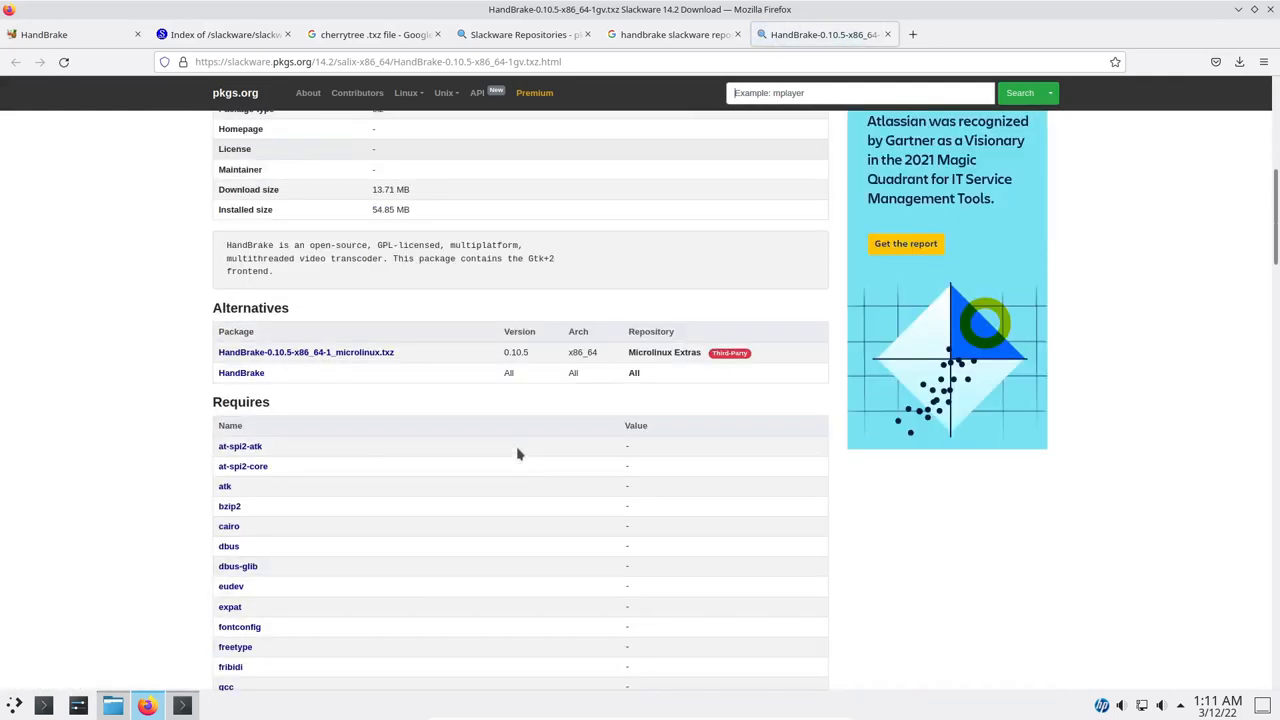
{"action": "scroll", "scroll_direction": "down", "scroll_amount": 3}
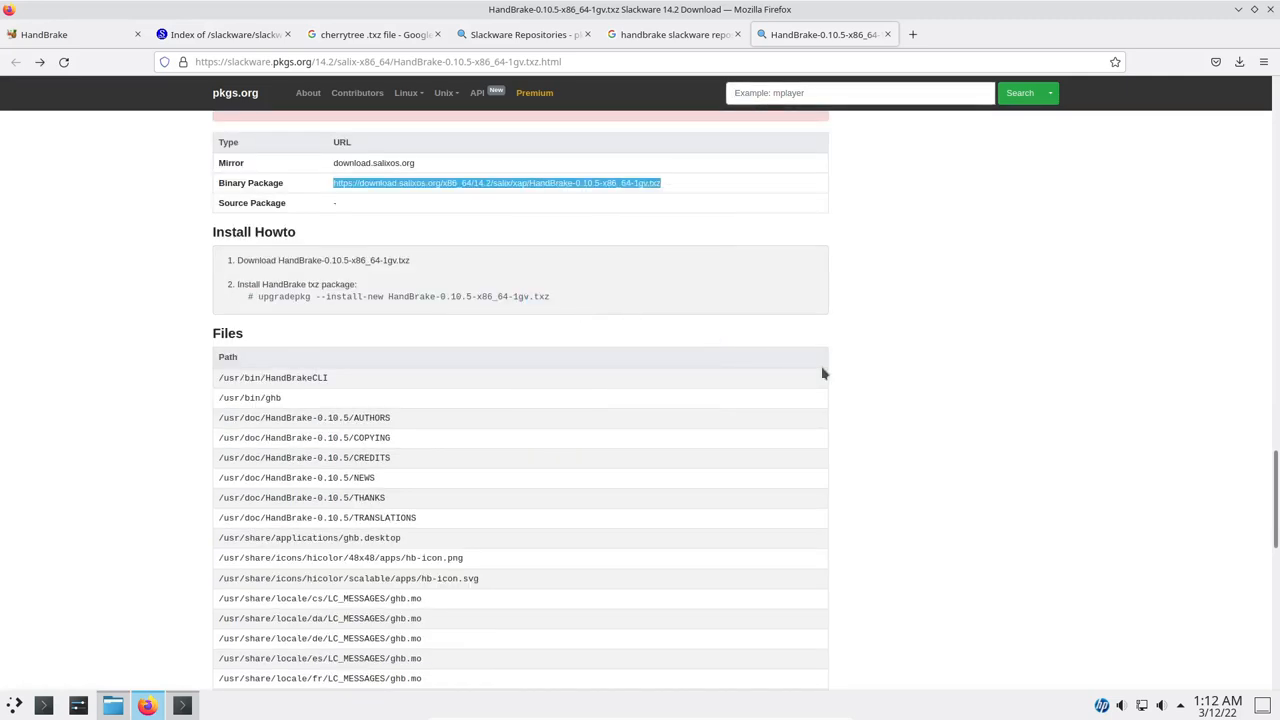
{"action": "mouse_move", "coordinate": [1048, 461]}
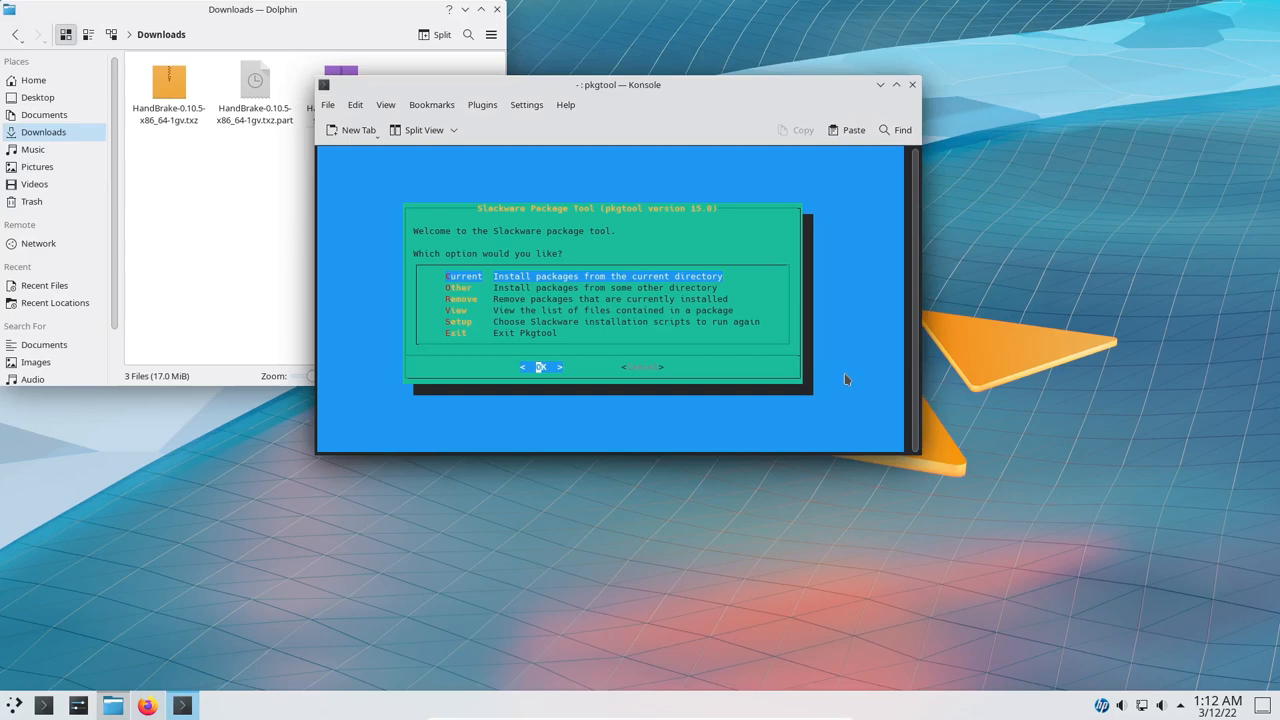
- Close the old Konsole, open a terminal in Downloads from Dolphin, and run pkgtool
{"action": "left_click", "coordinate": [911, 84]}
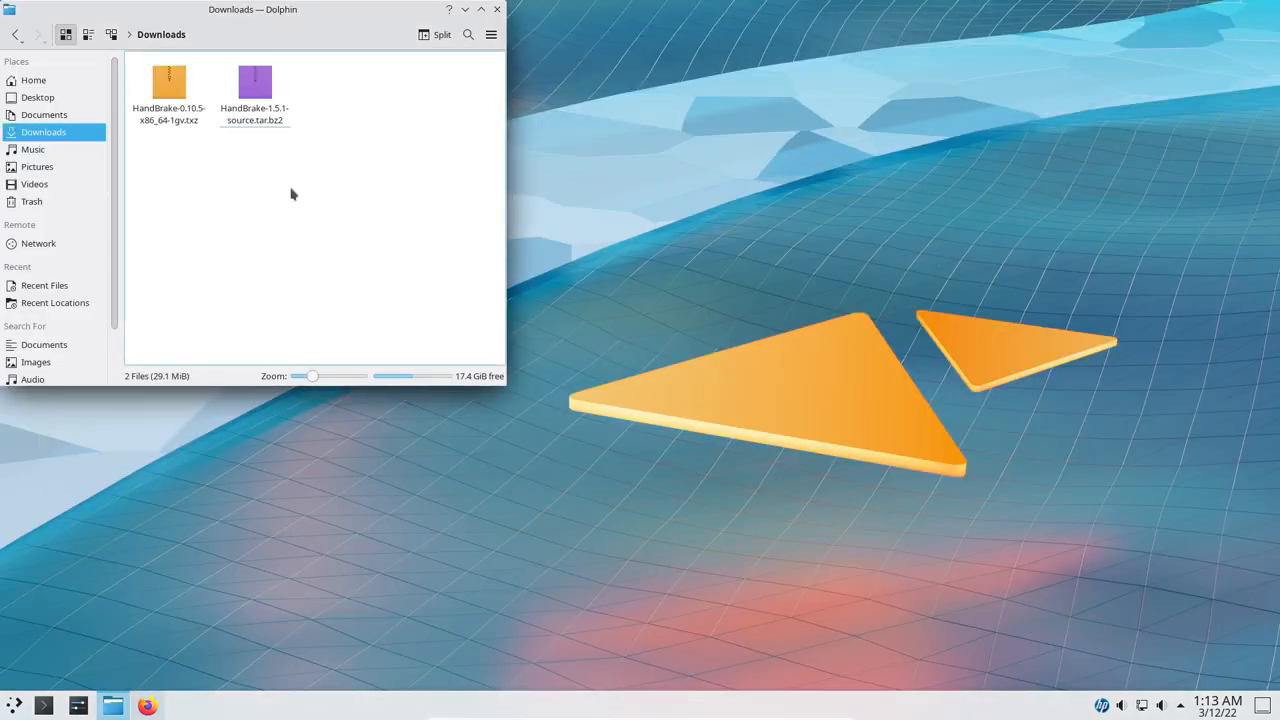
{"action": "right_click", "coordinate": [293, 193]}
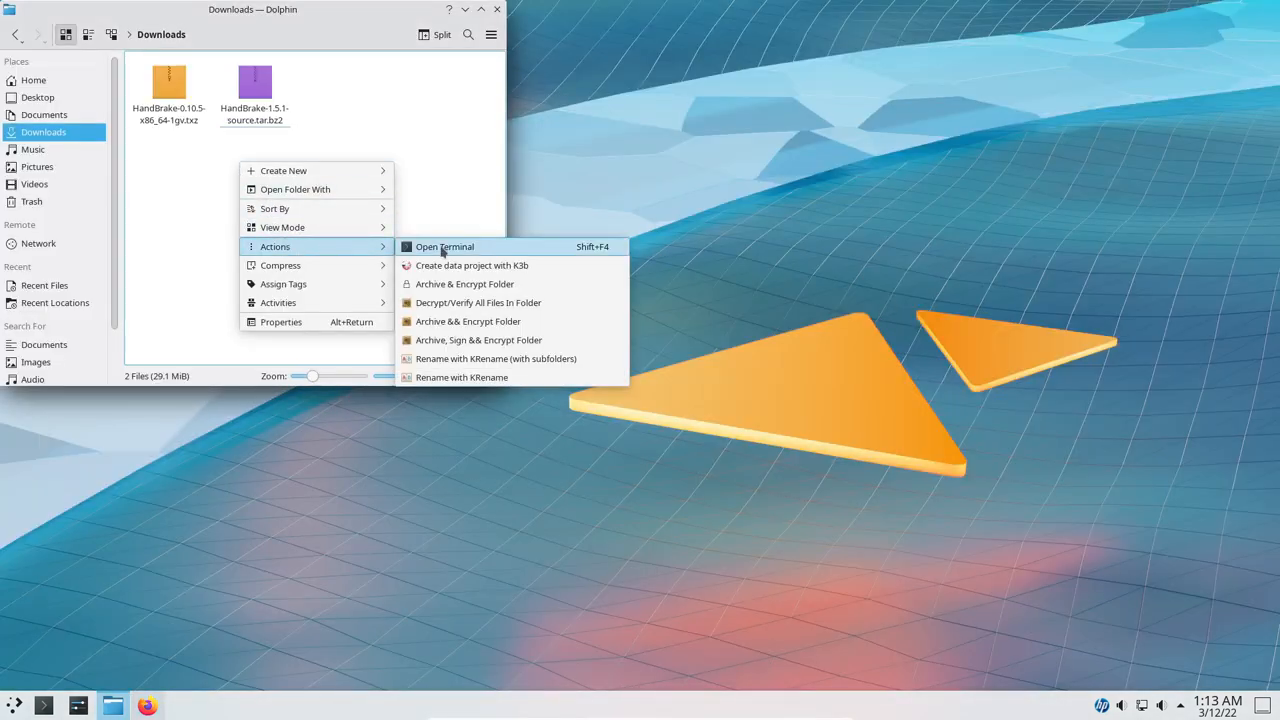
{"action": "left_click", "coordinate": [445, 246]}
{"action": "type", "text": "su"}
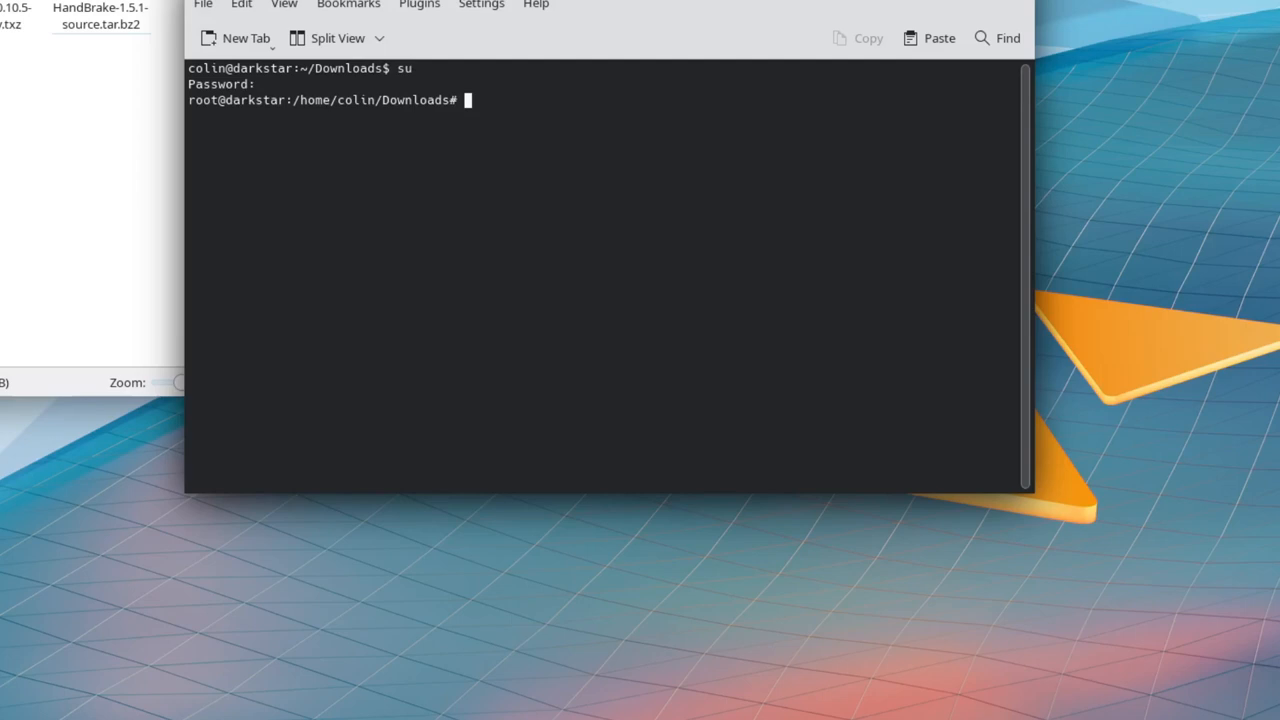
{"action": "type", "text": "pkgtool"}
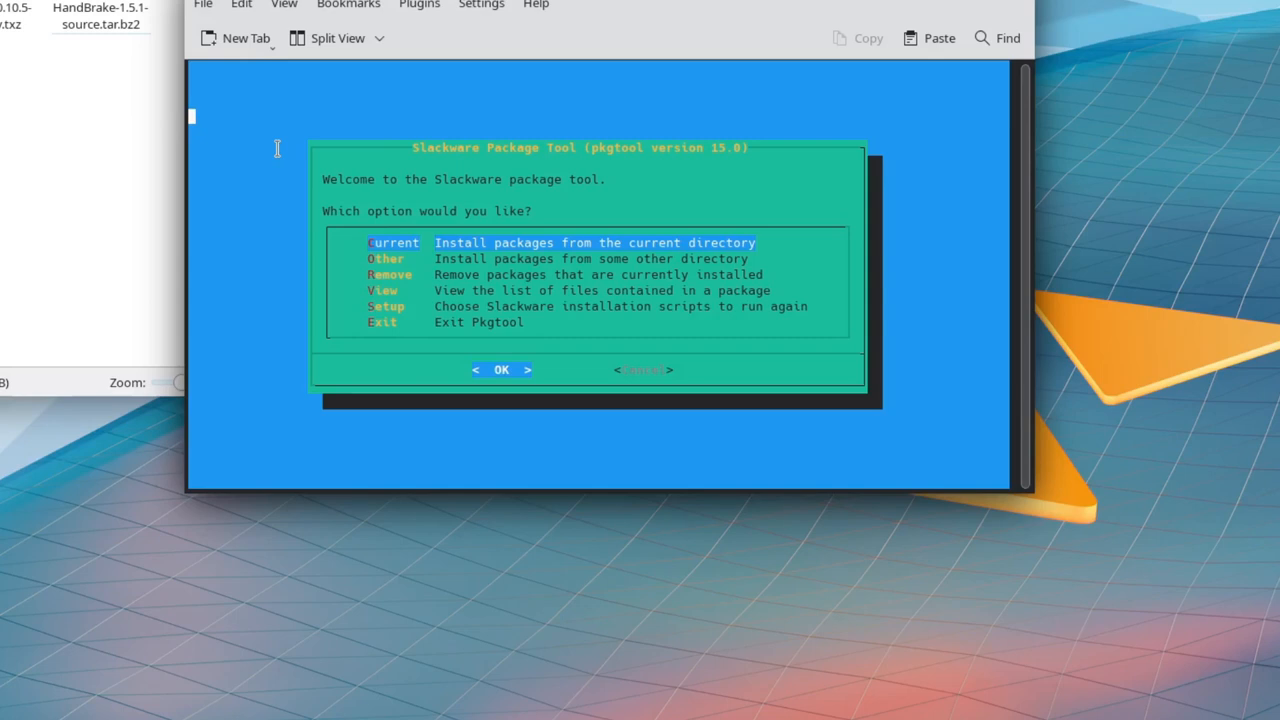
{"action": "left_click", "coordinate": [502, 369]}
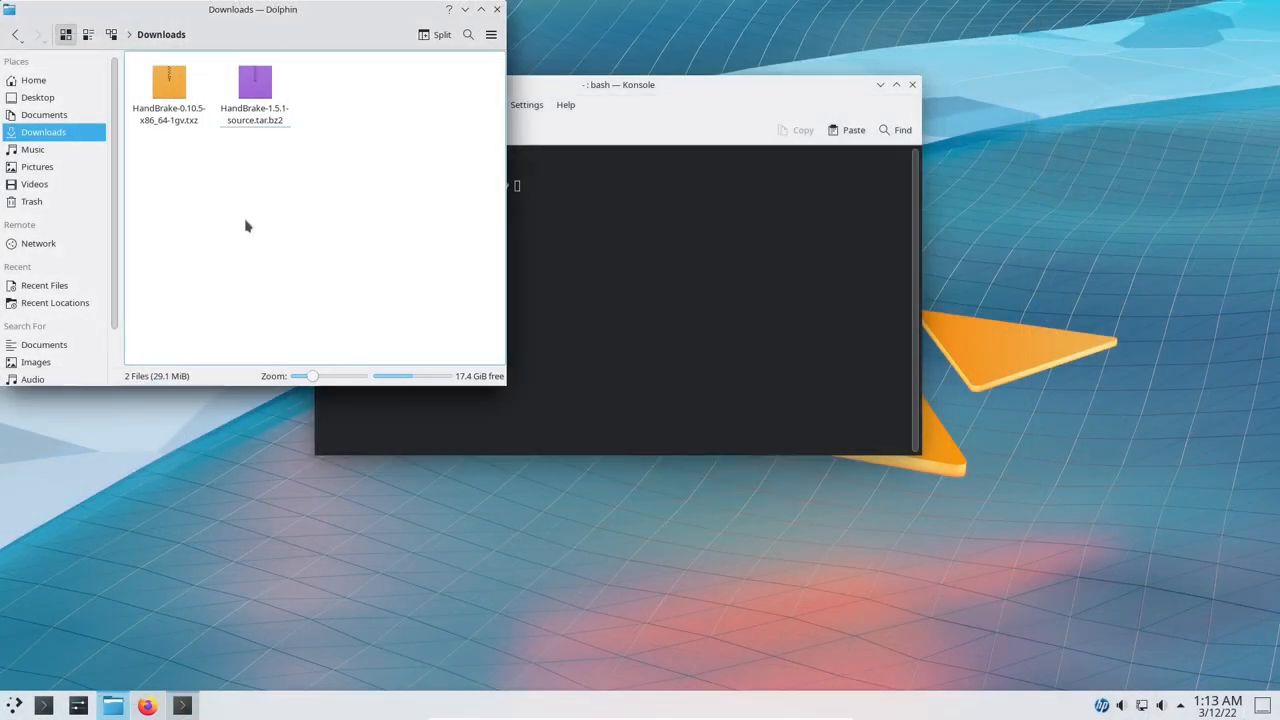
- Search the application launcher for 'handb', then close Dolphin and Konsole
{"action": "left_click", "coordinate": [15, 705]}
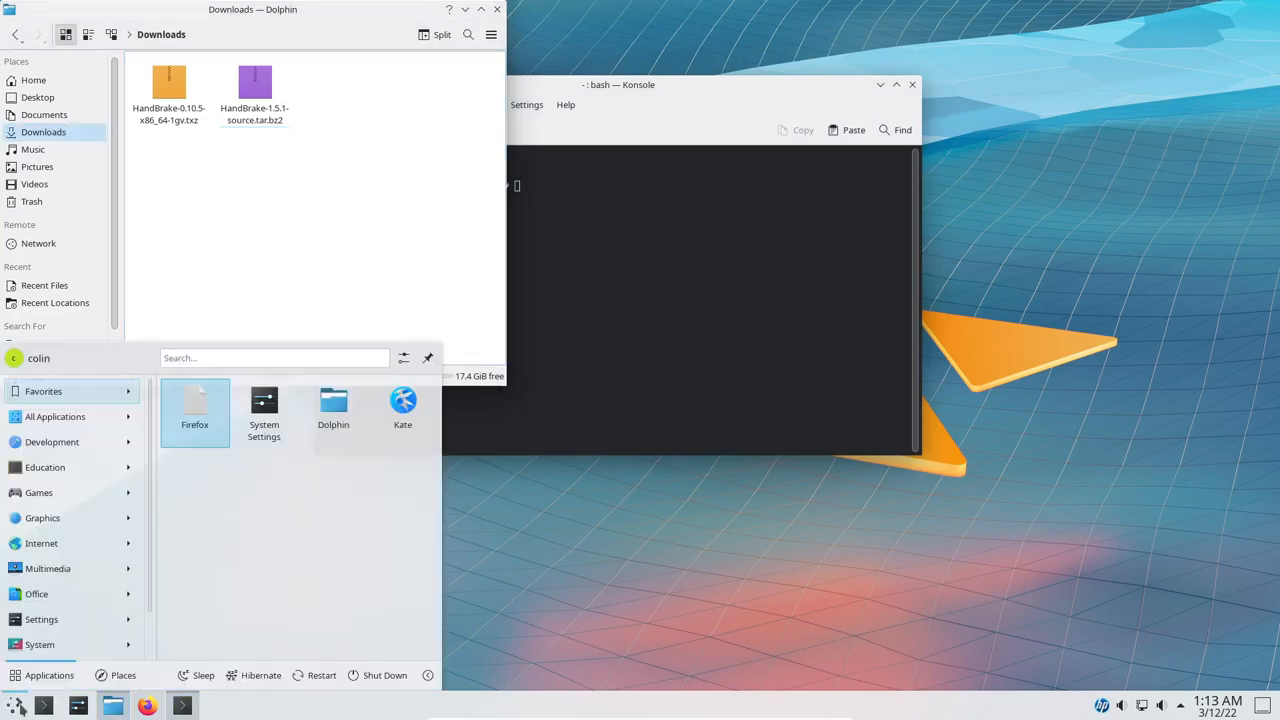
{"action": "type", "text": "handb"}
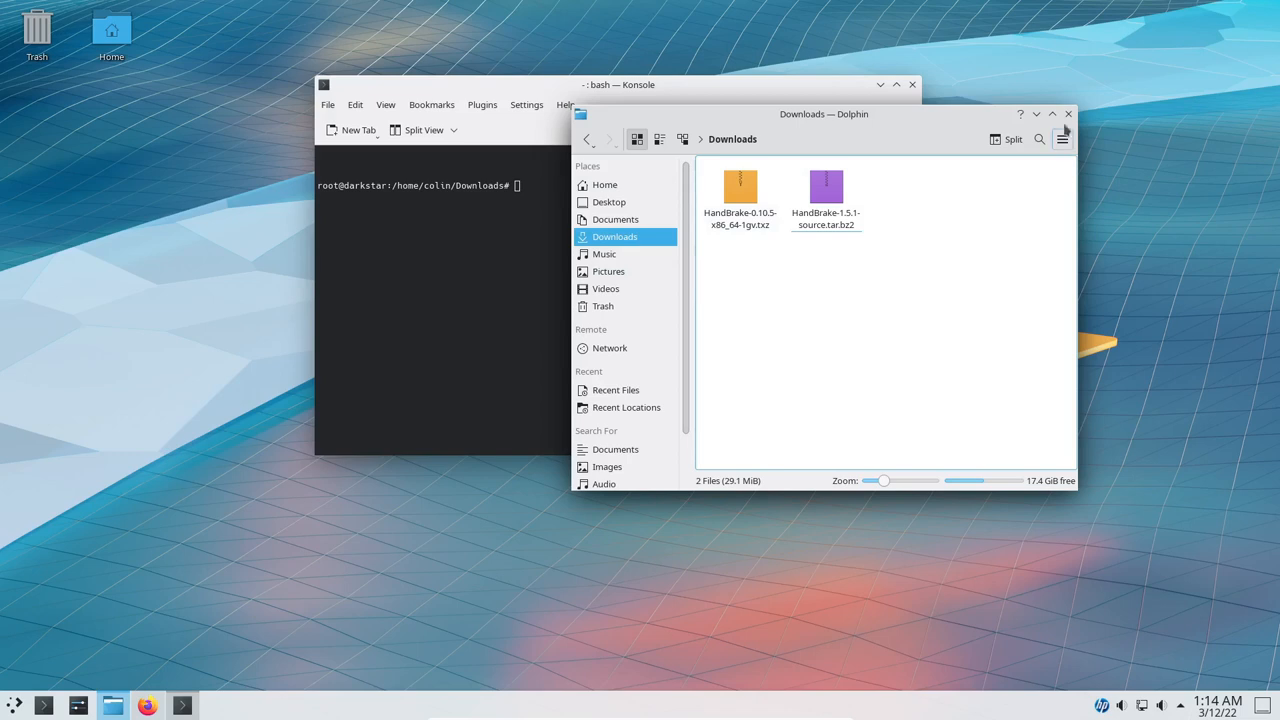
{"action": "left_click", "coordinate": [1067, 114]}
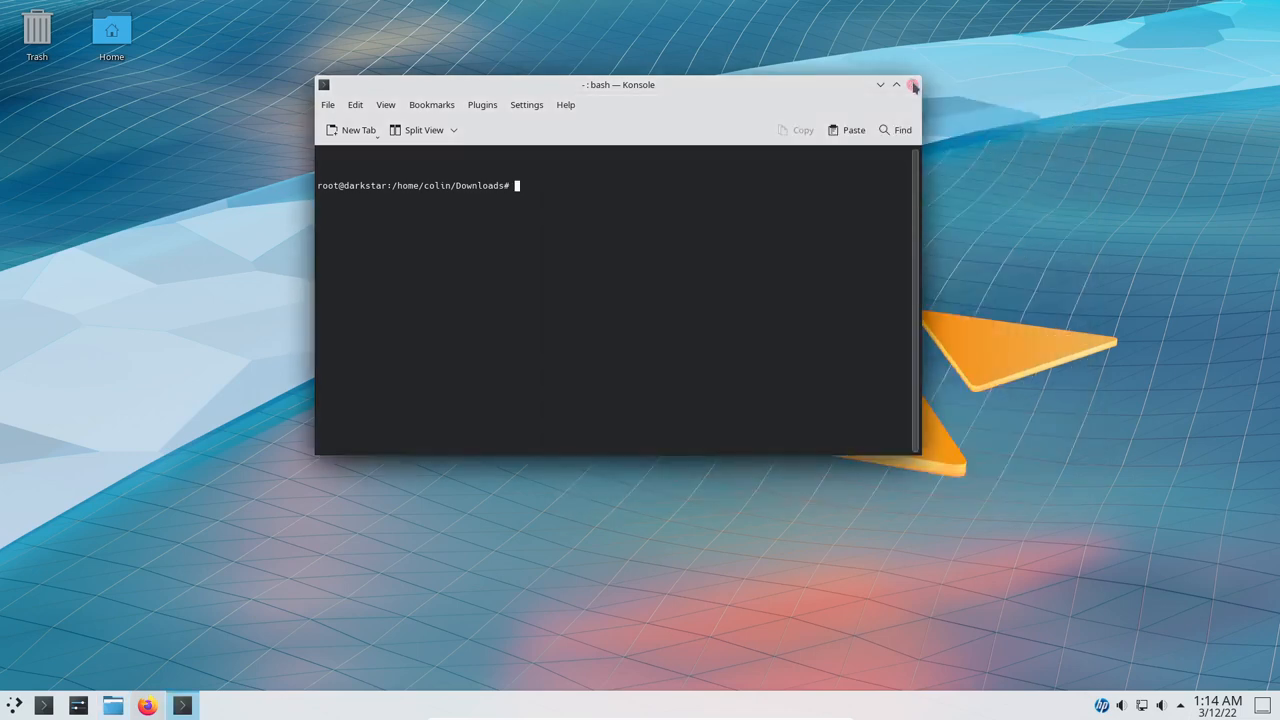
{"action": "left_click", "coordinate": [912, 84]}
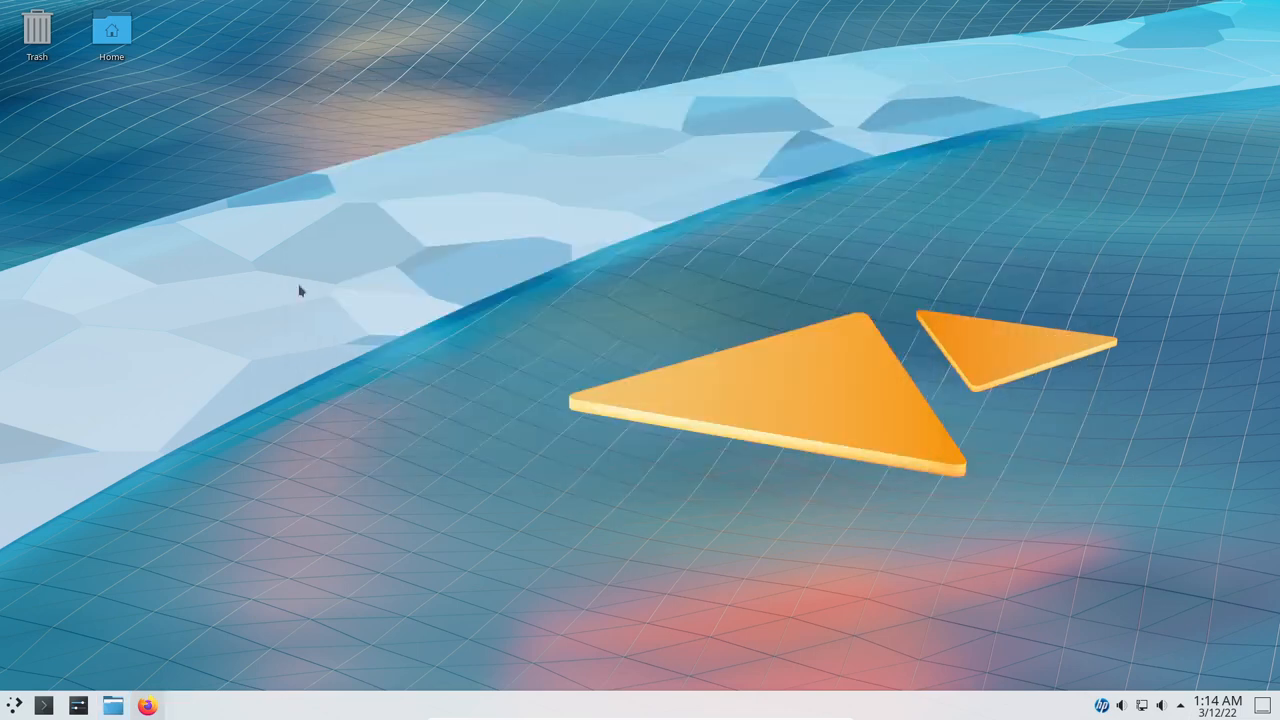
{"action": "mouse_move", "coordinate": [308, 297]}
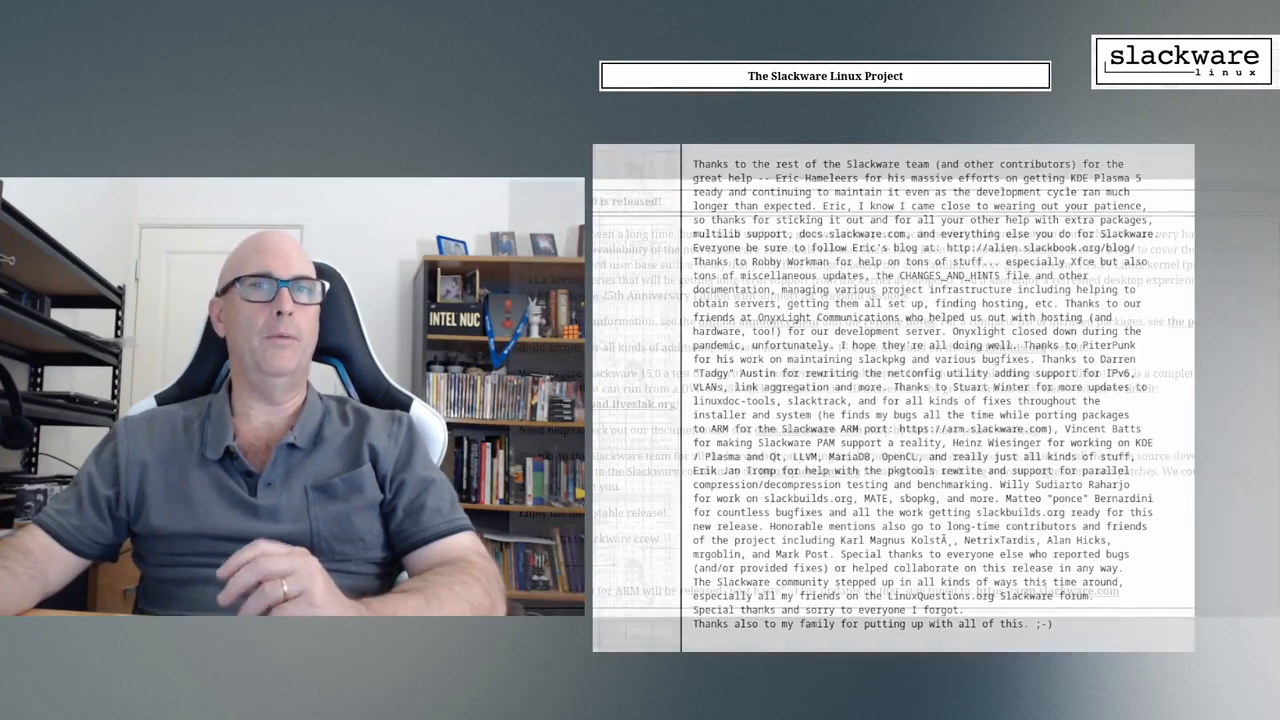
{"action": "scroll", "scroll_direction": "up", "scroll_amount": 3}
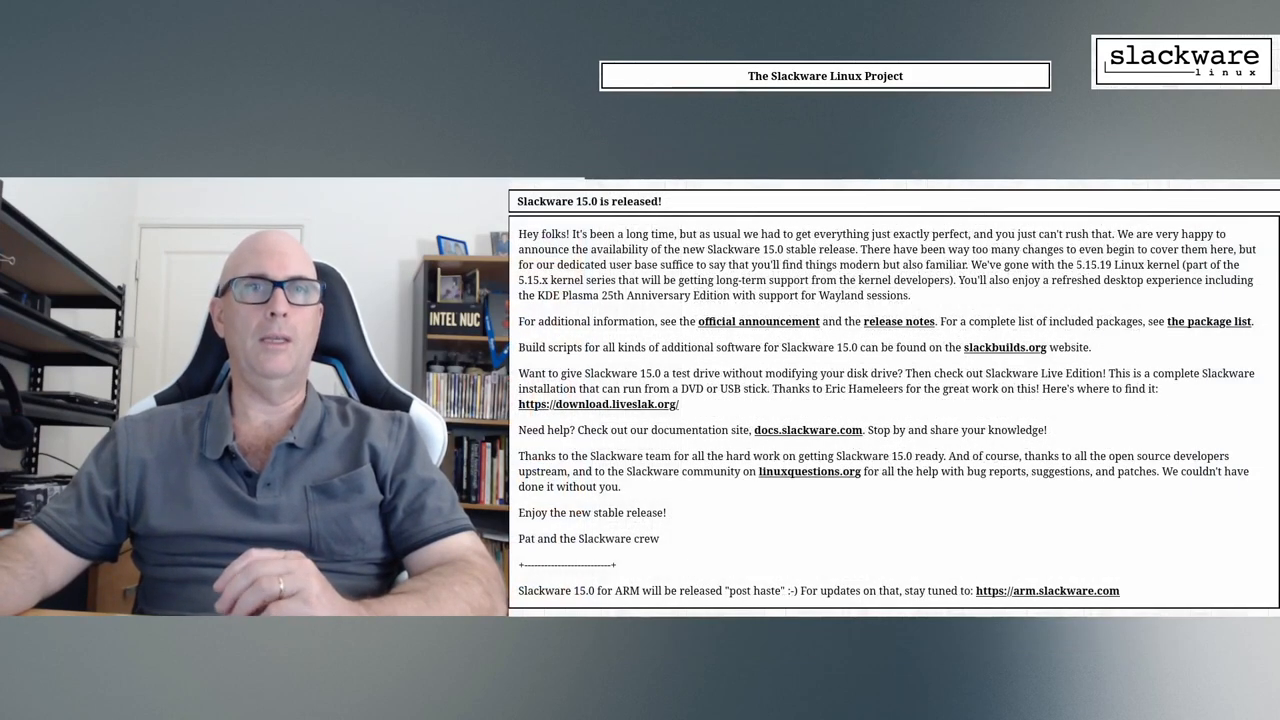